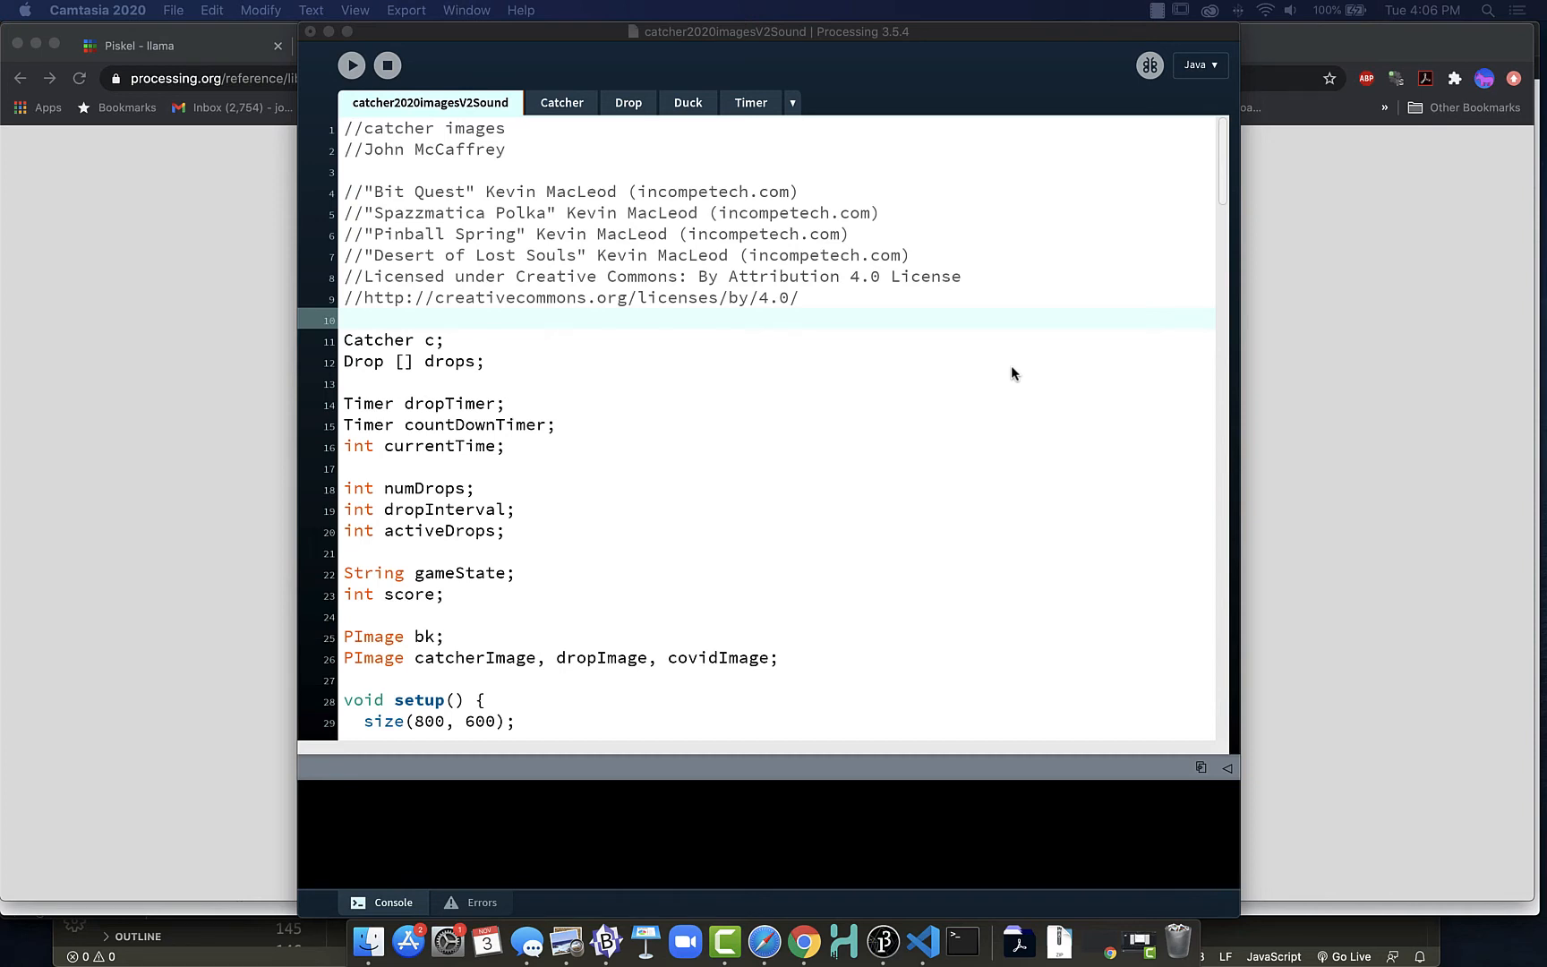
mouse_move(429, 321)
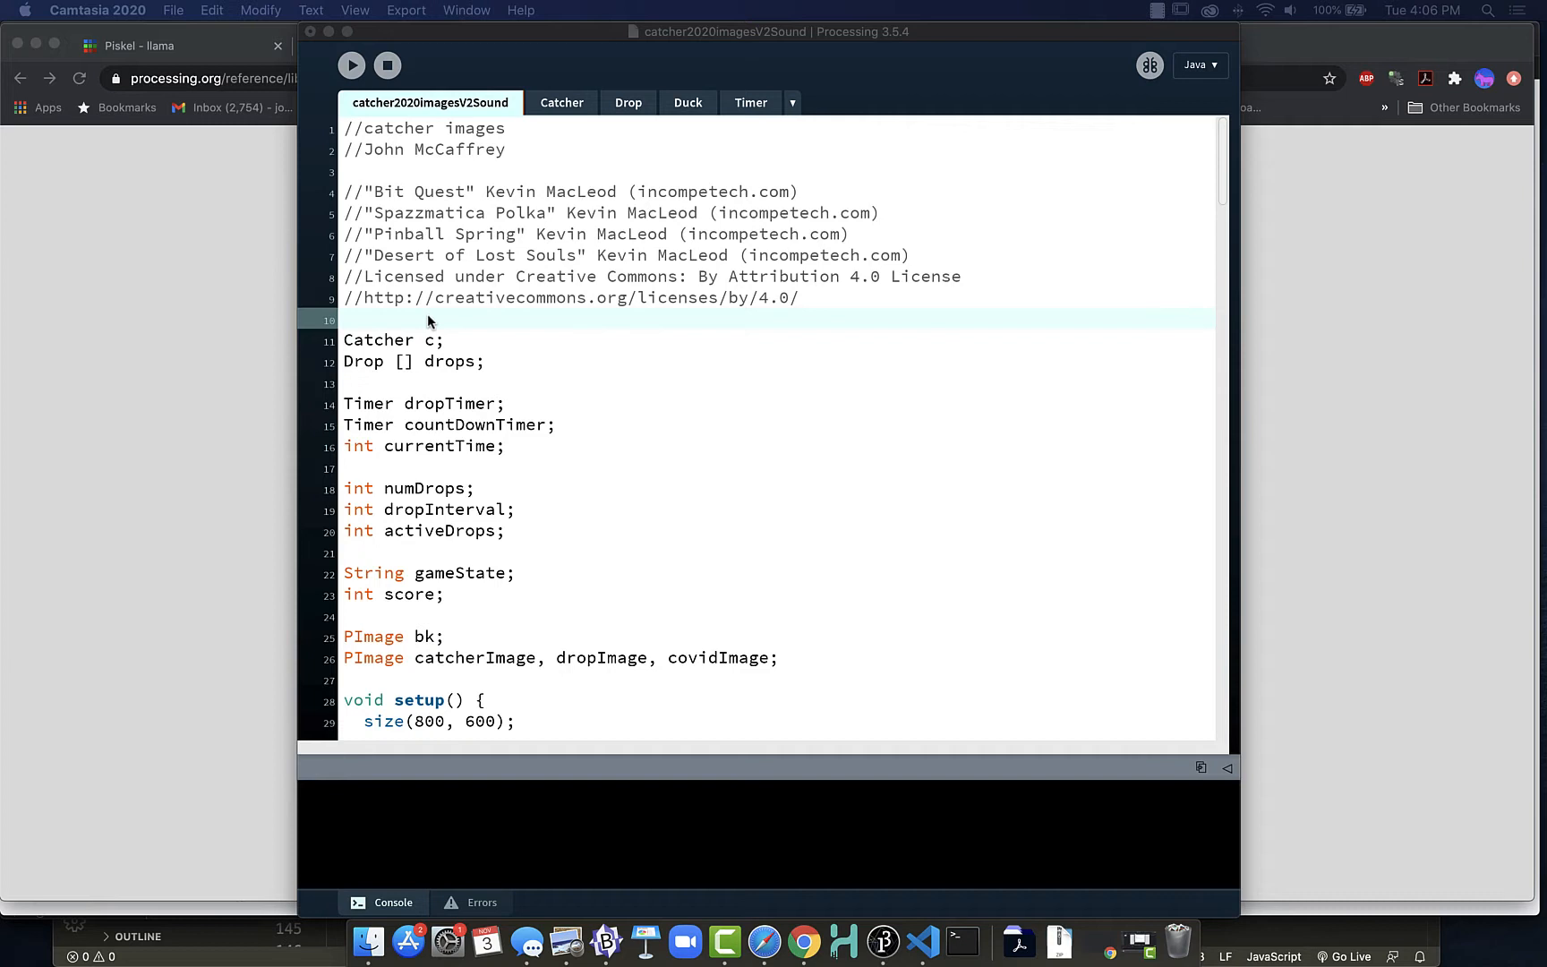
mouse_move(432, 205)
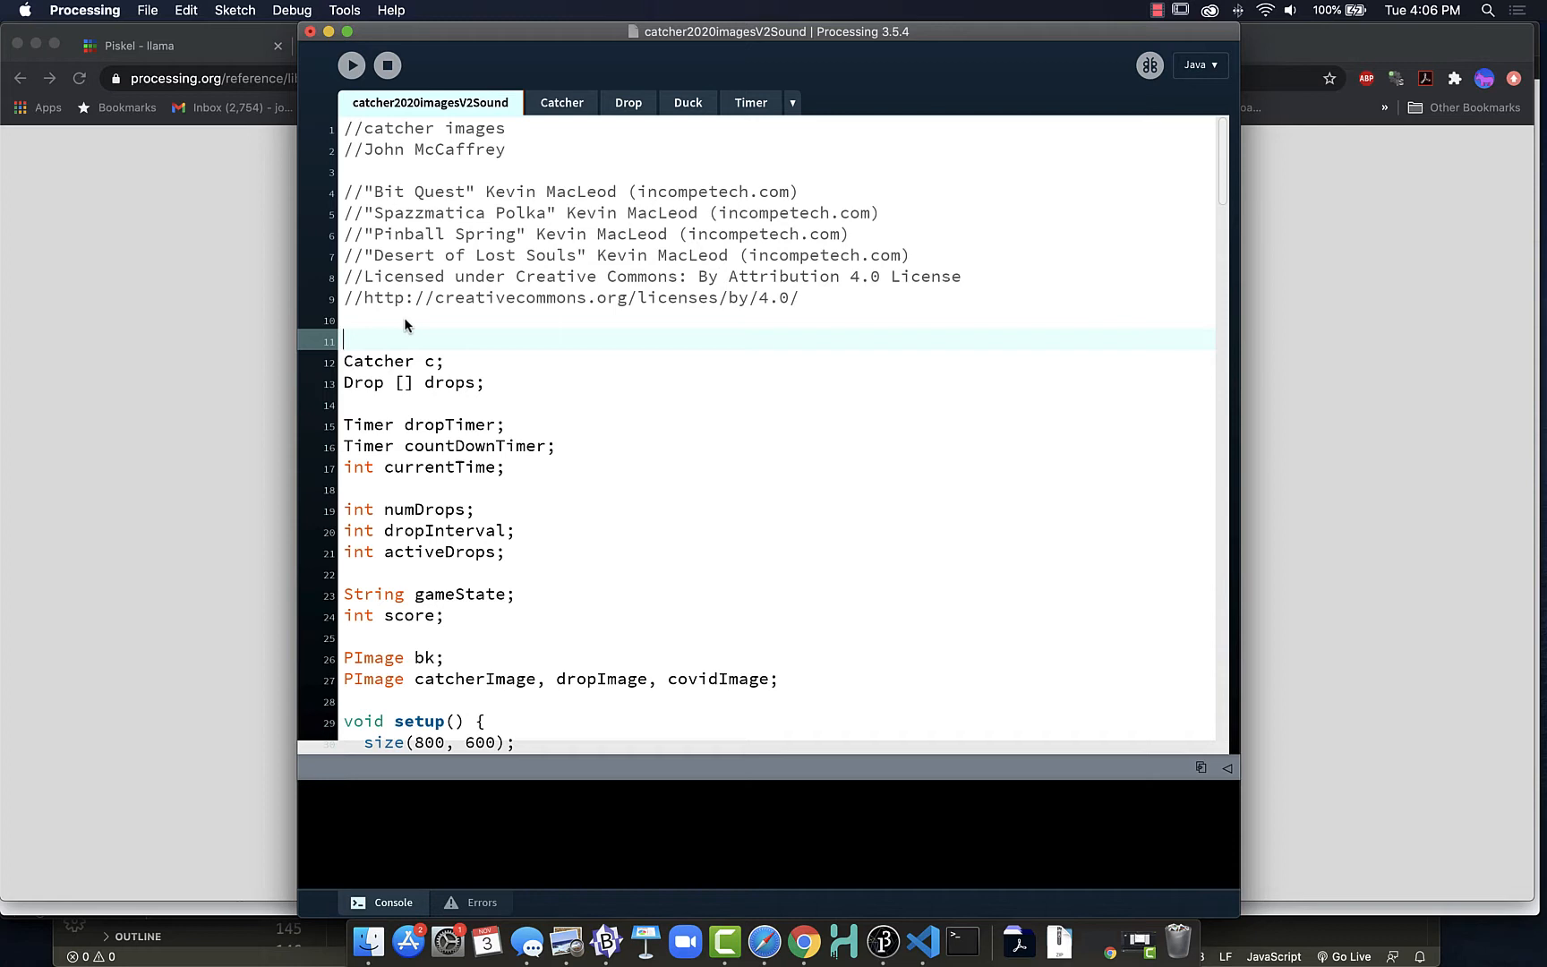
Type the import processing.sound.* line at the top of the sketch.
text(import)
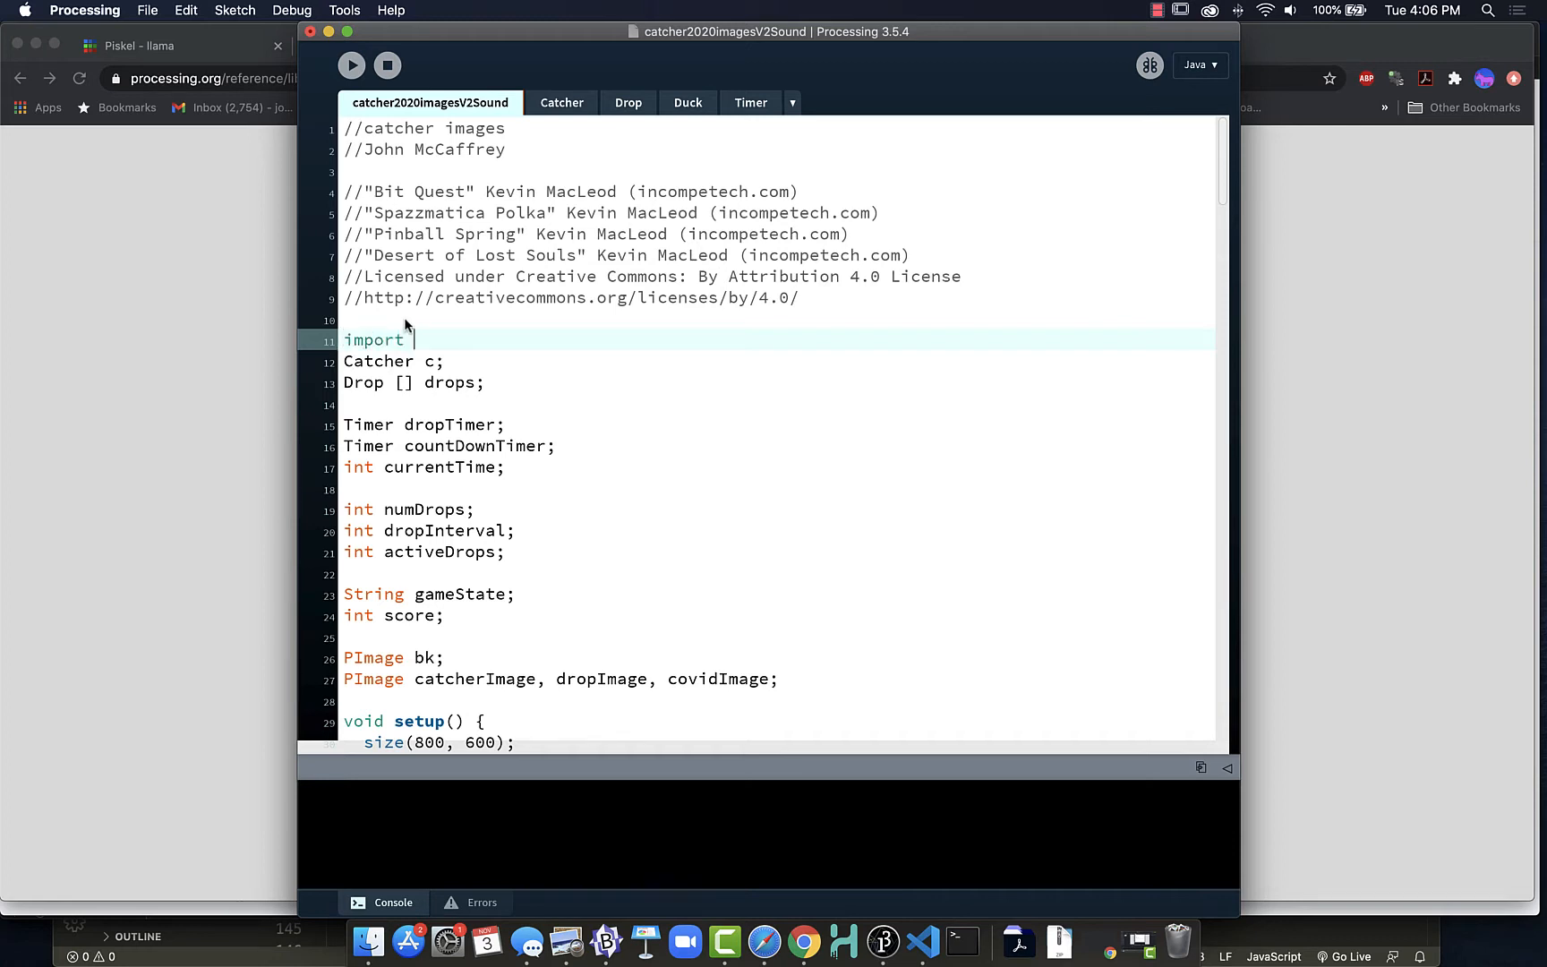
text(proces)
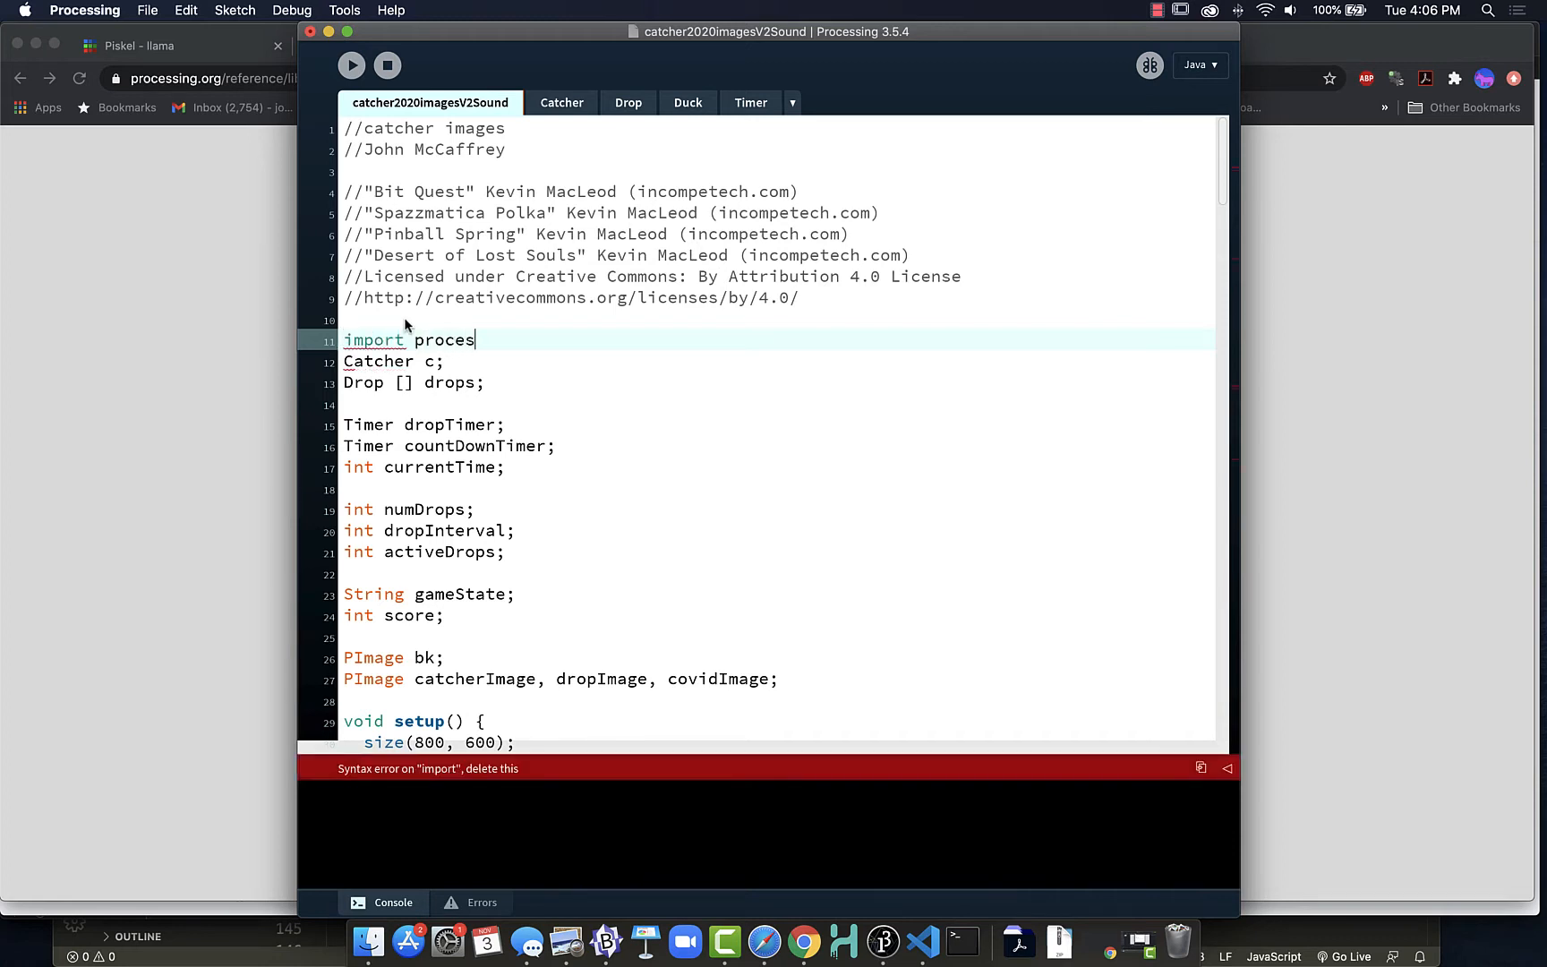
text(sing.s)
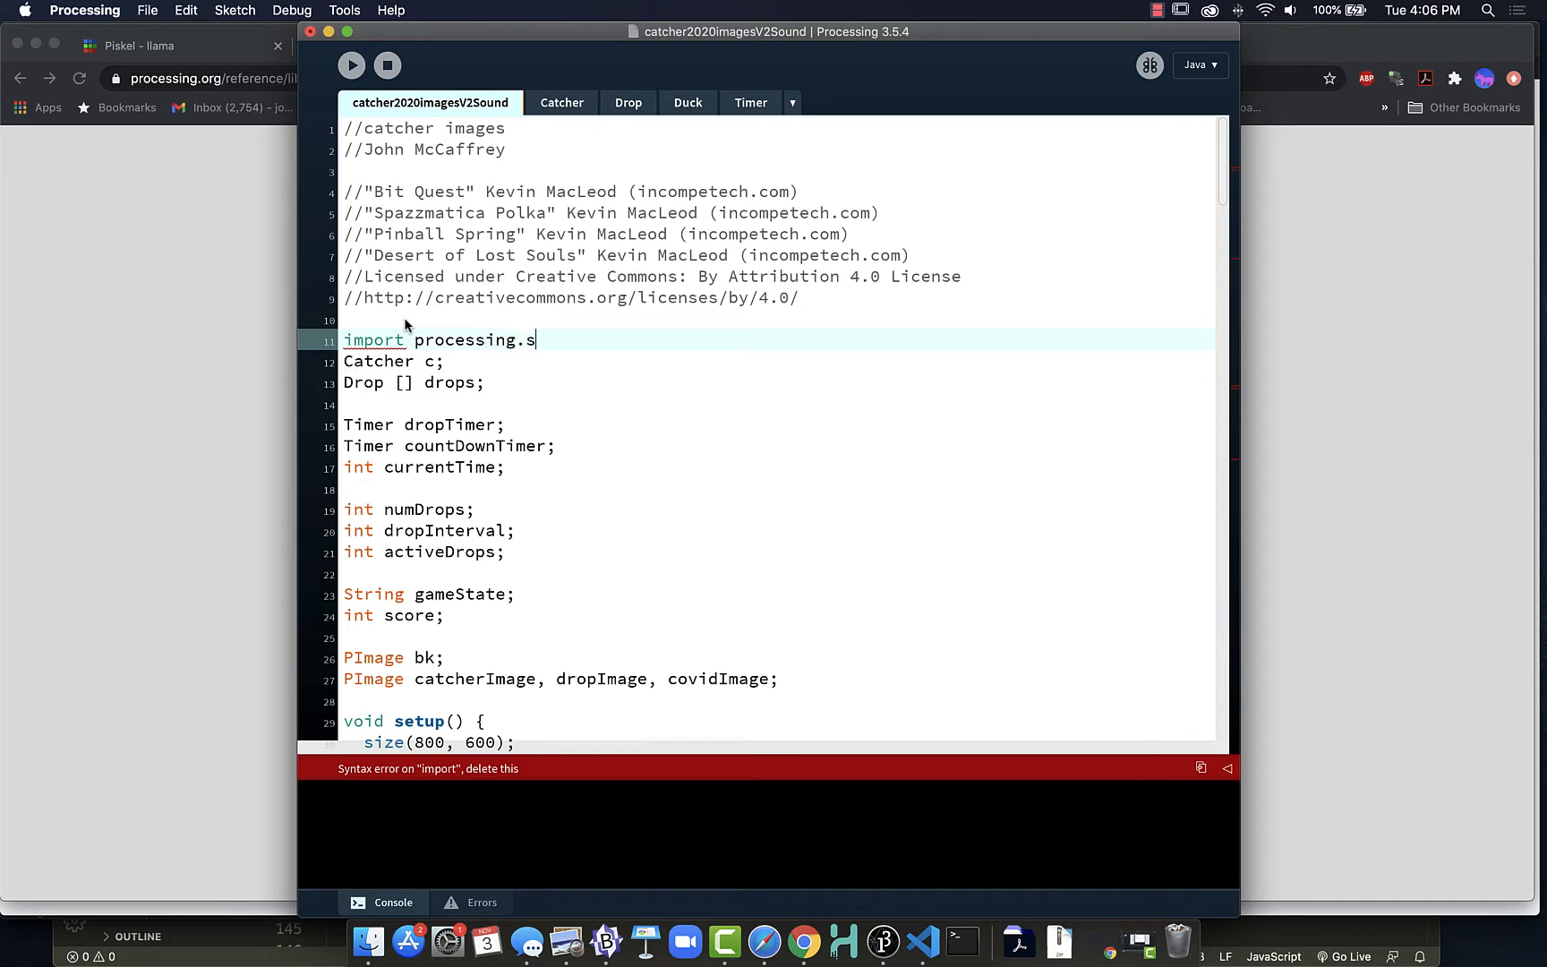
text(ound)
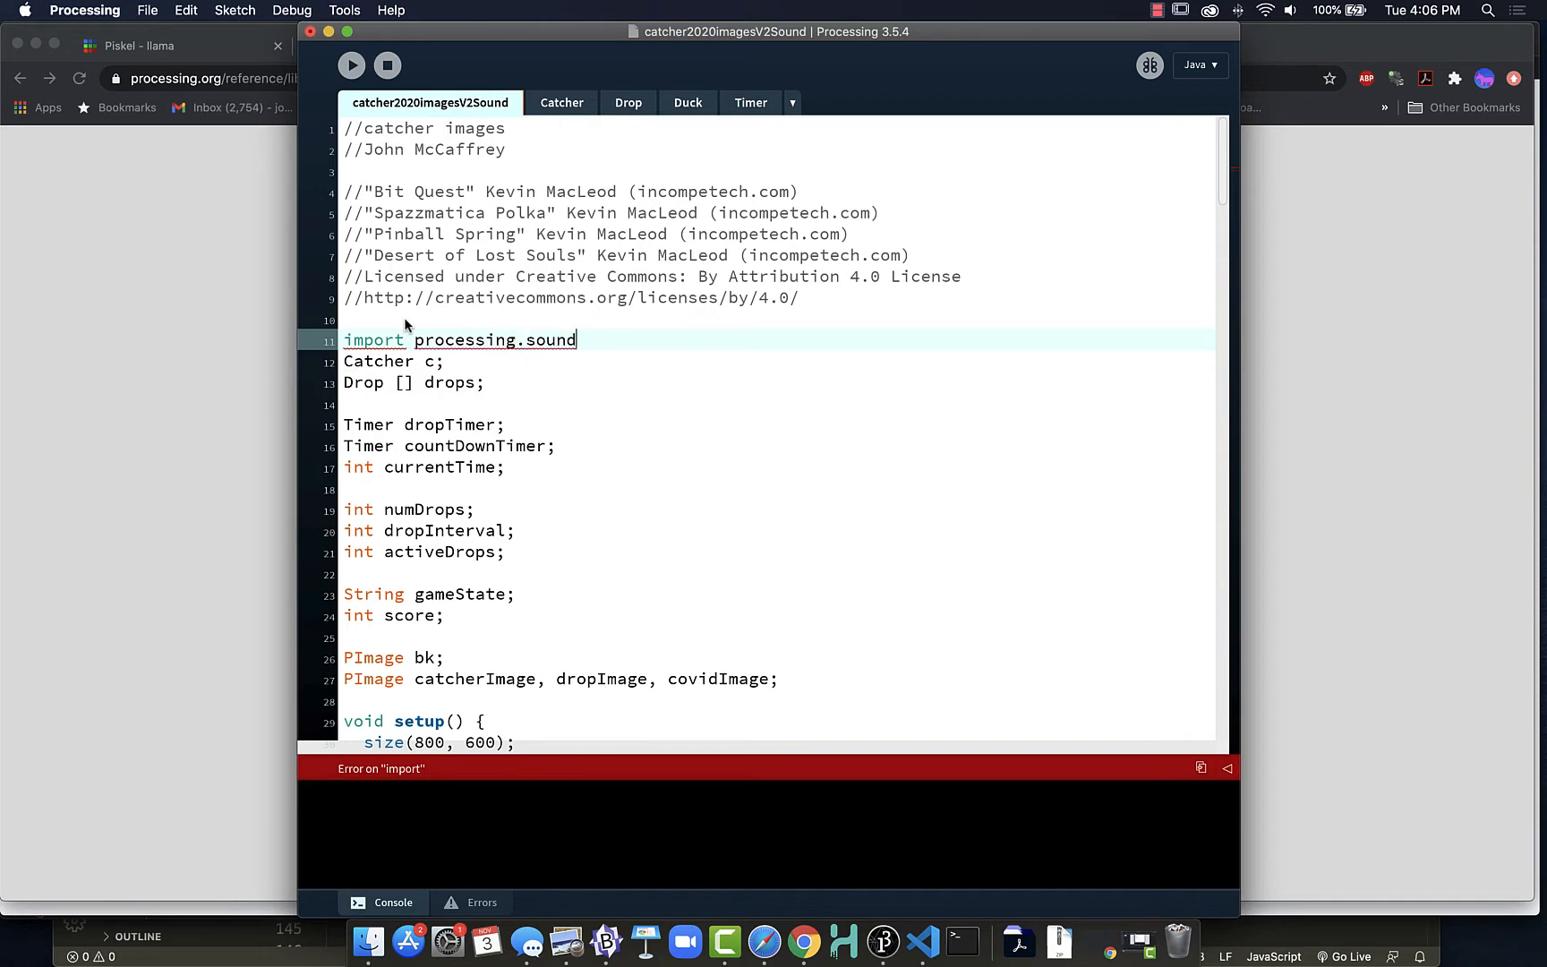
text(.*)
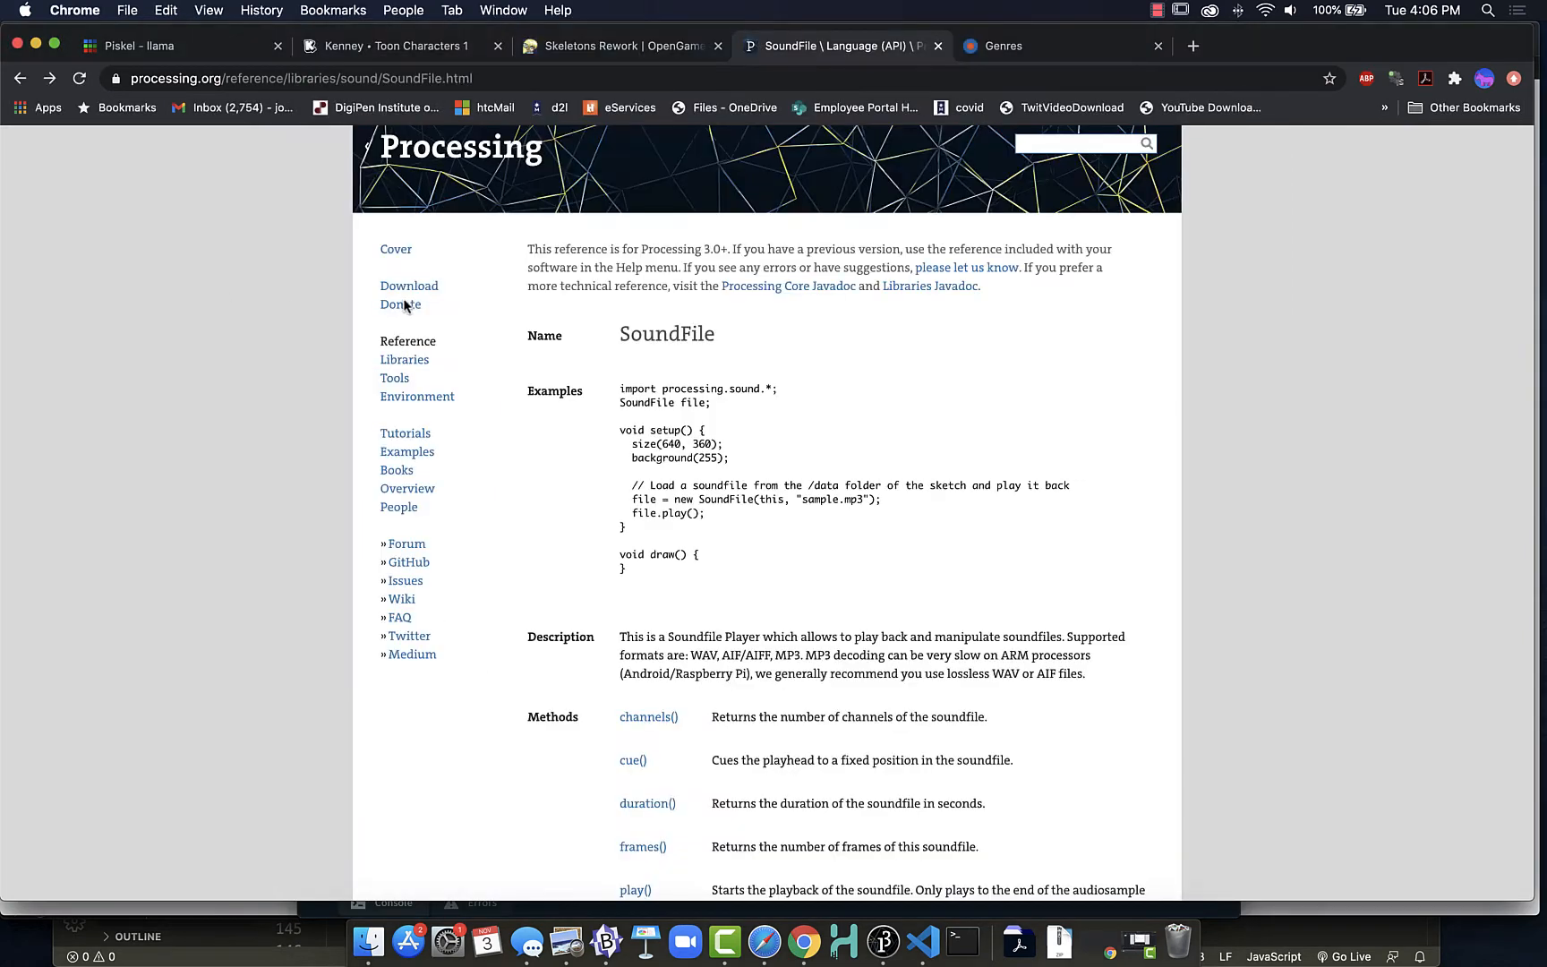
mouse_move(574, 369)
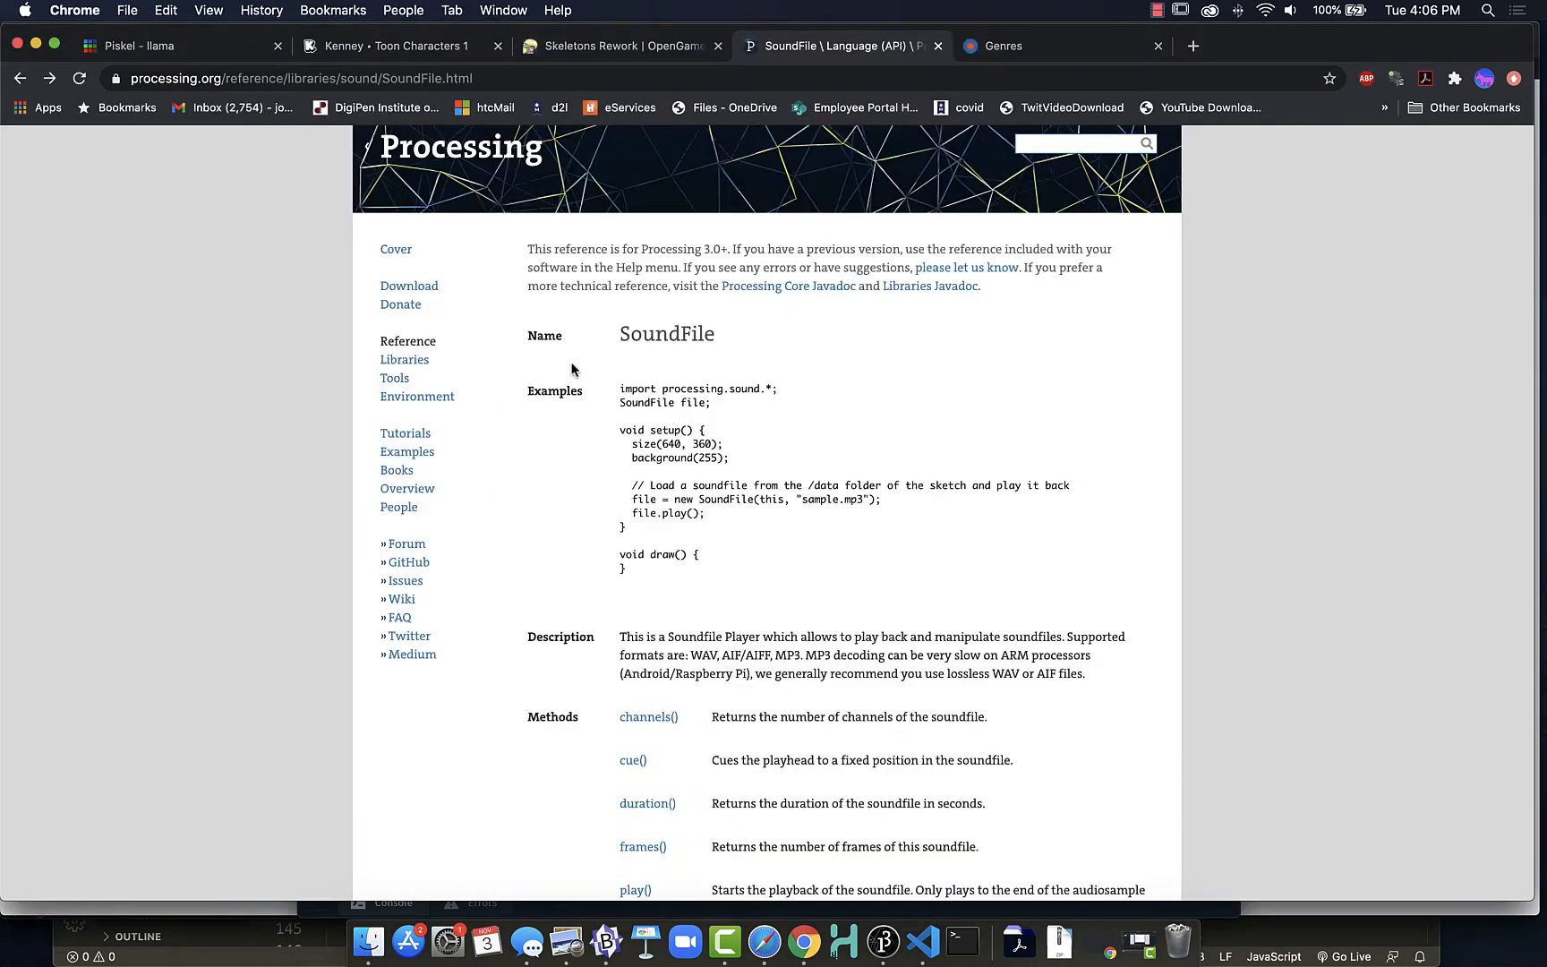
mouse_move(595, 496)
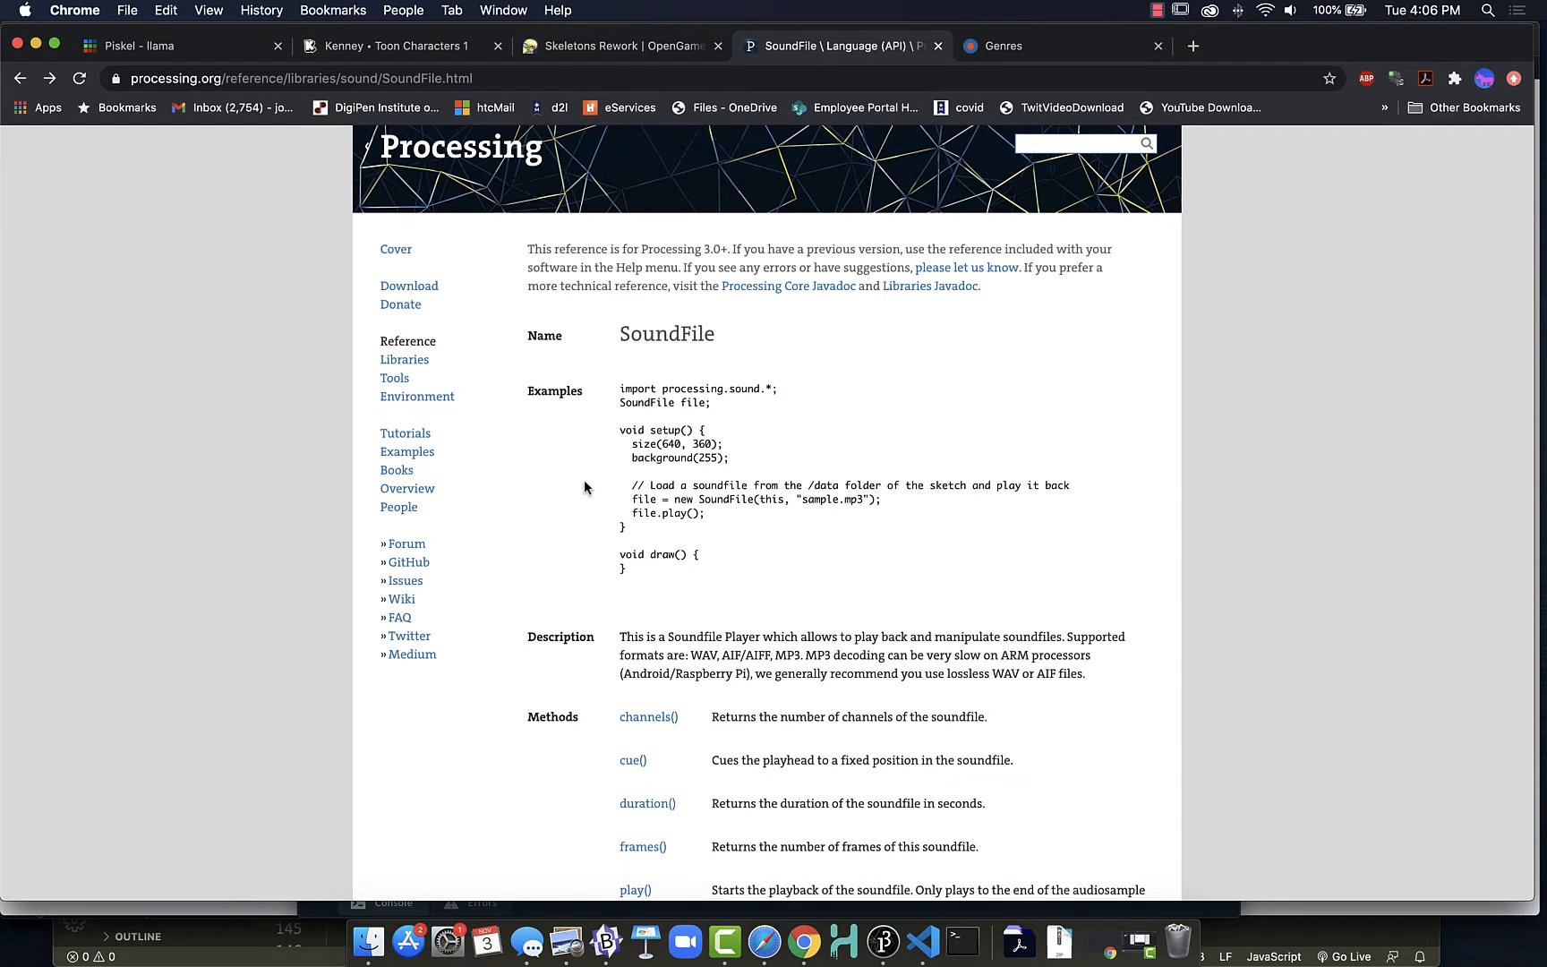
mouse_move(764, 381)
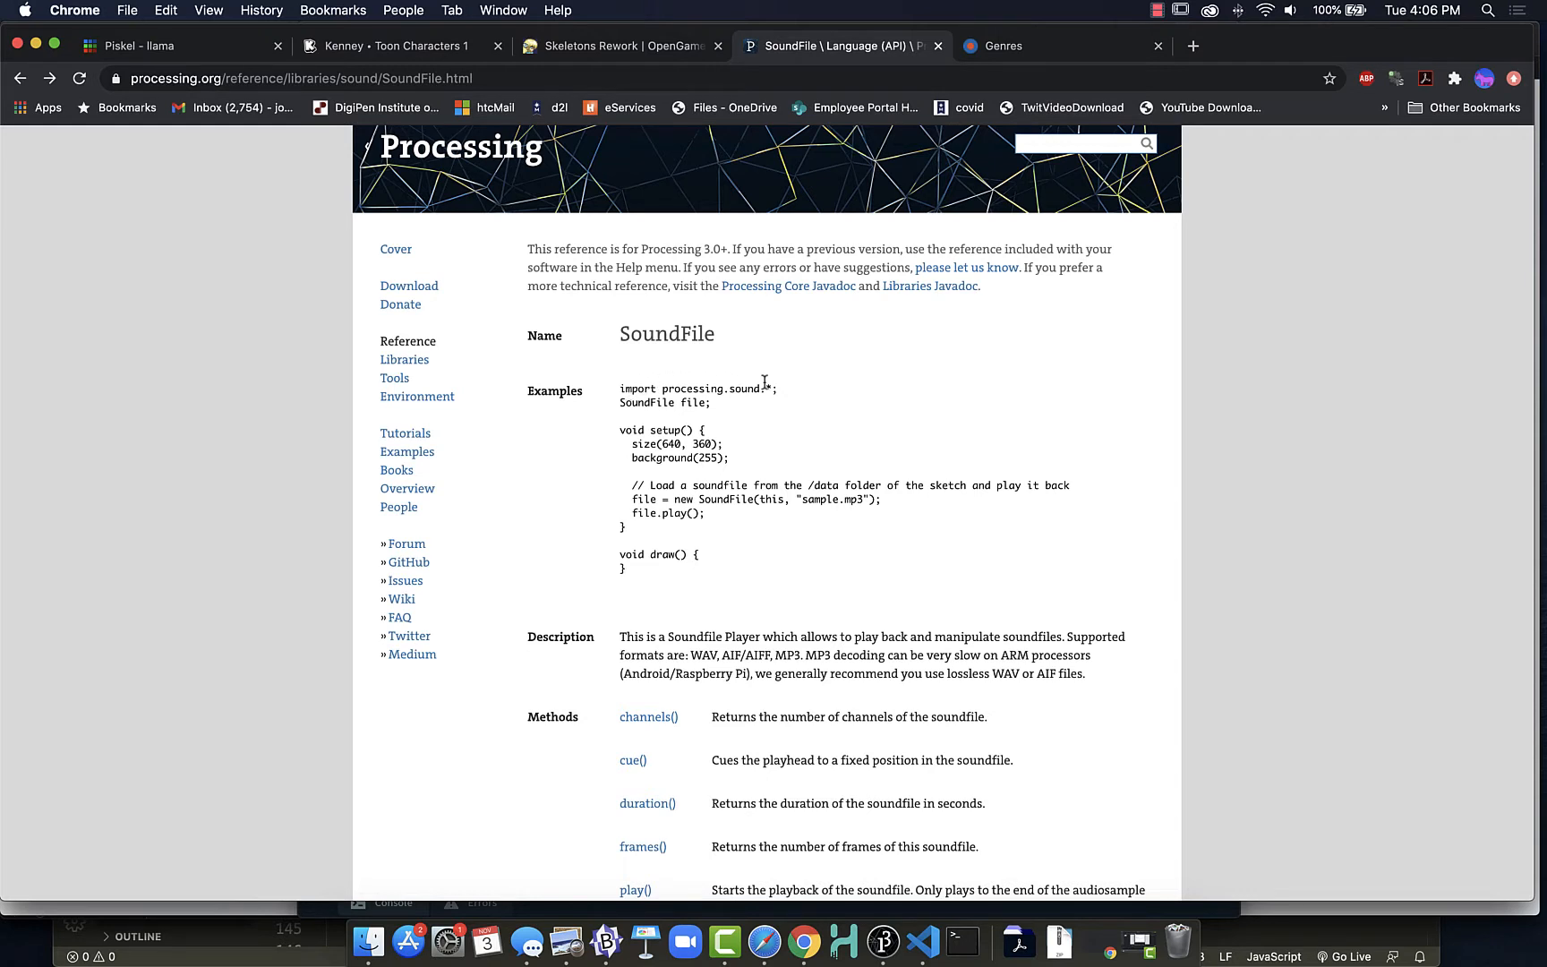
mouse_move(741, 418)
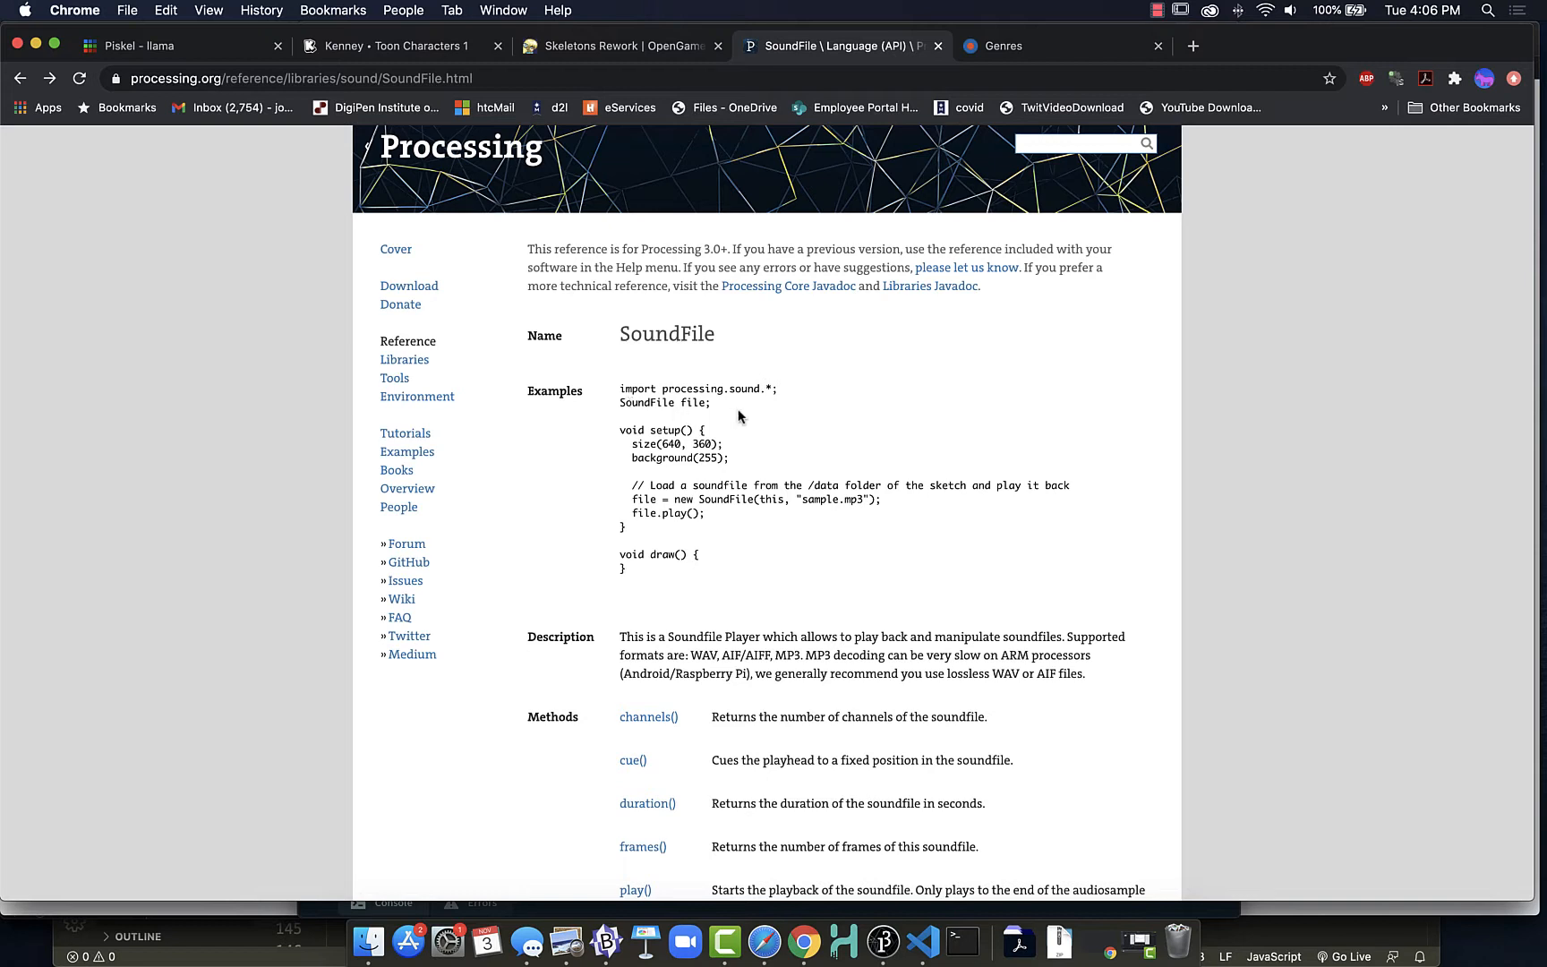
mouse_move(690, 410)
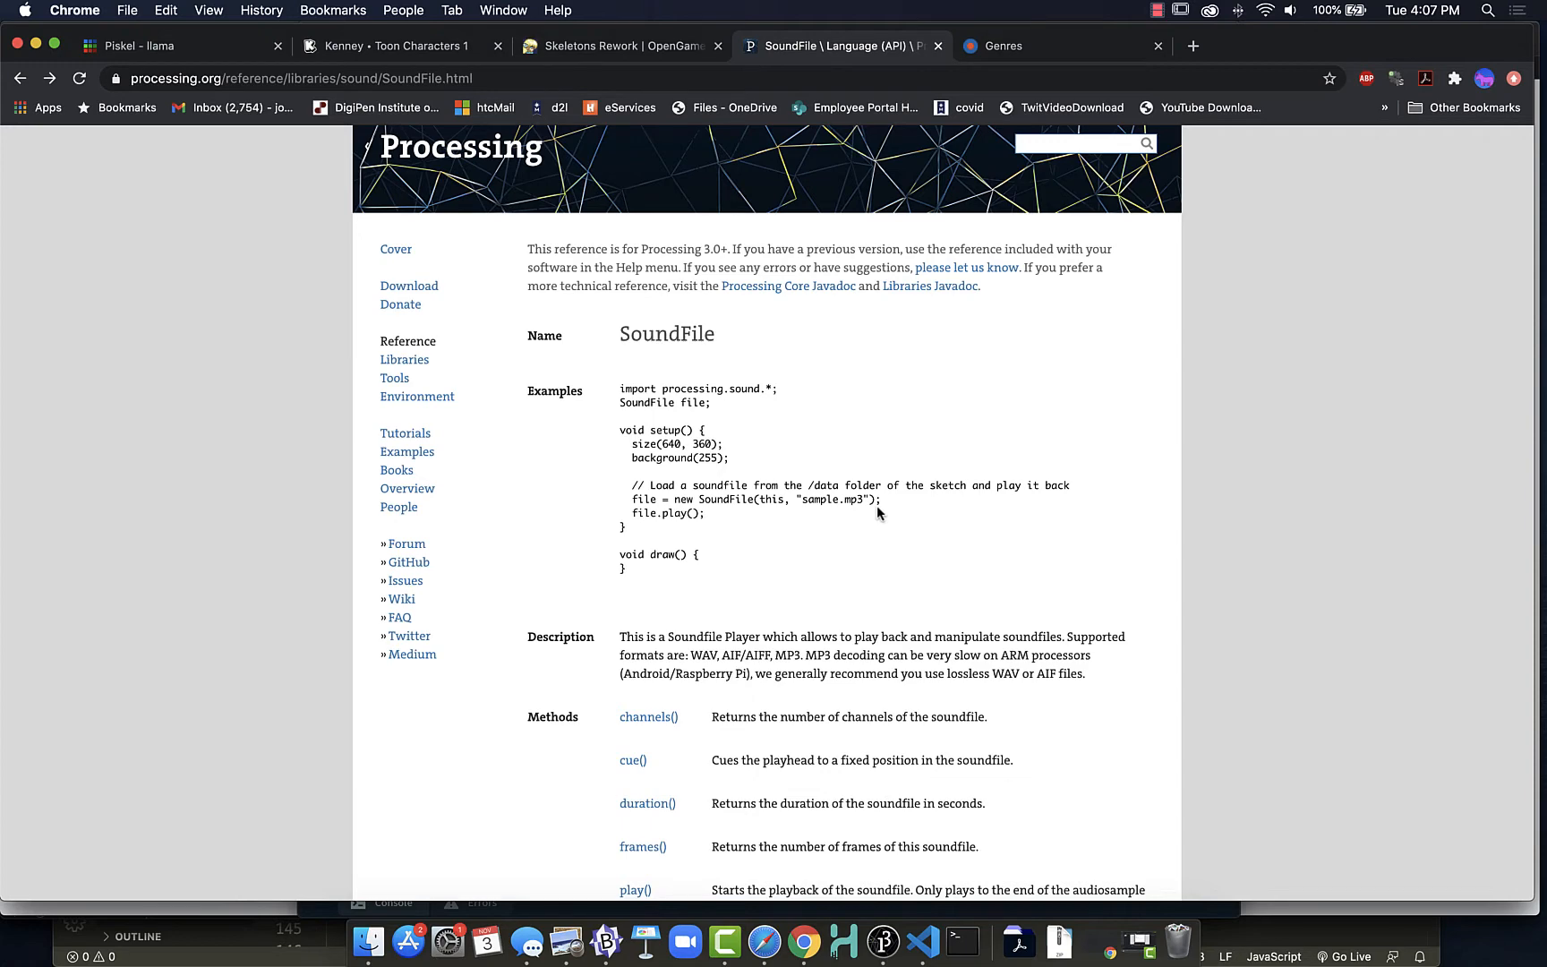
mouse_move(881, 534)
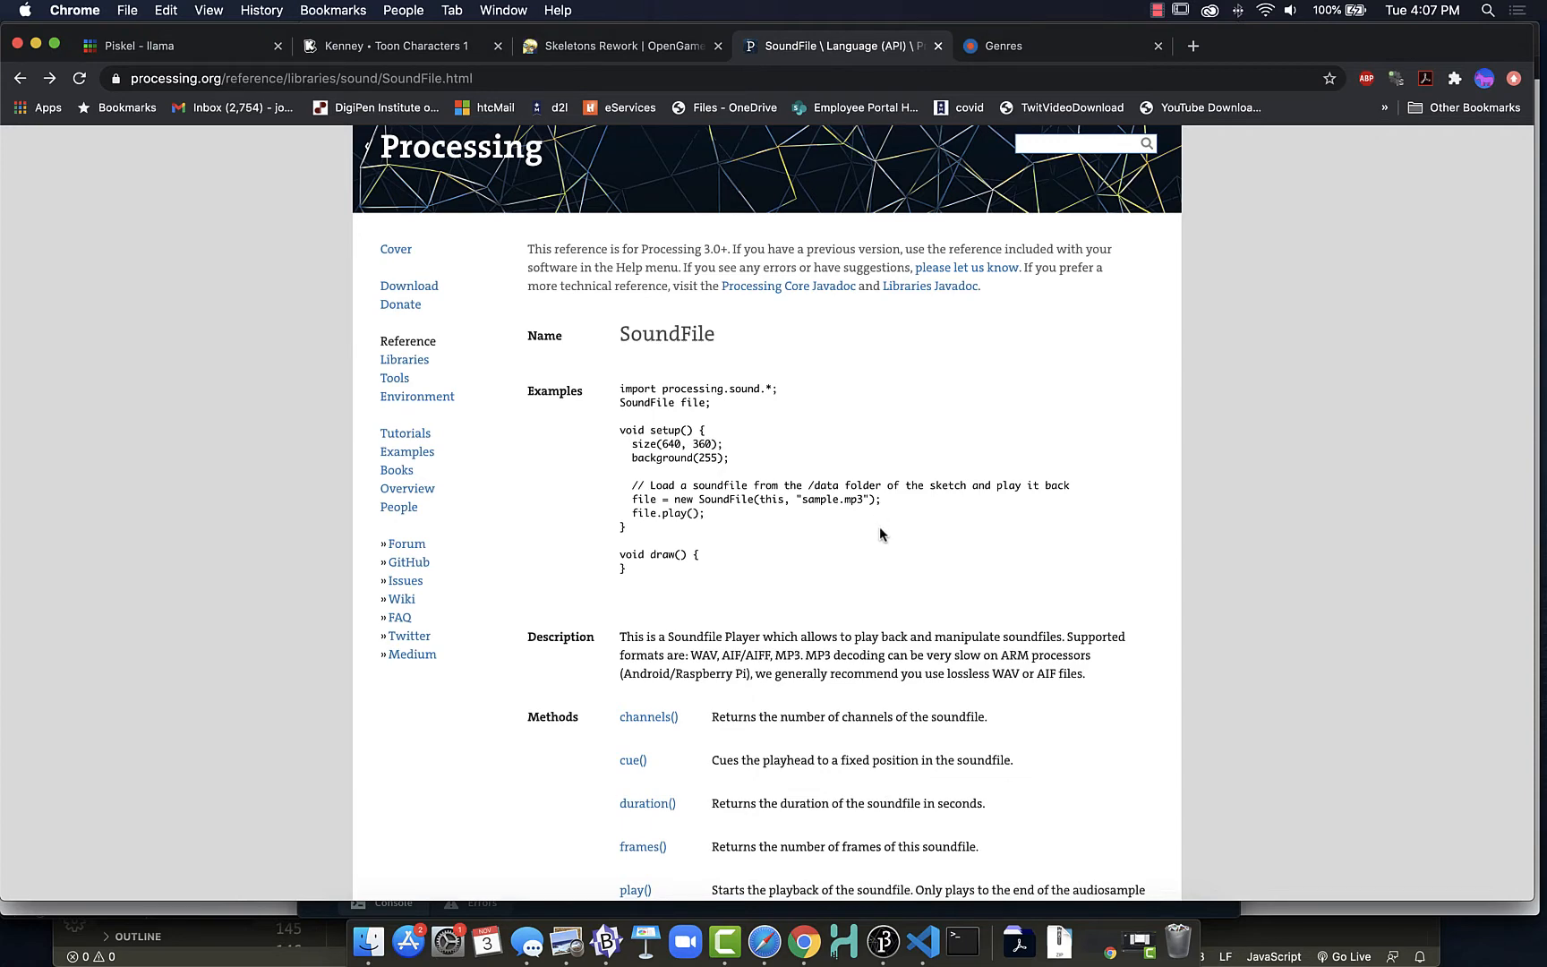
Switch to the SoundFile reference page on processing.org in Chrome.
click(881, 940)
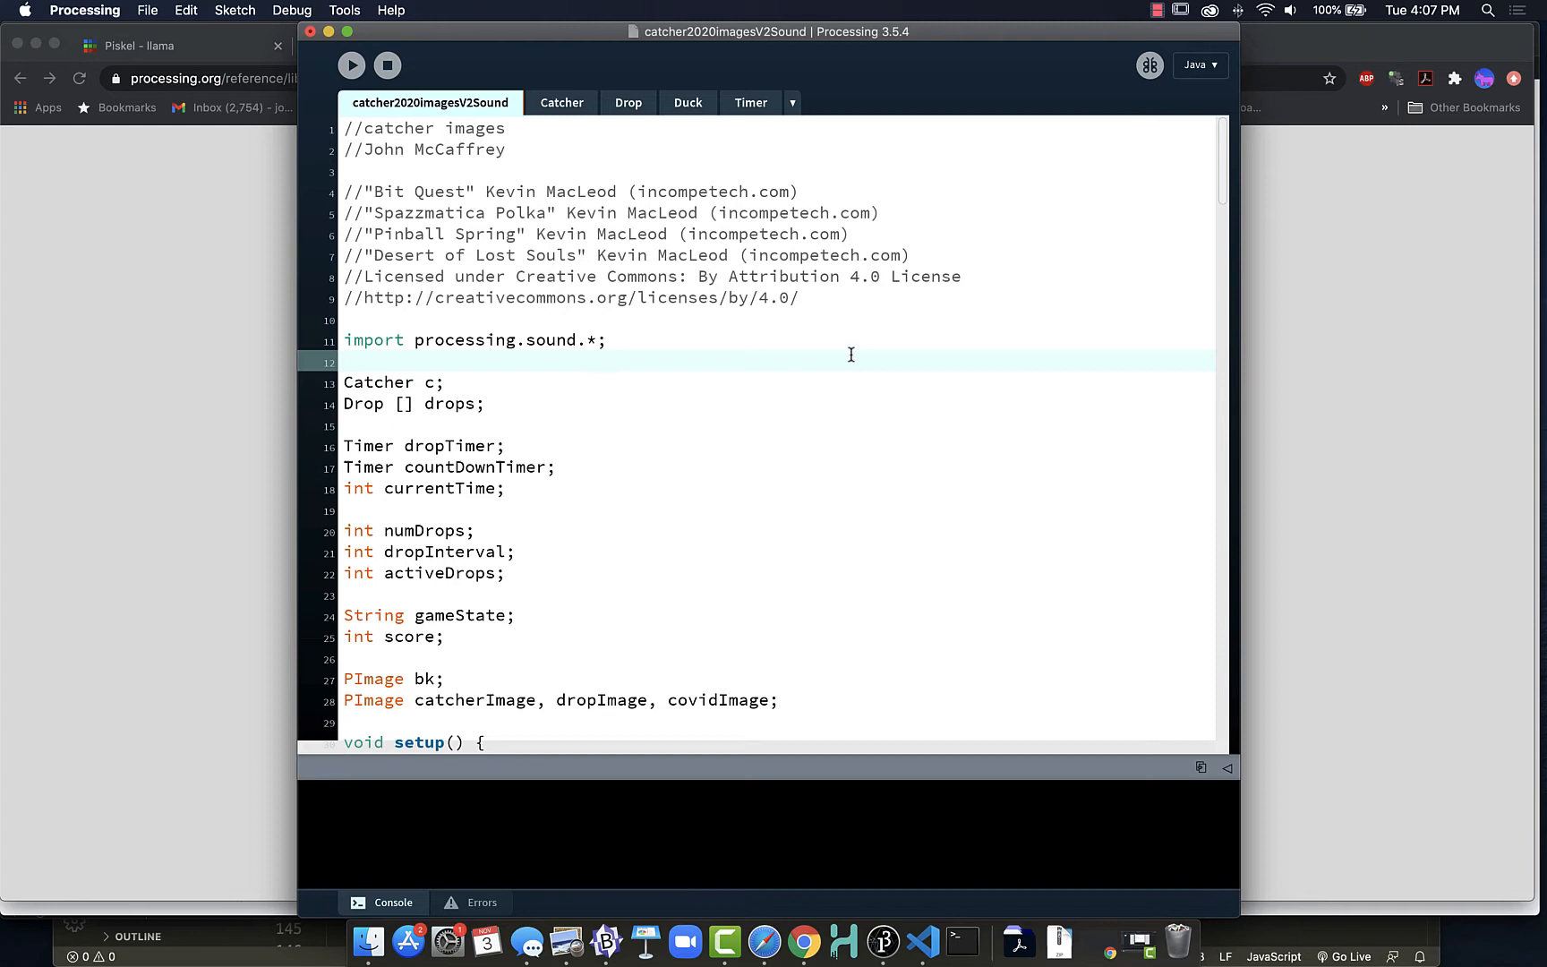
mouse_move(567, 487)
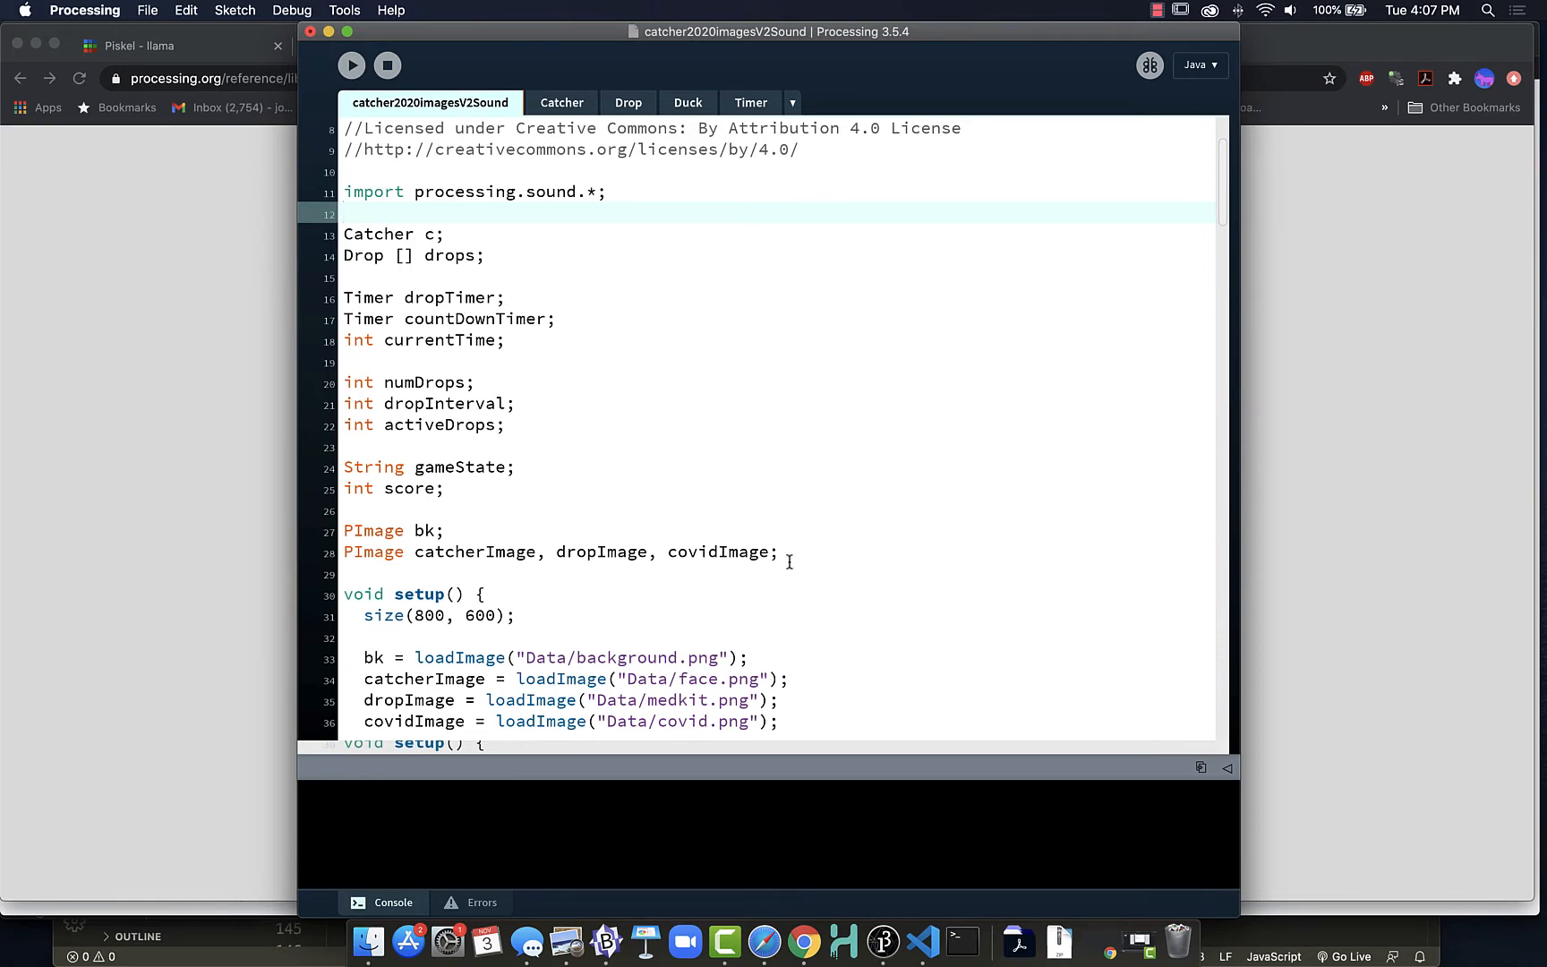
mouse_move(497, 309)
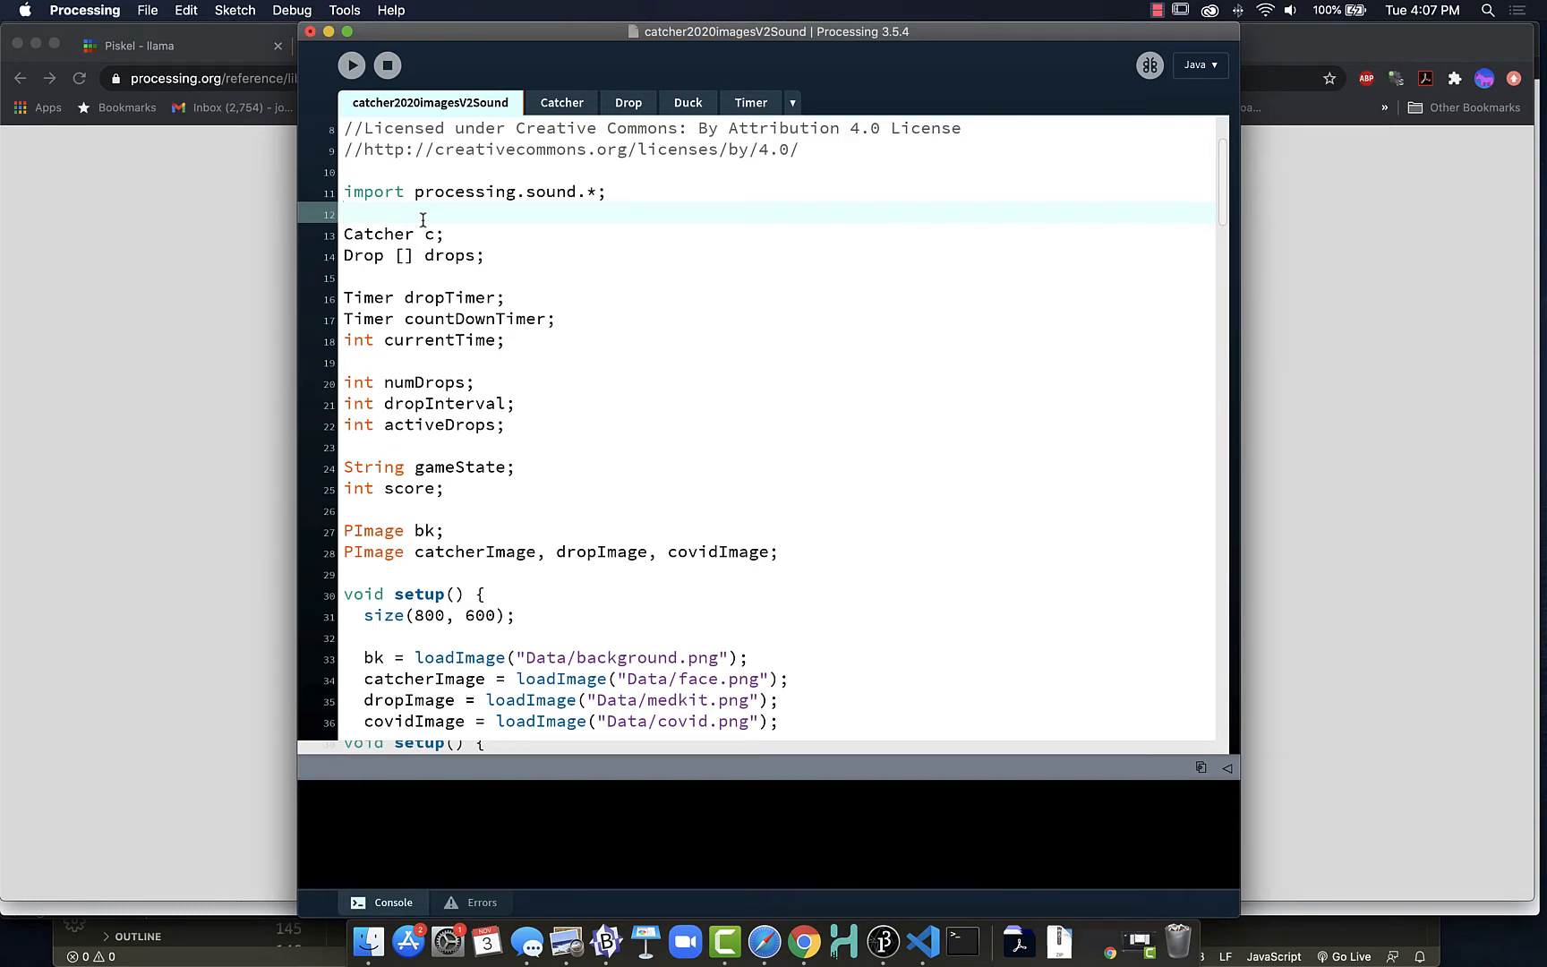
Declare SoundFile caughtGood, caughtBad below the import, fixing a typo.
text(S)
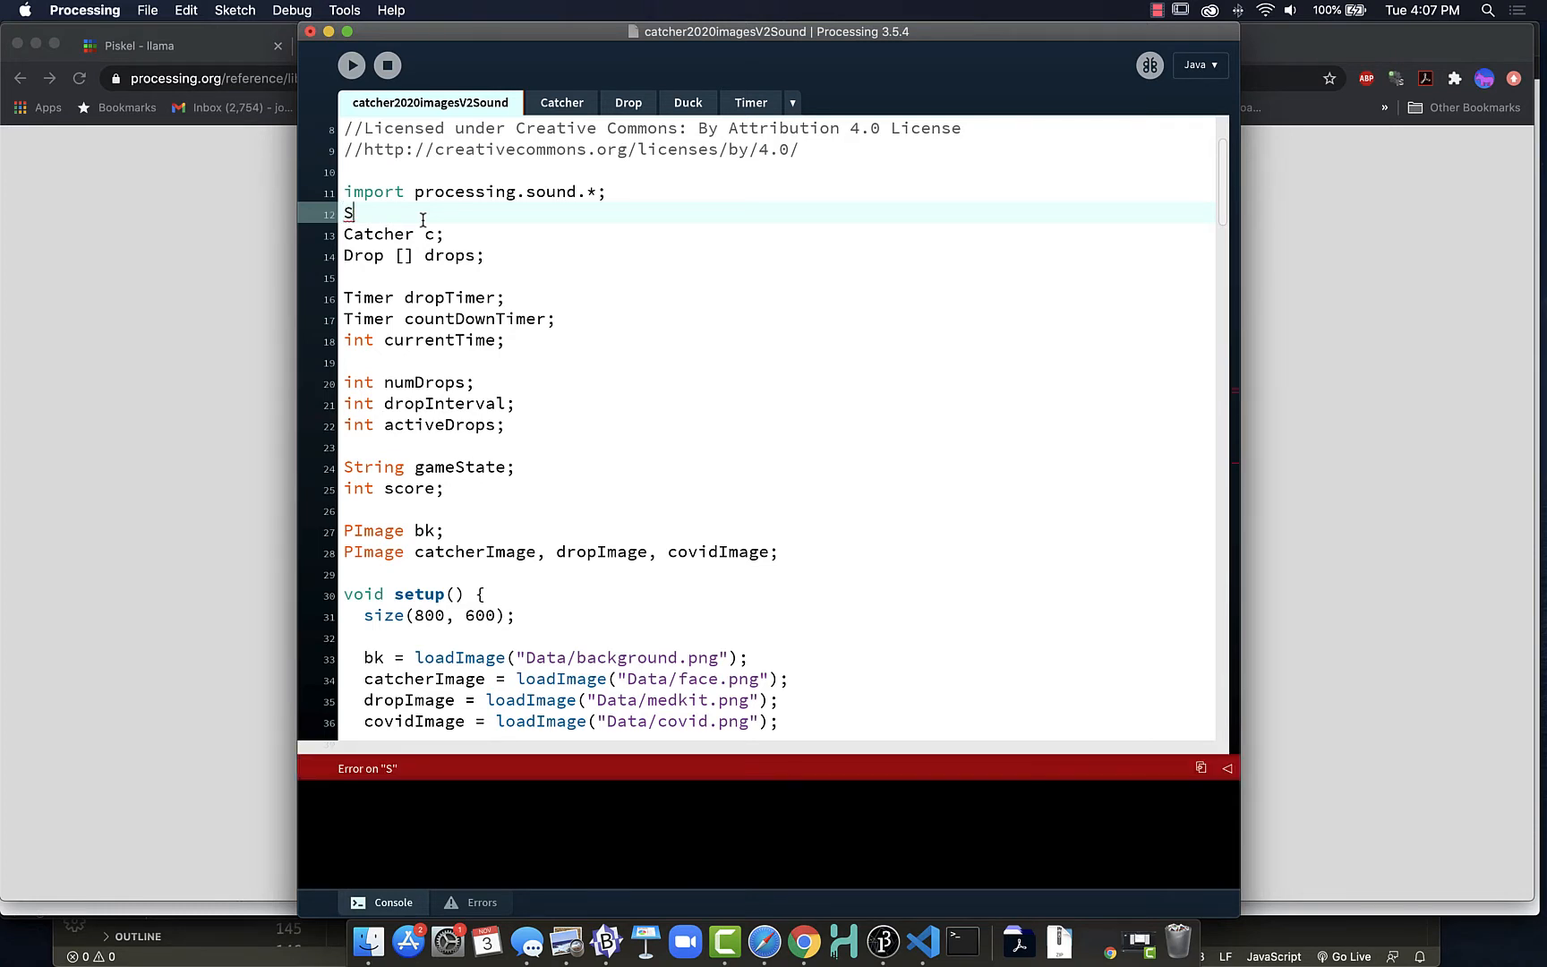
text(oundFile)
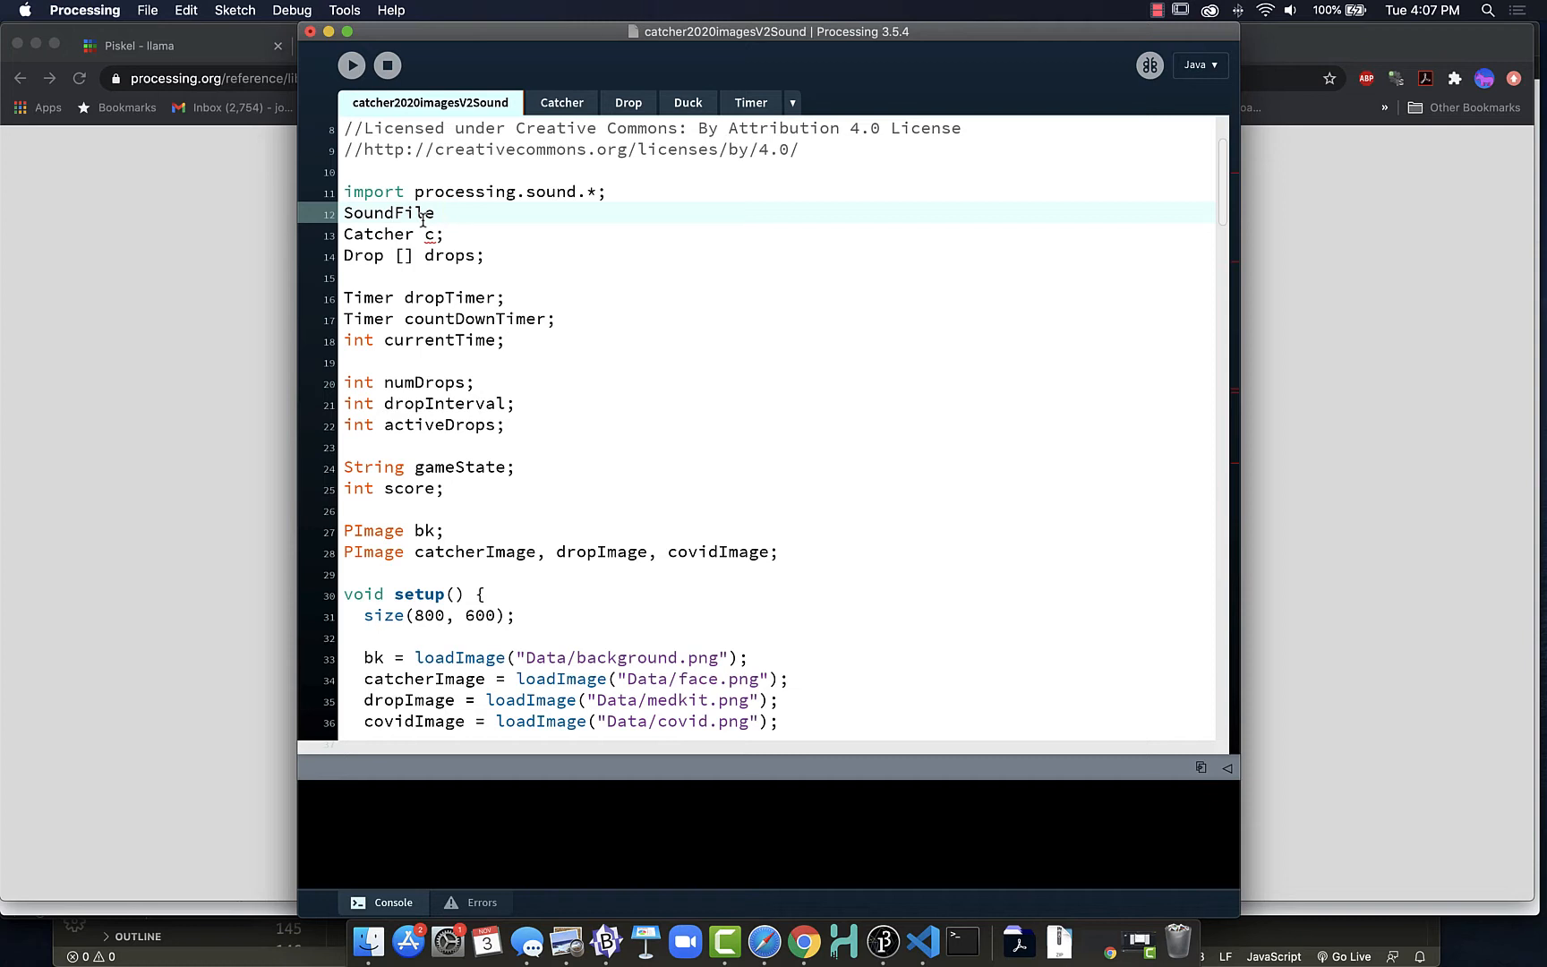
text(catcher)
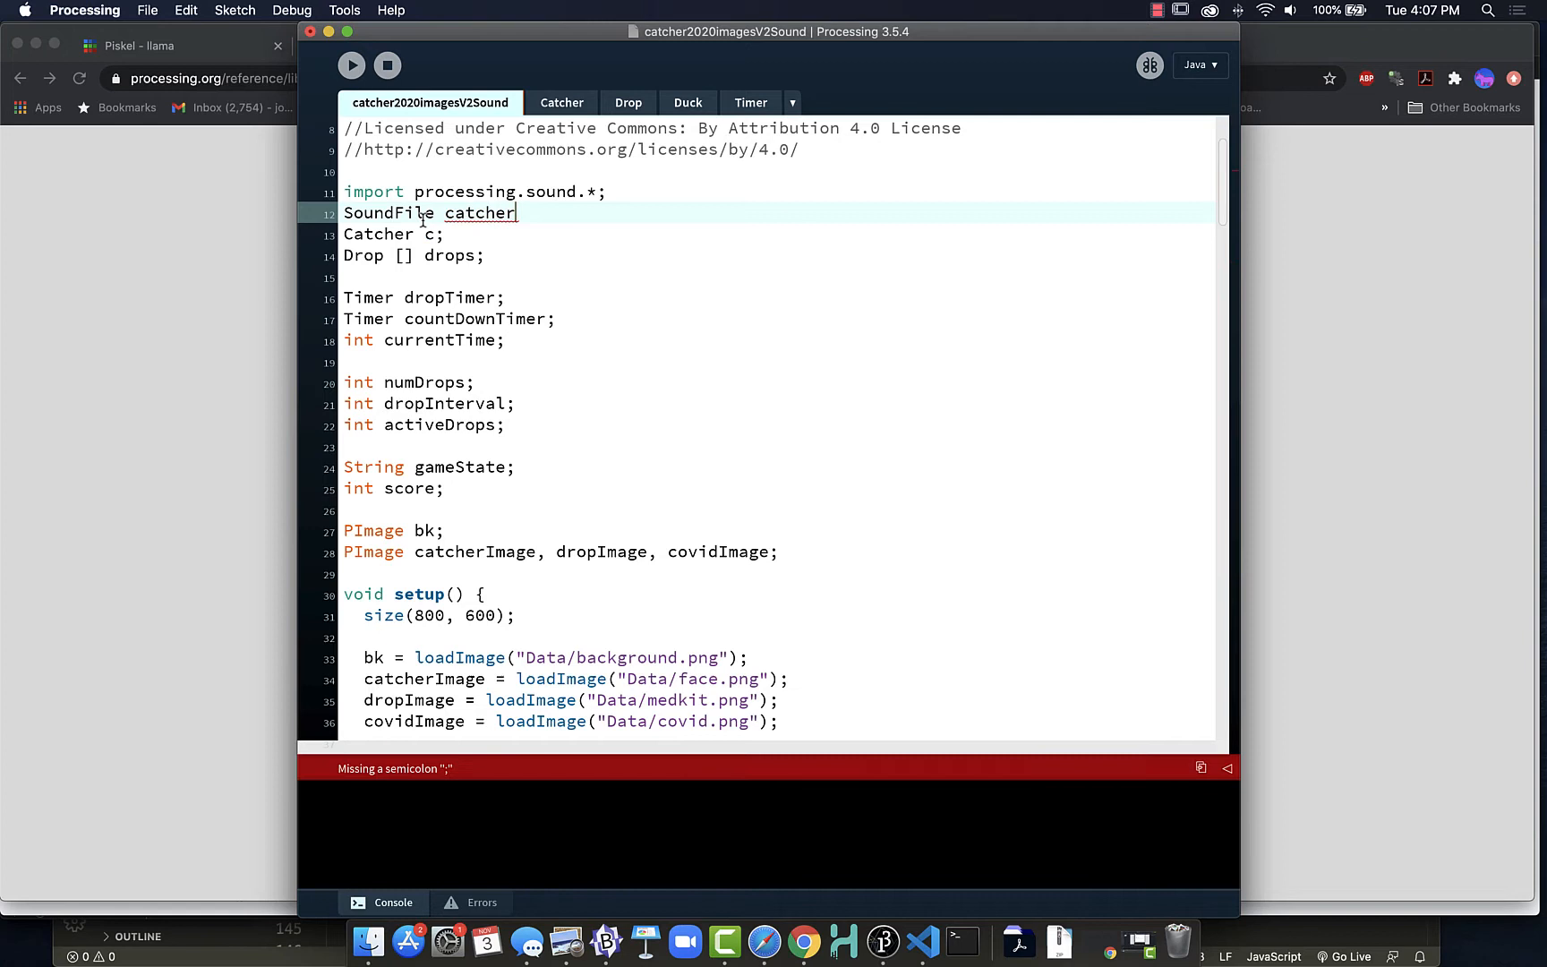
key(backspace)
text(ughtGoo)
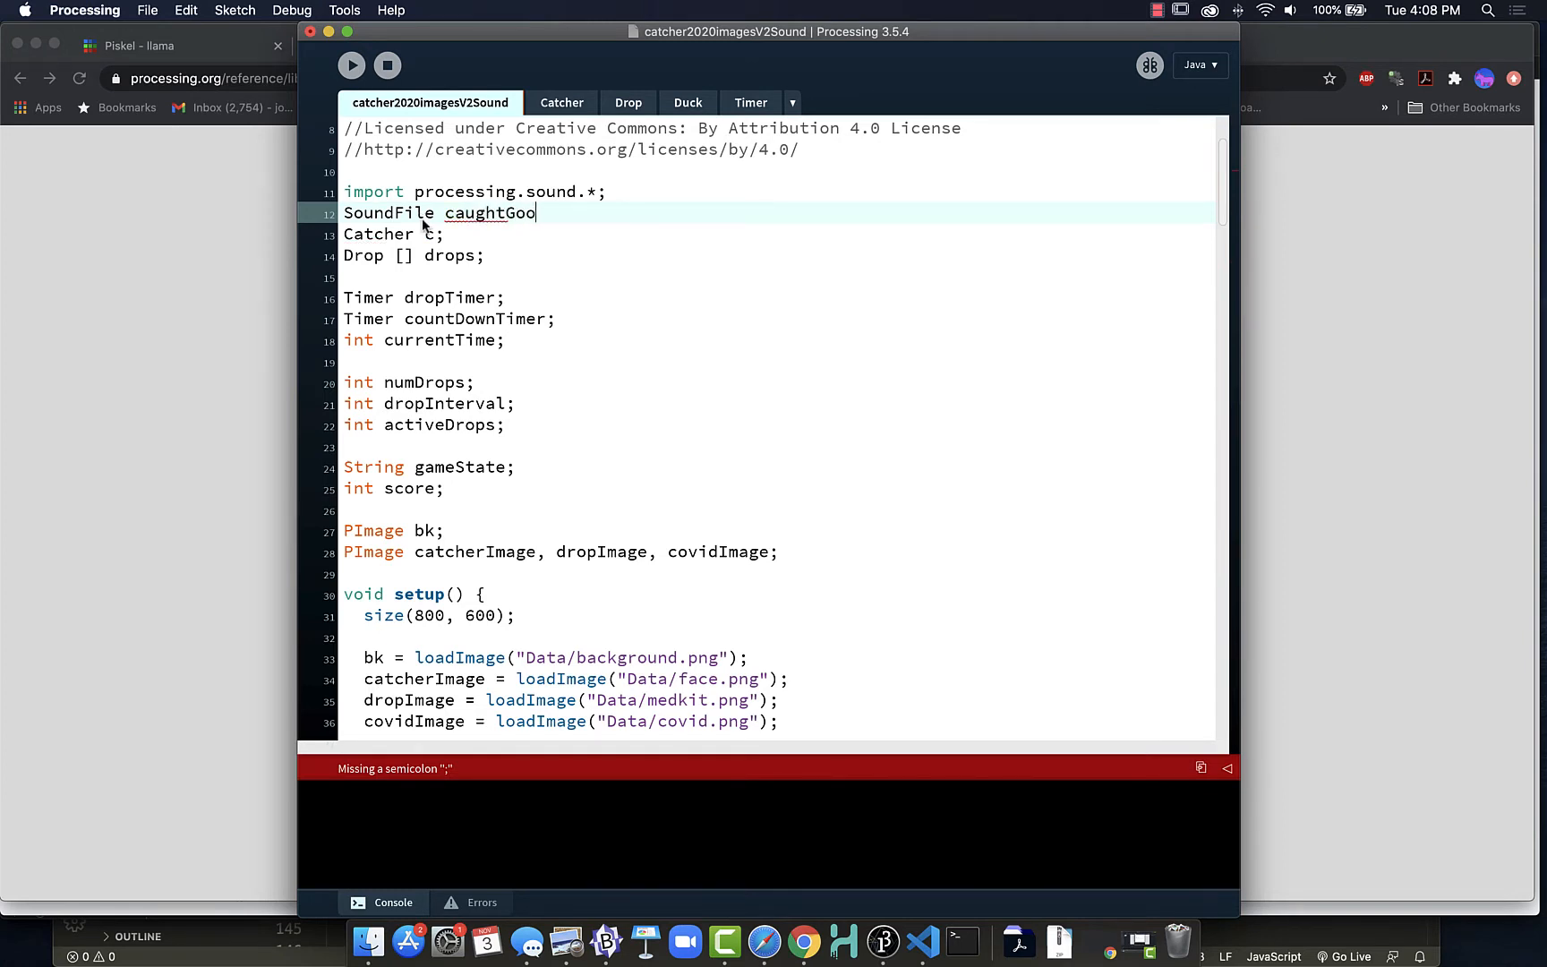
text(d, caught)
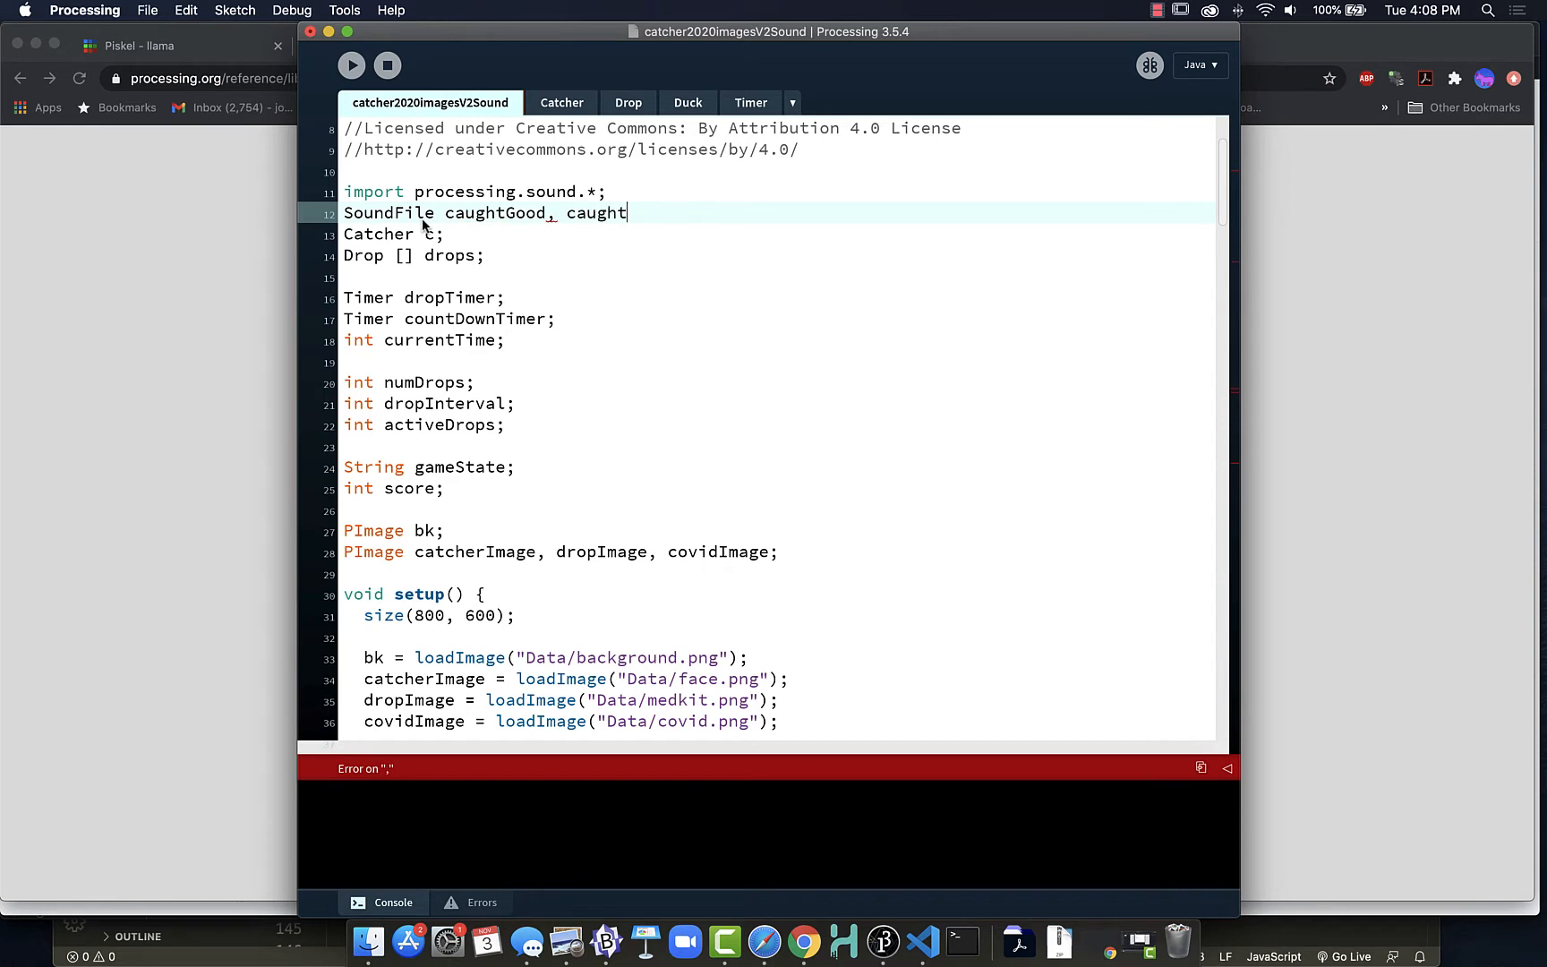
text(Bad,)
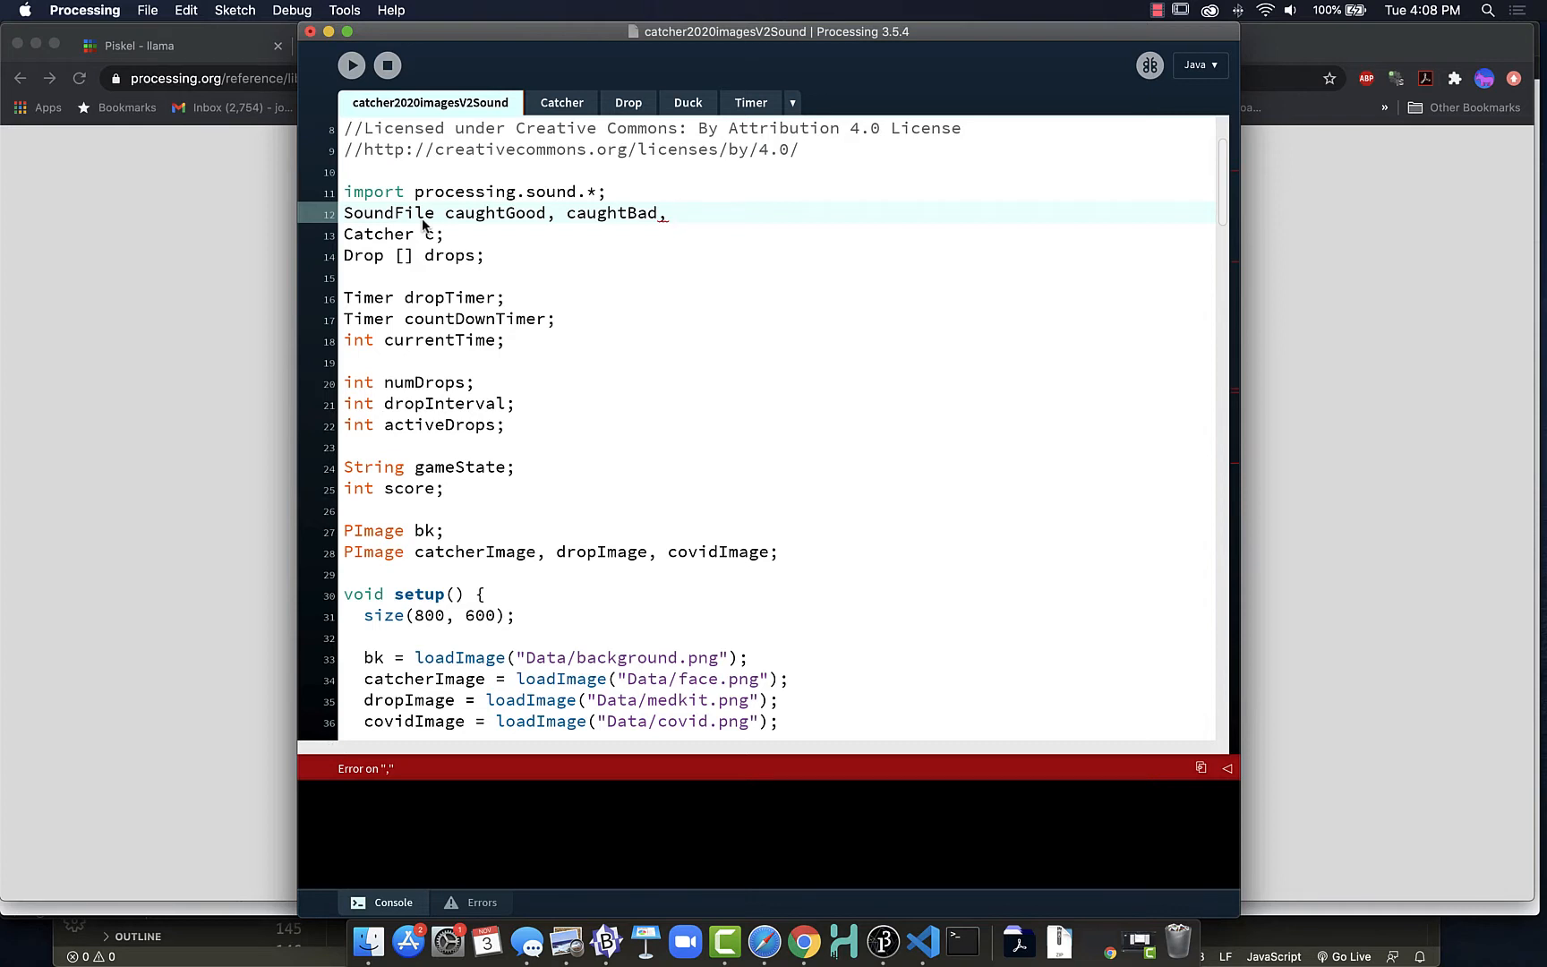
key(Backspace)
text(;)
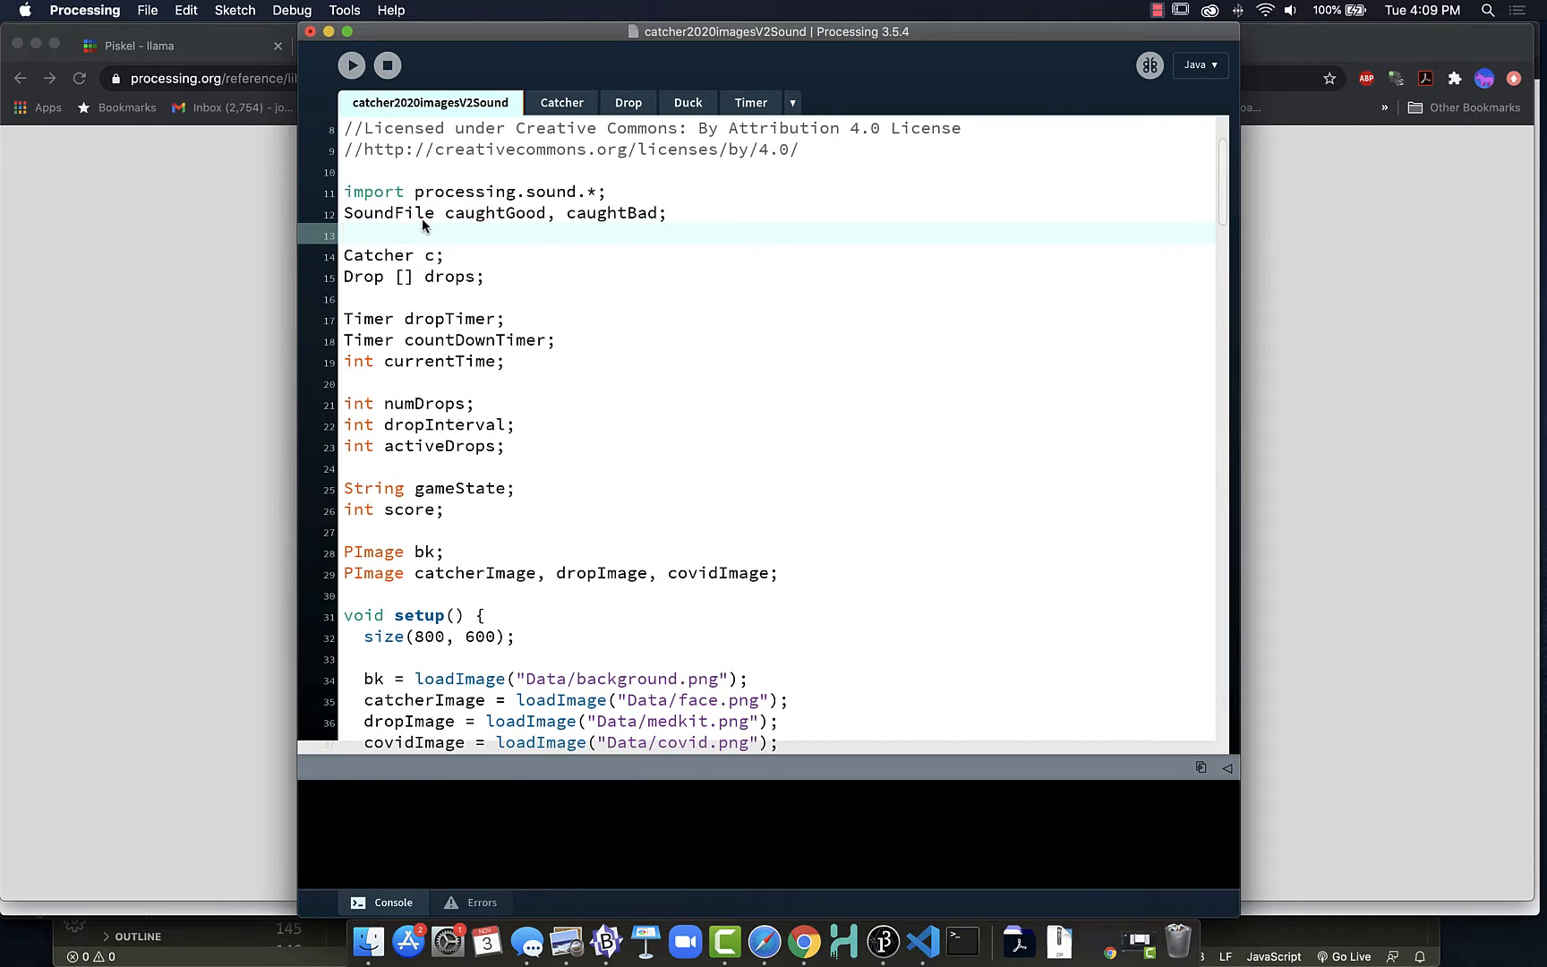
Declare SoundFile titleMusic, gameMusic, winMusic, loseMusic on the next line.
text(Sound)
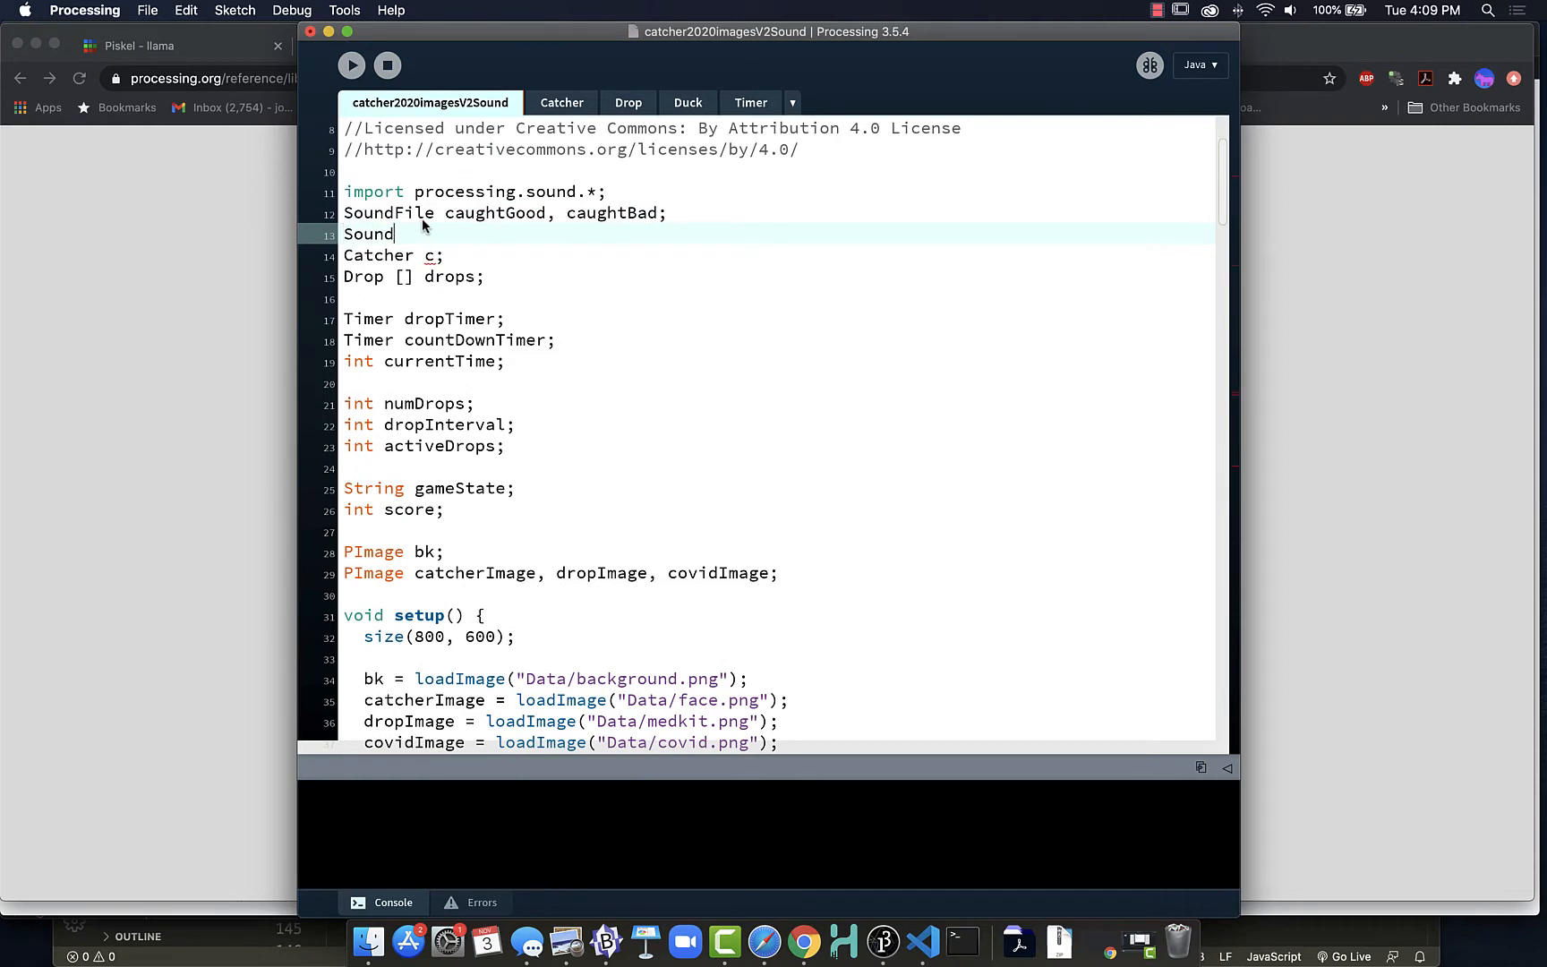
text(File)
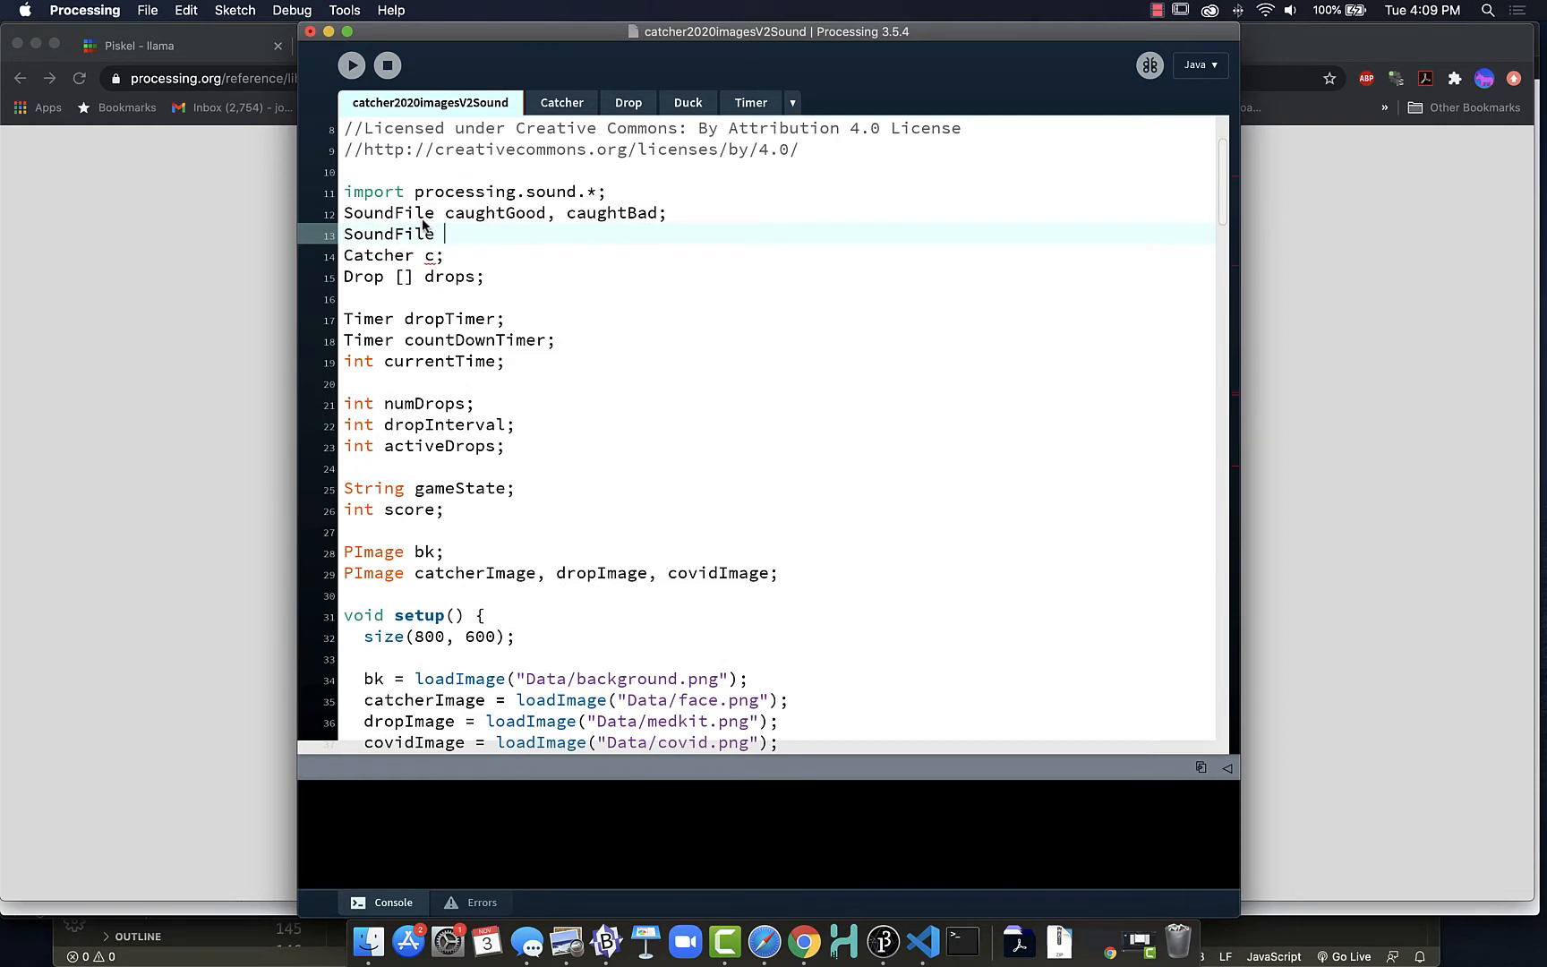
text(t)
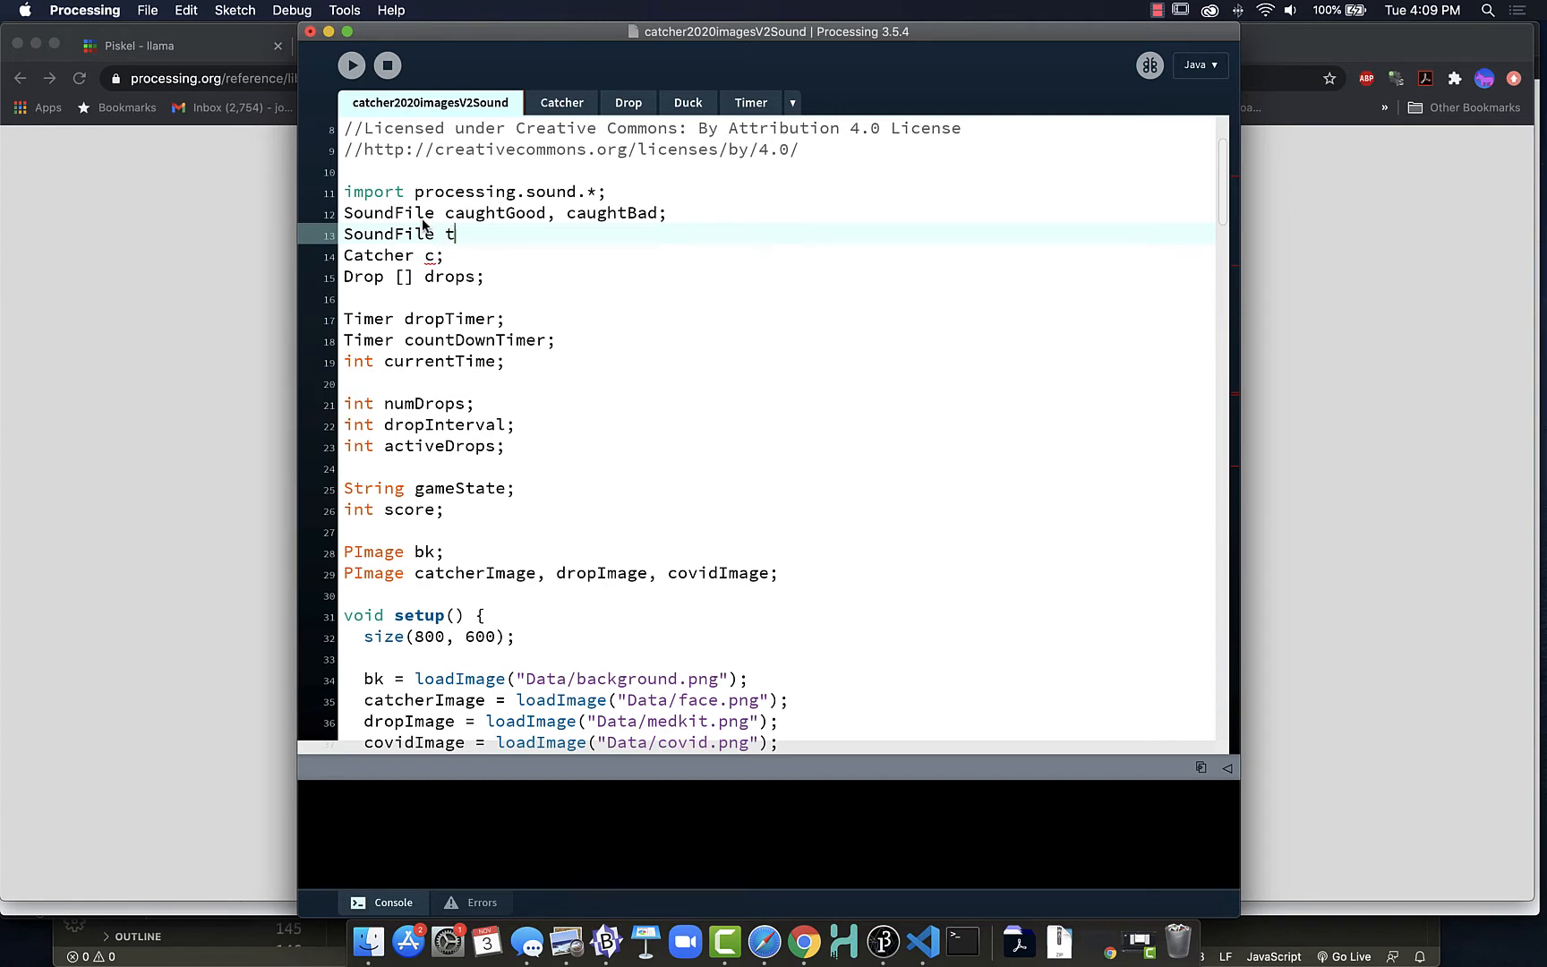
text(itleM)
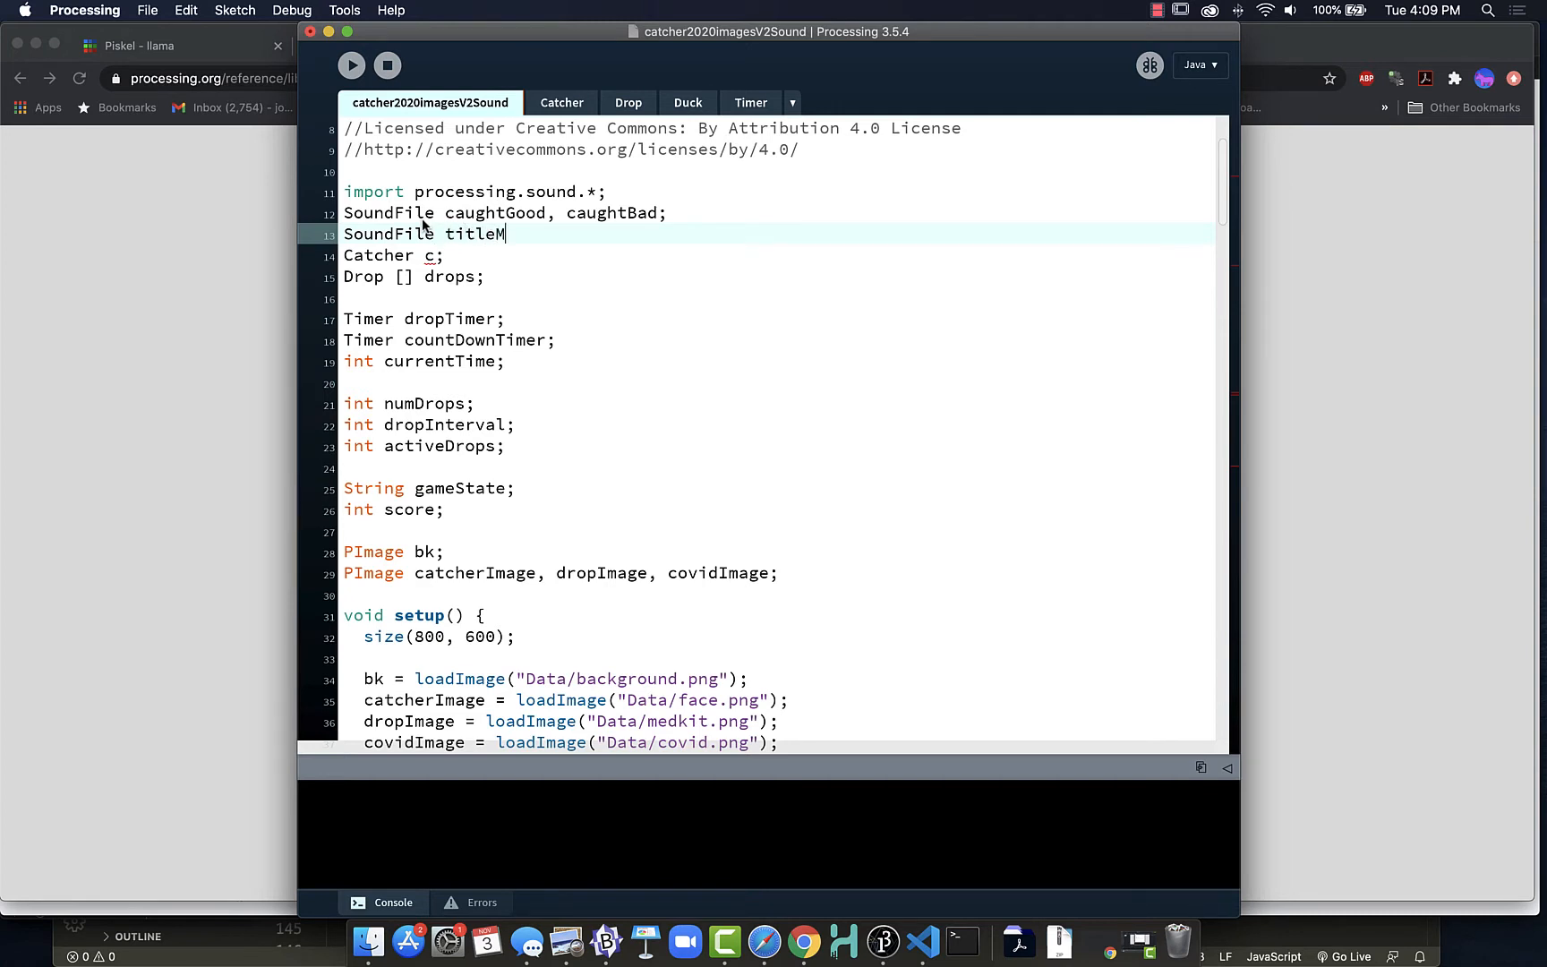
text(usic,)
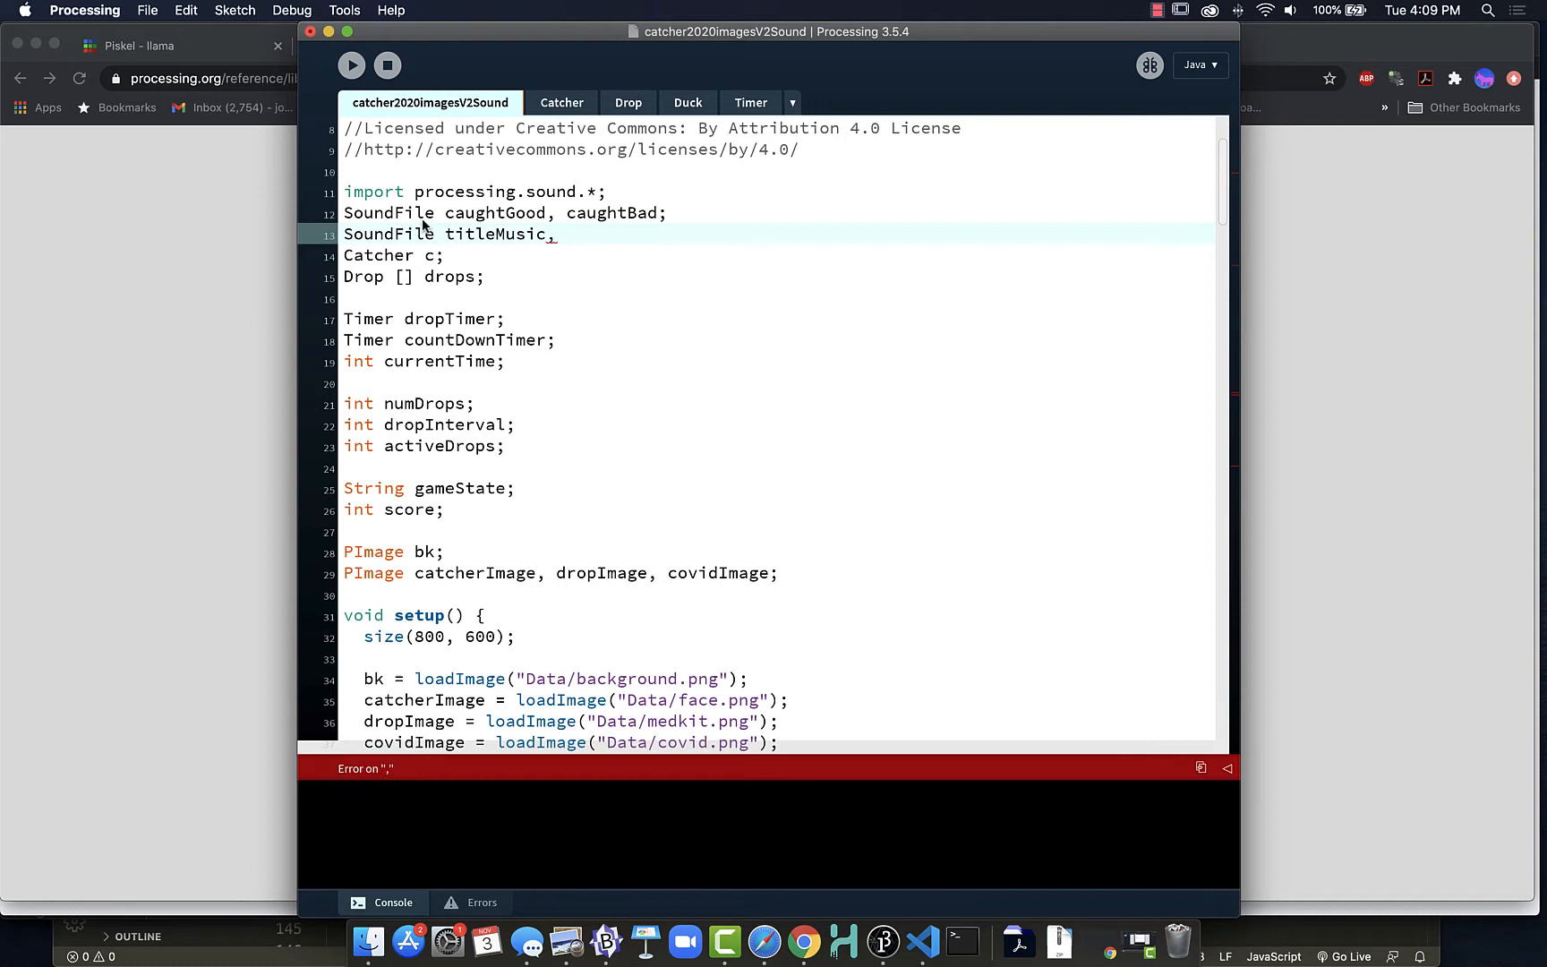
text(gameMus)
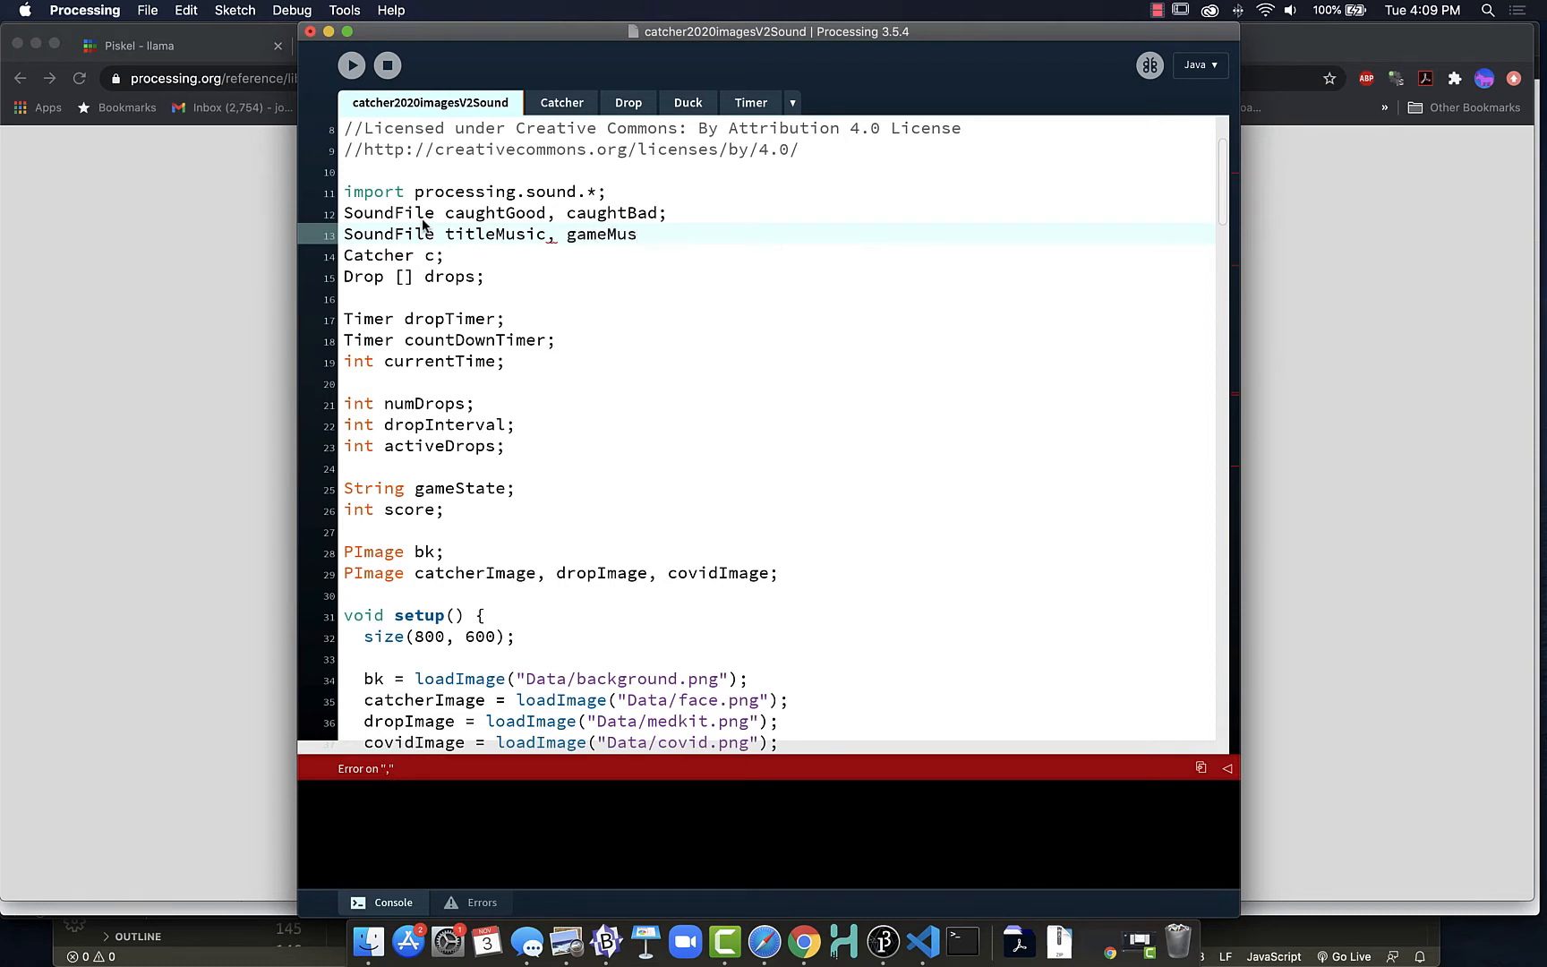
text(ic,)
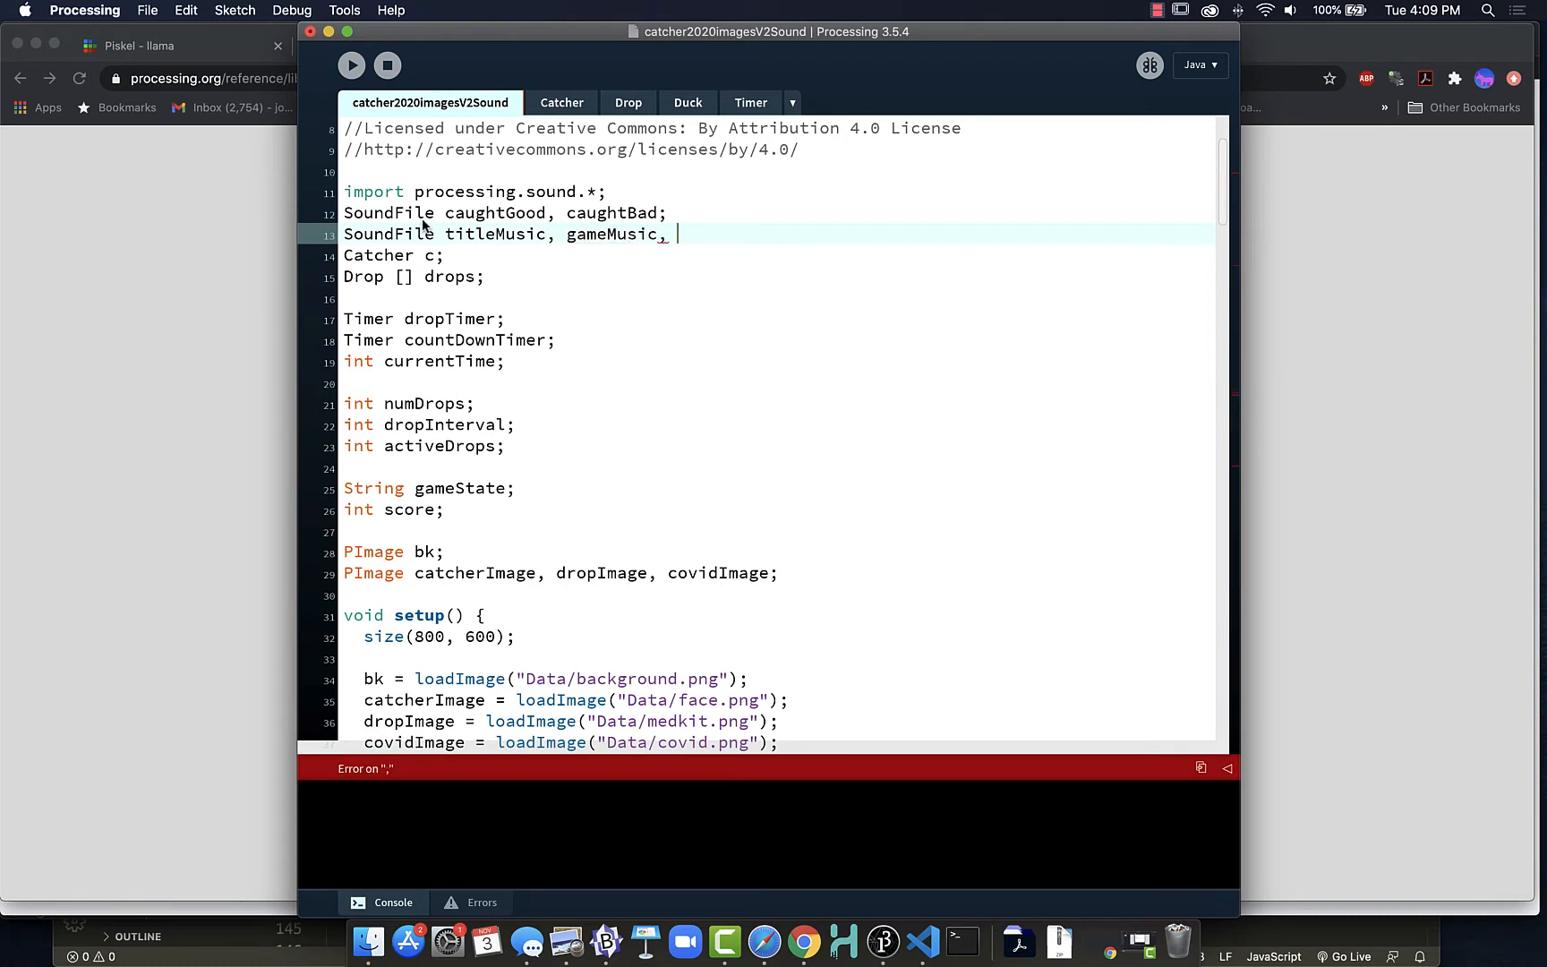
text(winMusic)
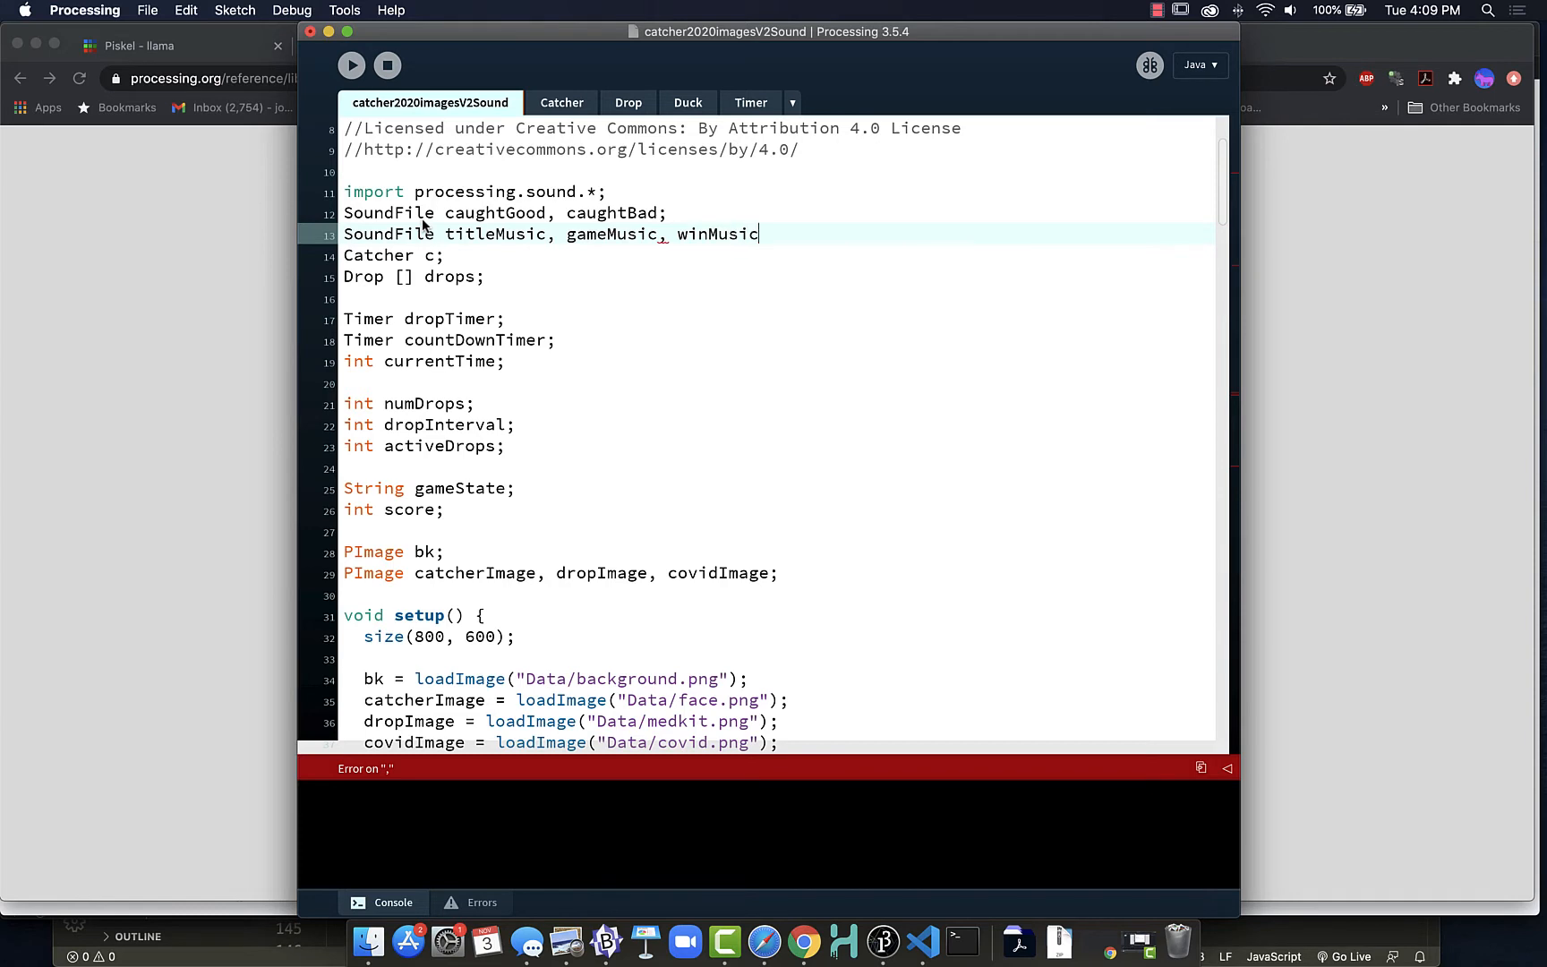
text(, loseMusic;)
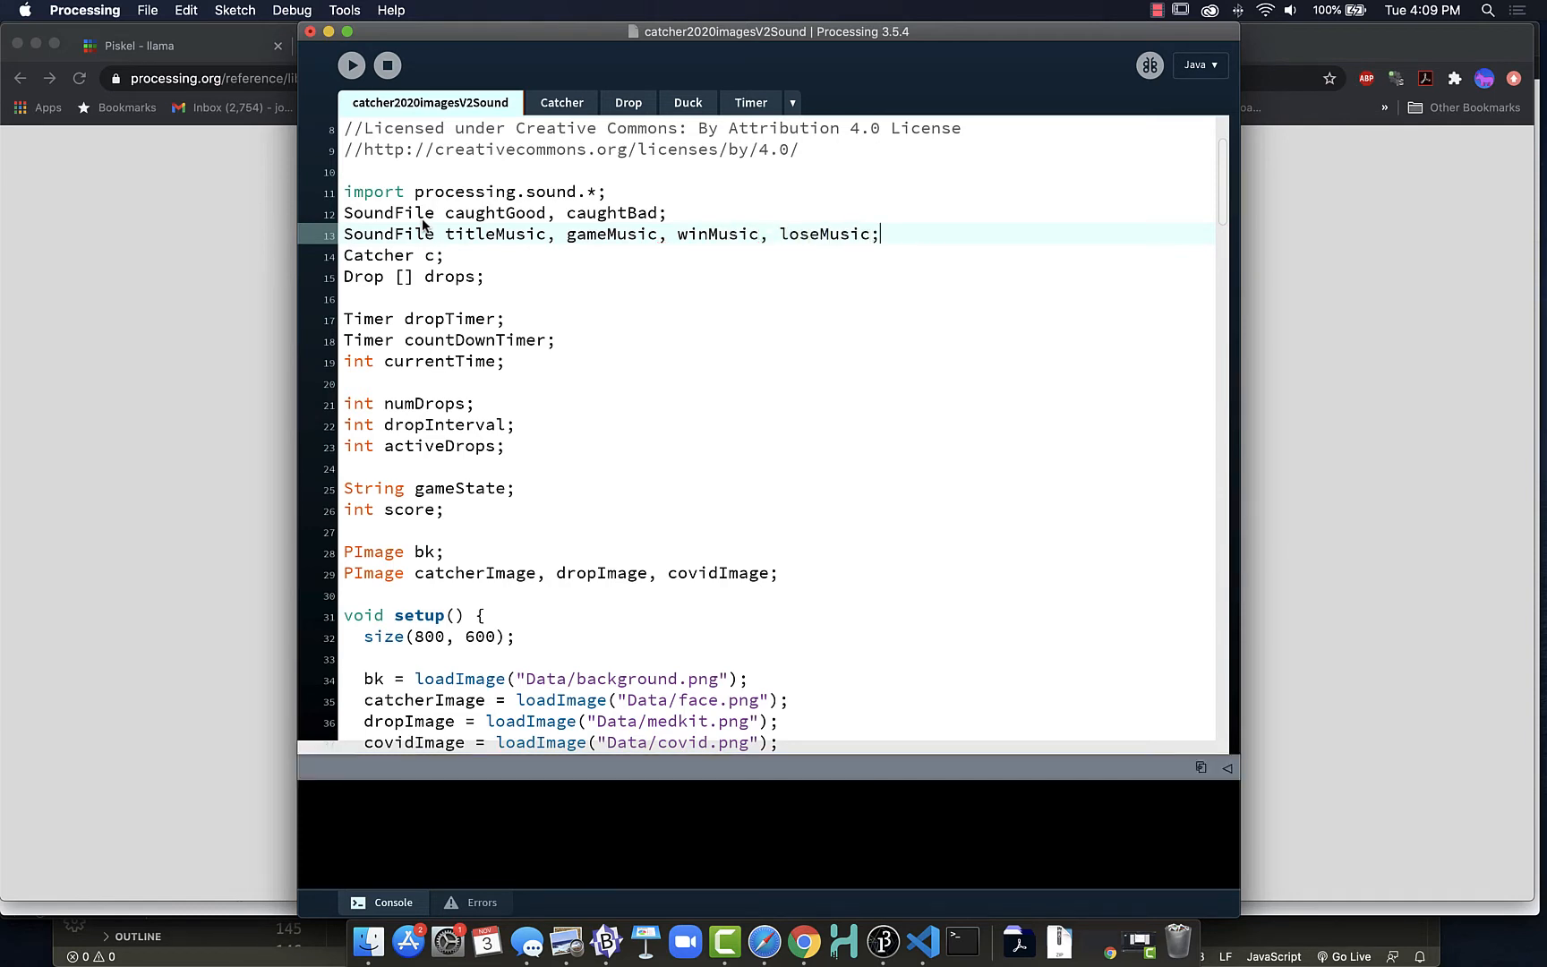
scroll(down, 3)
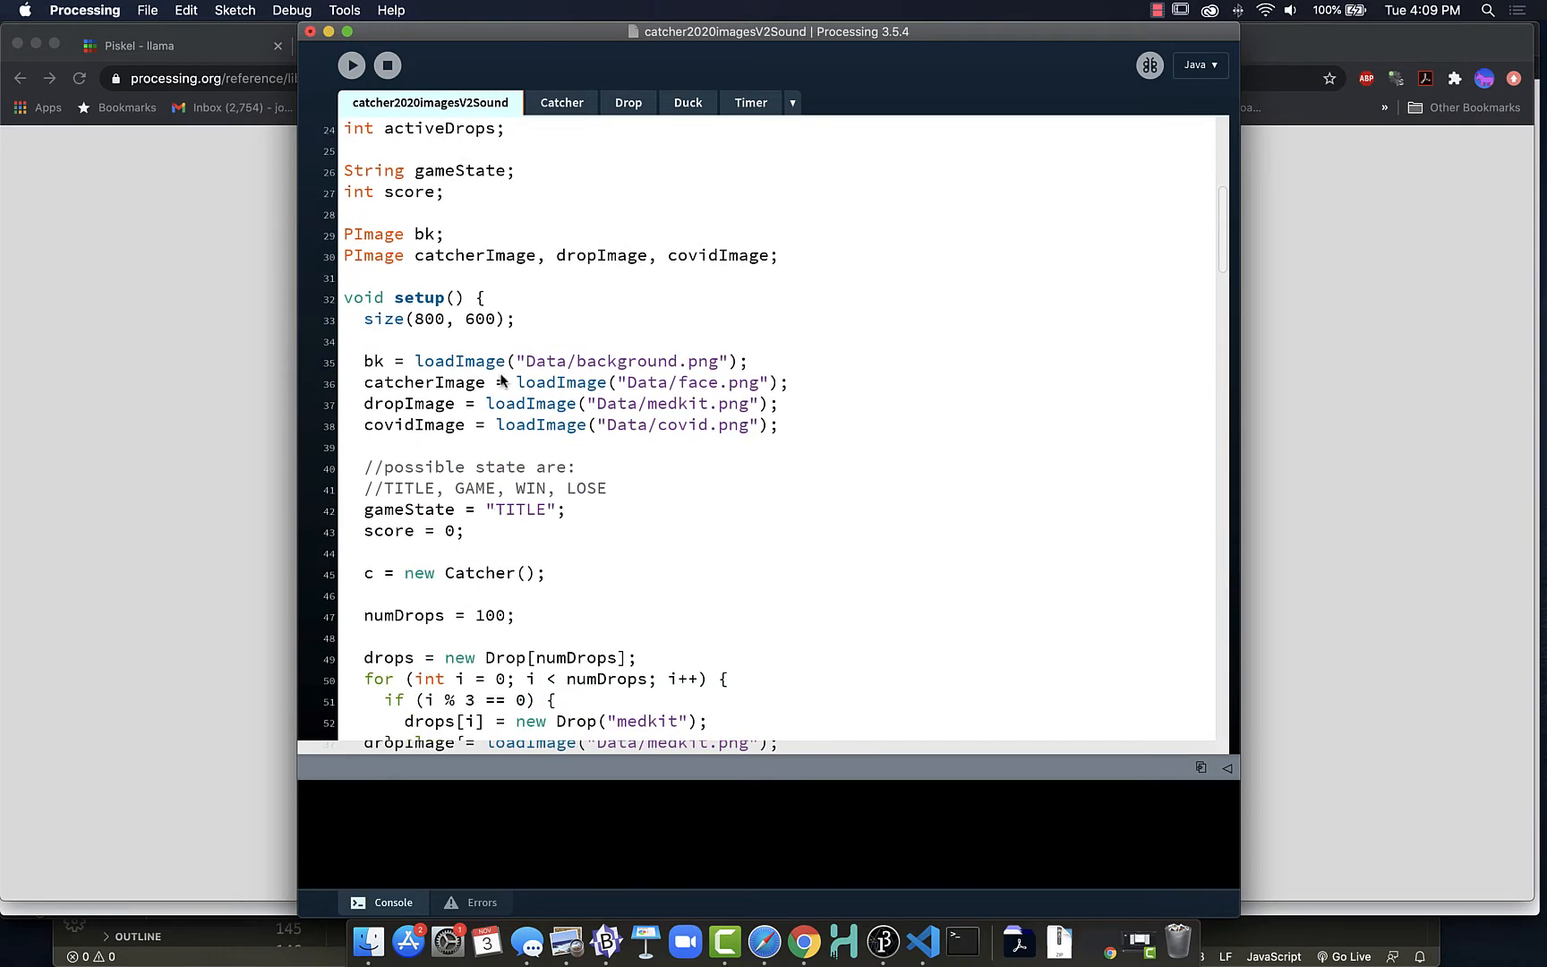
Start a new line below size(800, 600) in setup and begin typing caughtGood.
click(533, 340)
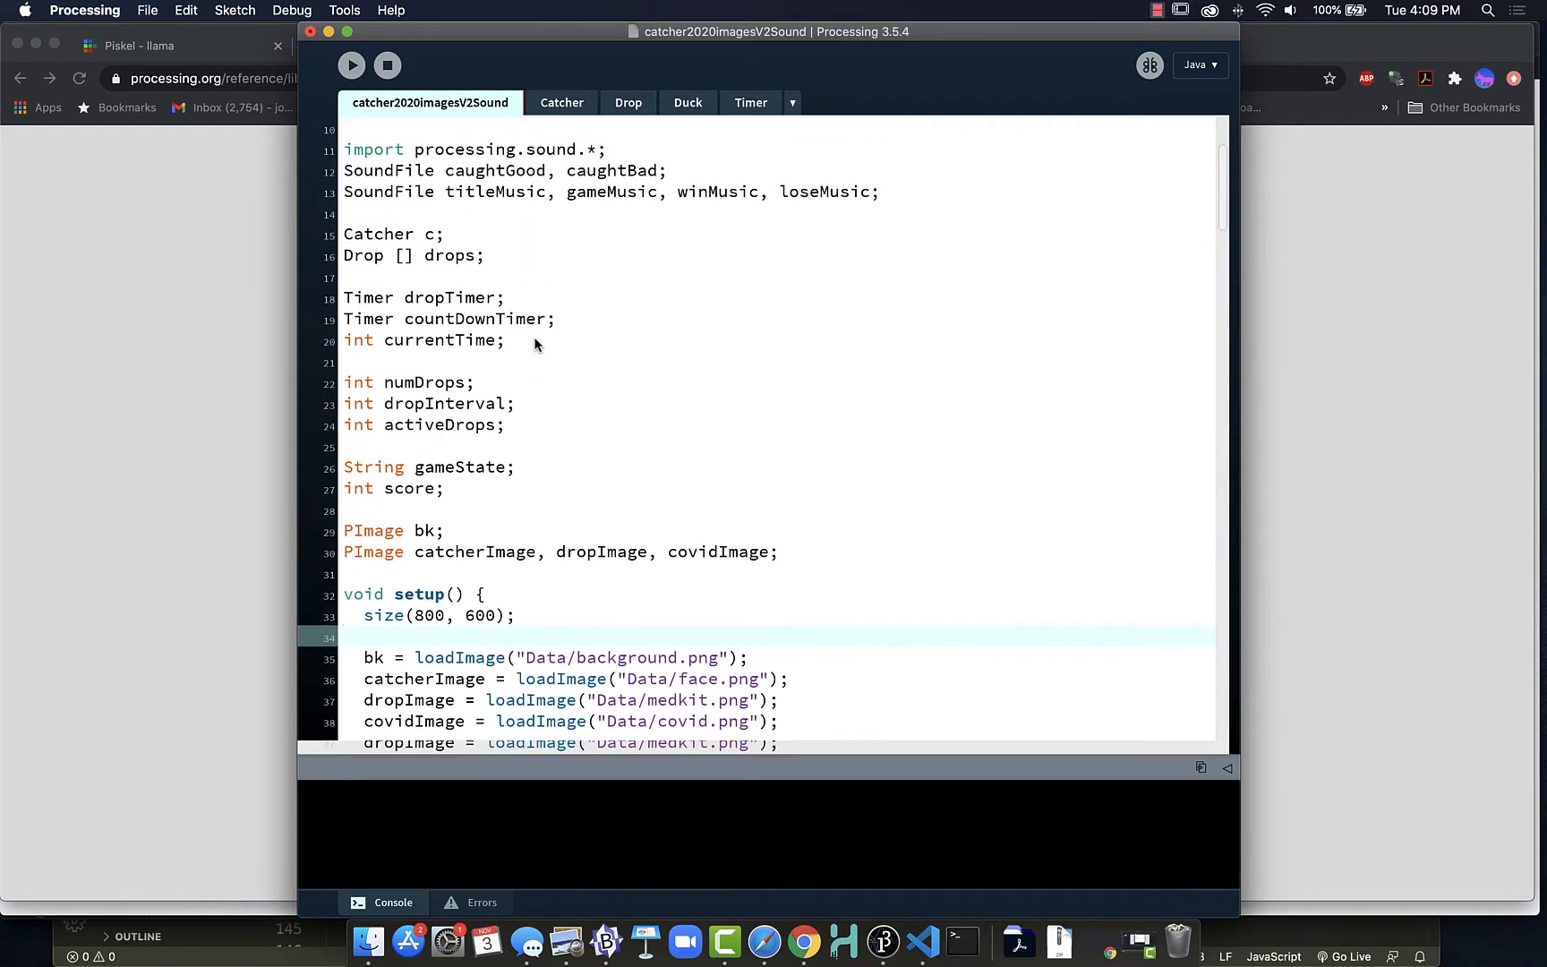
click(367, 637)
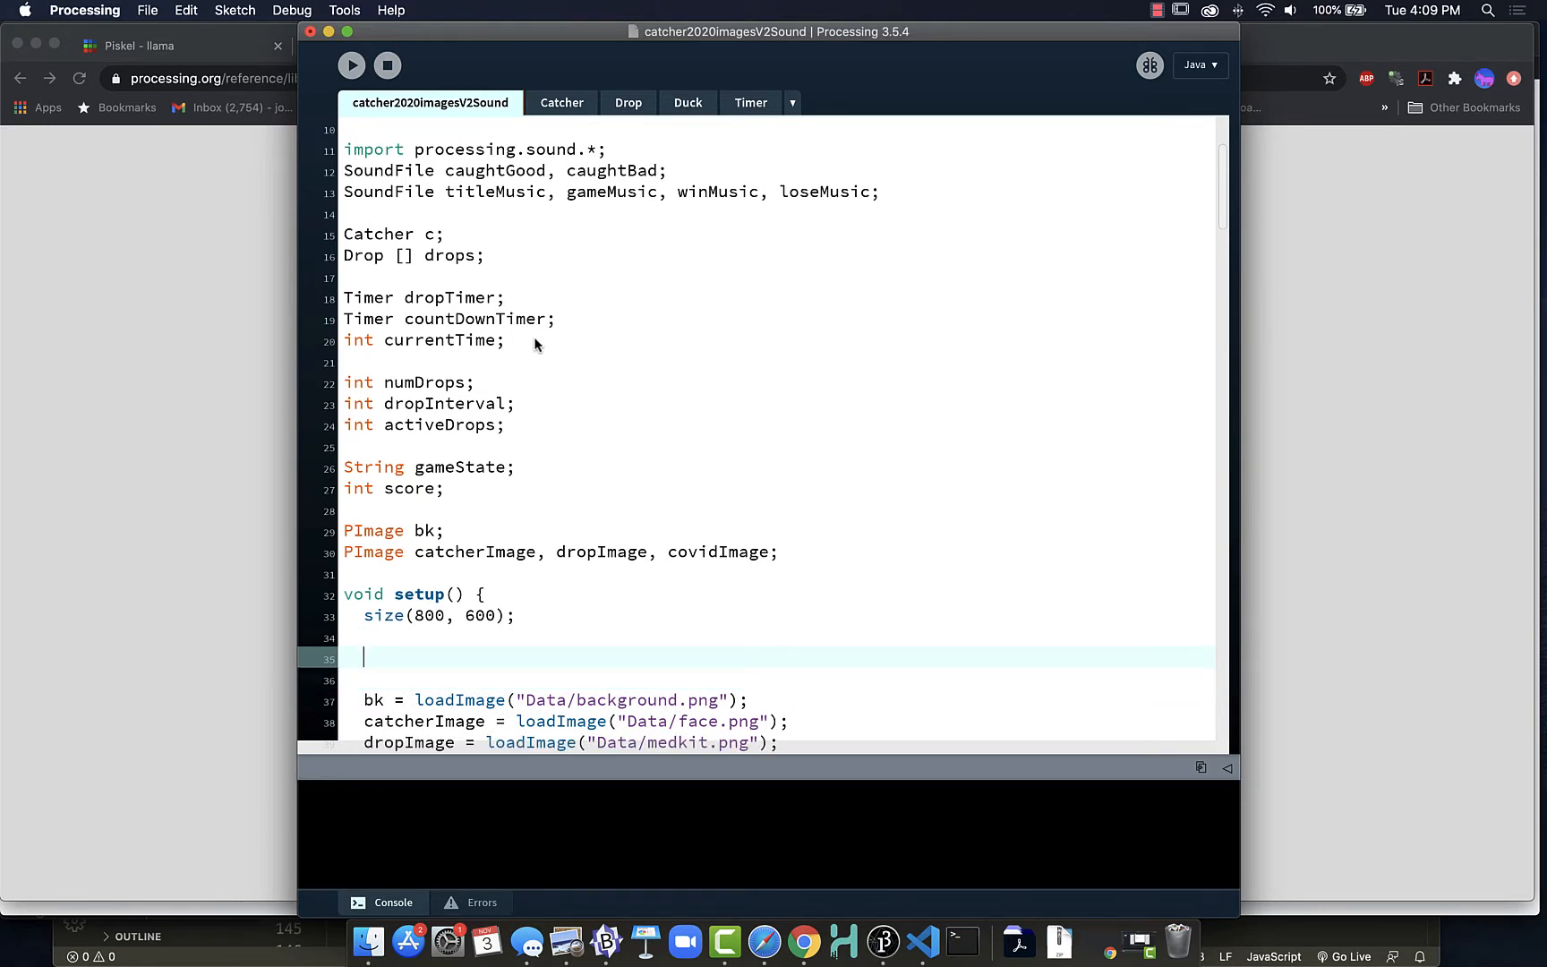
text(caug)
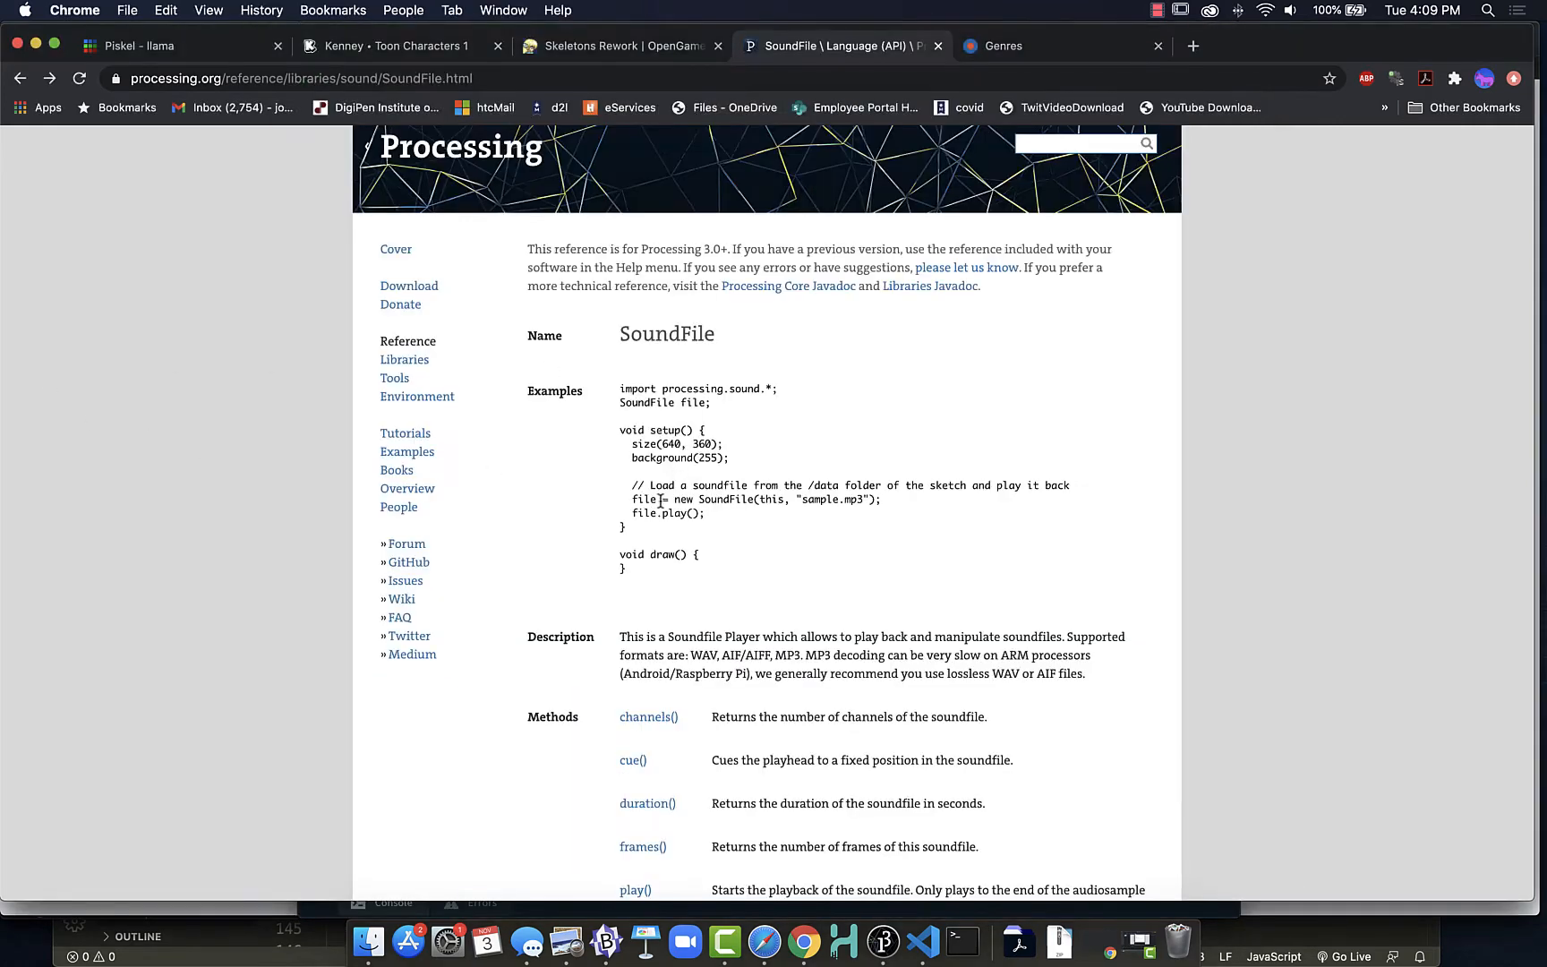
mouse_move(745, 501)
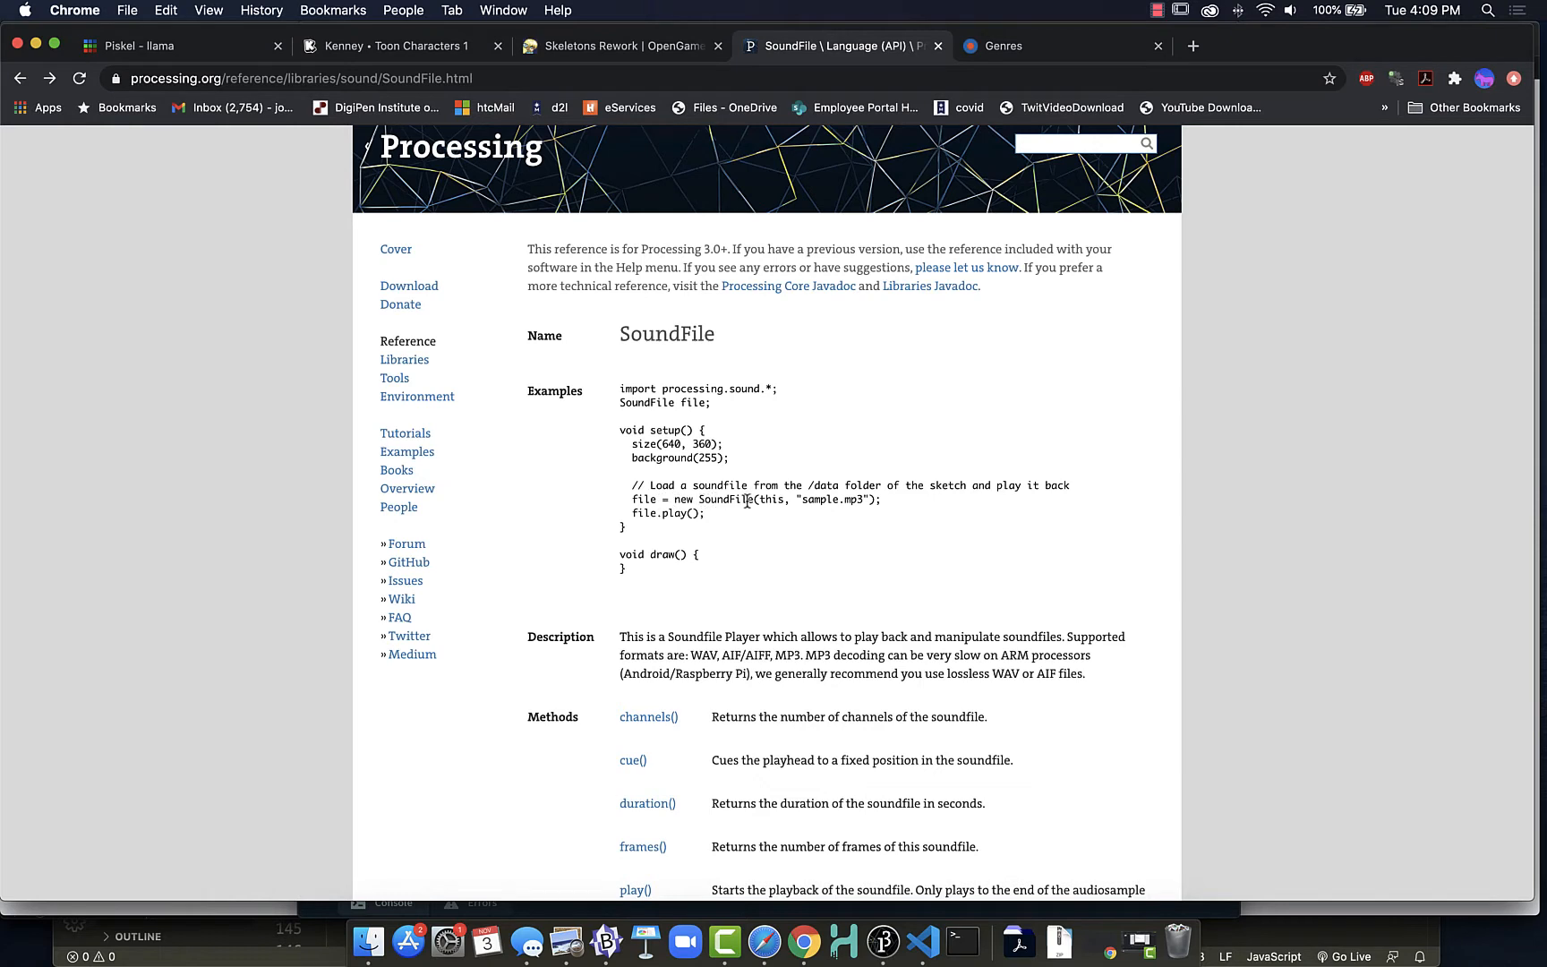
mouse_move(784, 499)
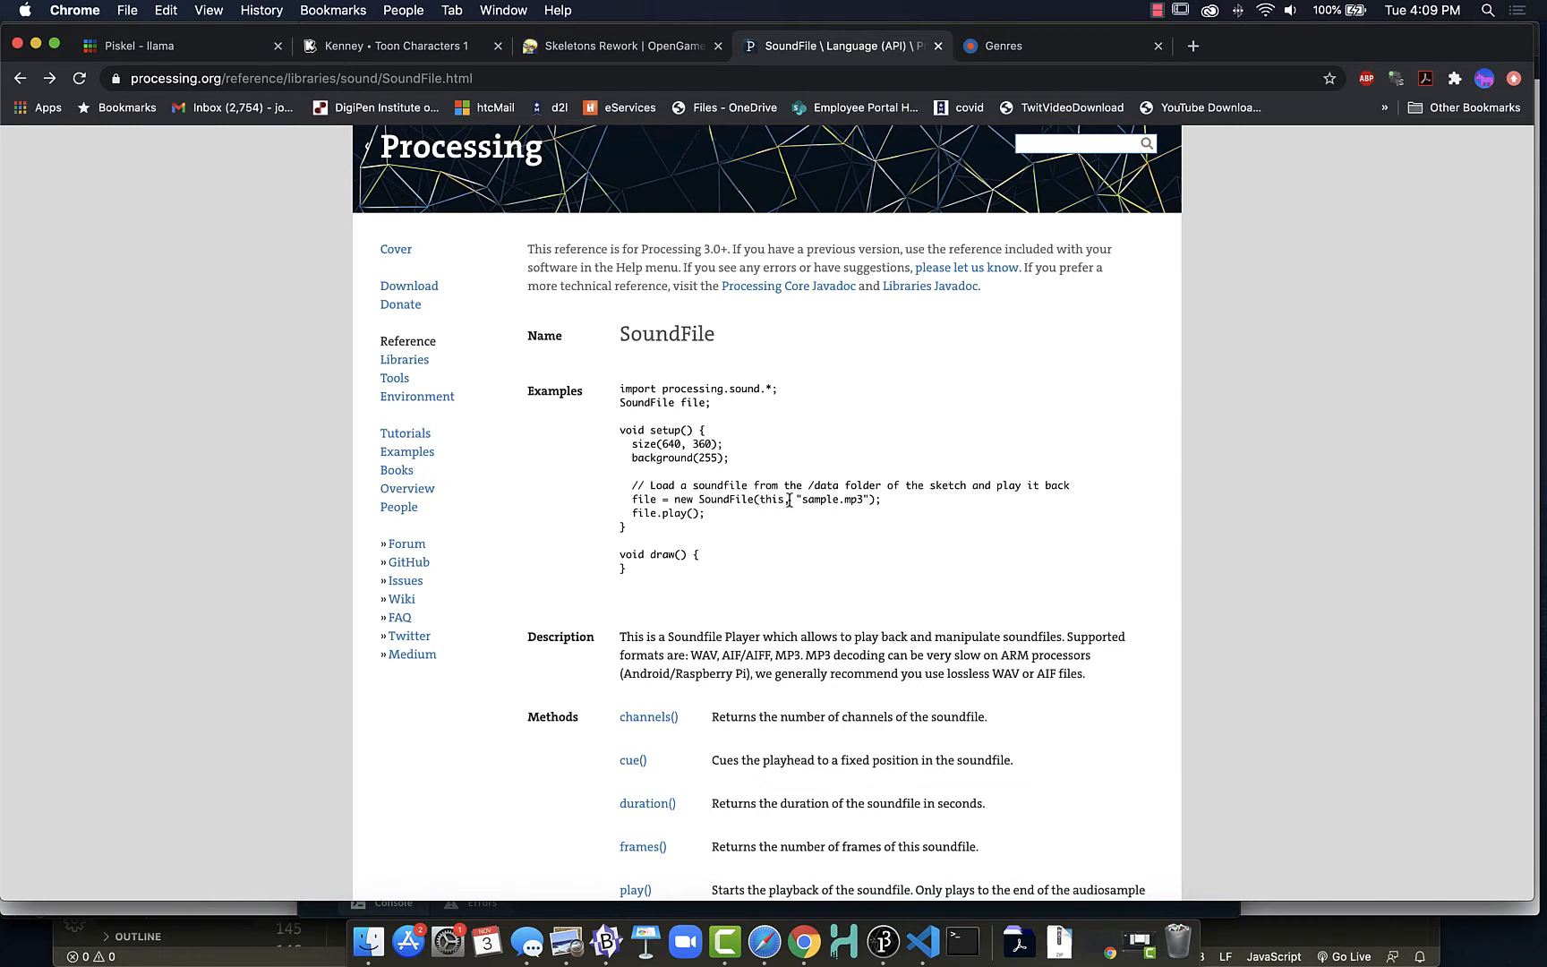
mouse_move(802, 522)
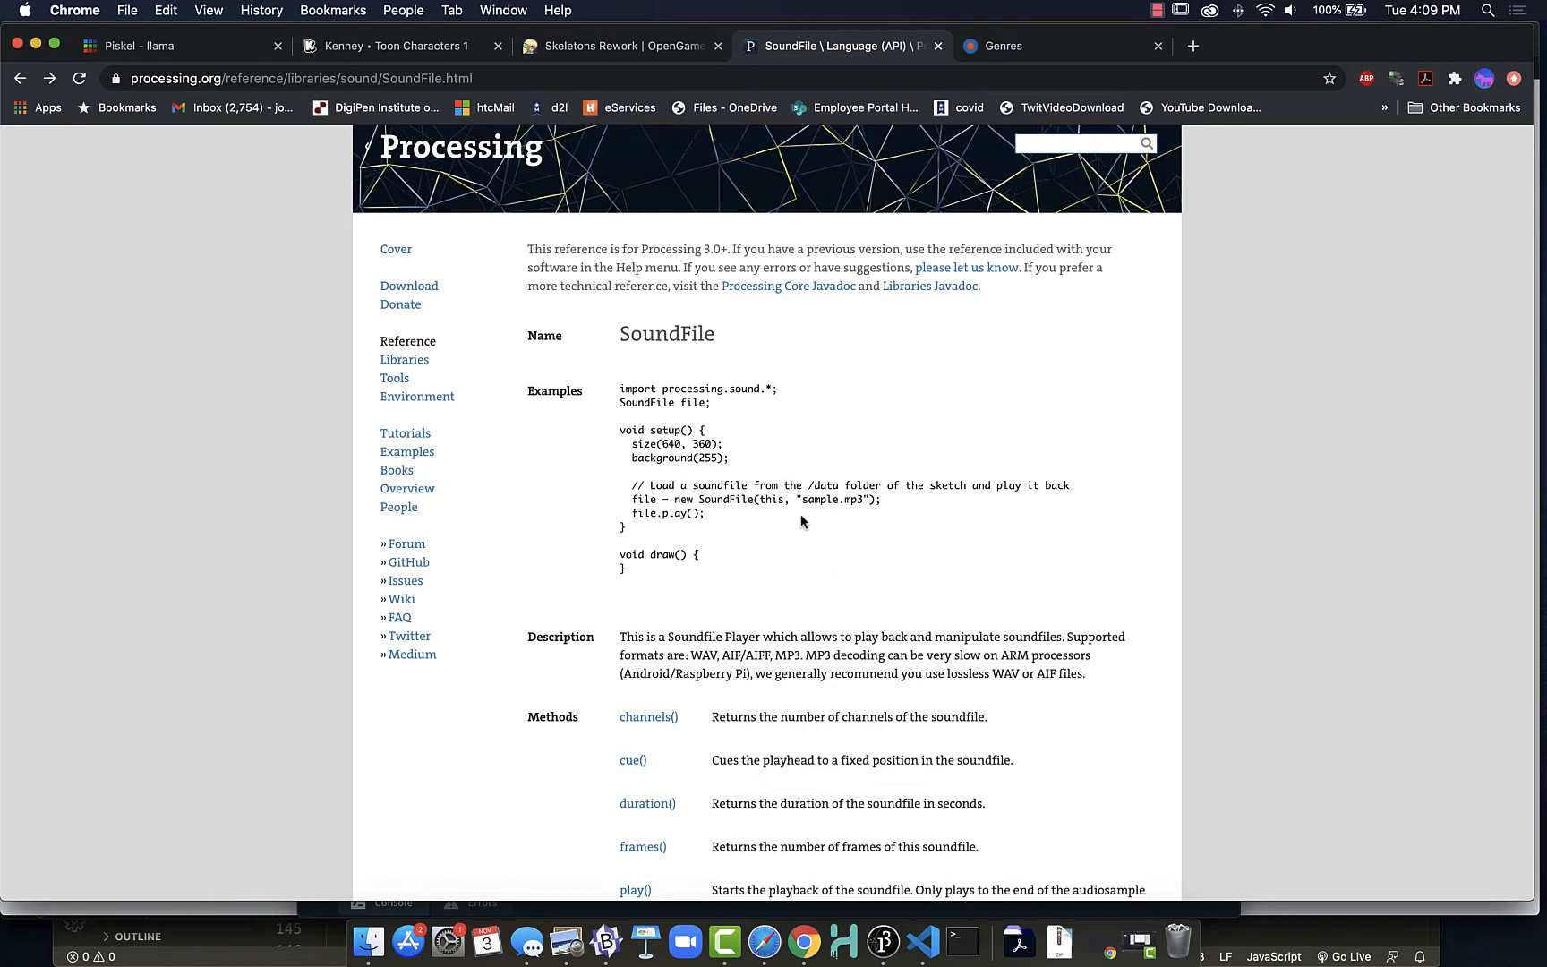
mouse_move(881, 639)
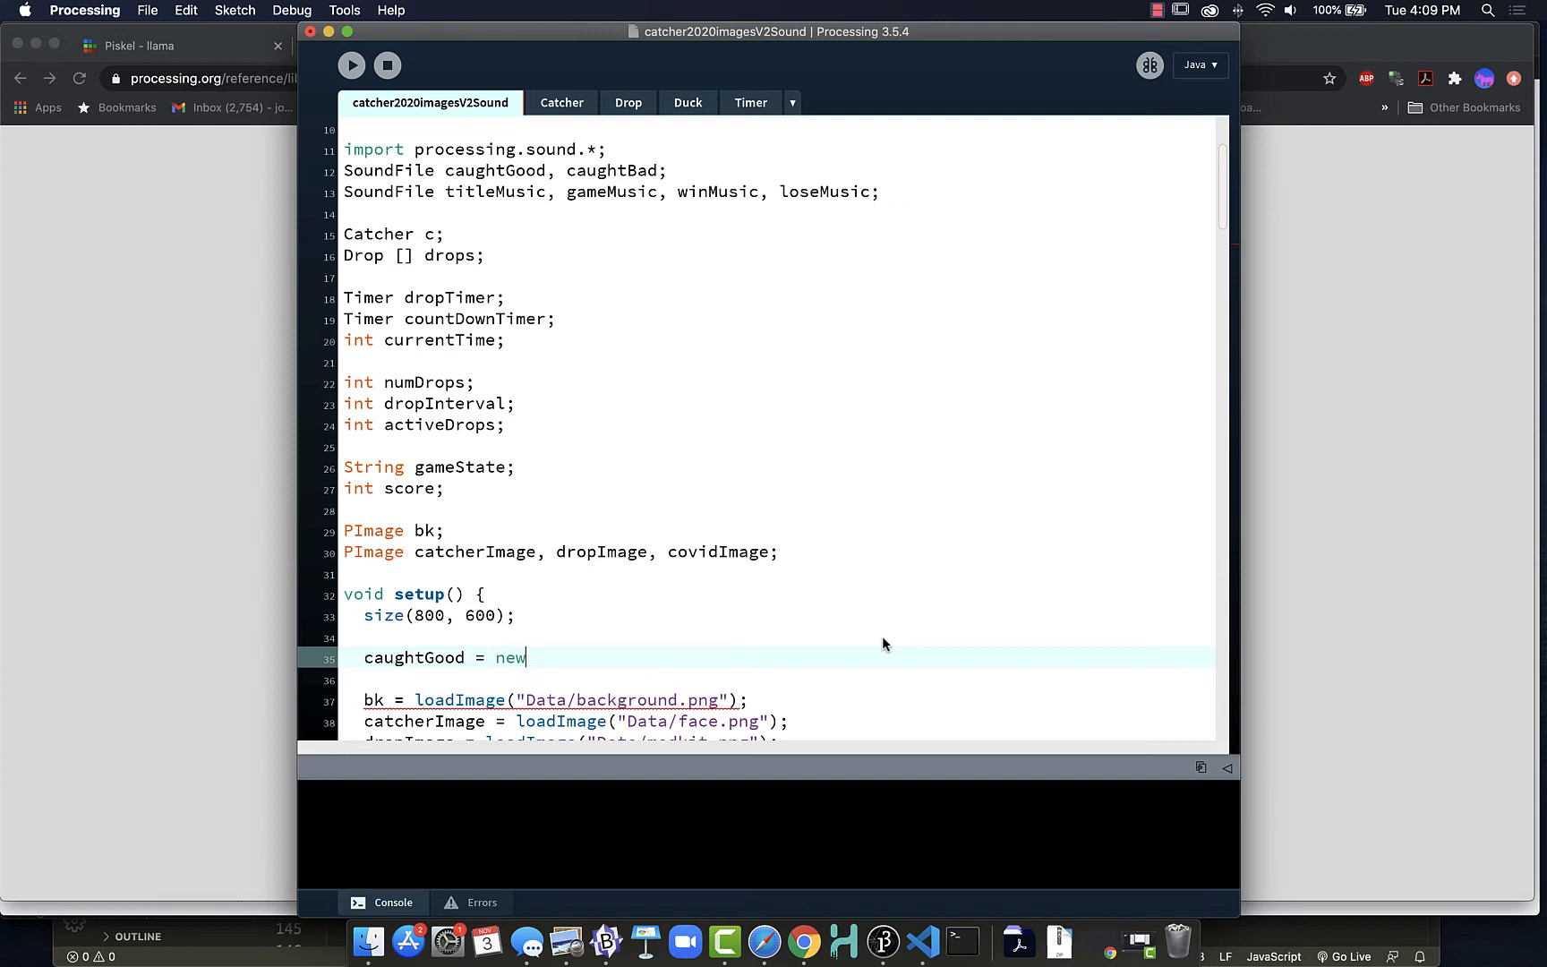
Finish caughtGood = new SoundFile(this, "Data/sounds/shoot.mp3"); in setup.
text(Sound)
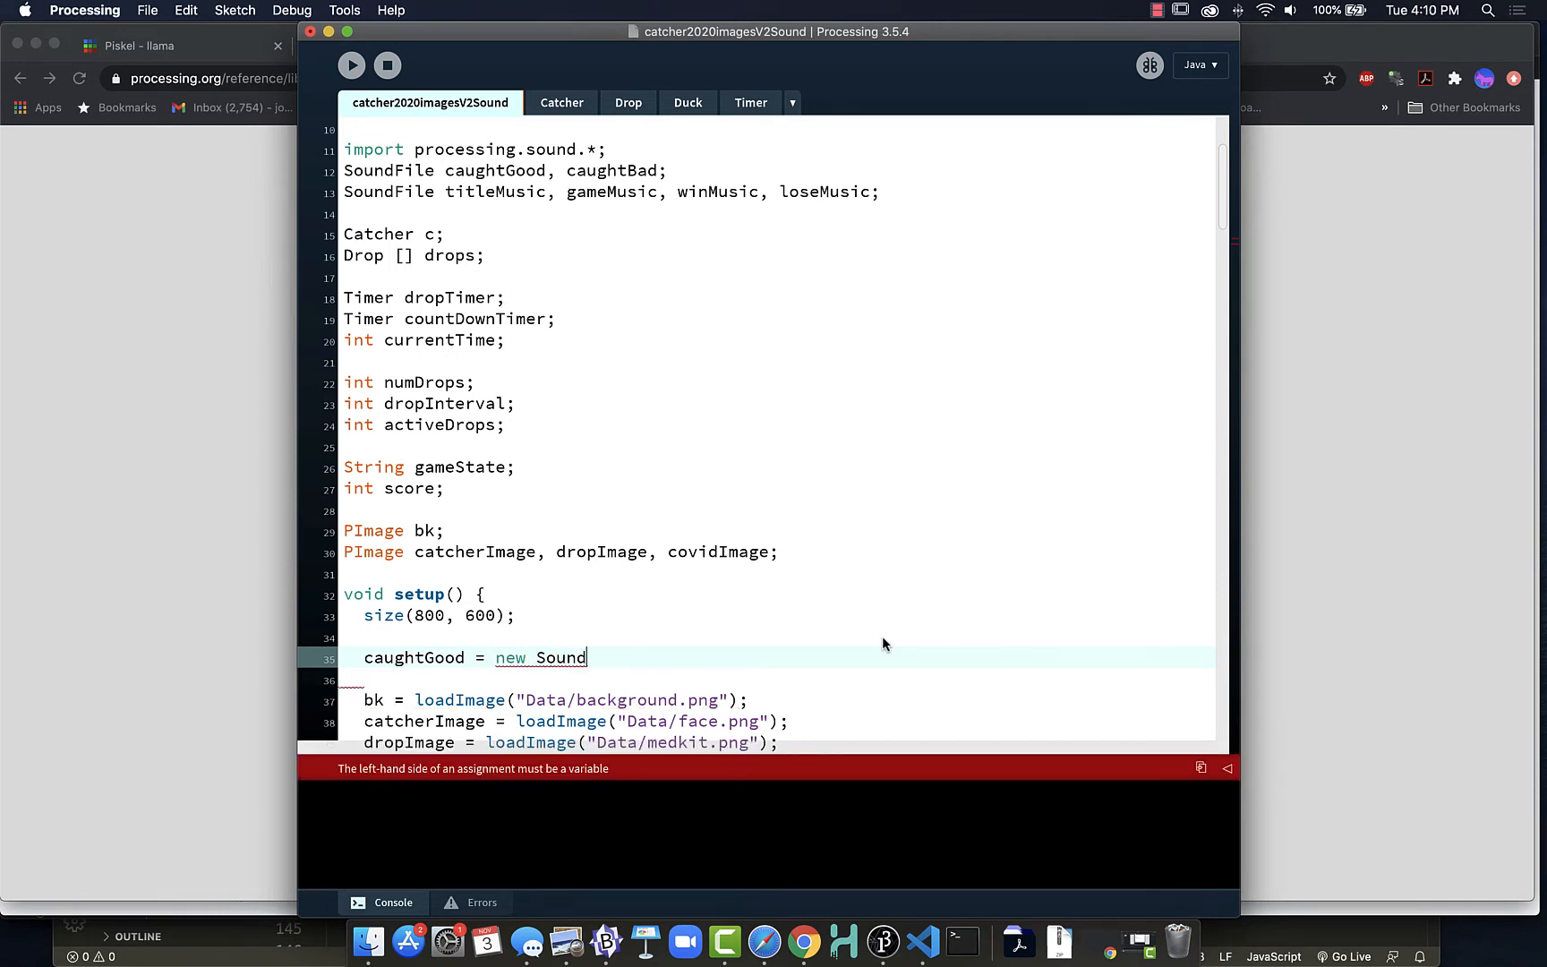
text(File(this,)
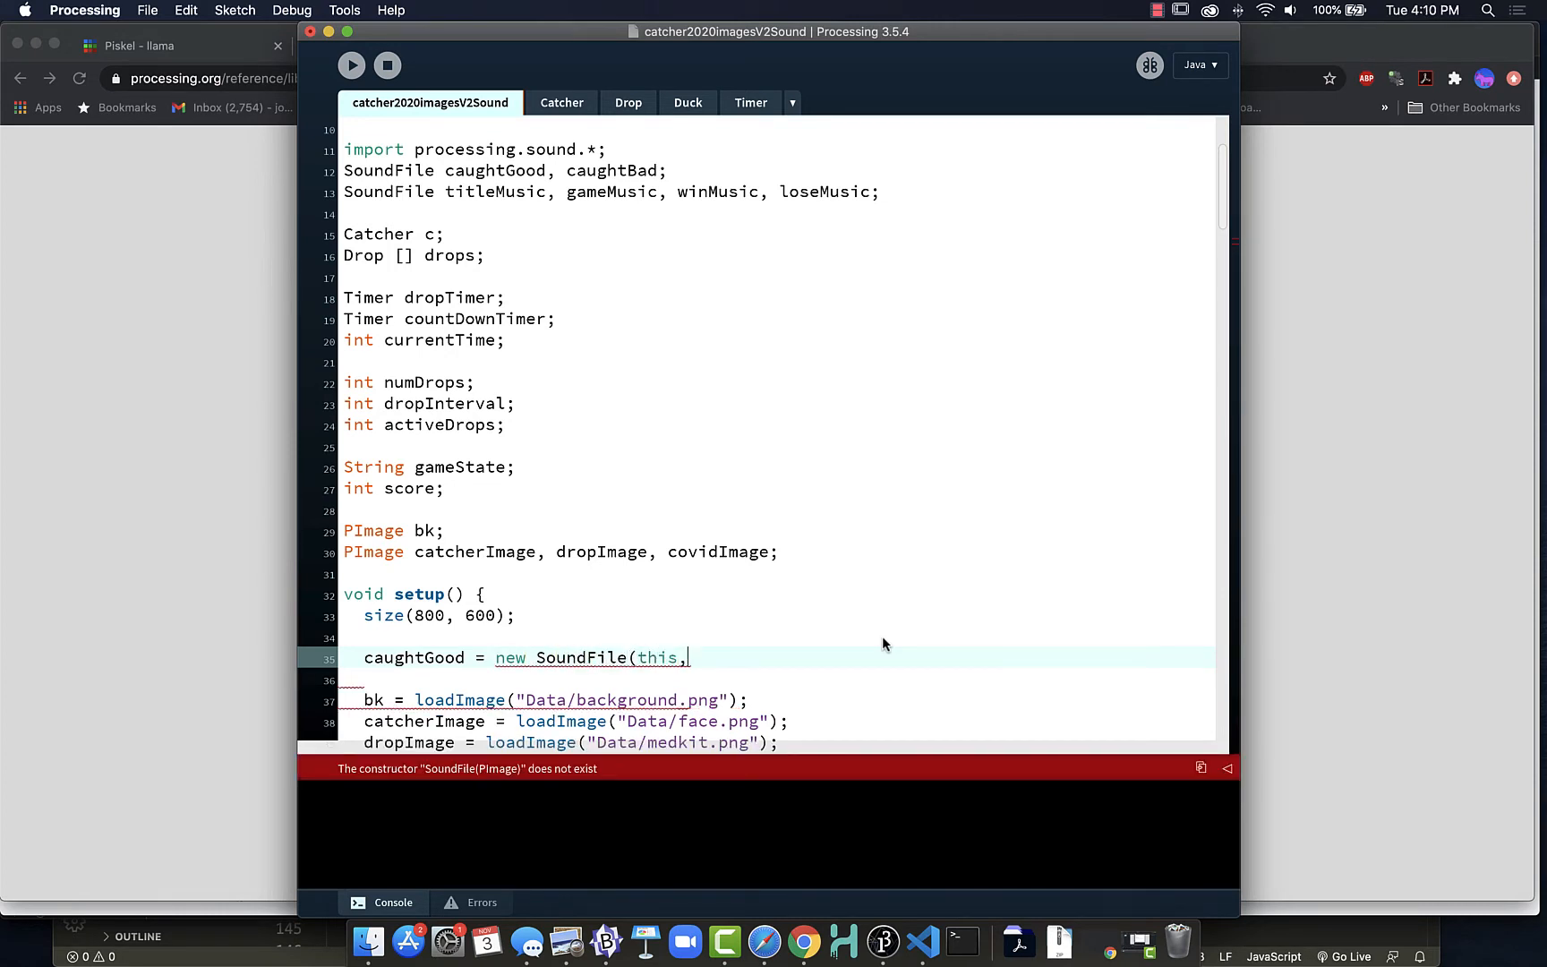
text(")
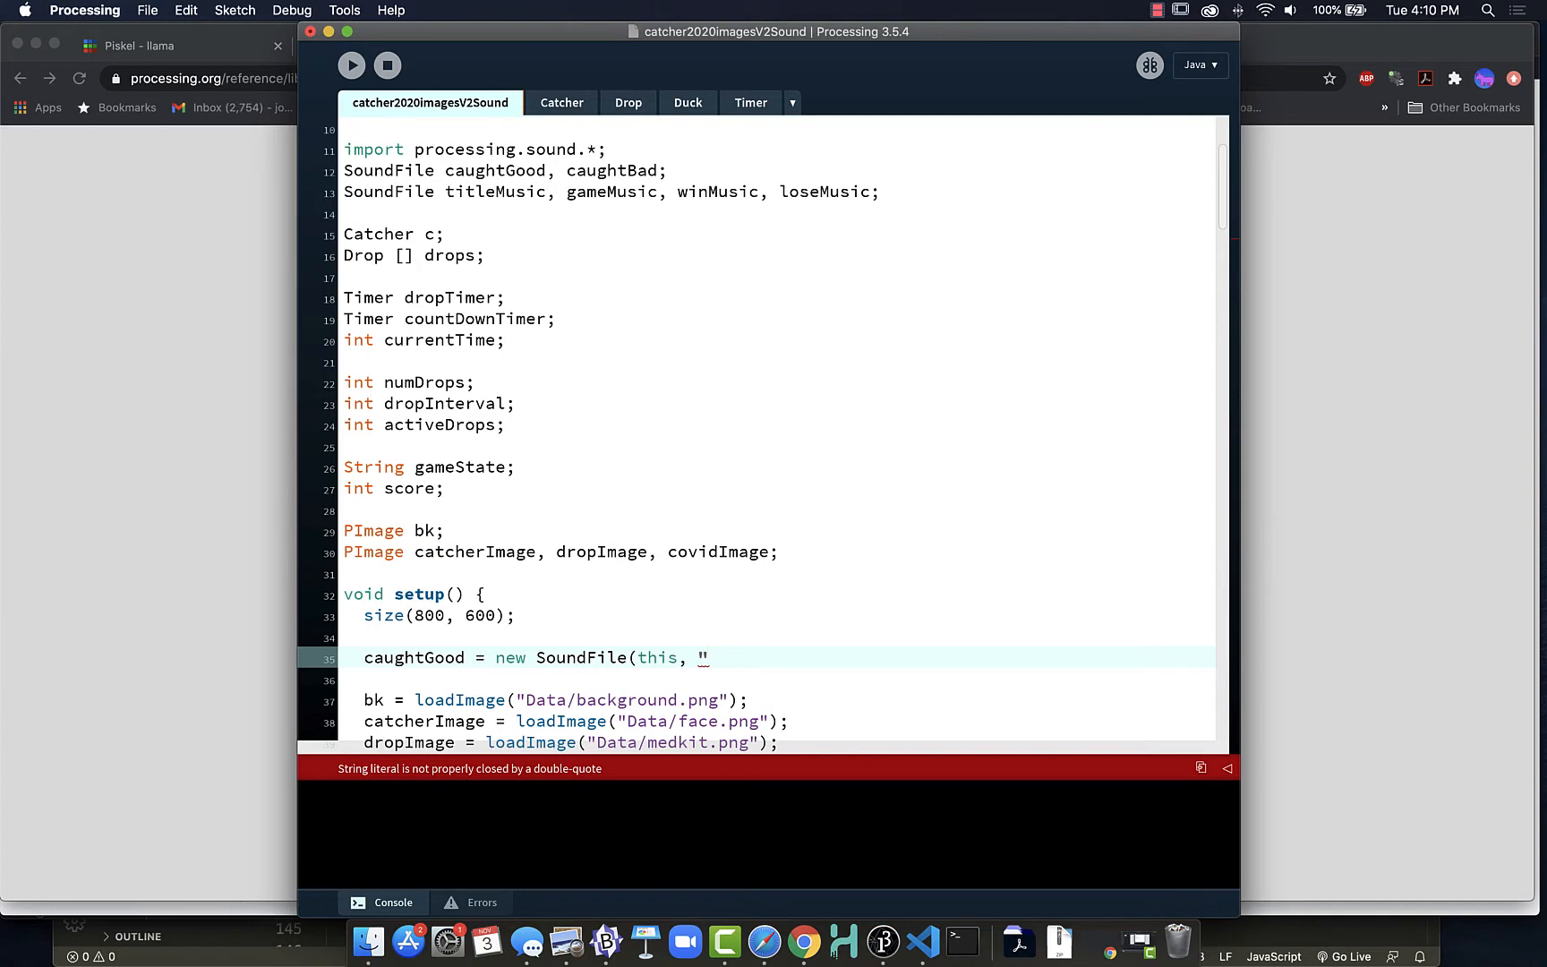
text(Data)
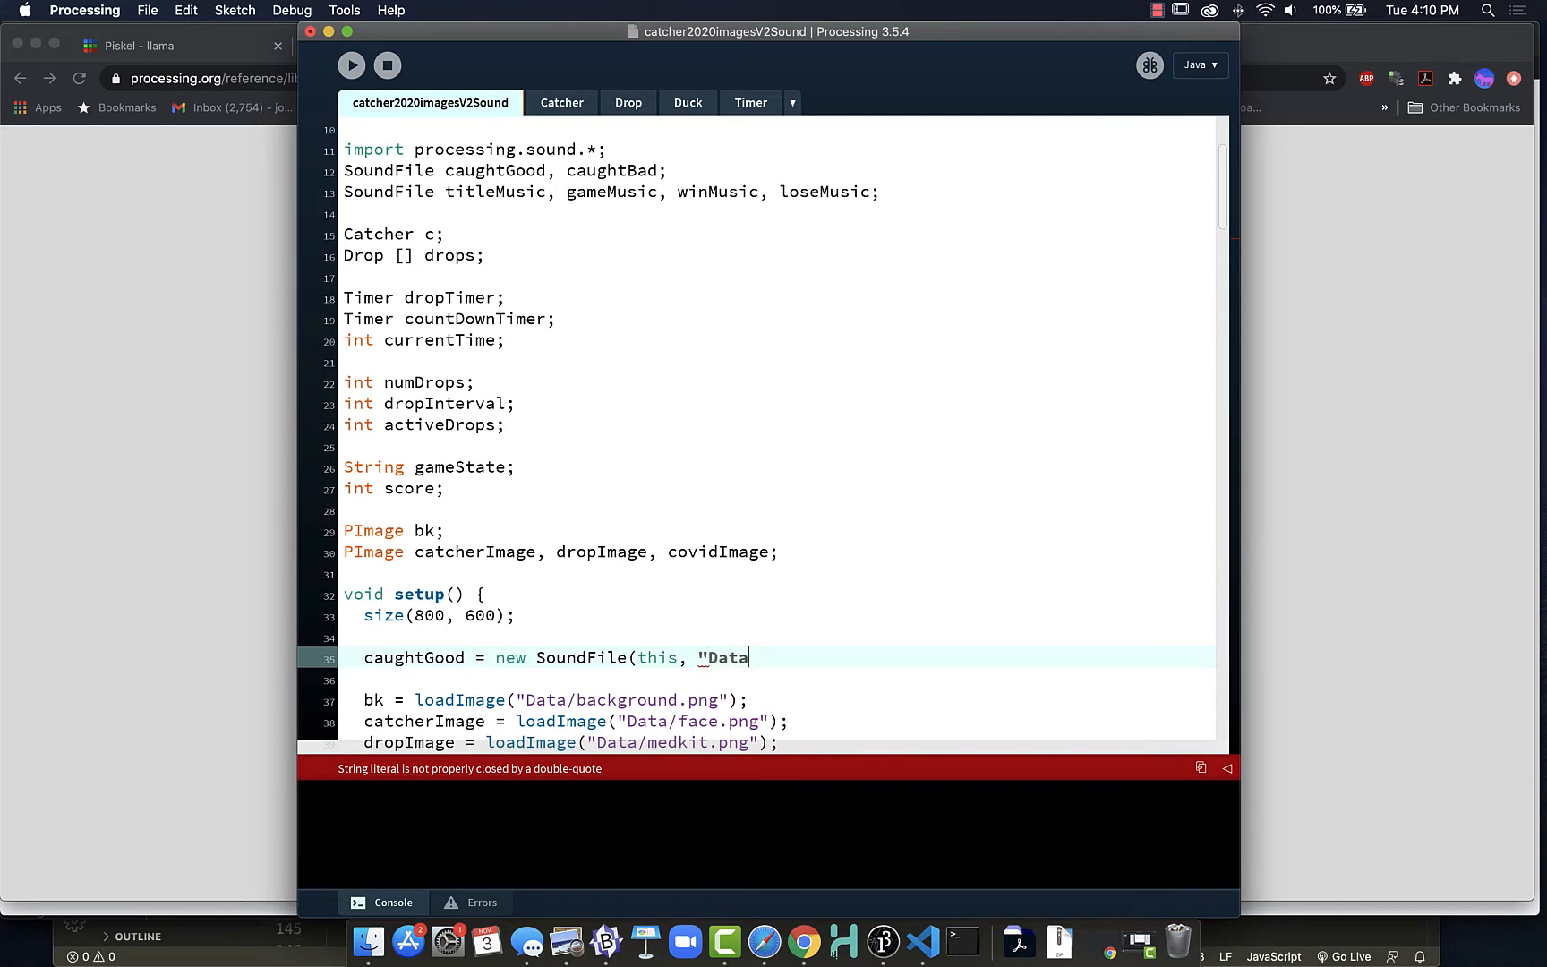
text(/soun)
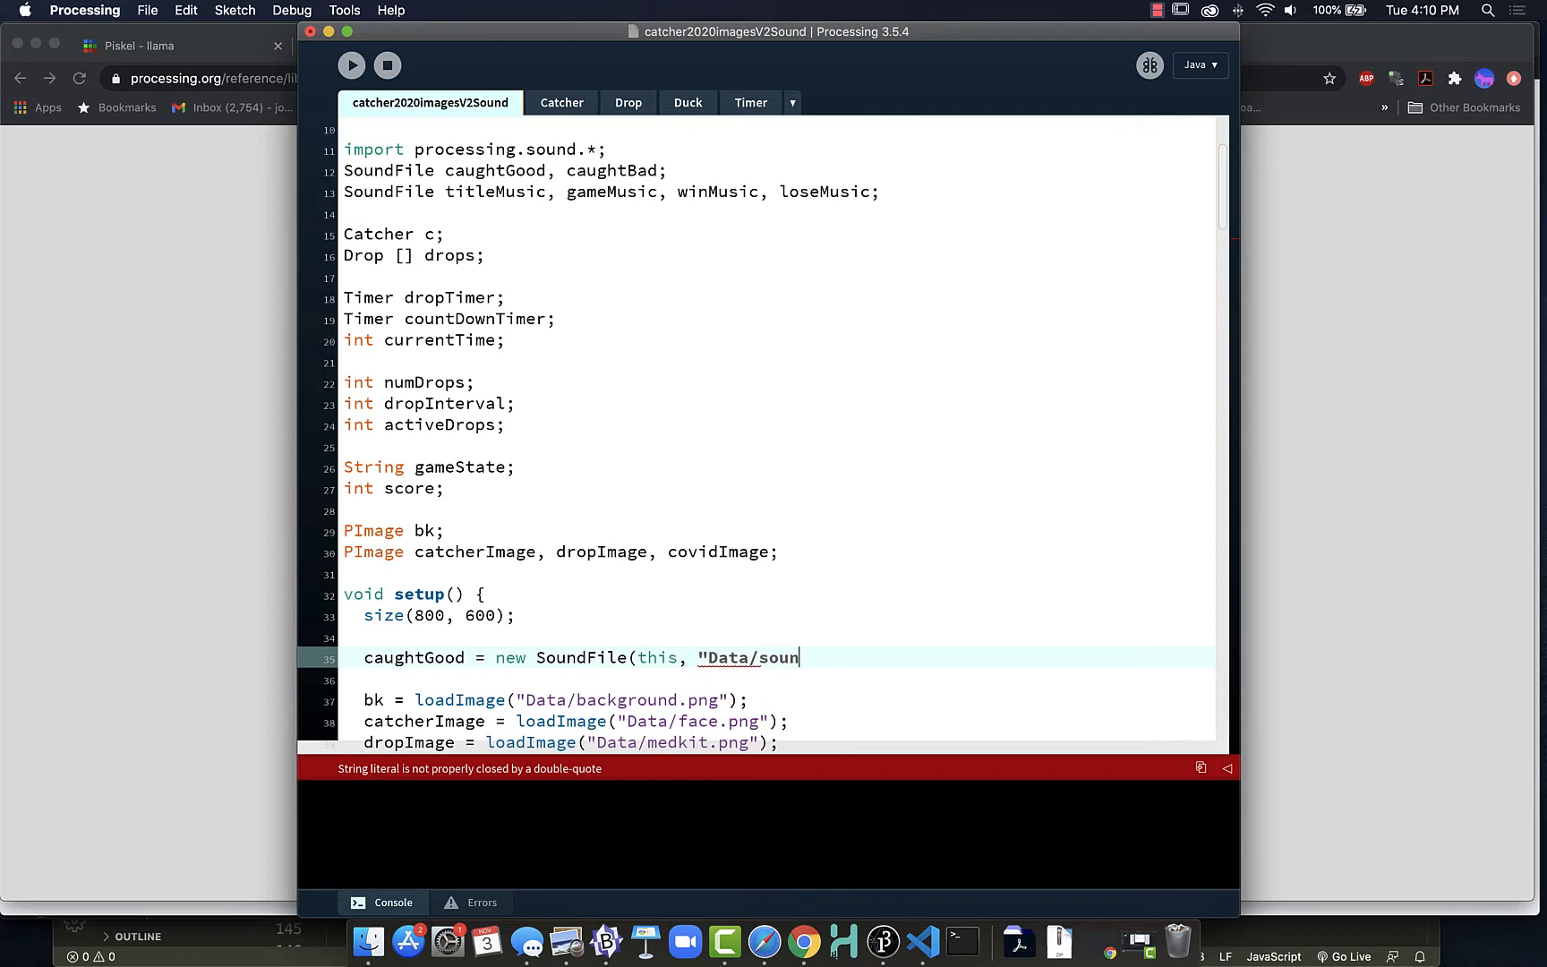
text(ds)
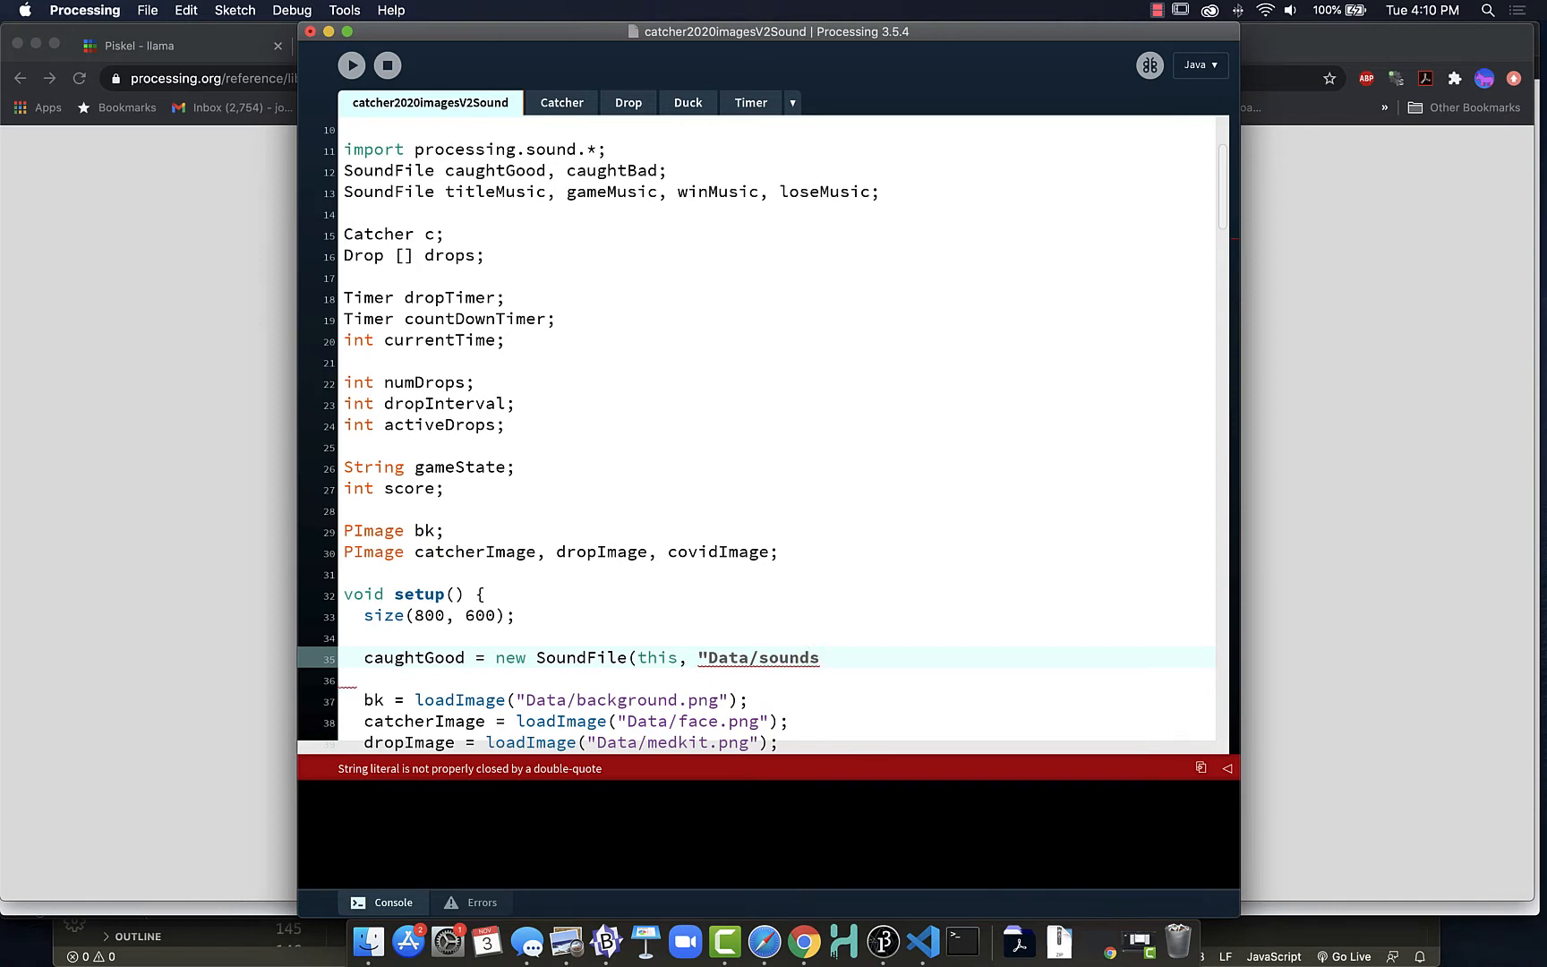
text(/)
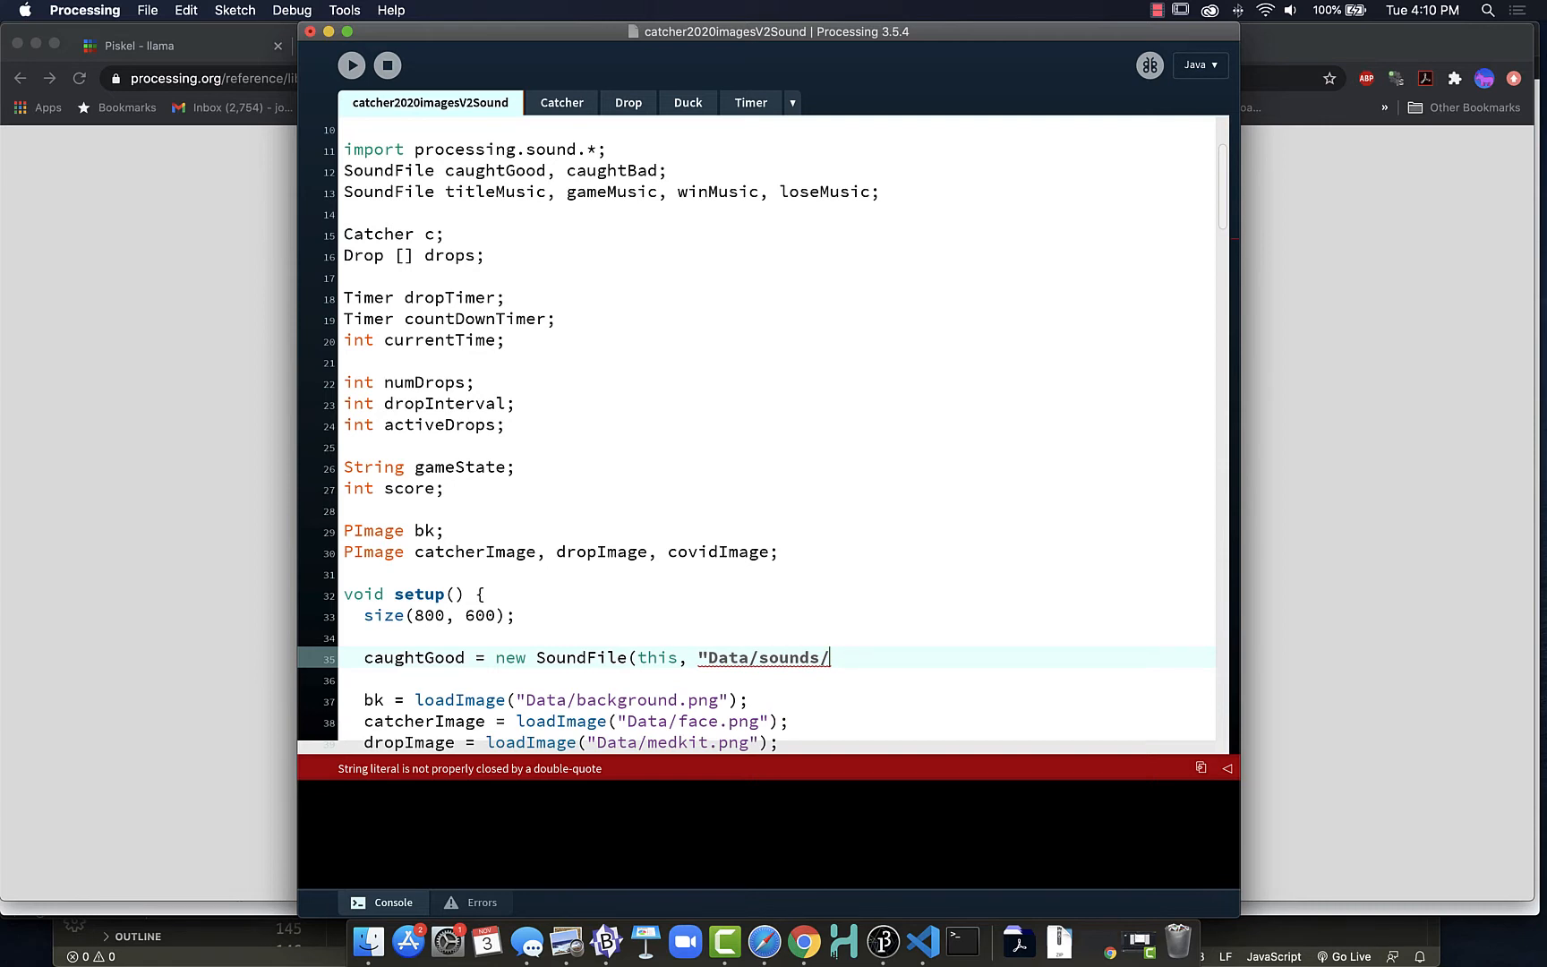
text(shoot.)
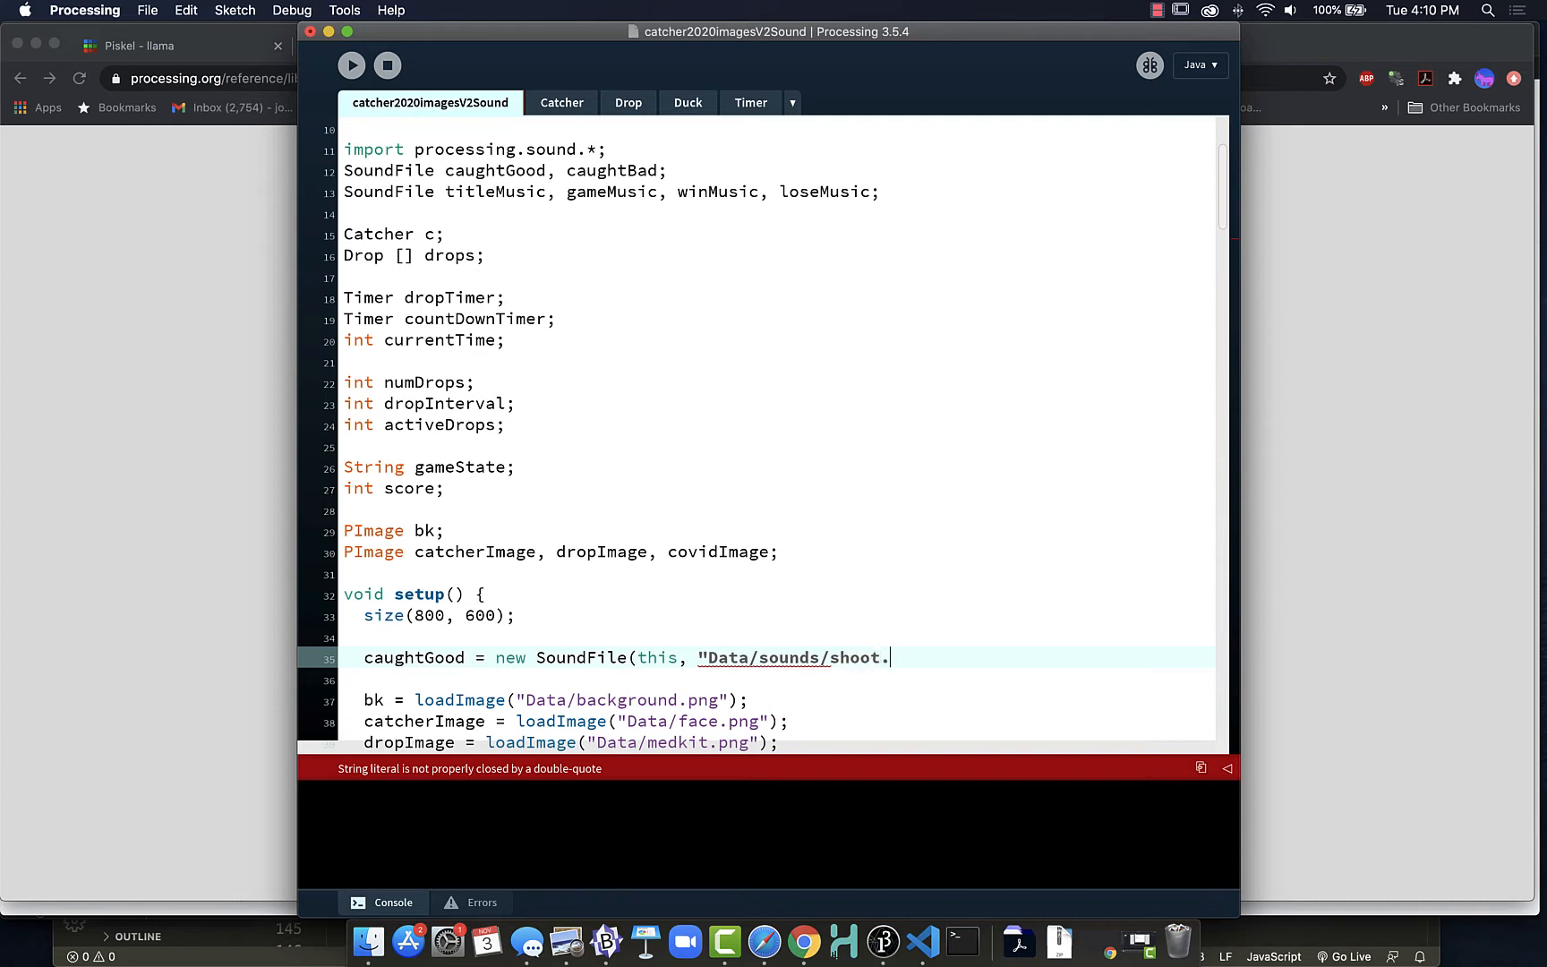
text(mp3")
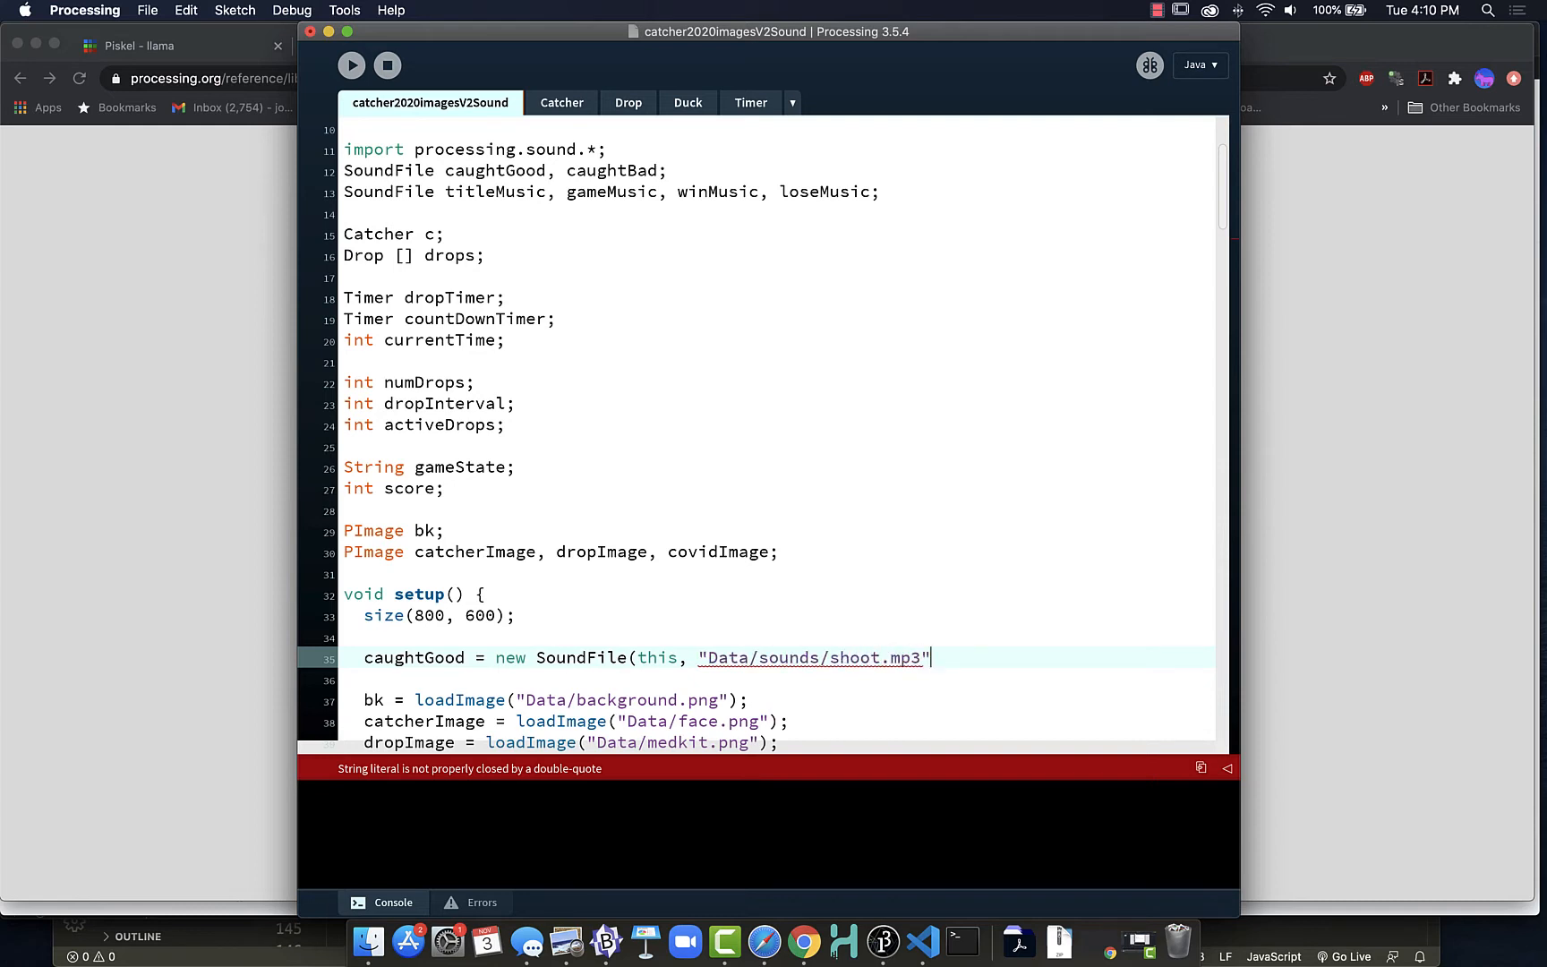
text();)
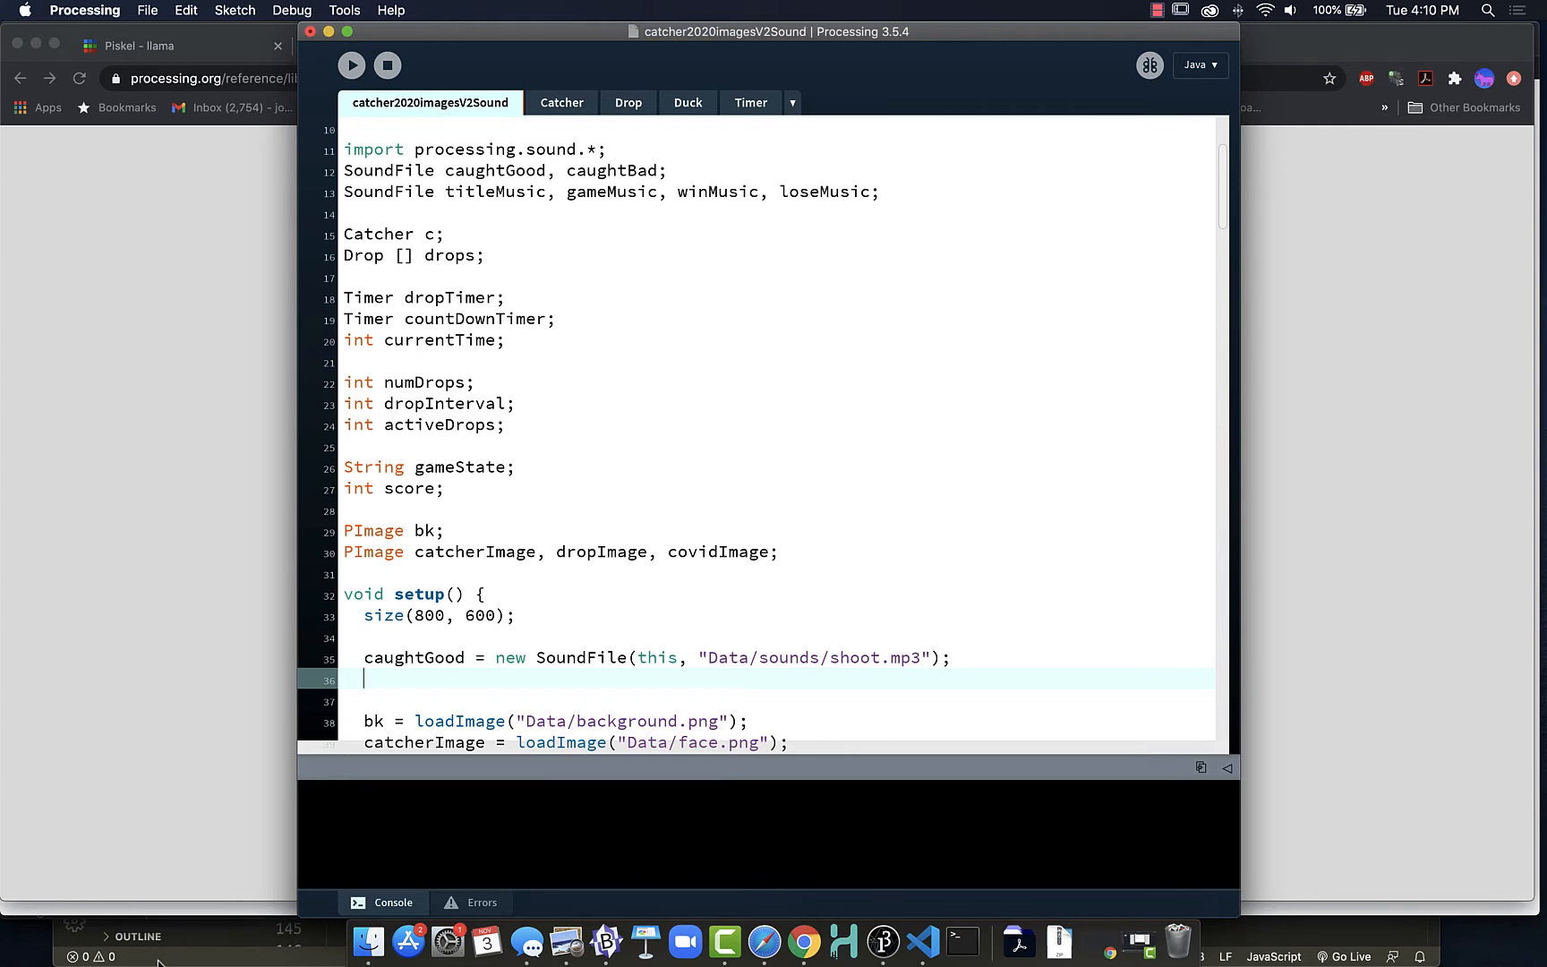
Type caughtBad = new SoundFile(this, "Data/sounds/dead.mp3") on the next setup line.
text(caughtBad =)
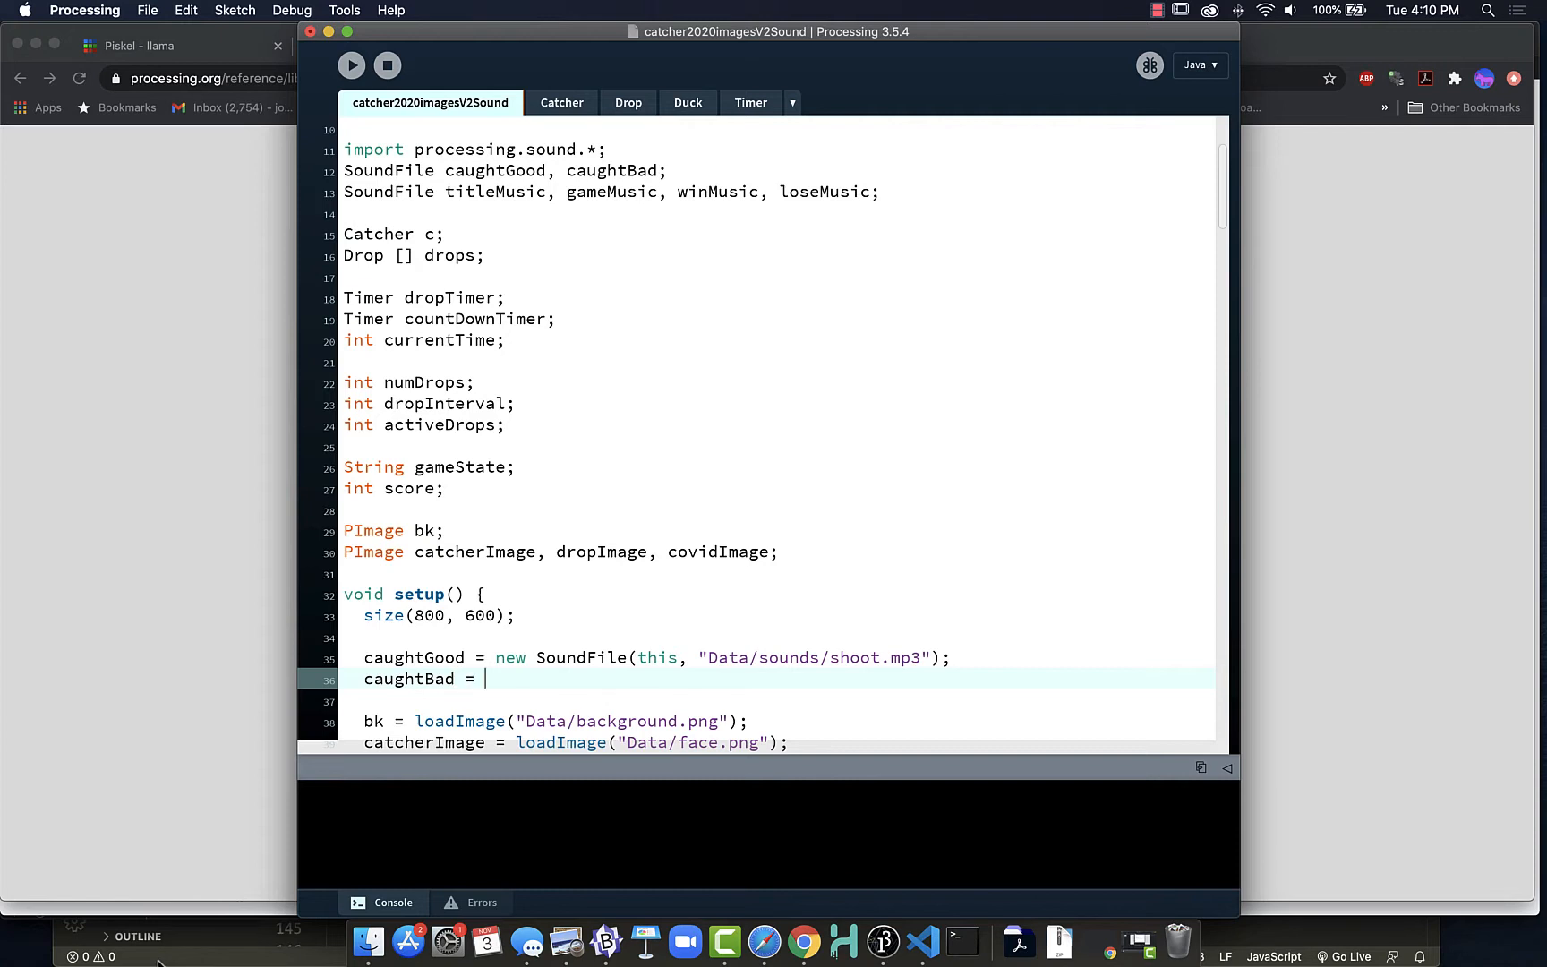
text(new Sound)
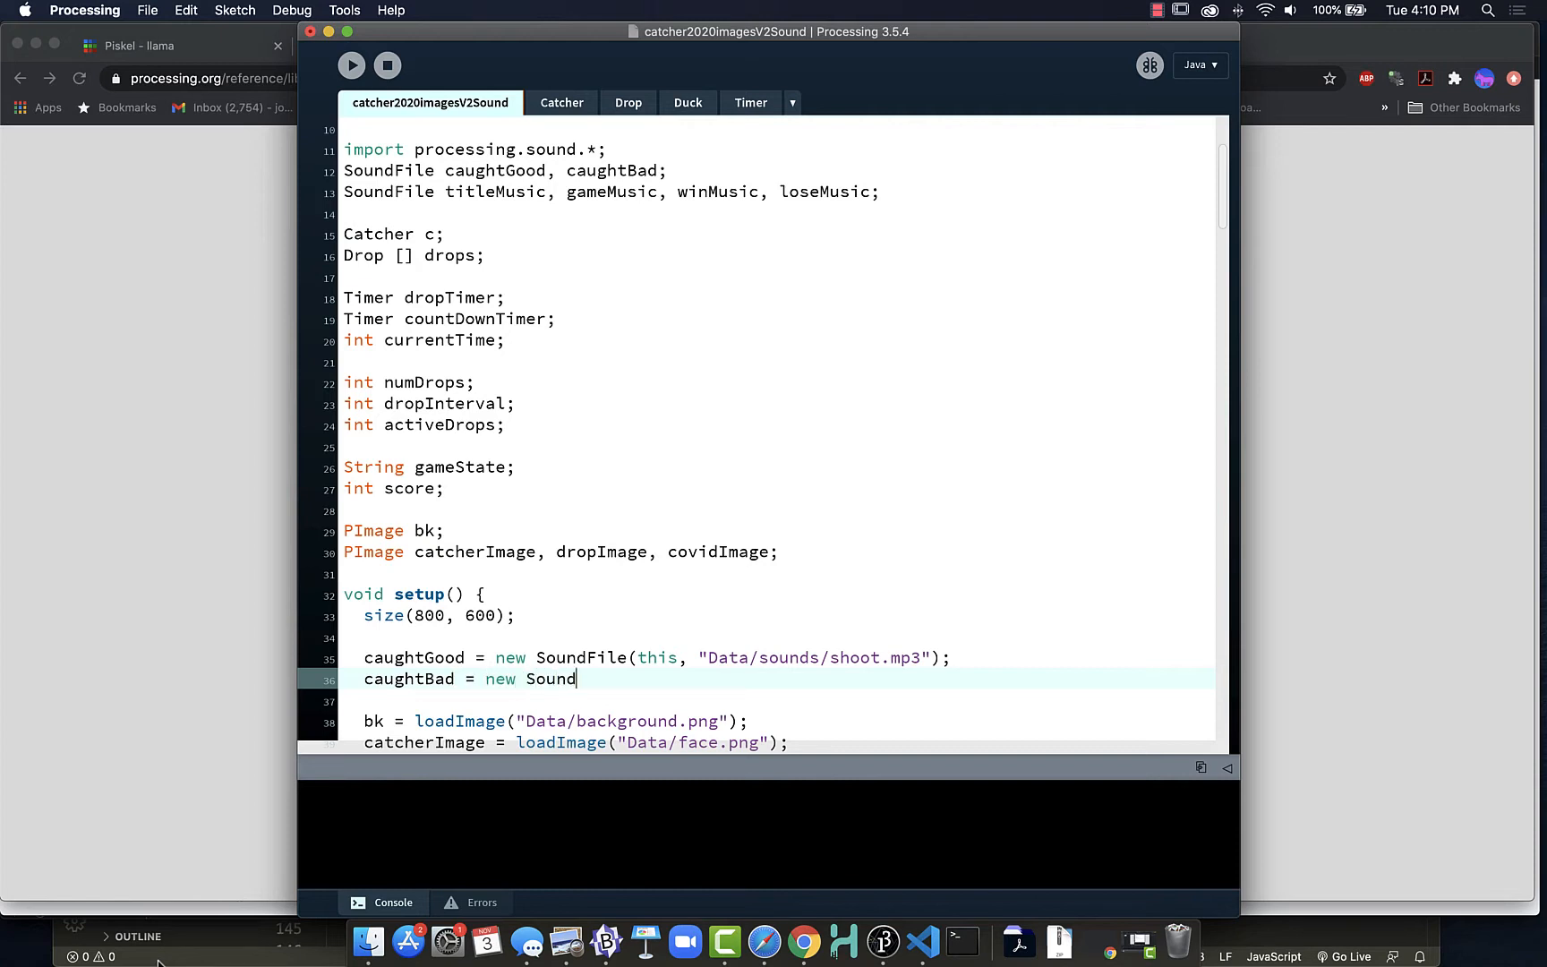
text(File(this.)
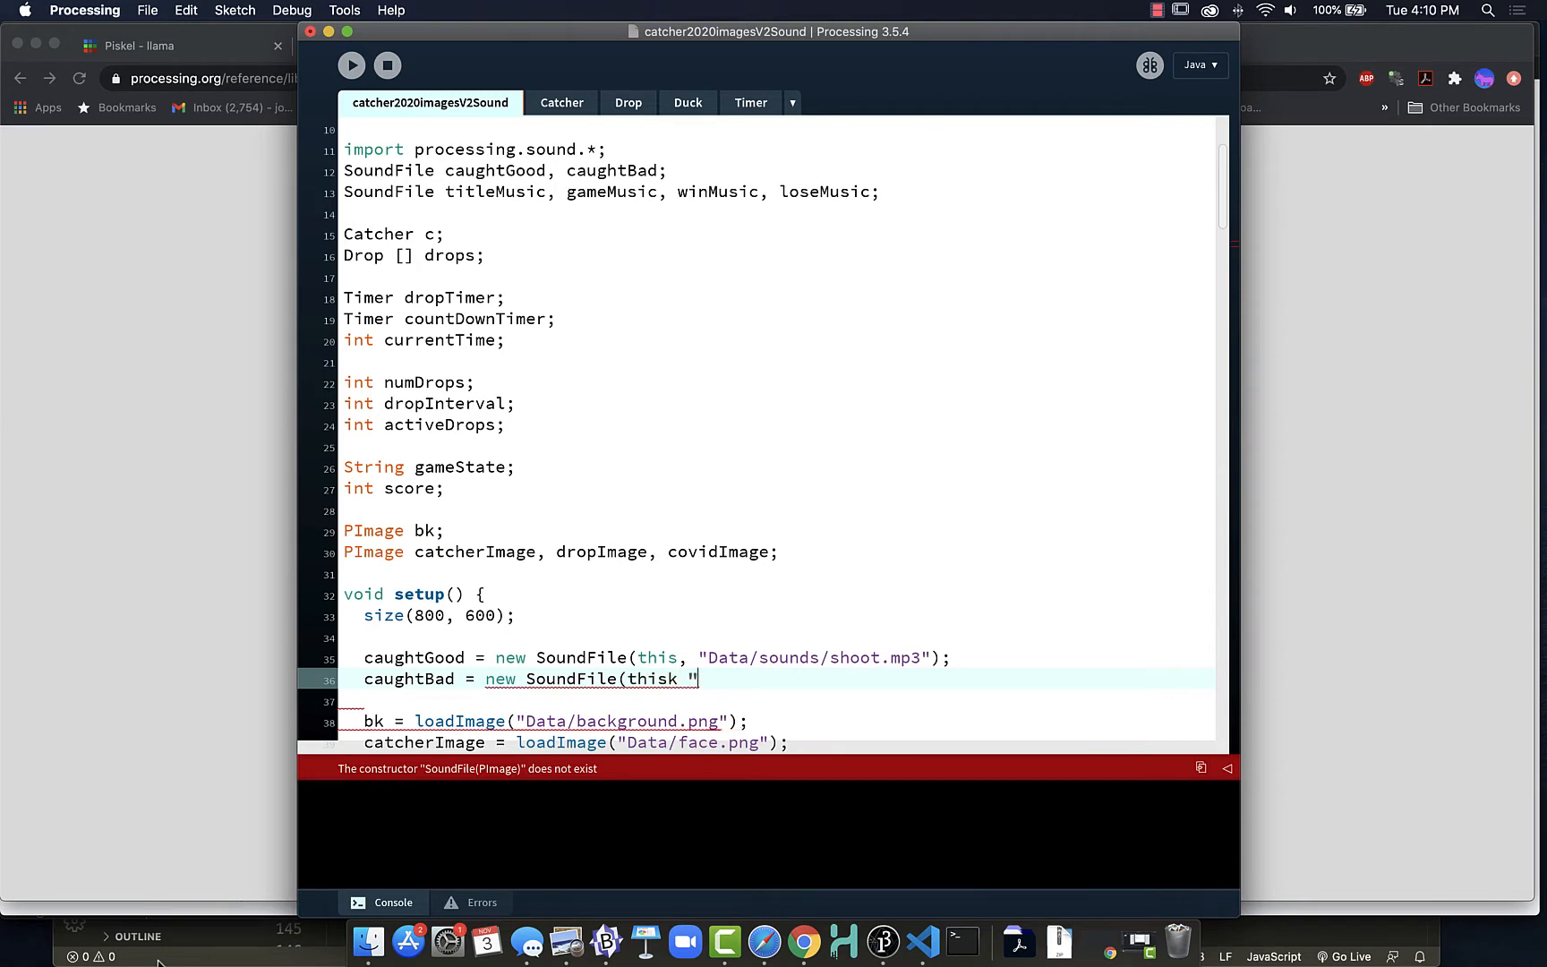
text(Data/sou)
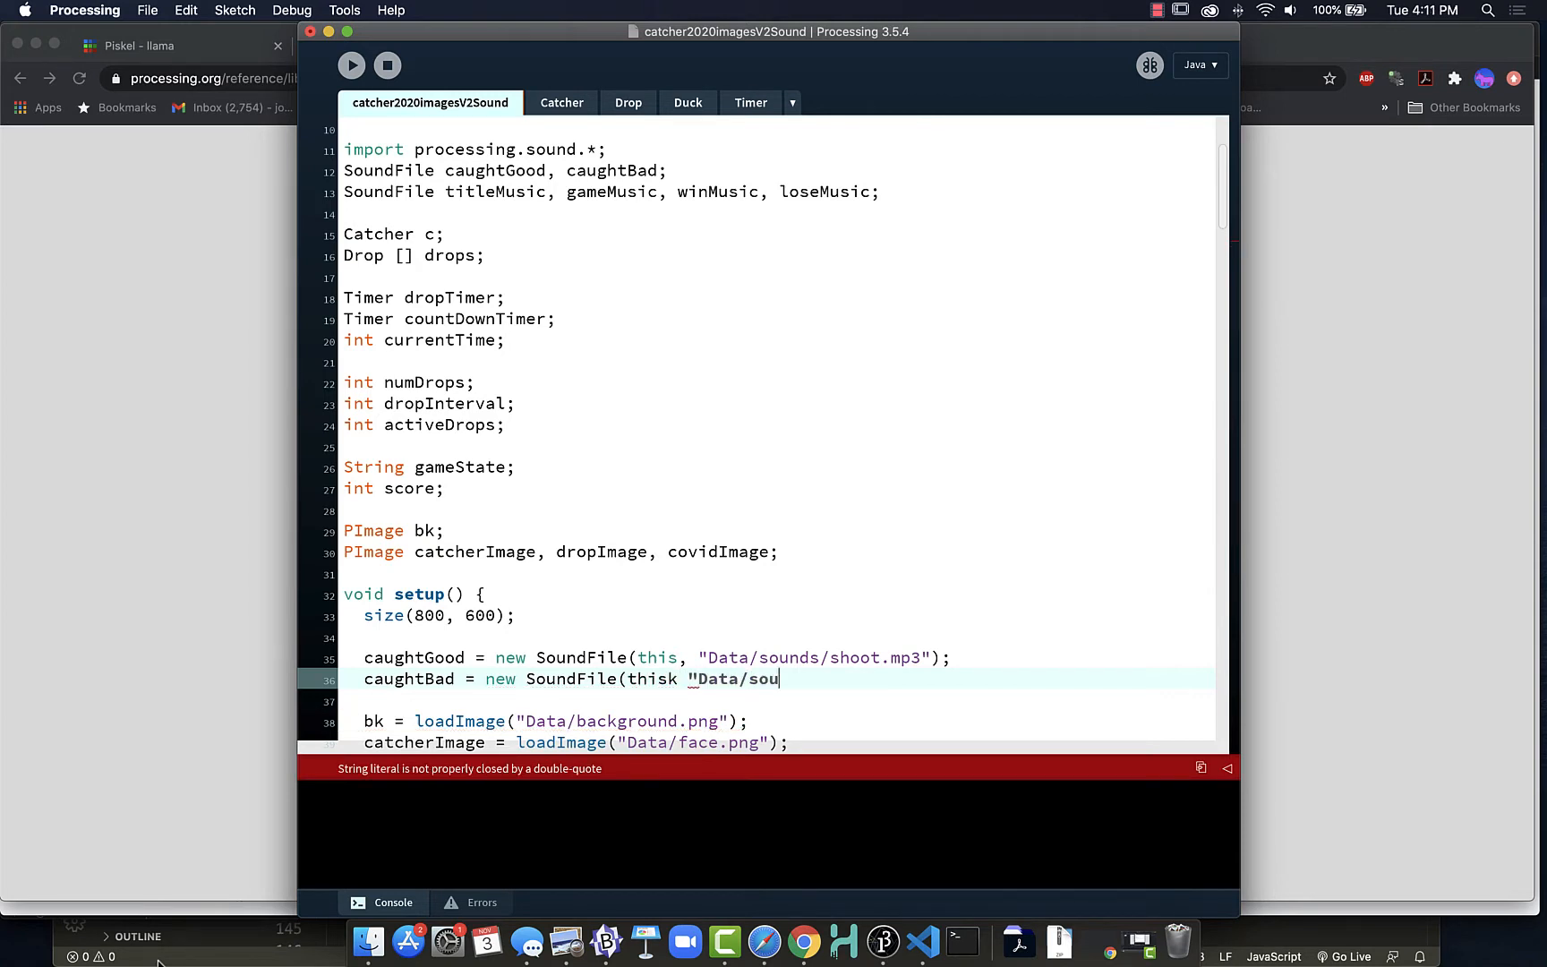
text(nds/)
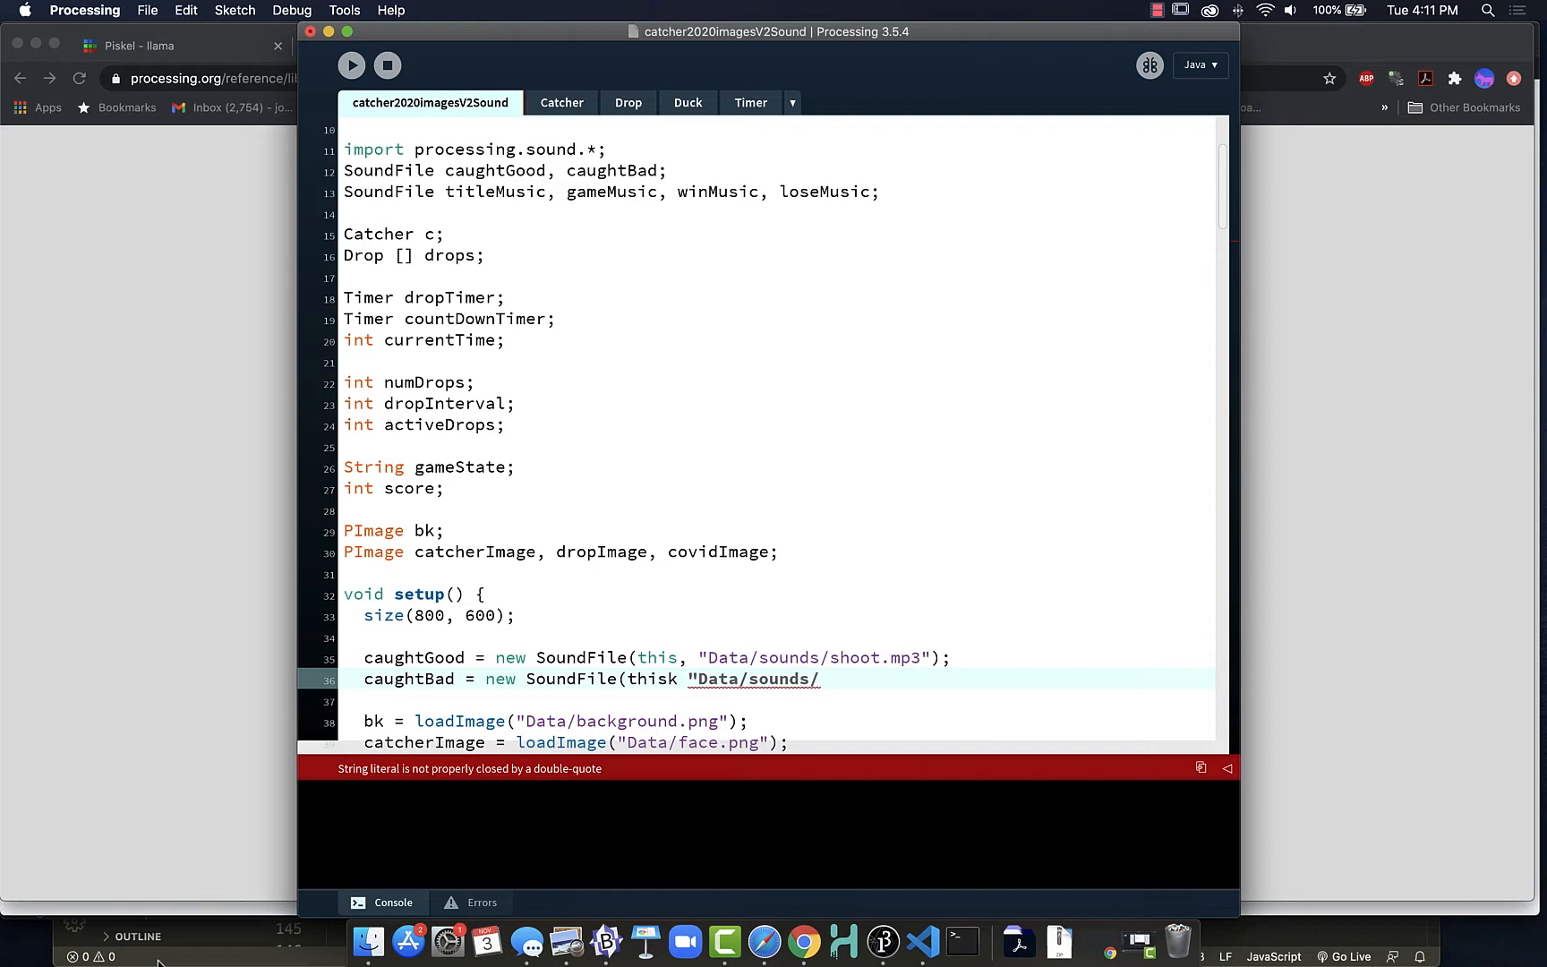
text(dead.p)
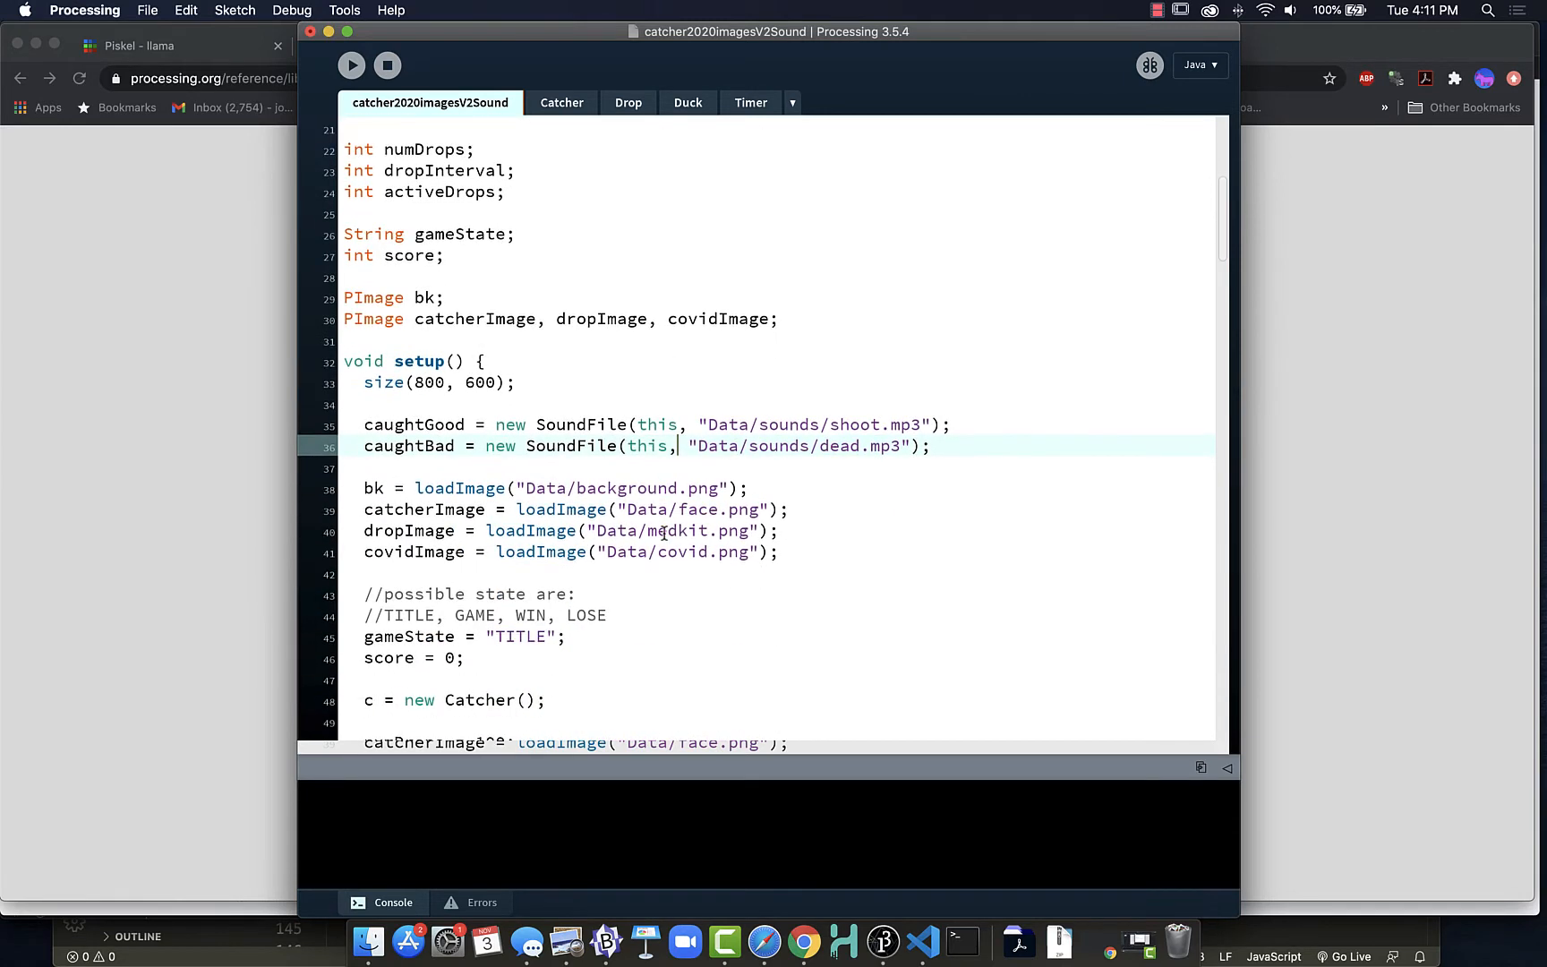
Scroll to the drop collision code and toggle the comment on the caught covid line.
scroll(down, 3)
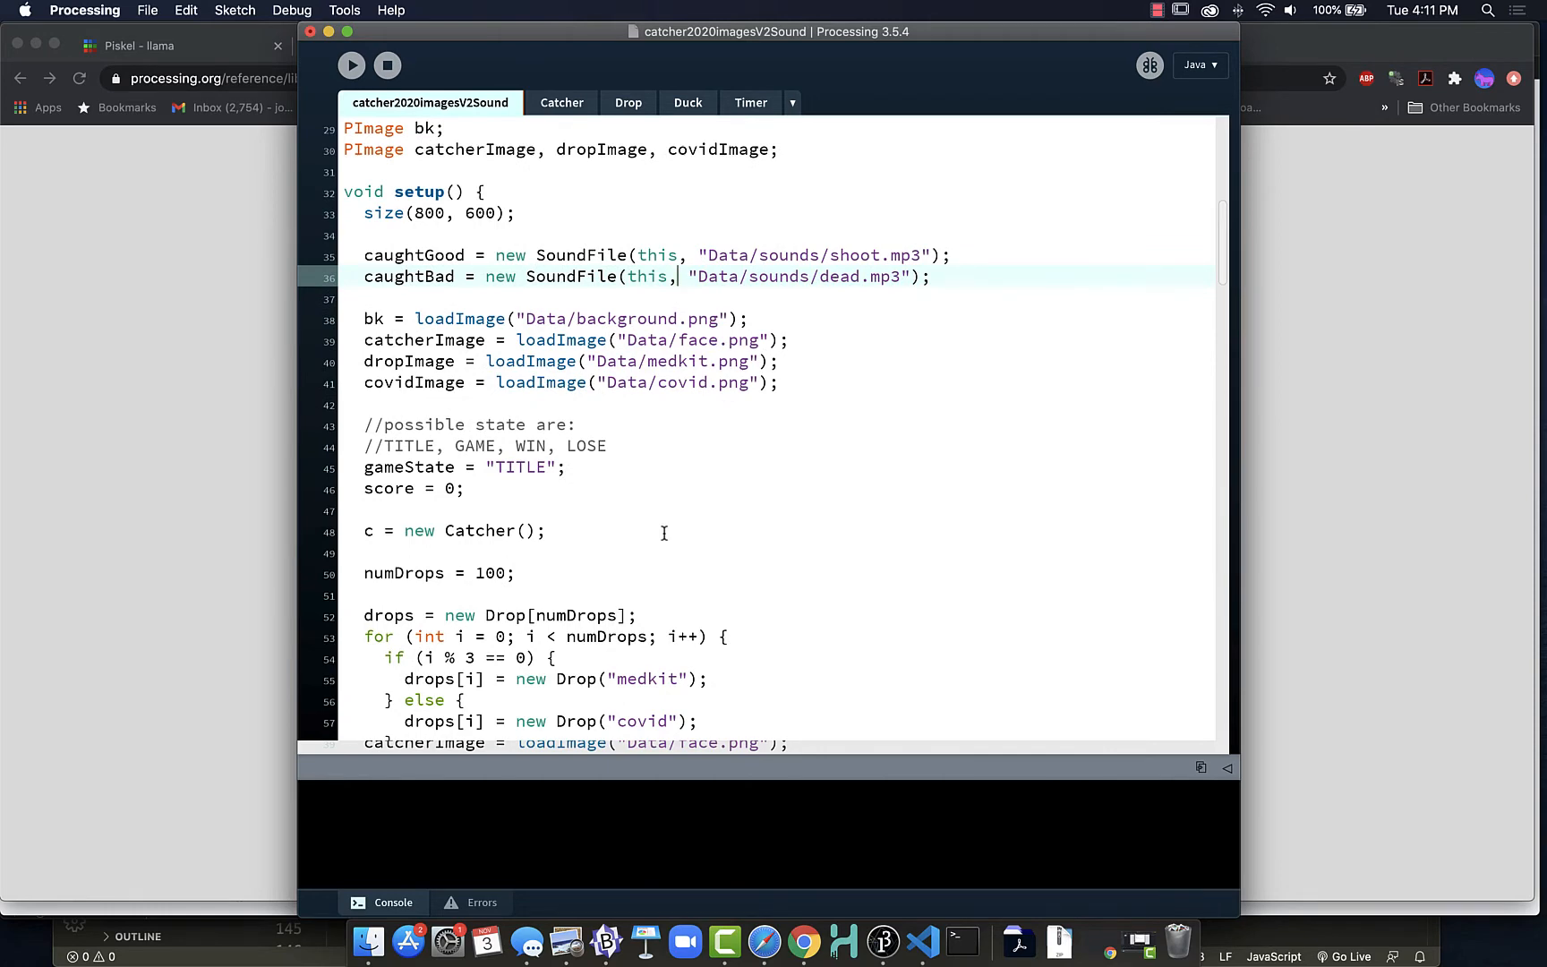
scroll(down, 3)
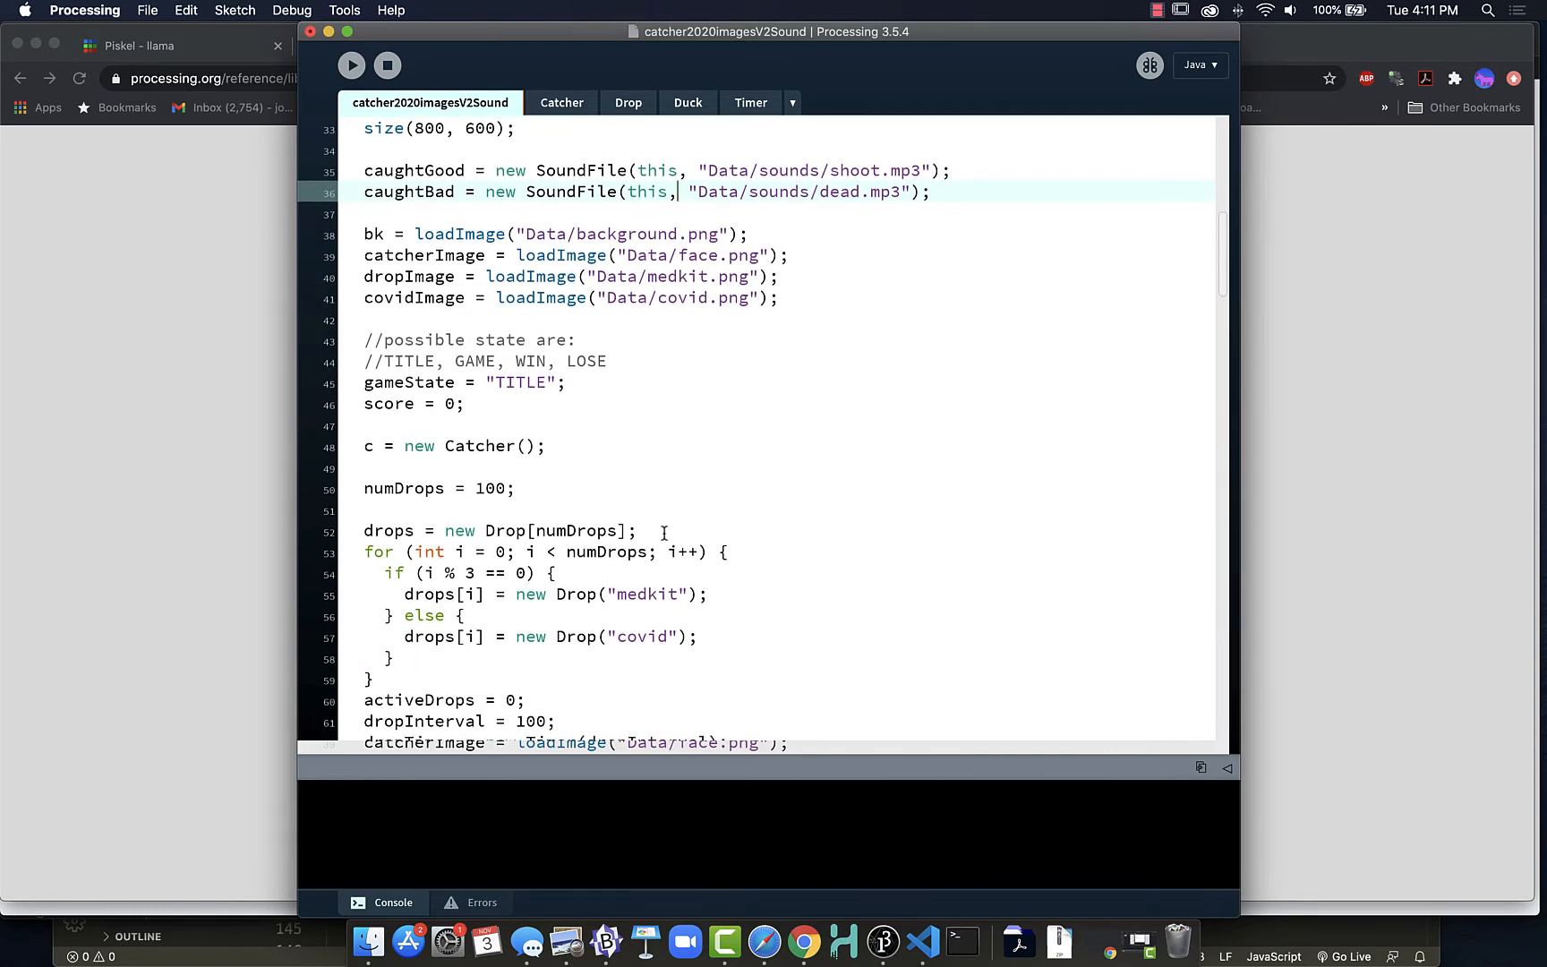
scroll(down, 3)
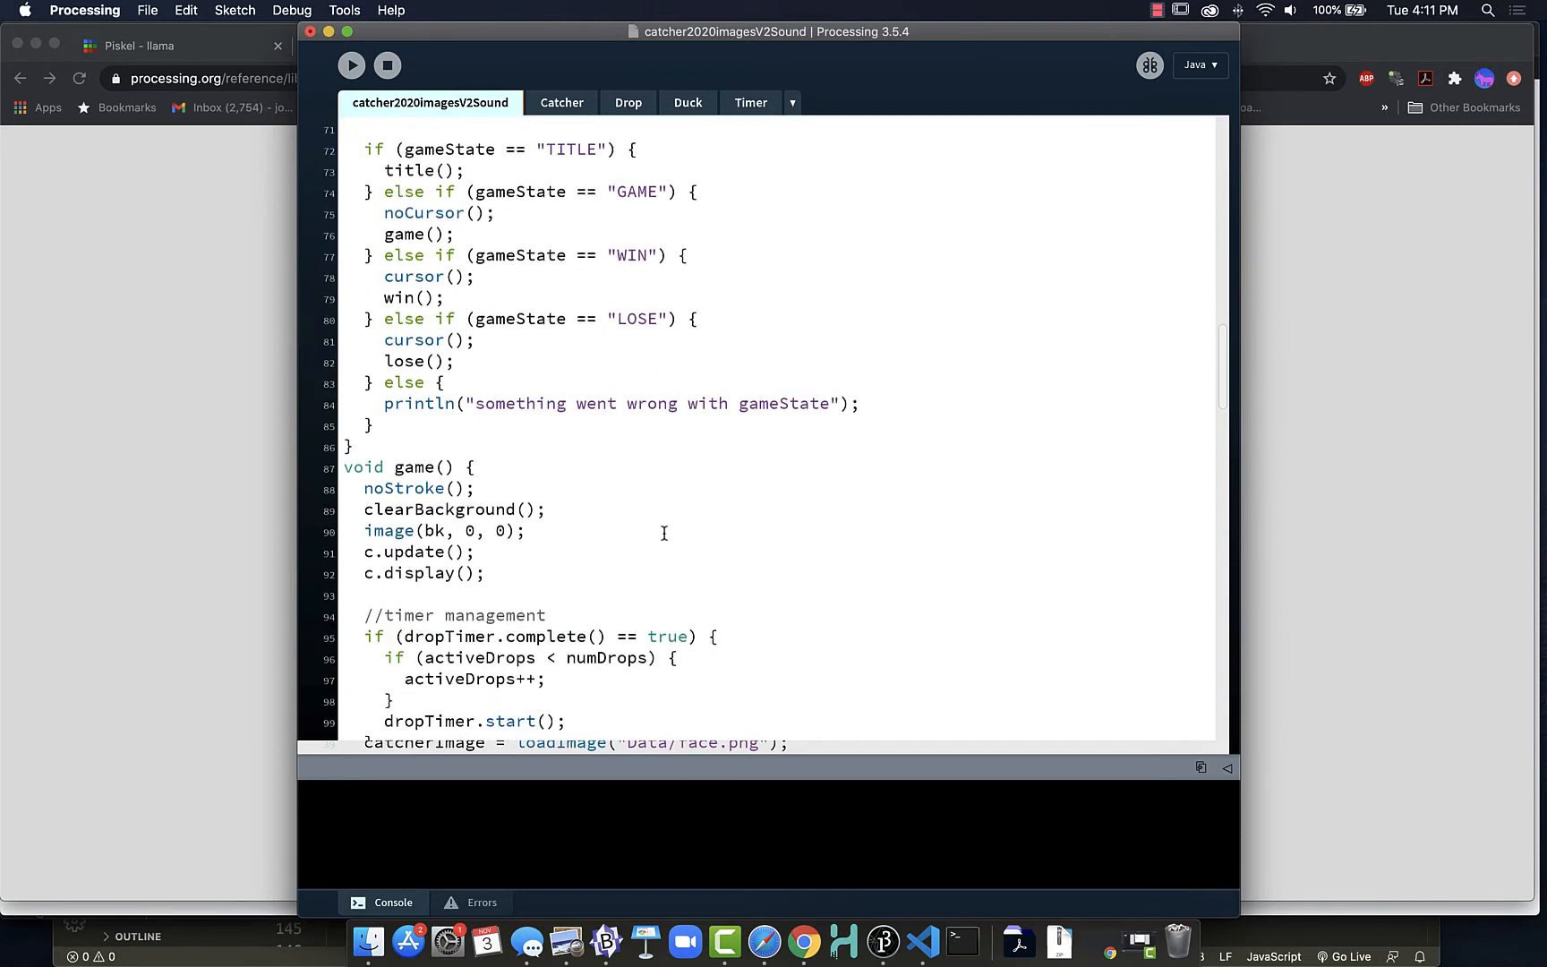
scroll(down, 3)
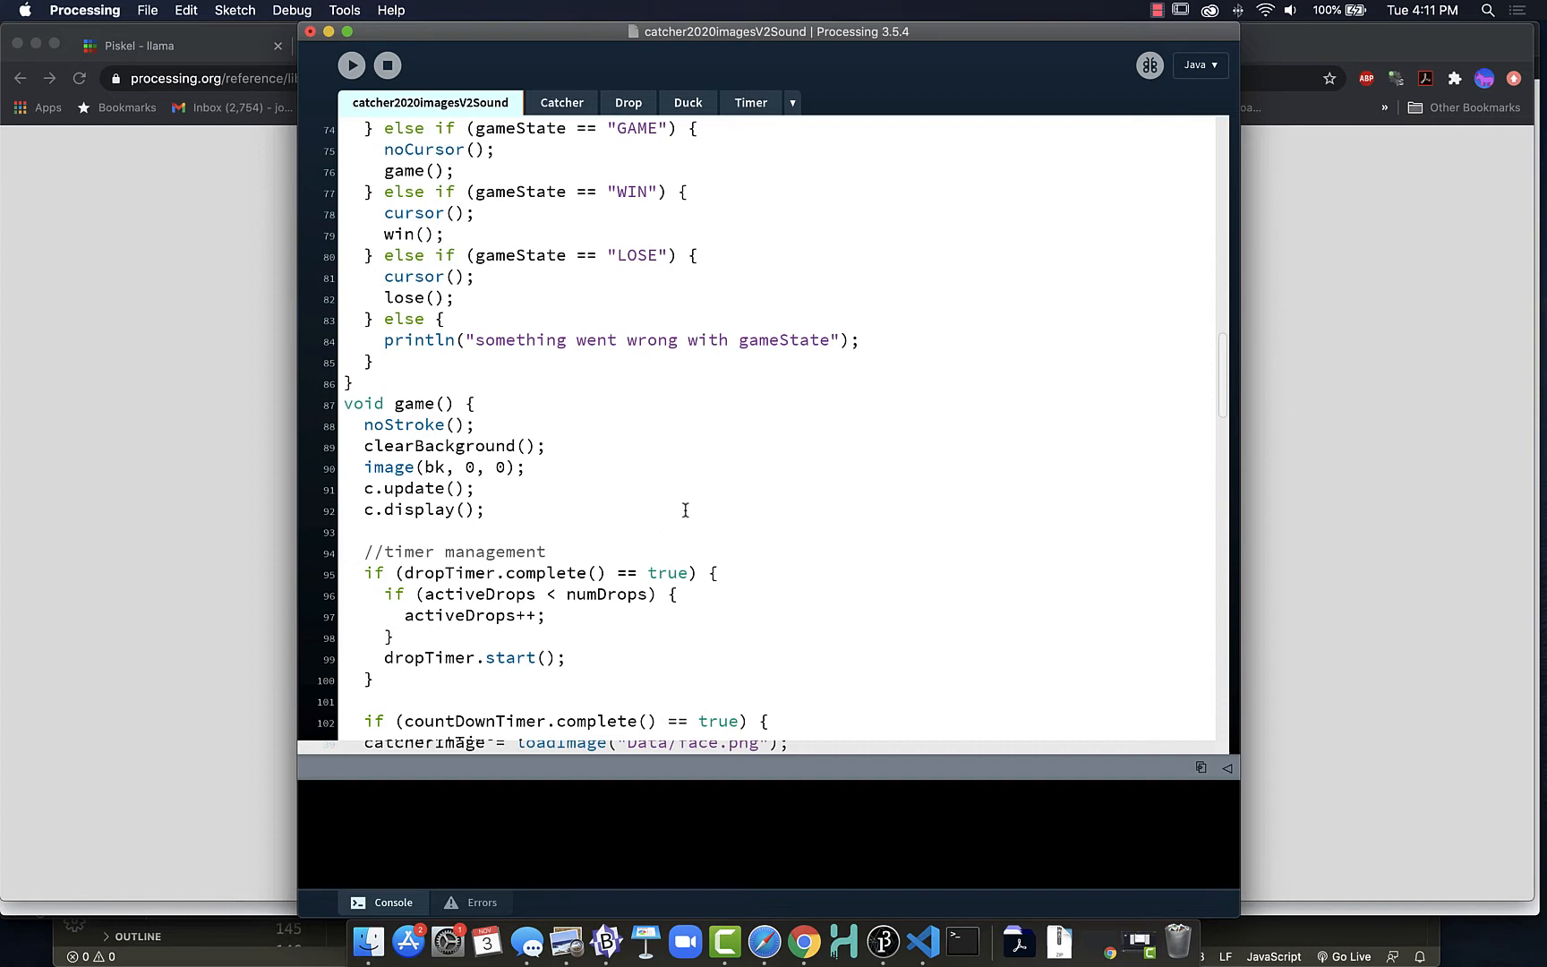
mouse_move(595, 523)
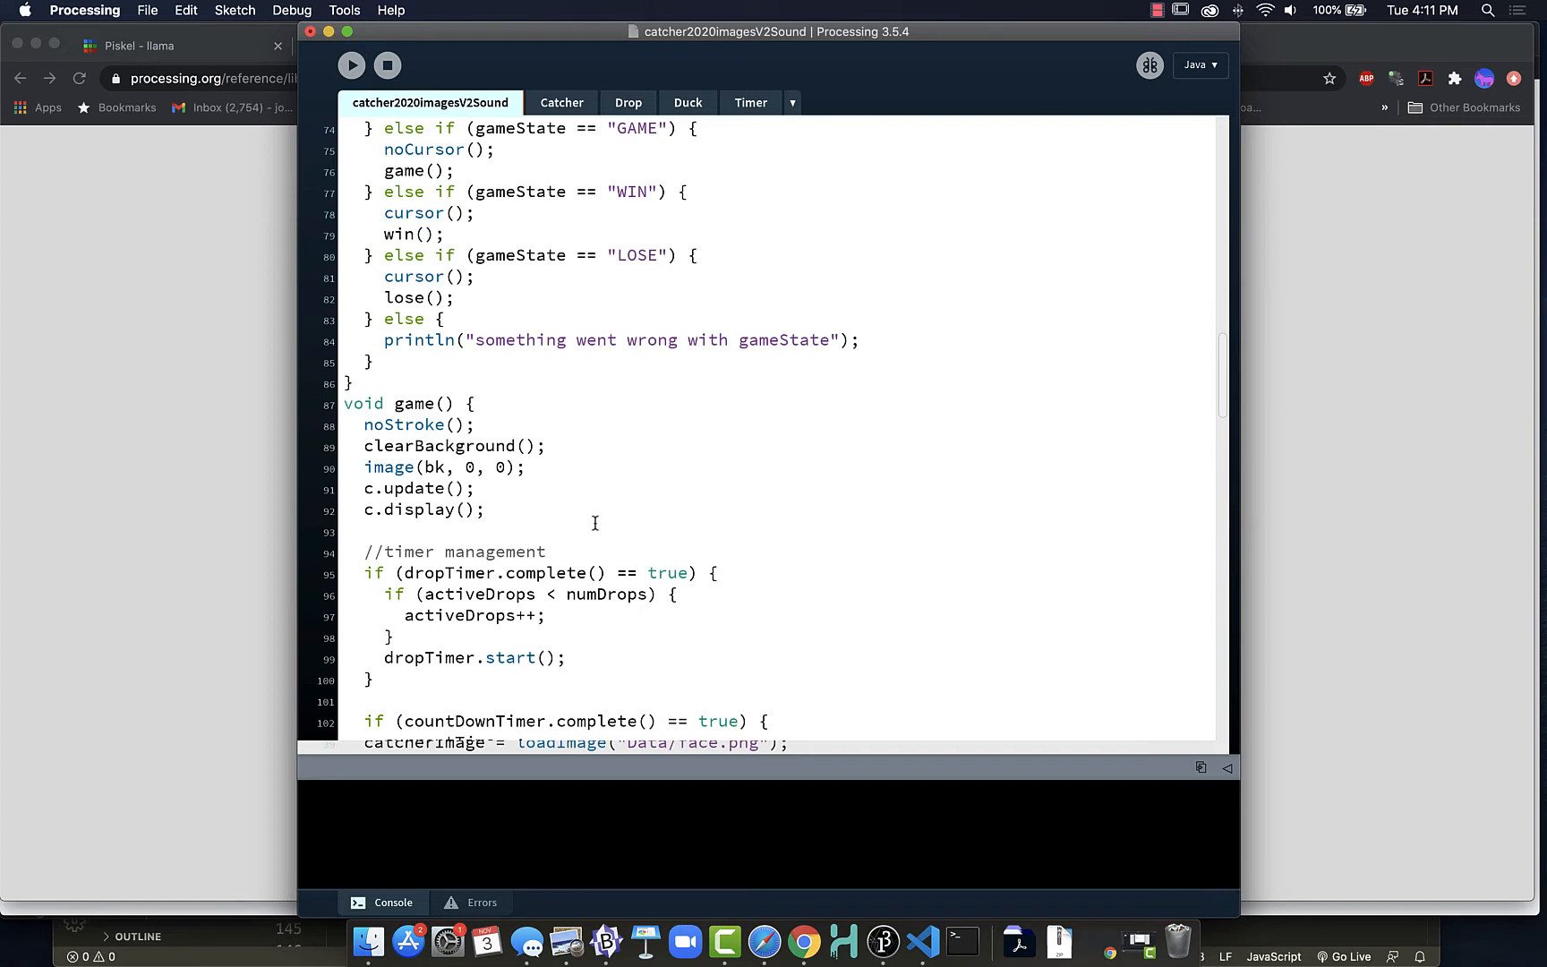
scroll(down, 3)
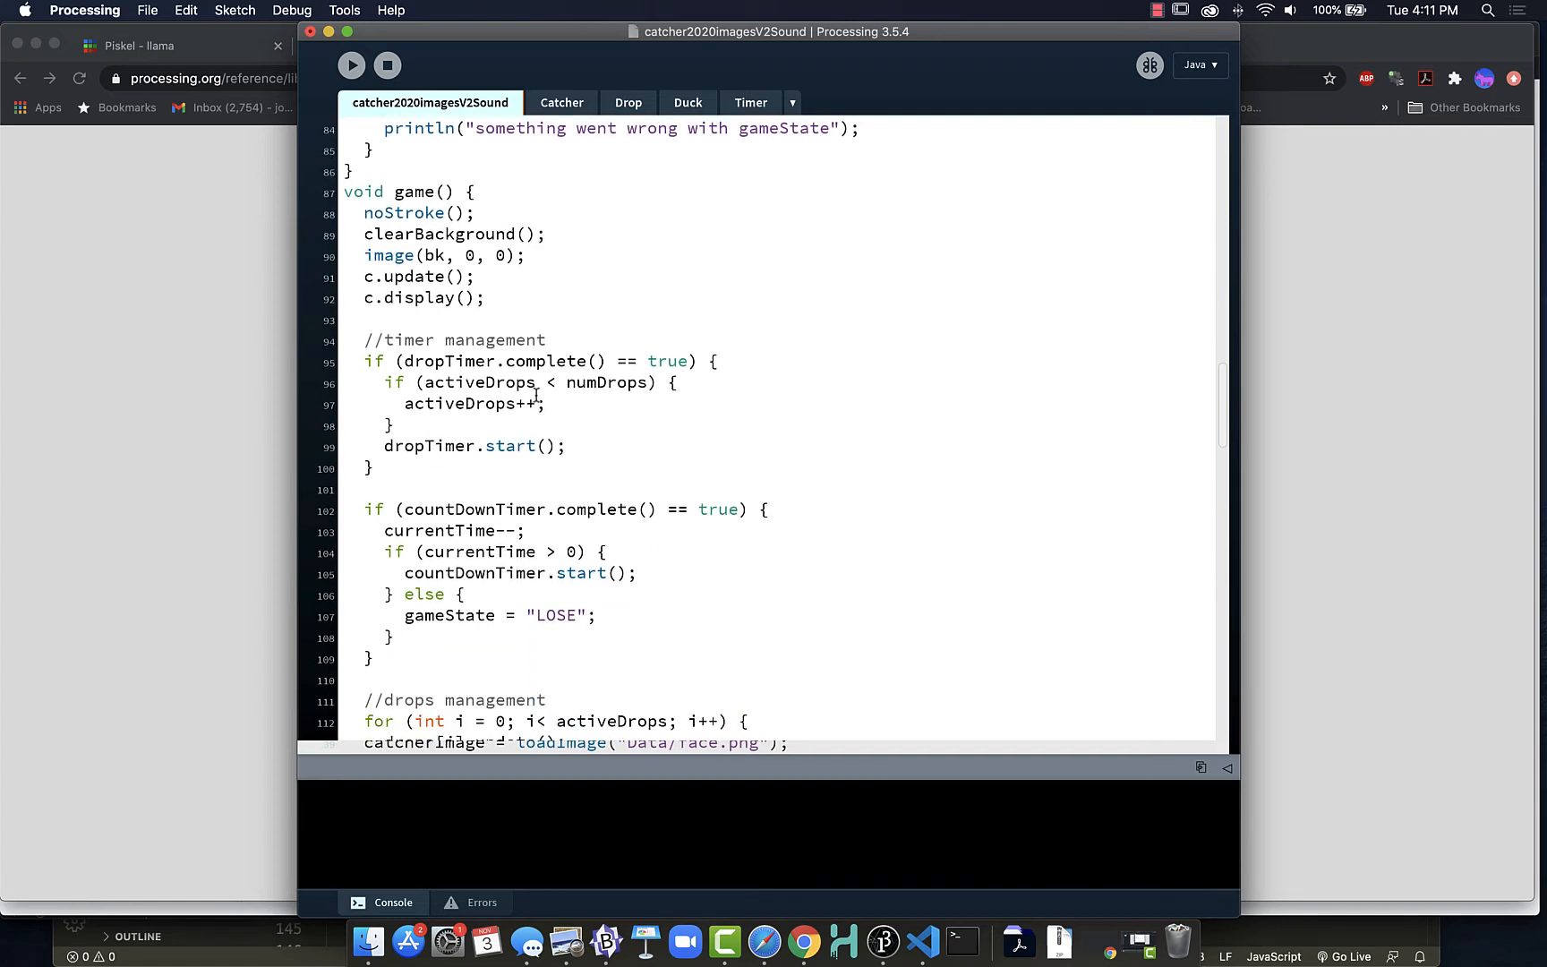
scroll(down, 3)
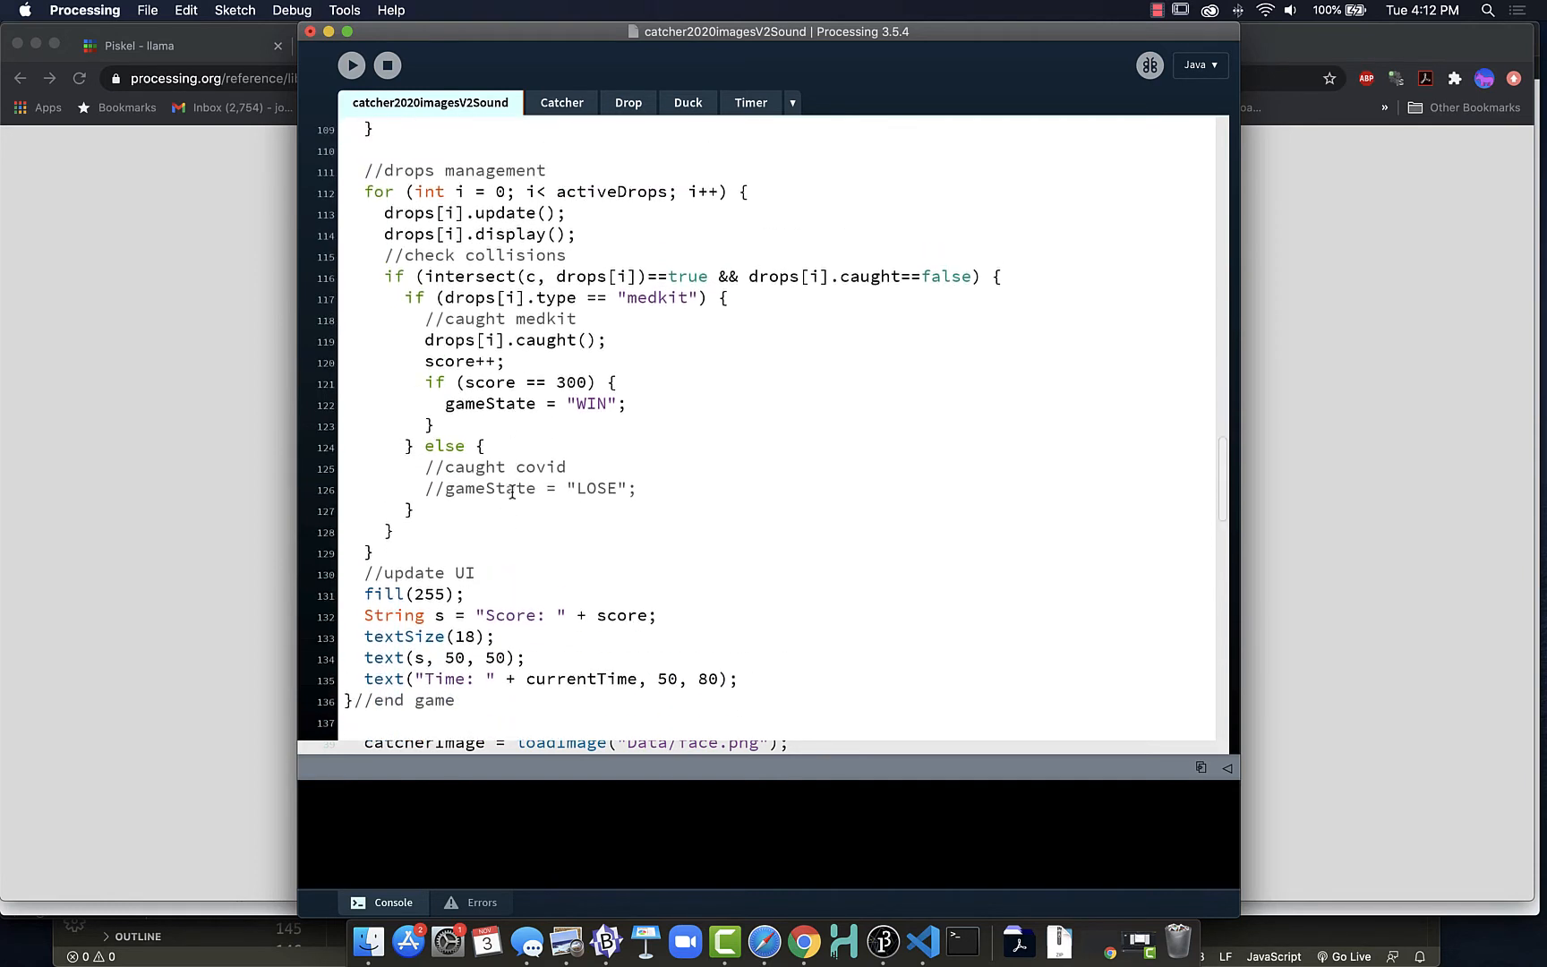
mouse_move(499, 317)
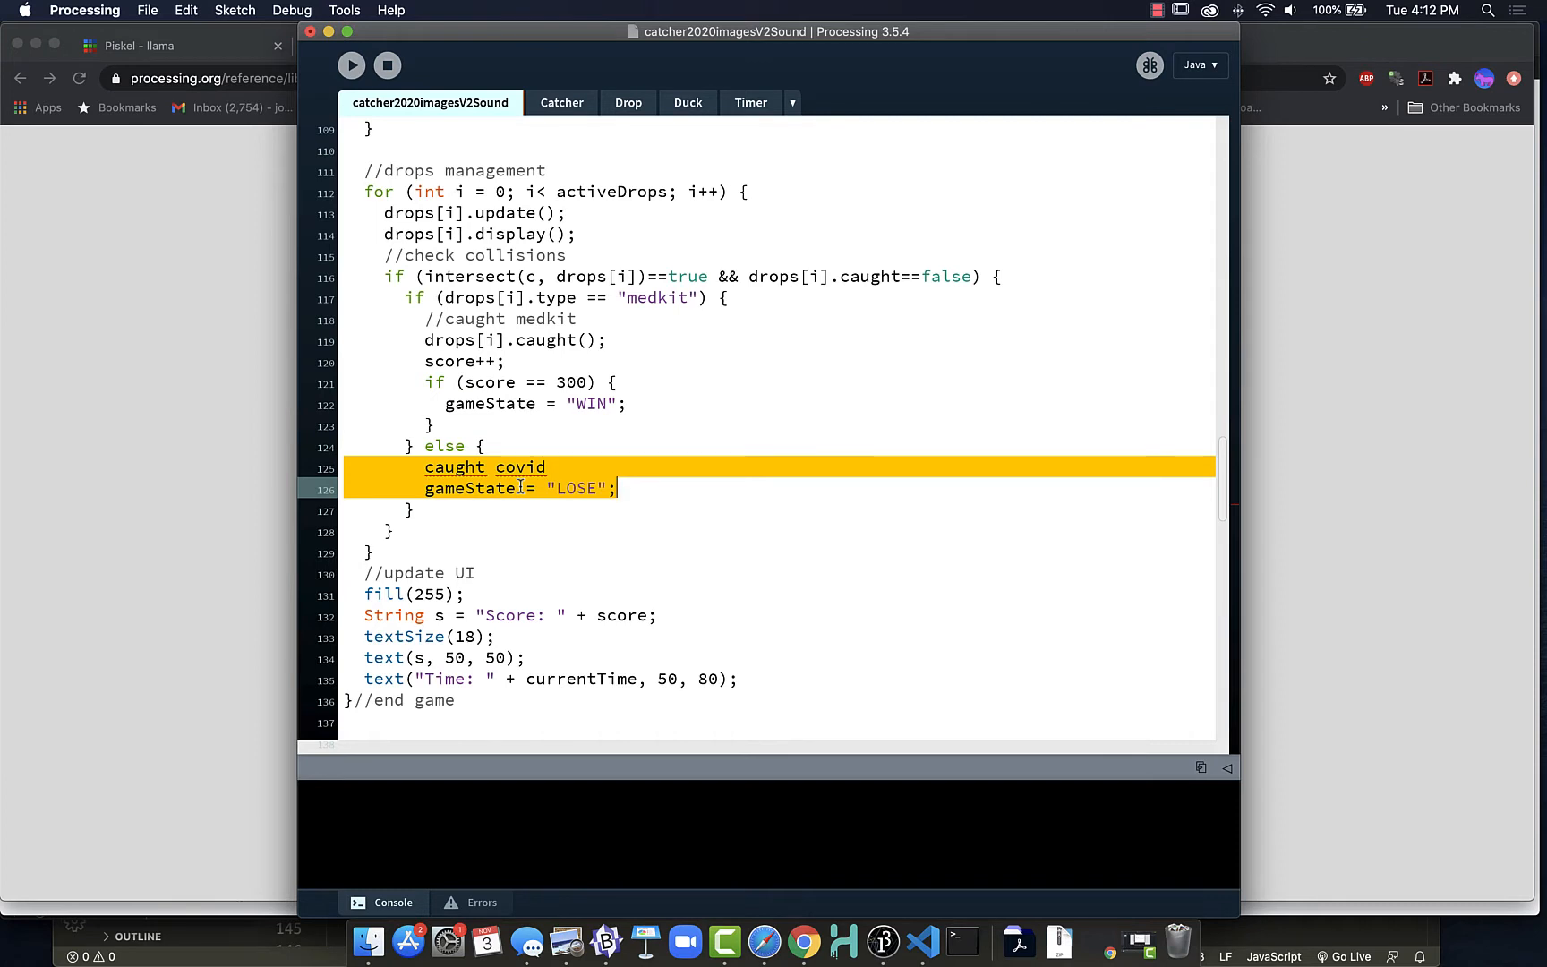
key(cmd+/)
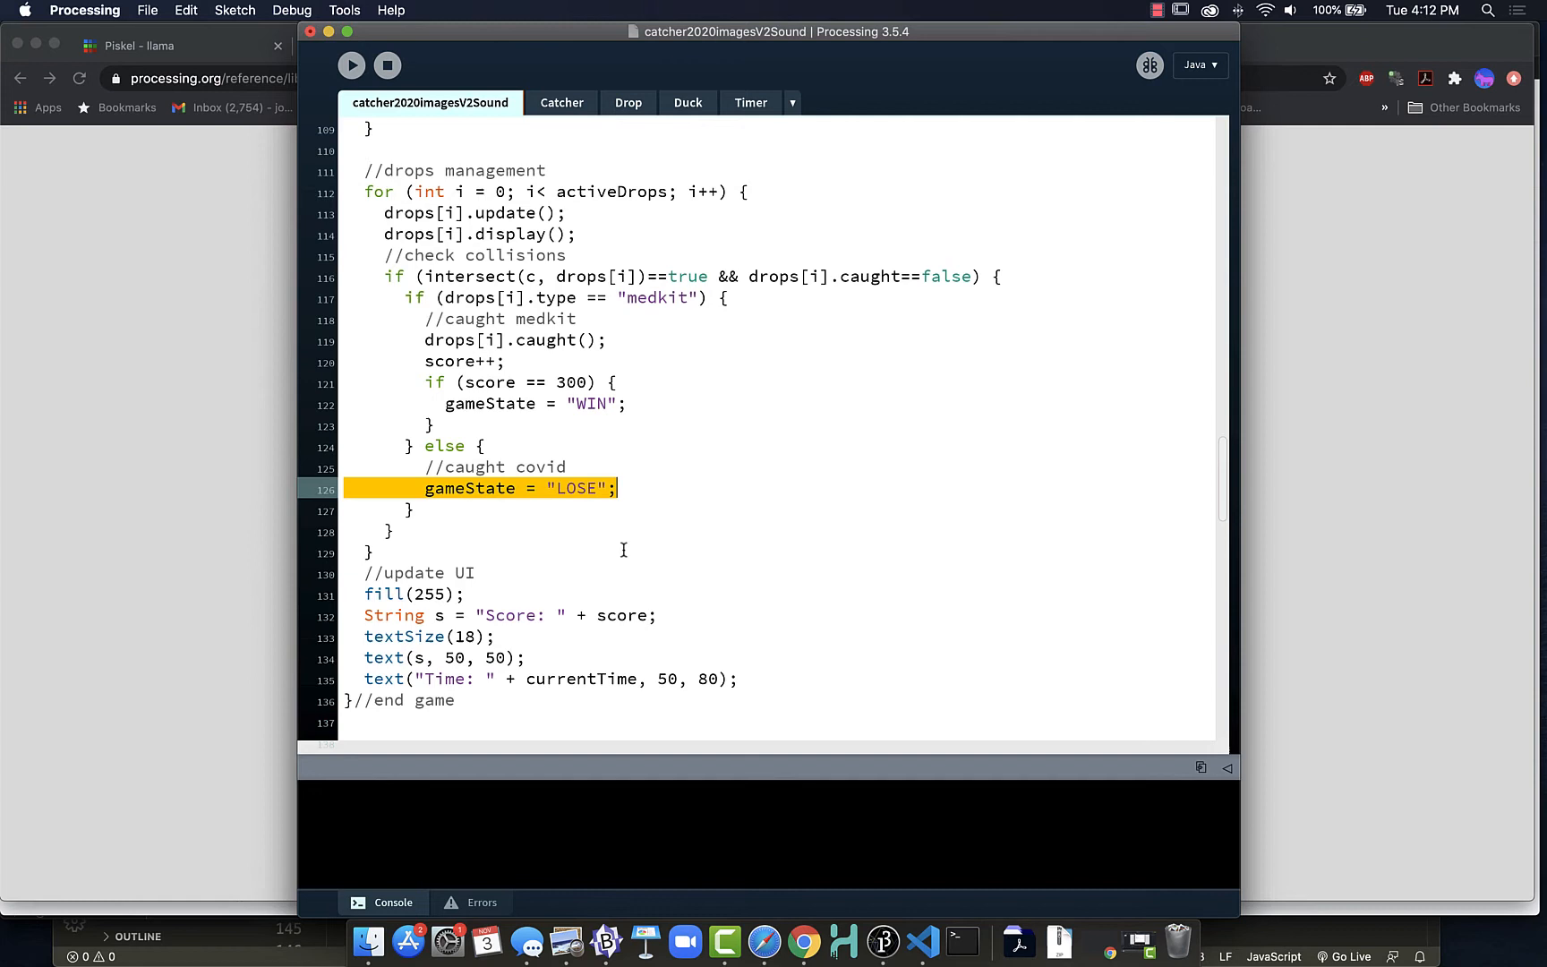
mouse_move(592, 468)
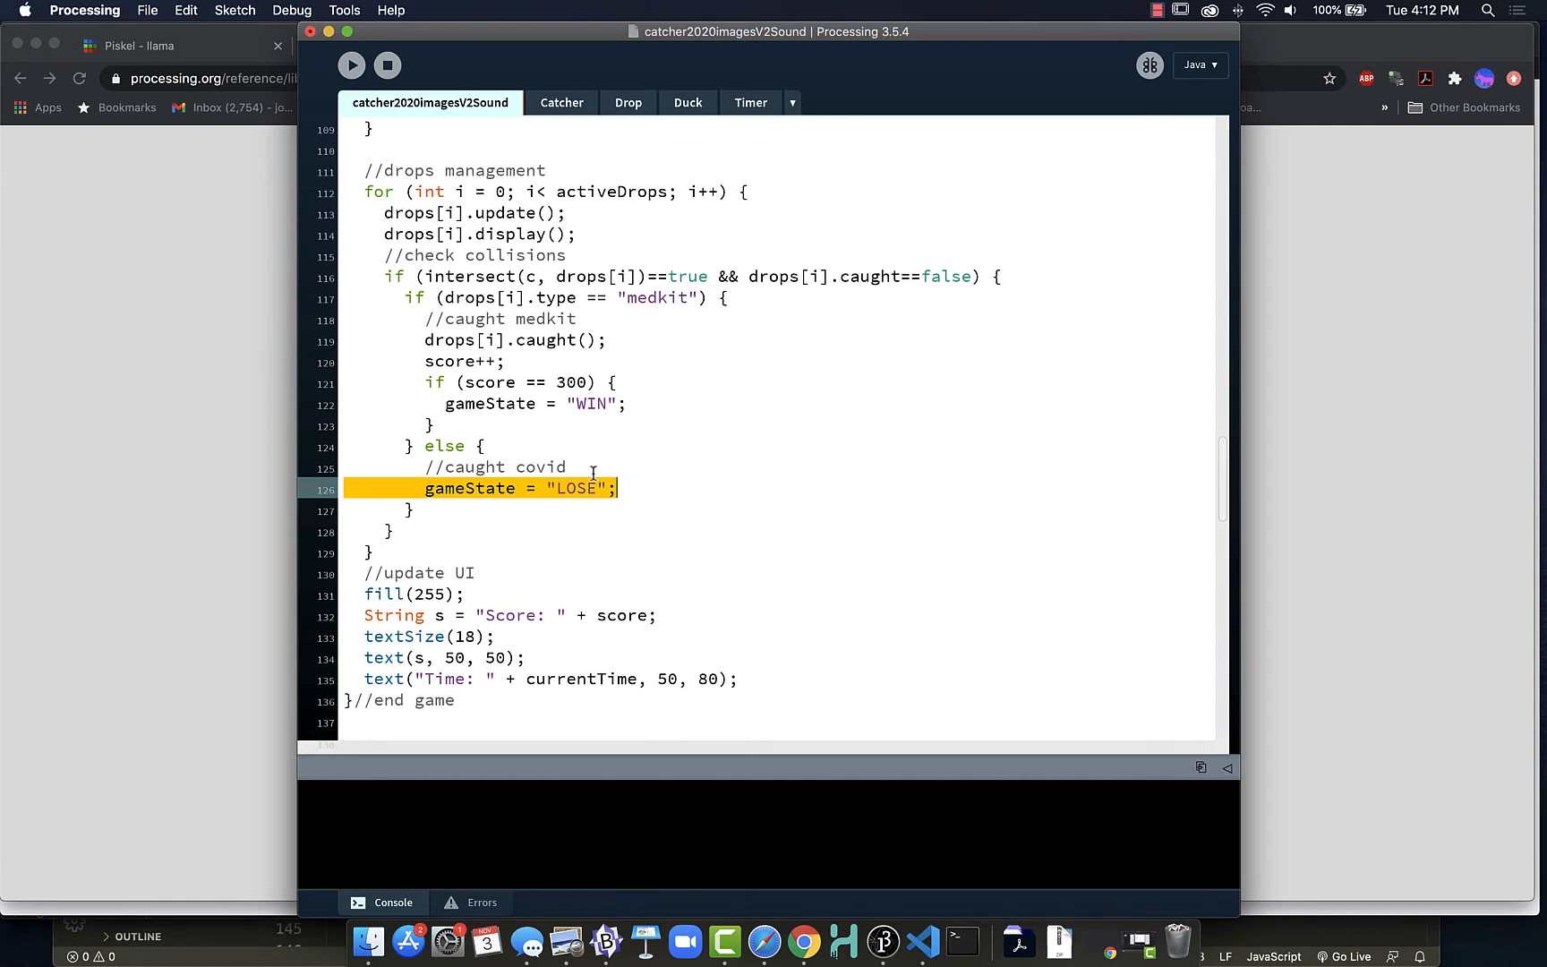
click(627, 102)
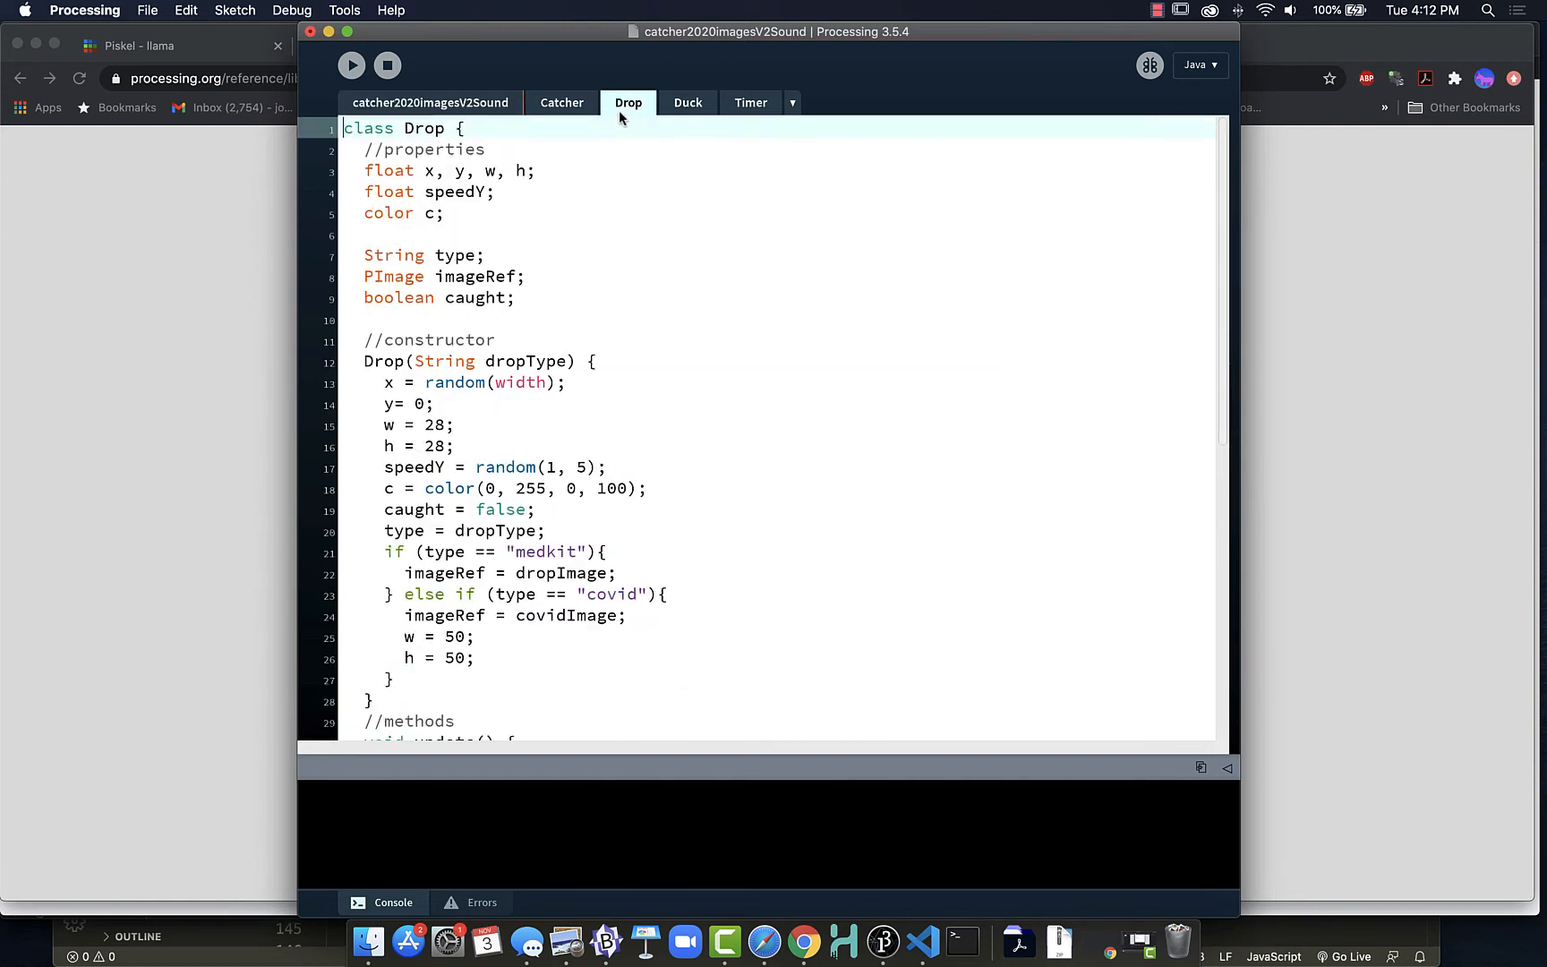
scroll(down, 3)
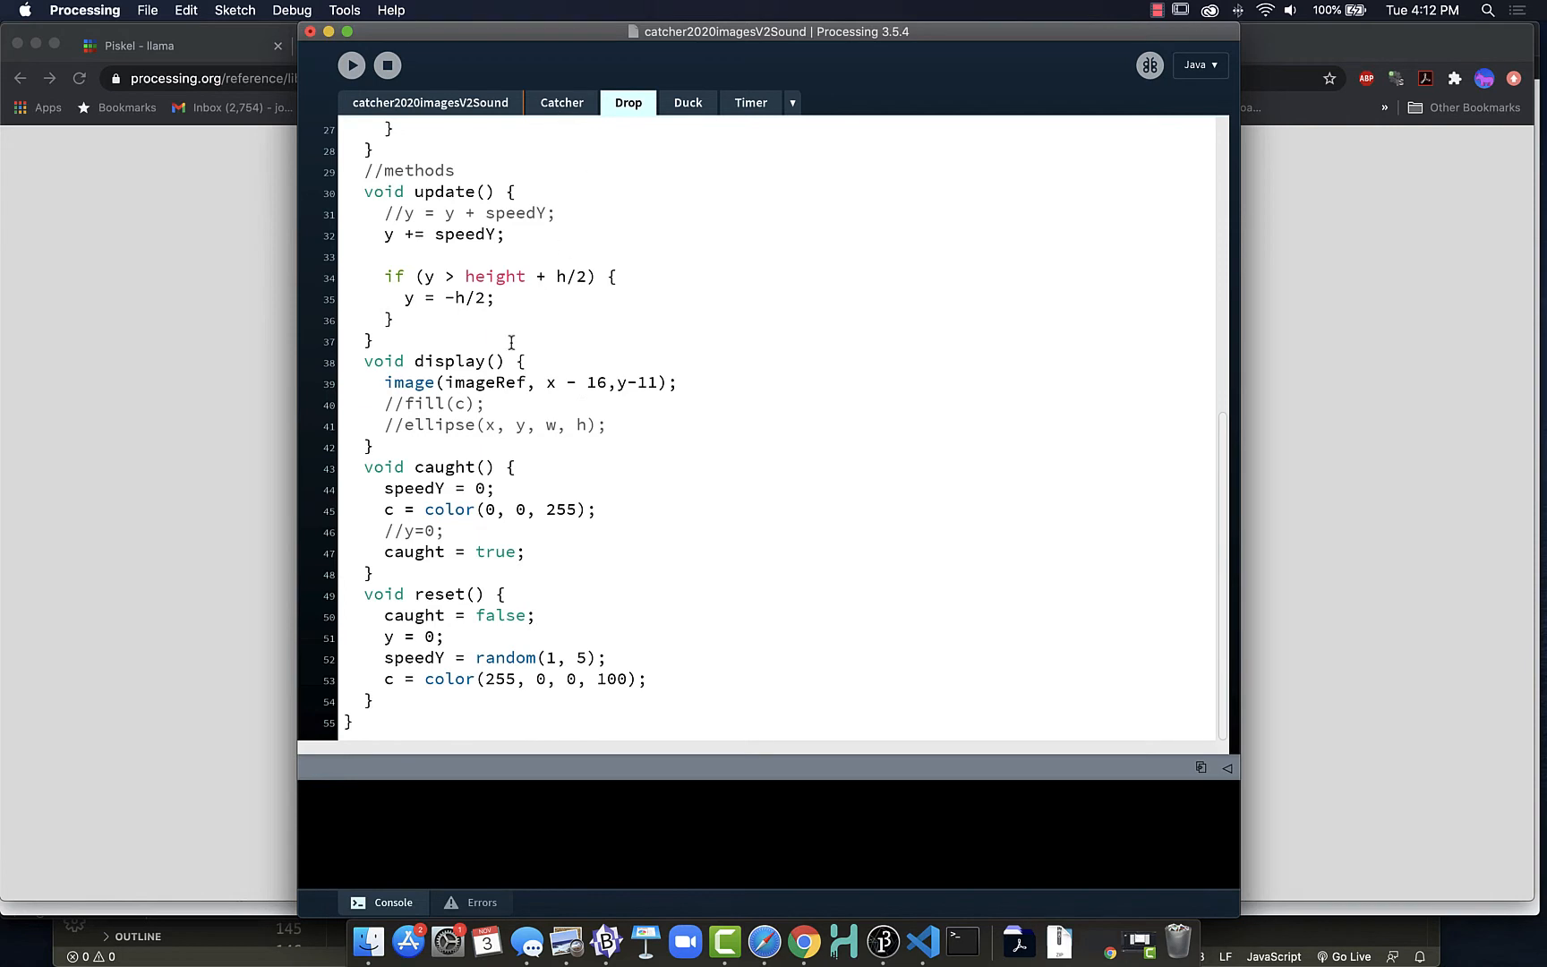
click(428, 103)
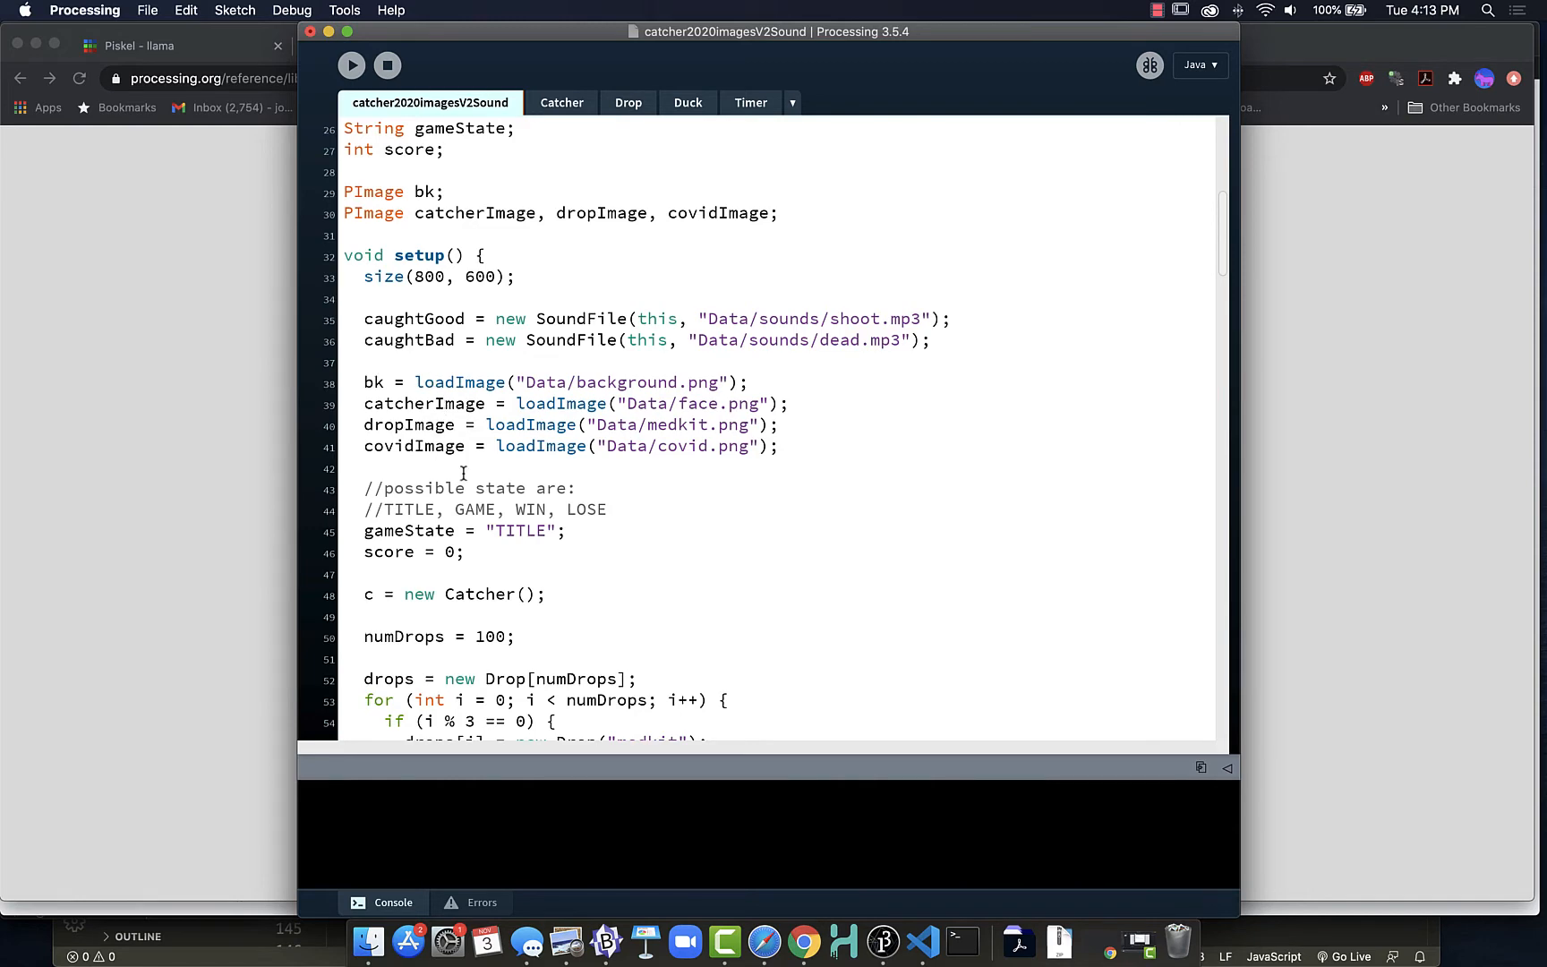
scroll(down, 3)
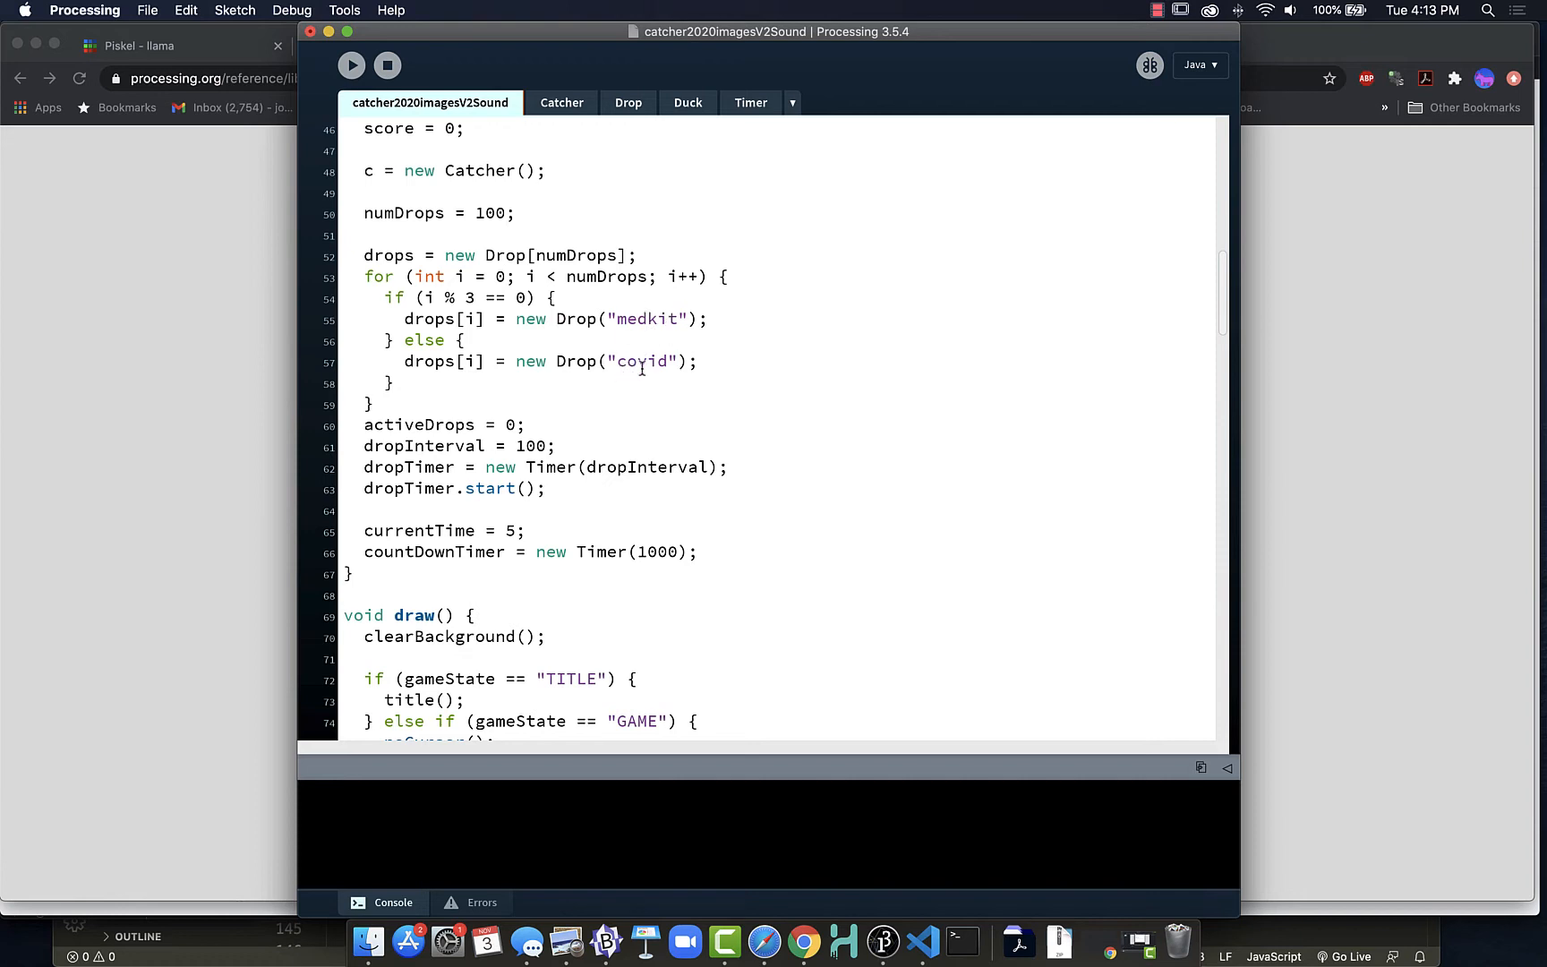
click(628, 102)
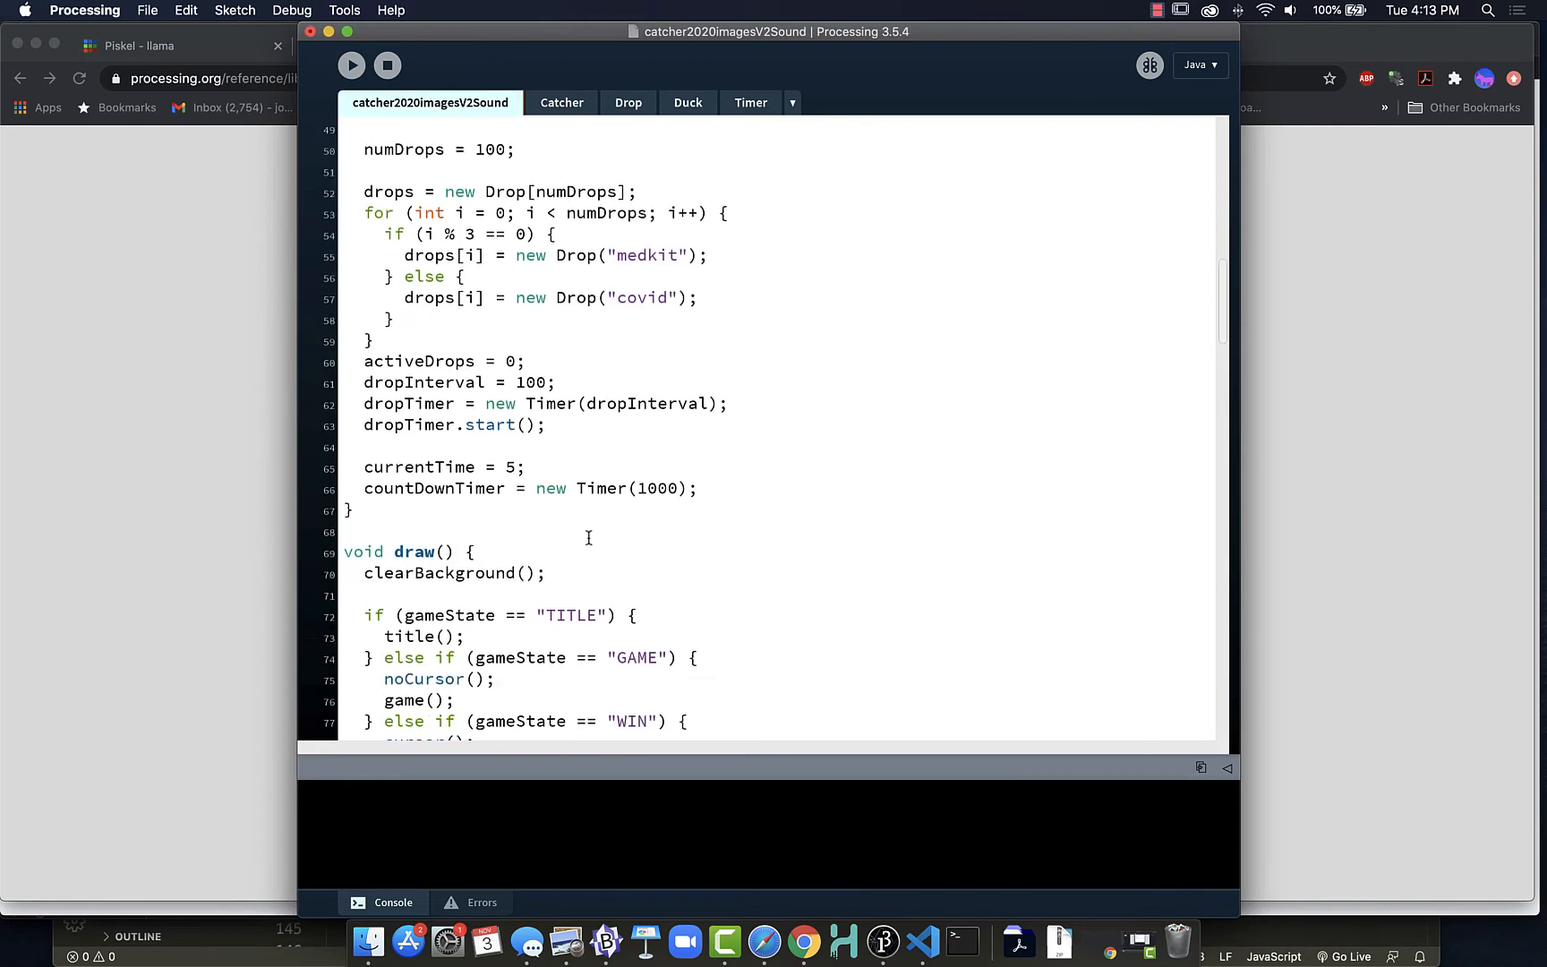
Add caughtGood.play() under //caught medkit and caughtBad.play() under //caught covid.
scroll(down, 3)
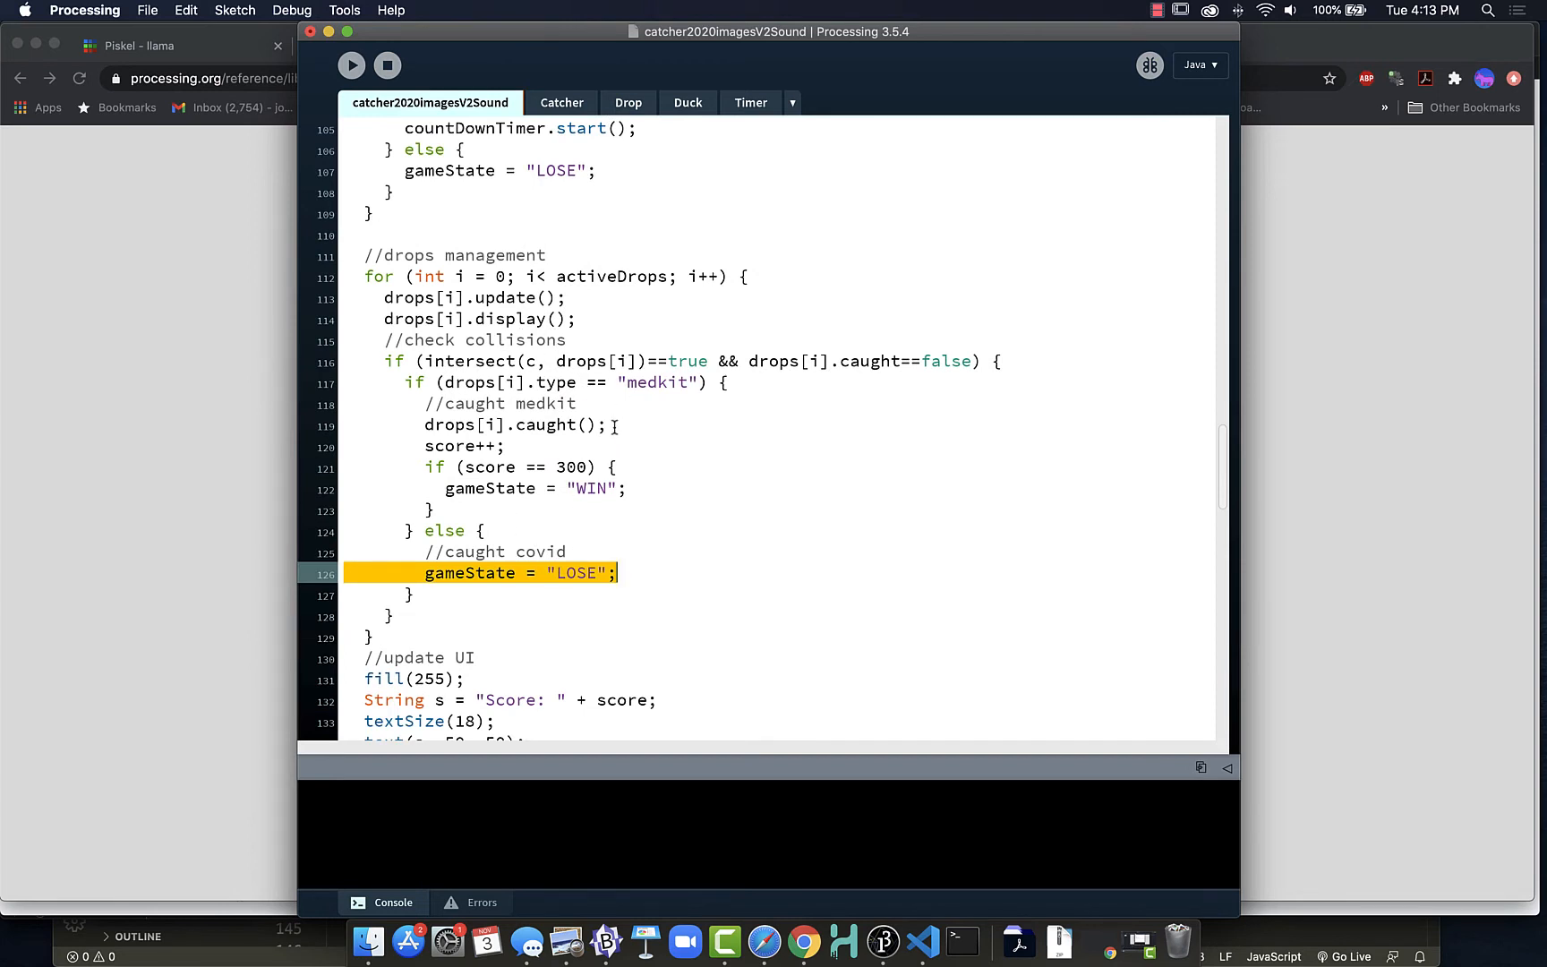
mouse_move(606, 404)
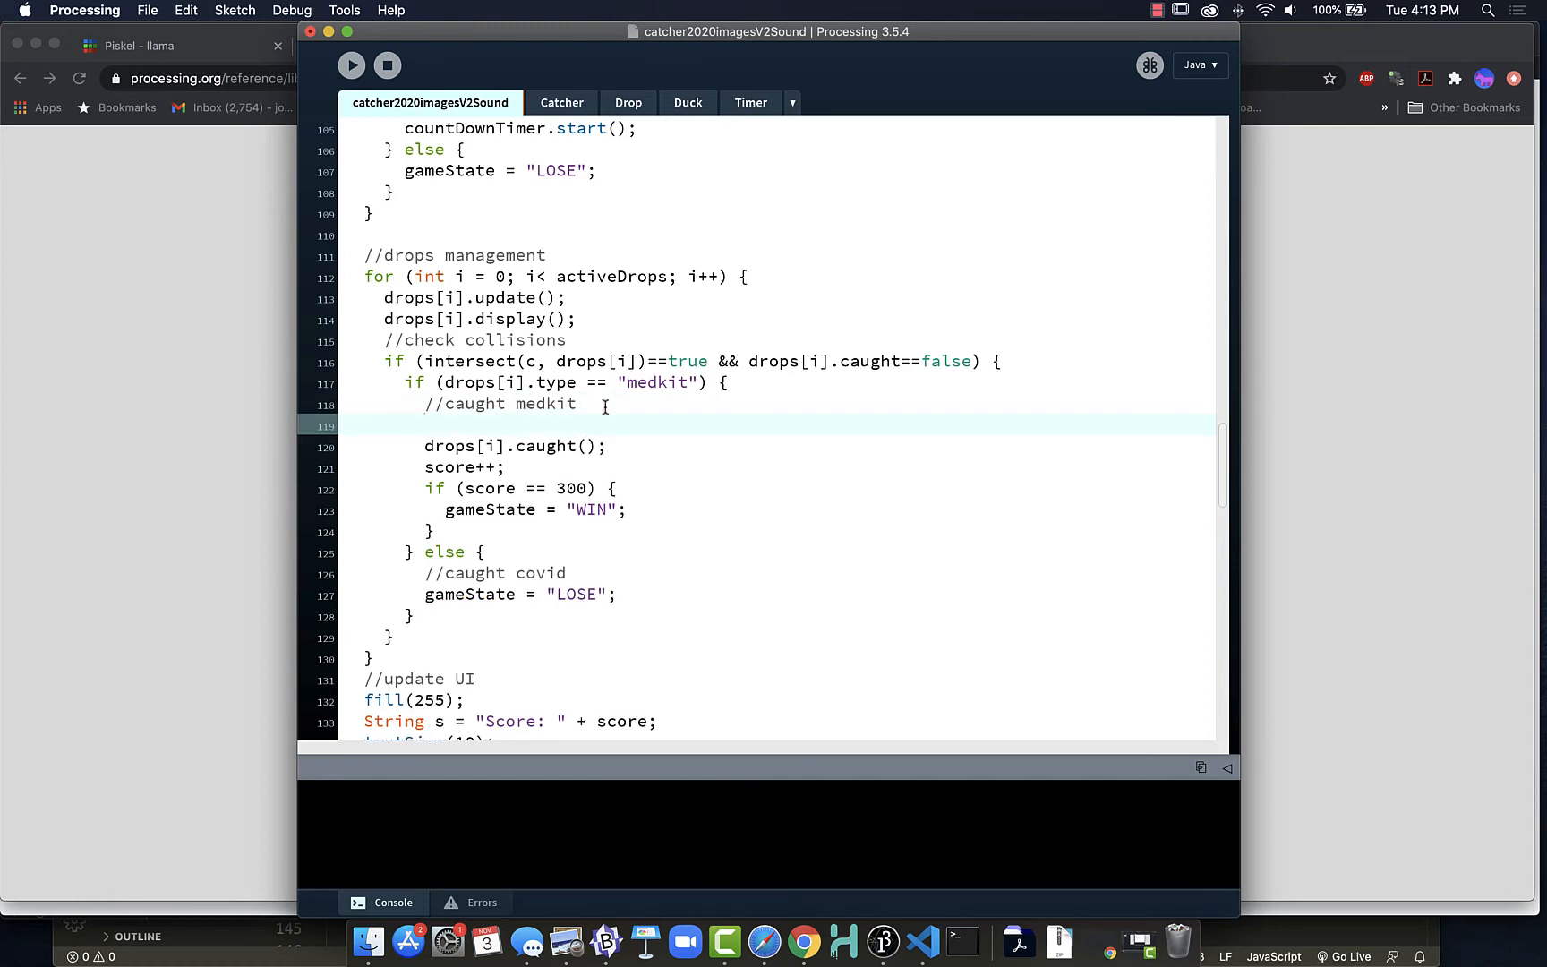
text(caughtGood.p)
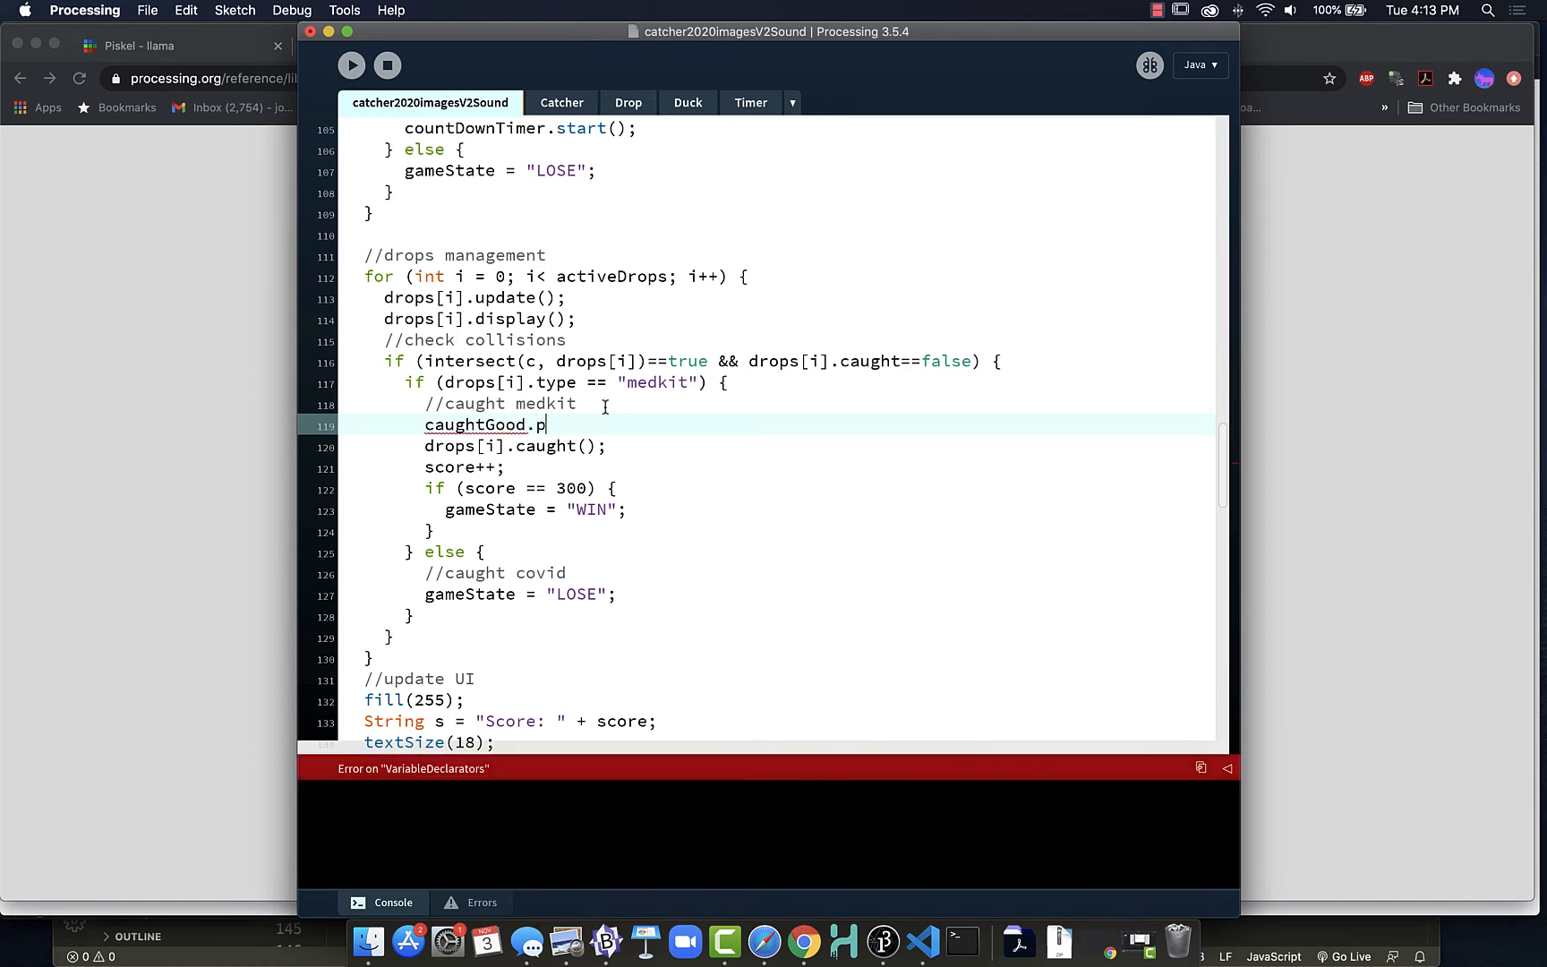
text(lay();)
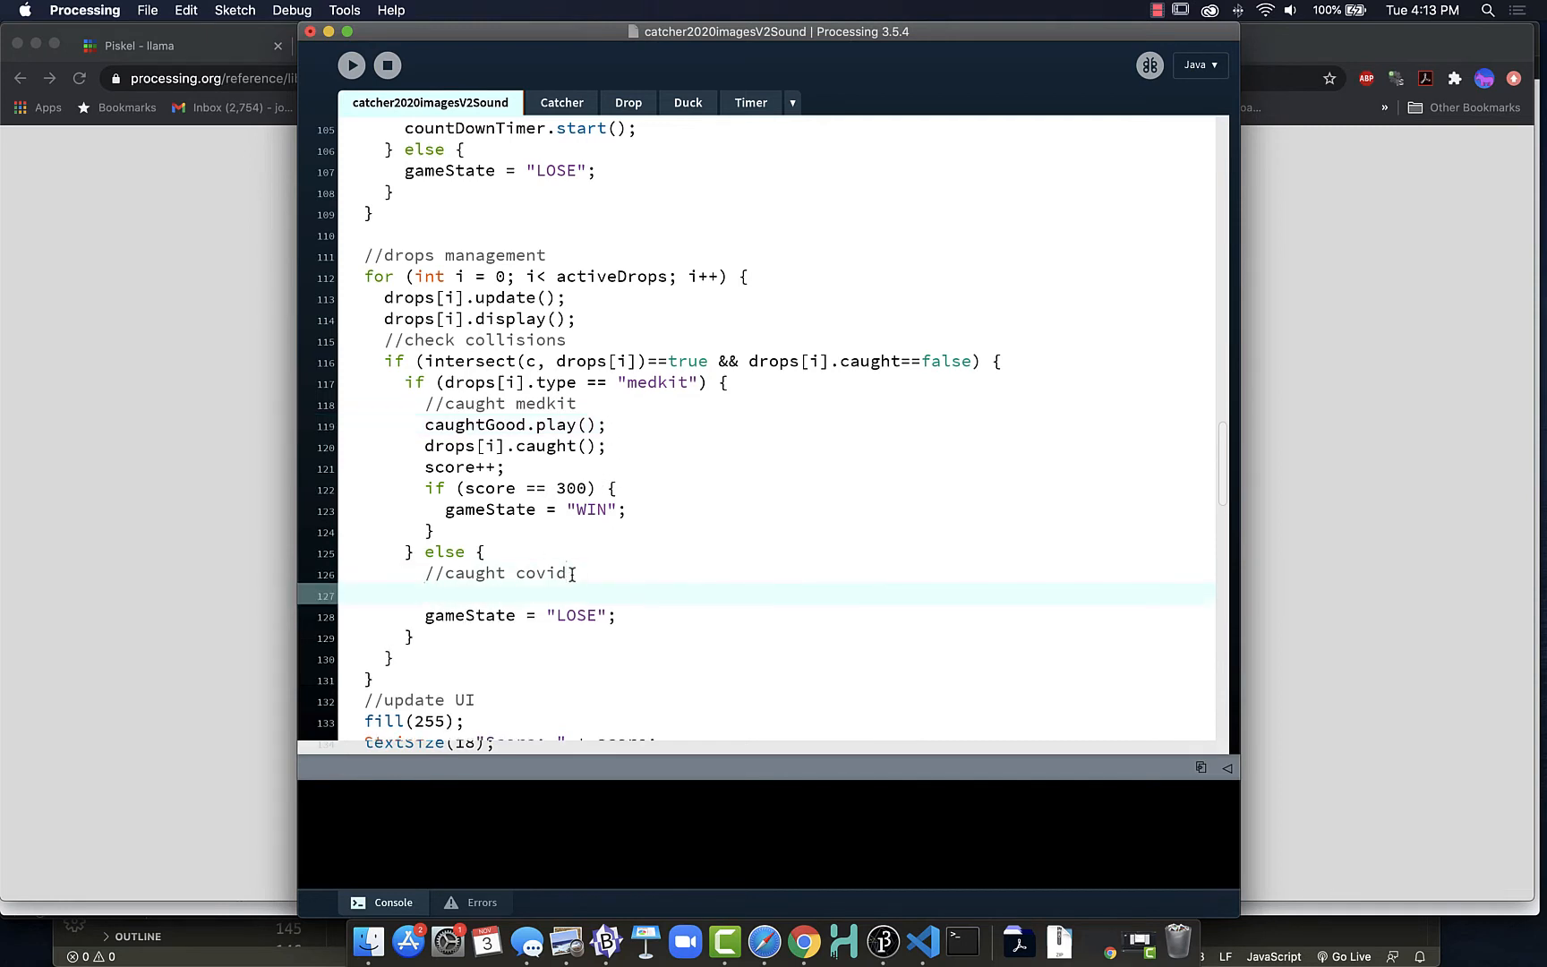
text(c)
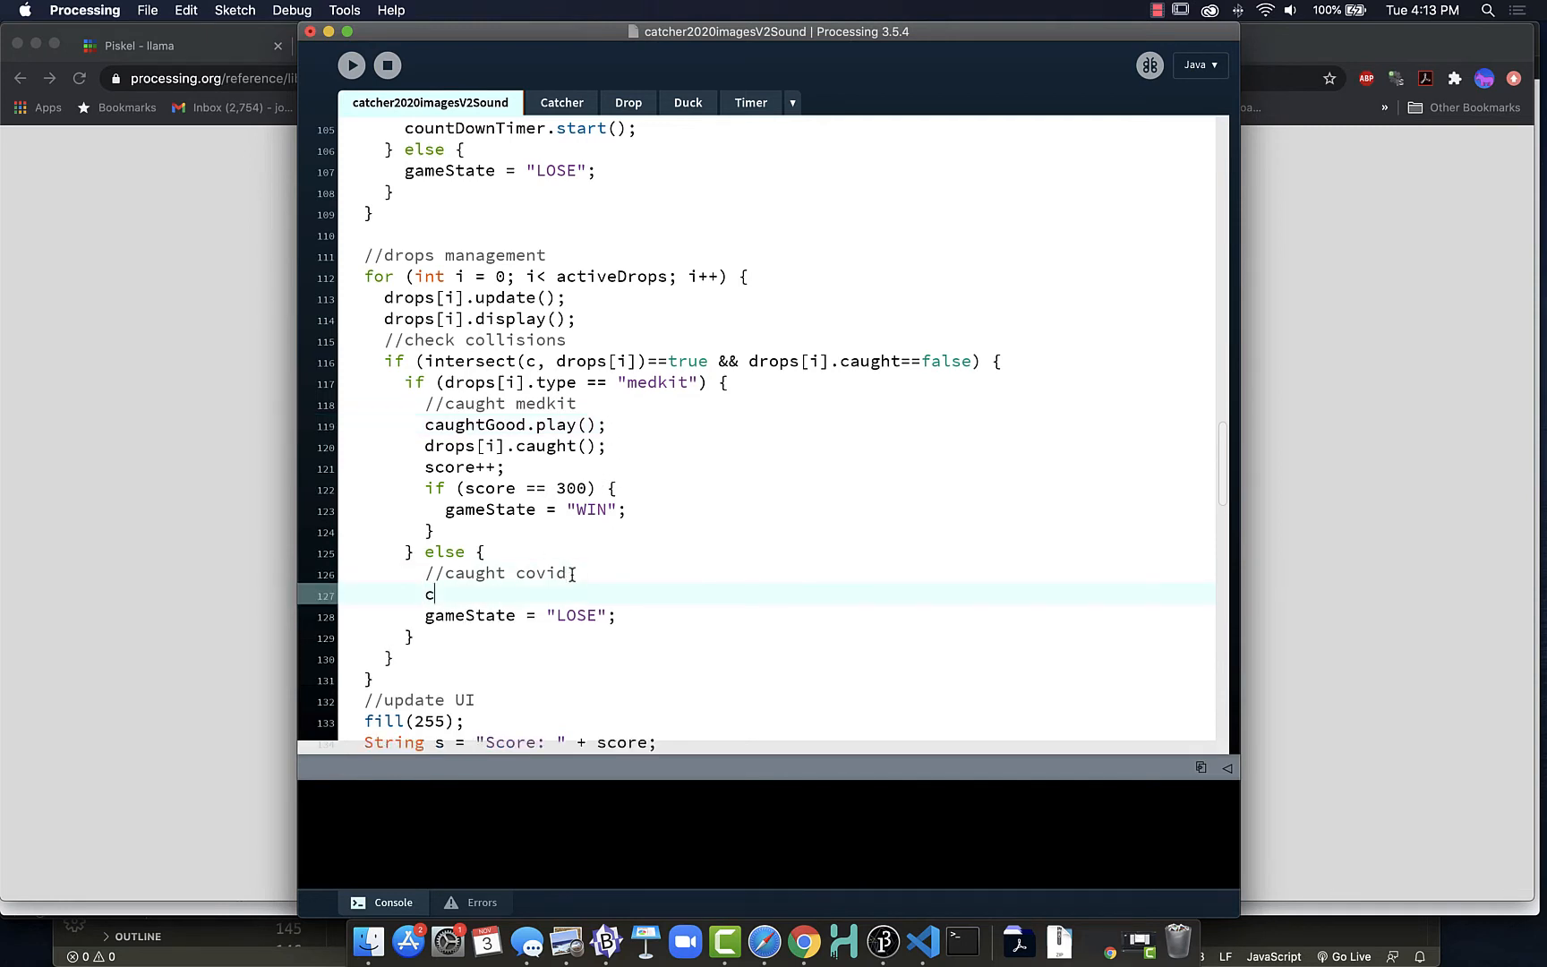
text(aughtB)
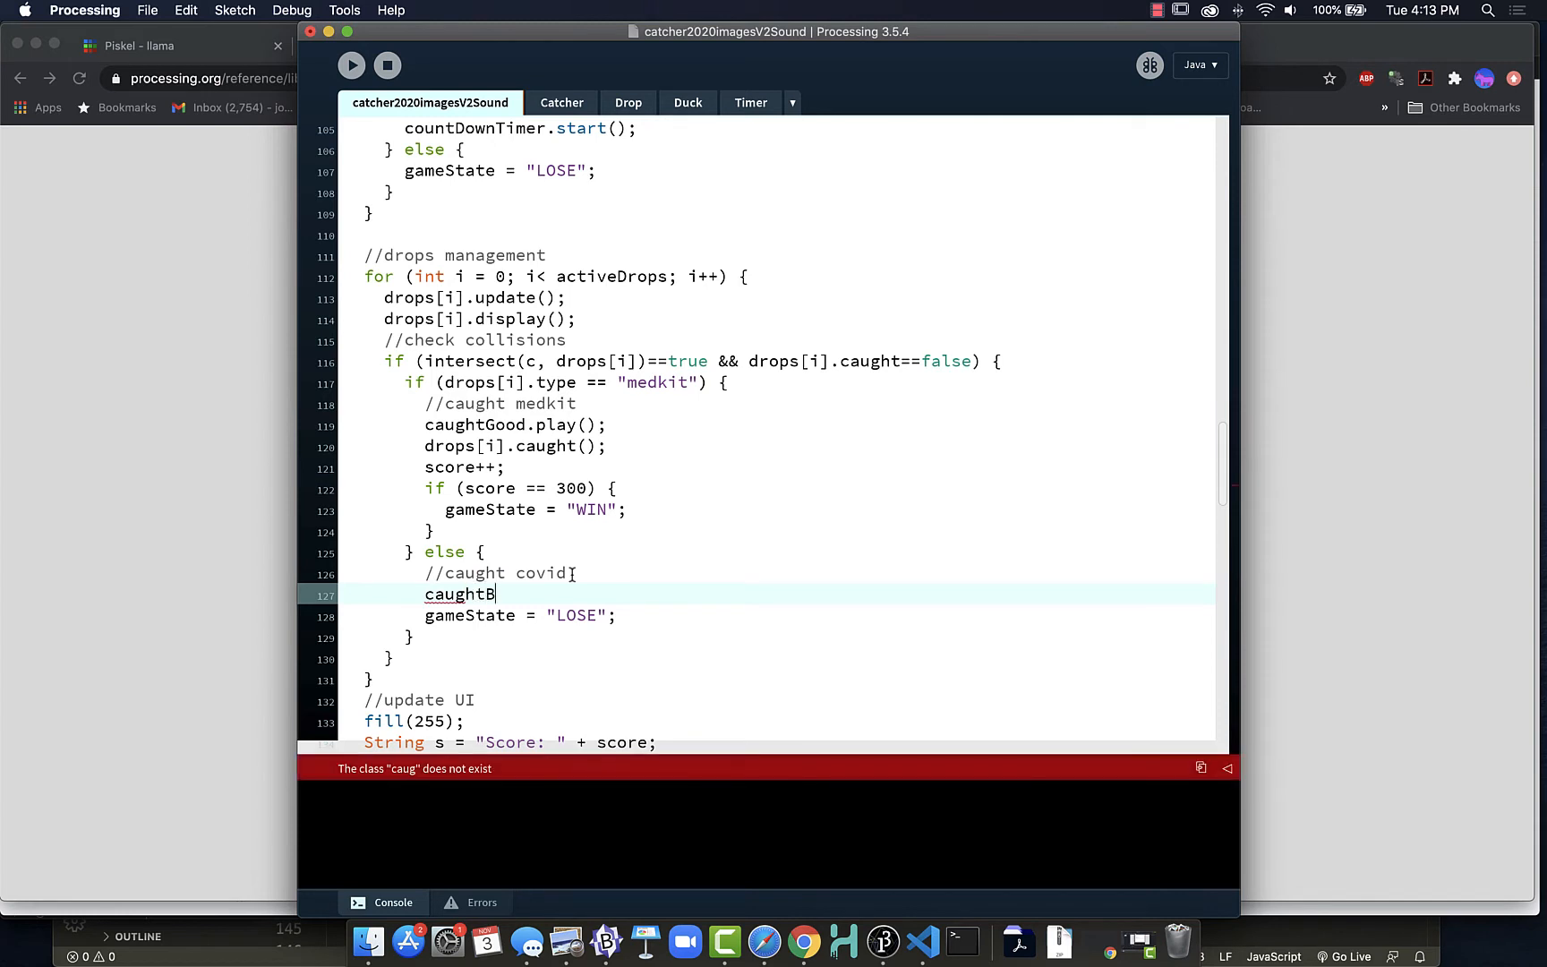
text(ad.play)
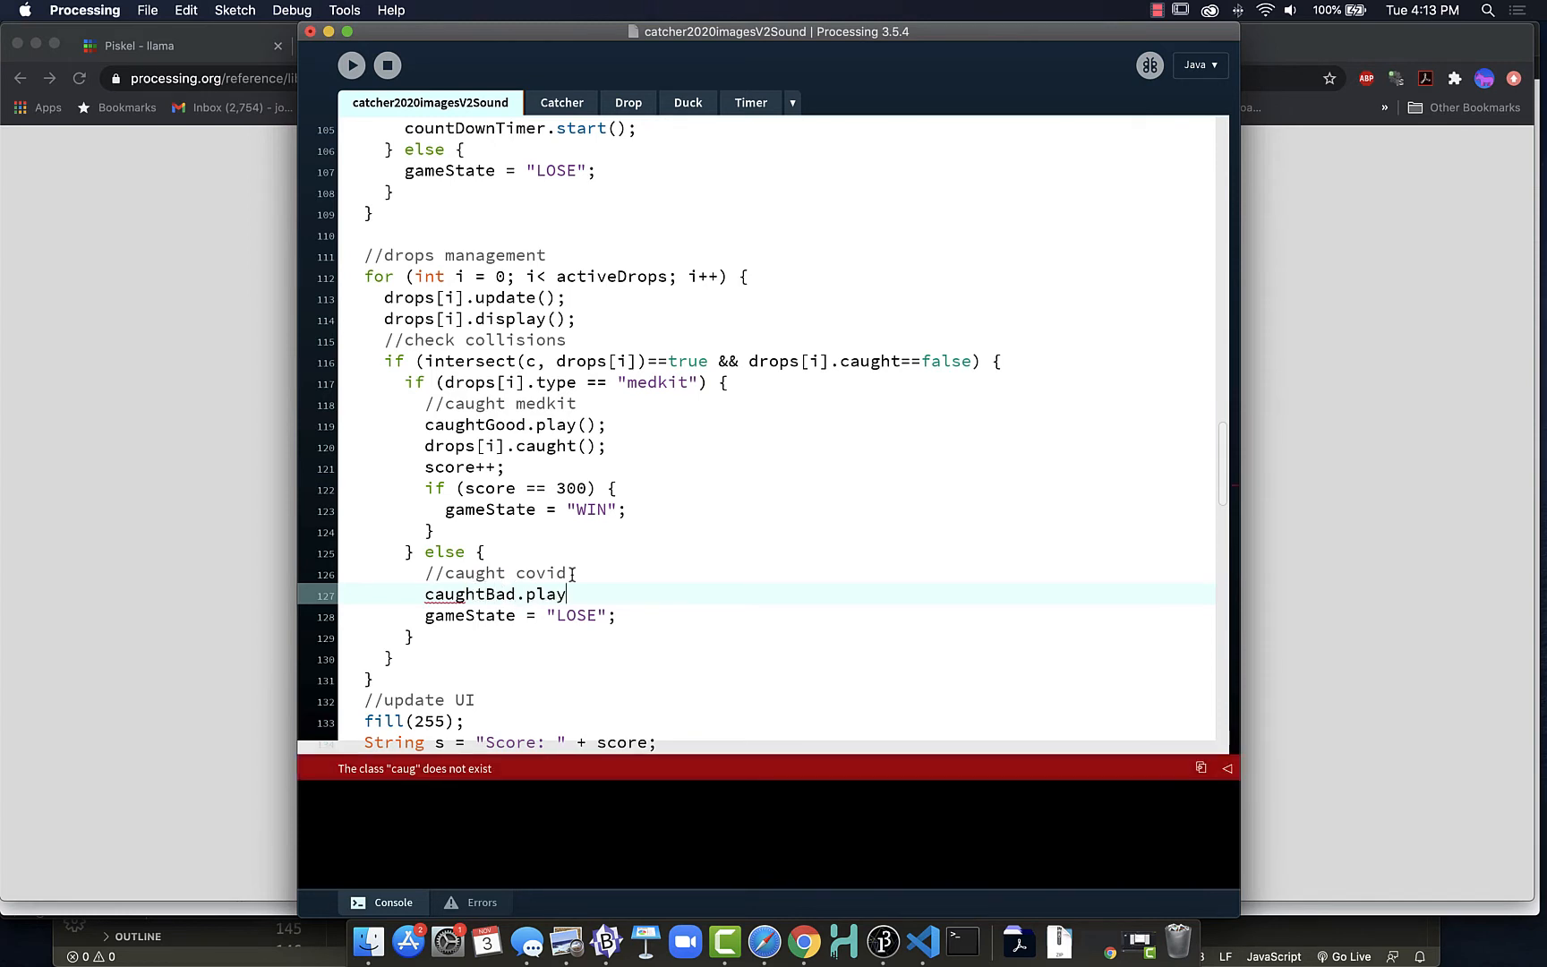
text(();)
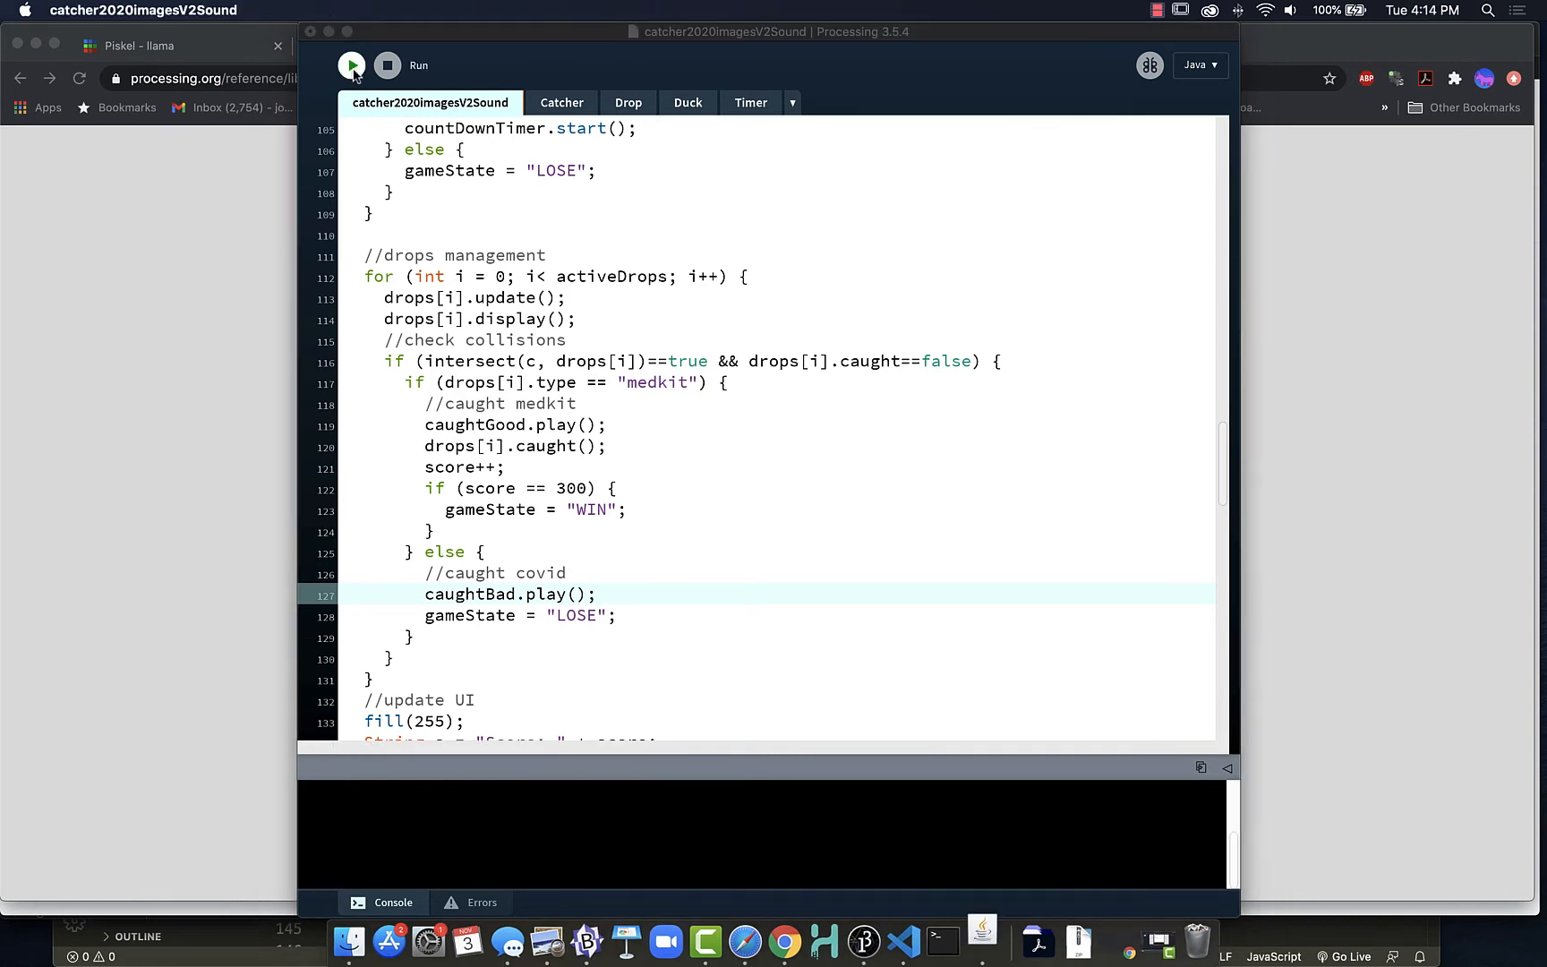
click(351, 65)
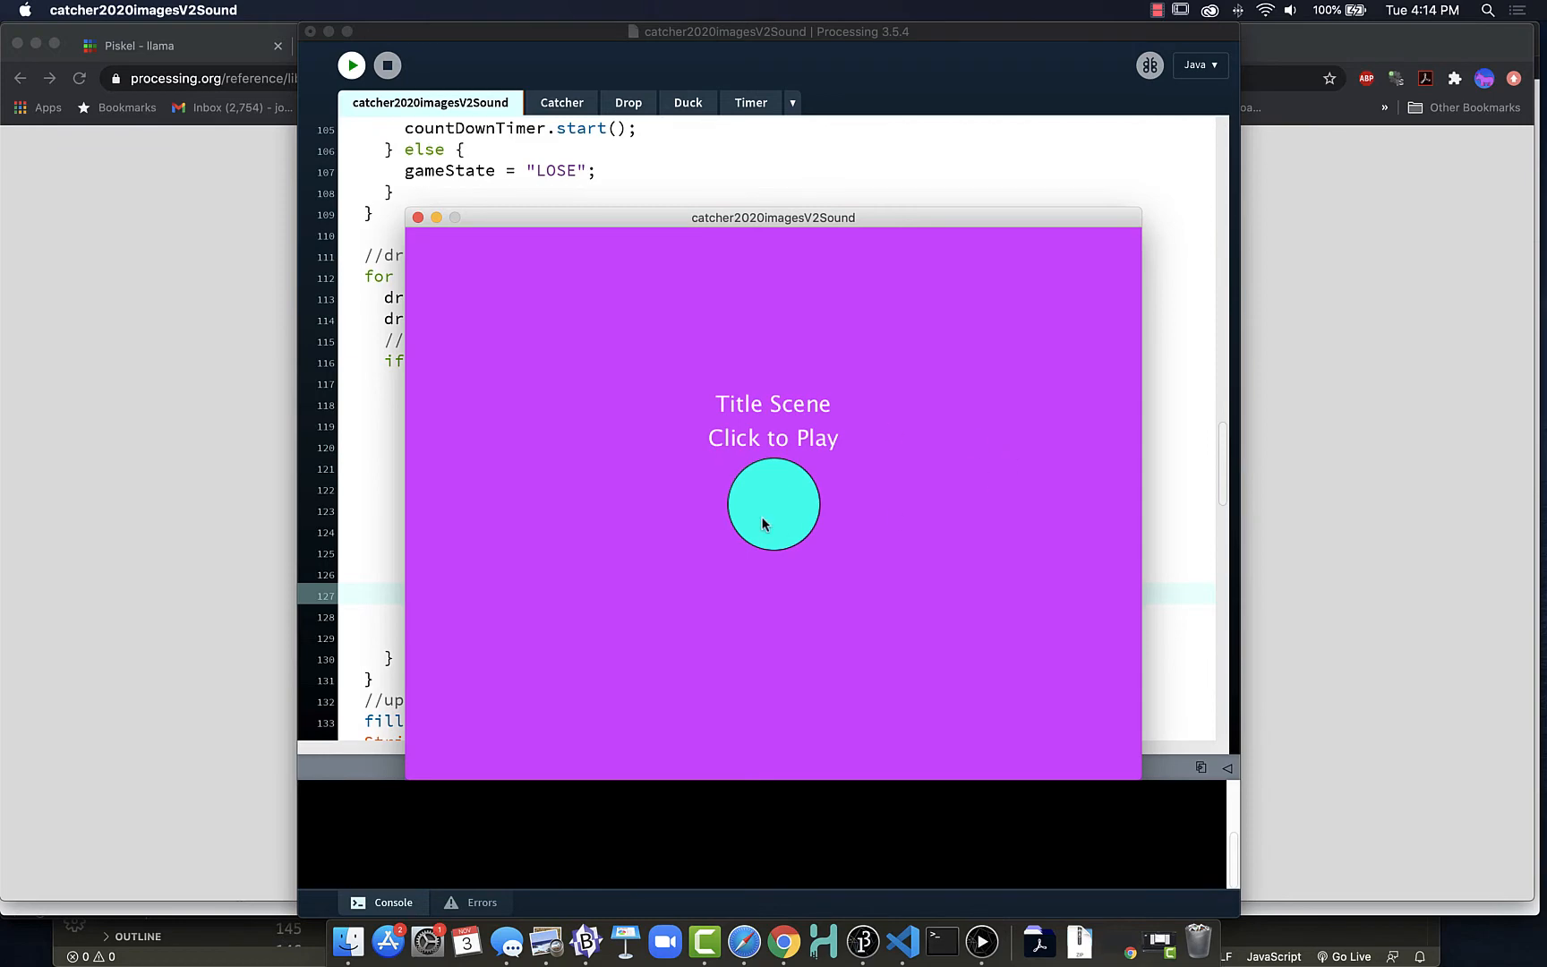
click(773, 504)
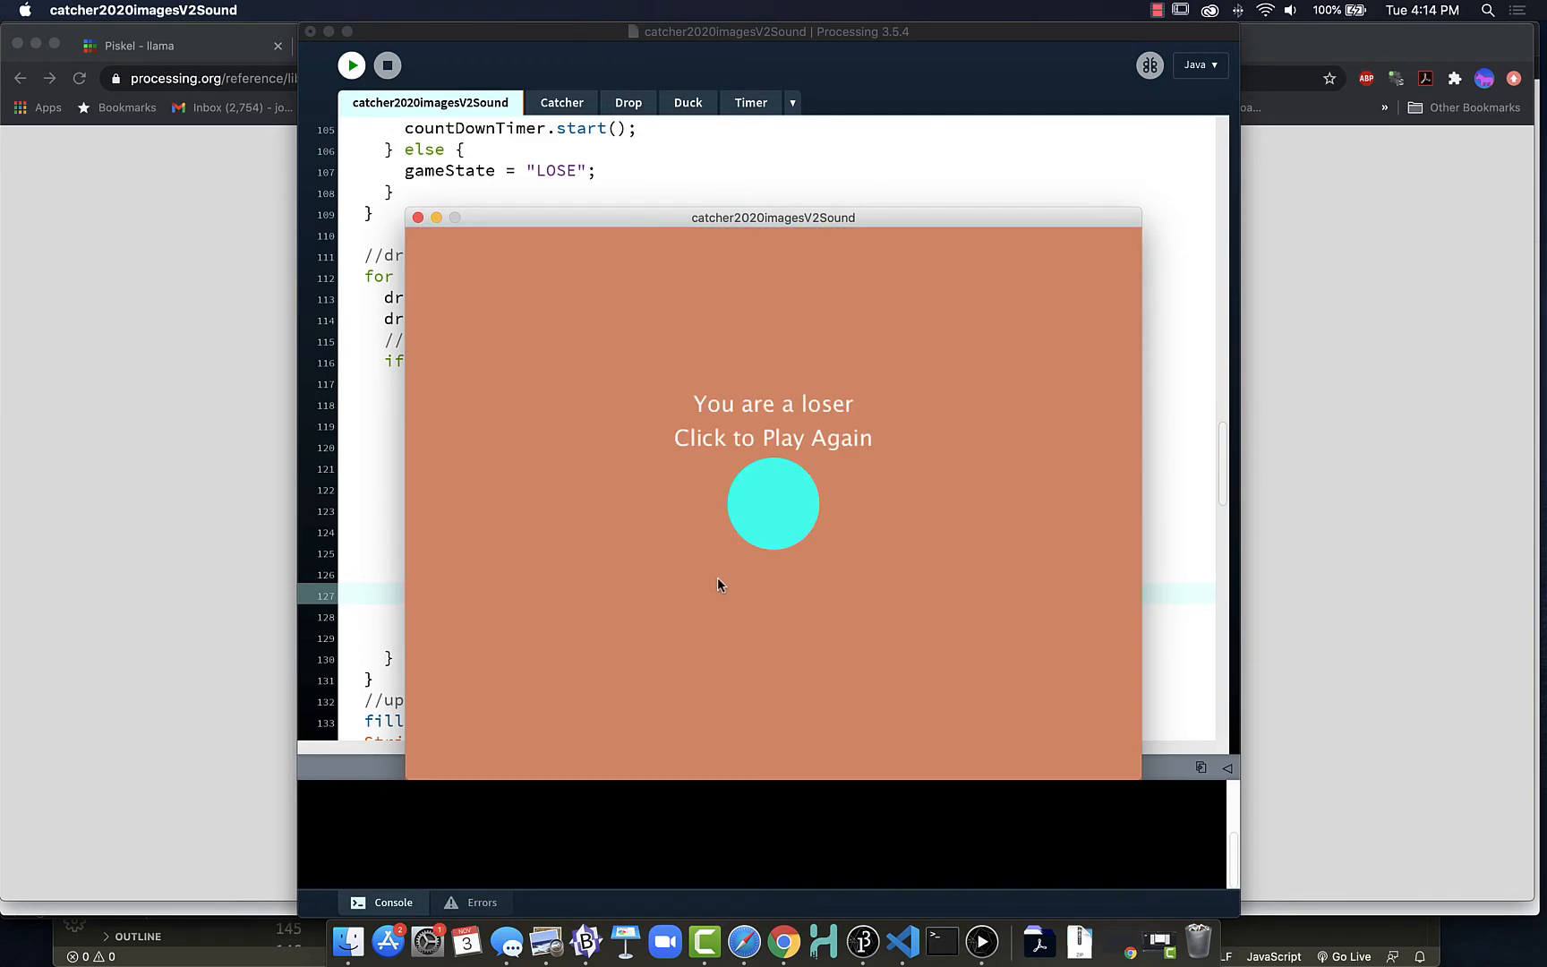
mouse_move(707, 580)
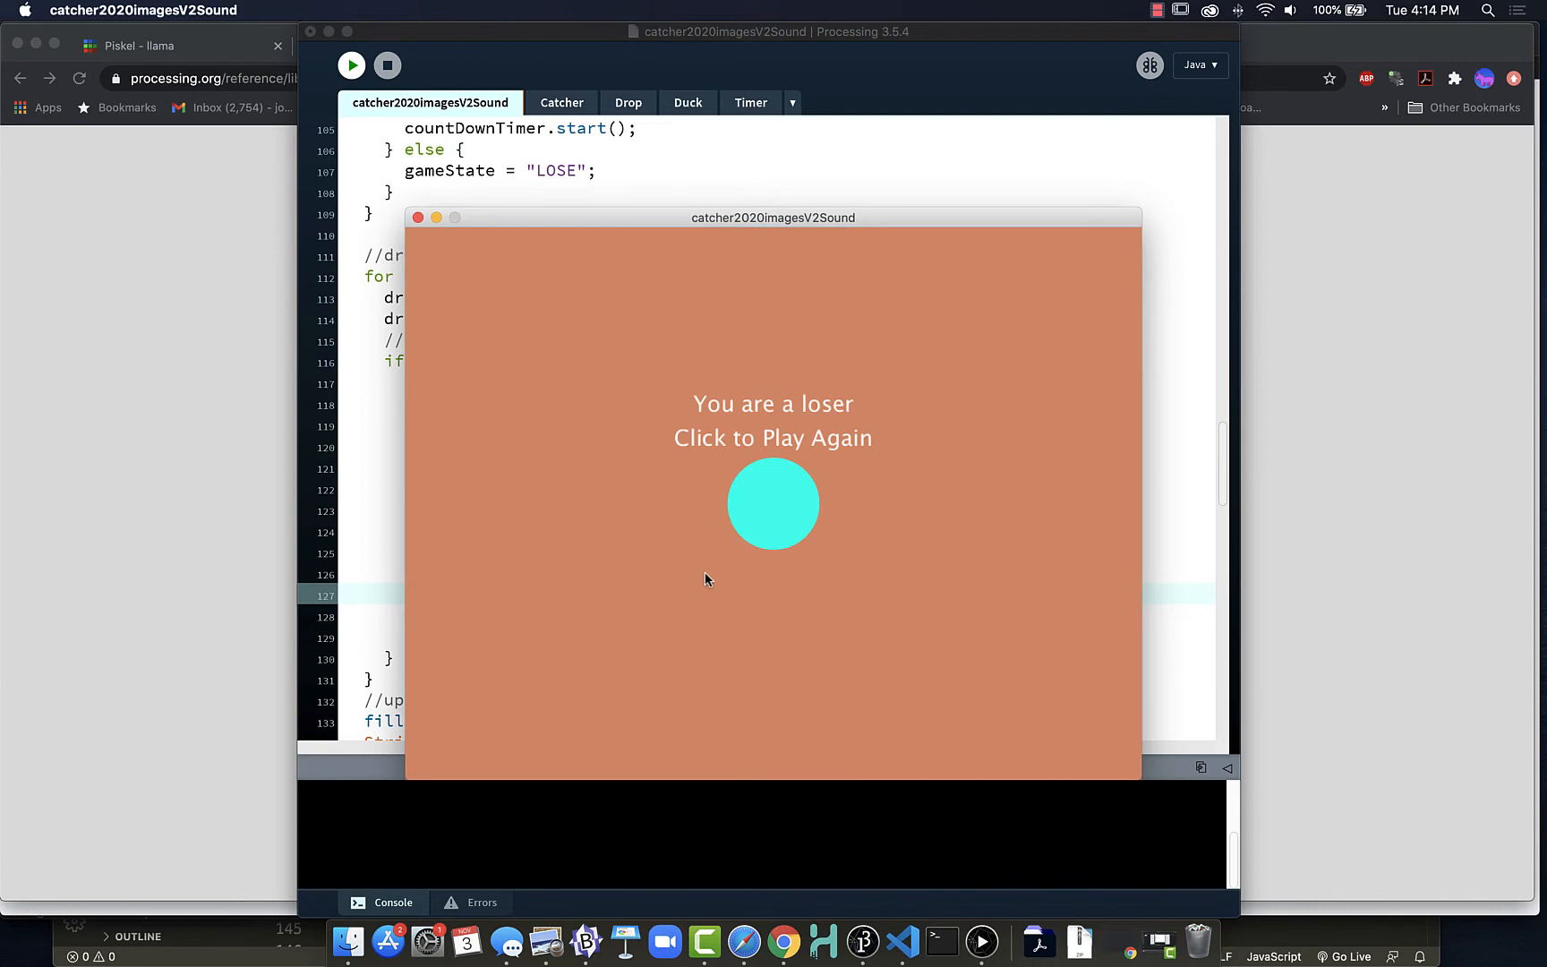
click(773, 503)
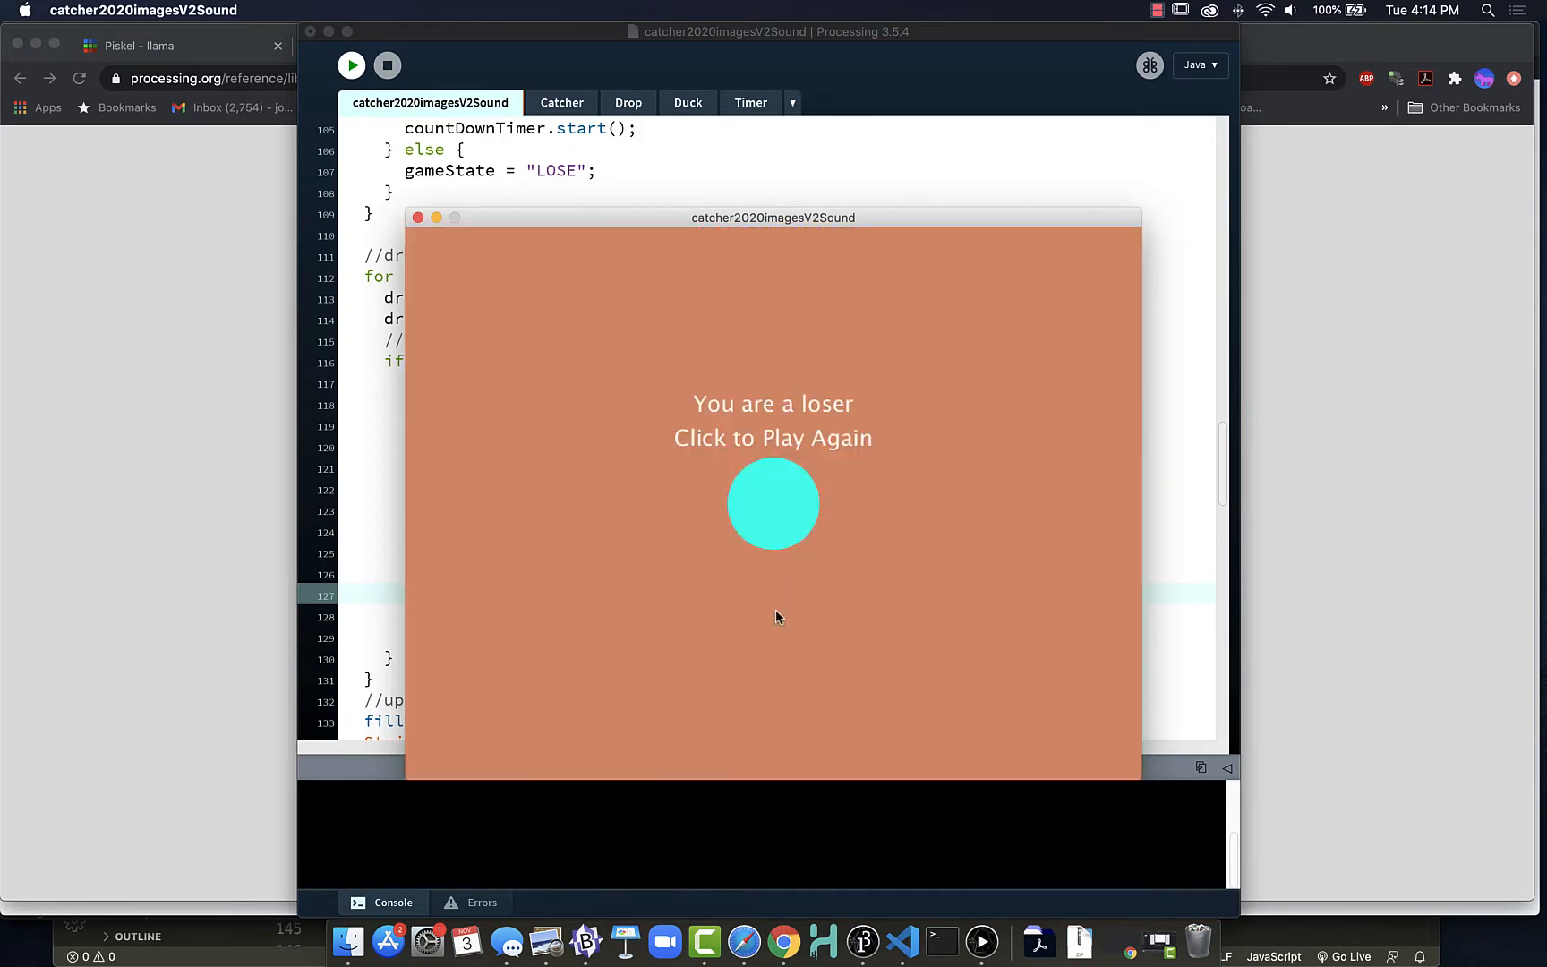
click(772, 504)
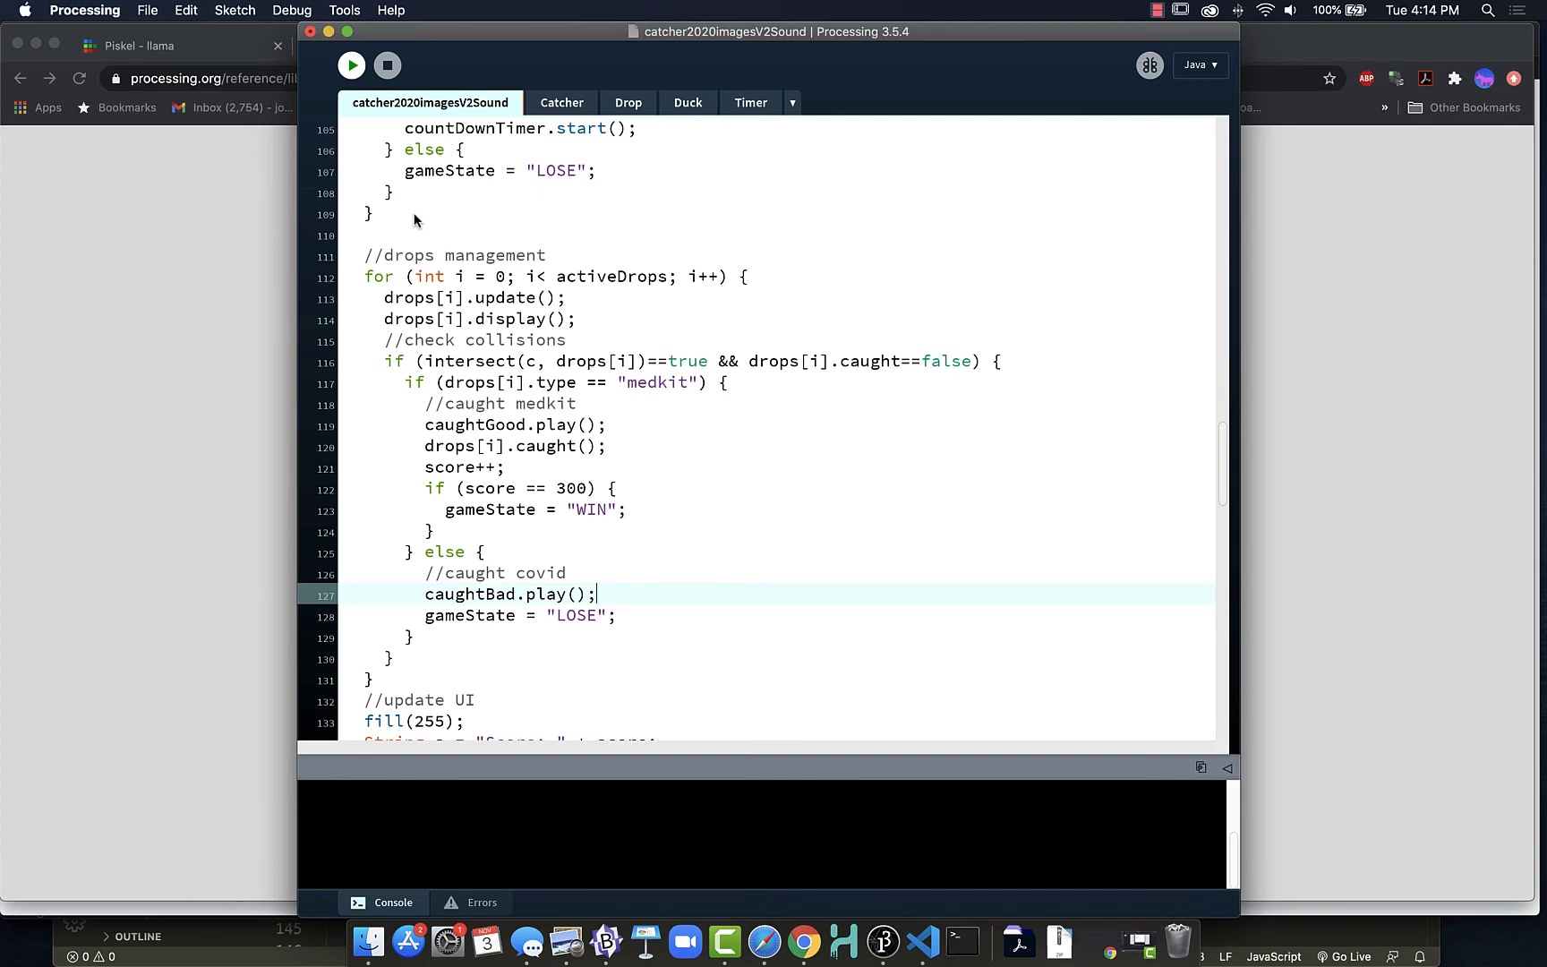
mouse_move(513, 433)
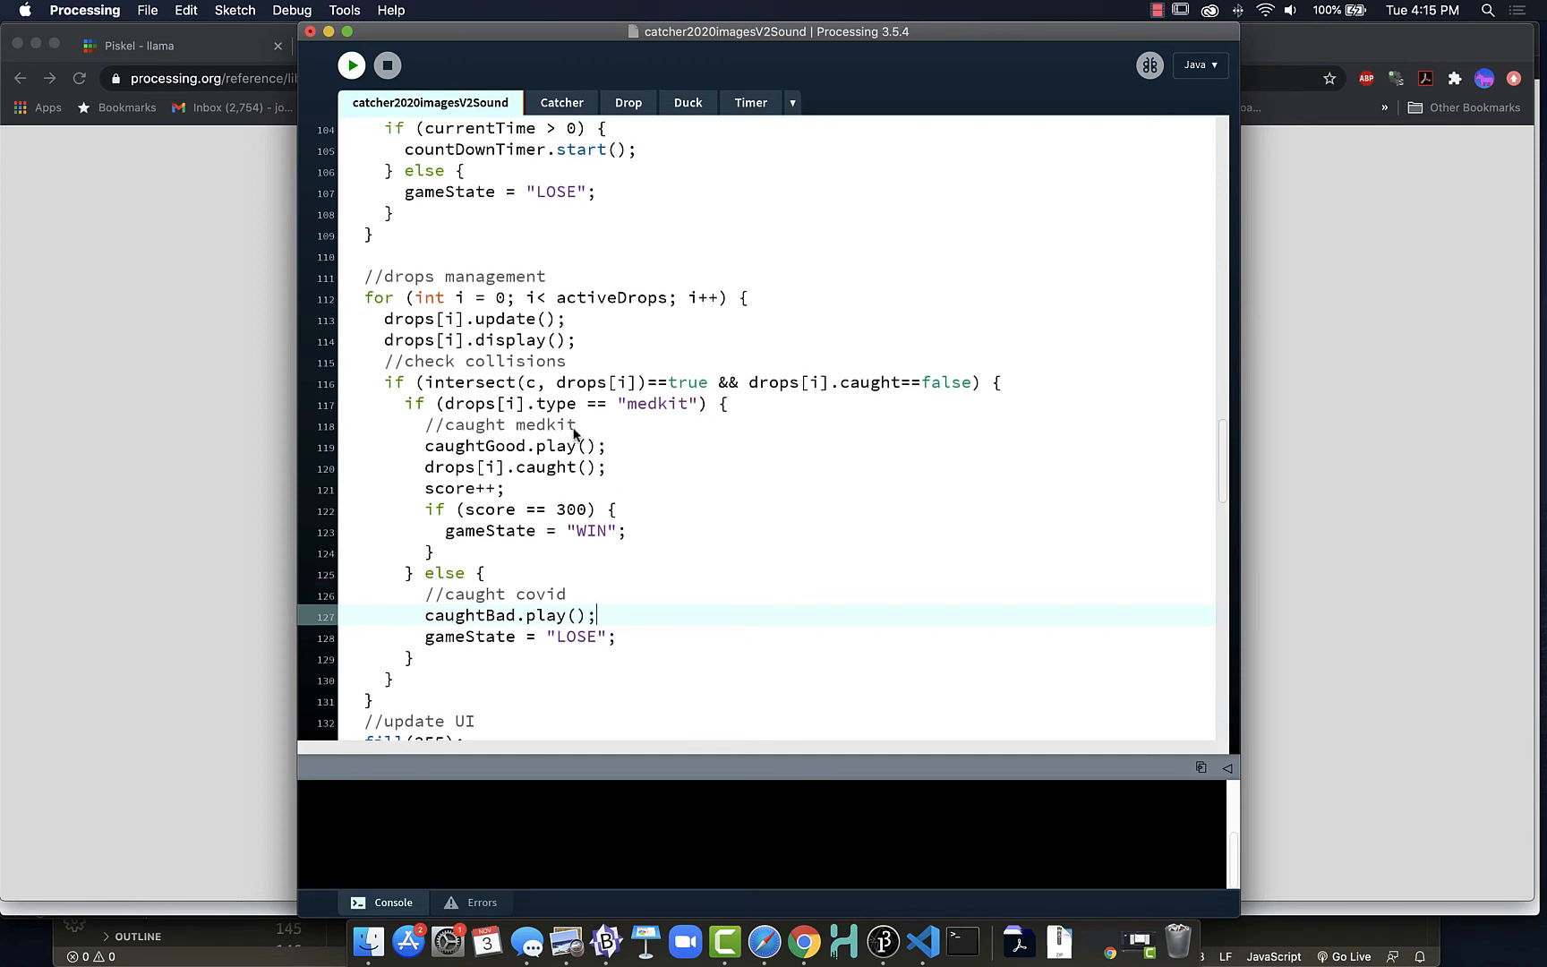
mouse_move(599, 446)
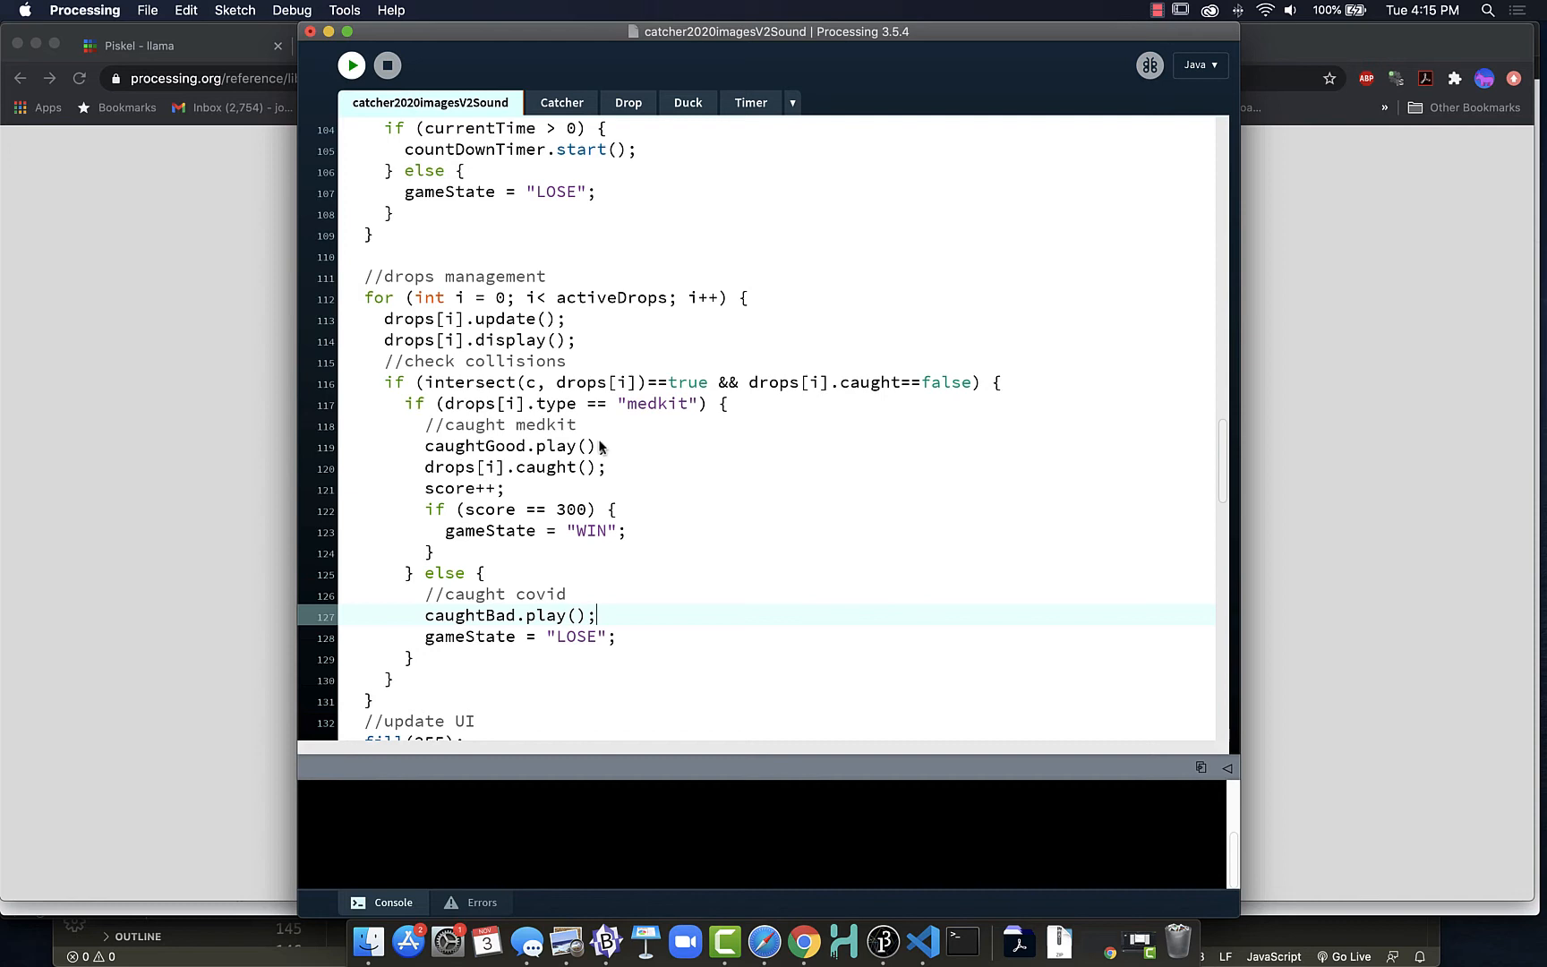
mouse_move(611, 446)
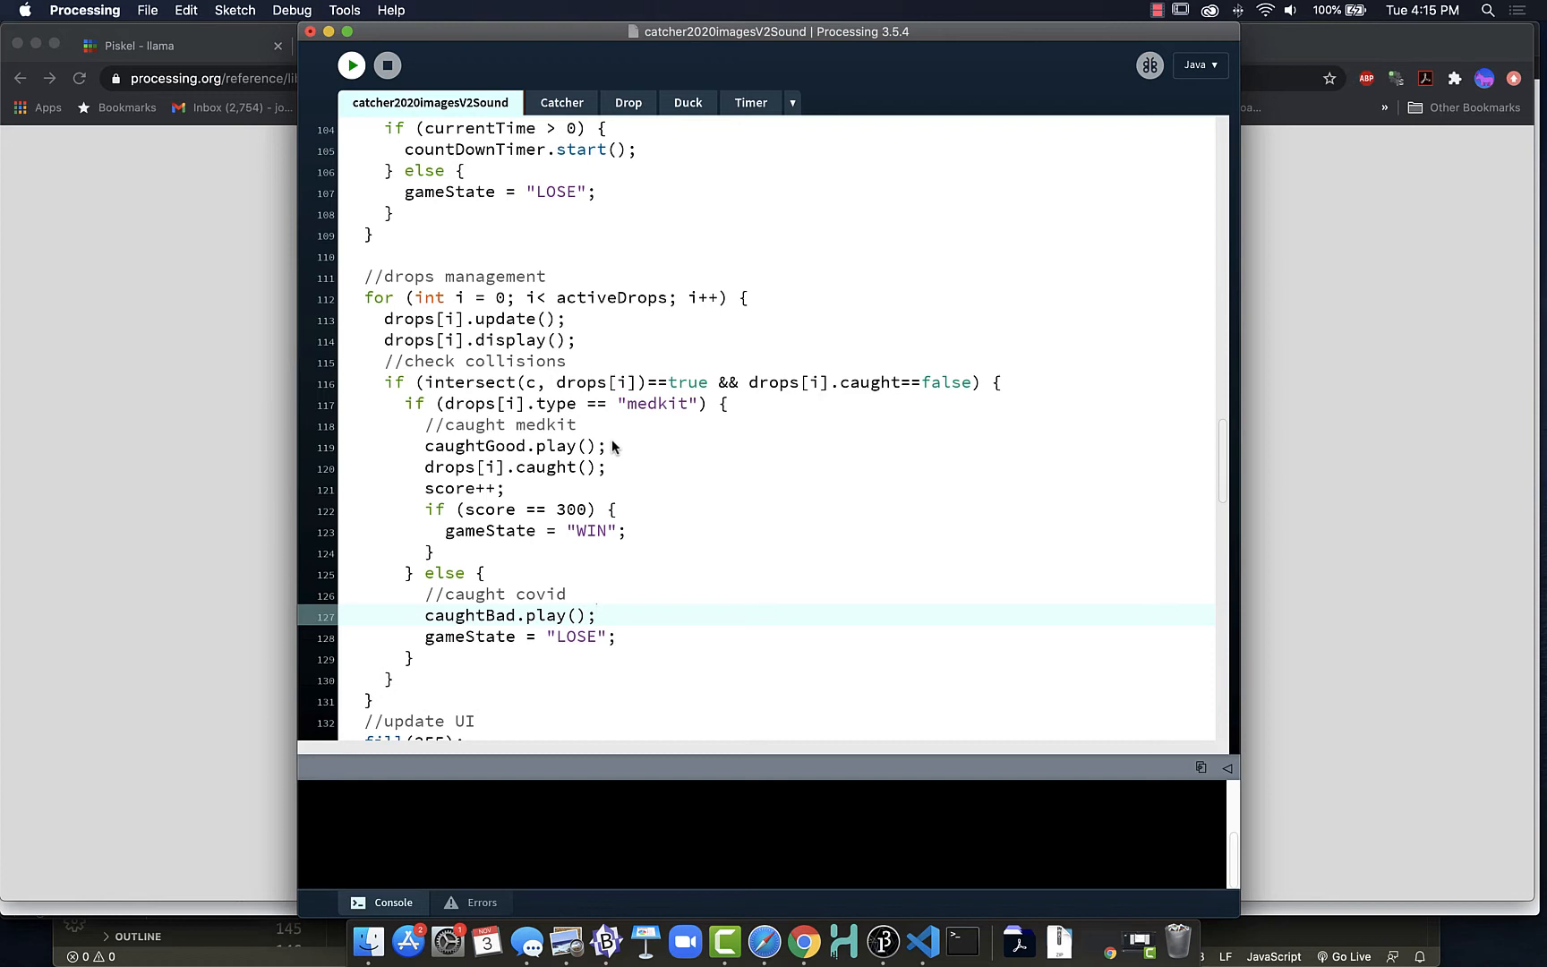
mouse_move(680, 414)
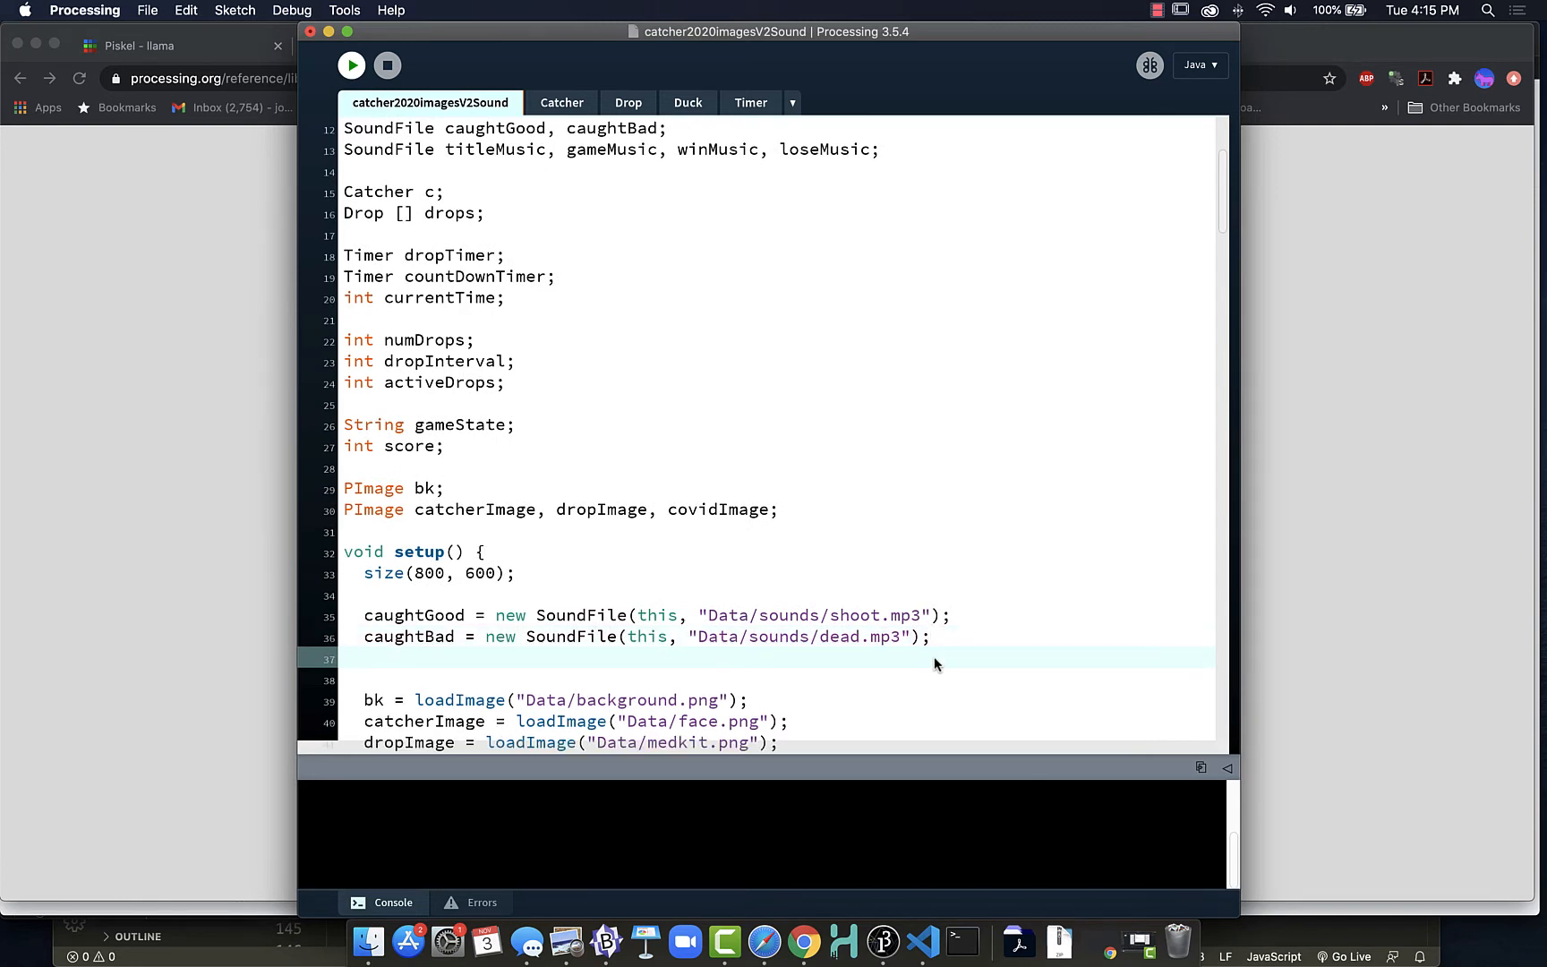
Type titleMusic = new SoundFile(this, "Data/sounds/dolsStart.mp3"); in setup.
text(ti)
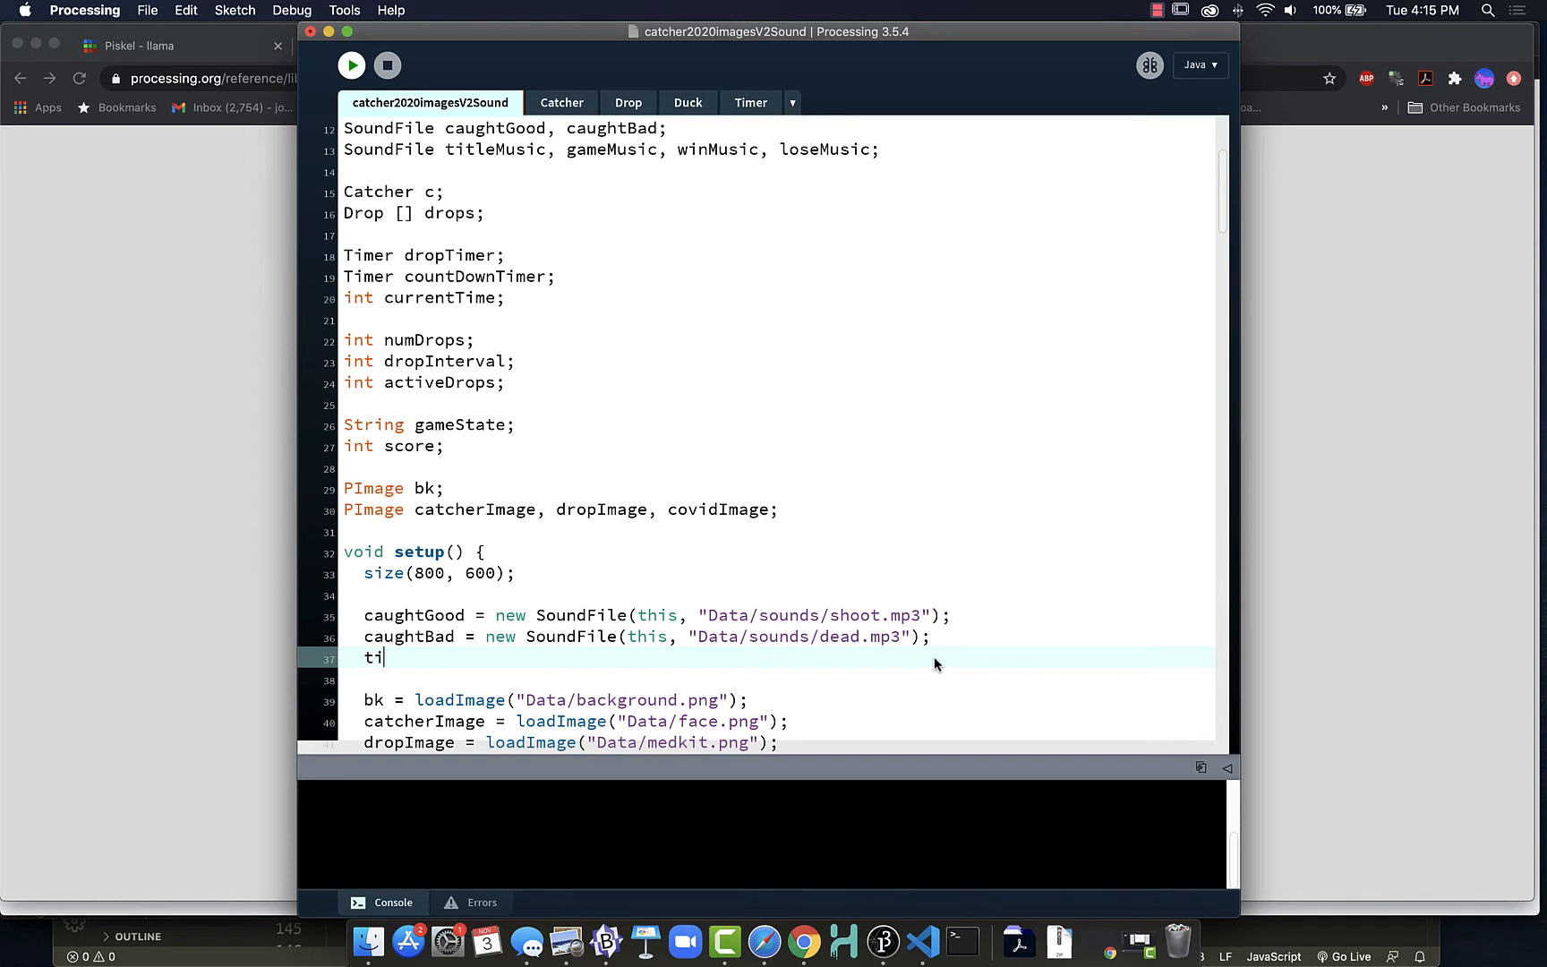
text(tleMusic)
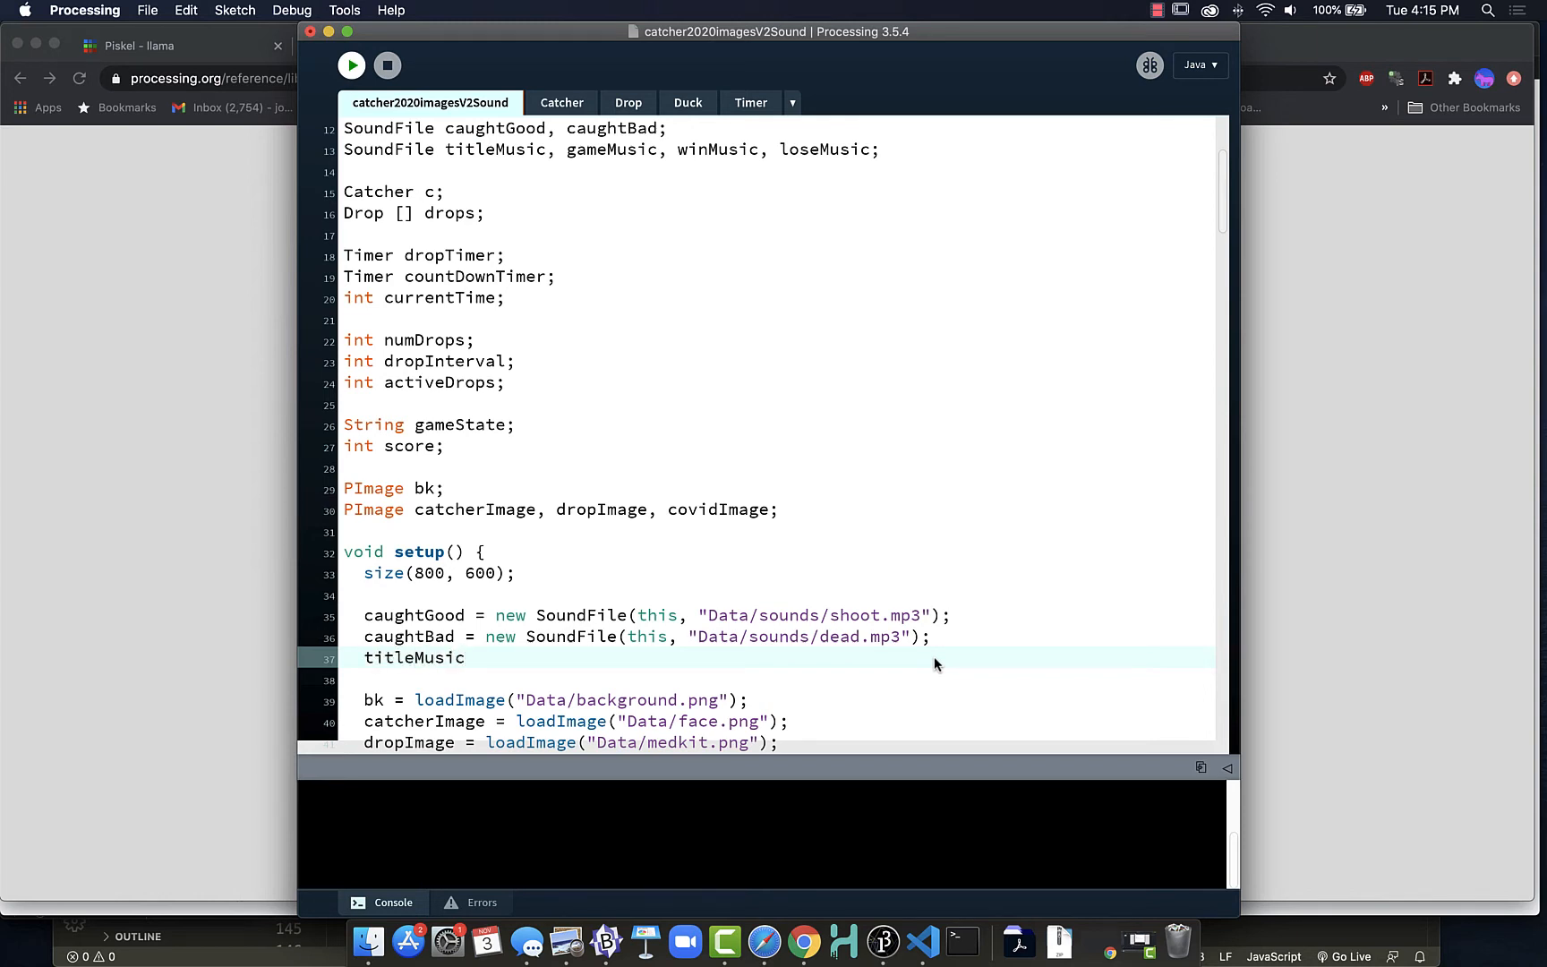
text(= new)
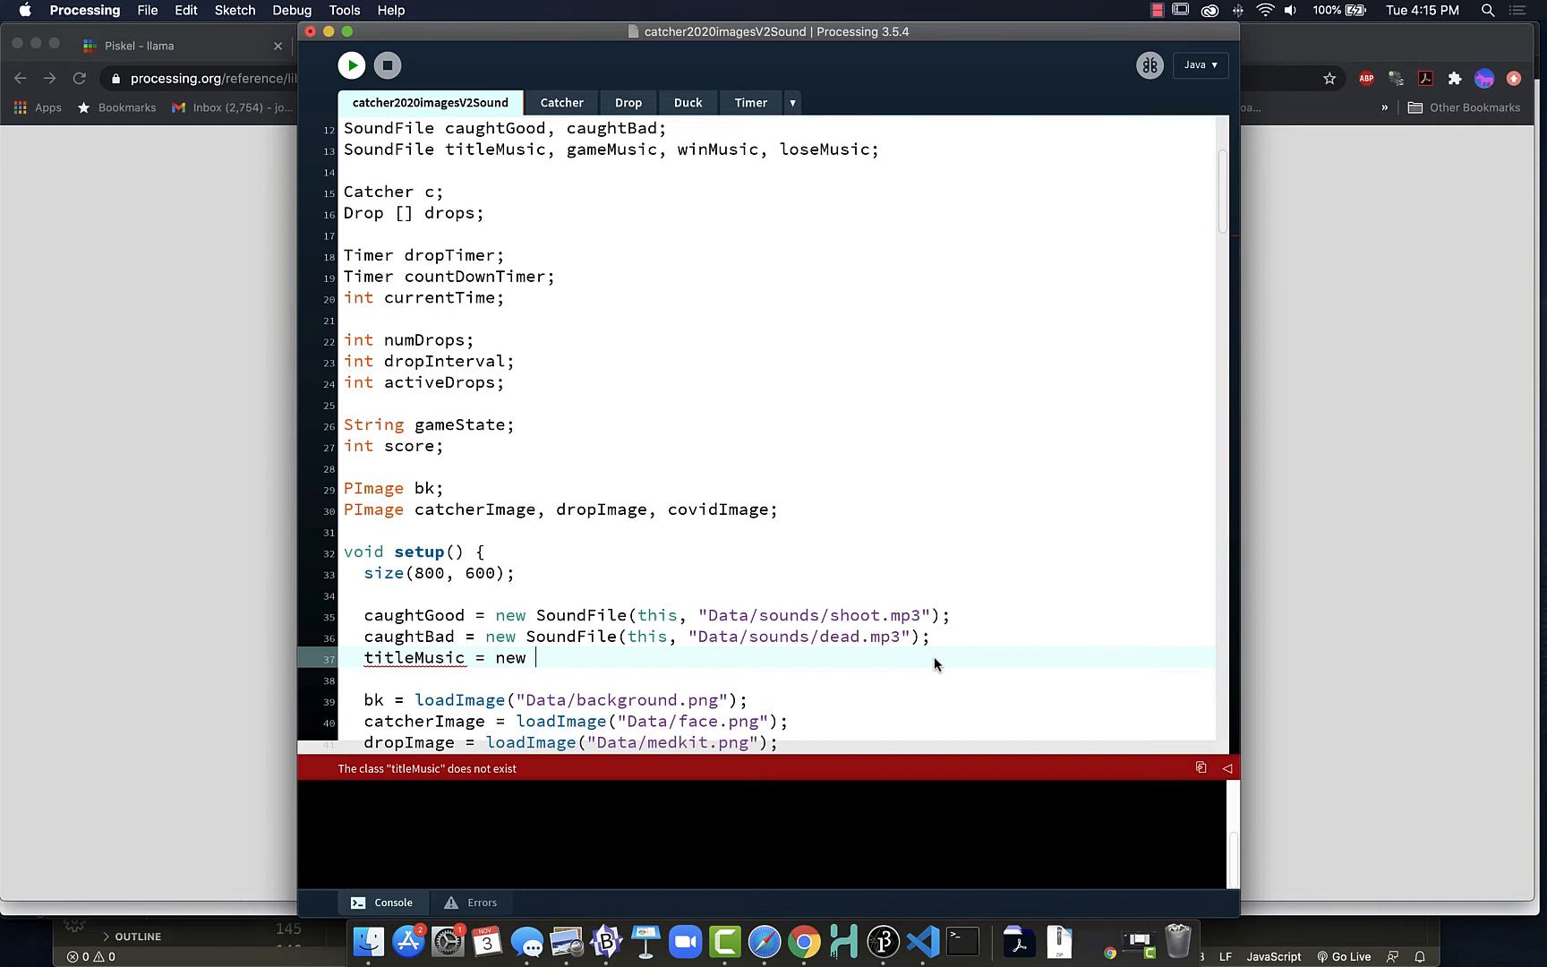
text(SoundFile(this,)
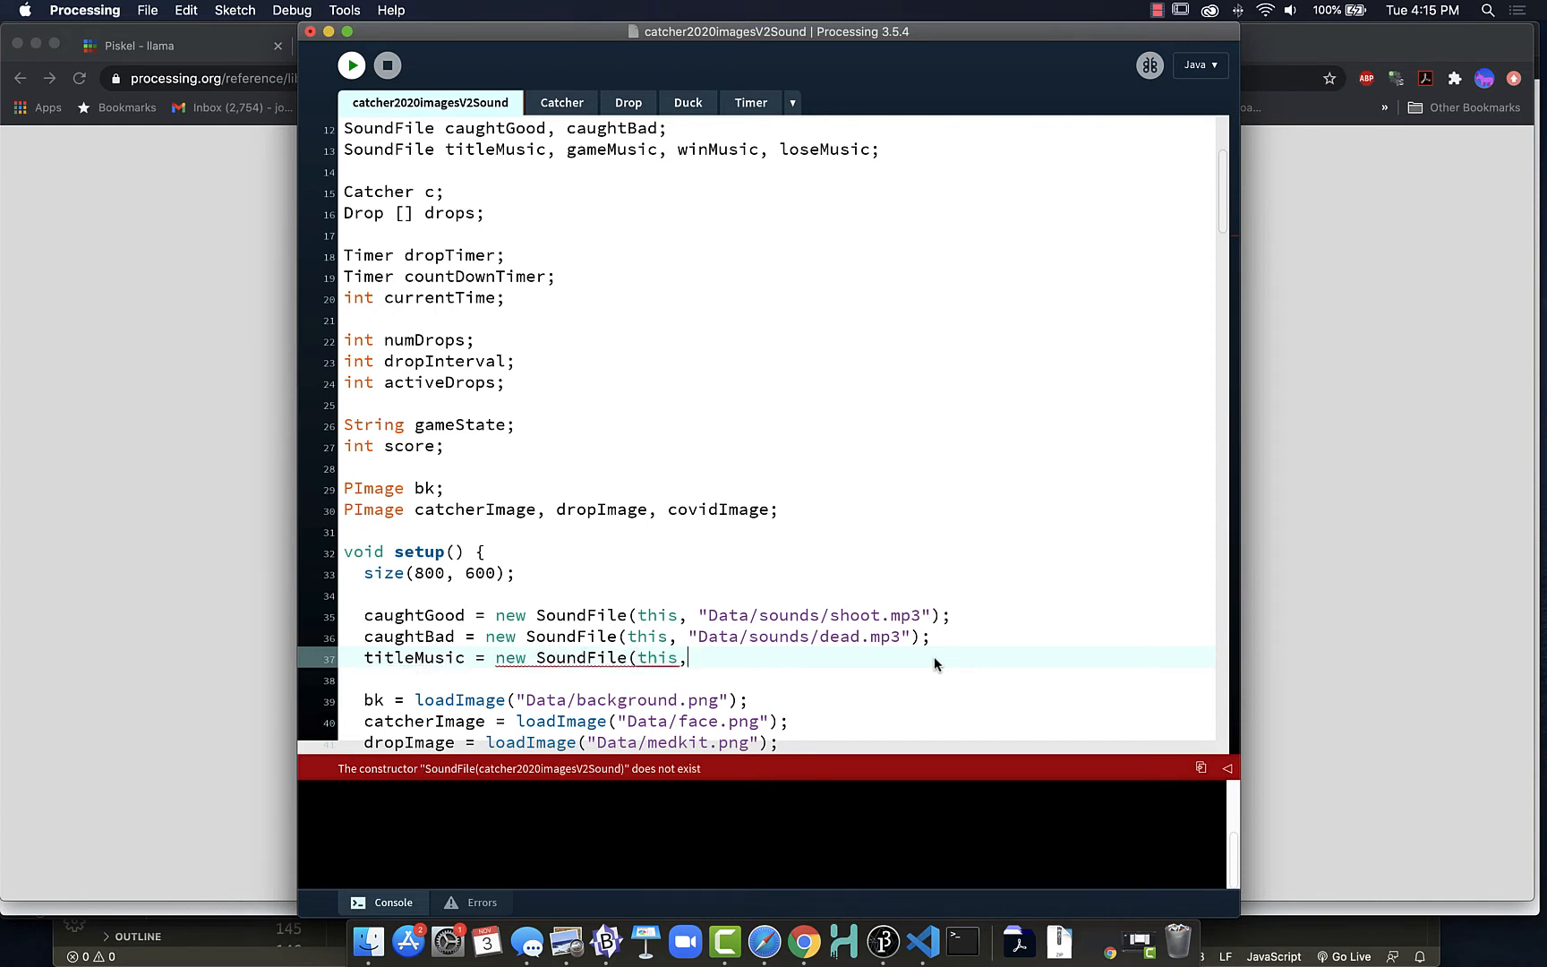
text("Dat)
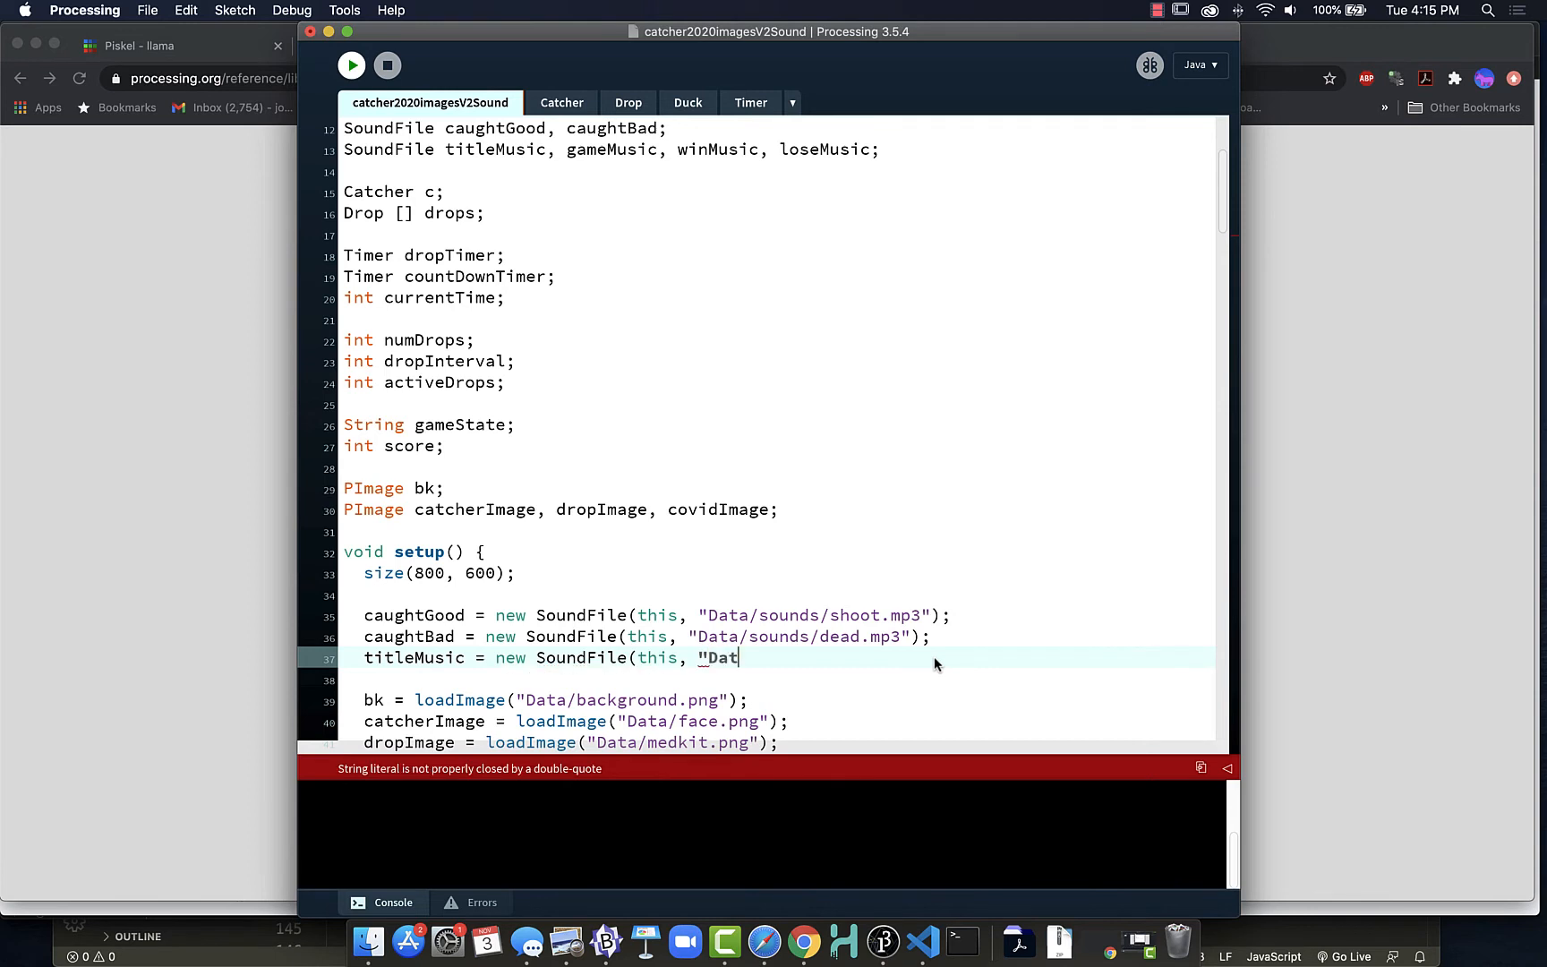
text(a/soud)
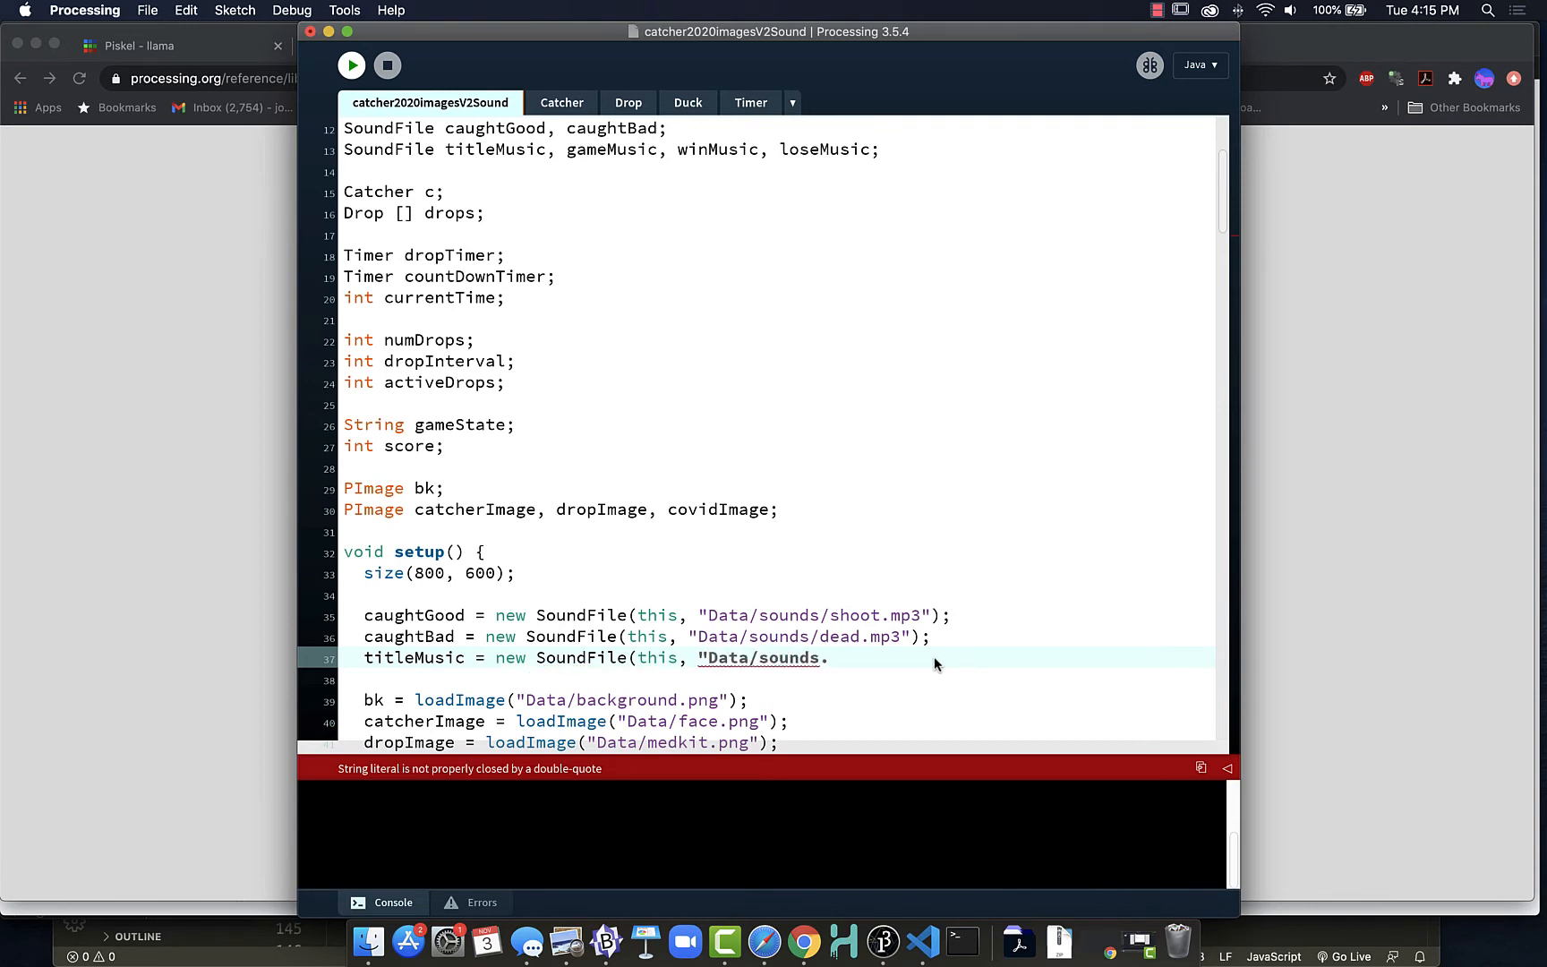
text(/)
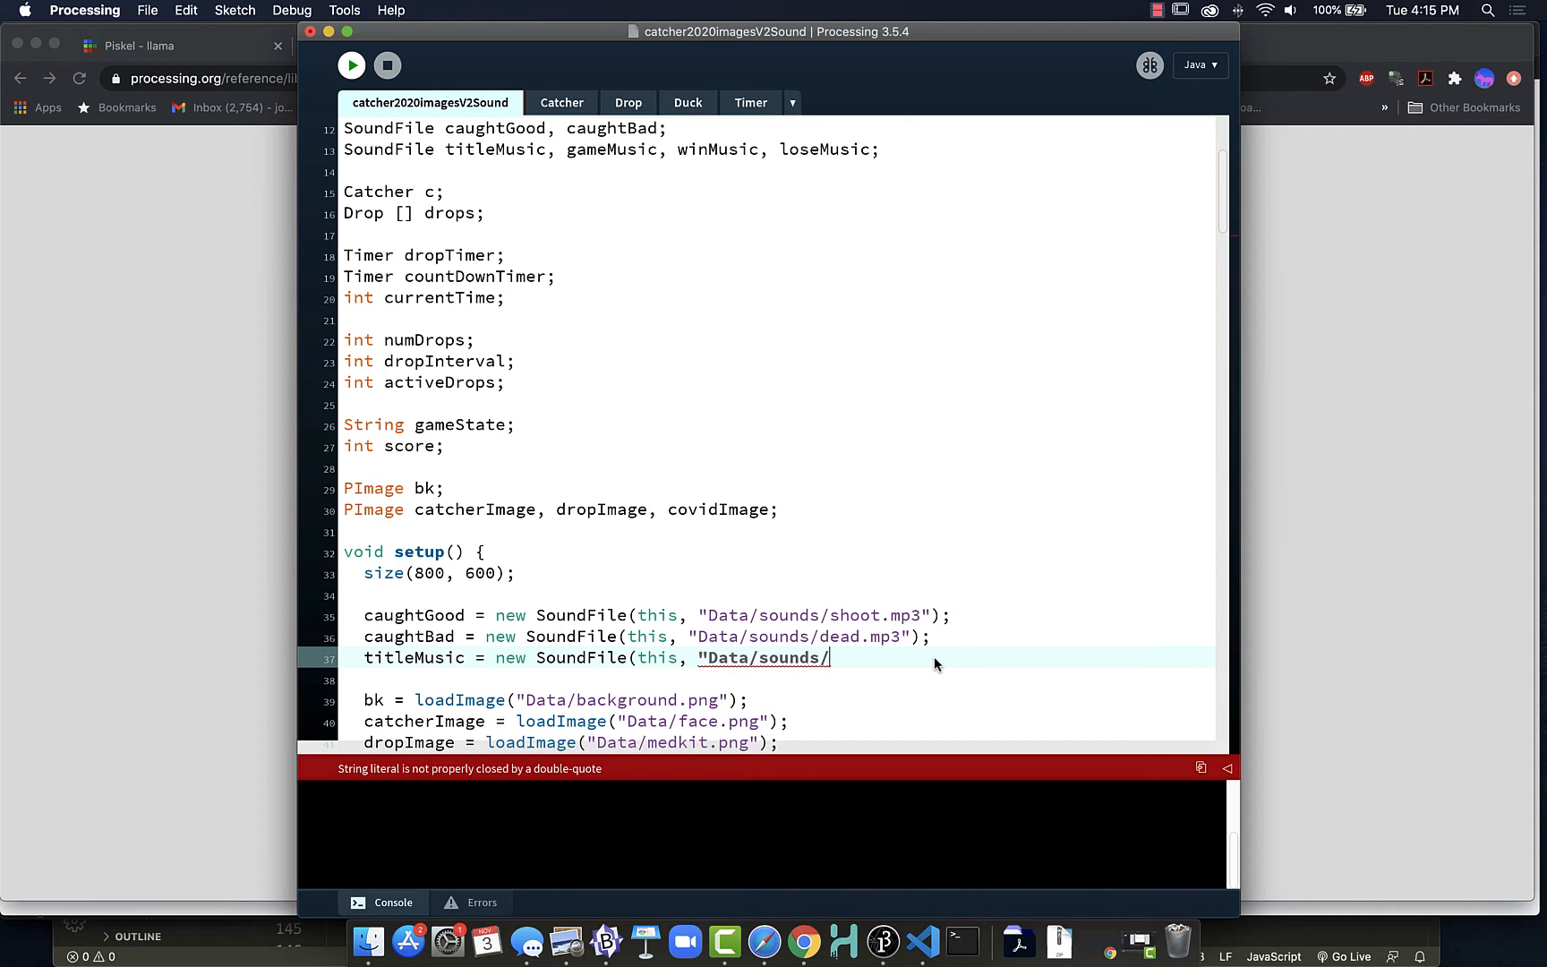
text(dolsSt)
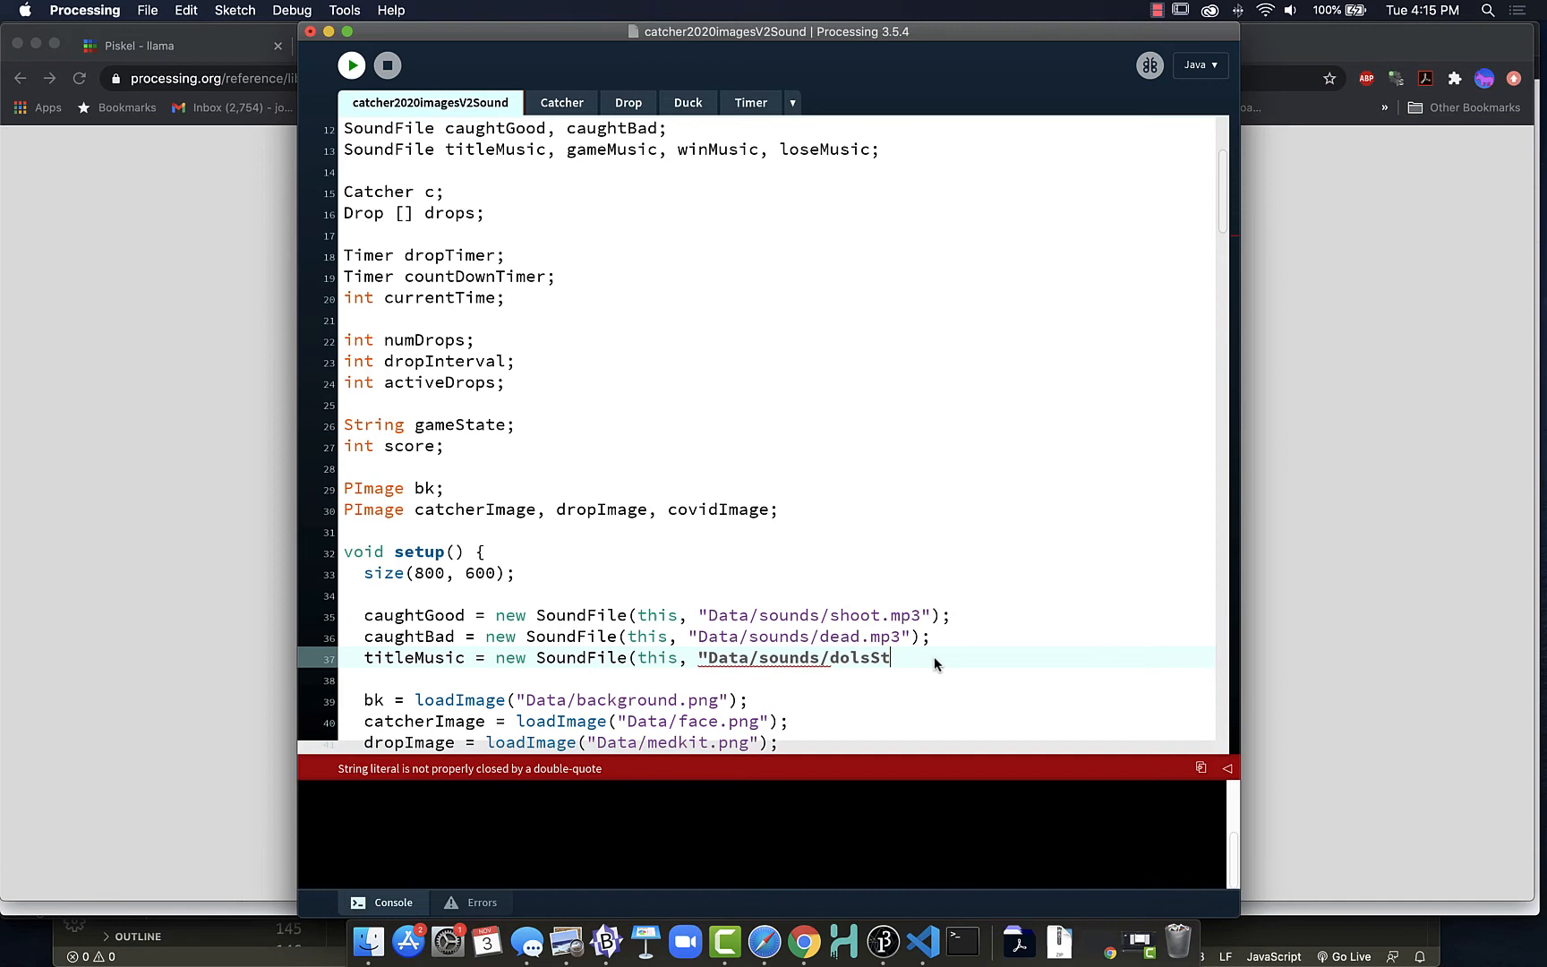
text(art.m)
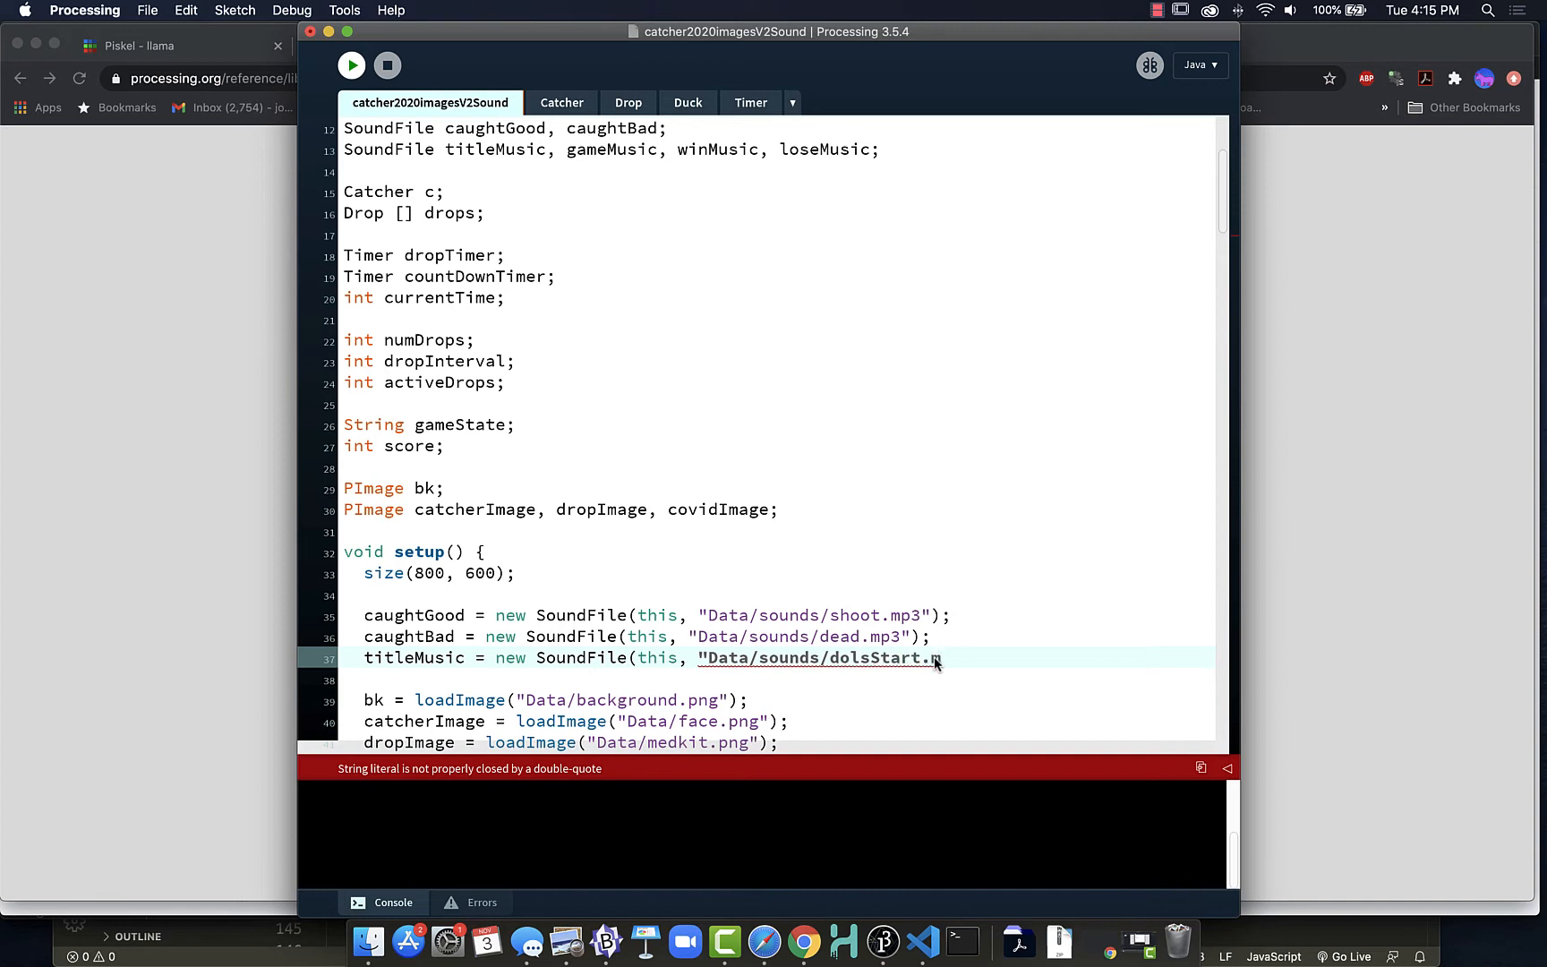
text(p3");)
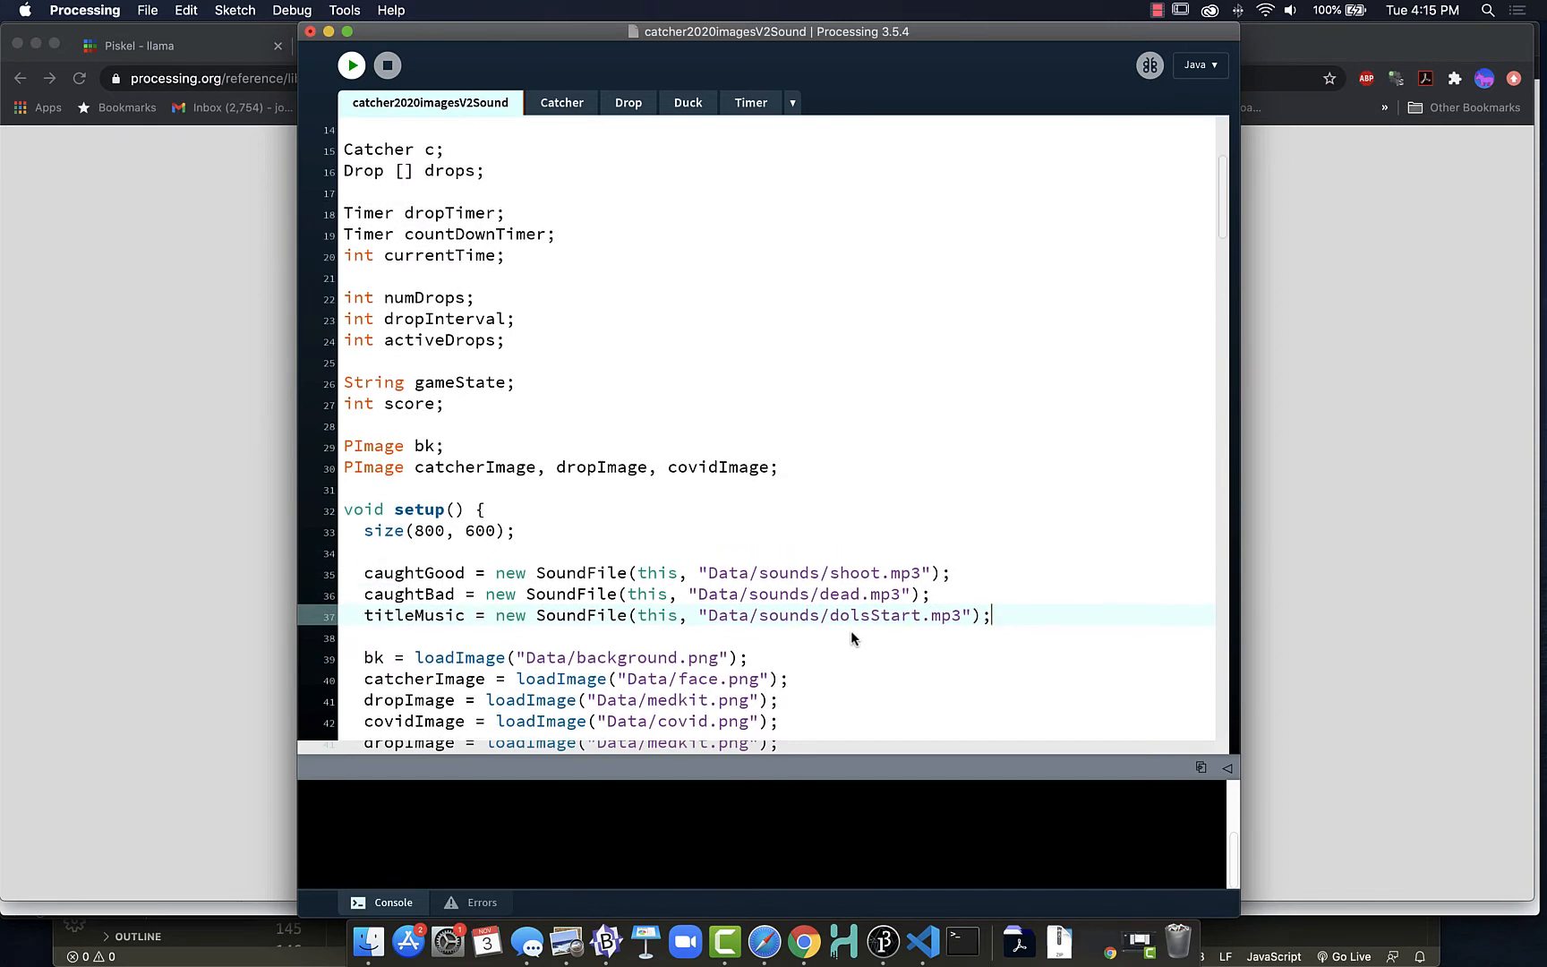
Rename the duplicated titleMusic lines and set a track name to bitQuest.
double_click(581, 615)
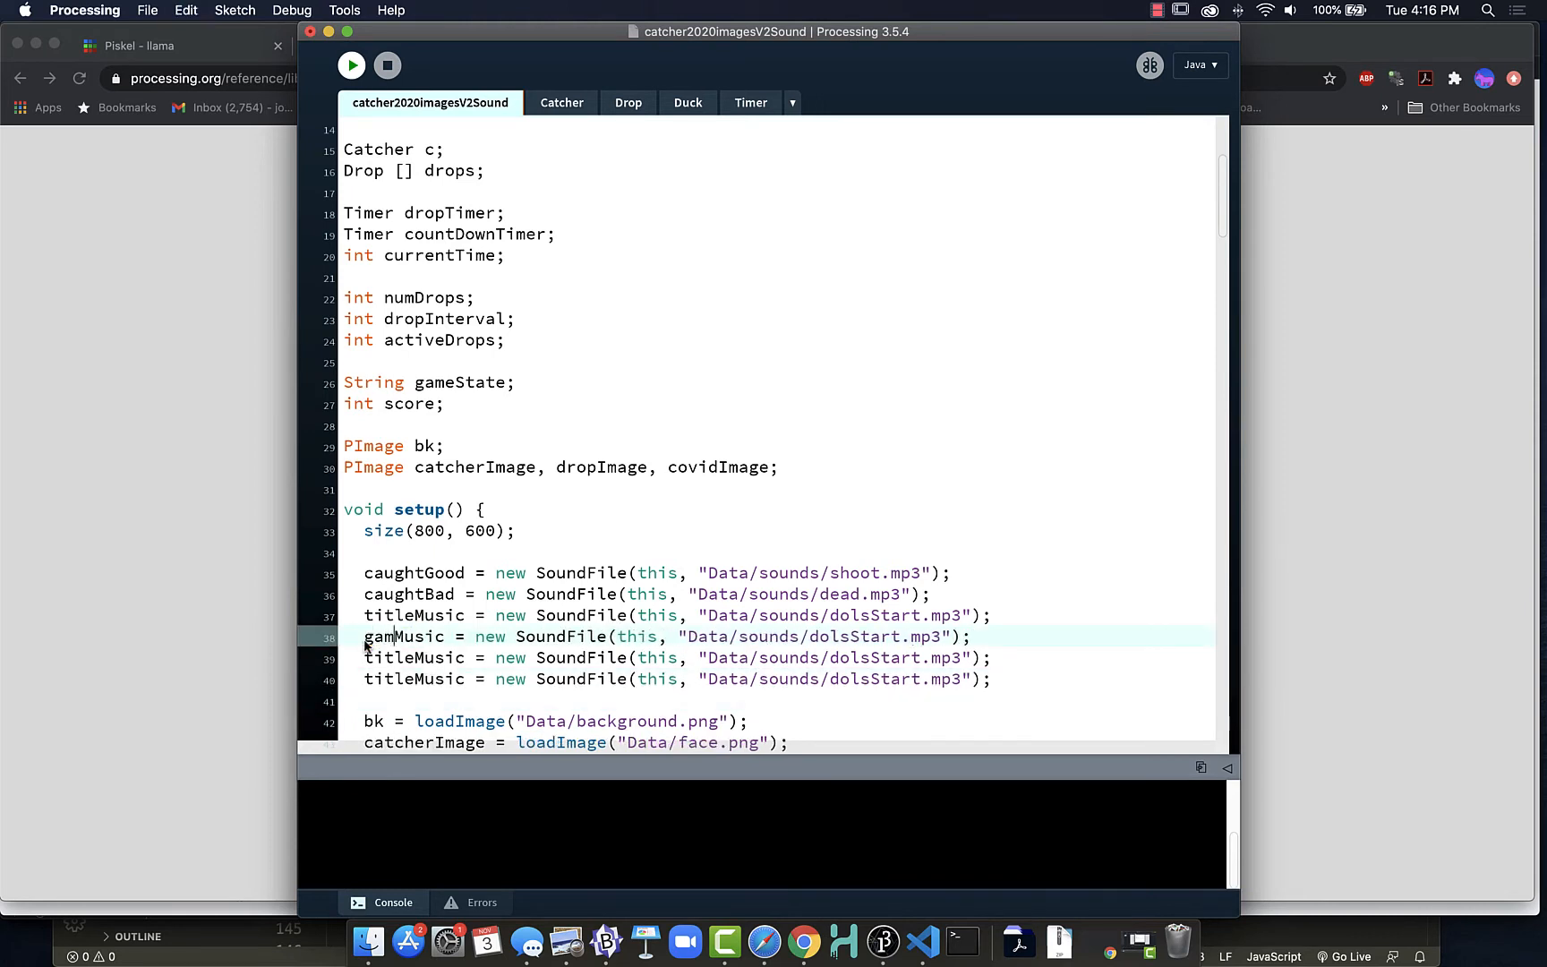
text(e)
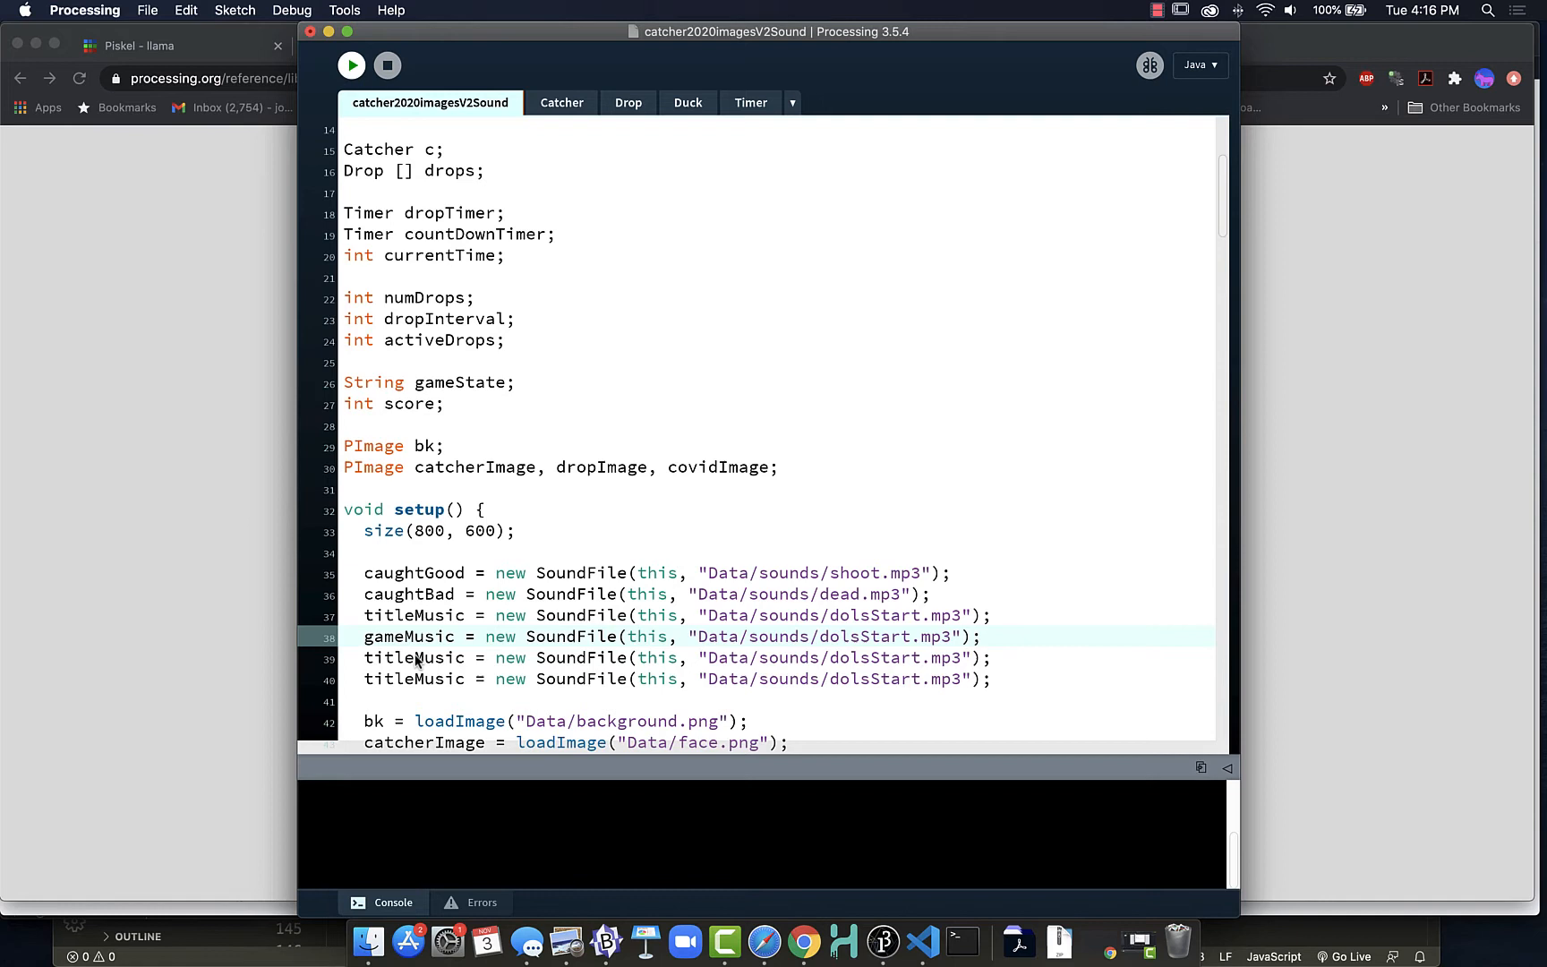
text(winMusic)
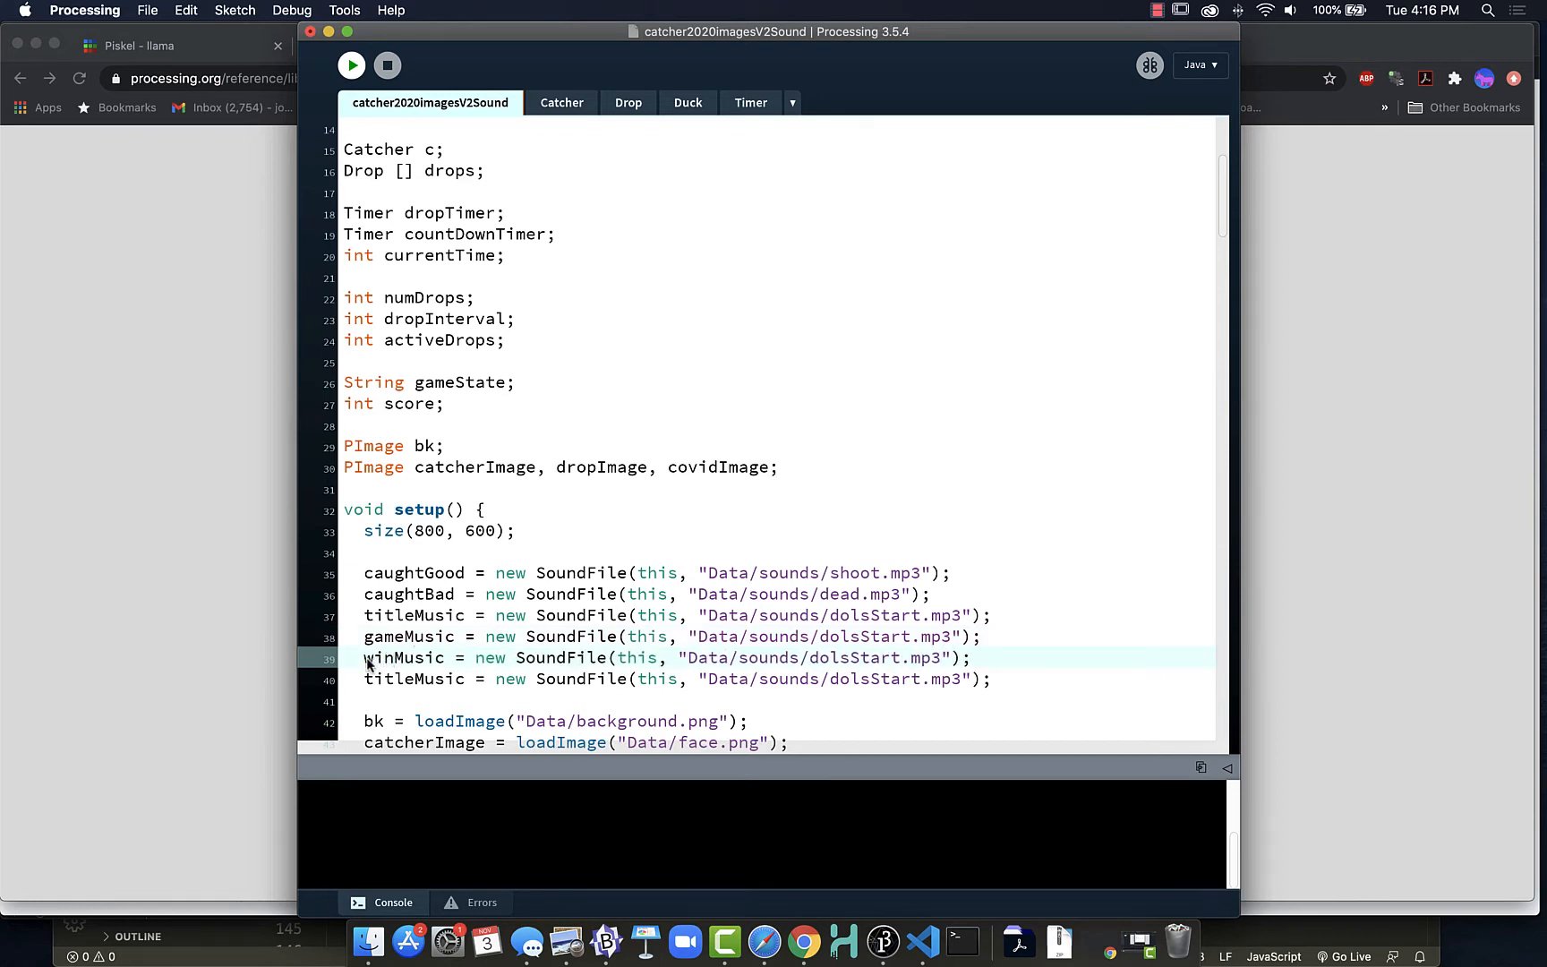
double_click(387, 679)
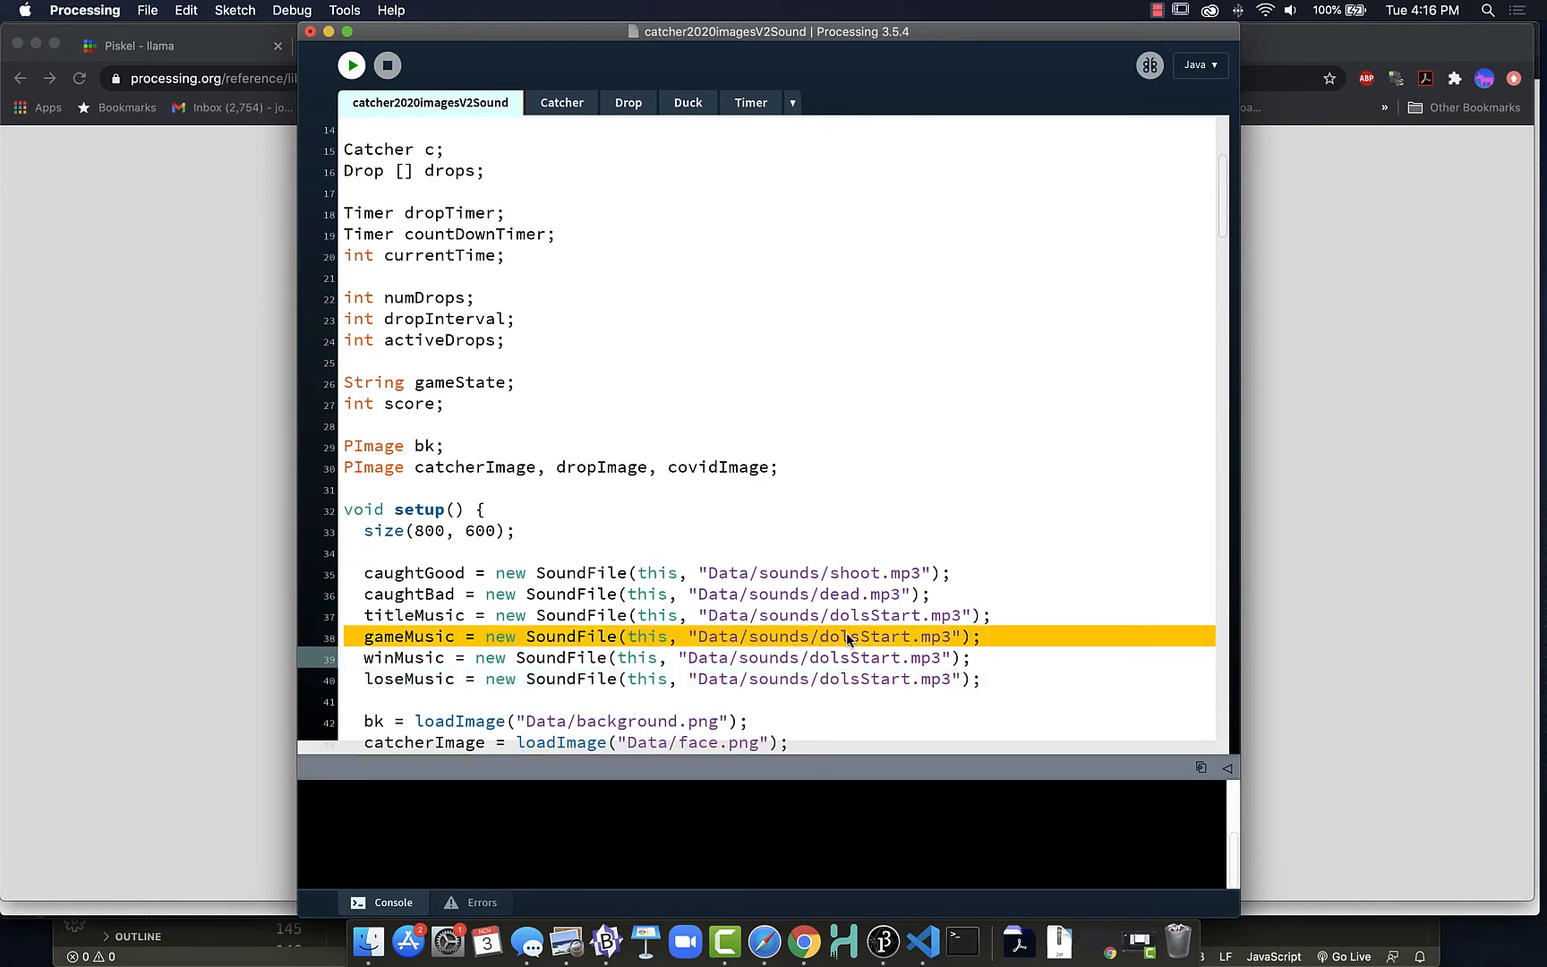
text(bitQue)
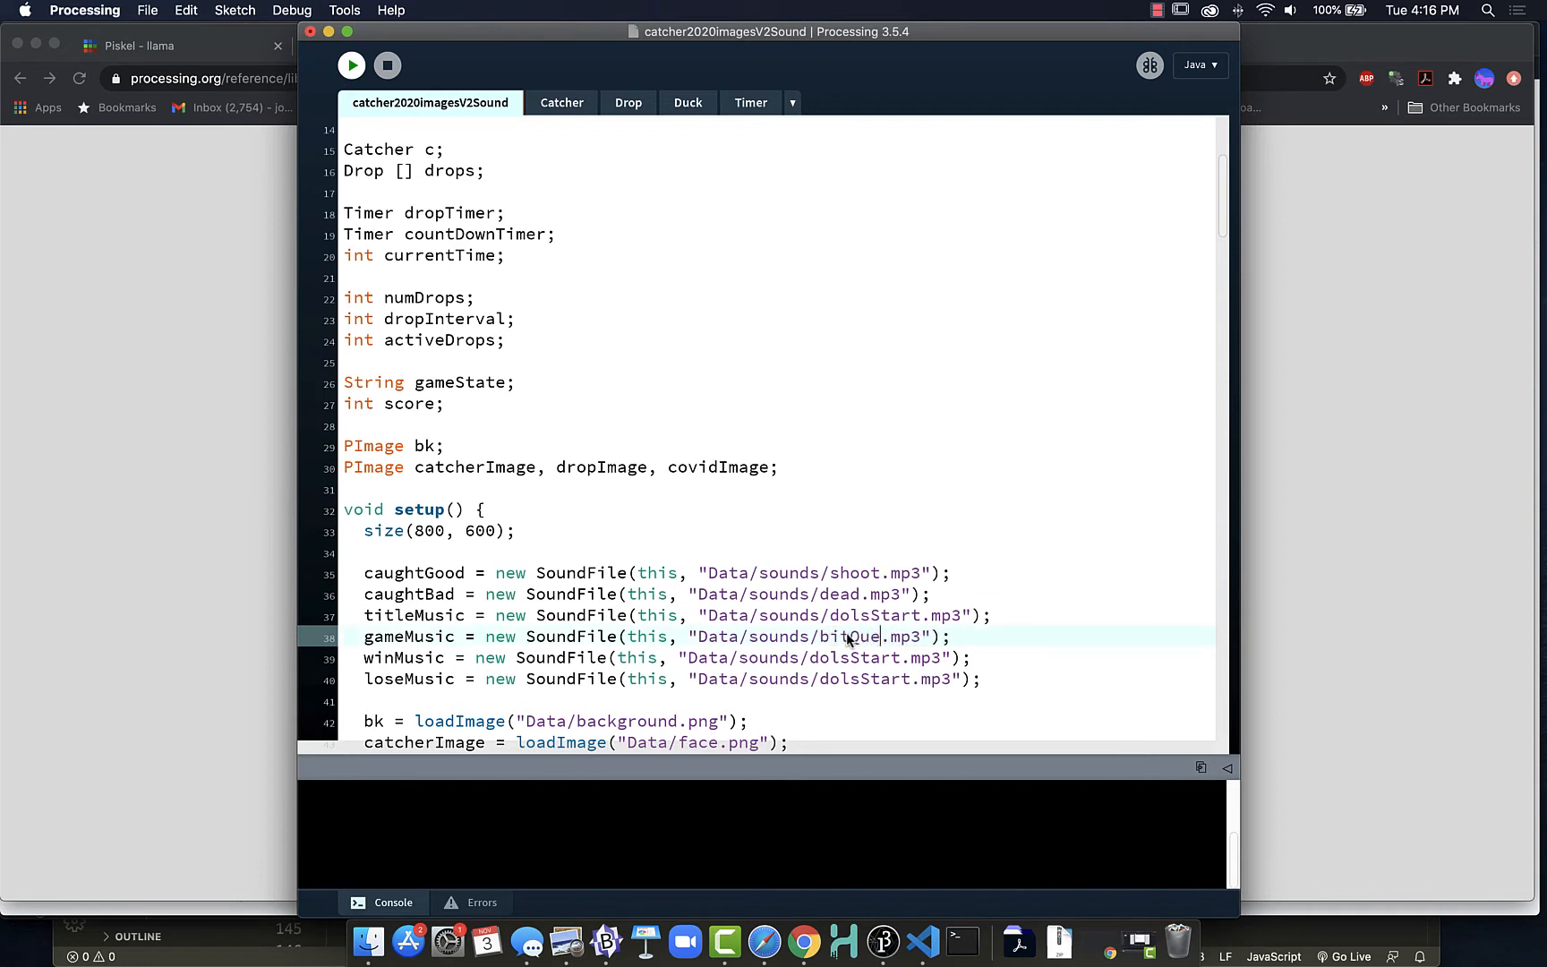
text(st)
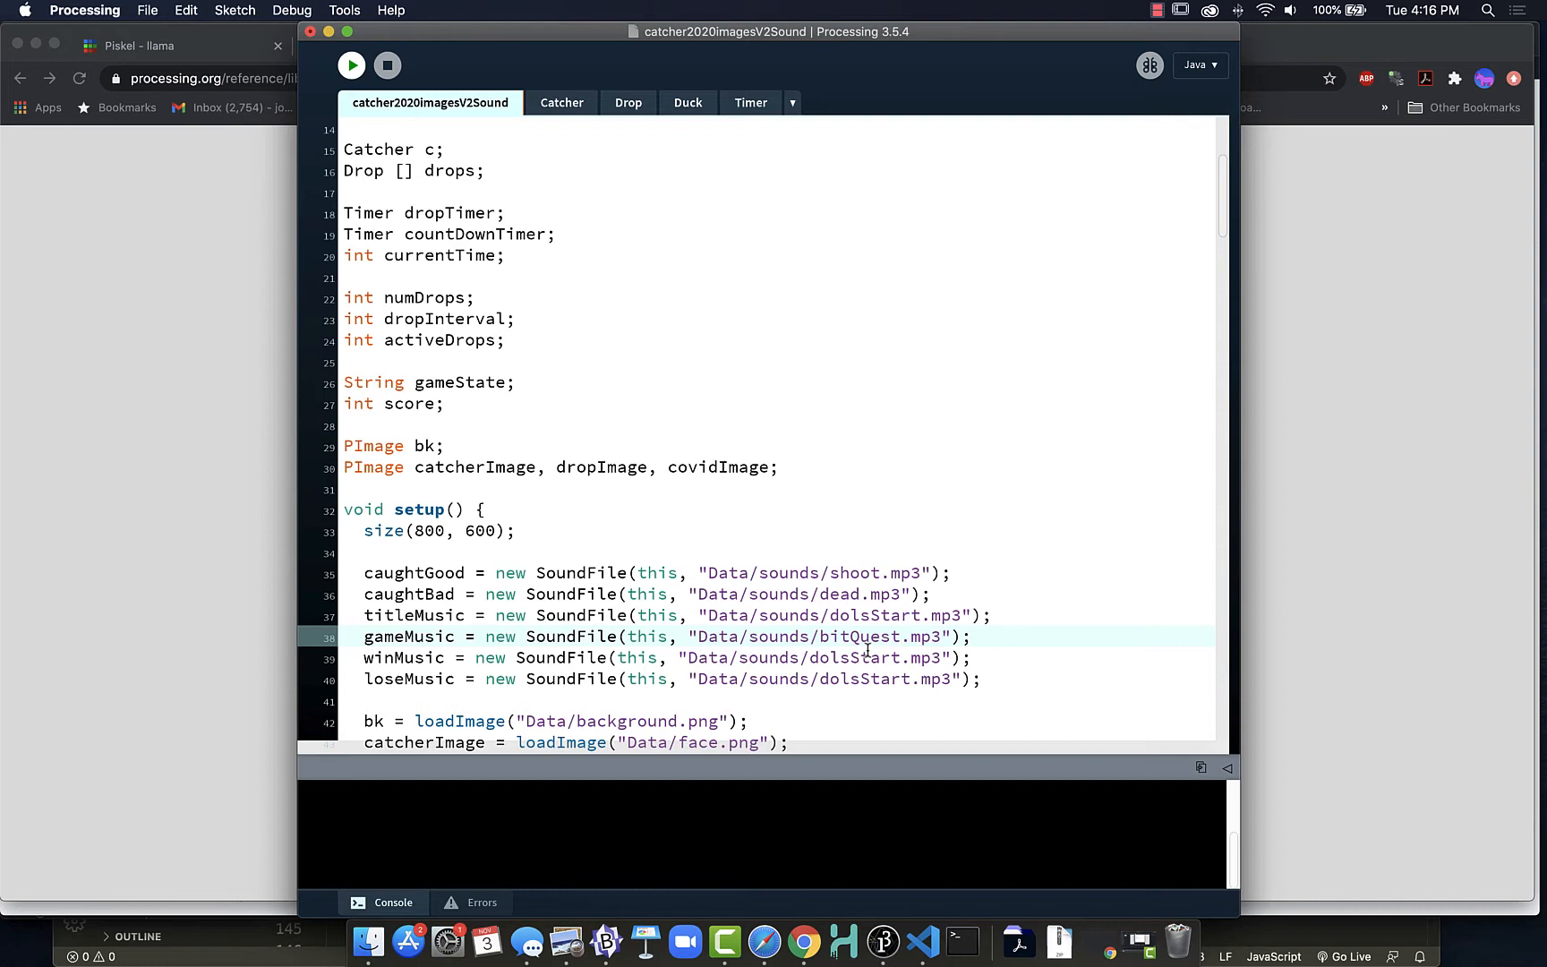
Change the winMusic track to psWin and start editing loseMusic's track name.
double_click(853, 658)
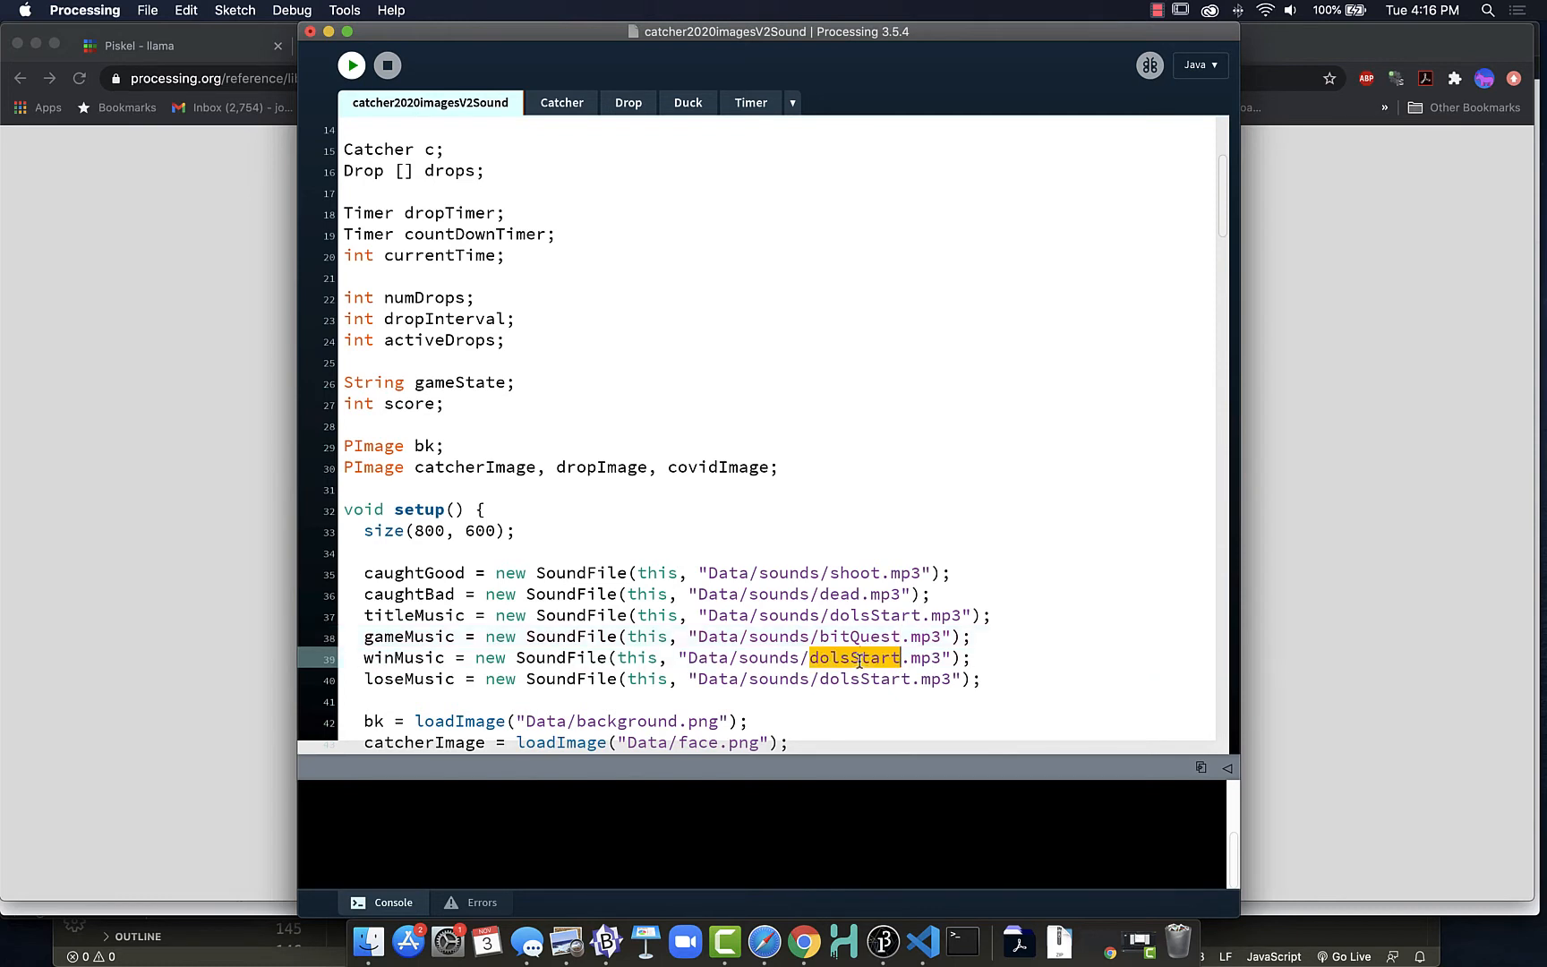
text(ps)
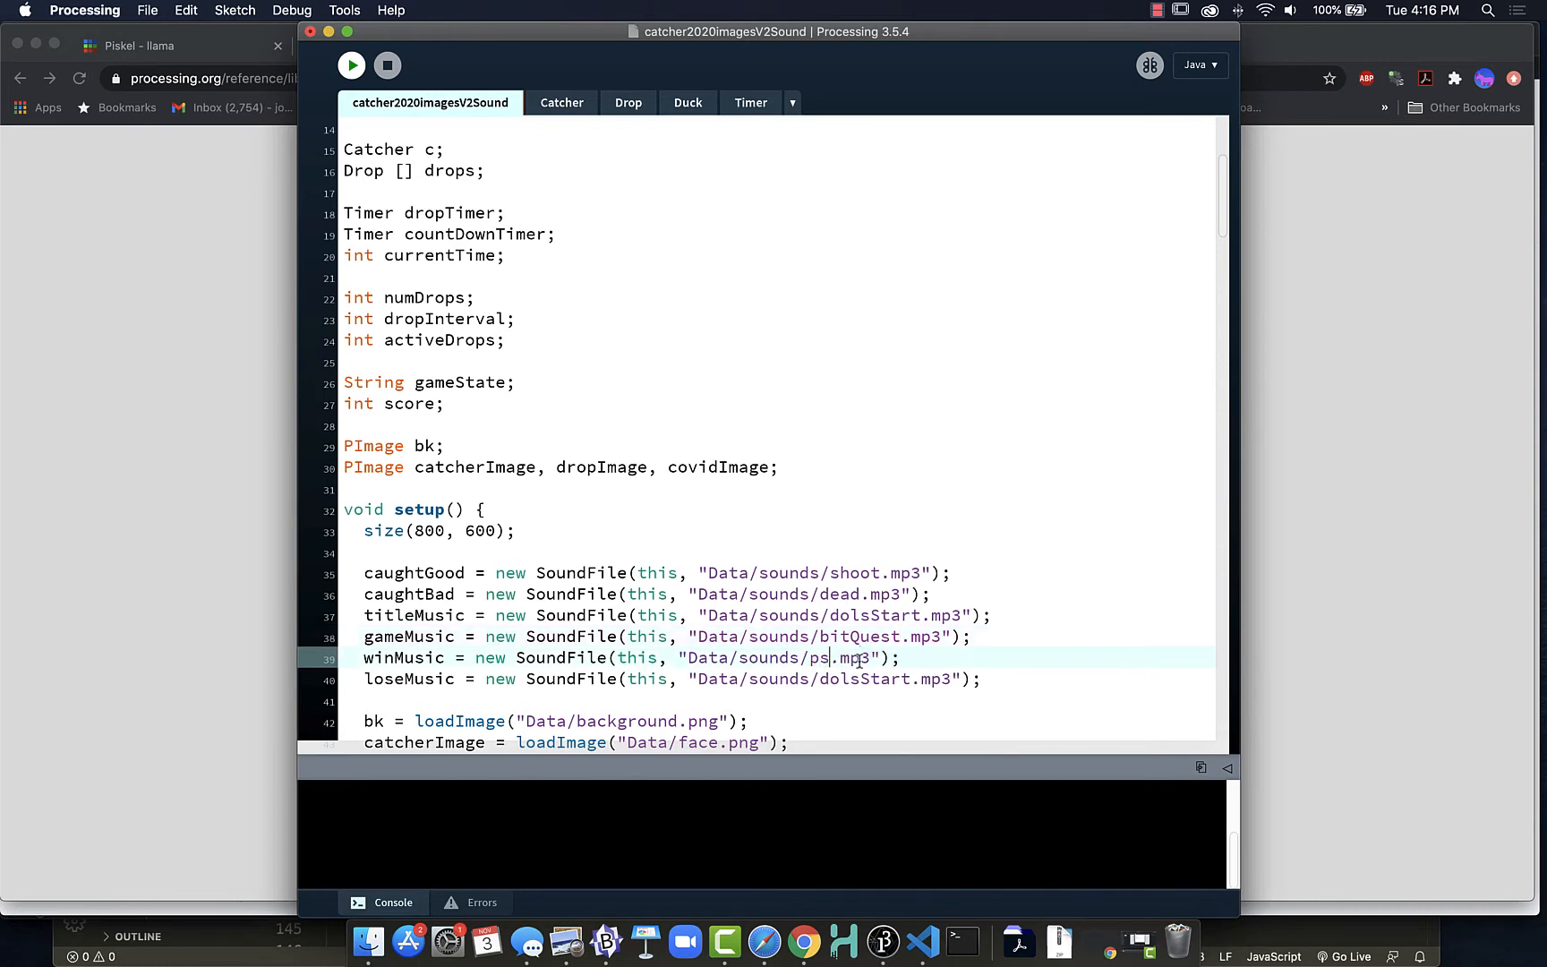
text(Win)
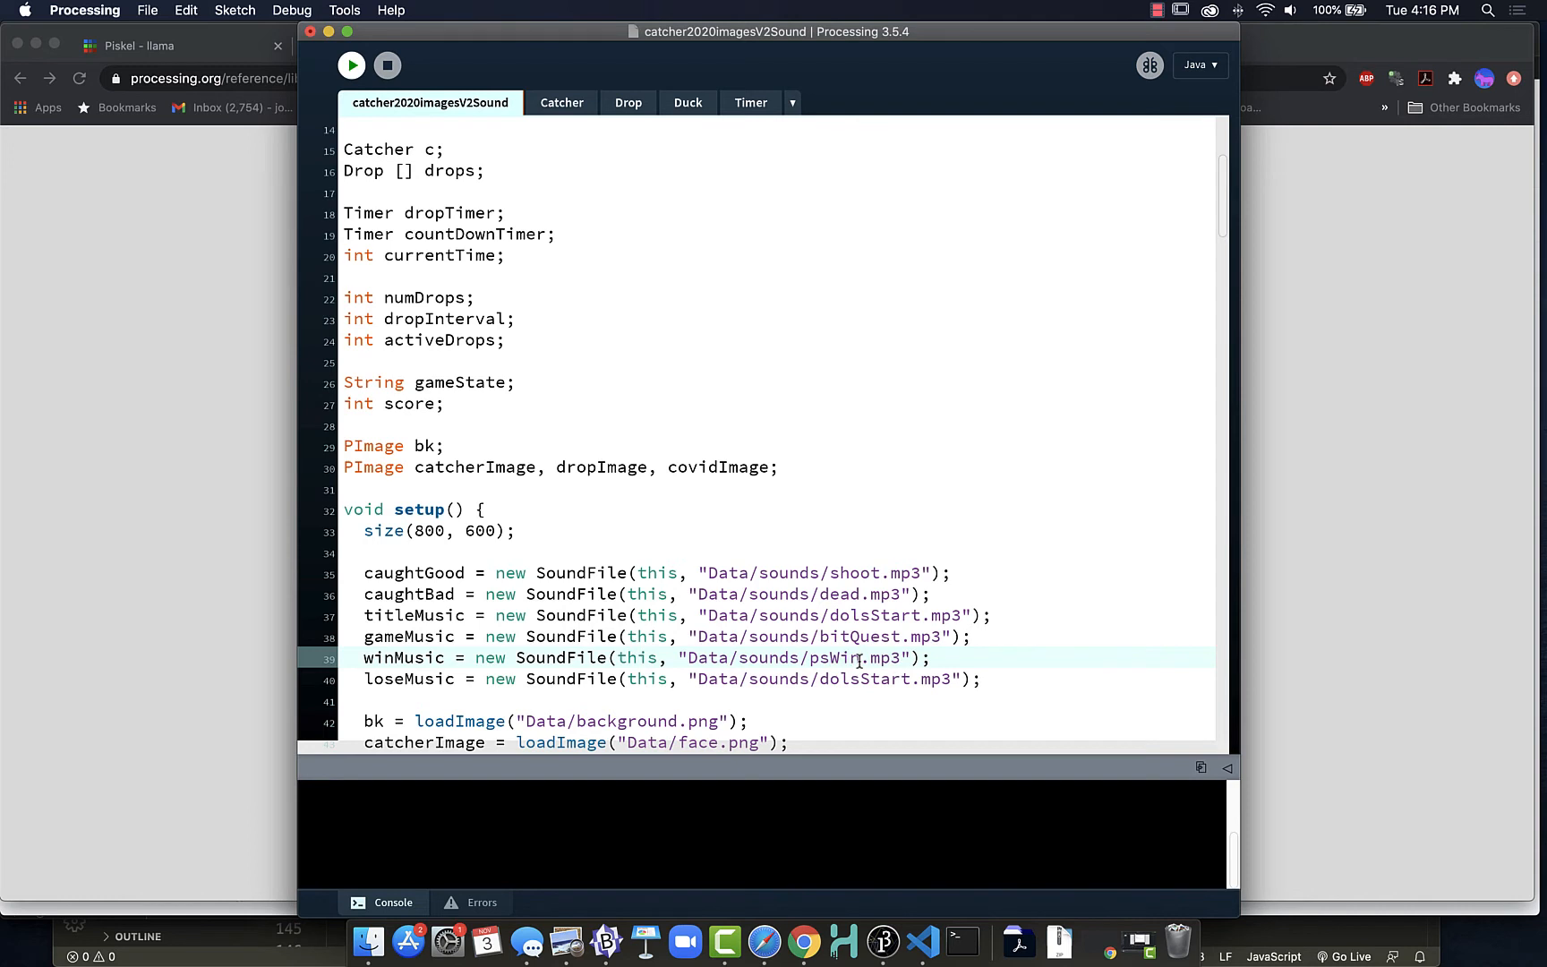
double_click(864, 679)
text(pL)
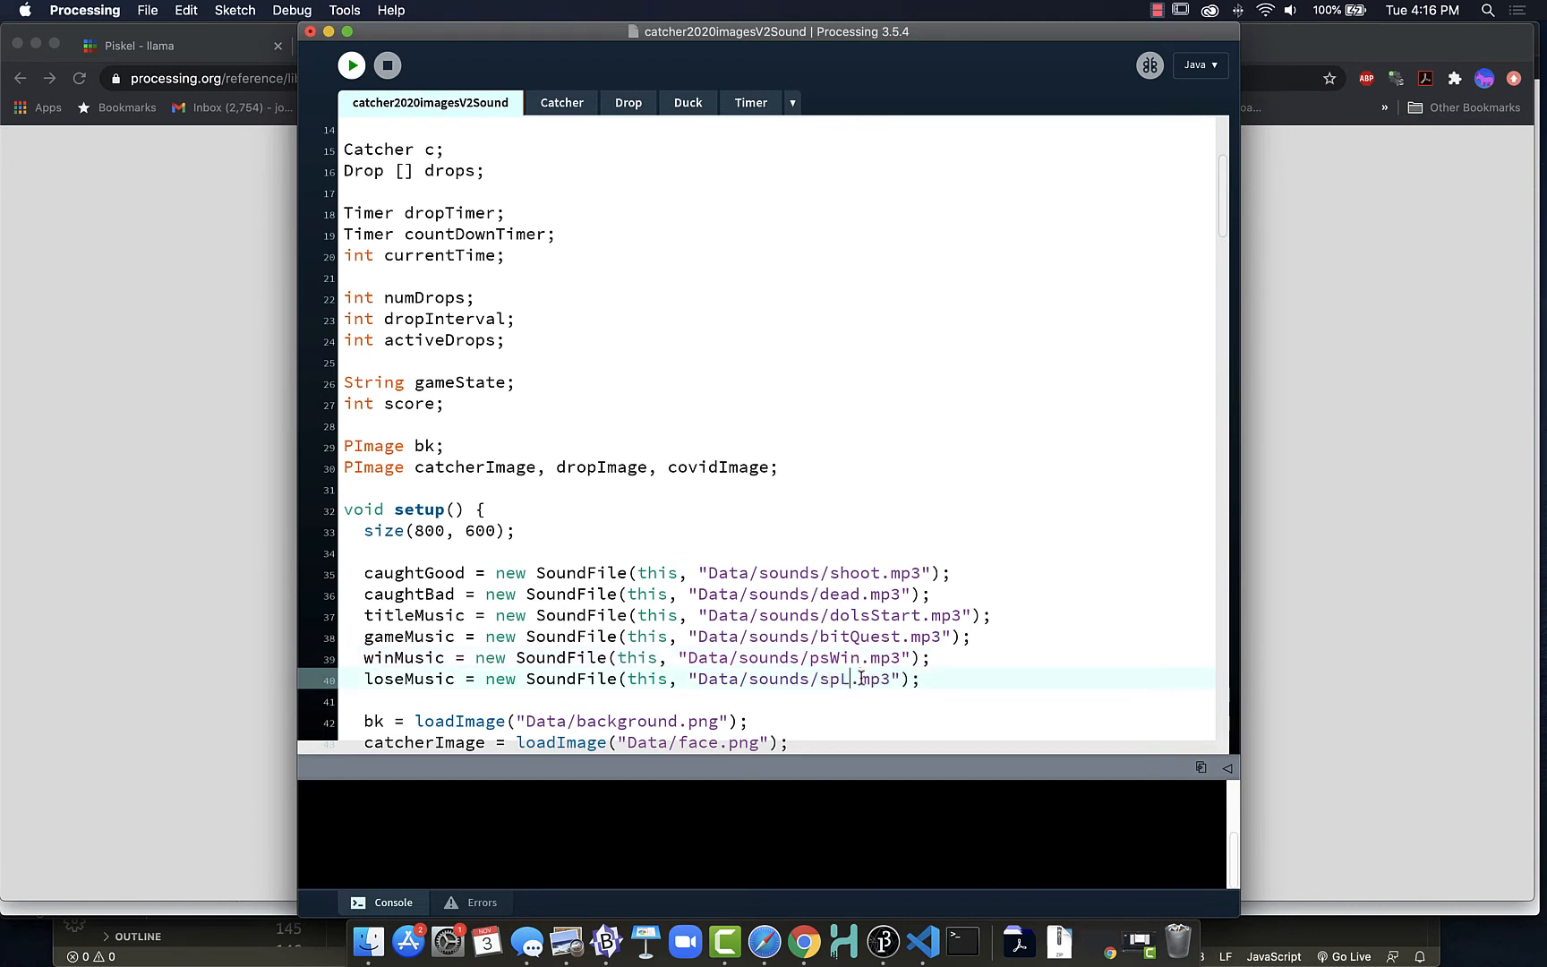
text(ose)
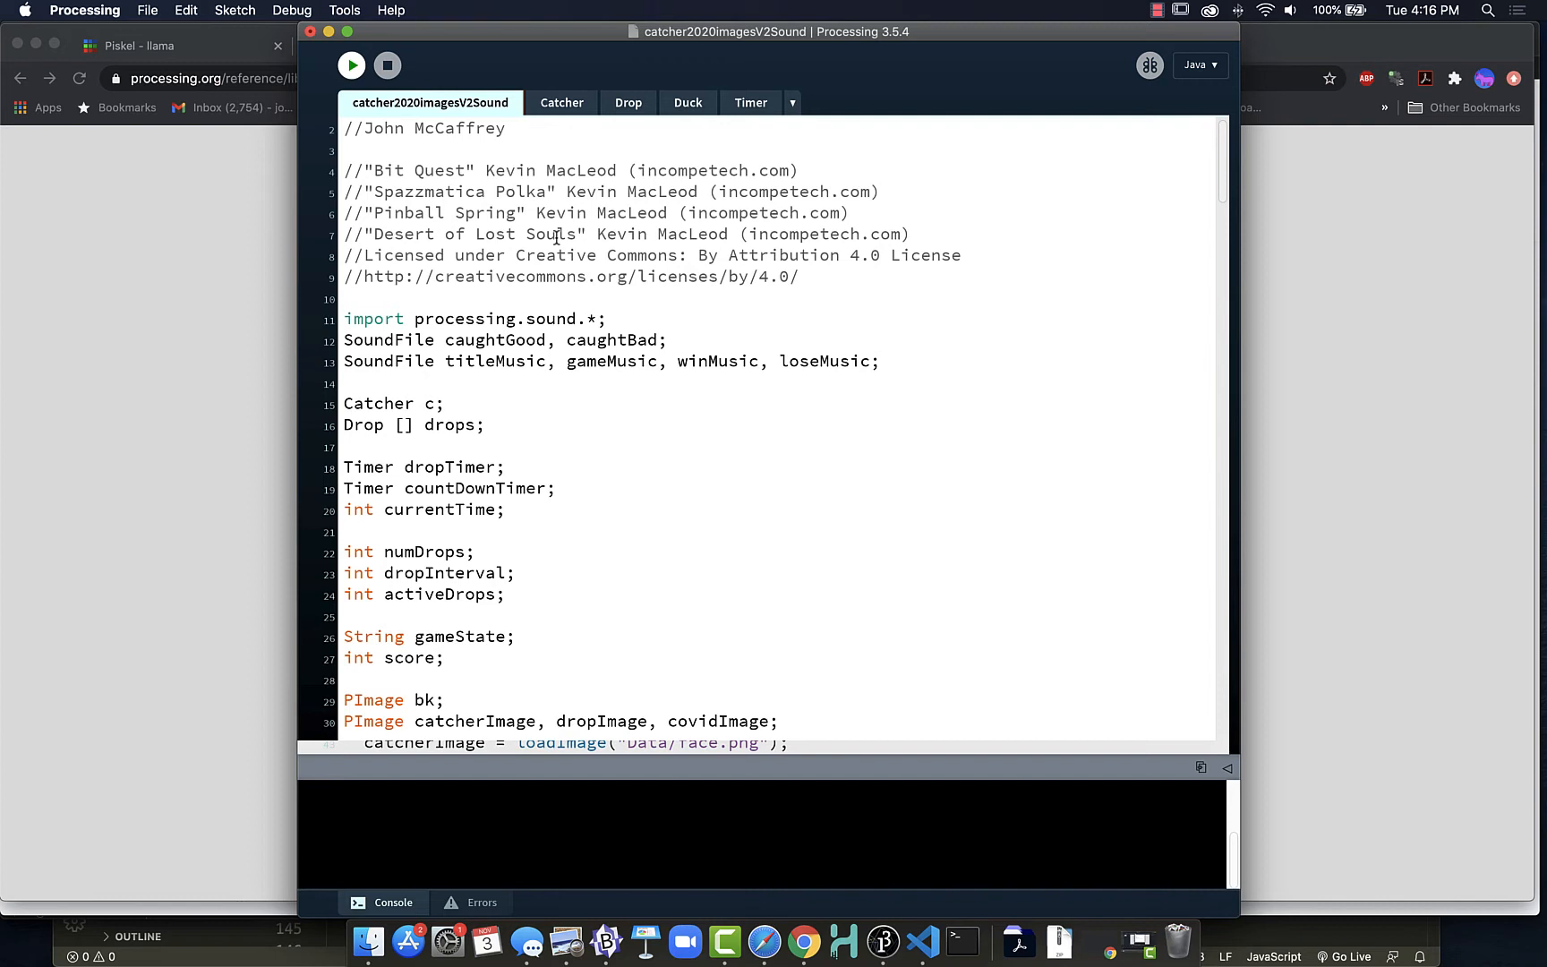
mouse_move(574, 396)
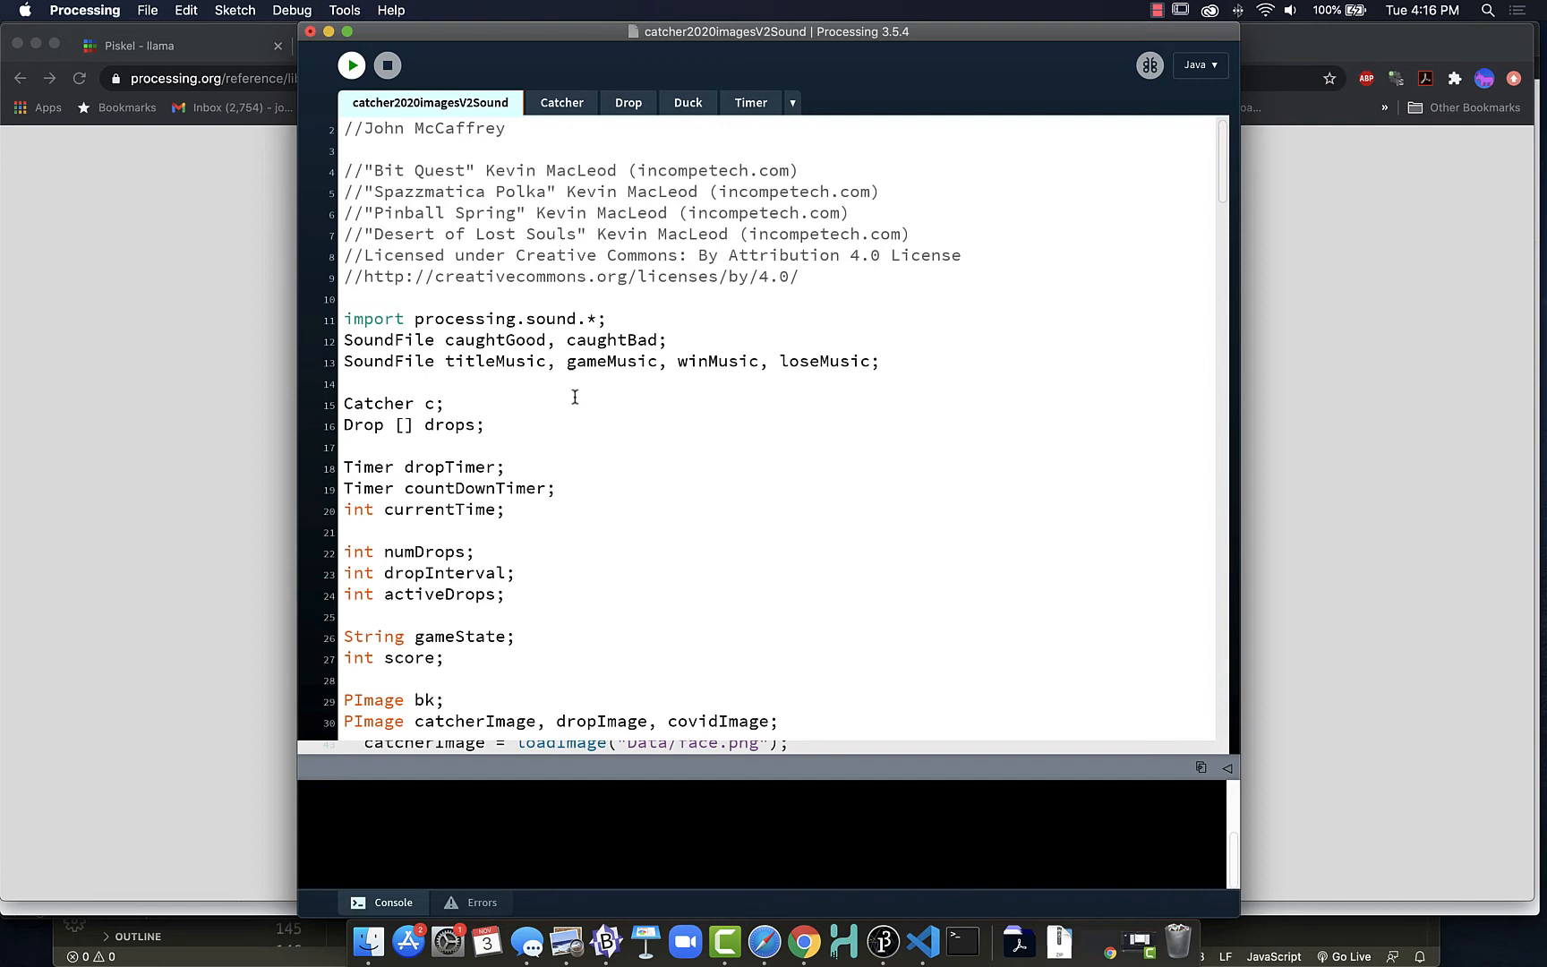
scroll(down, 3)
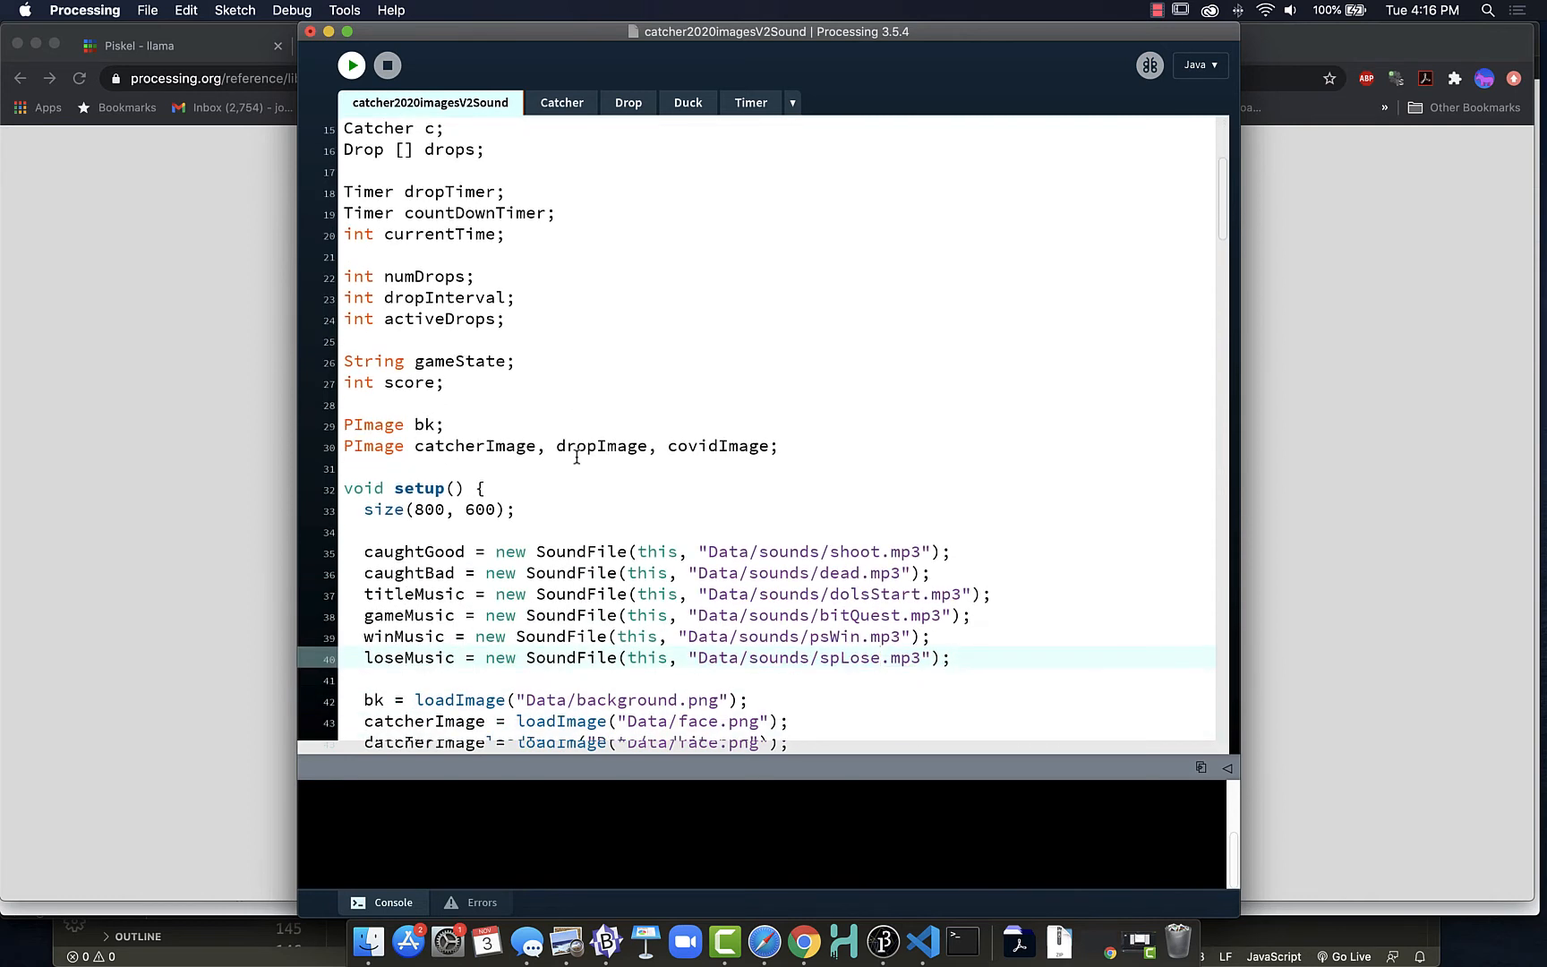
scroll(down, 3)
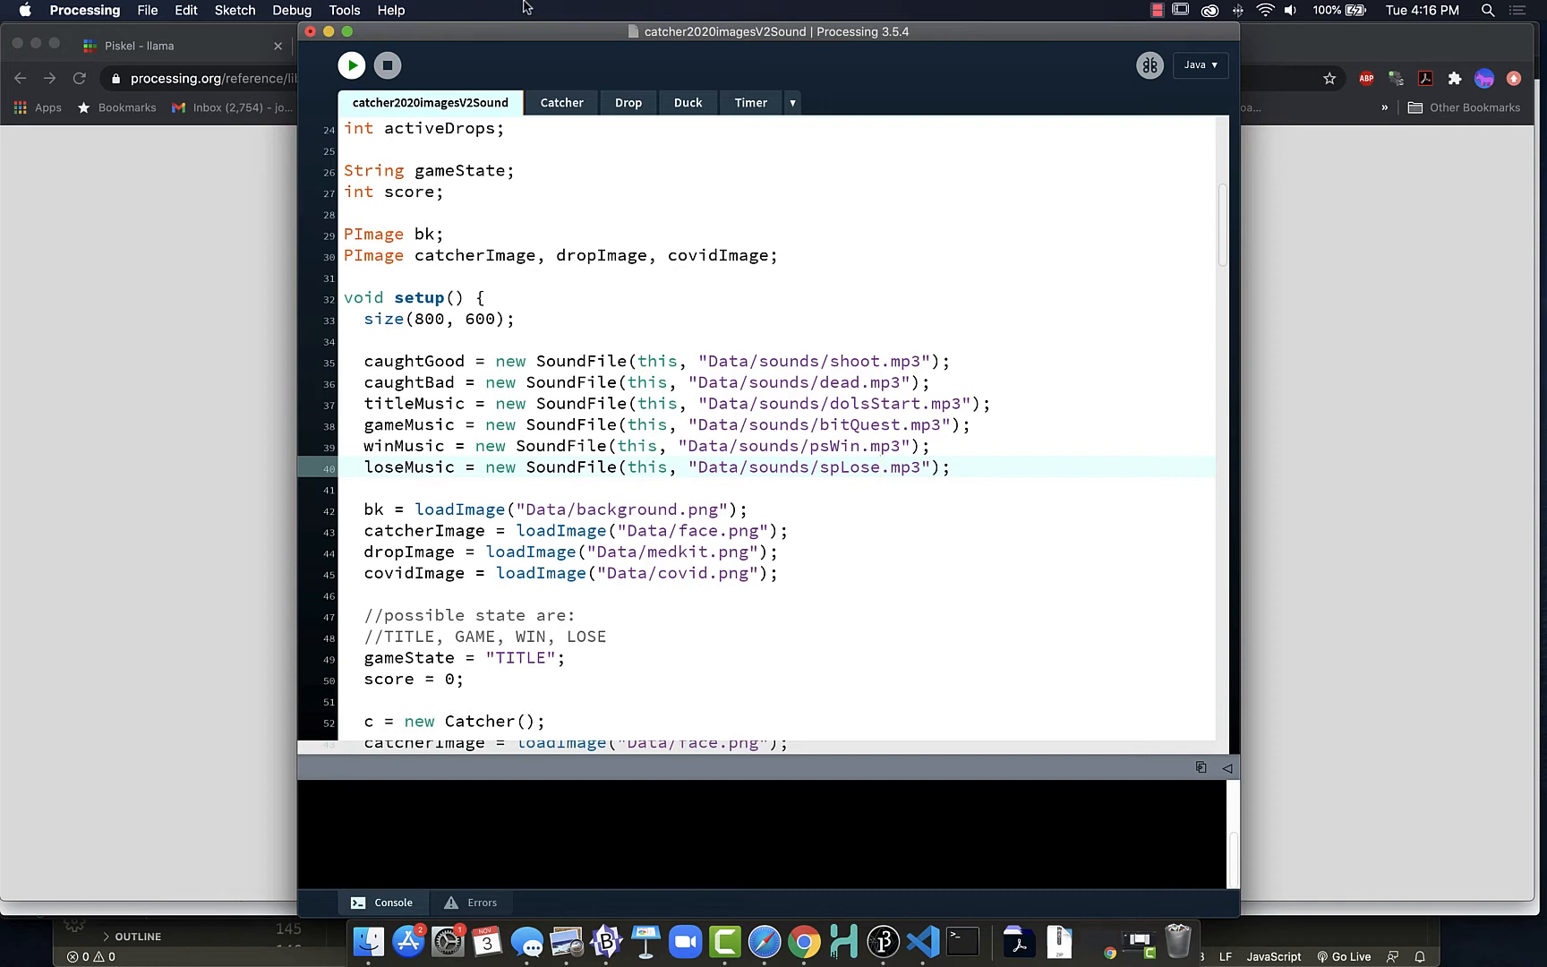
click(351, 65)
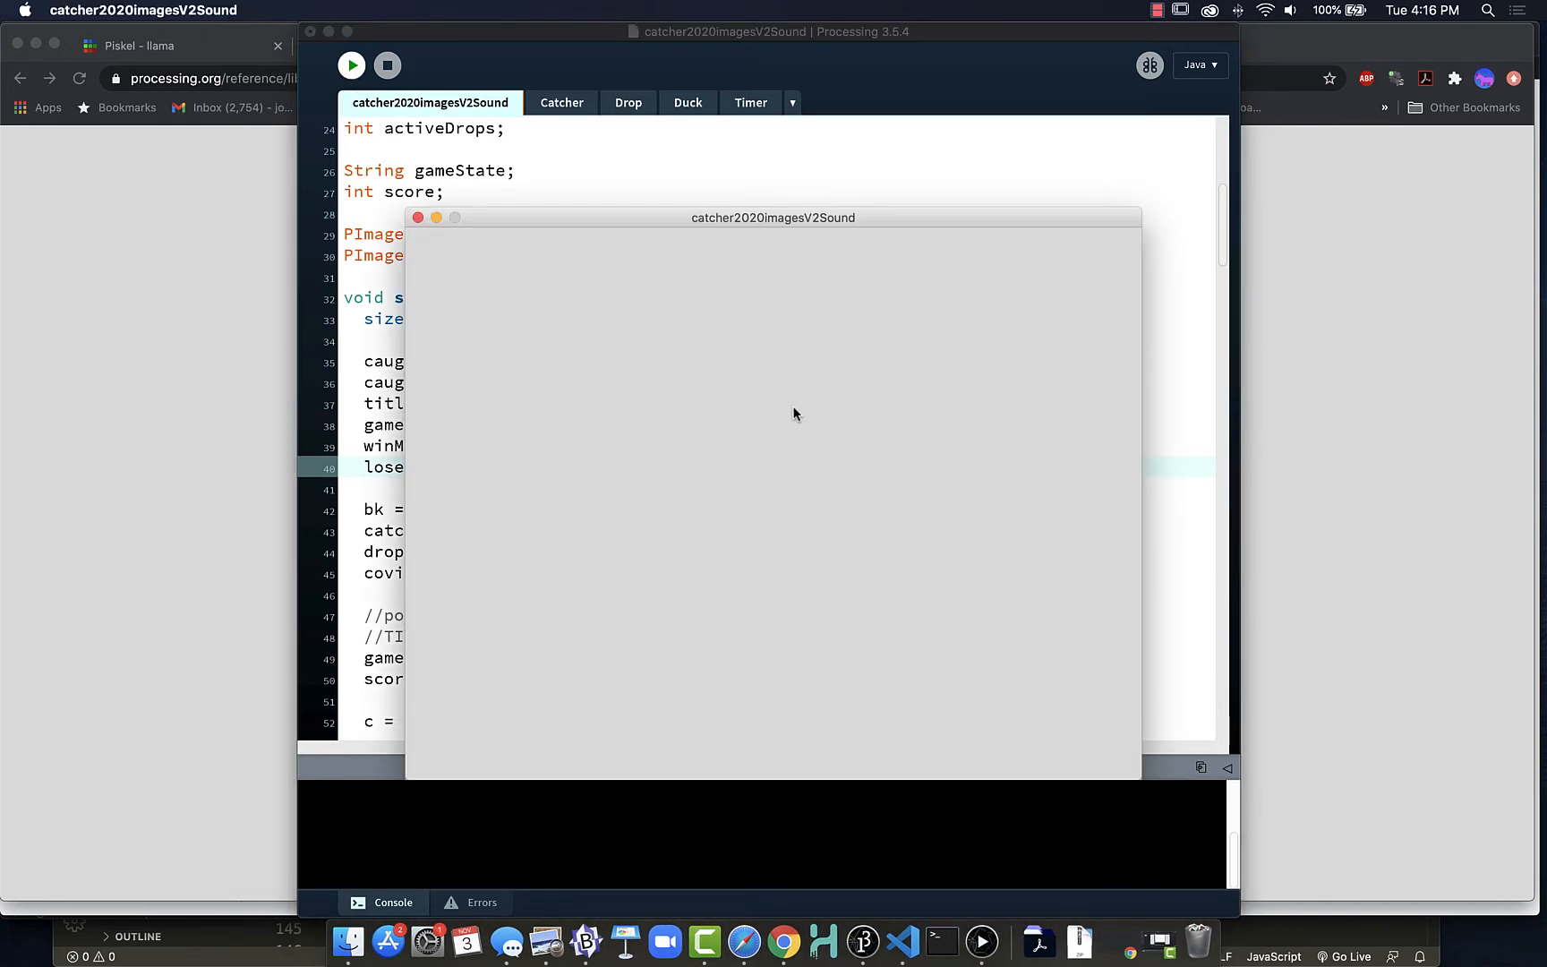
mouse_move(789, 412)
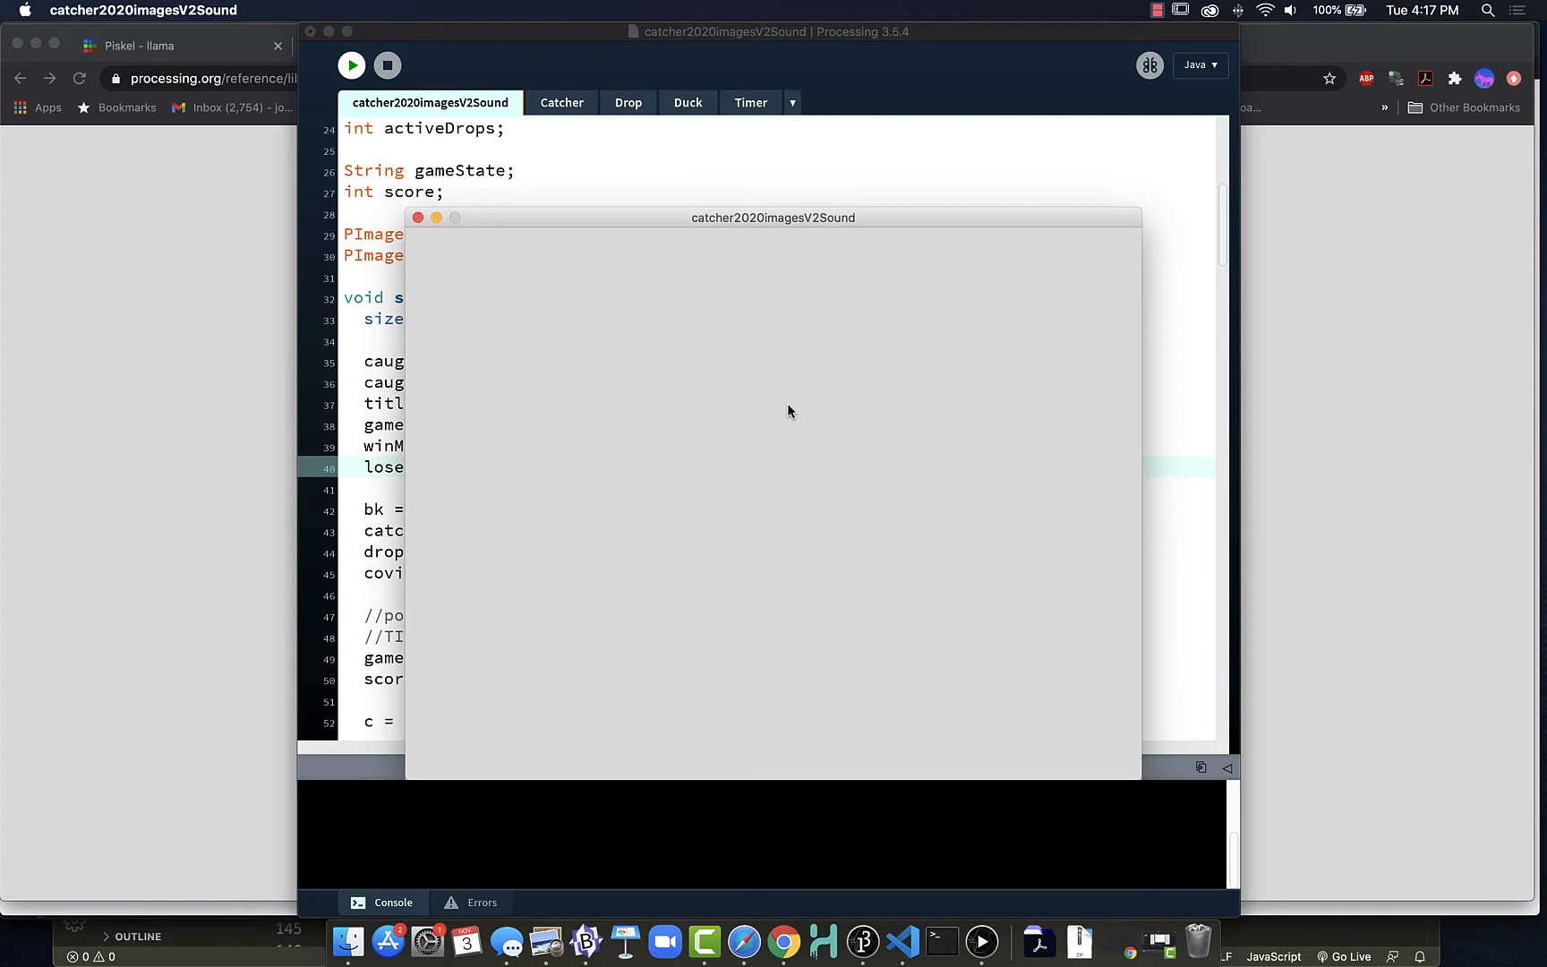
click(351, 65)
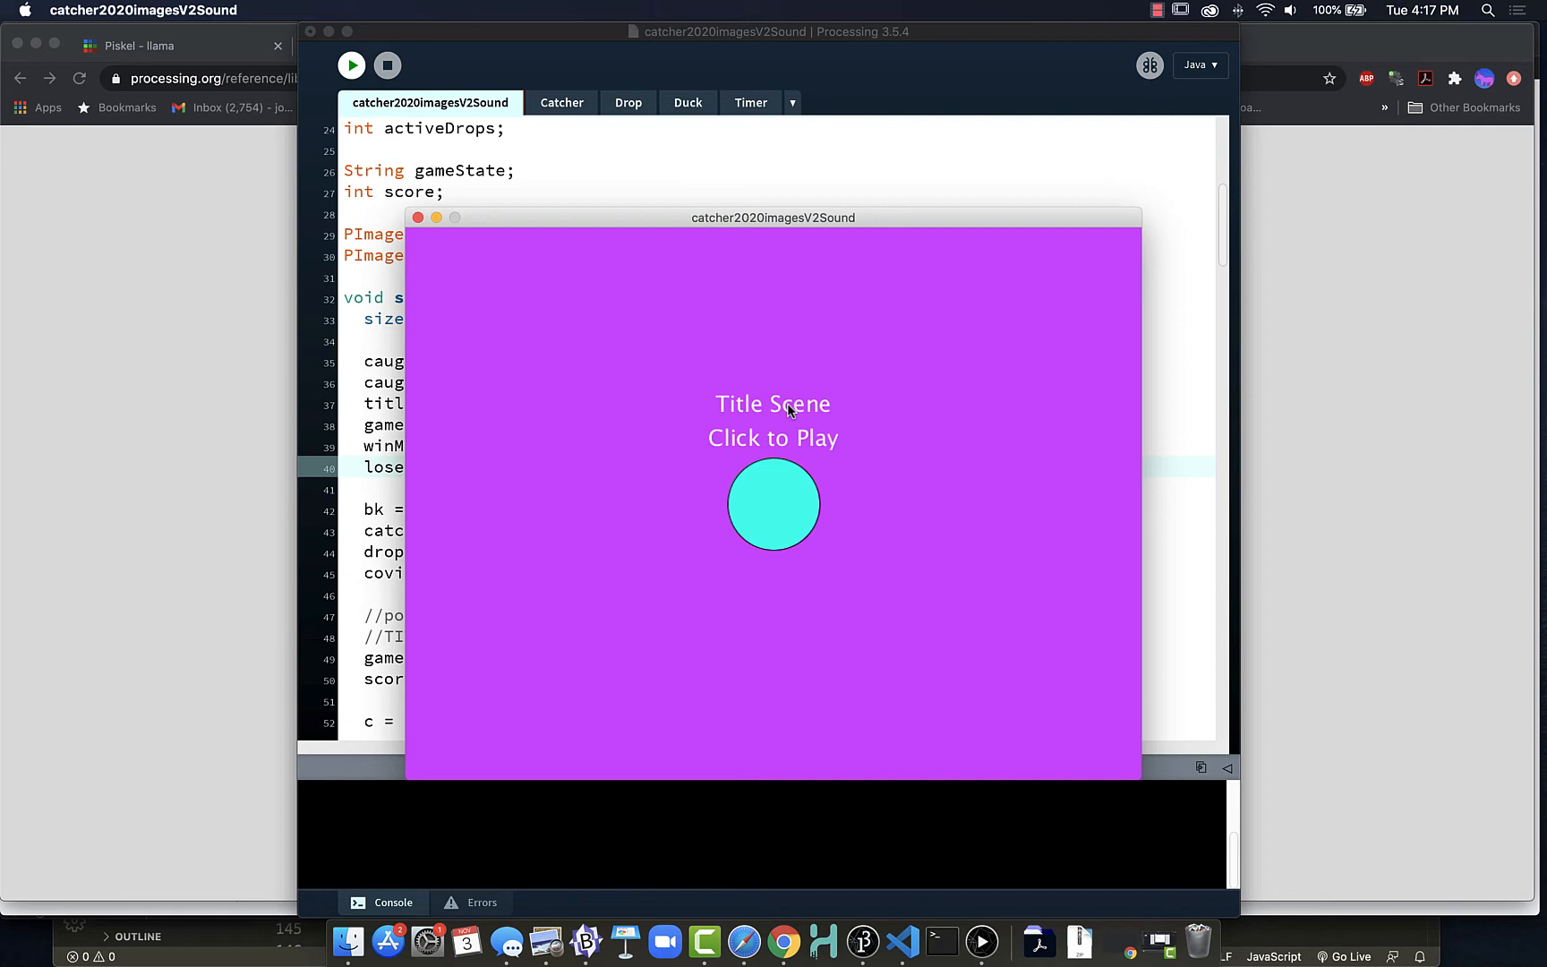
mouse_move(767, 407)
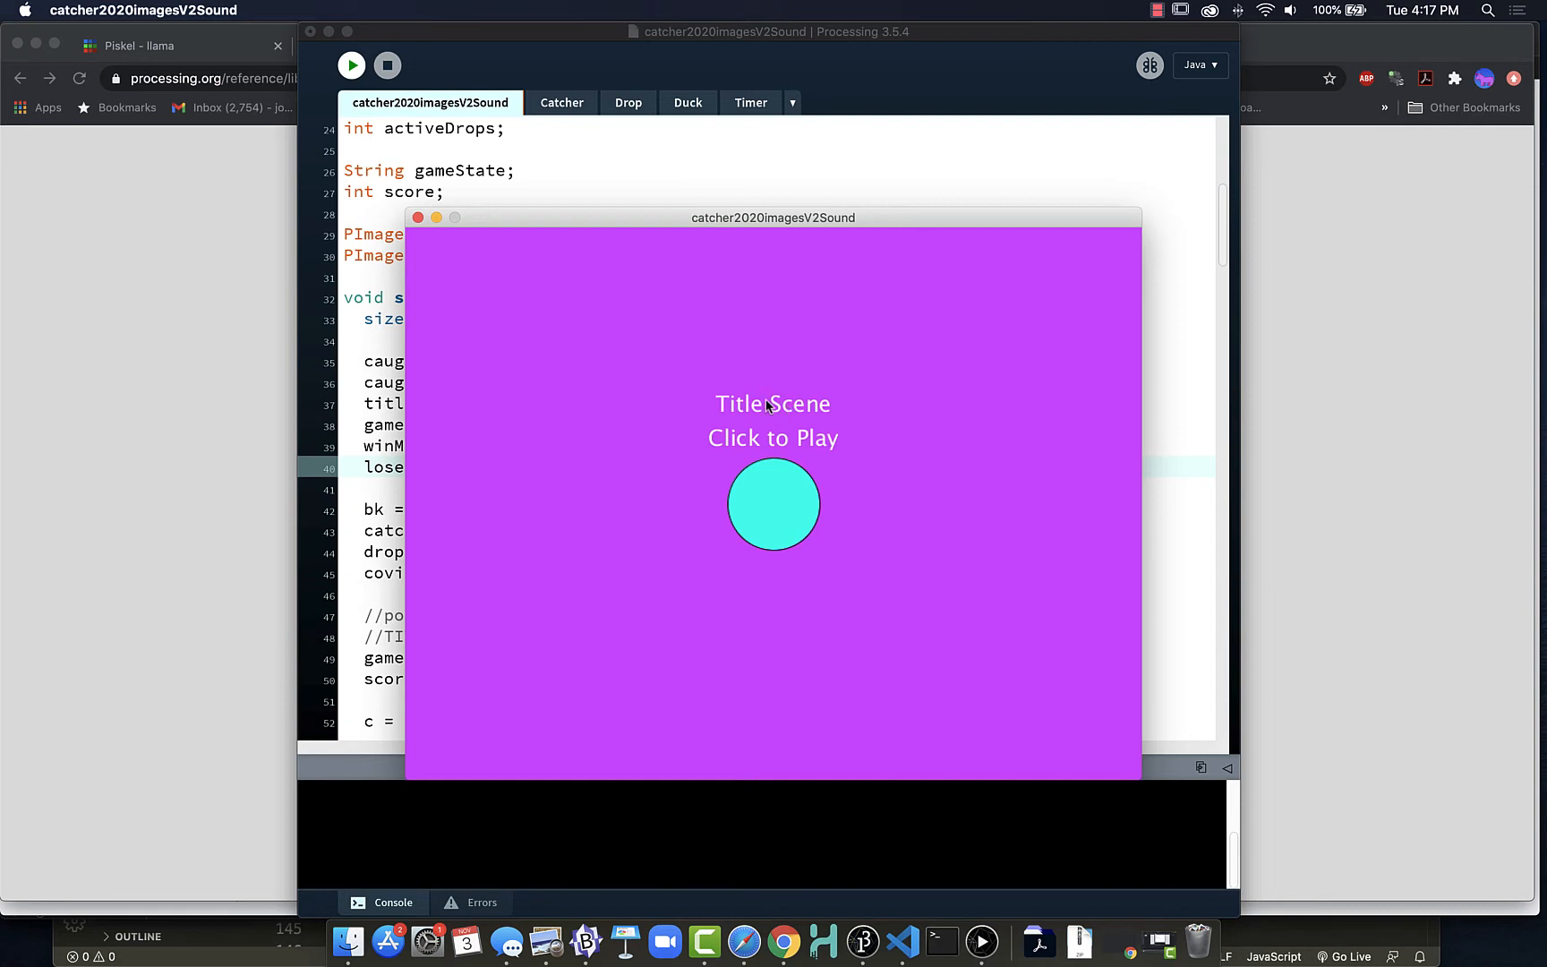
mouse_move(995, 423)
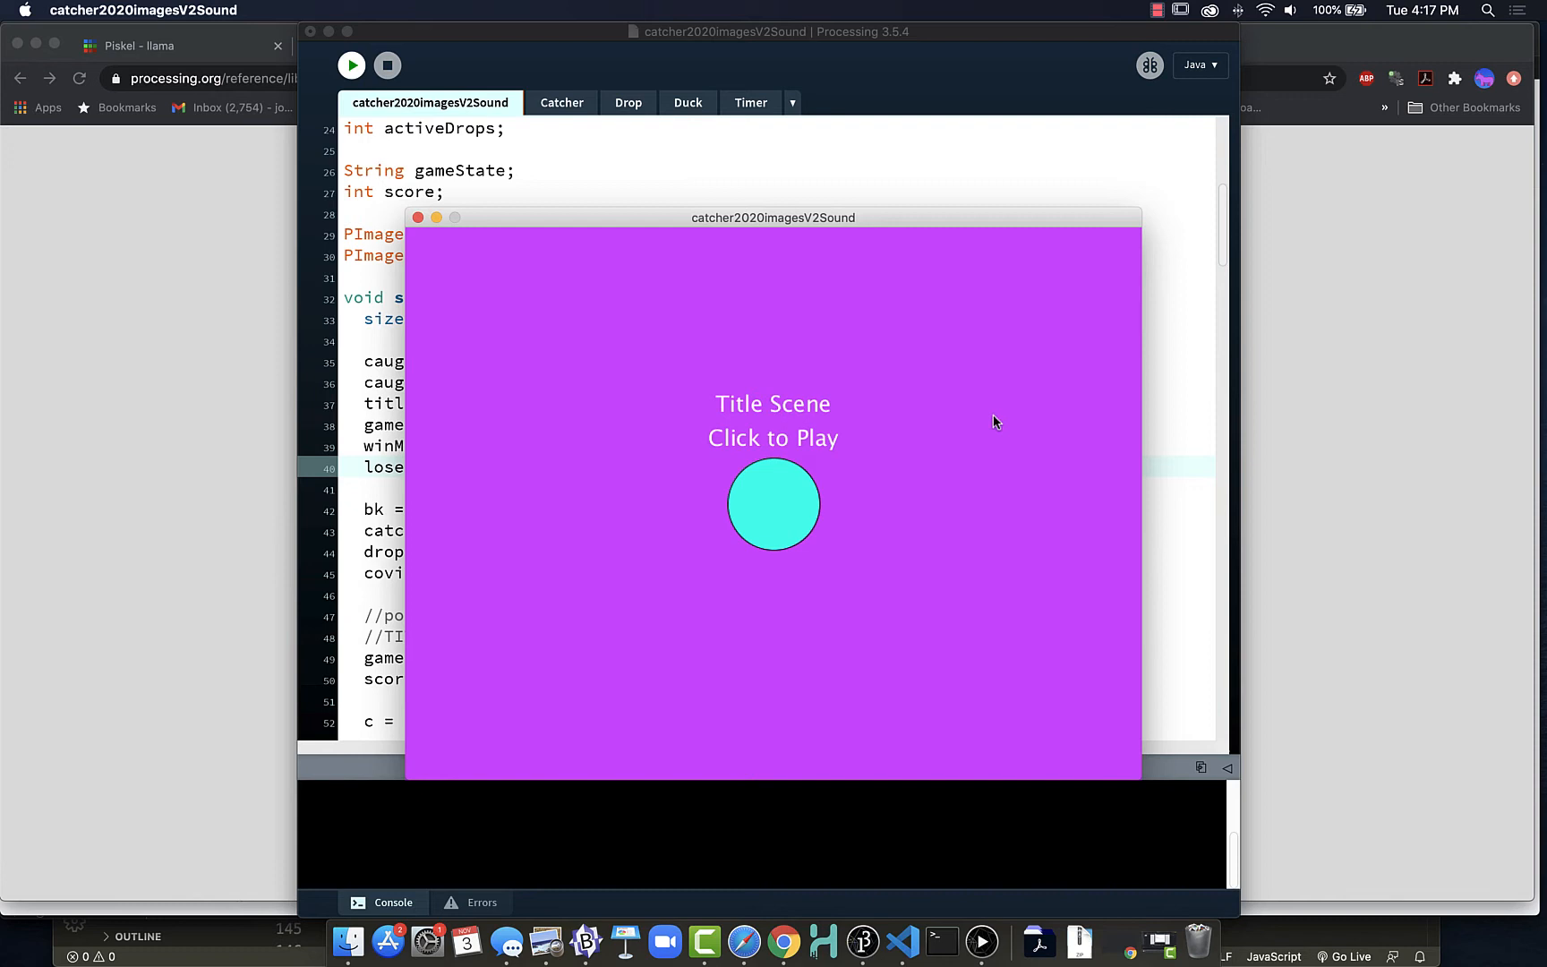
mouse_move(1014, 425)
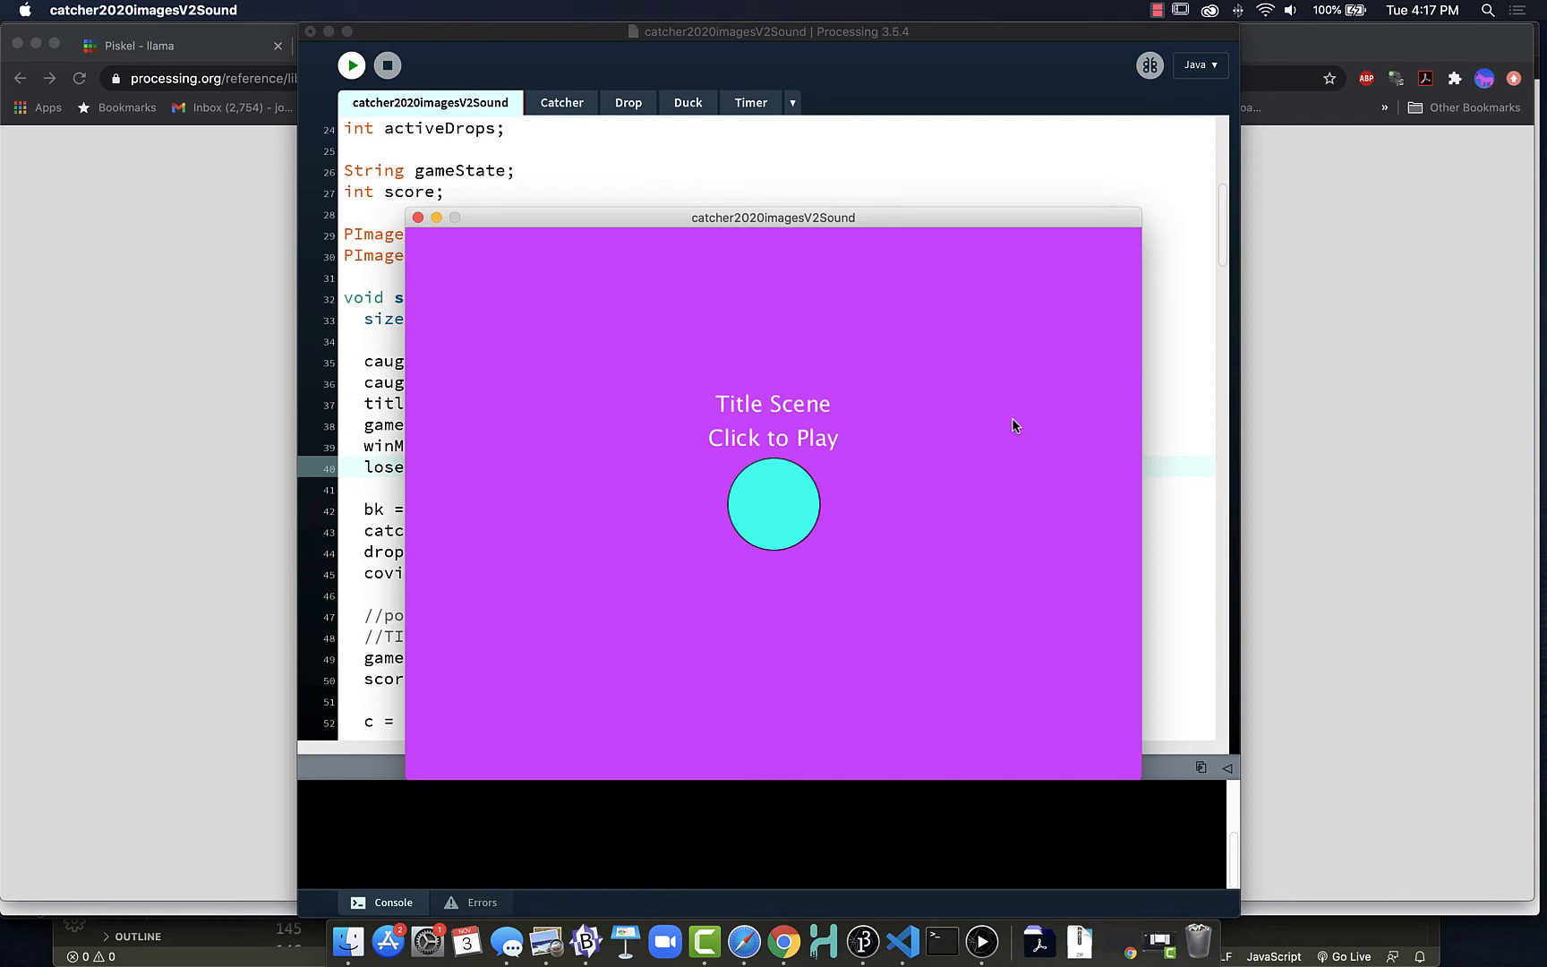
mouse_move(1079, 447)
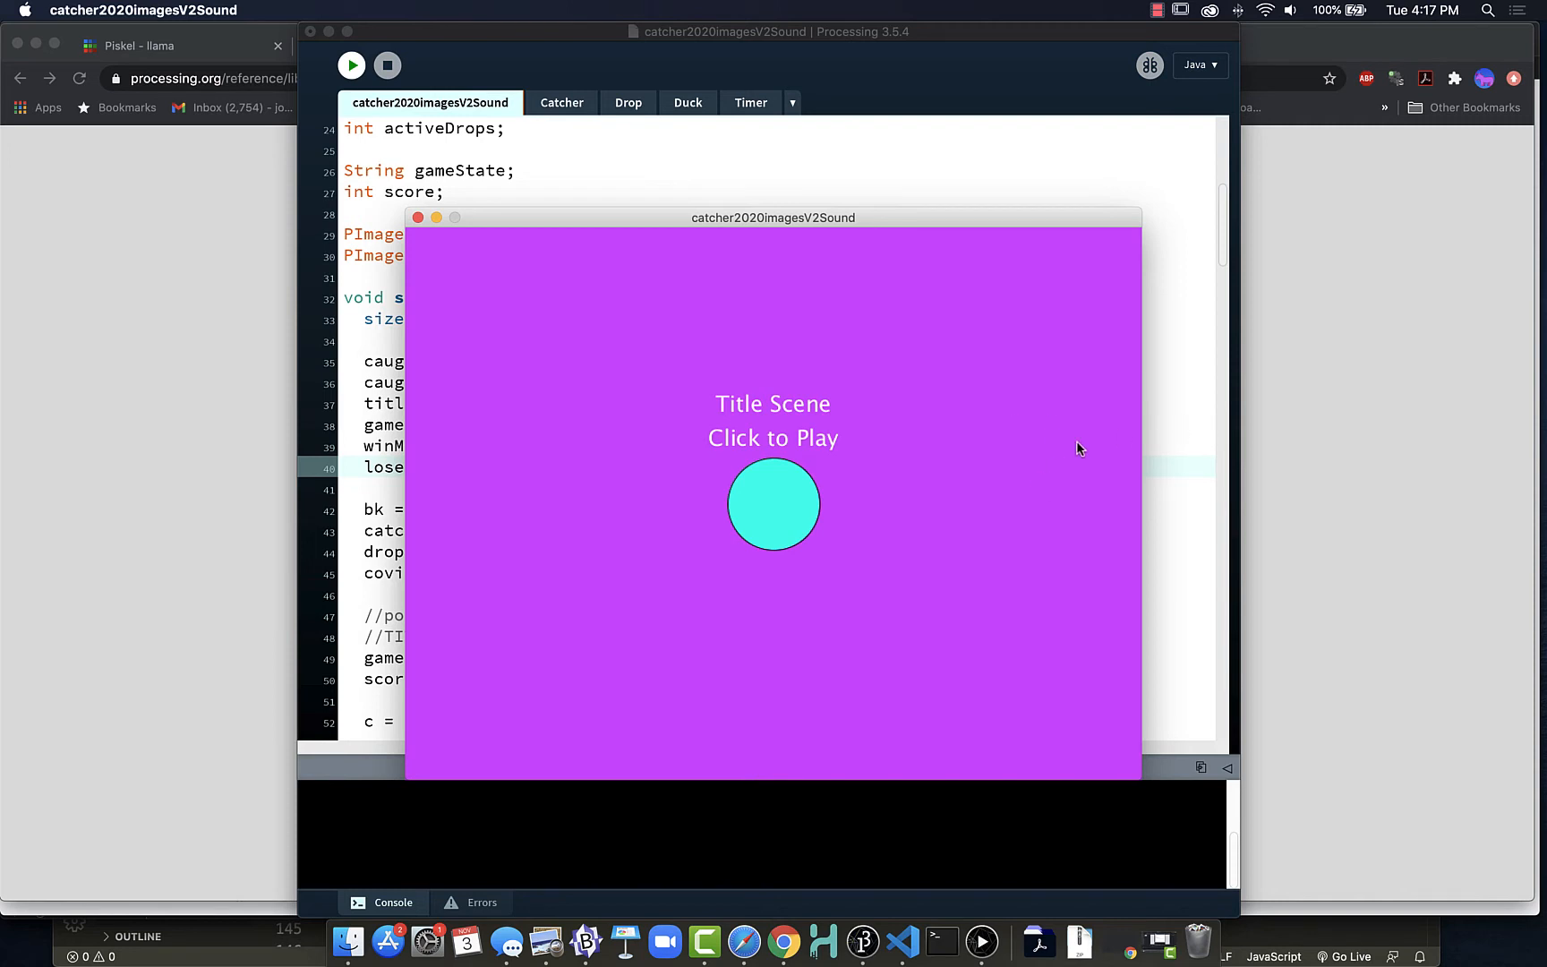
mouse_move(789, 498)
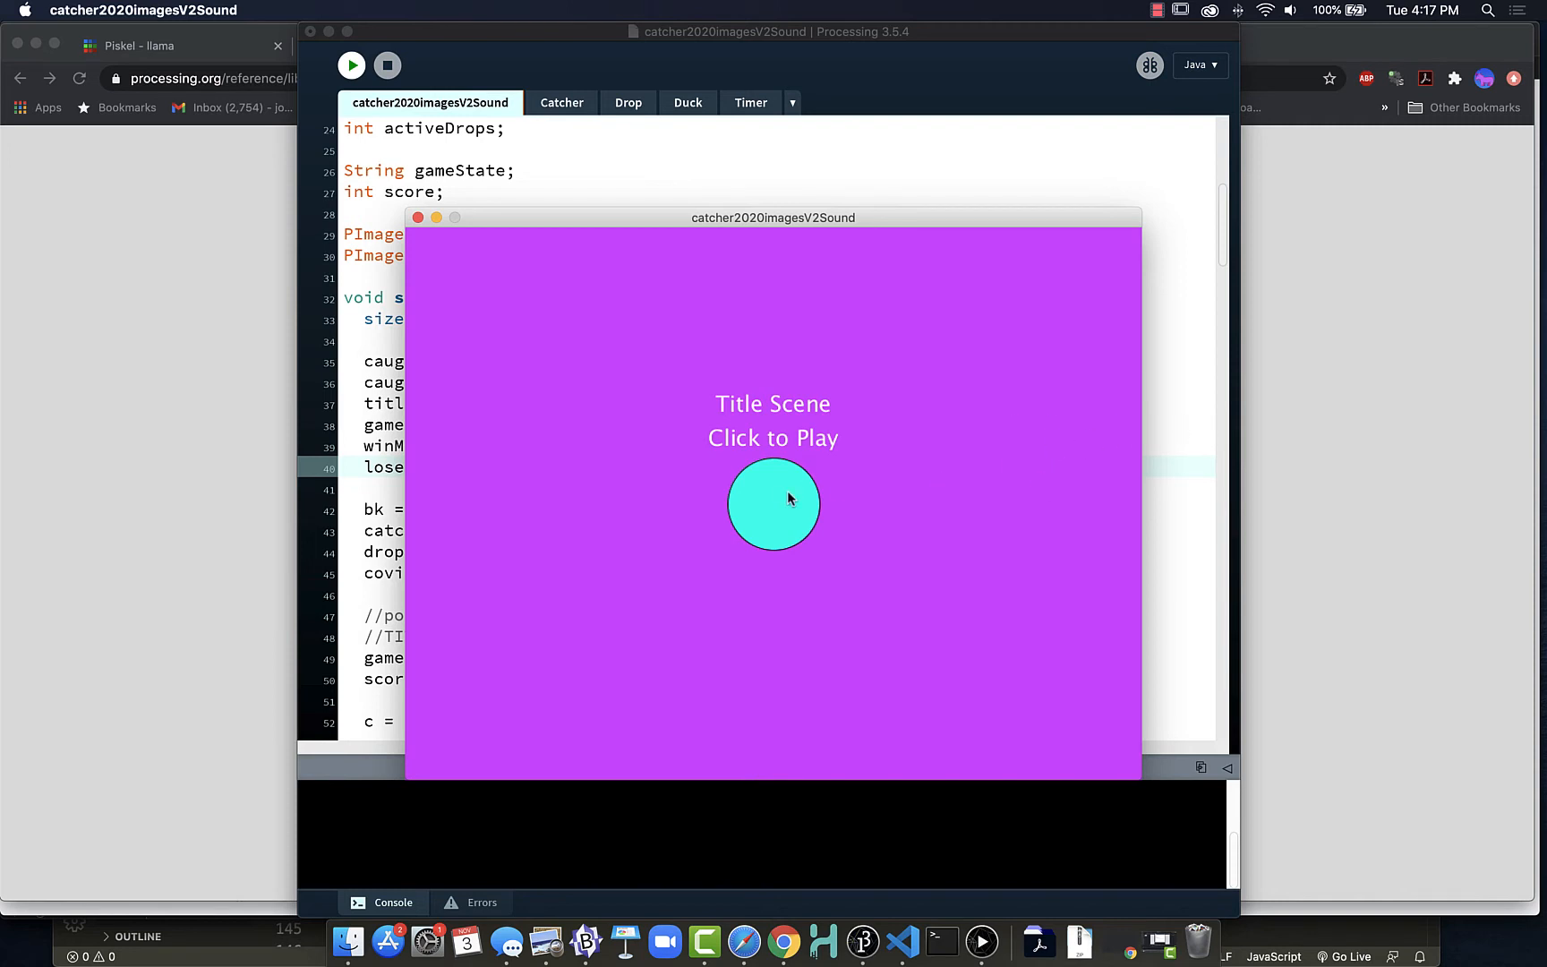
click(772, 503)
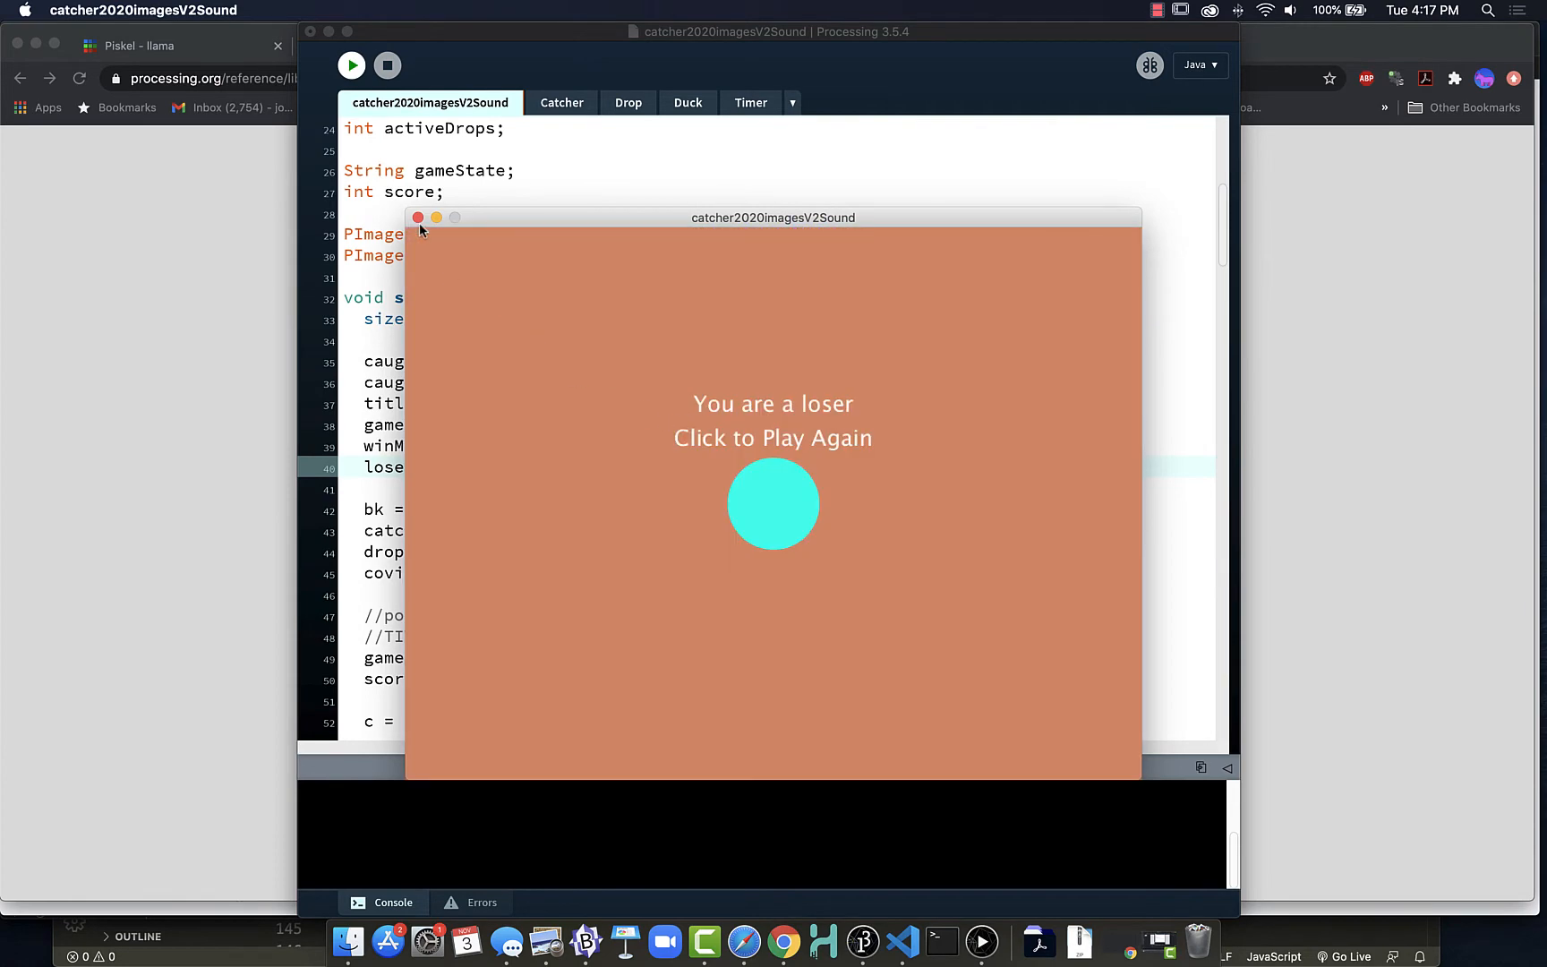
click(415, 216)
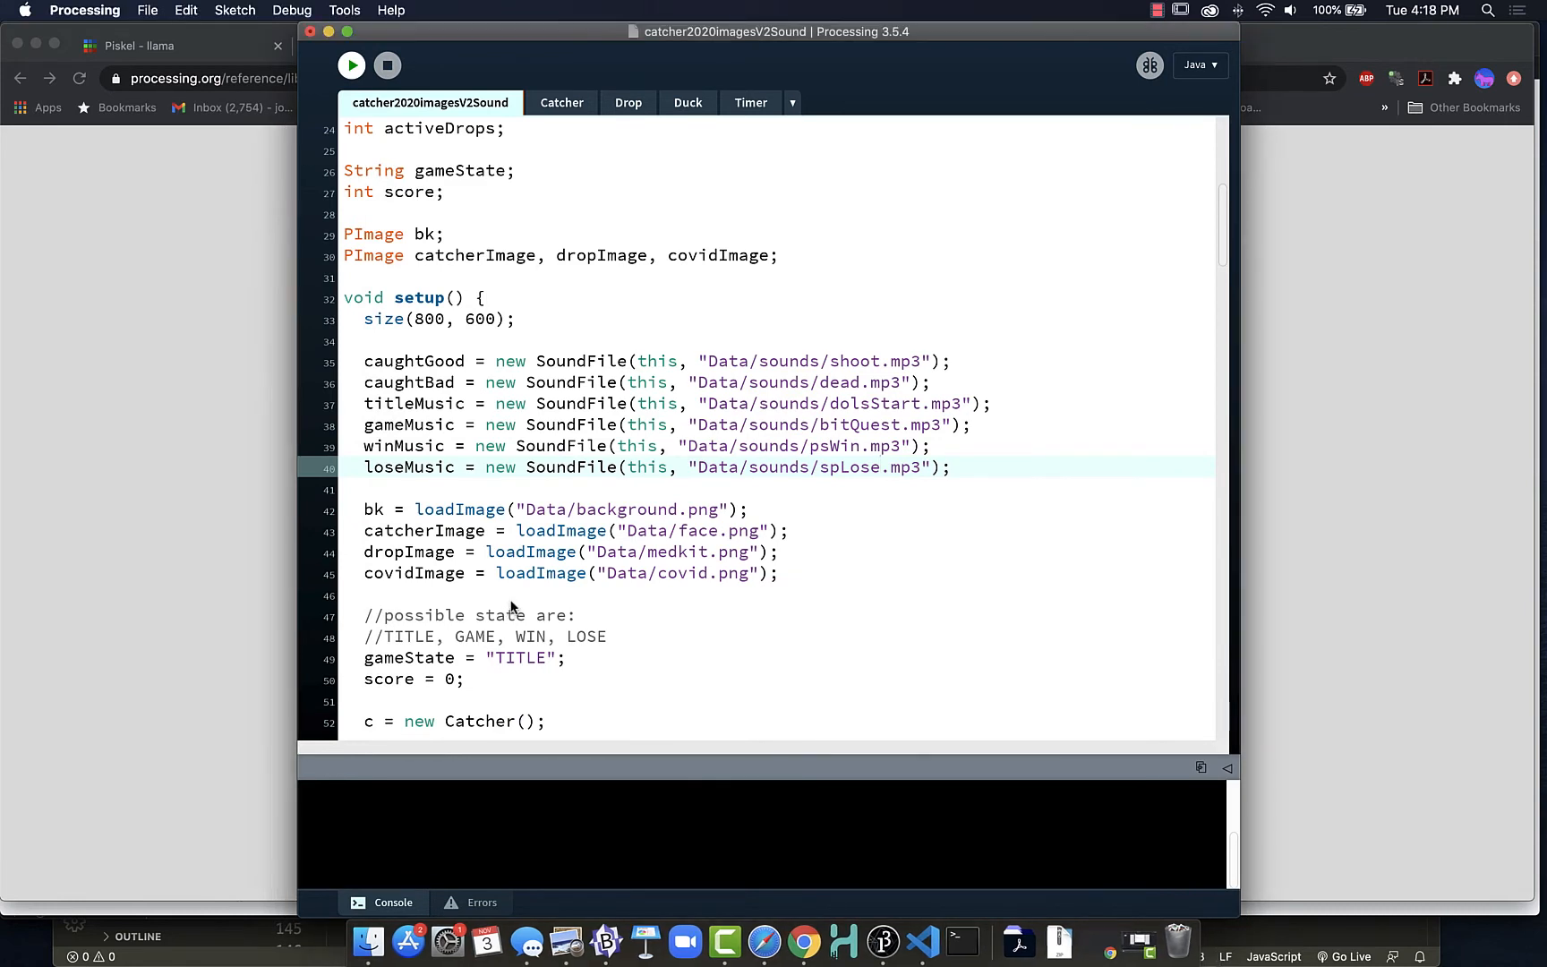
Scroll through draw() to review the title, game, win and lose gameState branches.
scroll(down, 3)
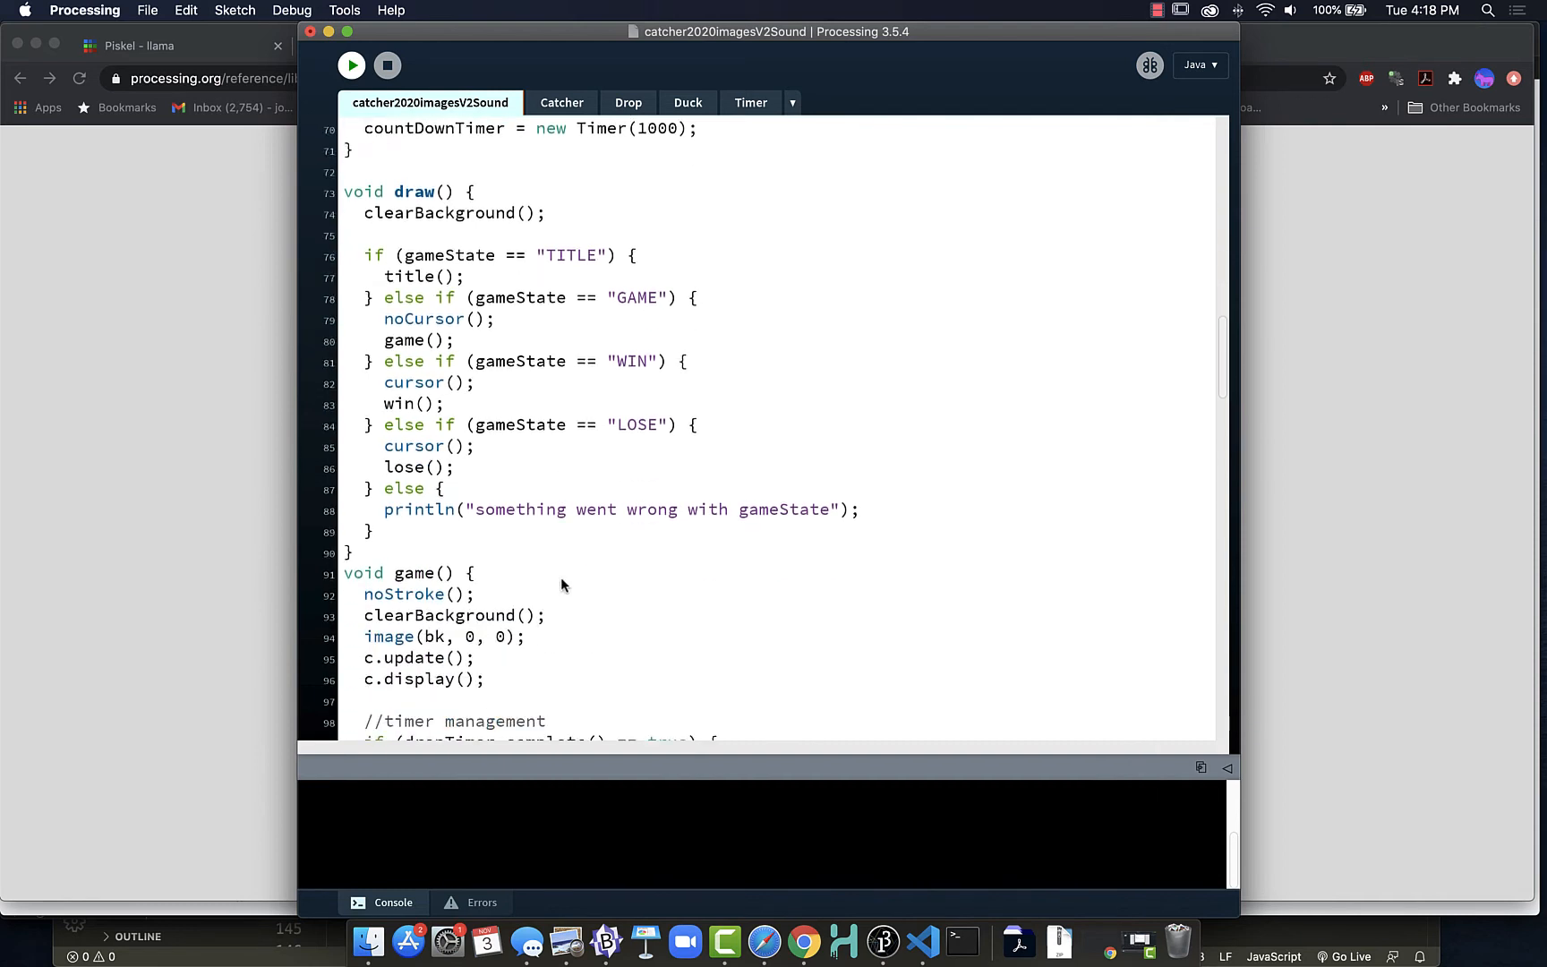
scroll(down, 3)
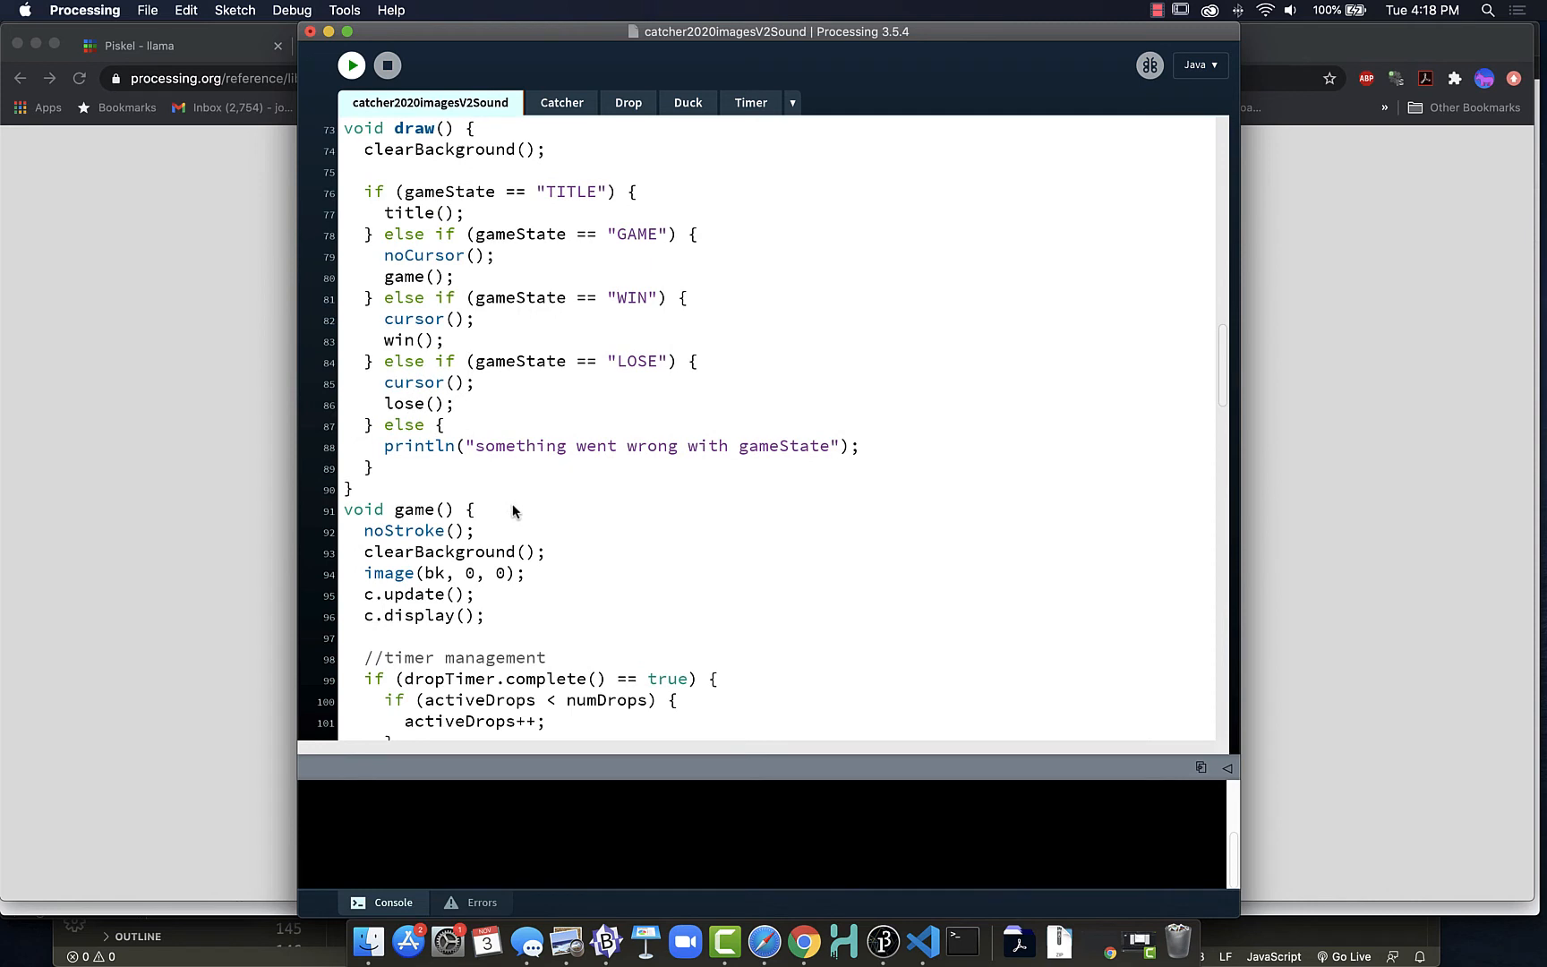
mouse_move(503, 516)
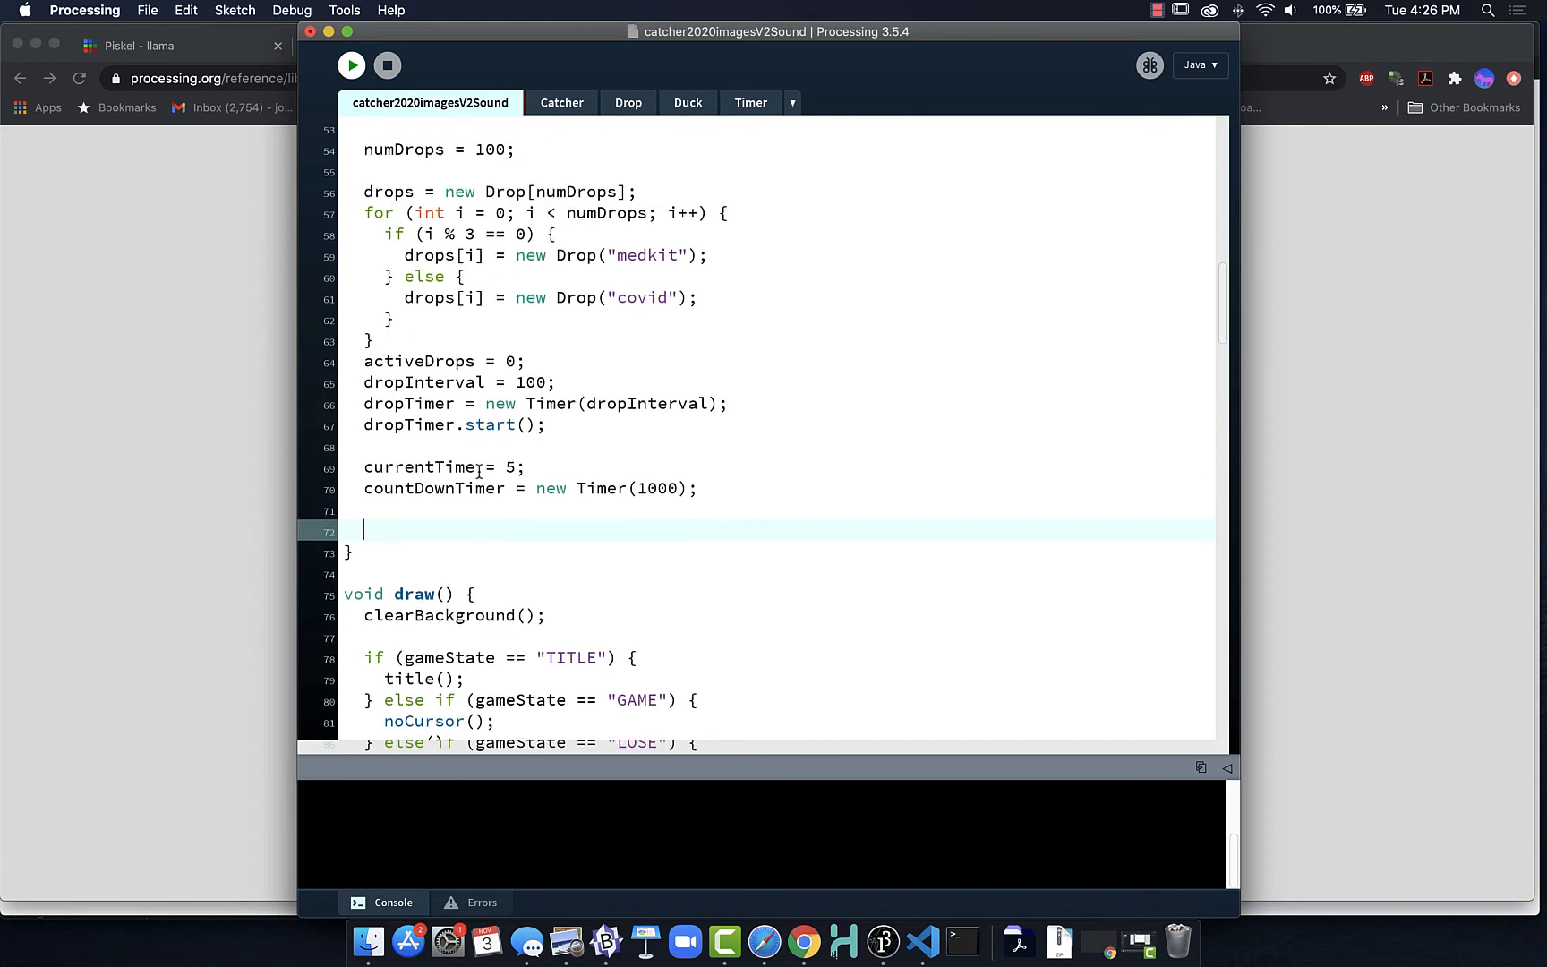
End setup() with titleMusic.play() and an '//end setup' comment, then begin gameMusic in title().
scroll(down, 3)
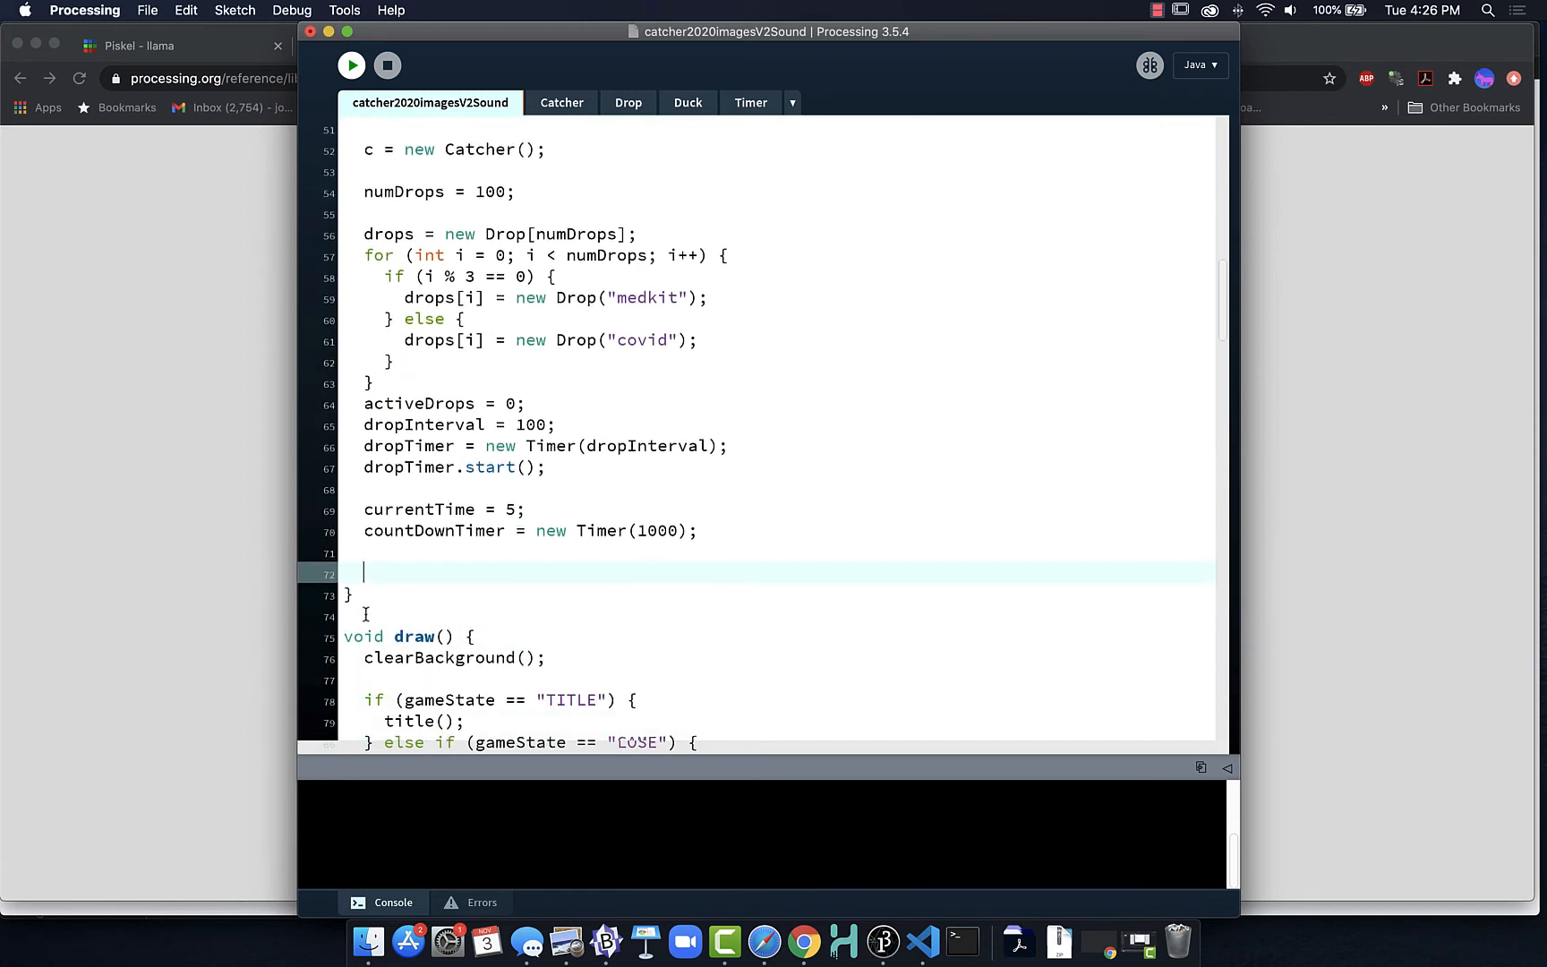
text(/ej)
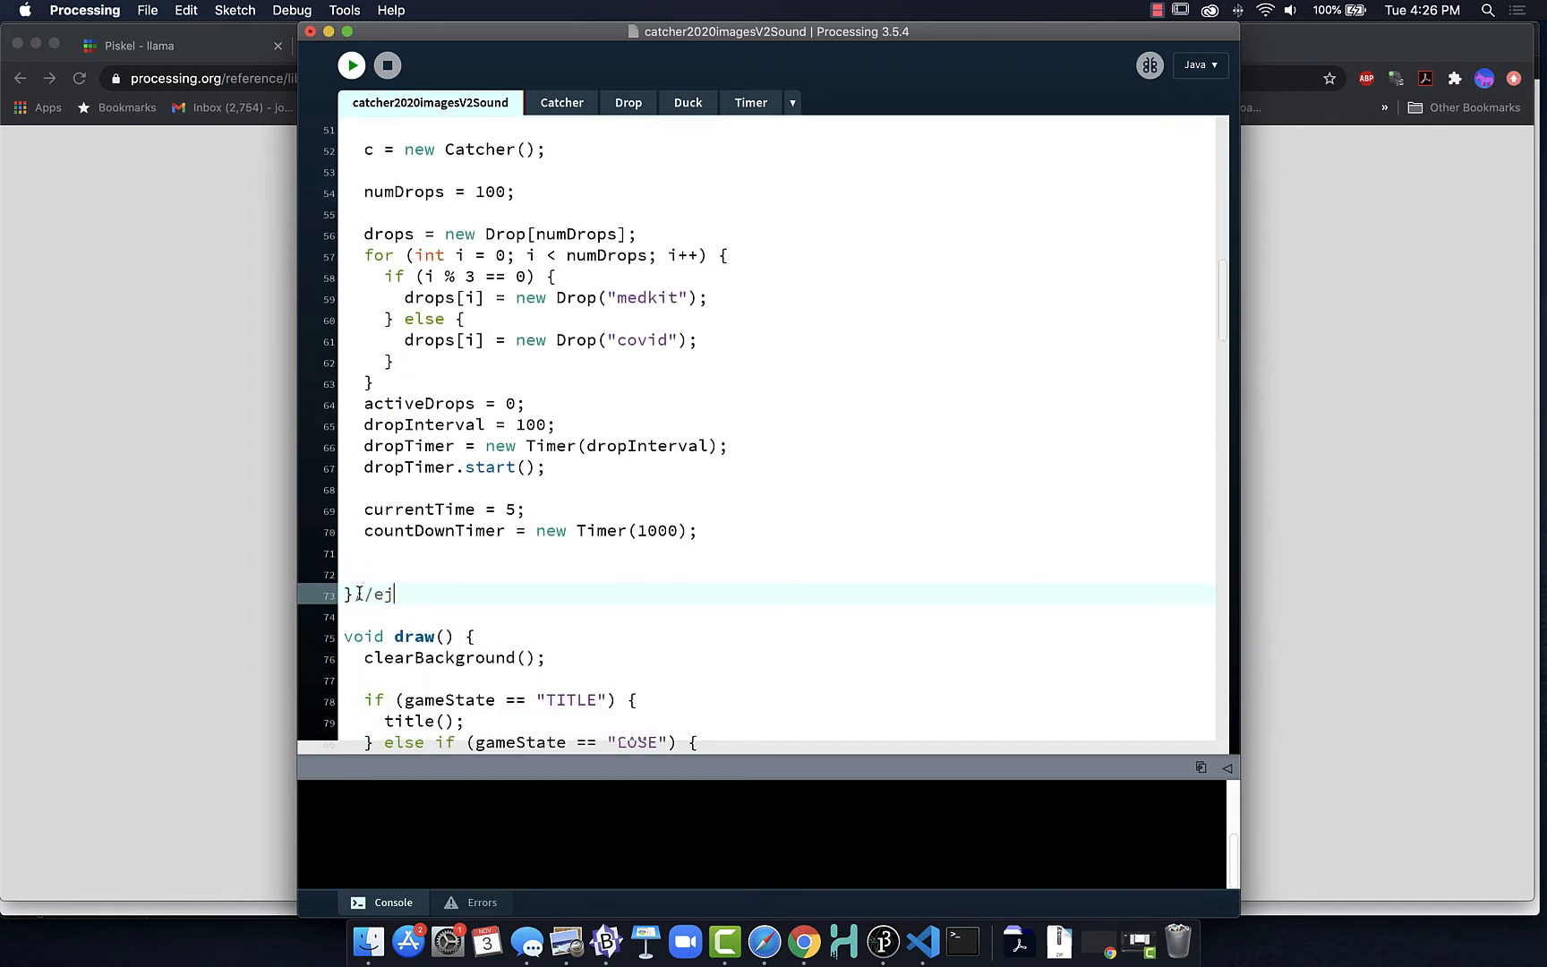
text(end setup)
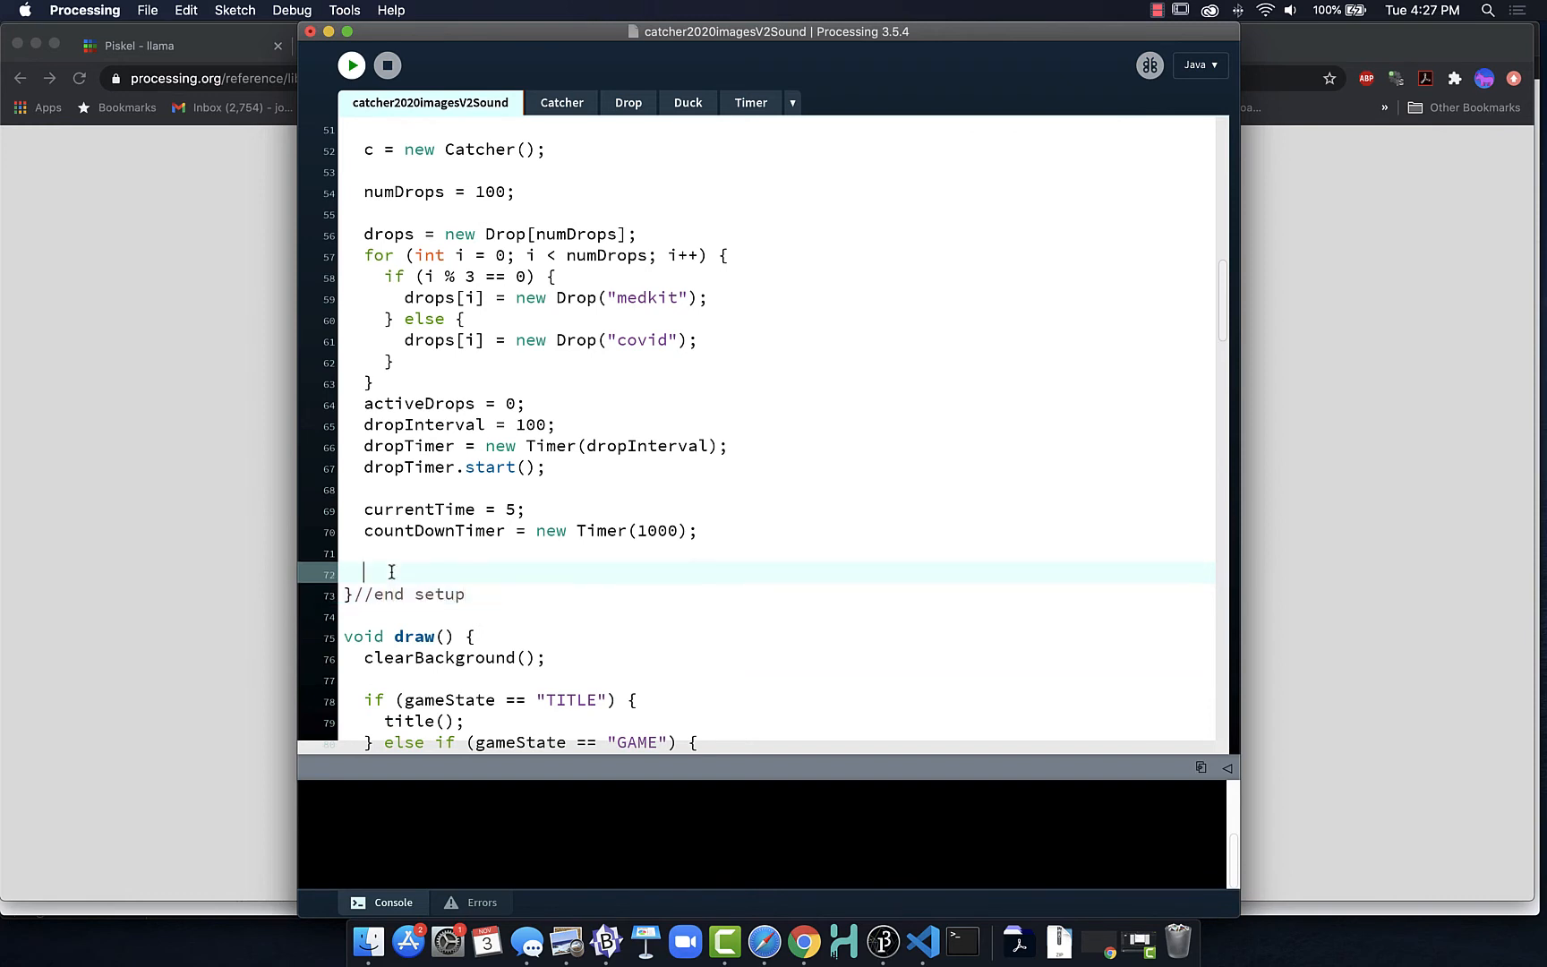
text(titleMu)
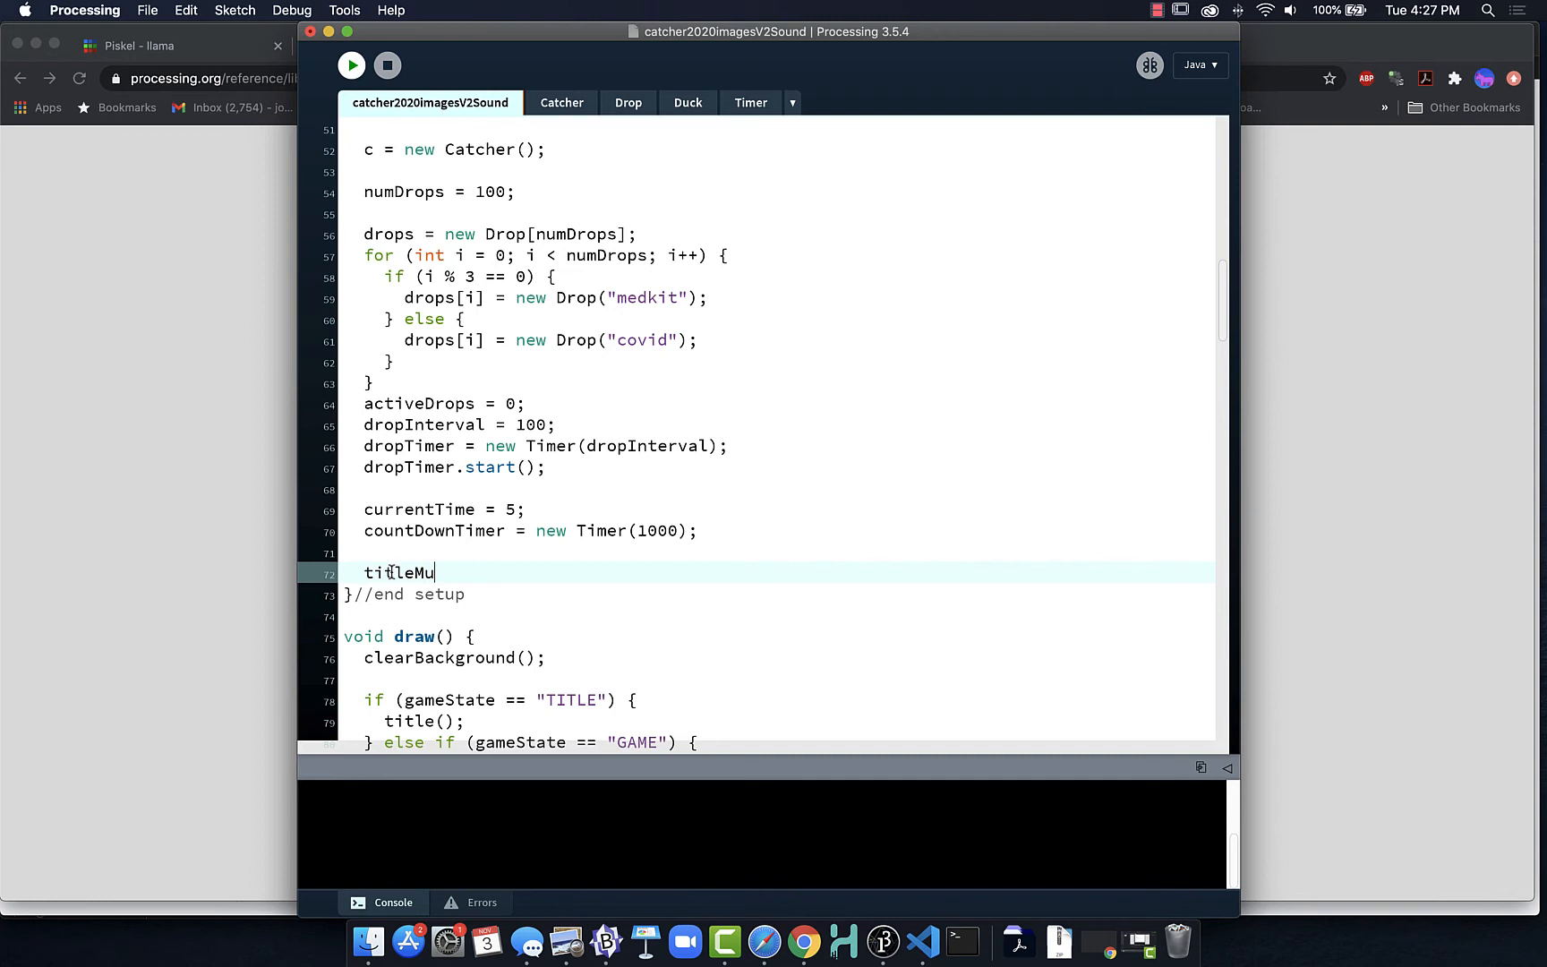
text(sic.play())
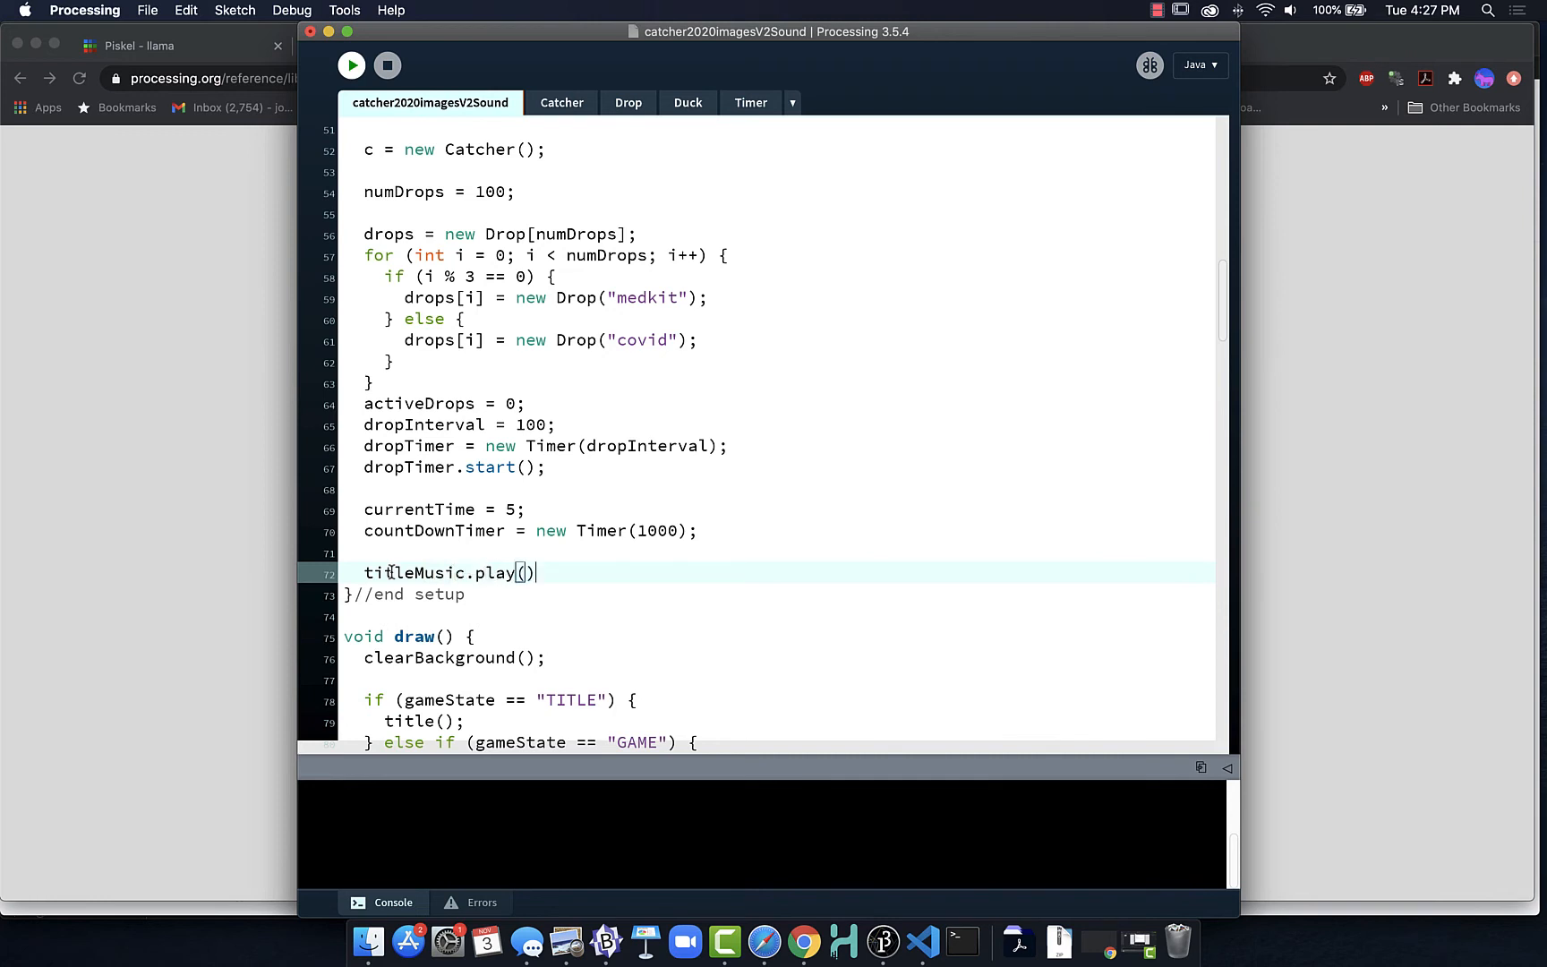
scroll(down, 3)
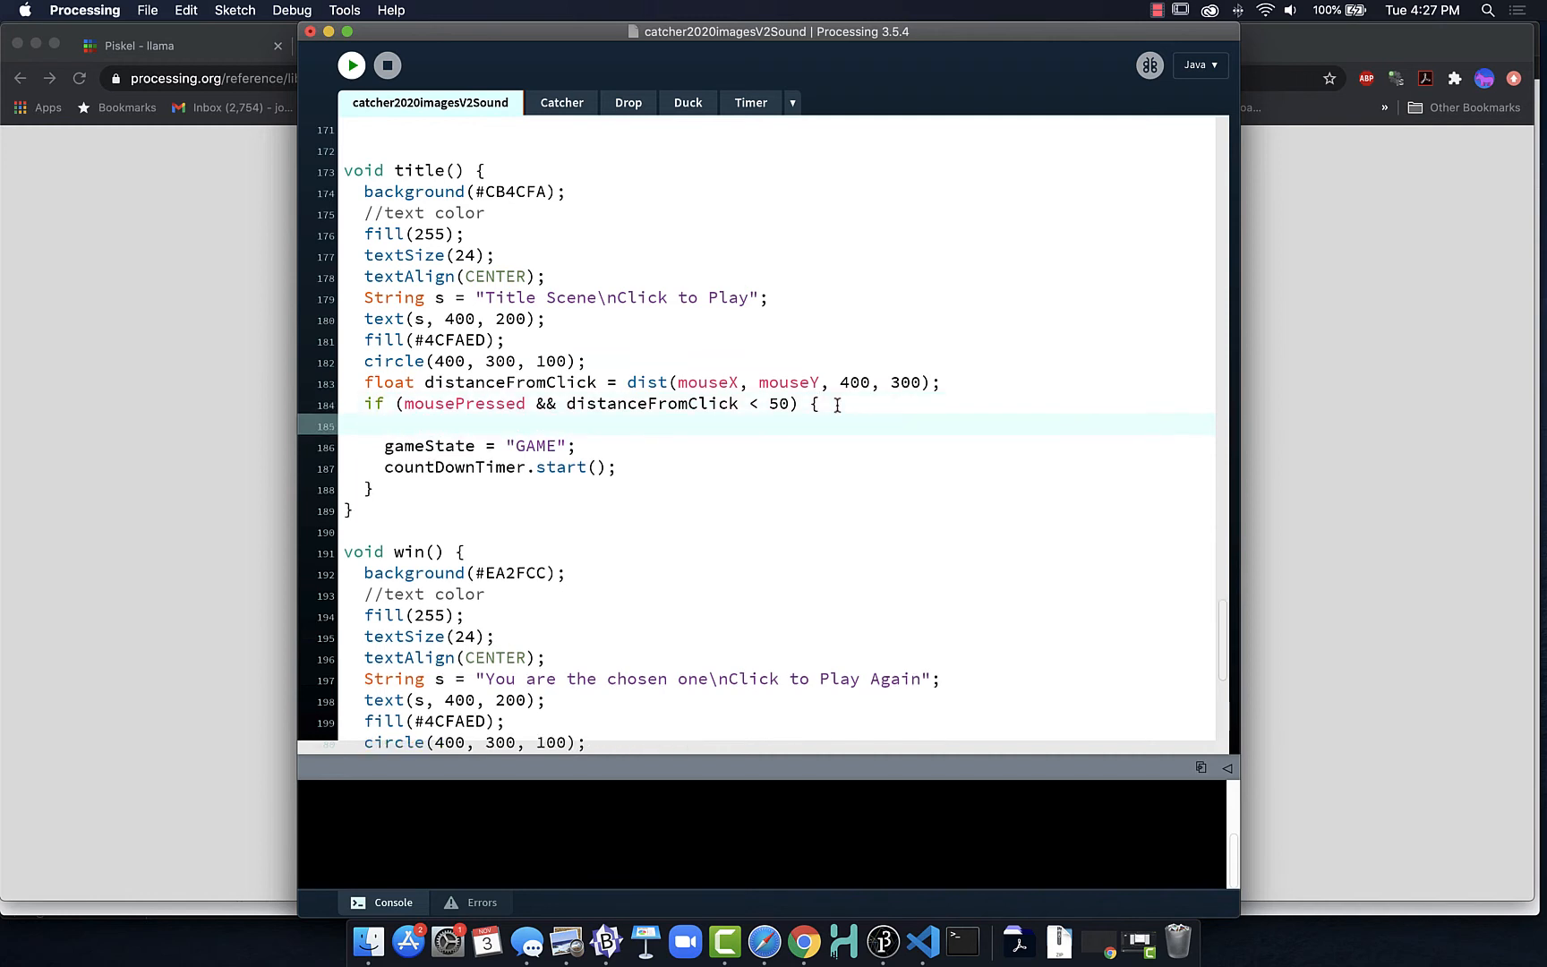
text(gameMus)
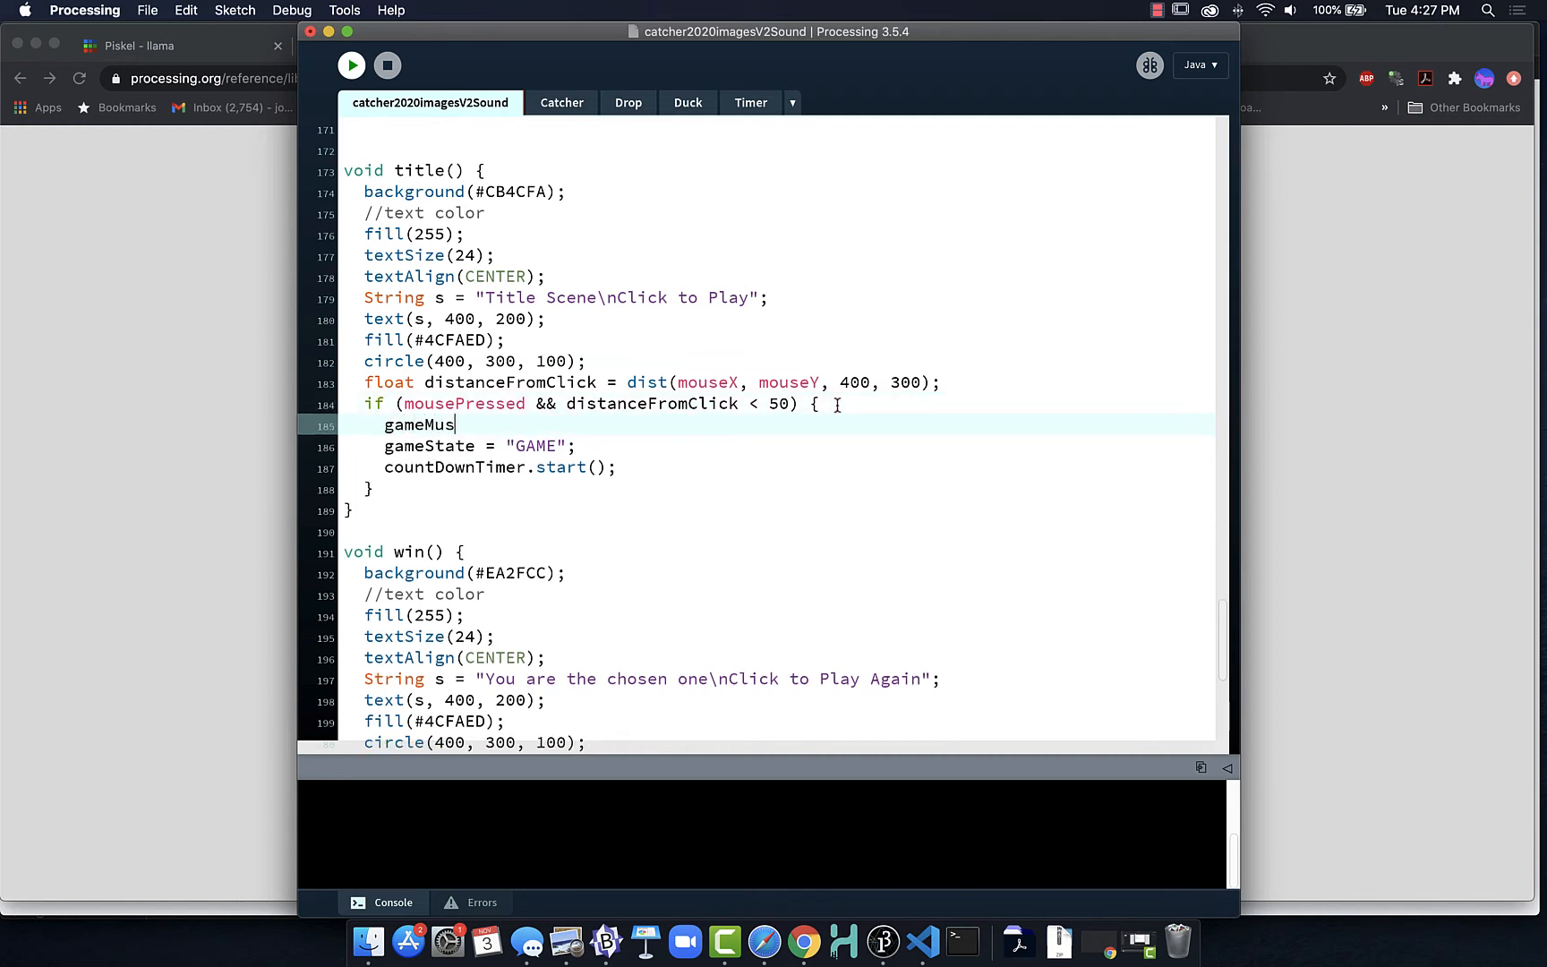
Complete gameMusic.play(); in title()'s click branch and run the sketch.
text(ic();)
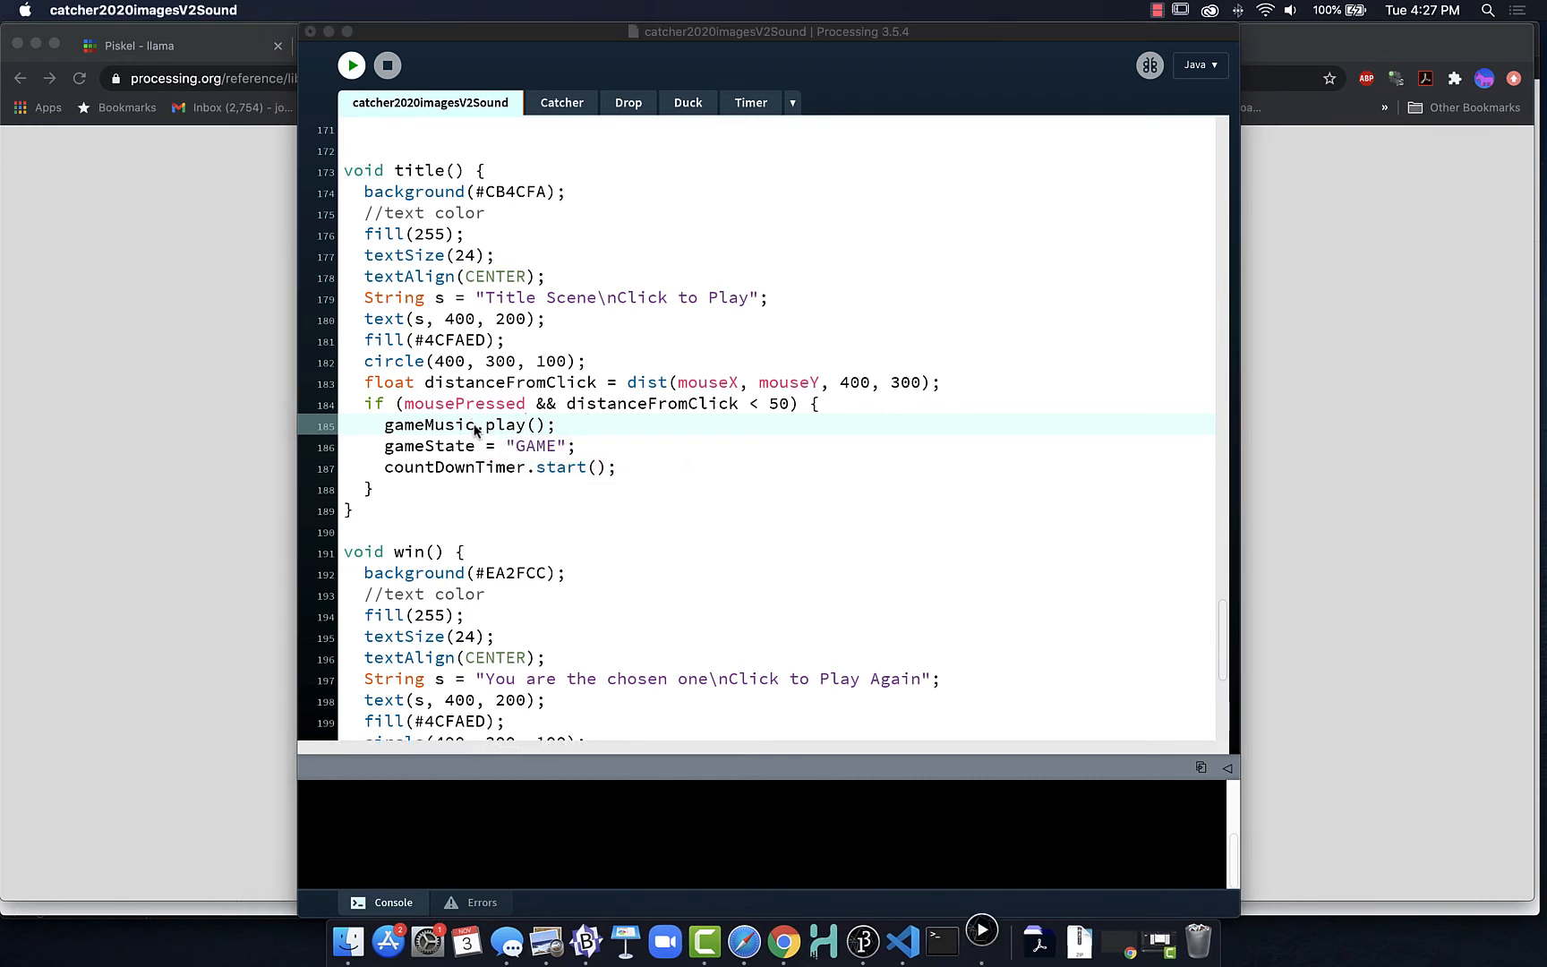
click(351, 65)
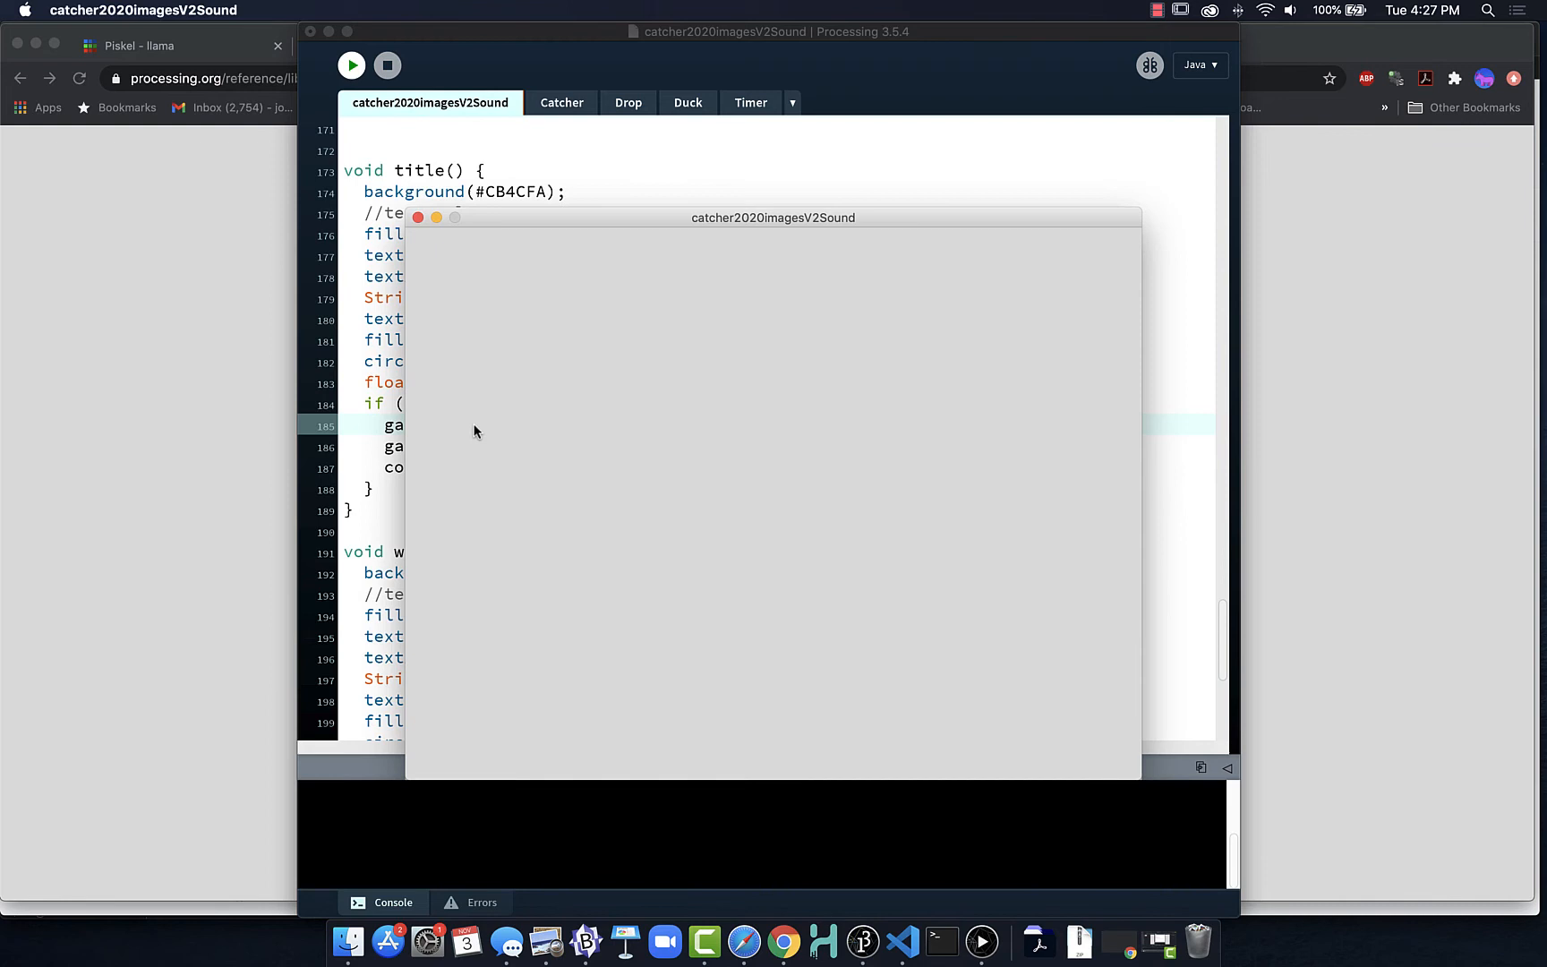
click(351, 65)
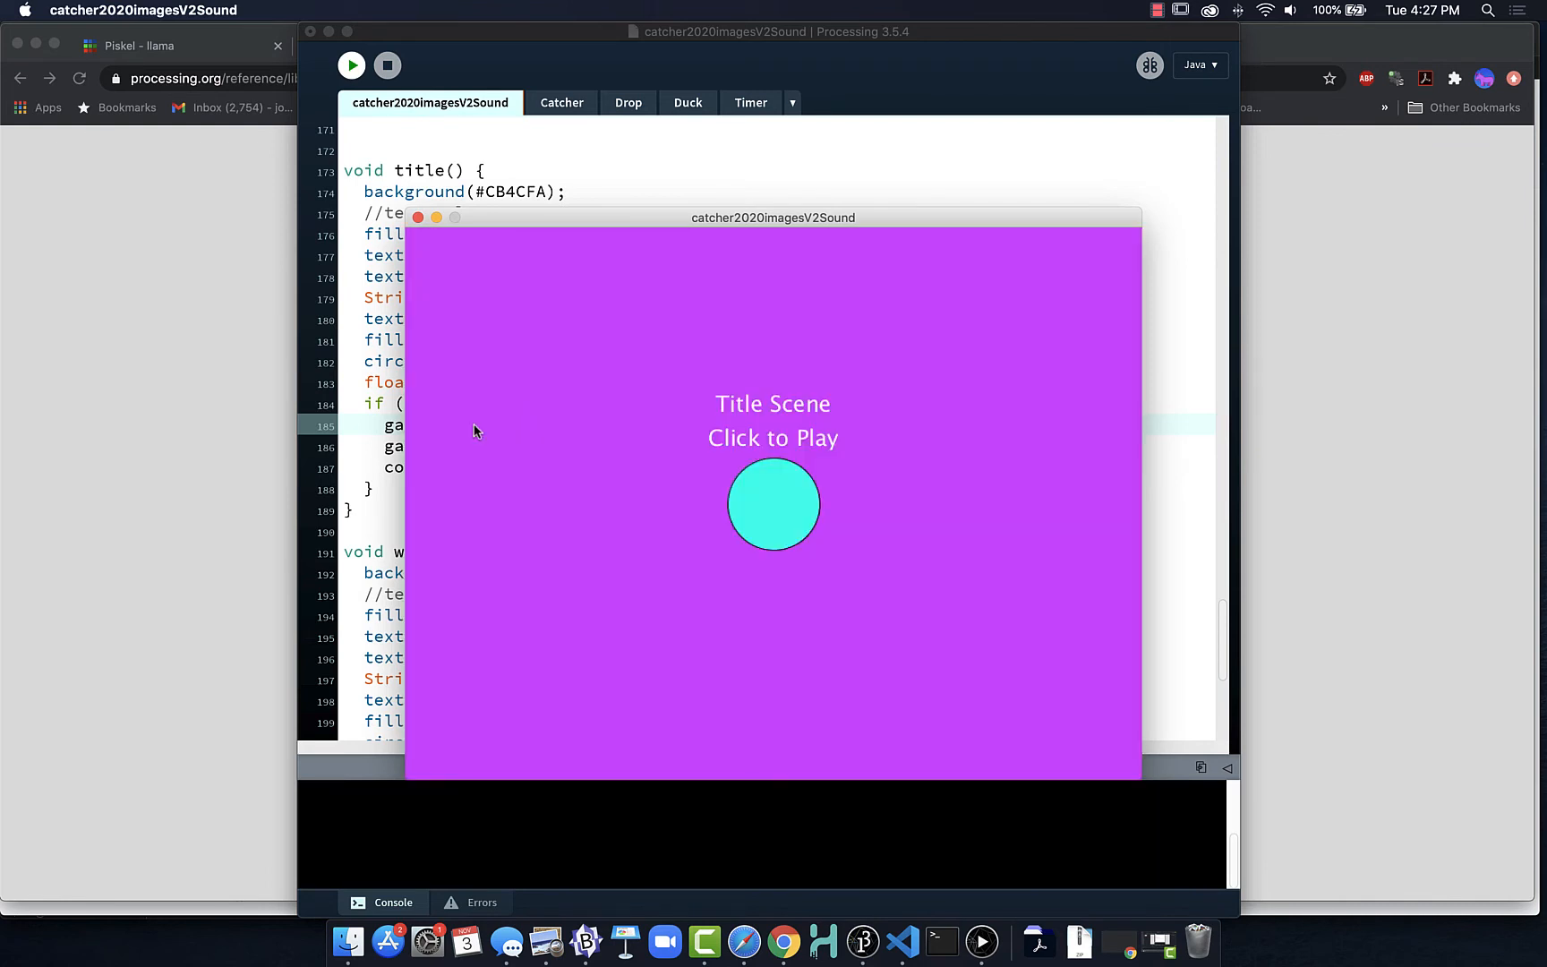
mouse_move(907, 456)
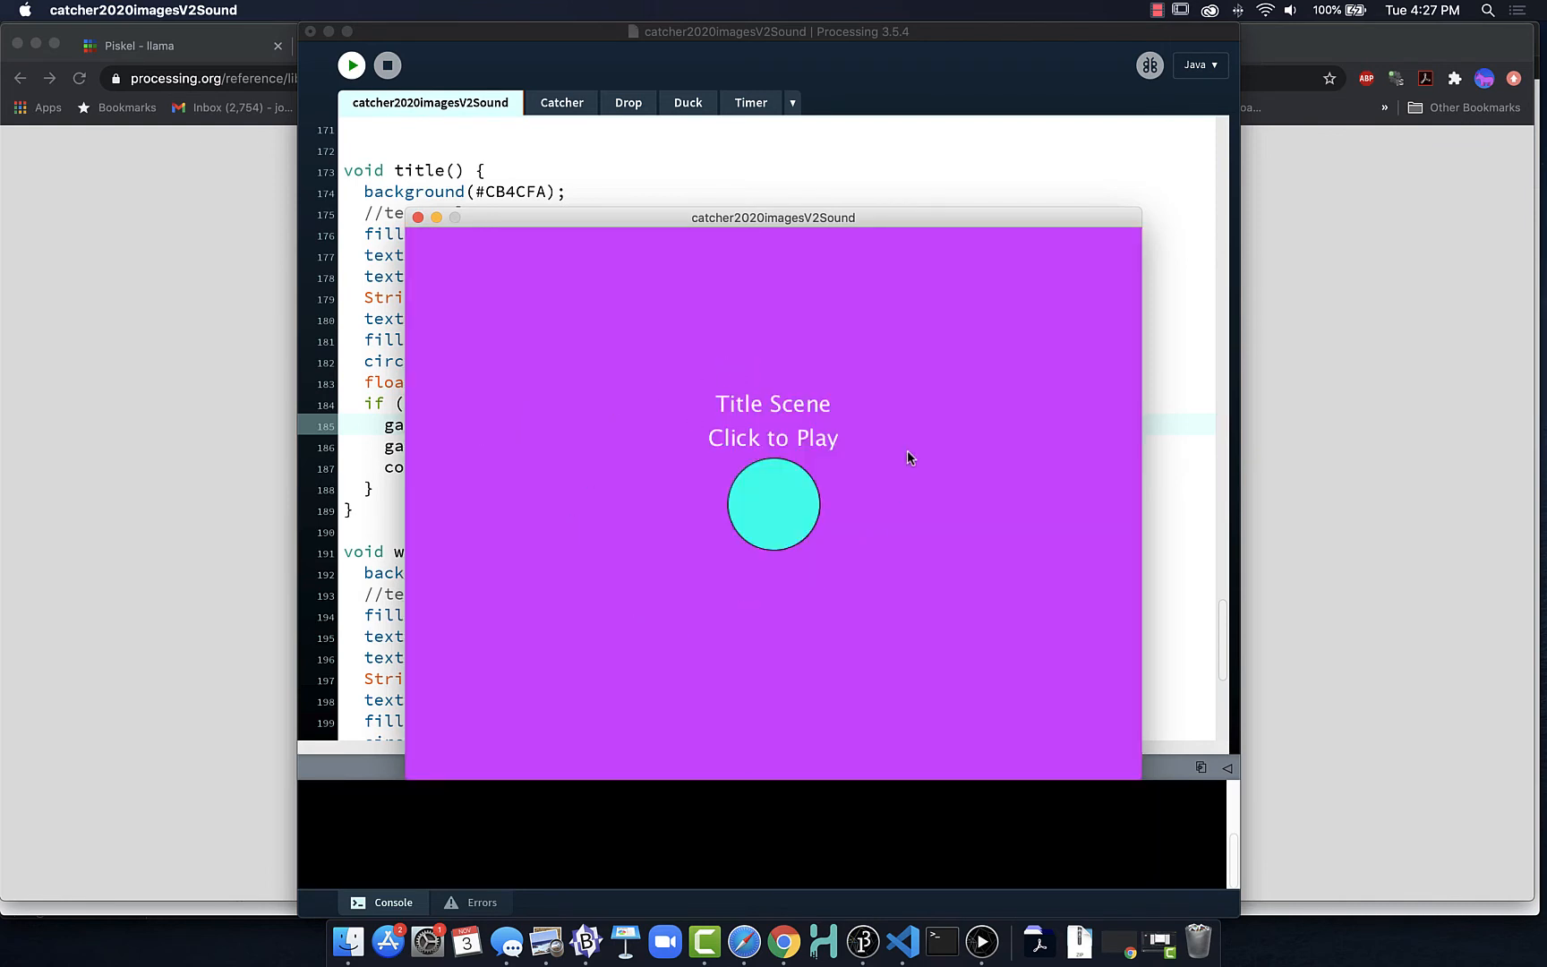
mouse_move(678, 407)
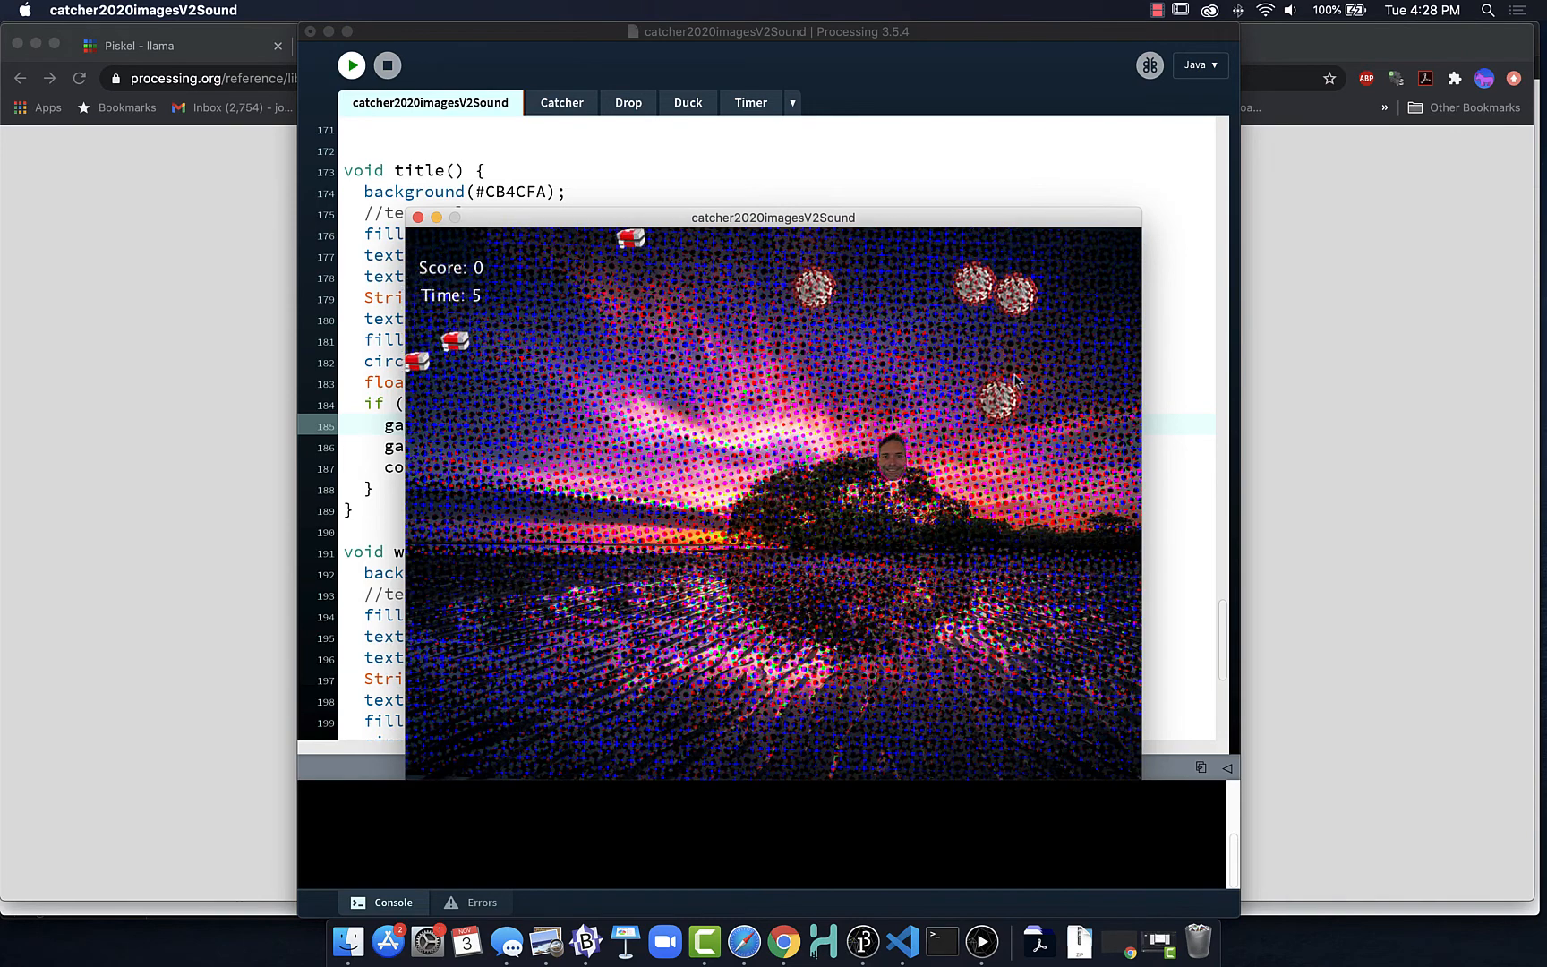
click(387, 65)
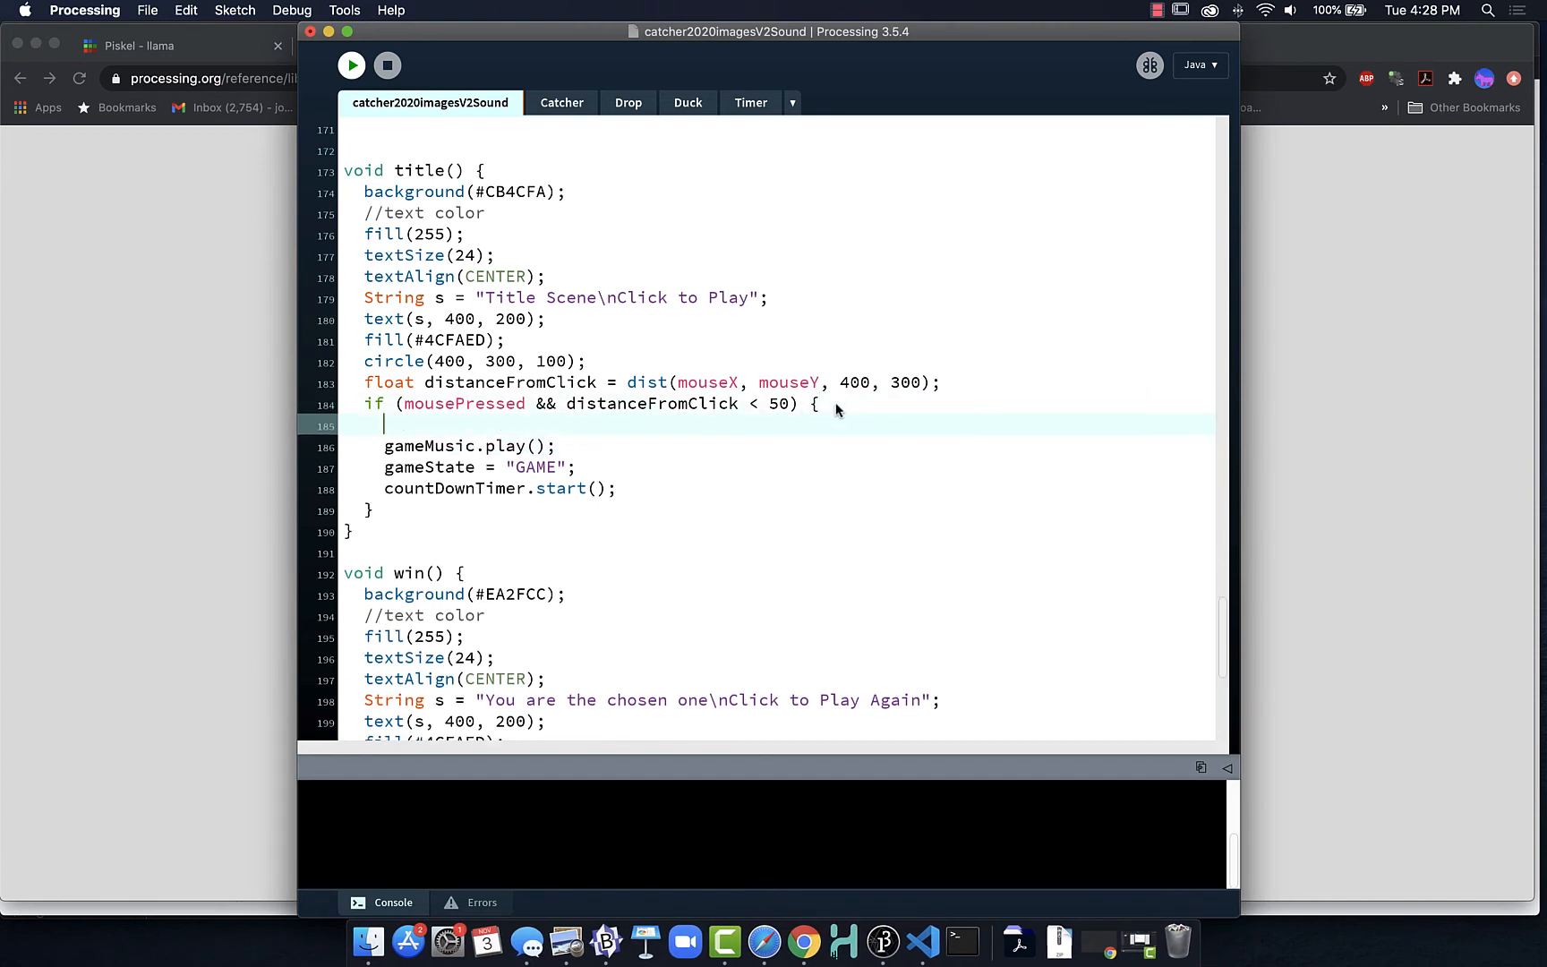
Add titleMusic.stop(); above gameMusic.play() in title()'s click branch.
text(ti)
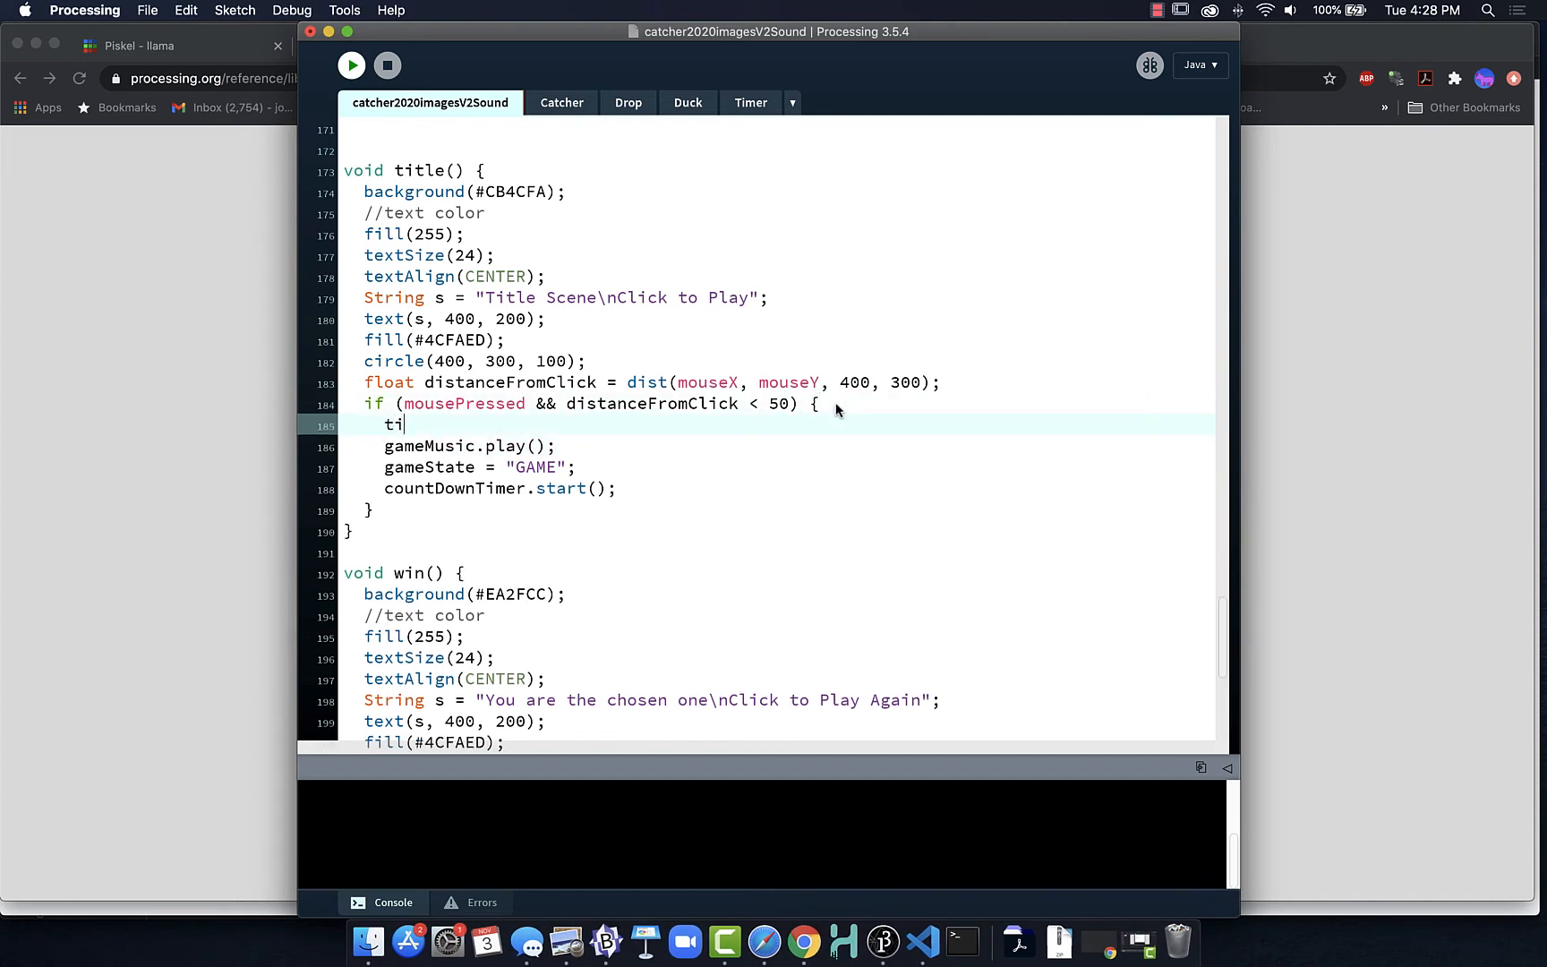
text(tleMusc)
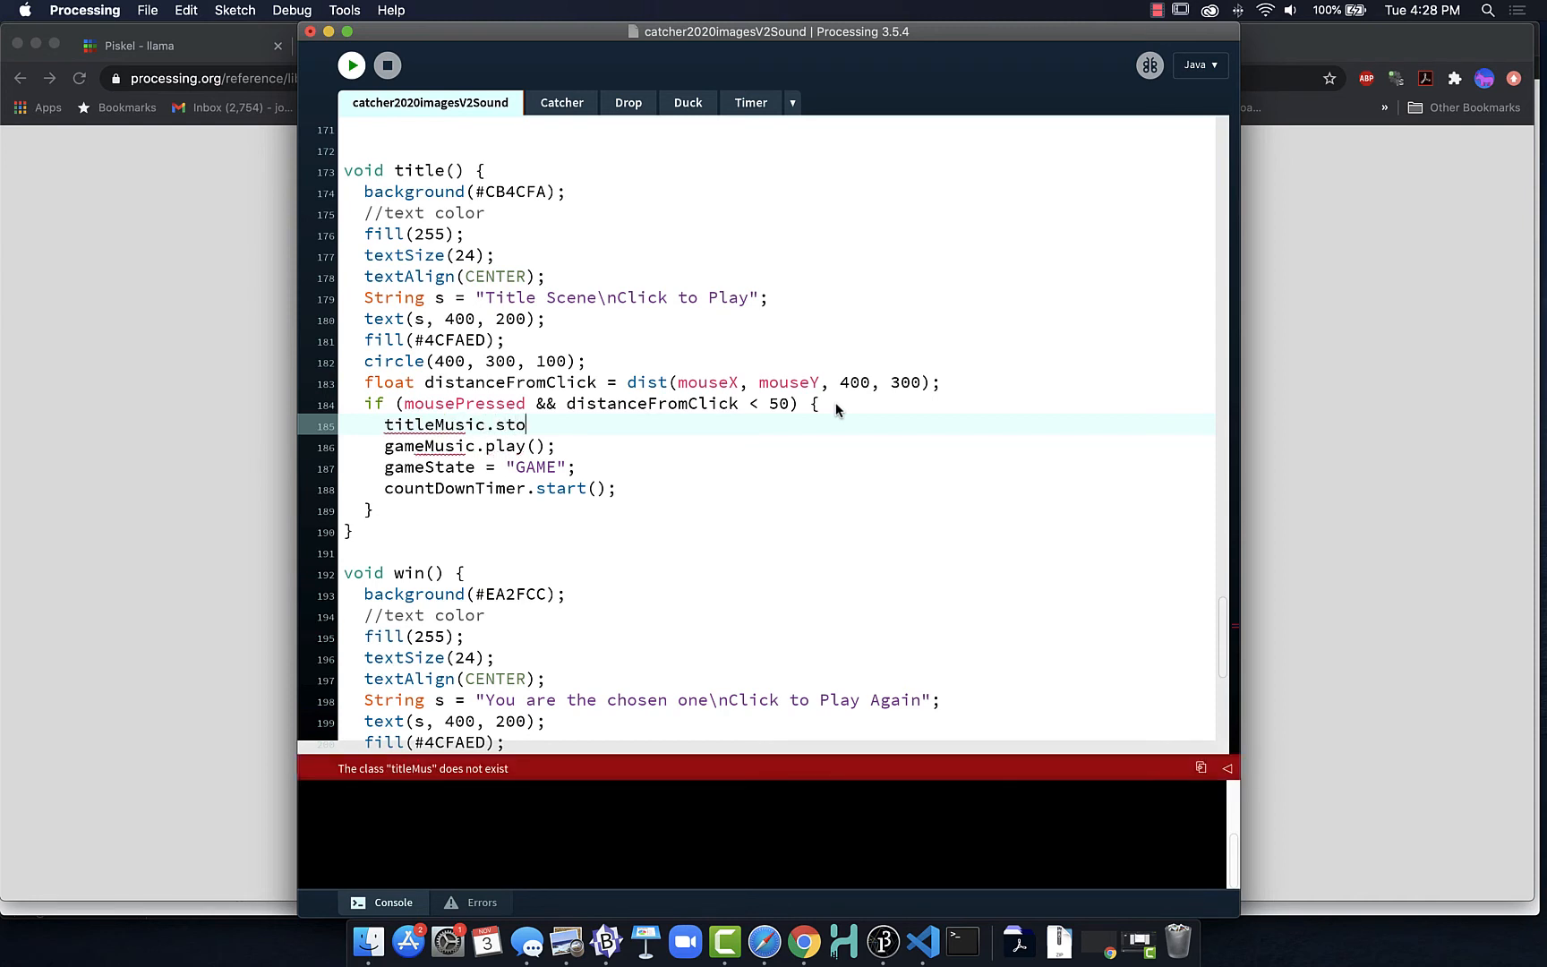
text(p();)
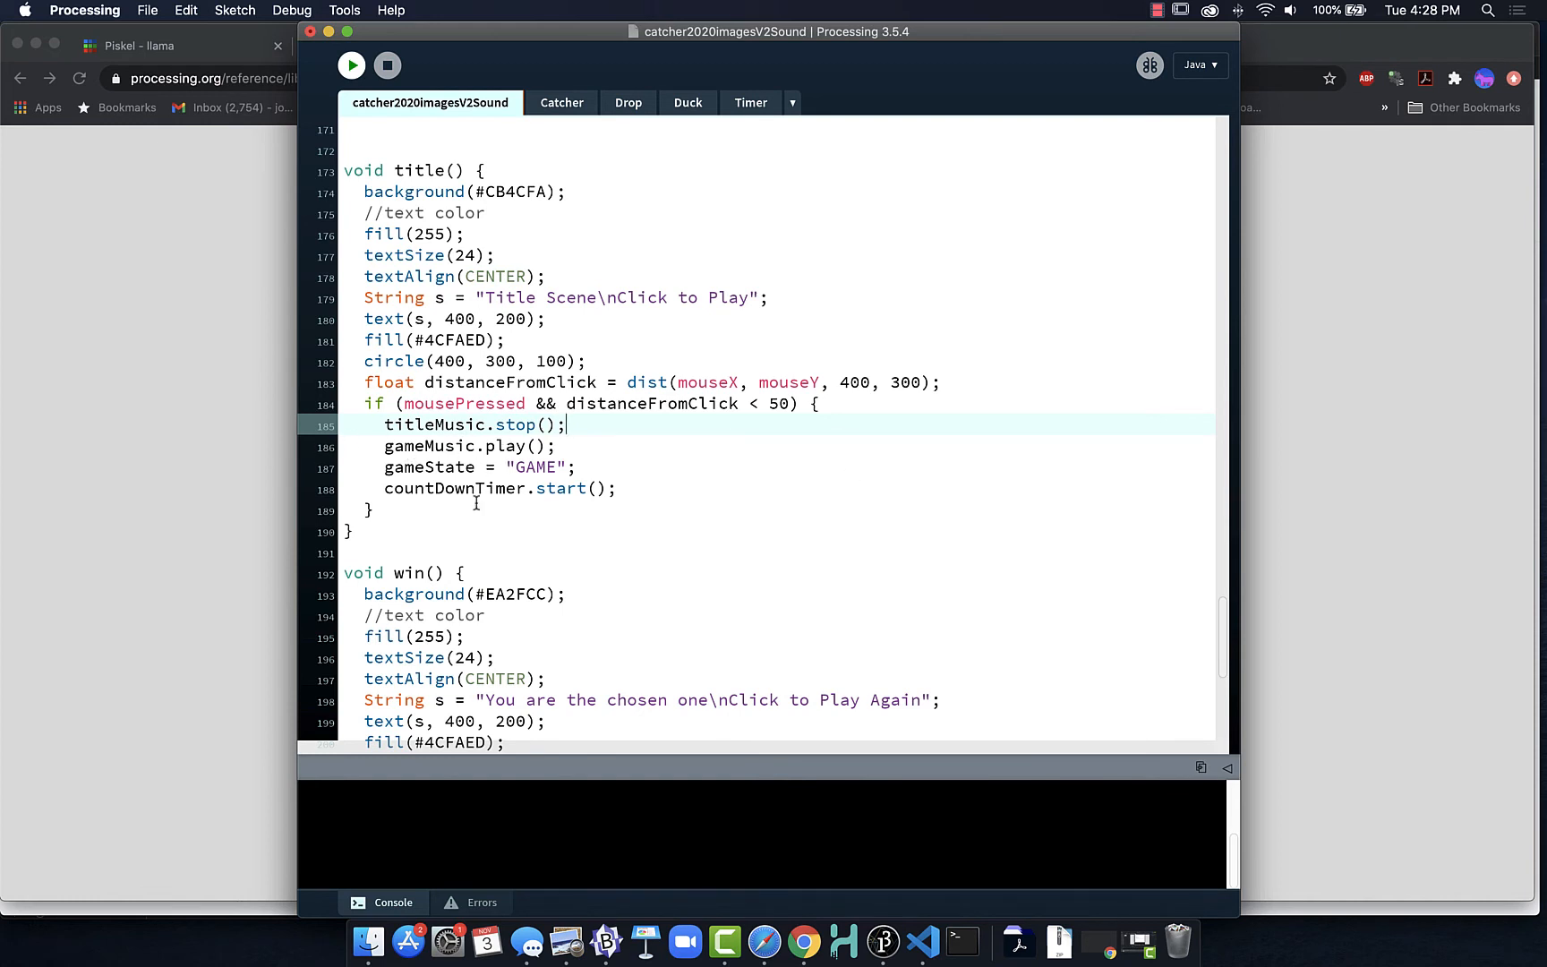
scroll(down, 3)
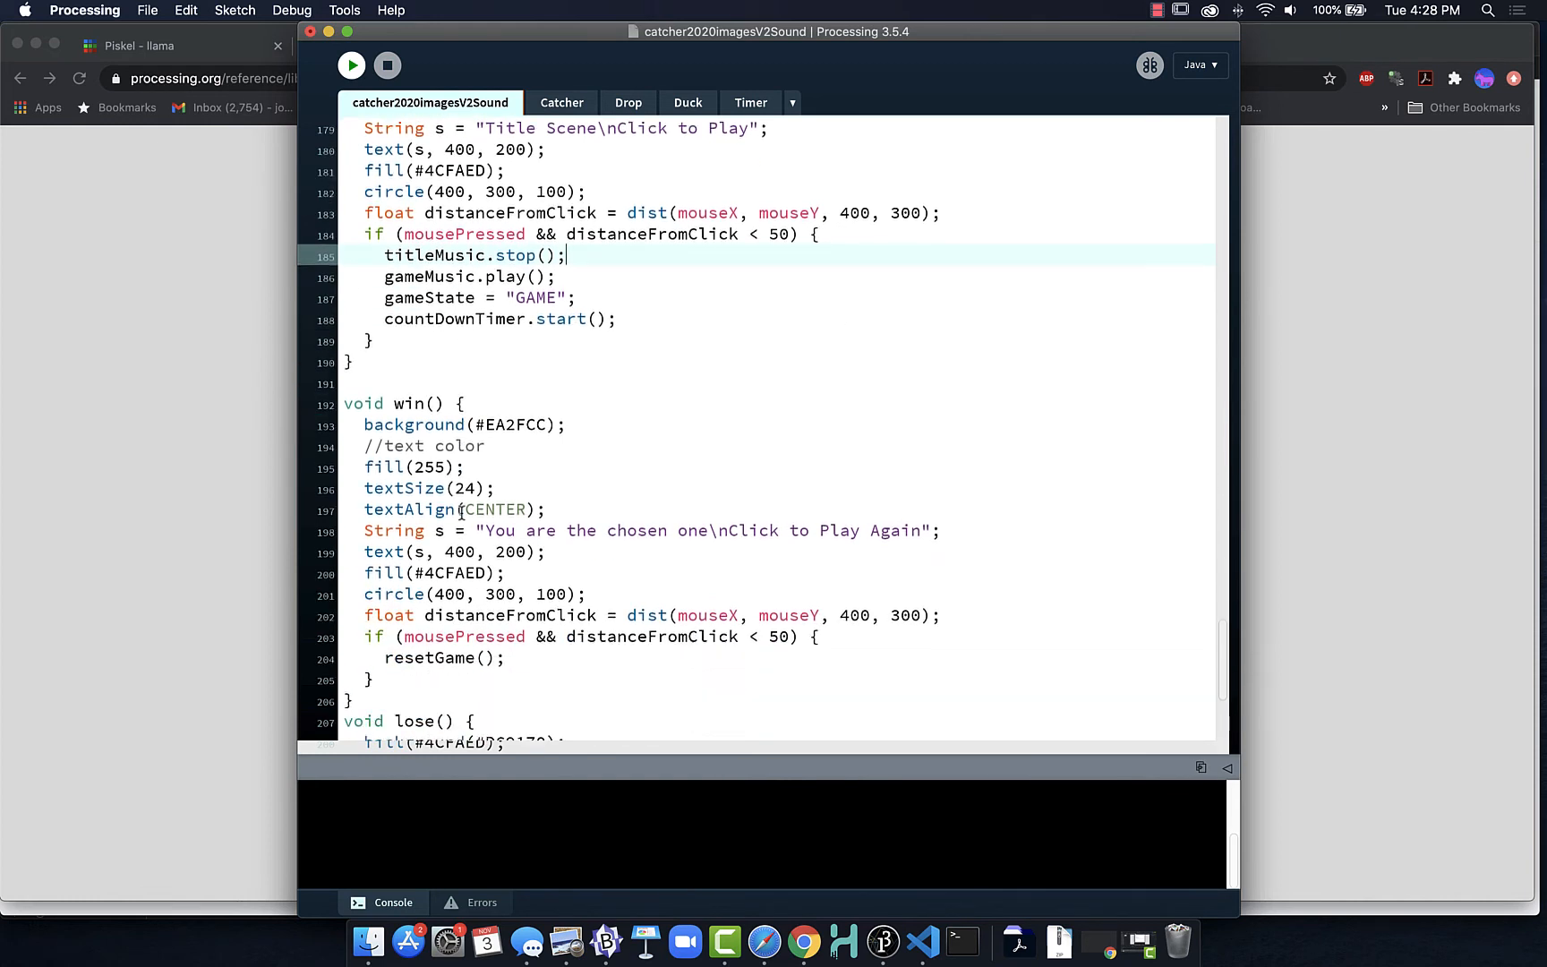
scroll(down, 3)
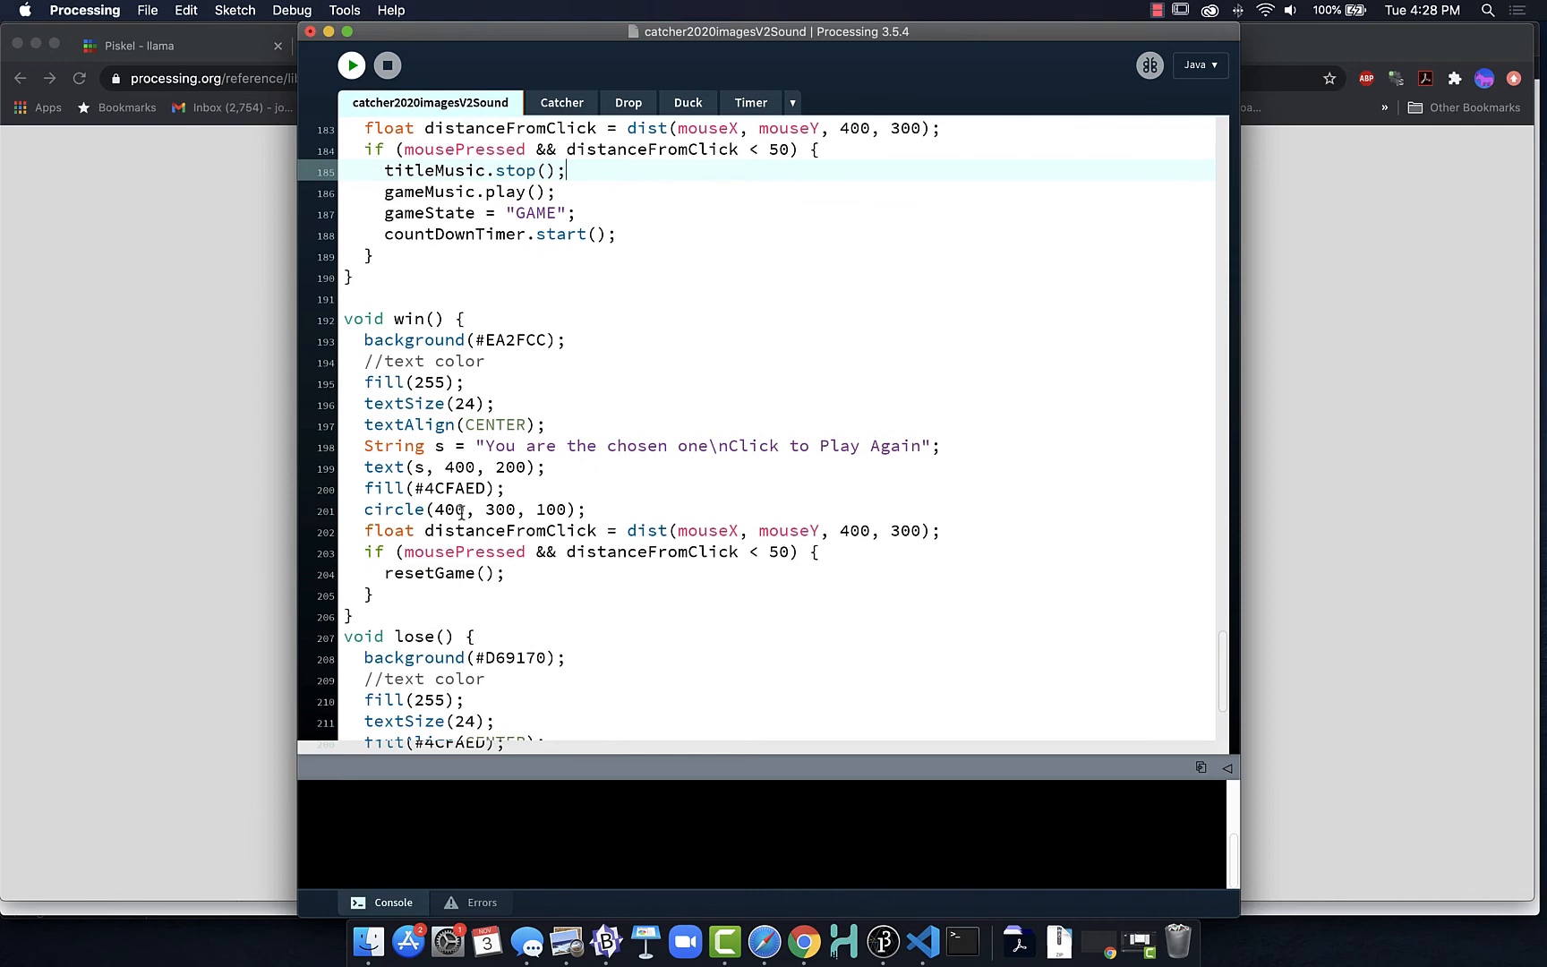
mouse_move(656, 472)
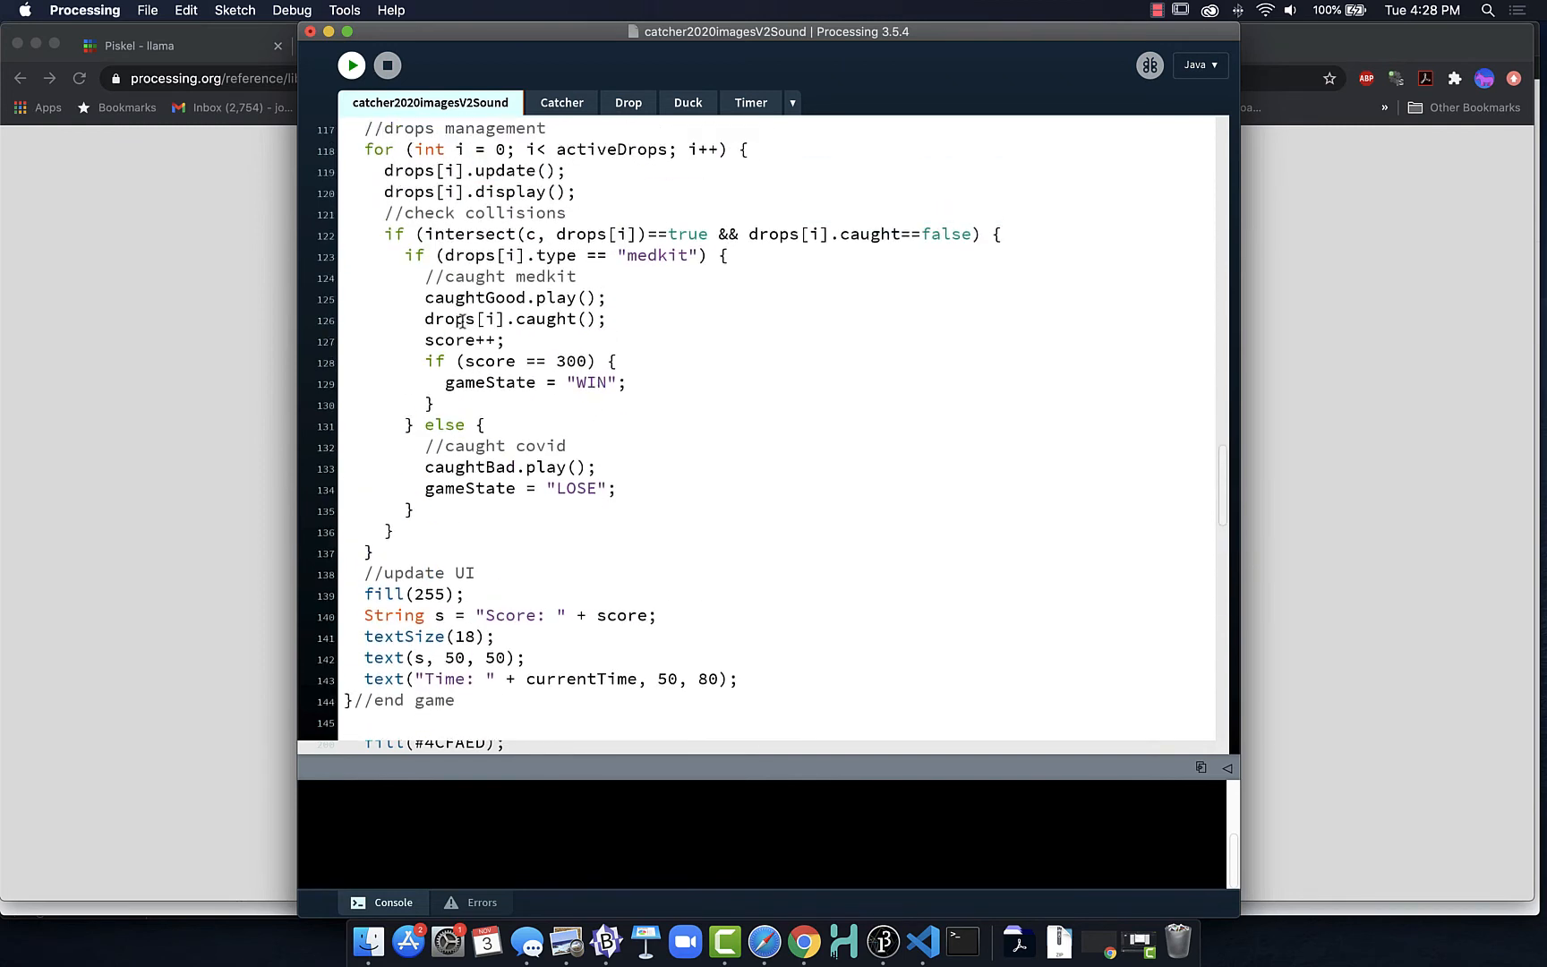
In the score 300 block, stop gameMusic and play winMusic.
click(636, 360)
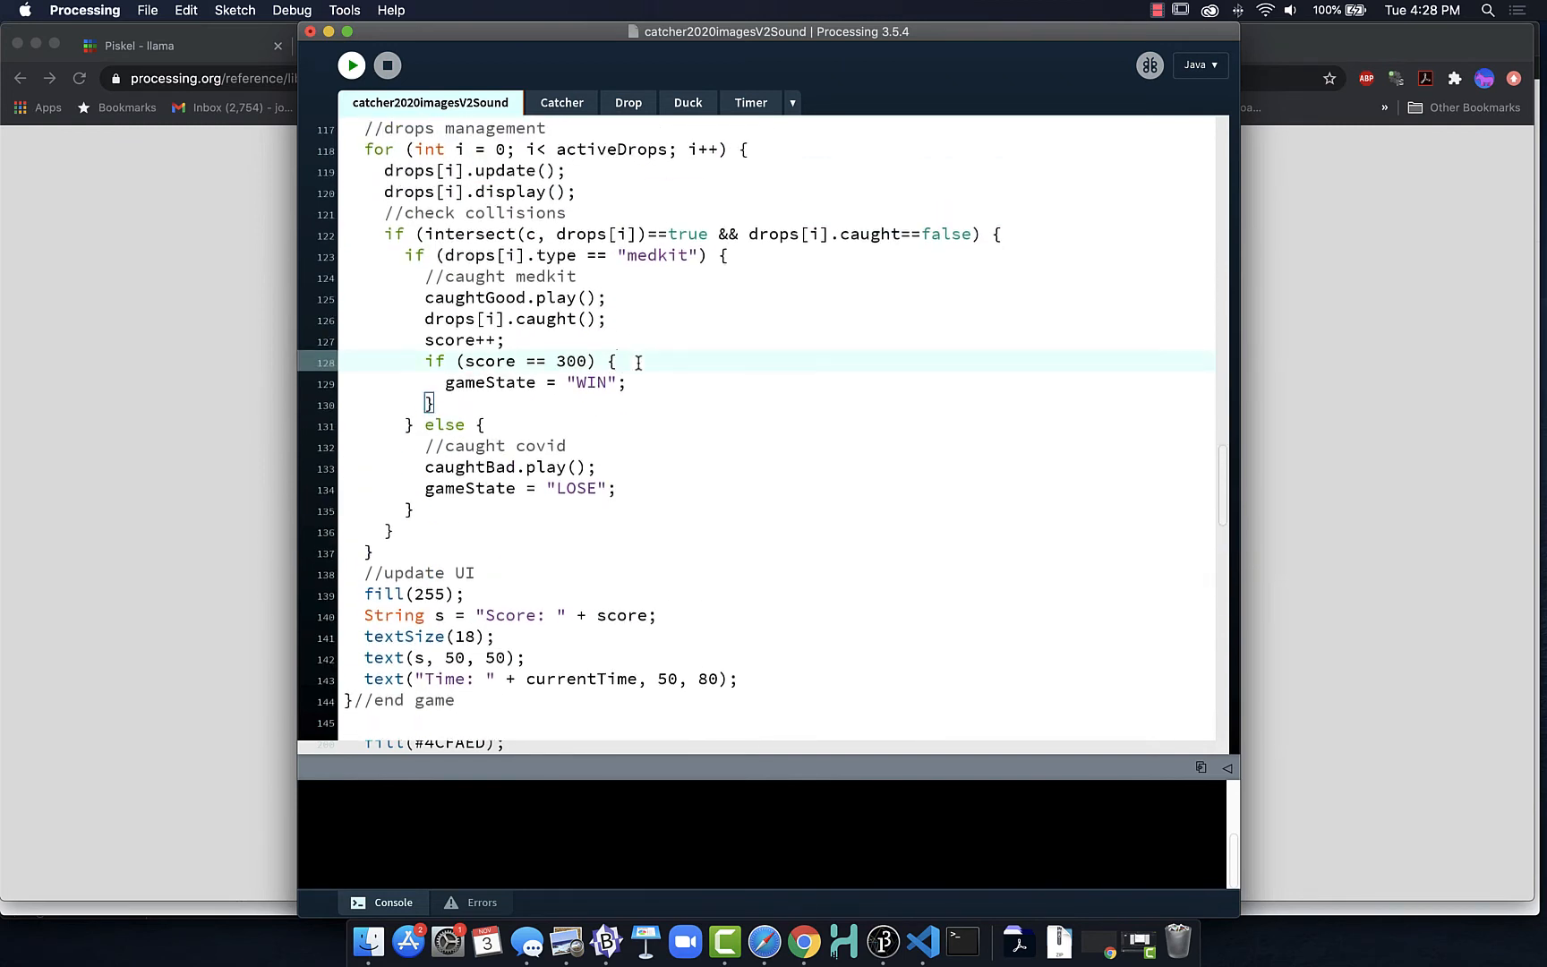
text(gameMusic.stop();)
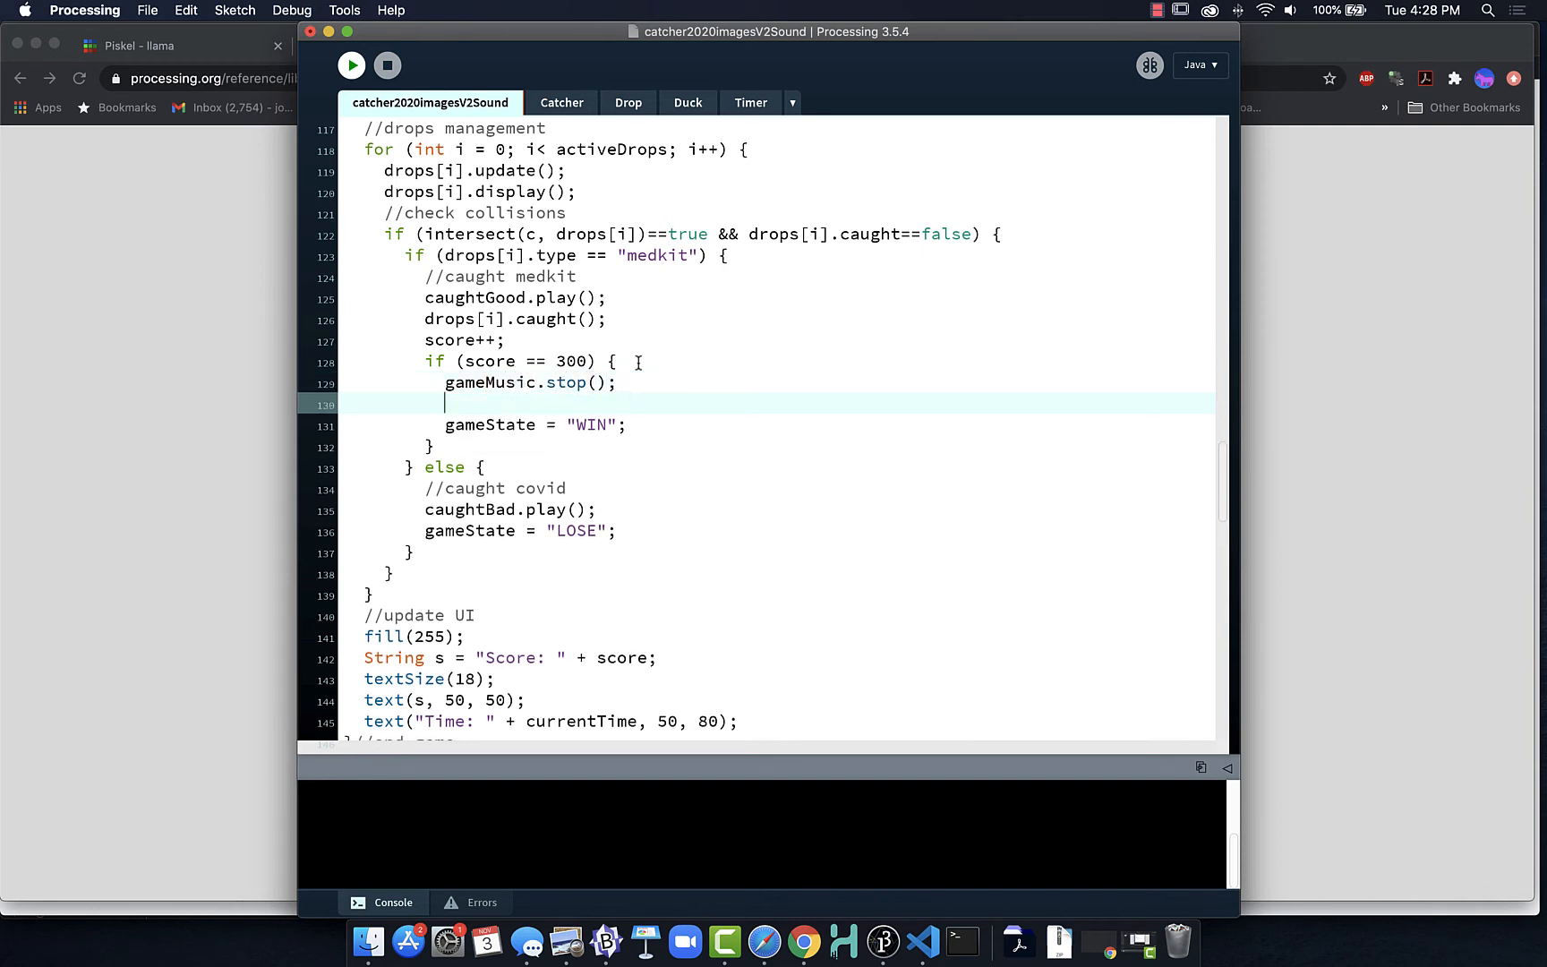
text(winMusi)
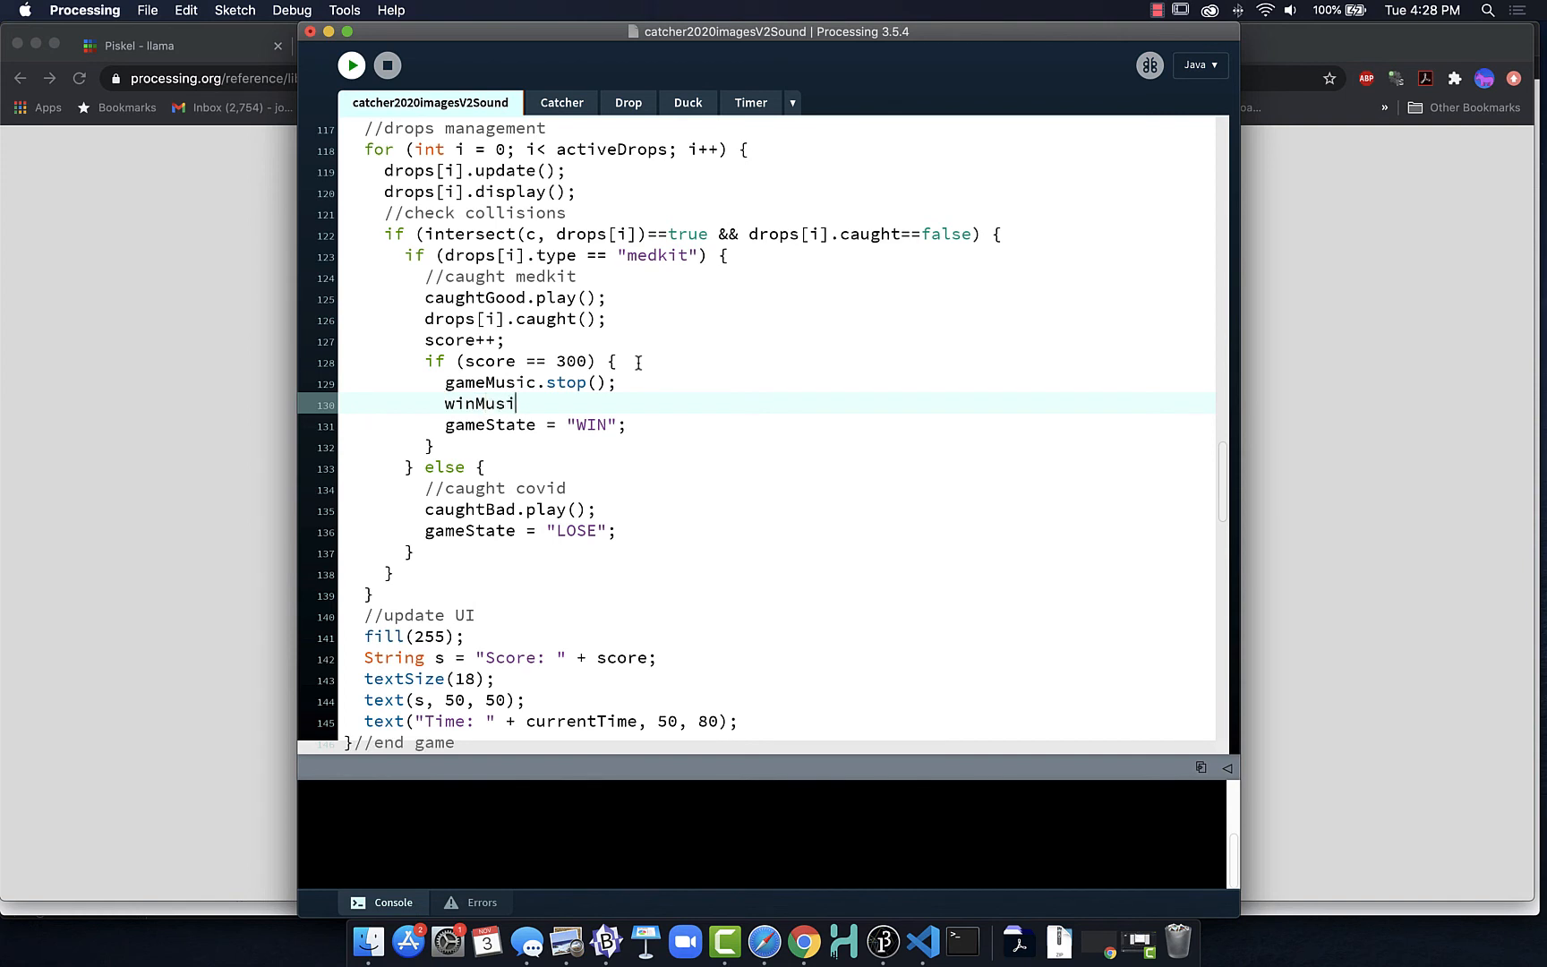
text(c.play())
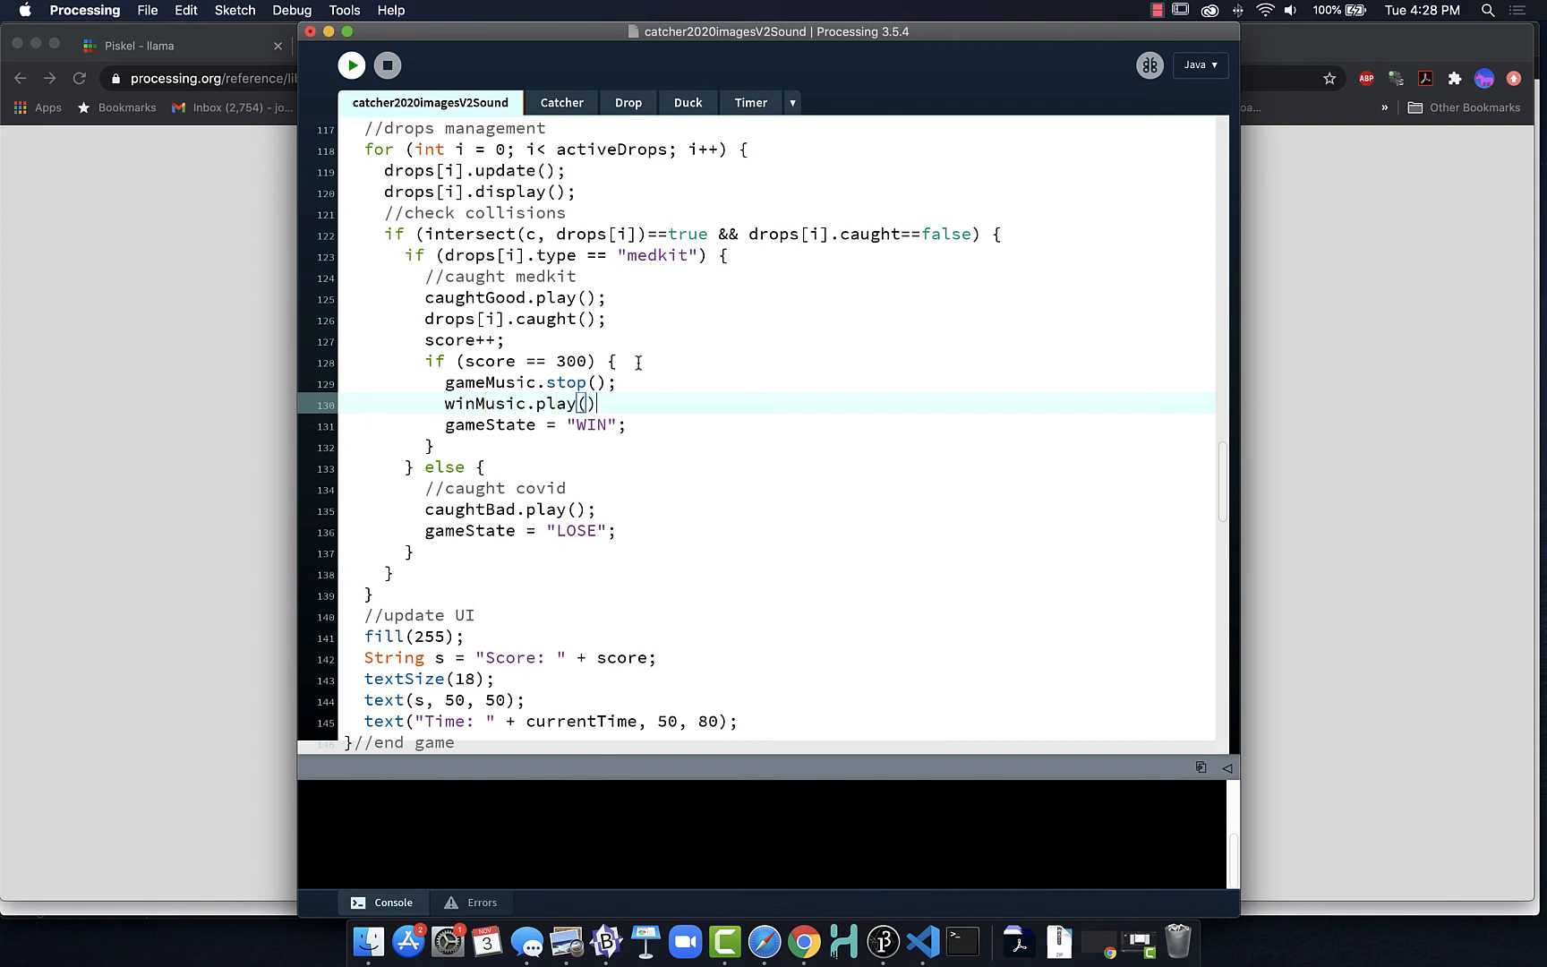
text(:)
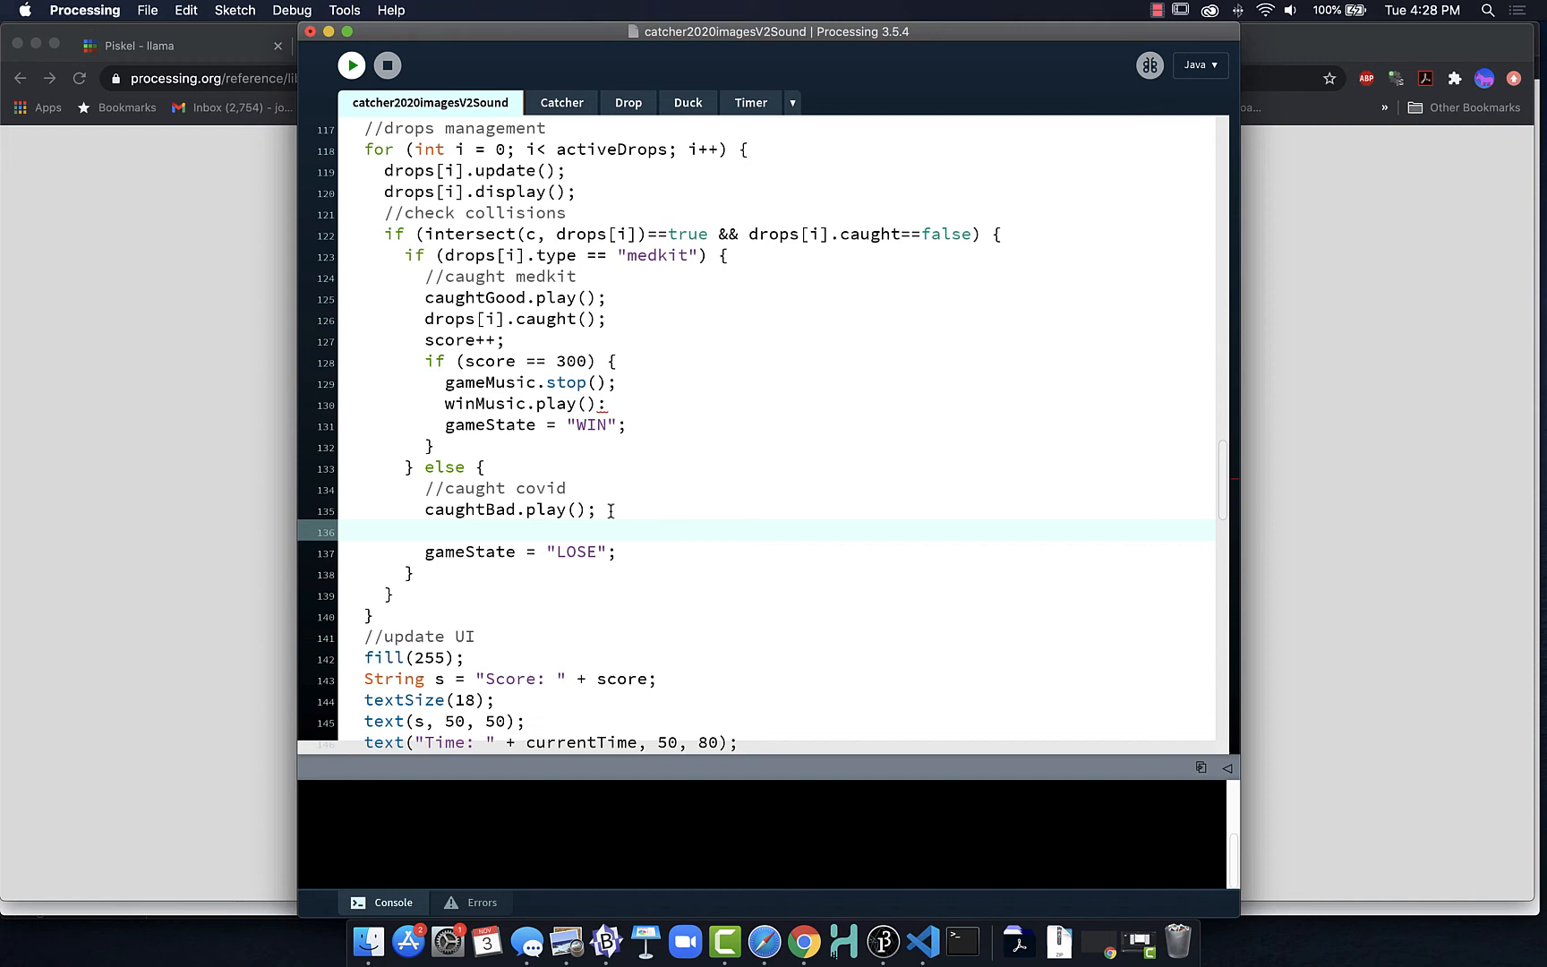
In the covid catch block, add gameMusic.stop(); and loseMusic.play();.
text(game)
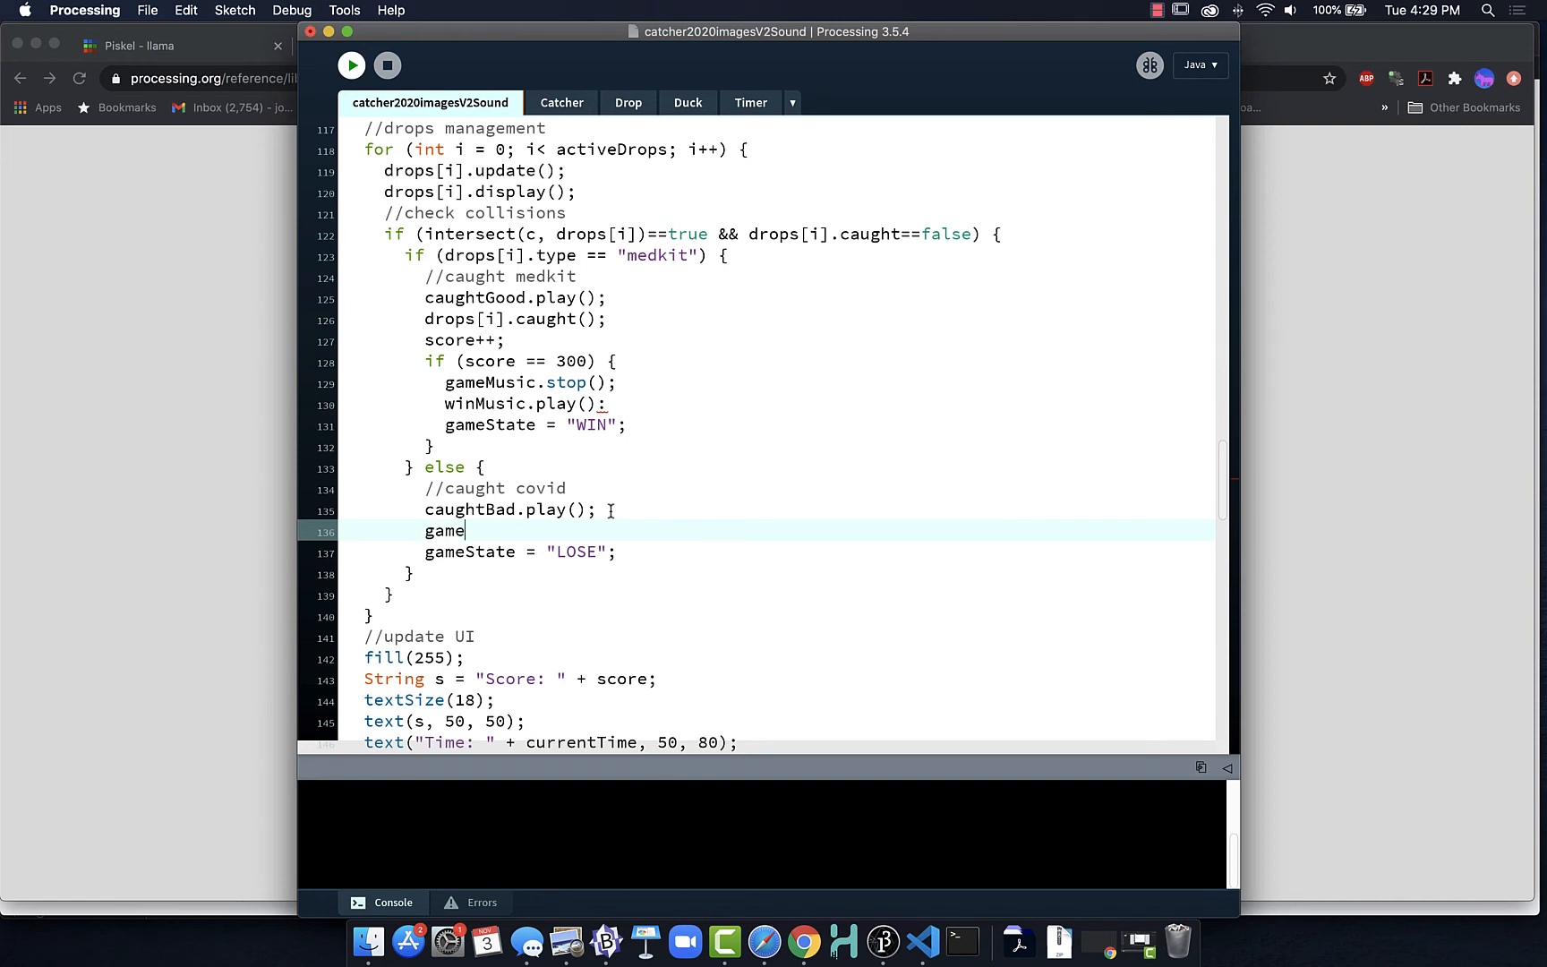
text(Muic.sto)
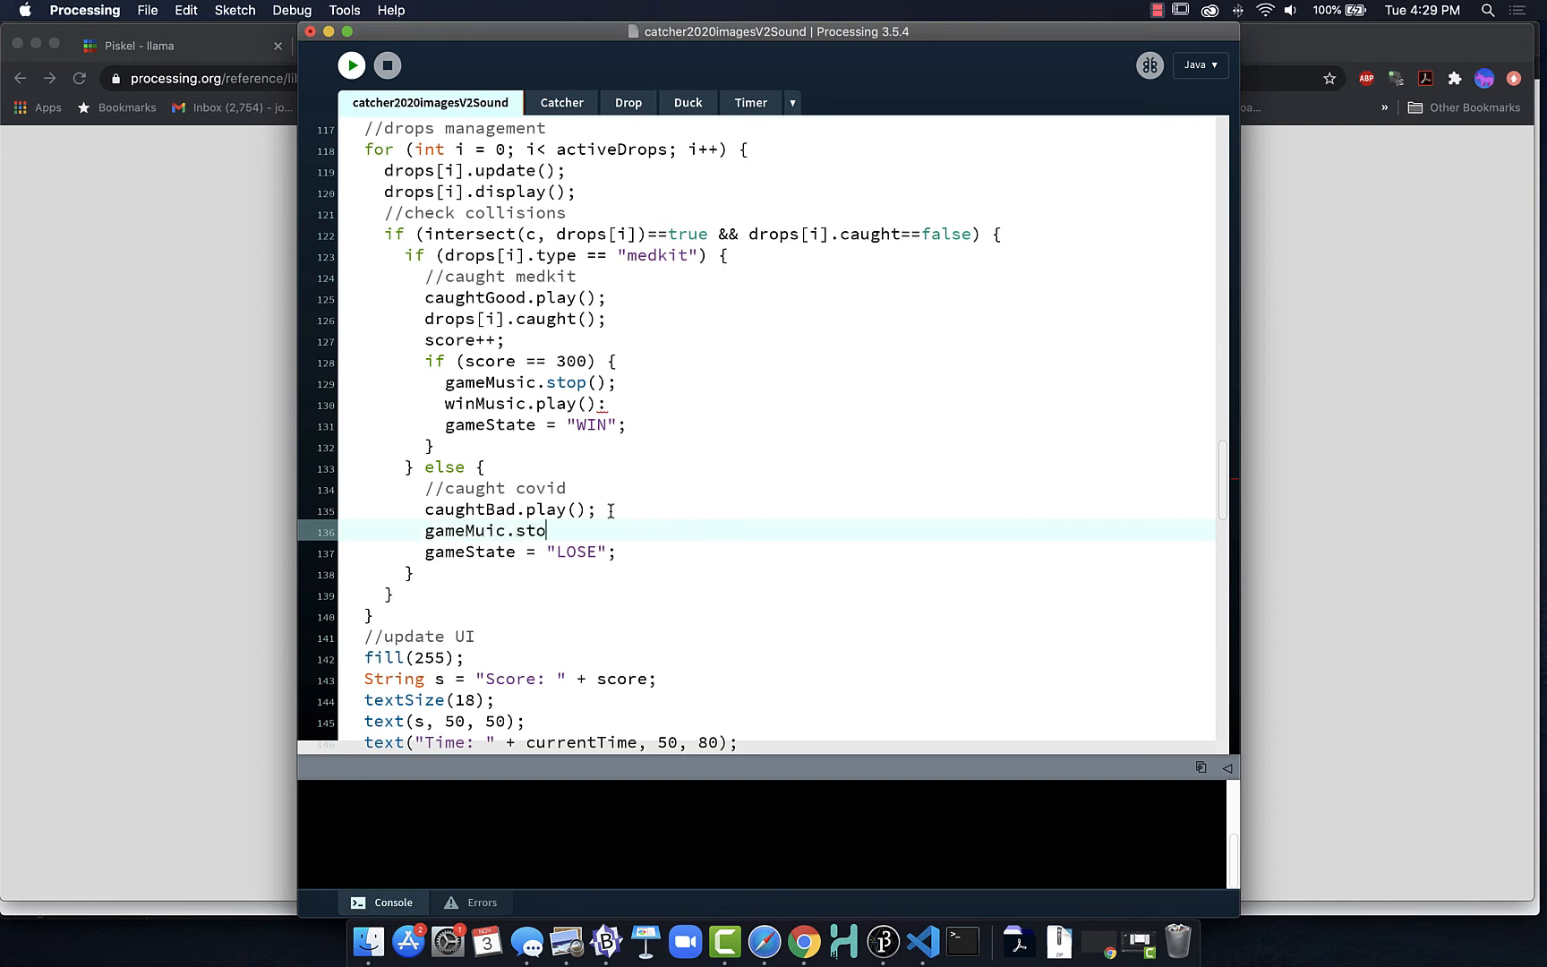
text(p();)
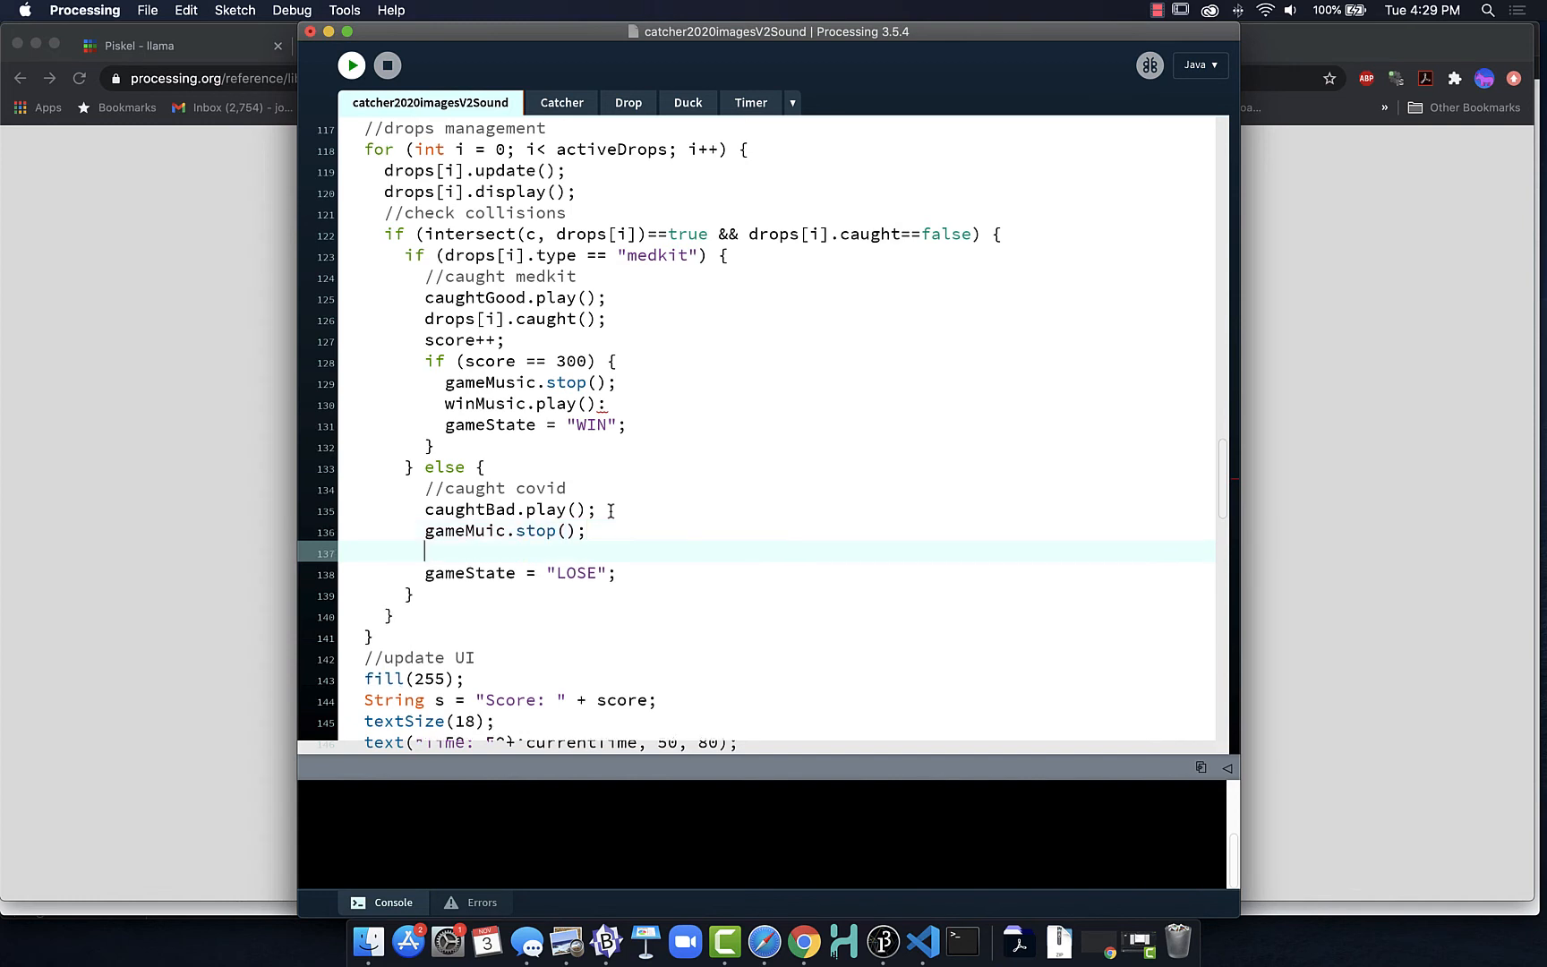
text(loseM)
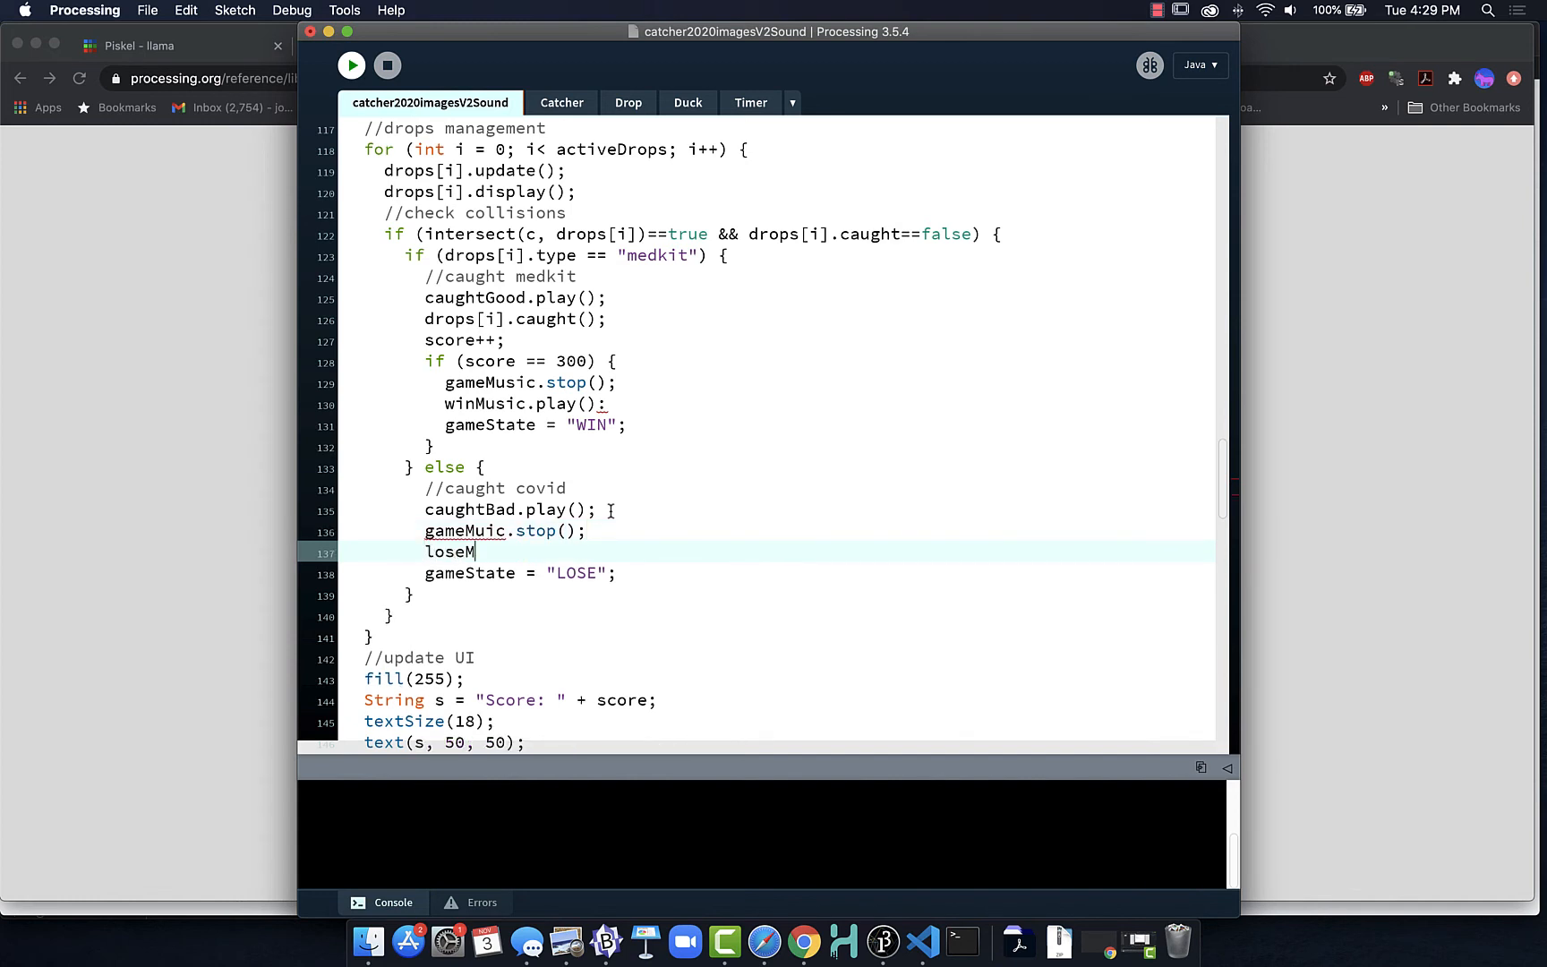
text(usic.play)
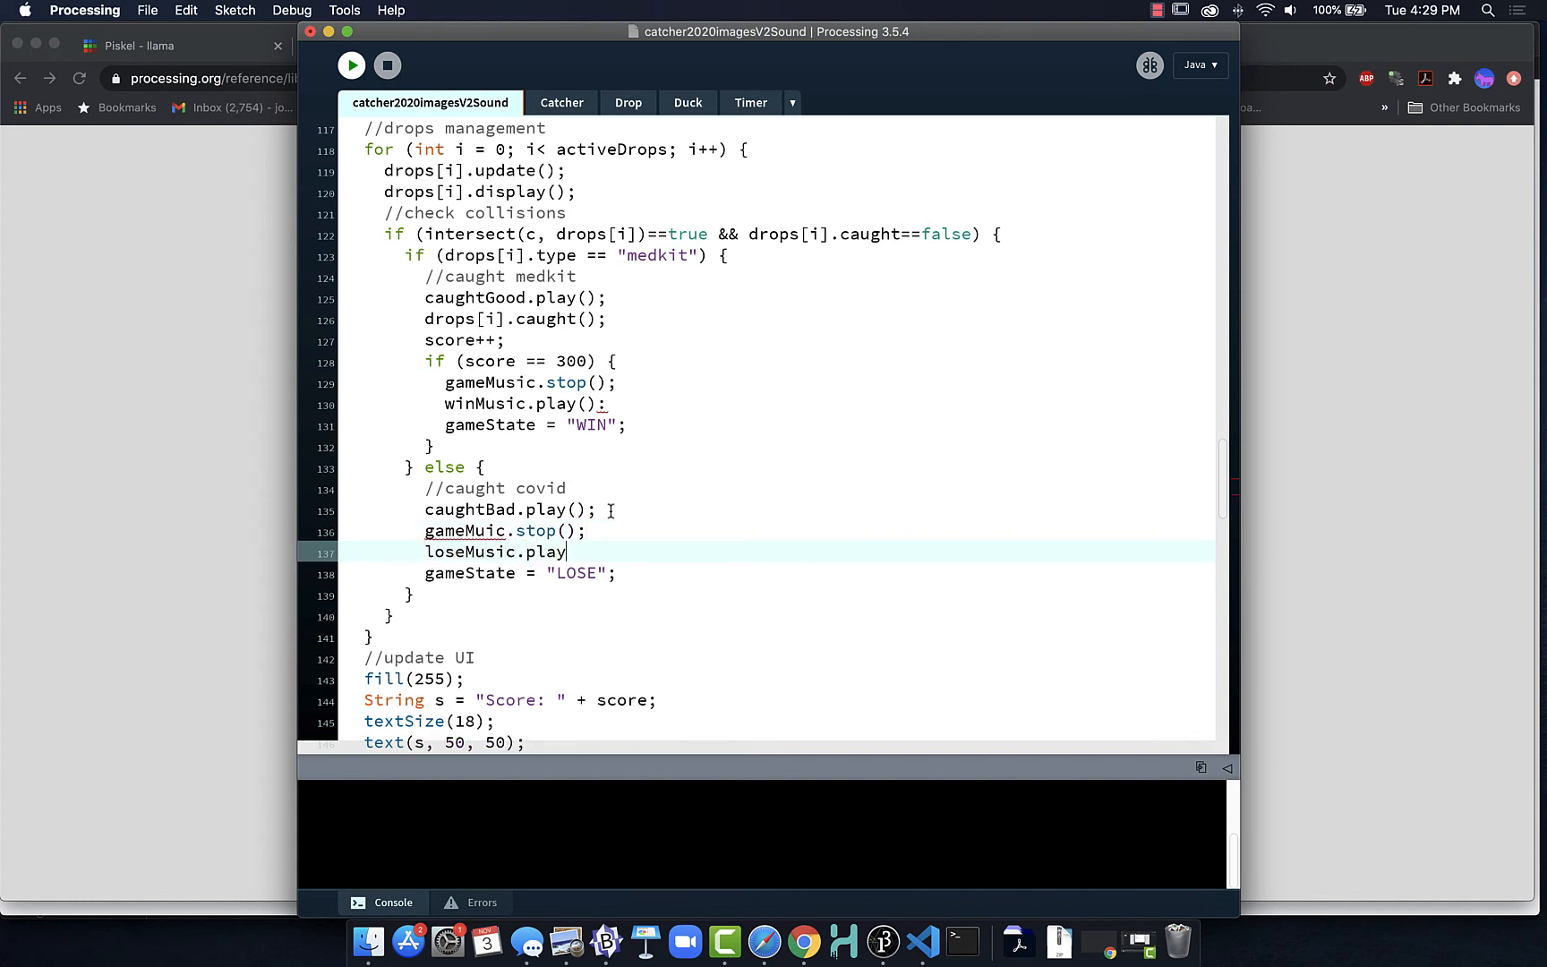
text(*);)
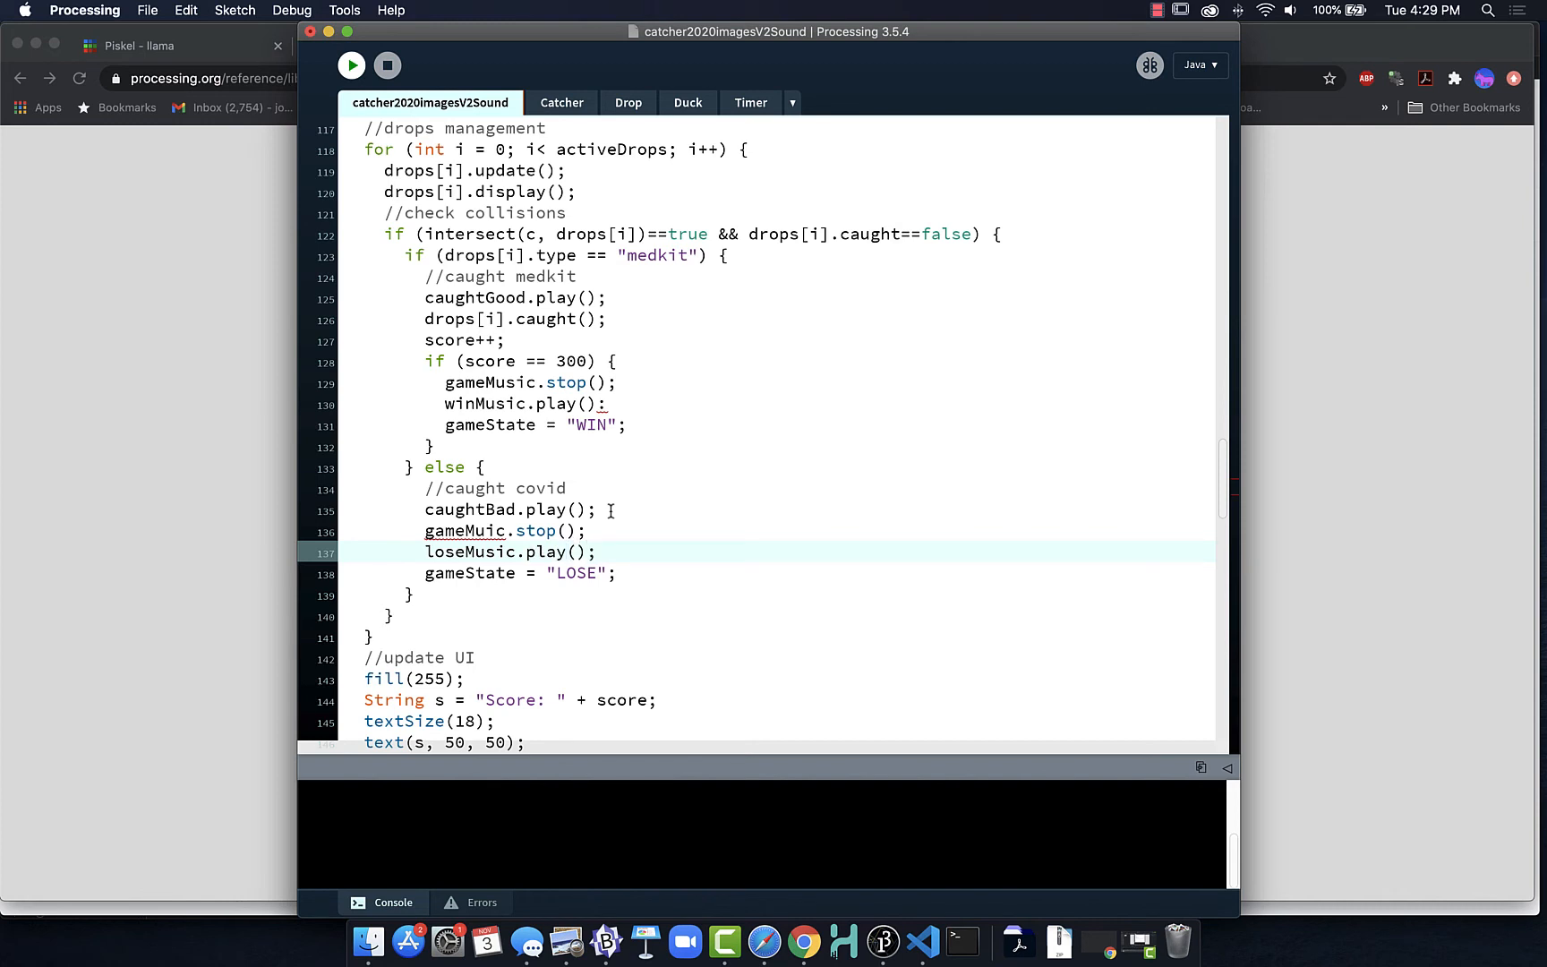
mouse_move(478, 530)
text(s)
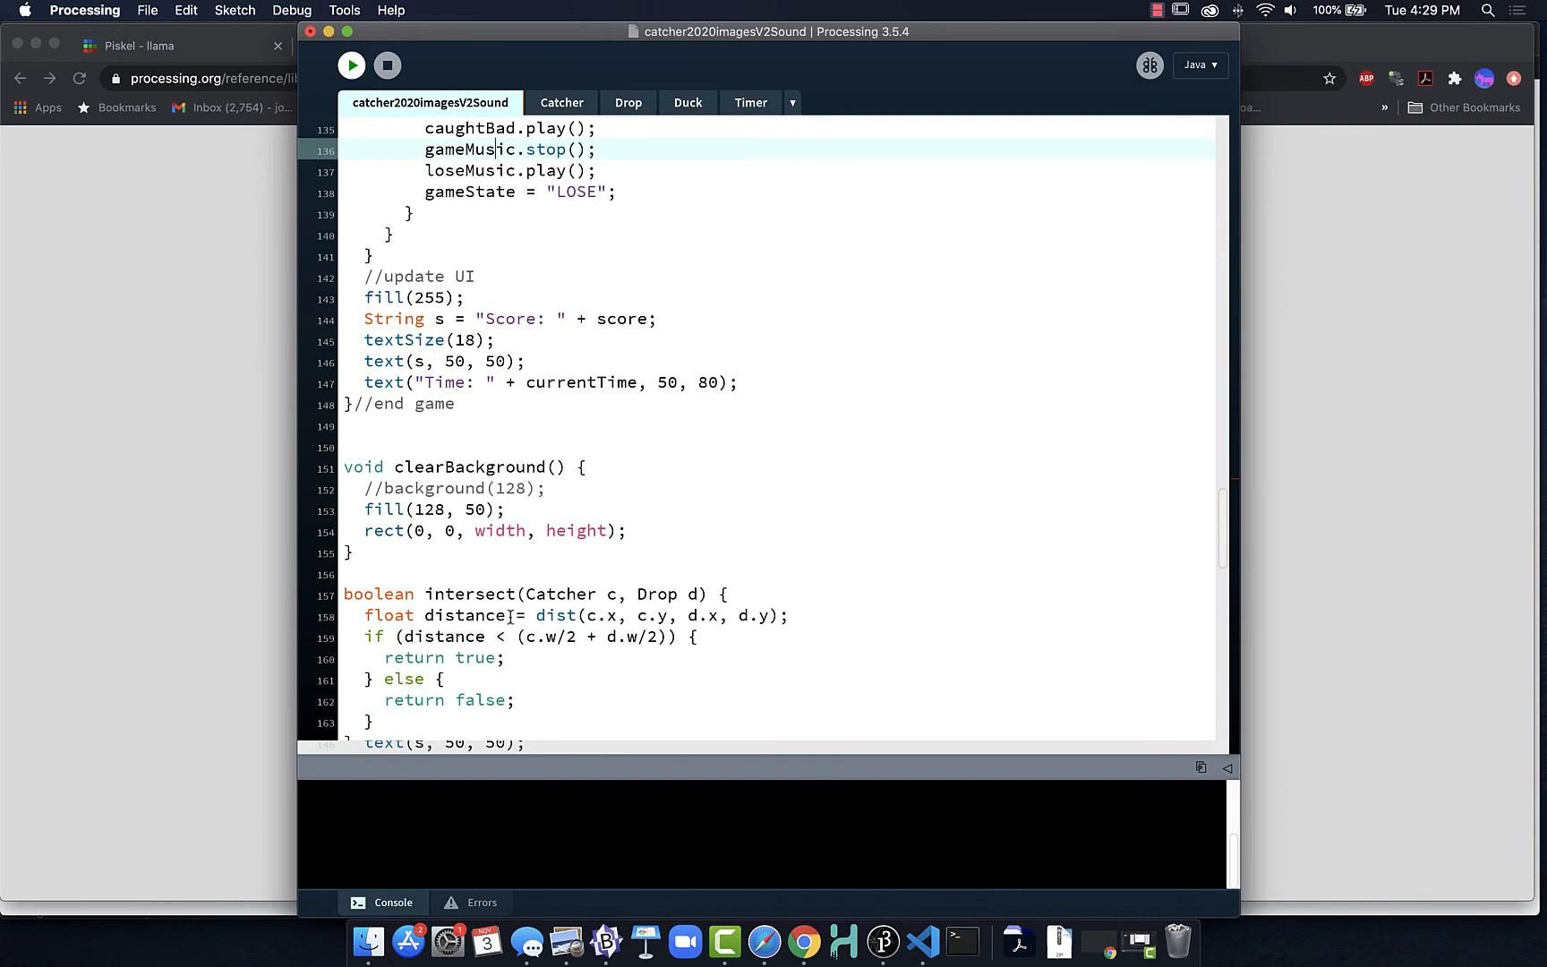
In win()'s click handler, add winMusic.stop() and gameMusic.play() before resetGame().
scroll(down, 3)
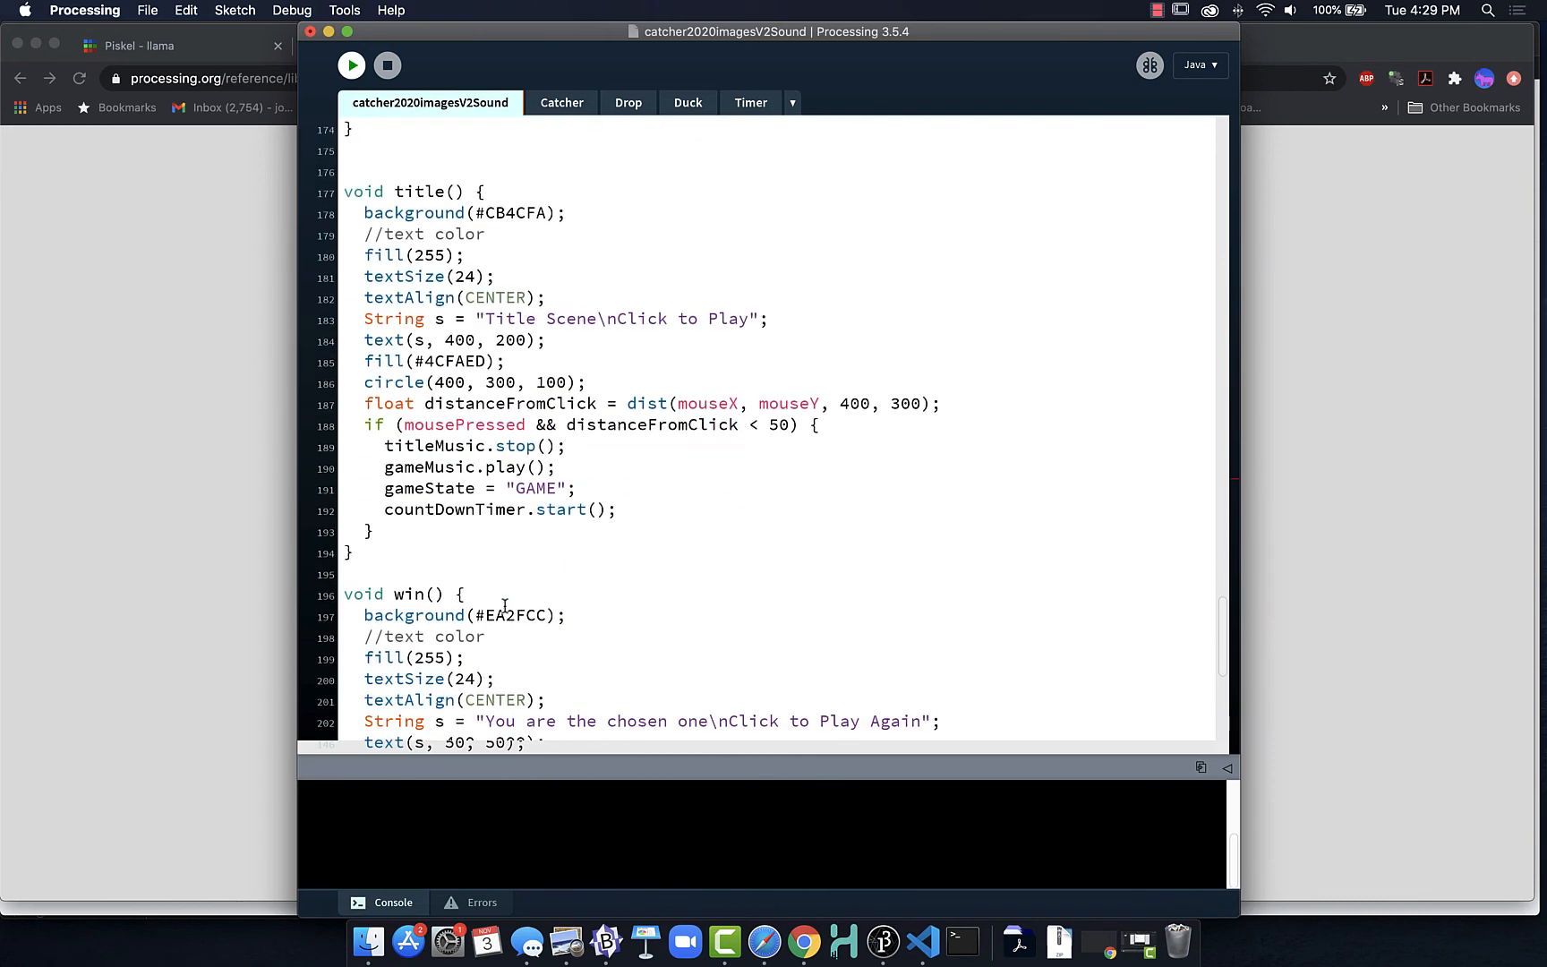
mouse_move(438, 447)
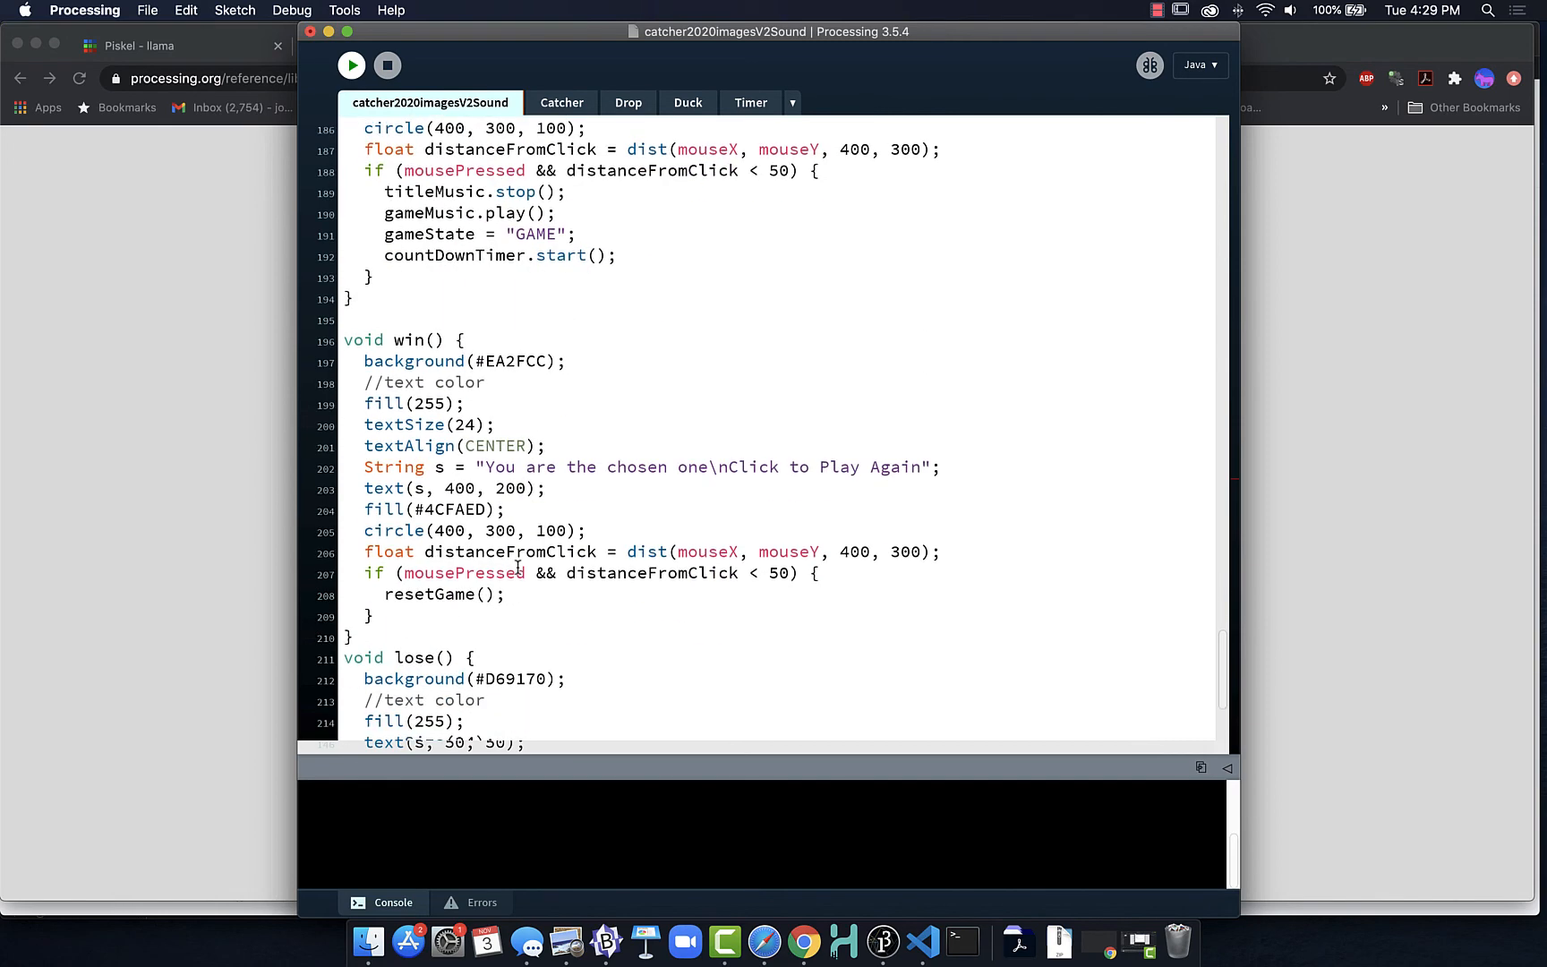
mouse_move(457, 622)
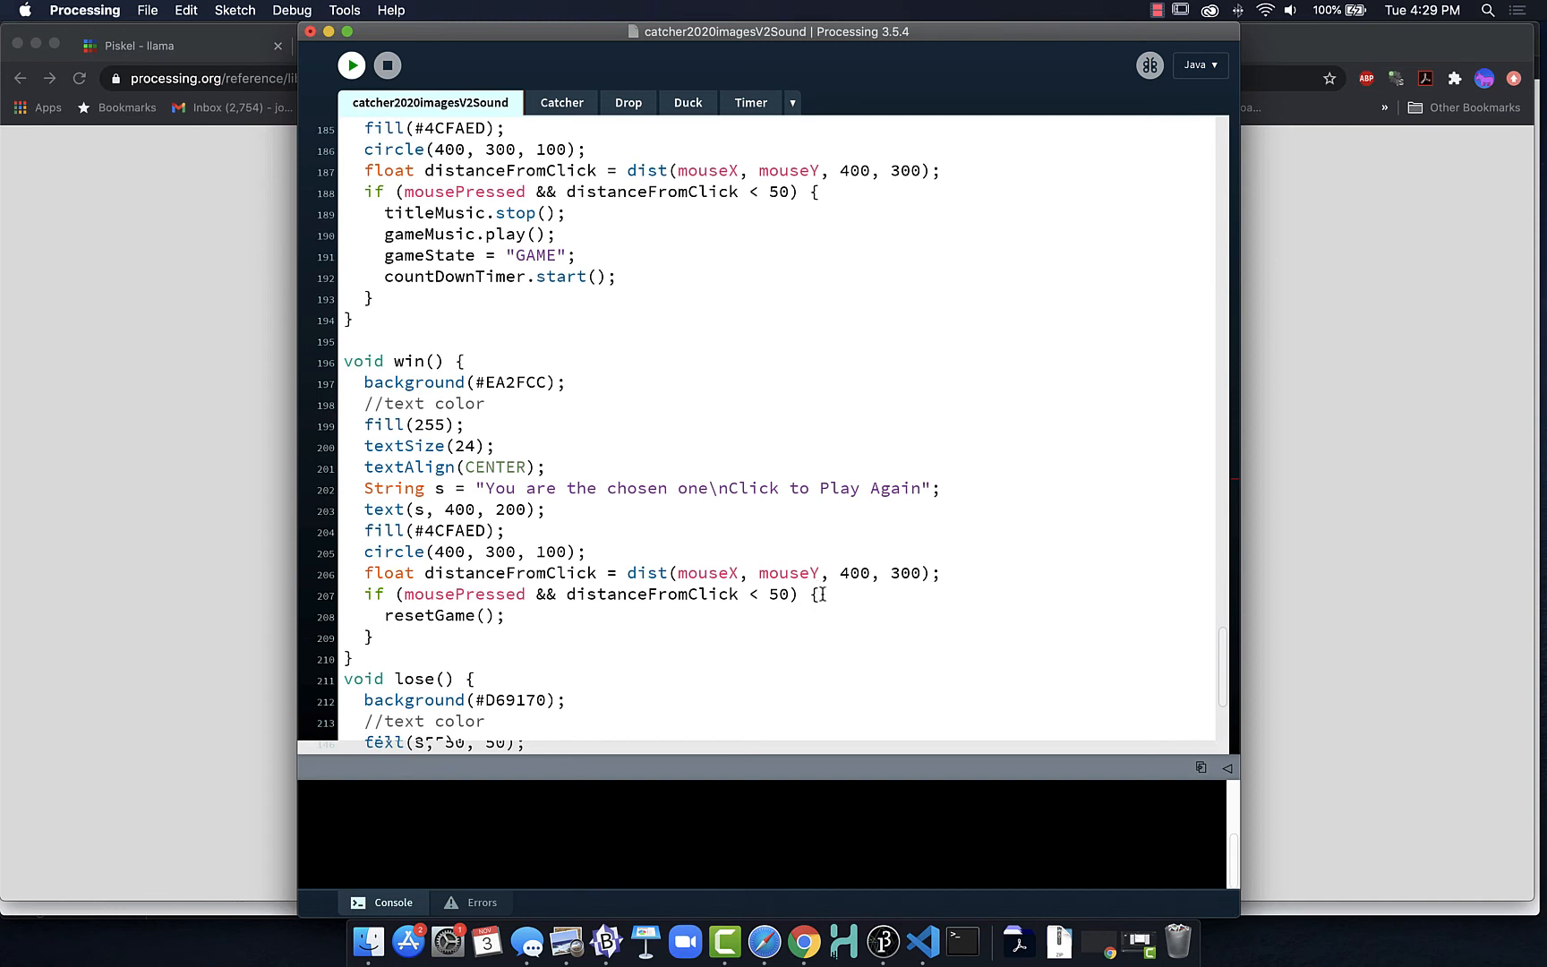
key(enter)
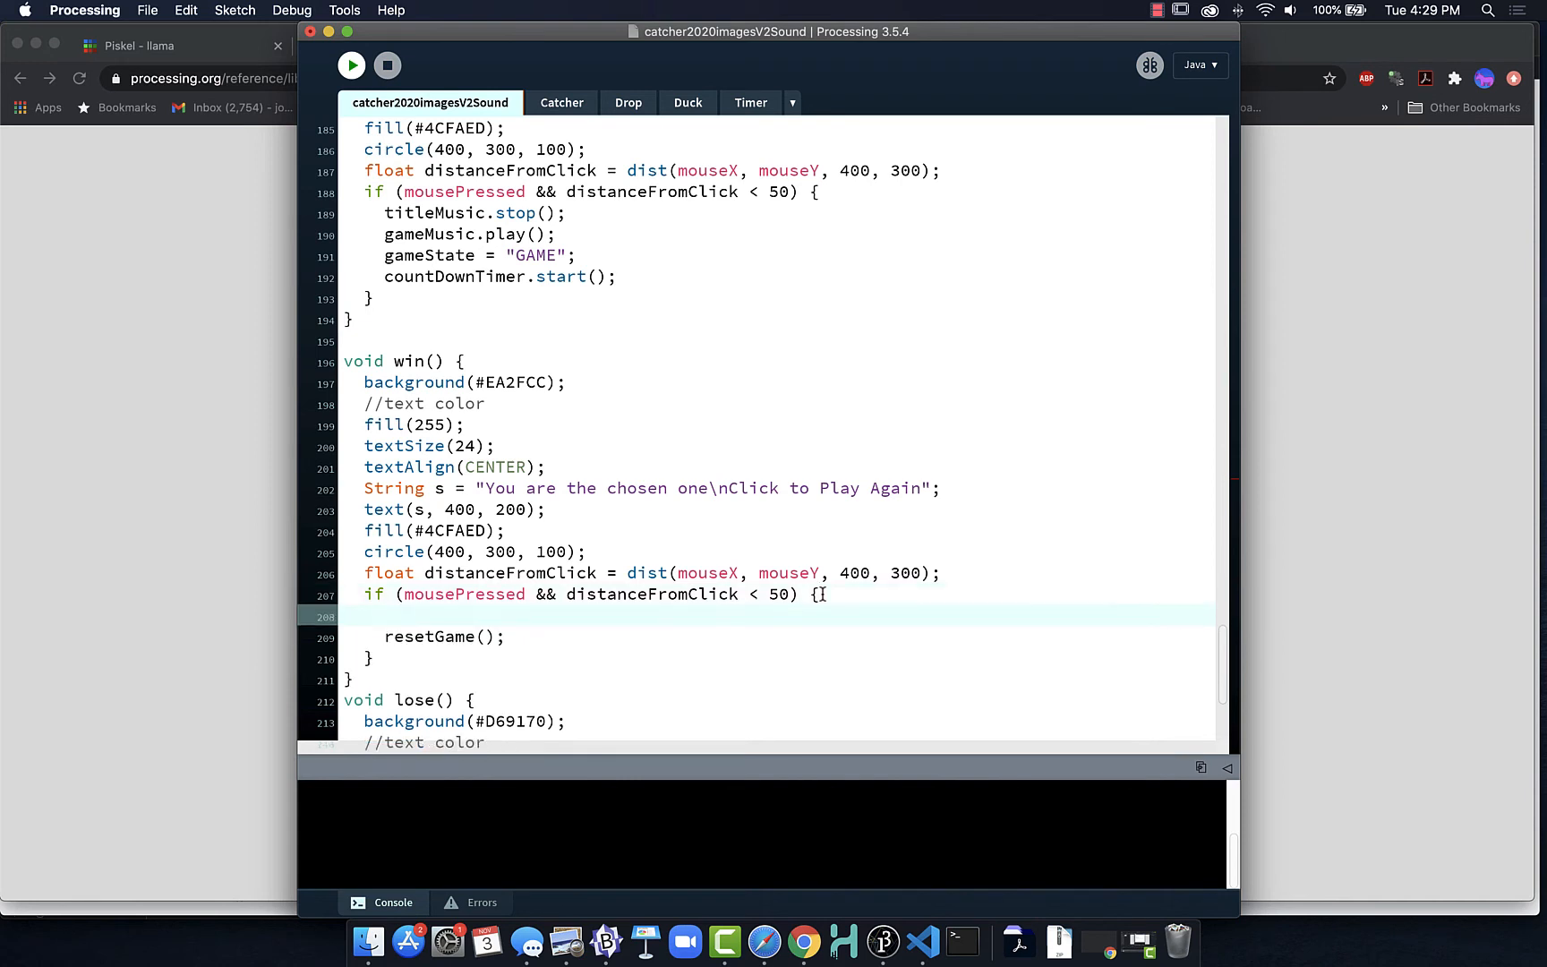
text(winM)
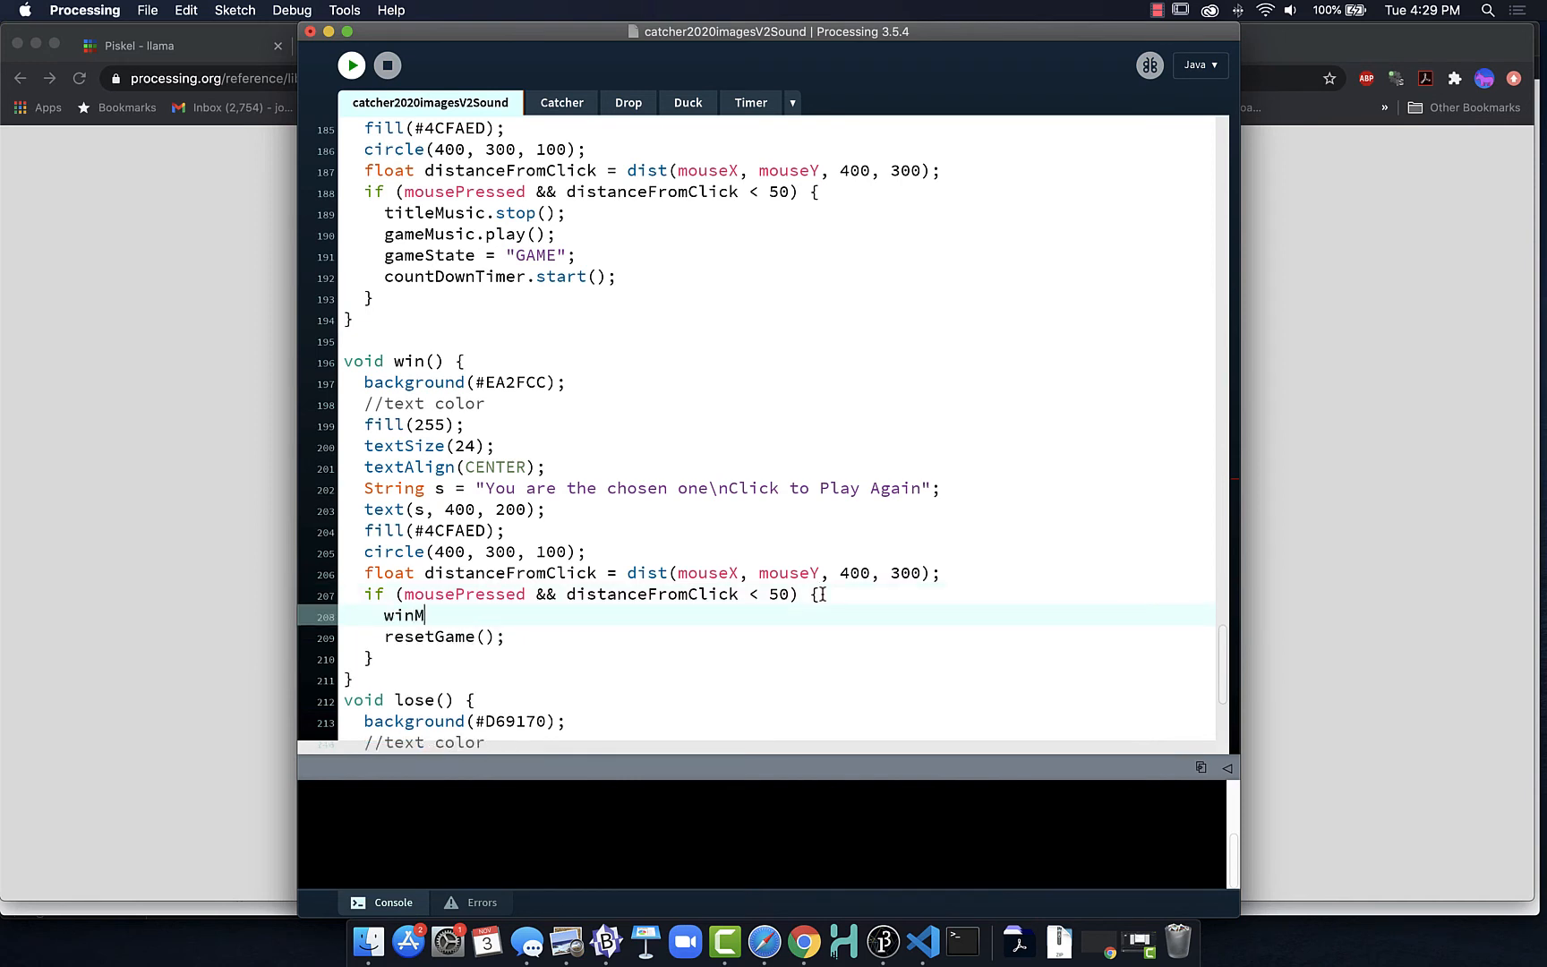
text(usic.stop();)
text(g)
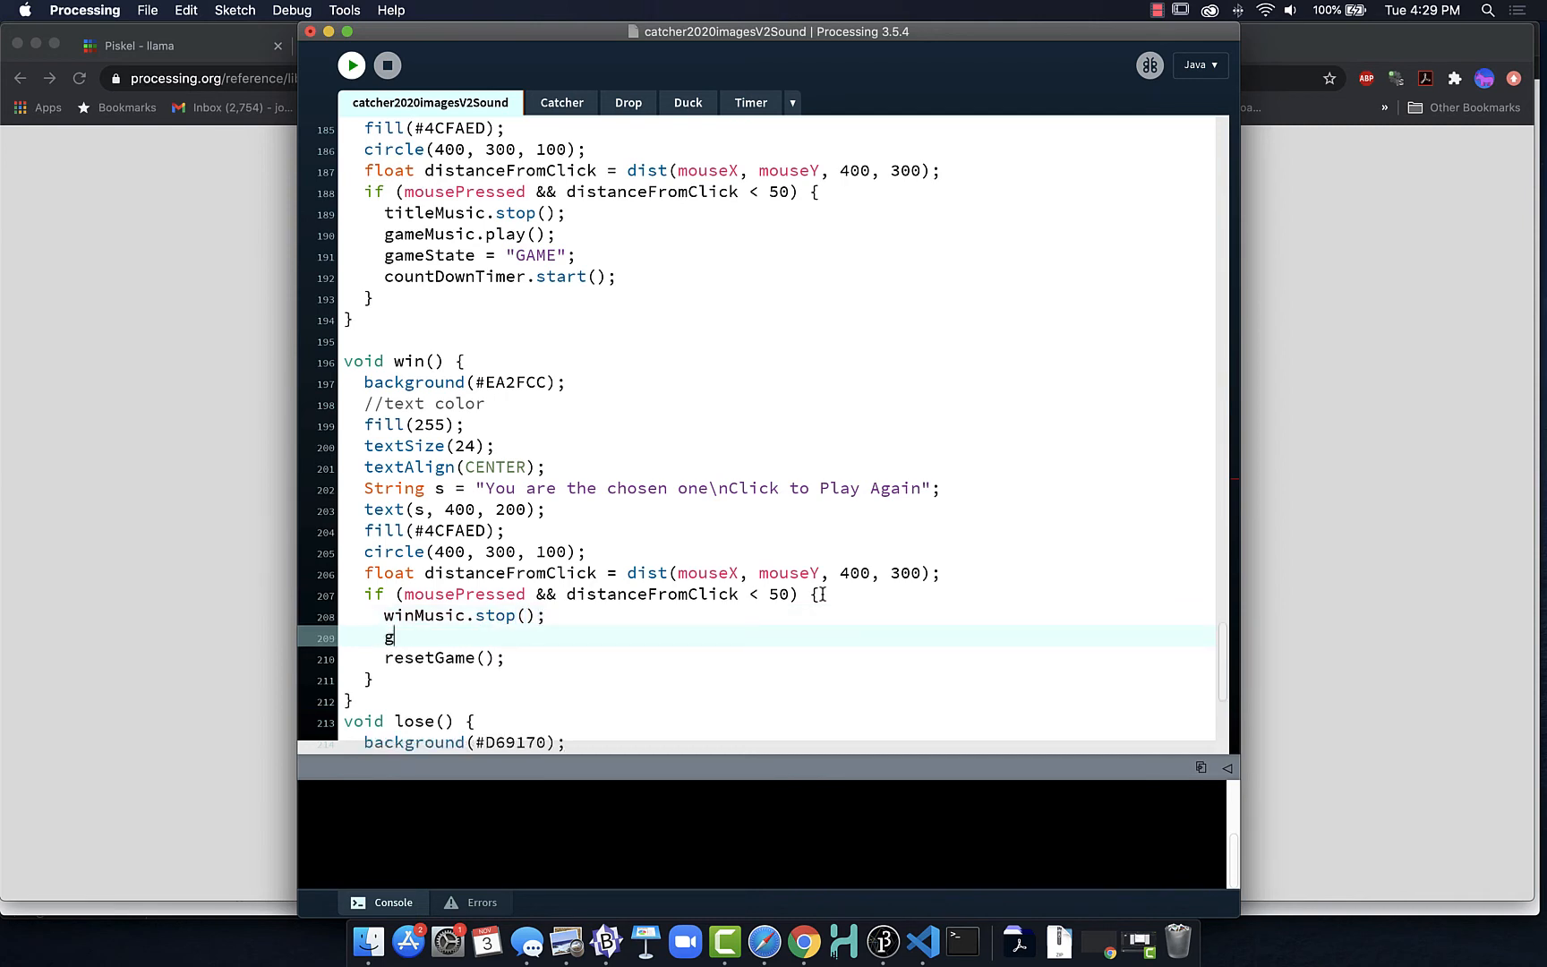
text(ameMusic.)
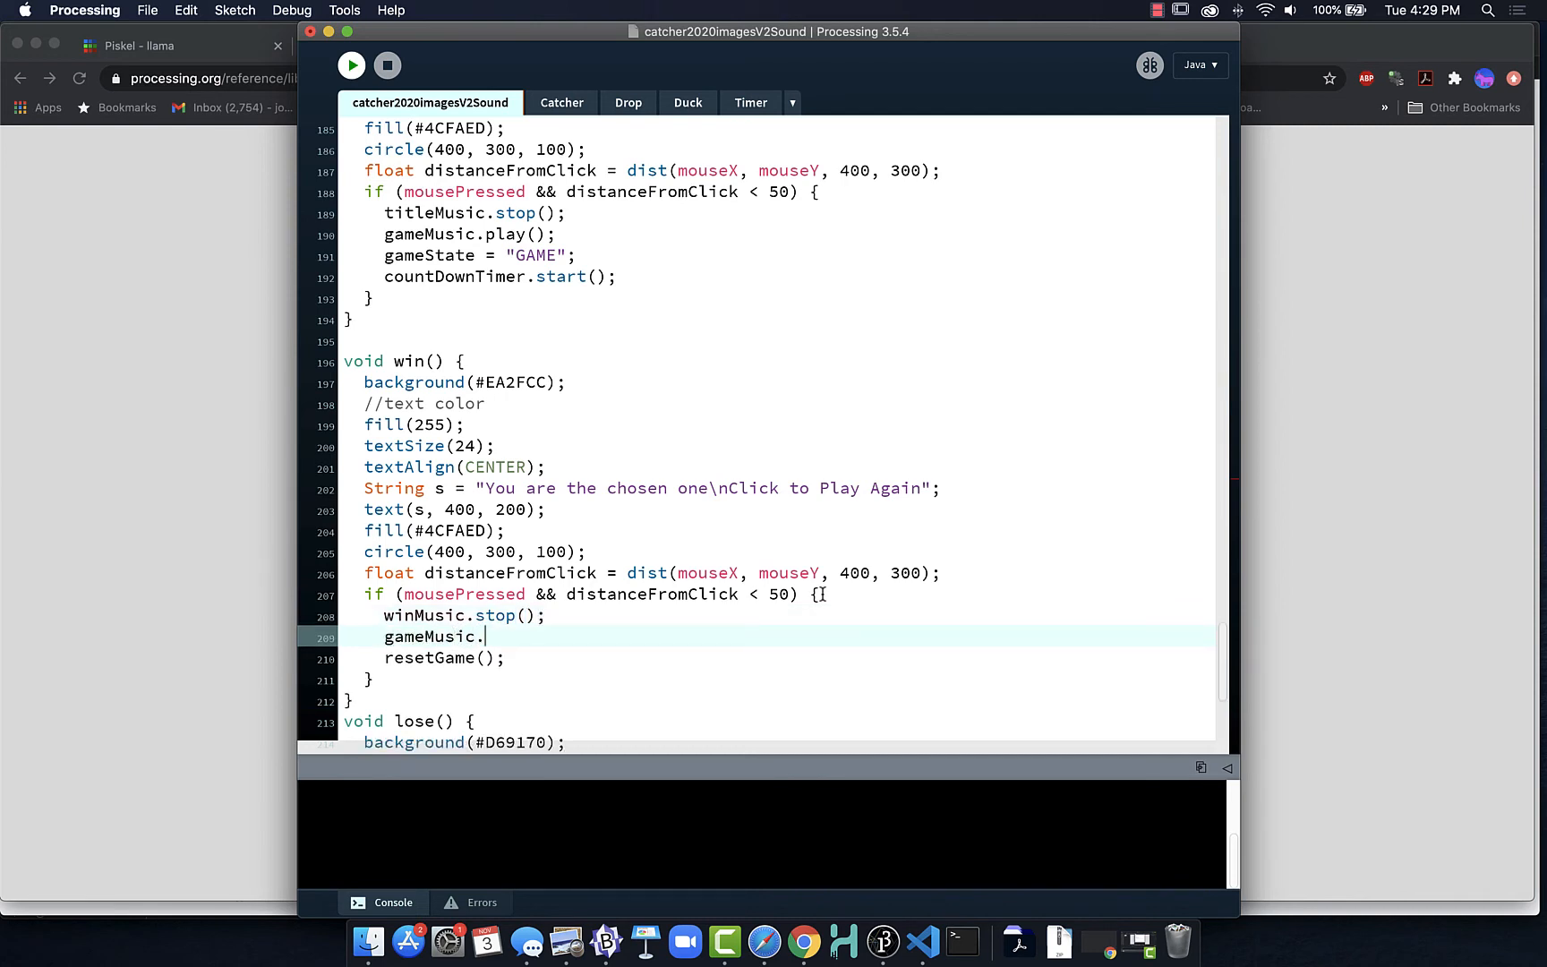
text(play();)
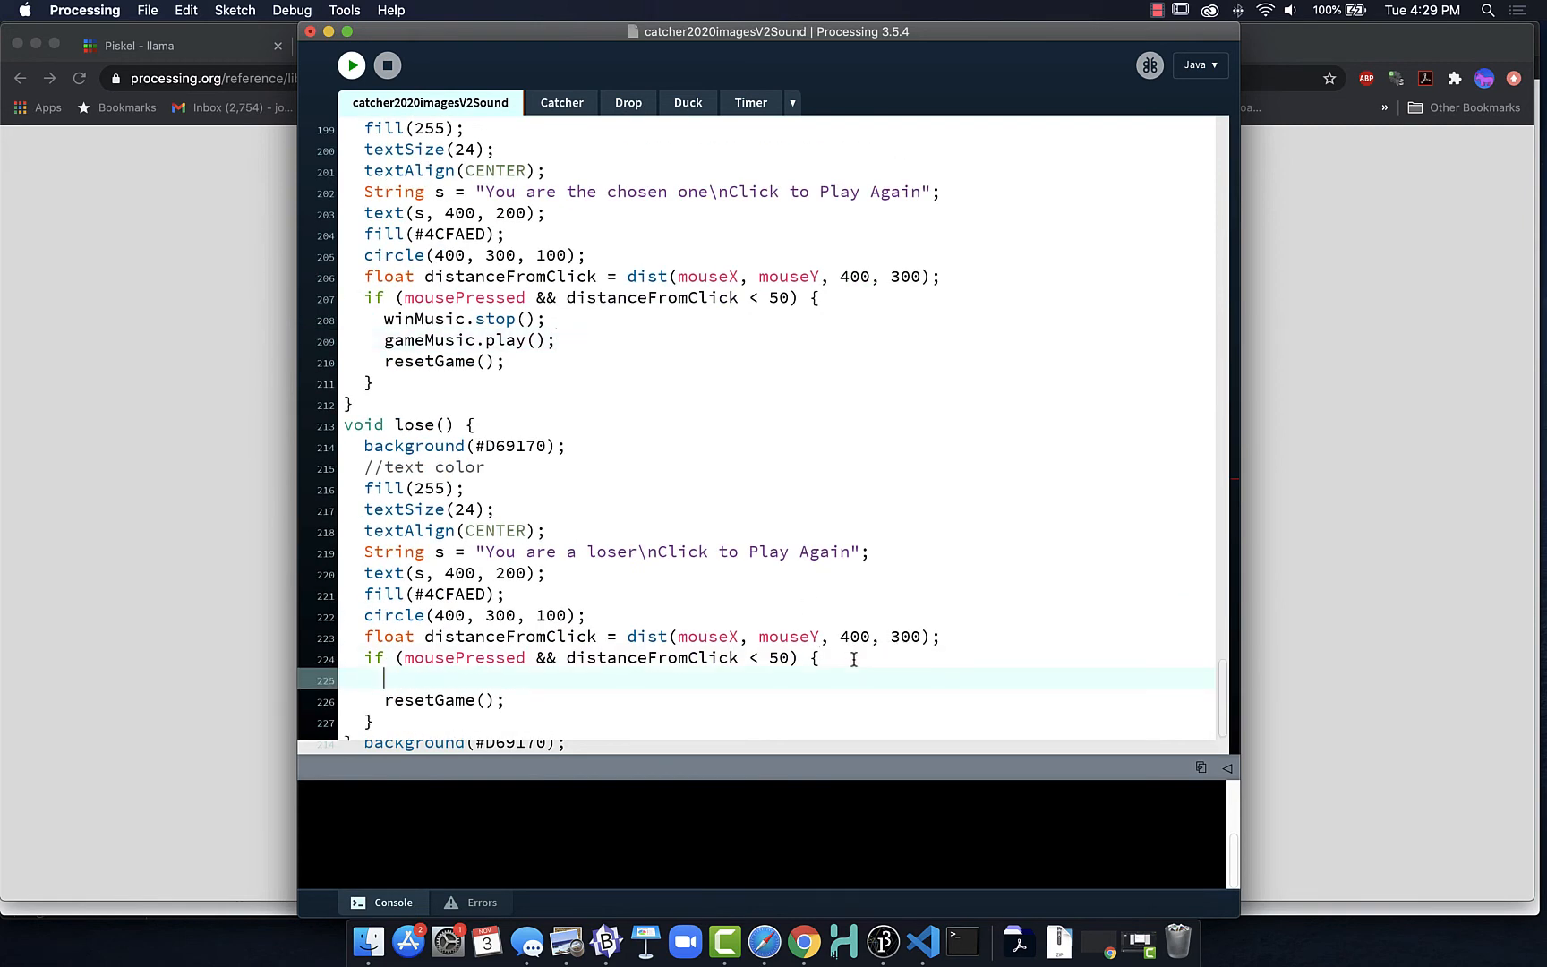
In lose()'s click handler, add loseMusic.stop(); and gameMusic.play(); before resetGame().
text(lose)
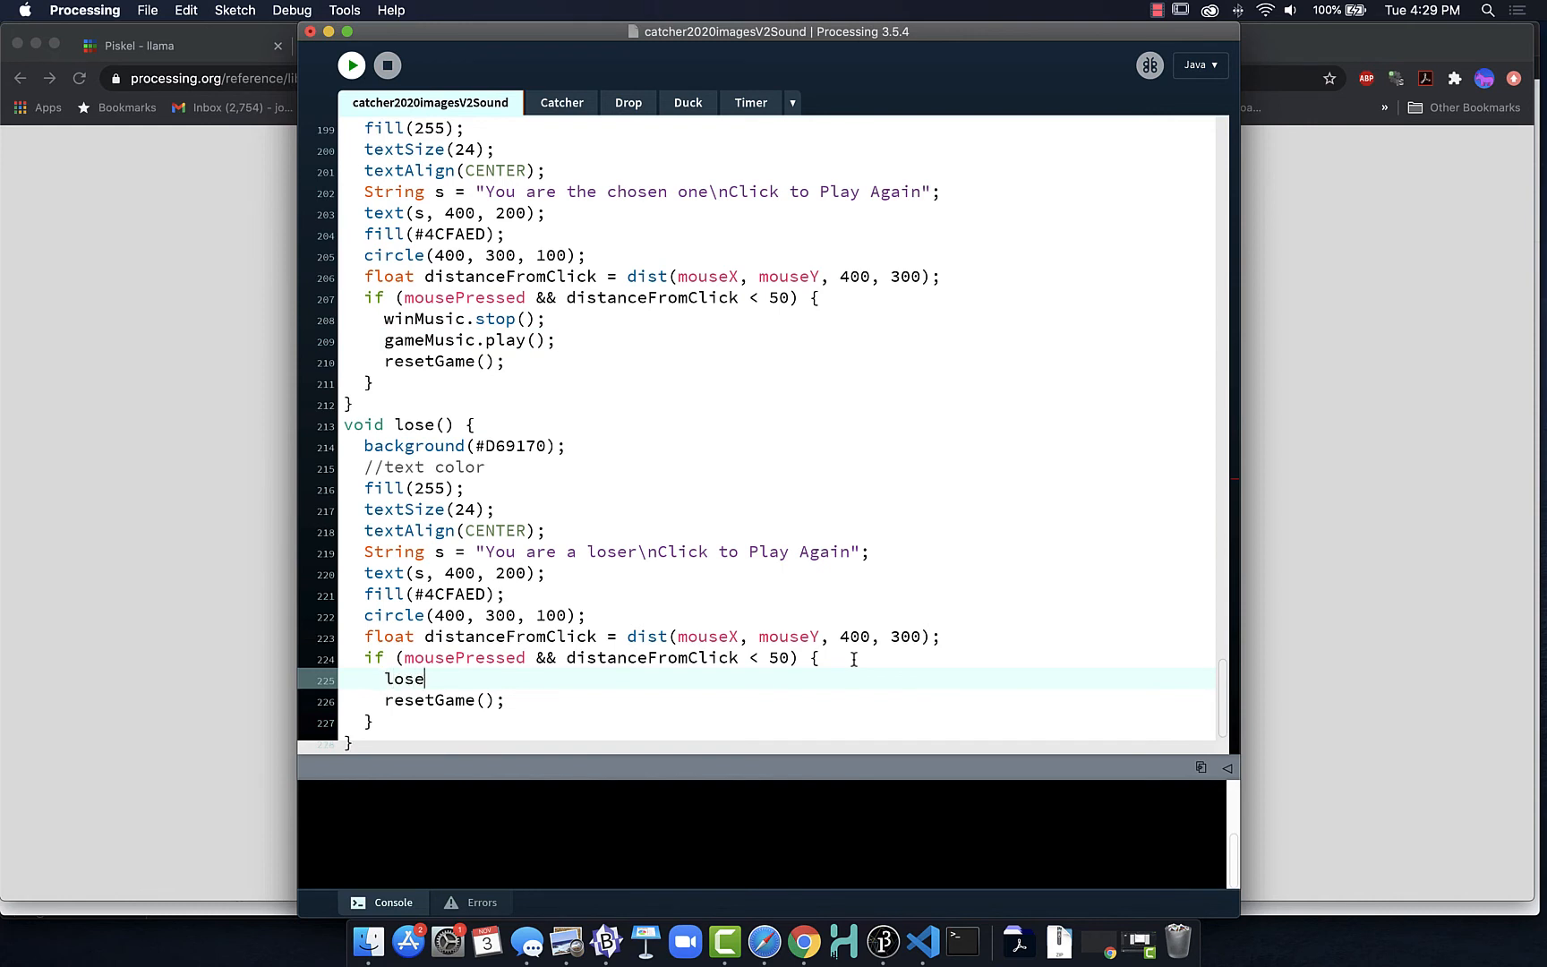
text(Music.s)
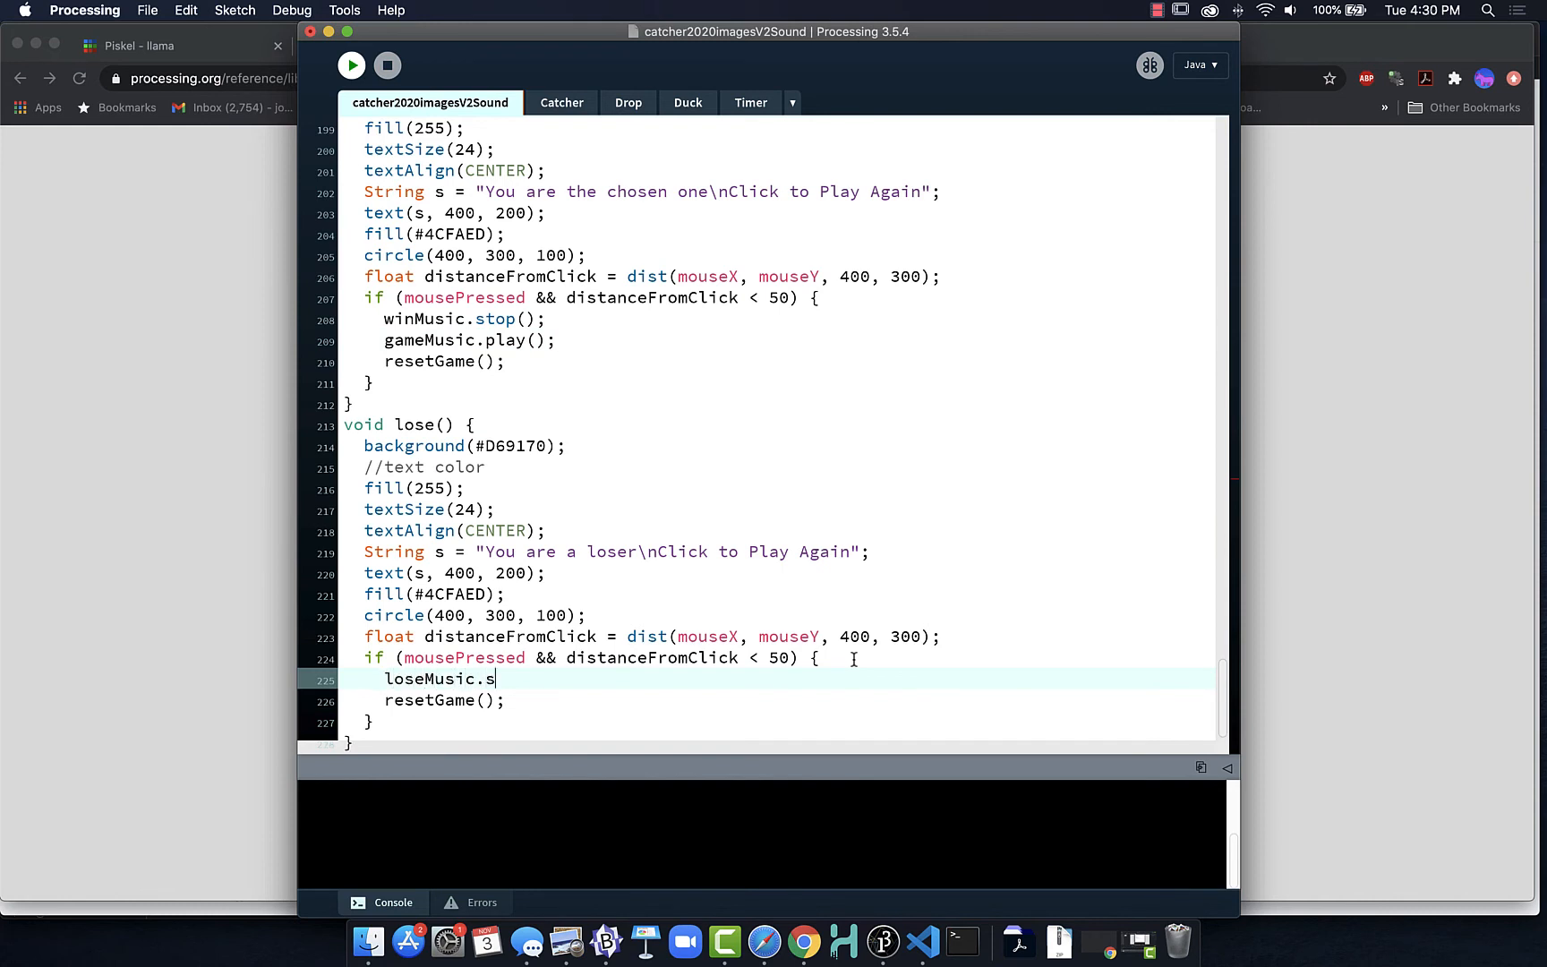
text(top();)
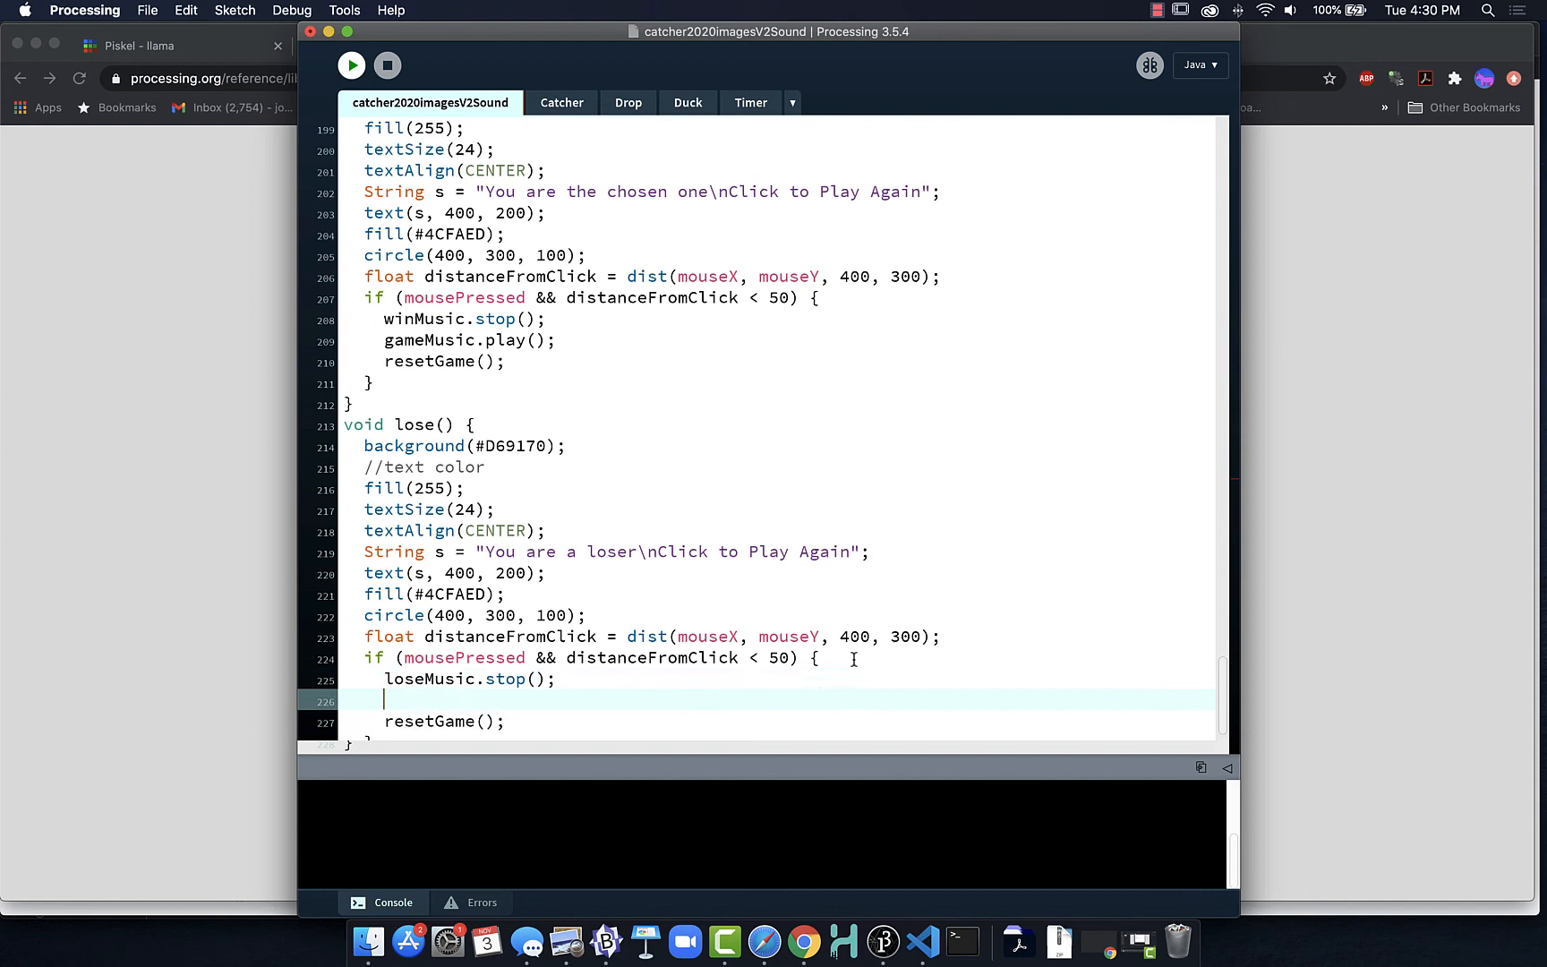
text(gam)
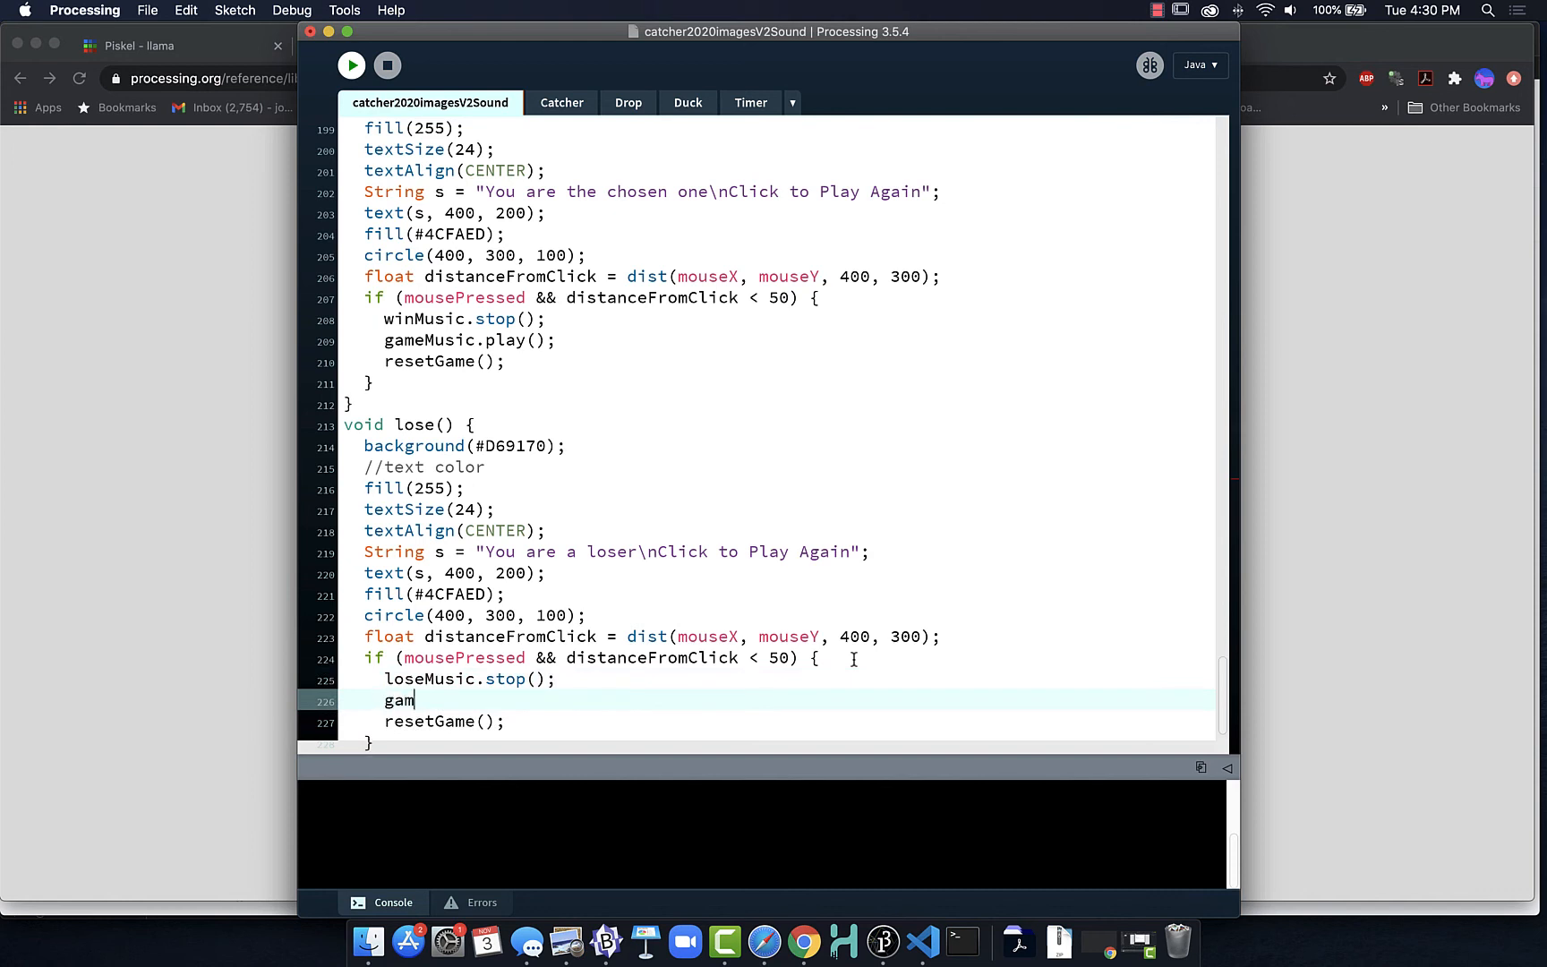
text(eMusic.pl)
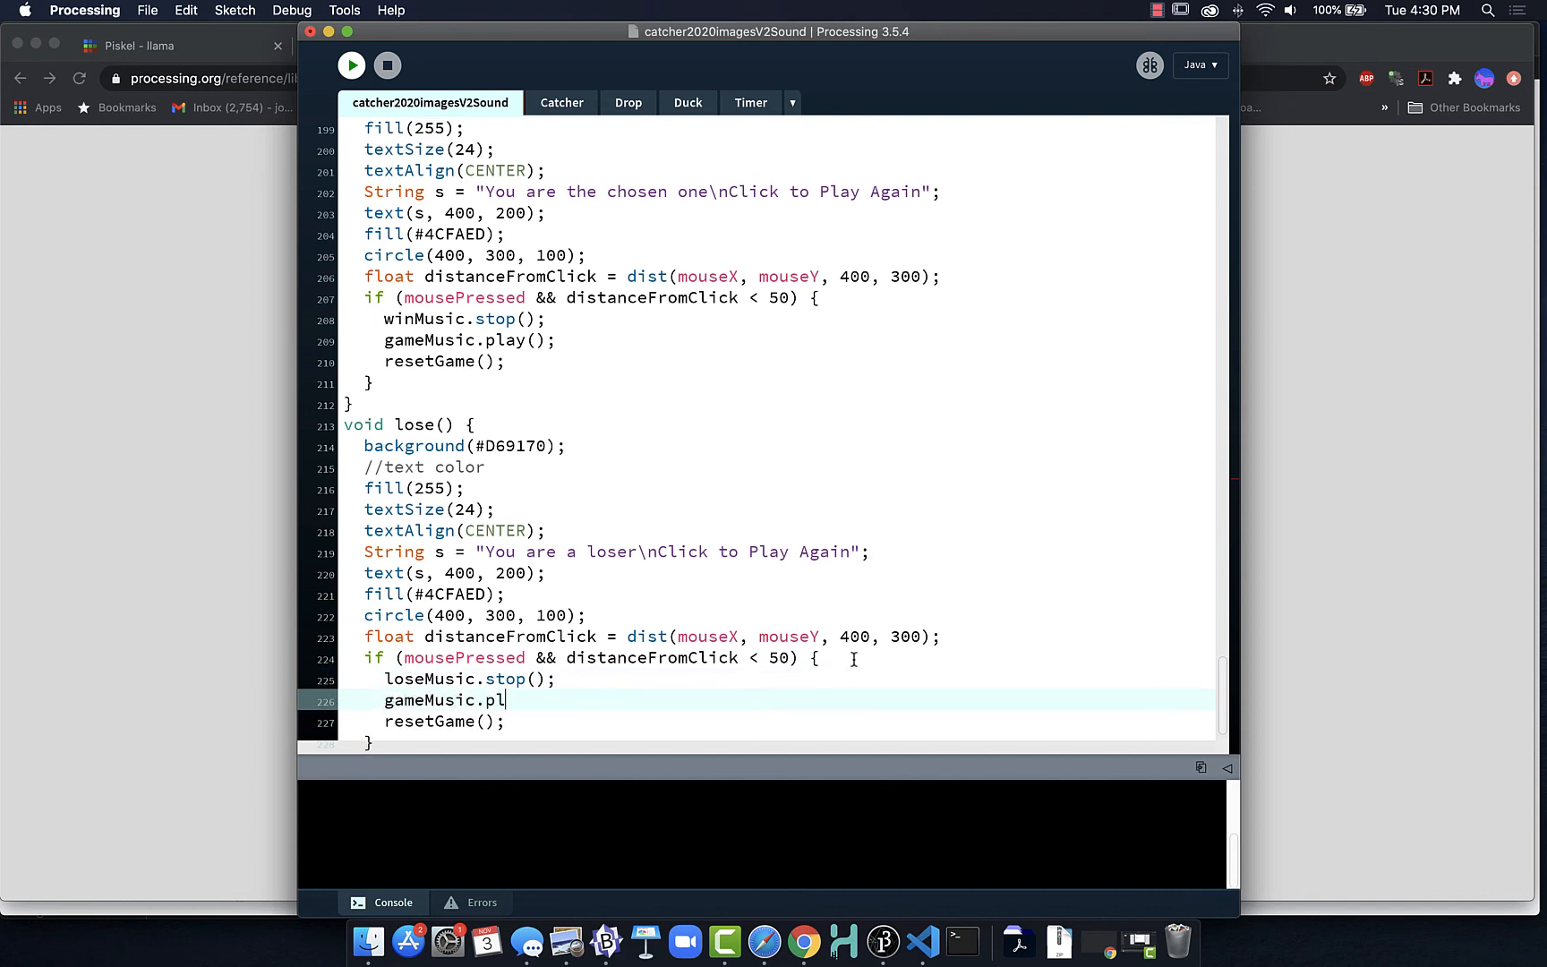
text(ay();)
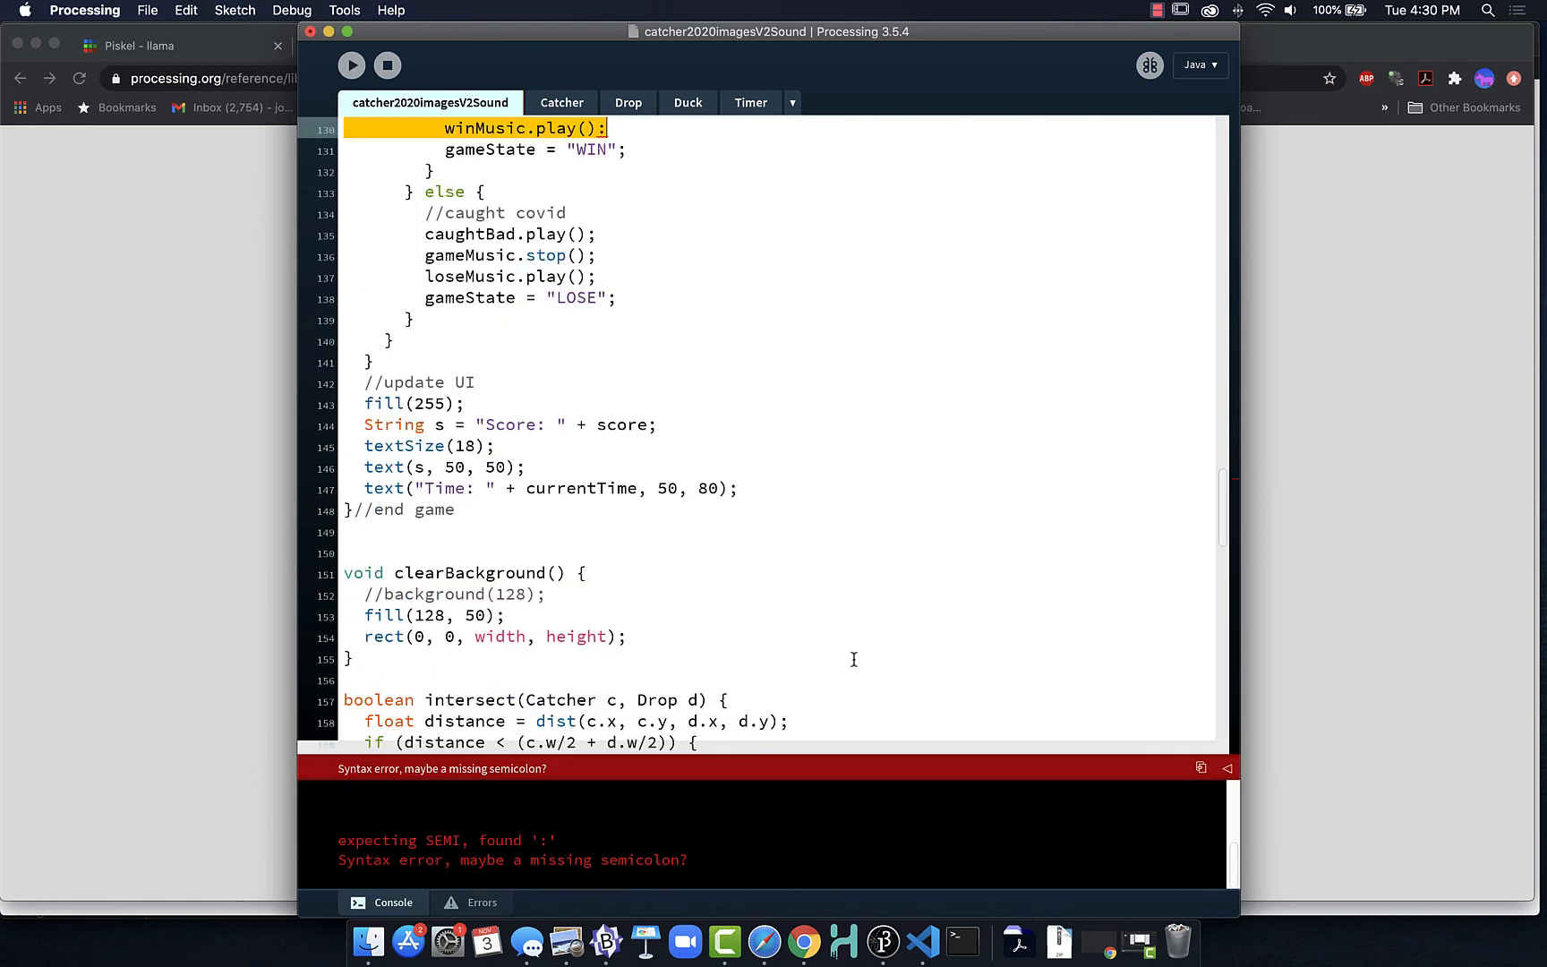
mouse_move(731, 678)
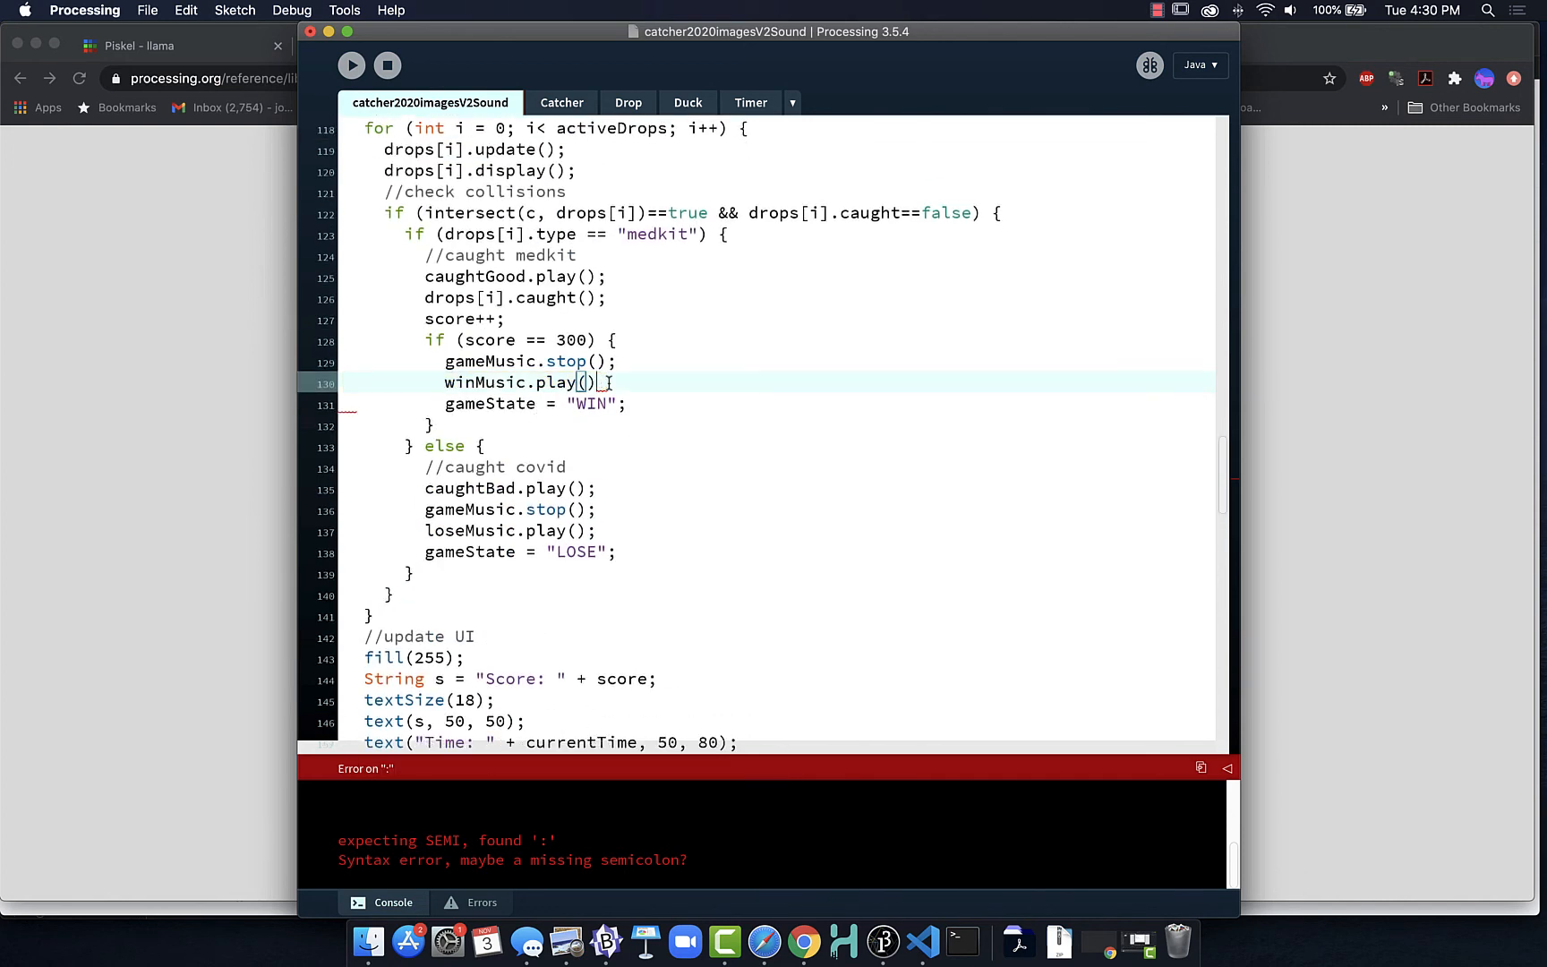
Replace the stray colon after winMusic.play() on line 130 with a semicolon.
text(;)
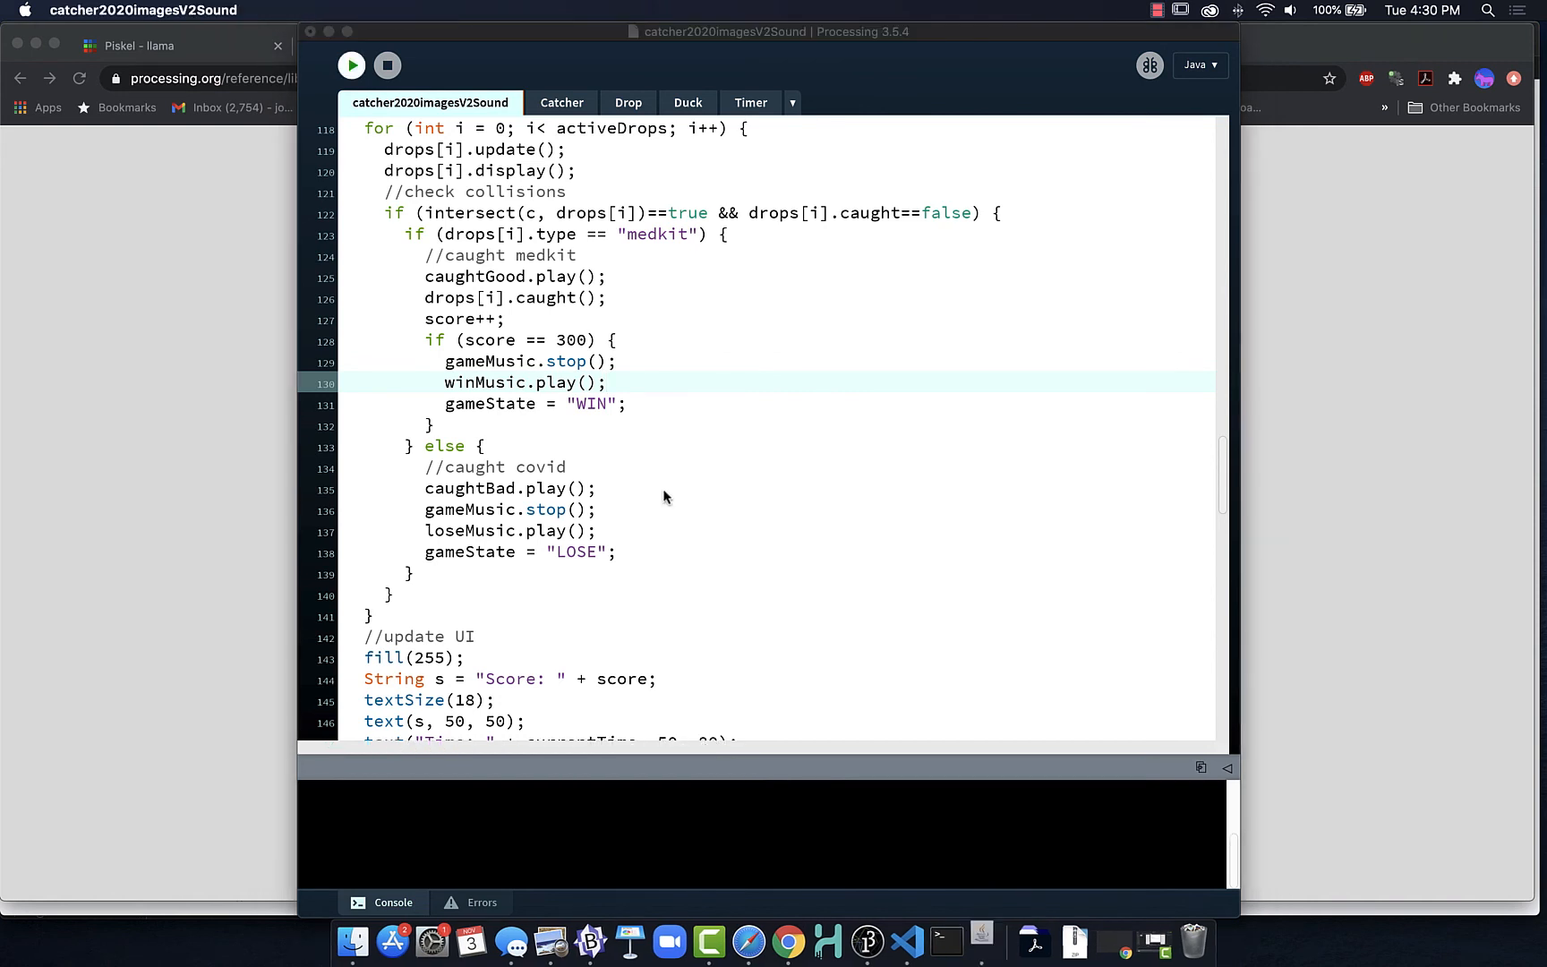
Run the sketch, then change the win condition from score == 300 to score == 2.
click(351, 66)
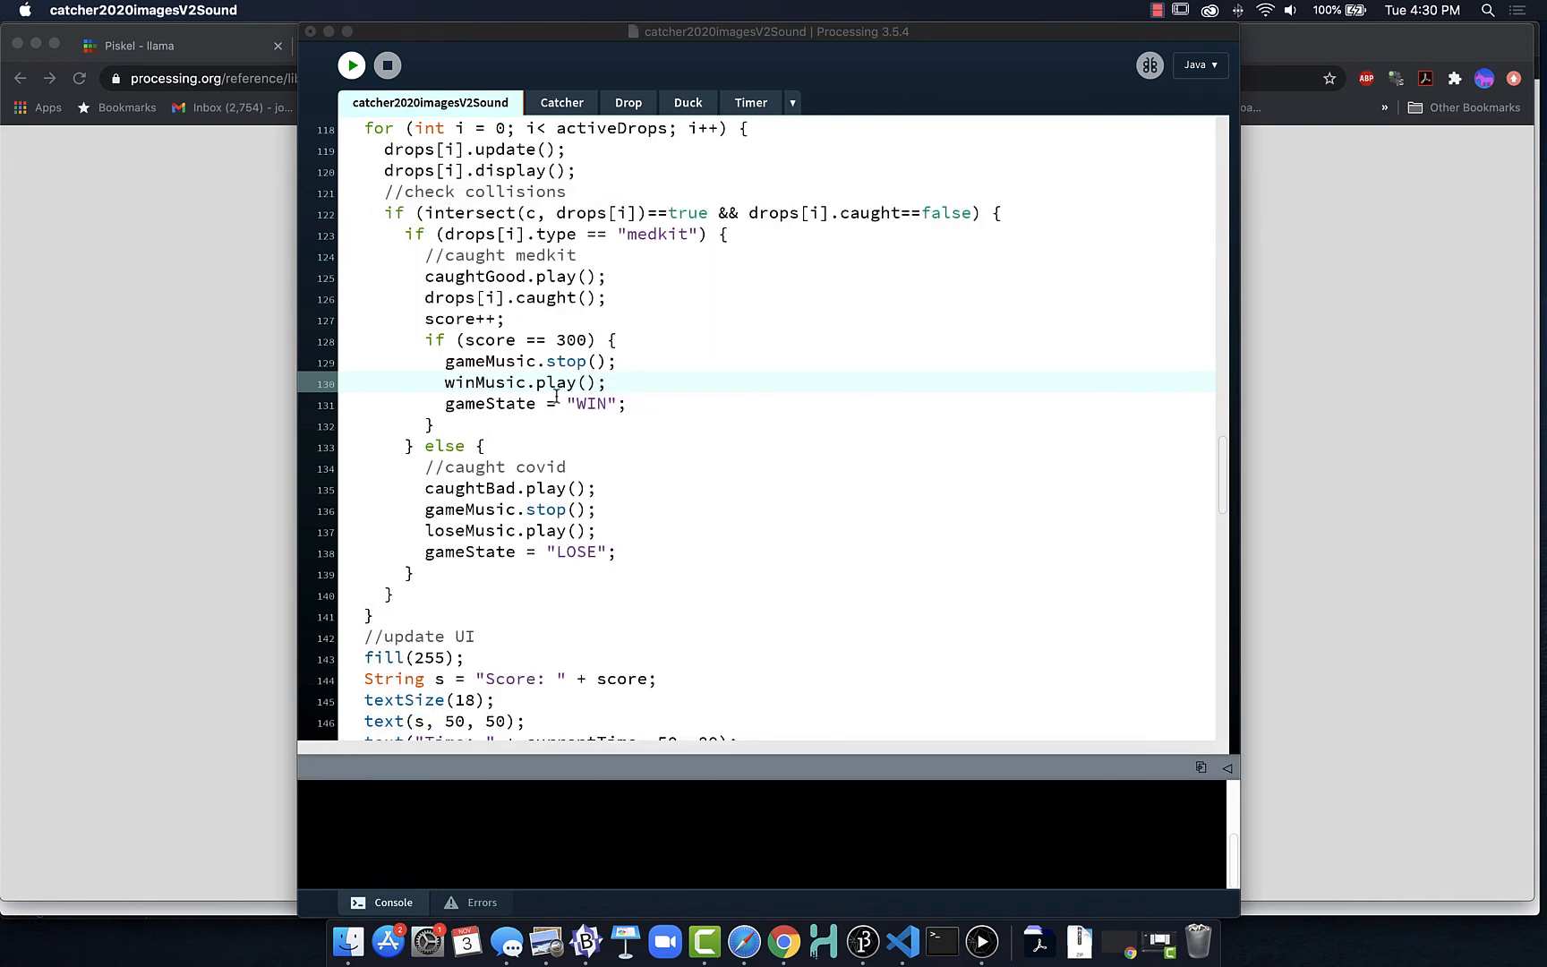
click(587, 340)
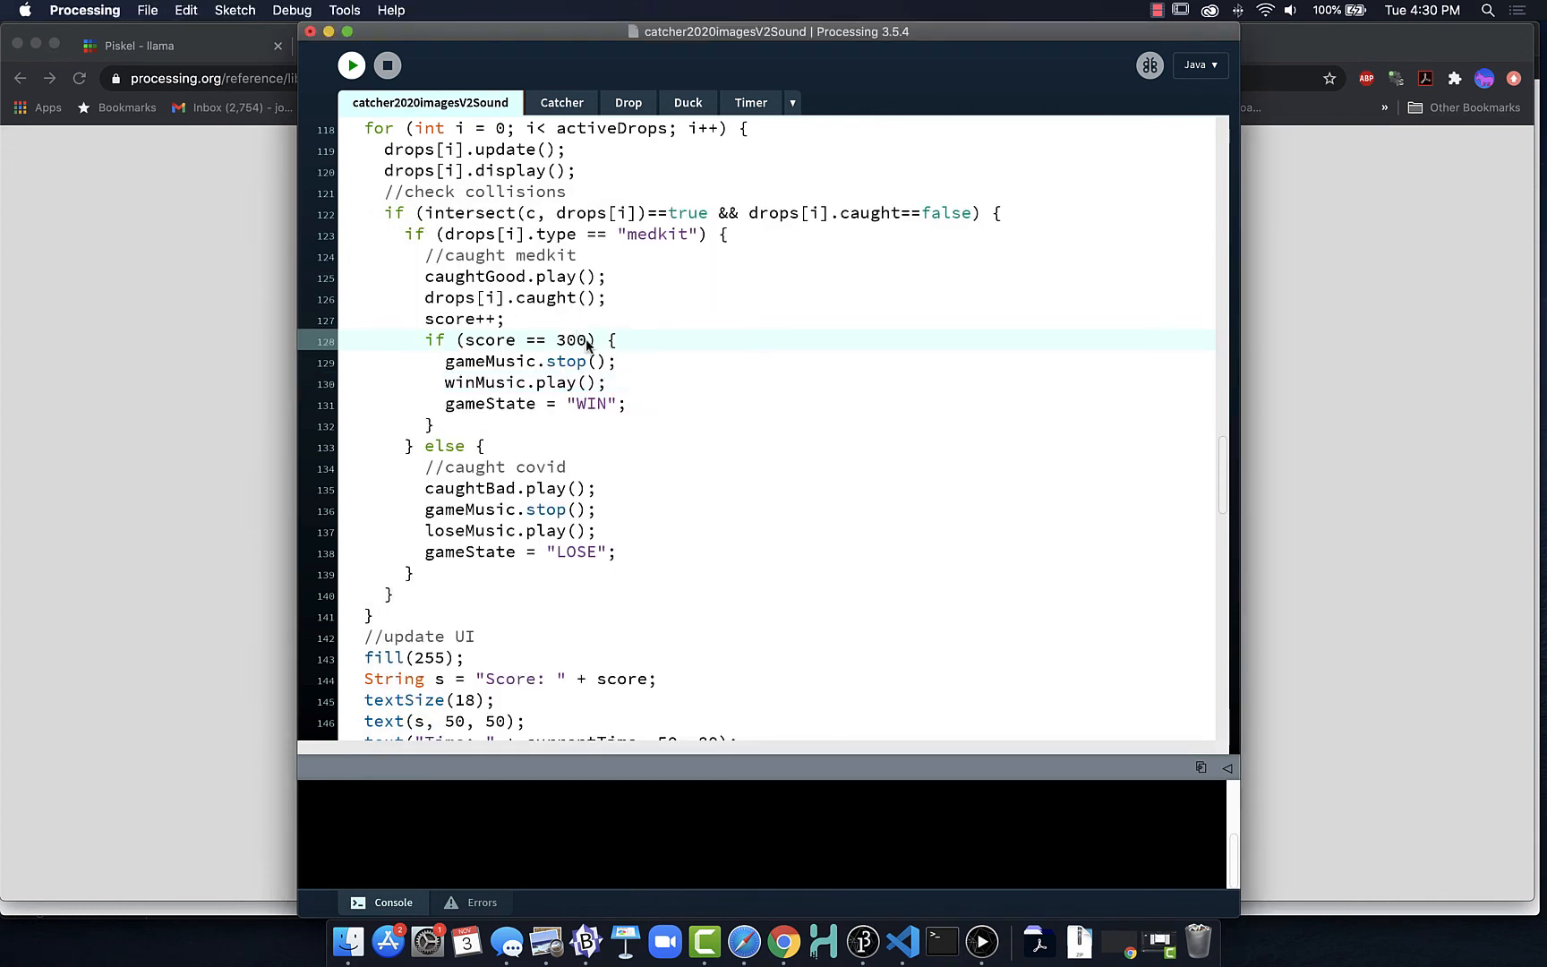
key(Backspace)
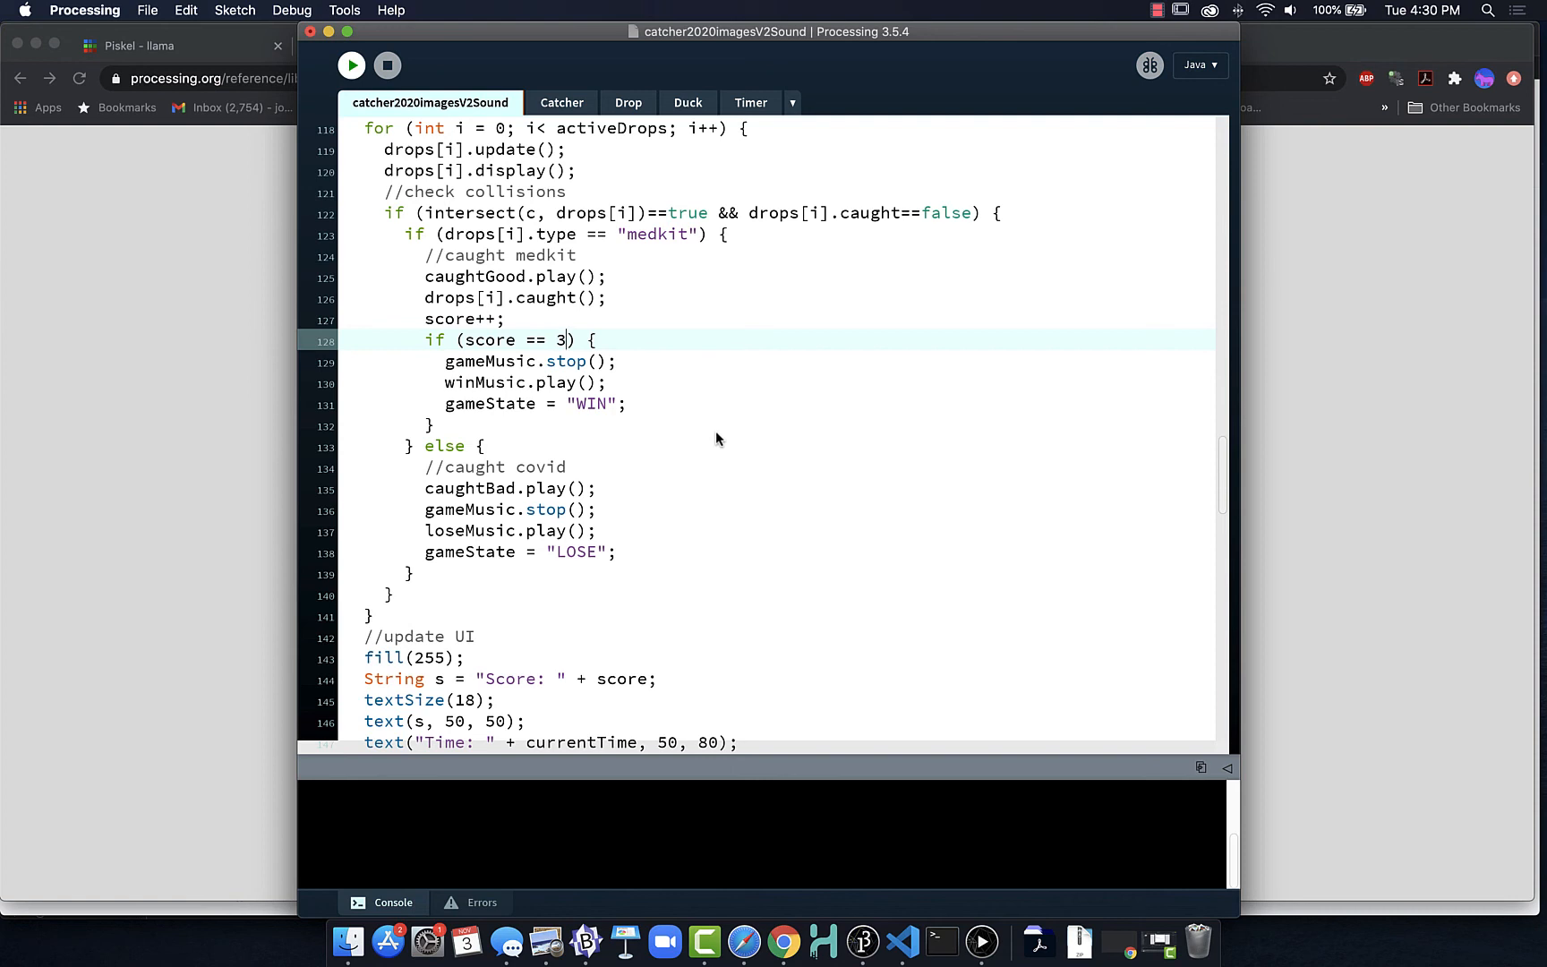
key(Backspace)
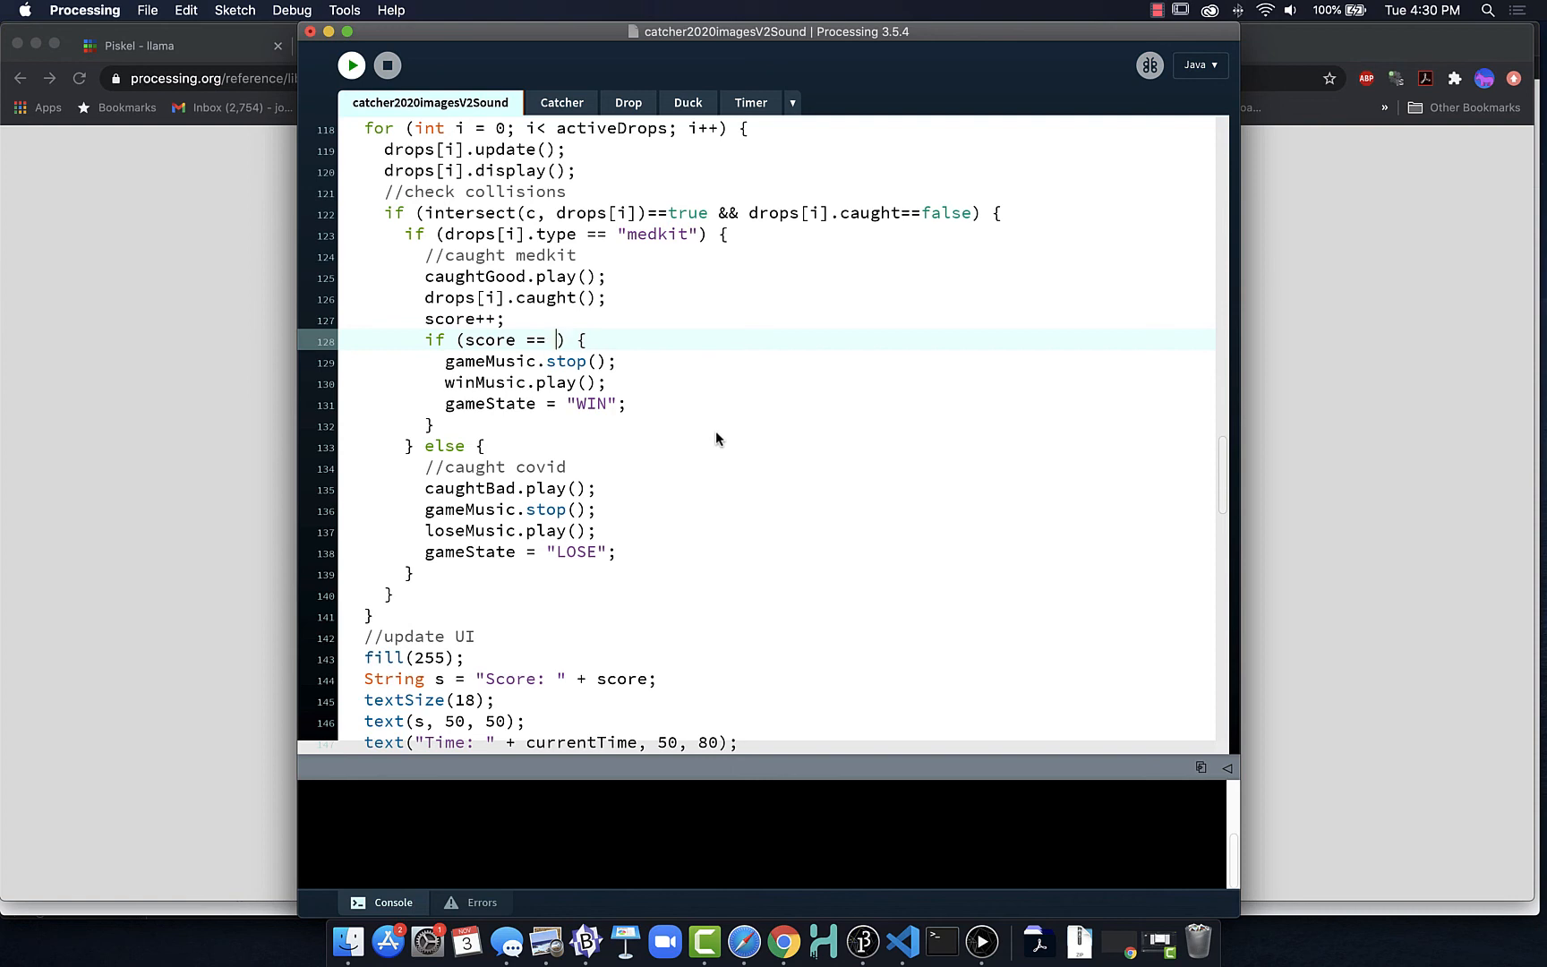
text(2)
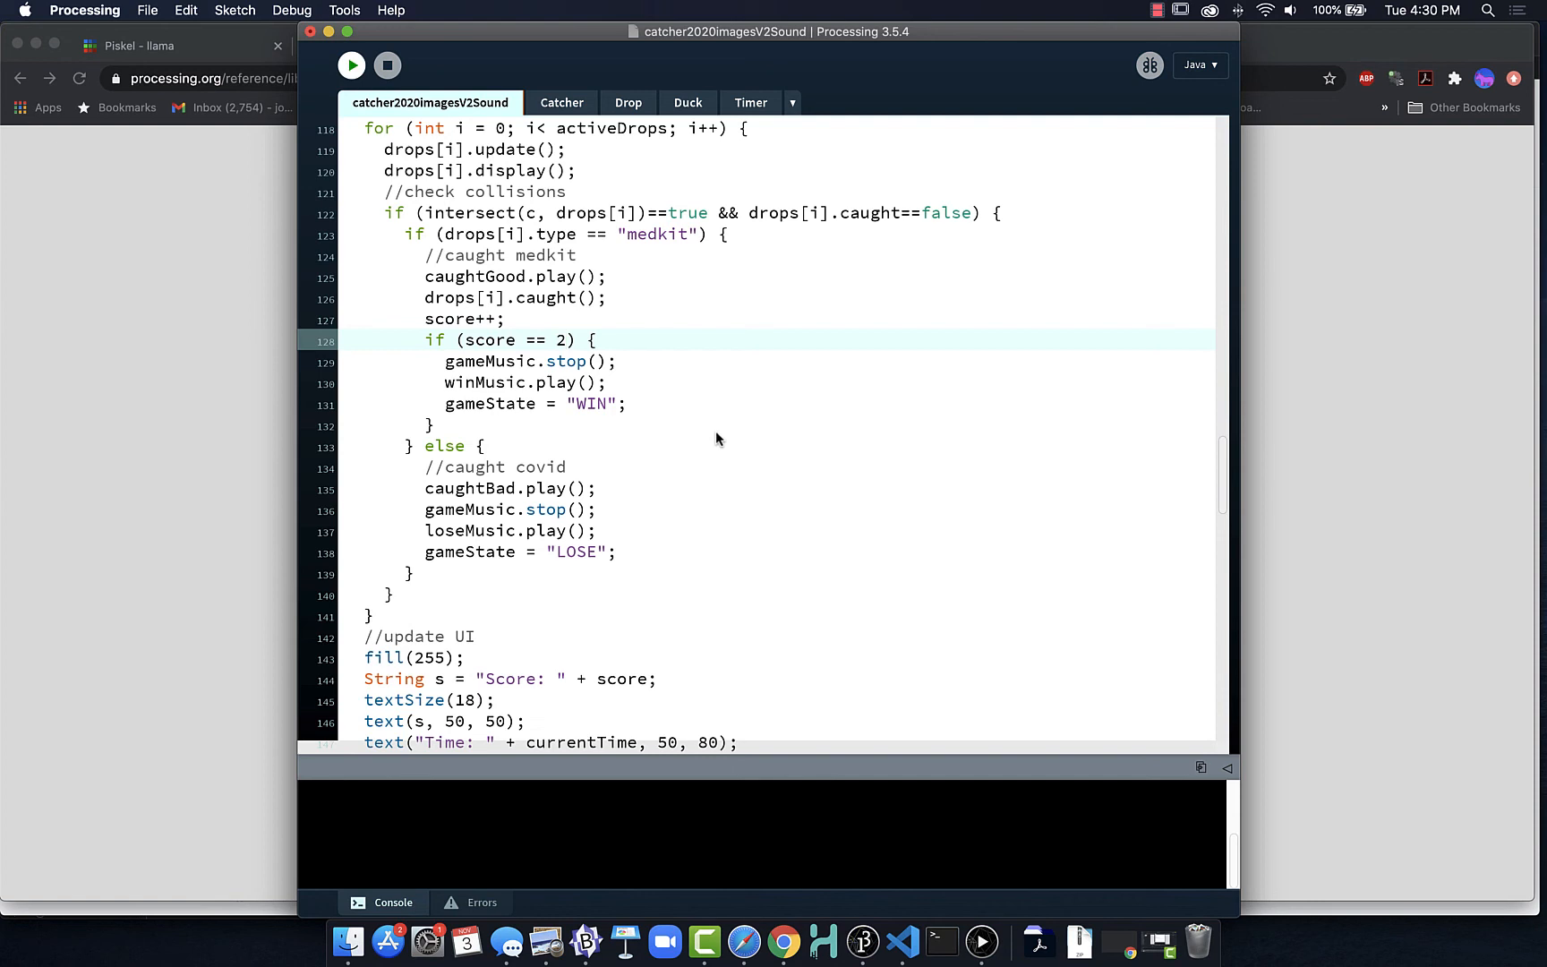
click(351, 66)
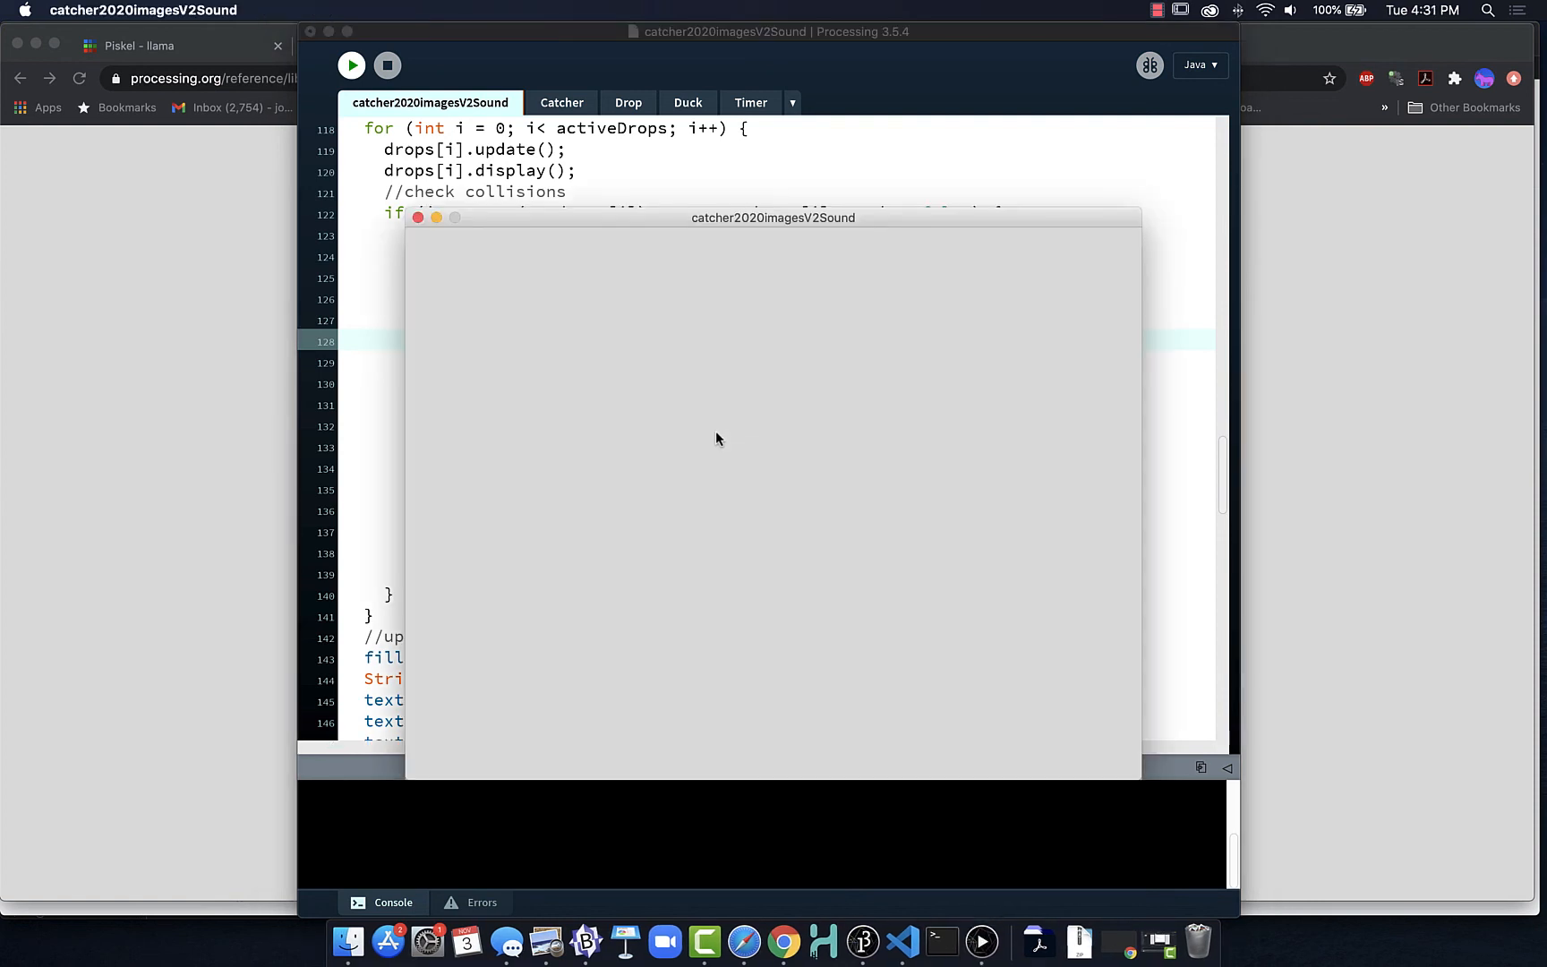
click(351, 65)
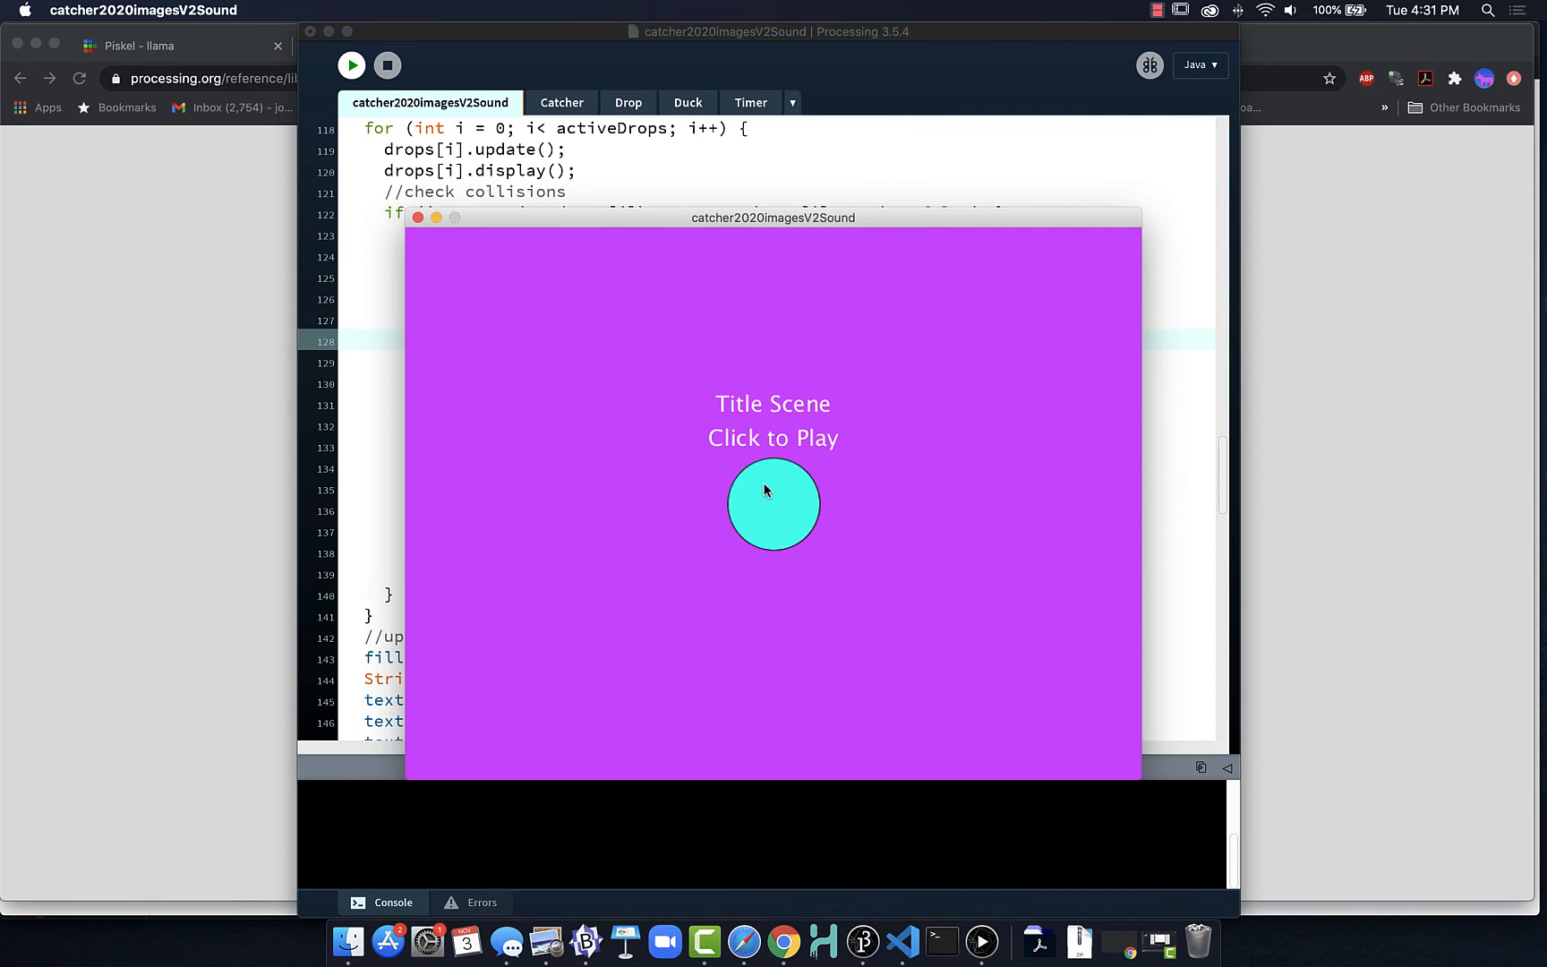
click(773, 504)
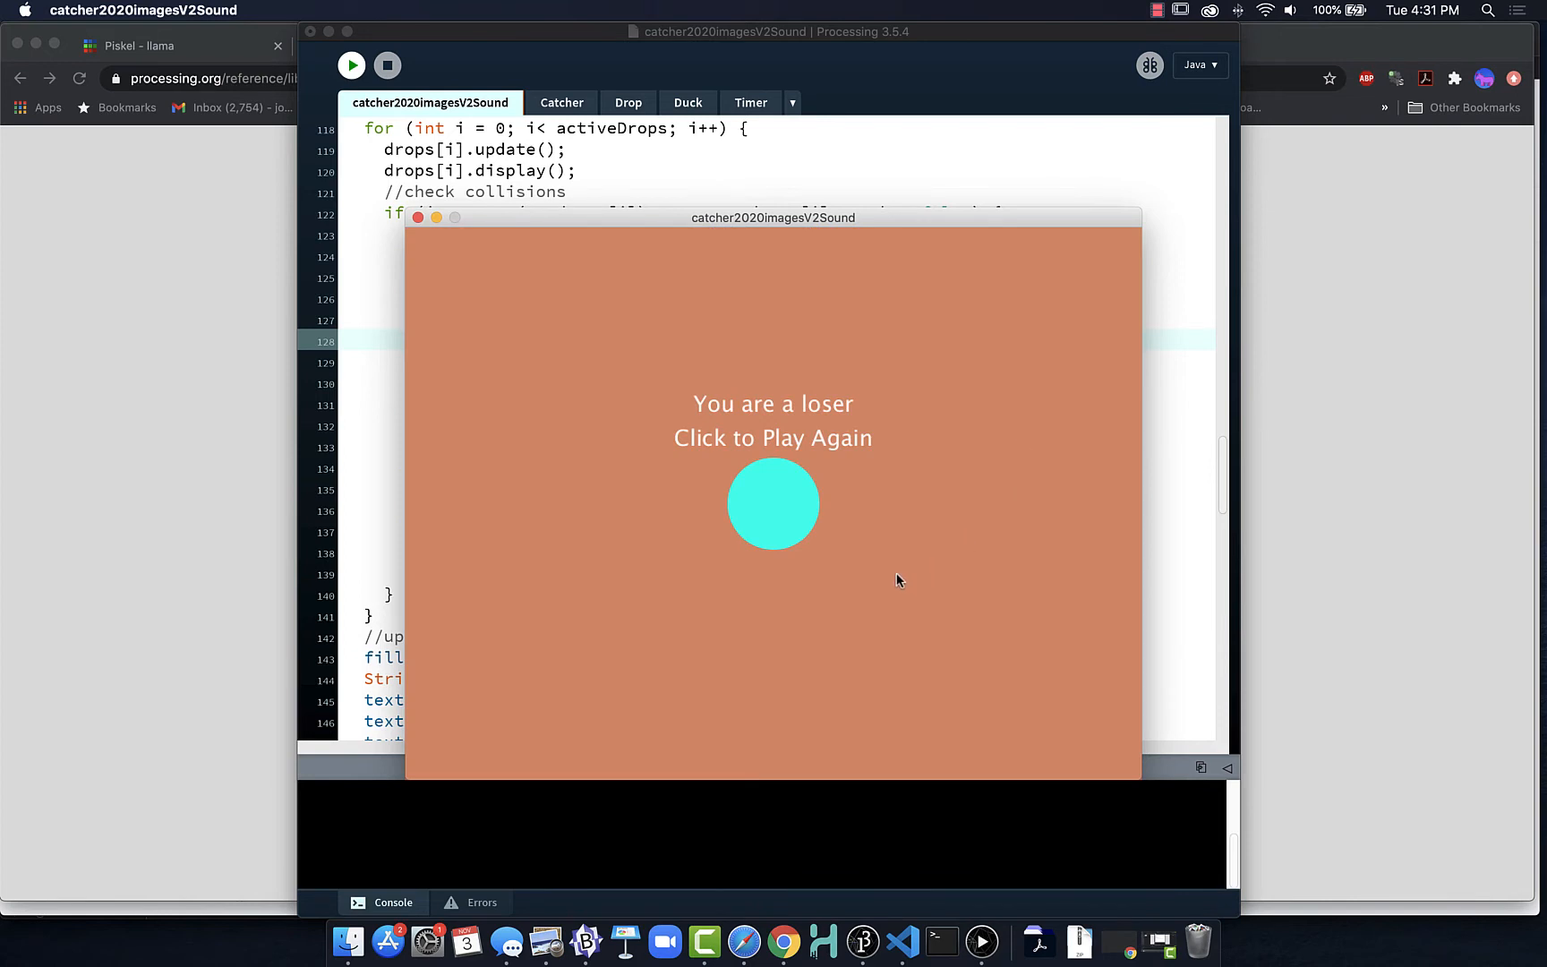
mouse_move(772, 531)
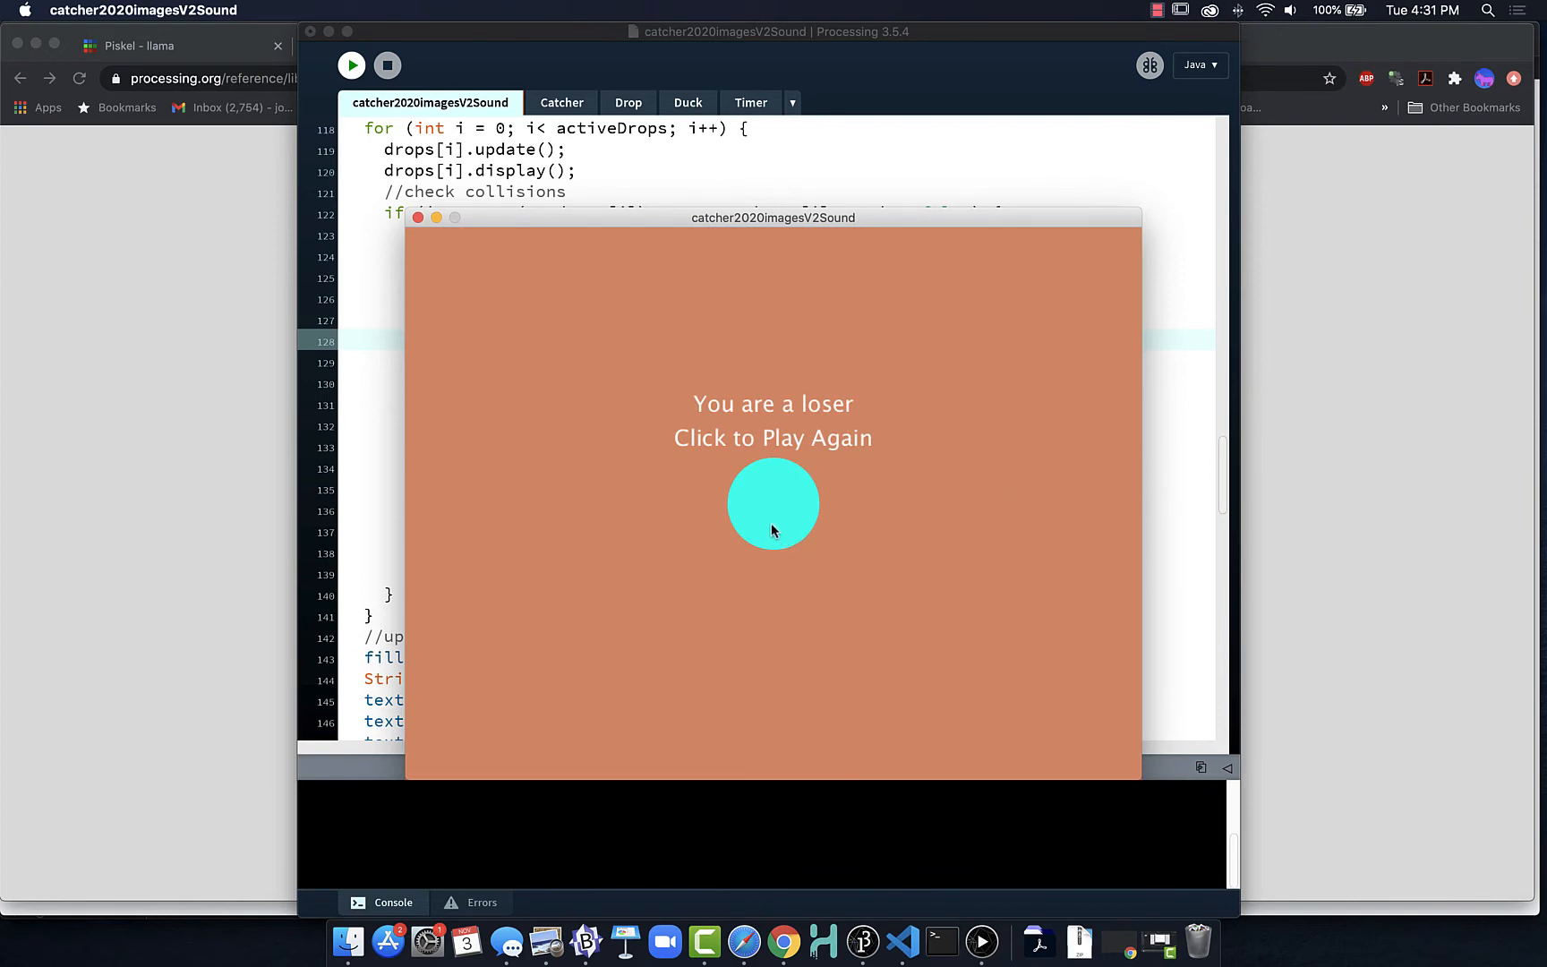
click(772, 503)
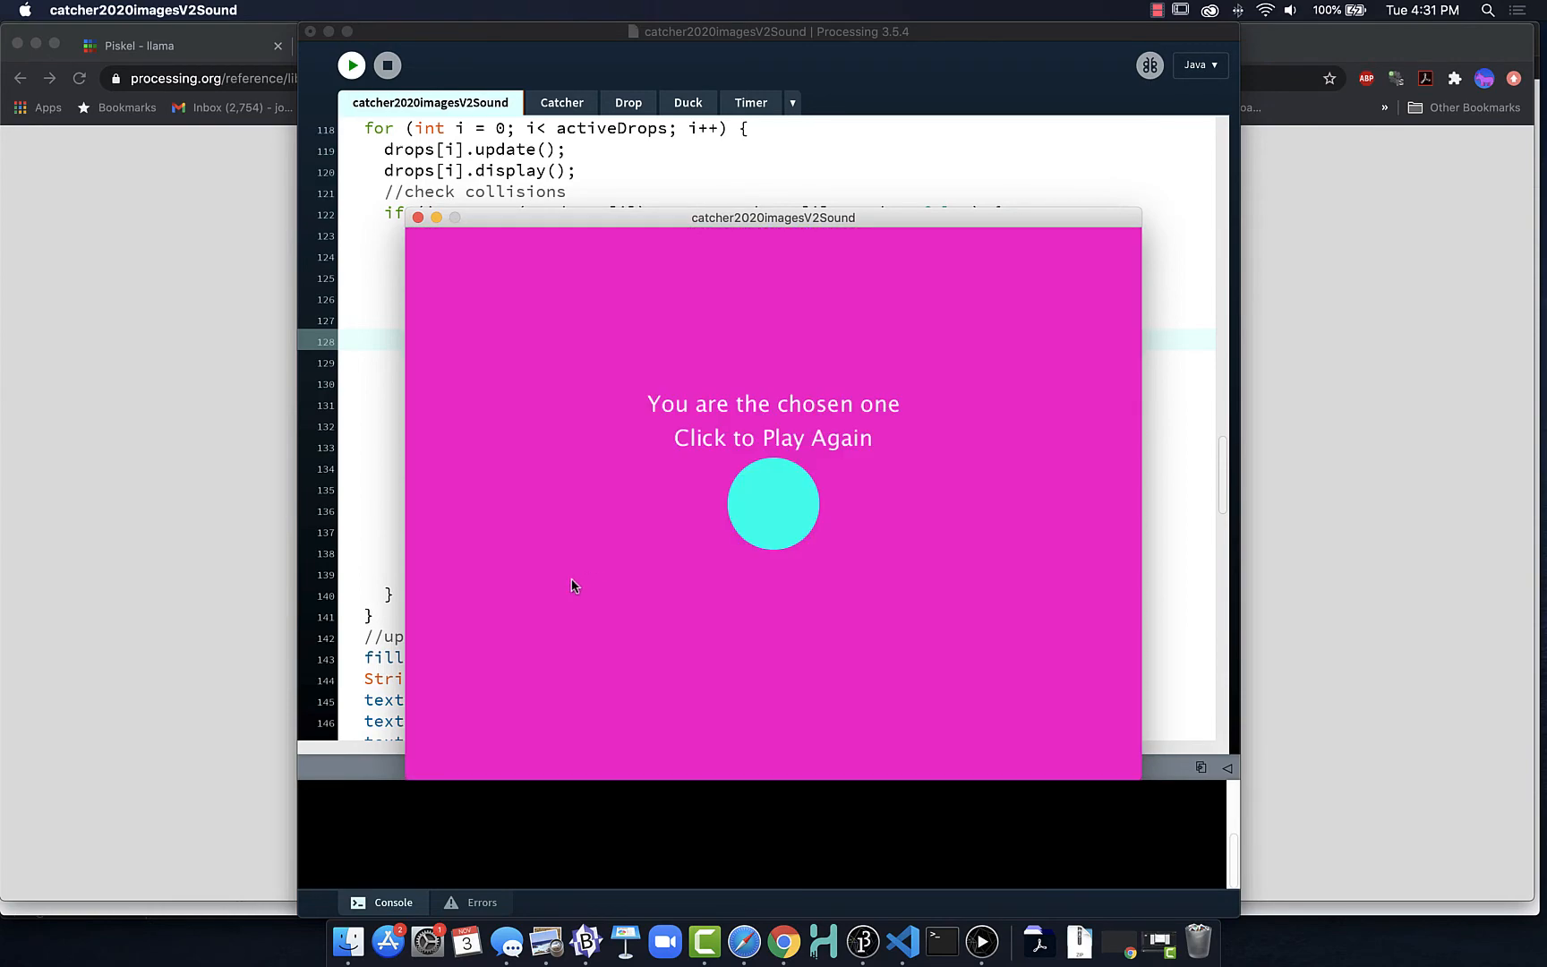
mouse_move(744, 504)
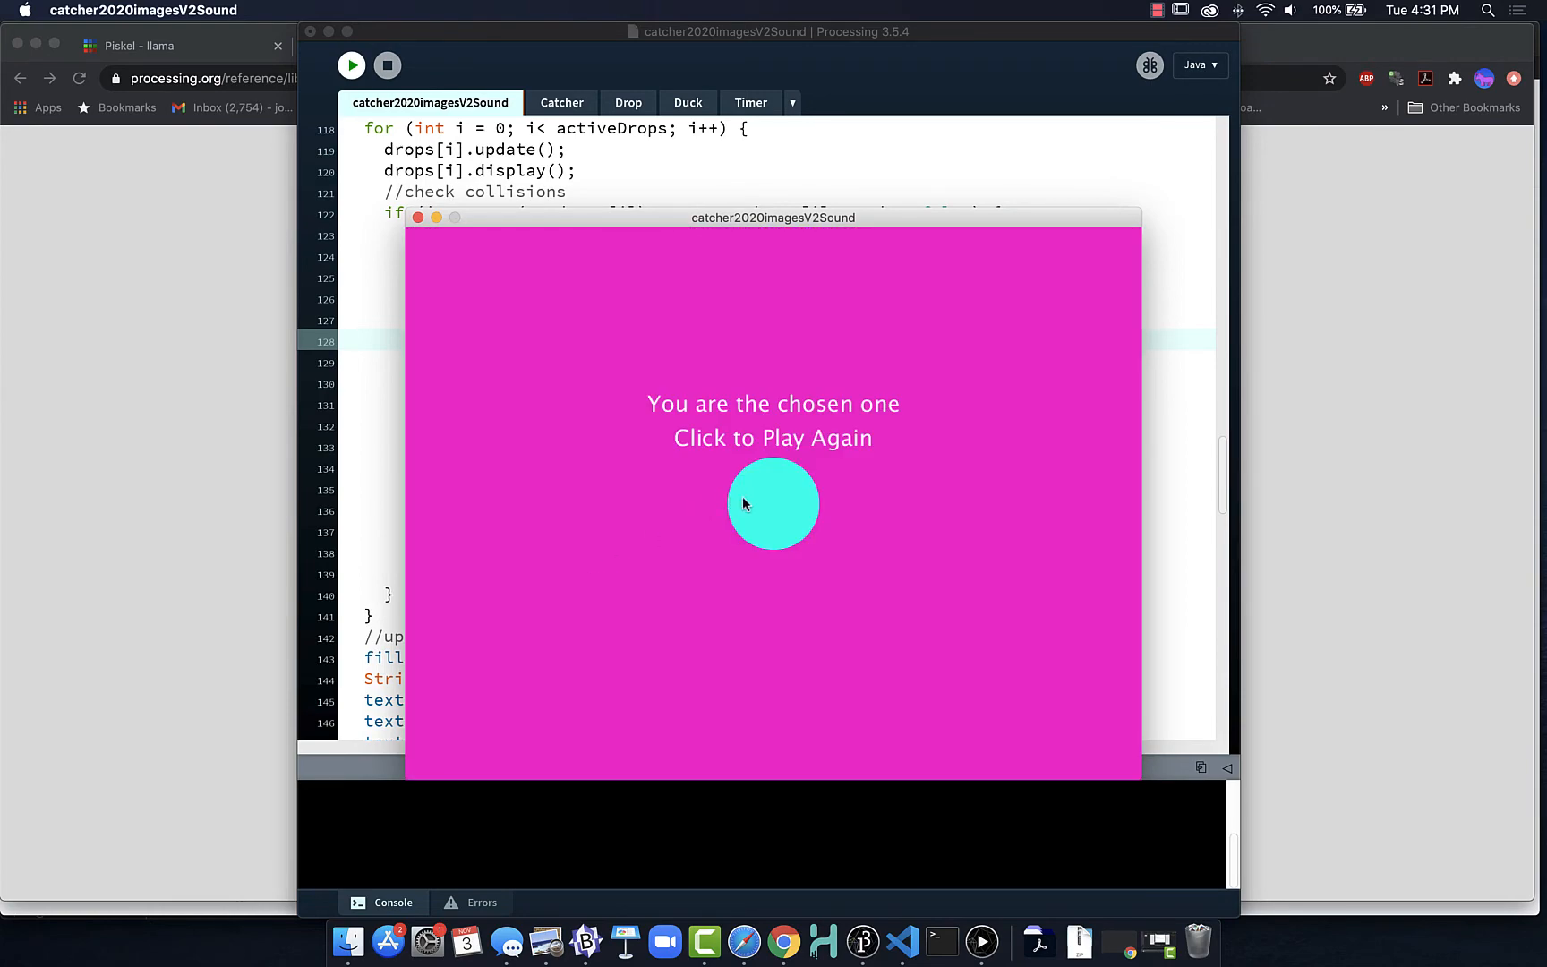
click(772, 503)
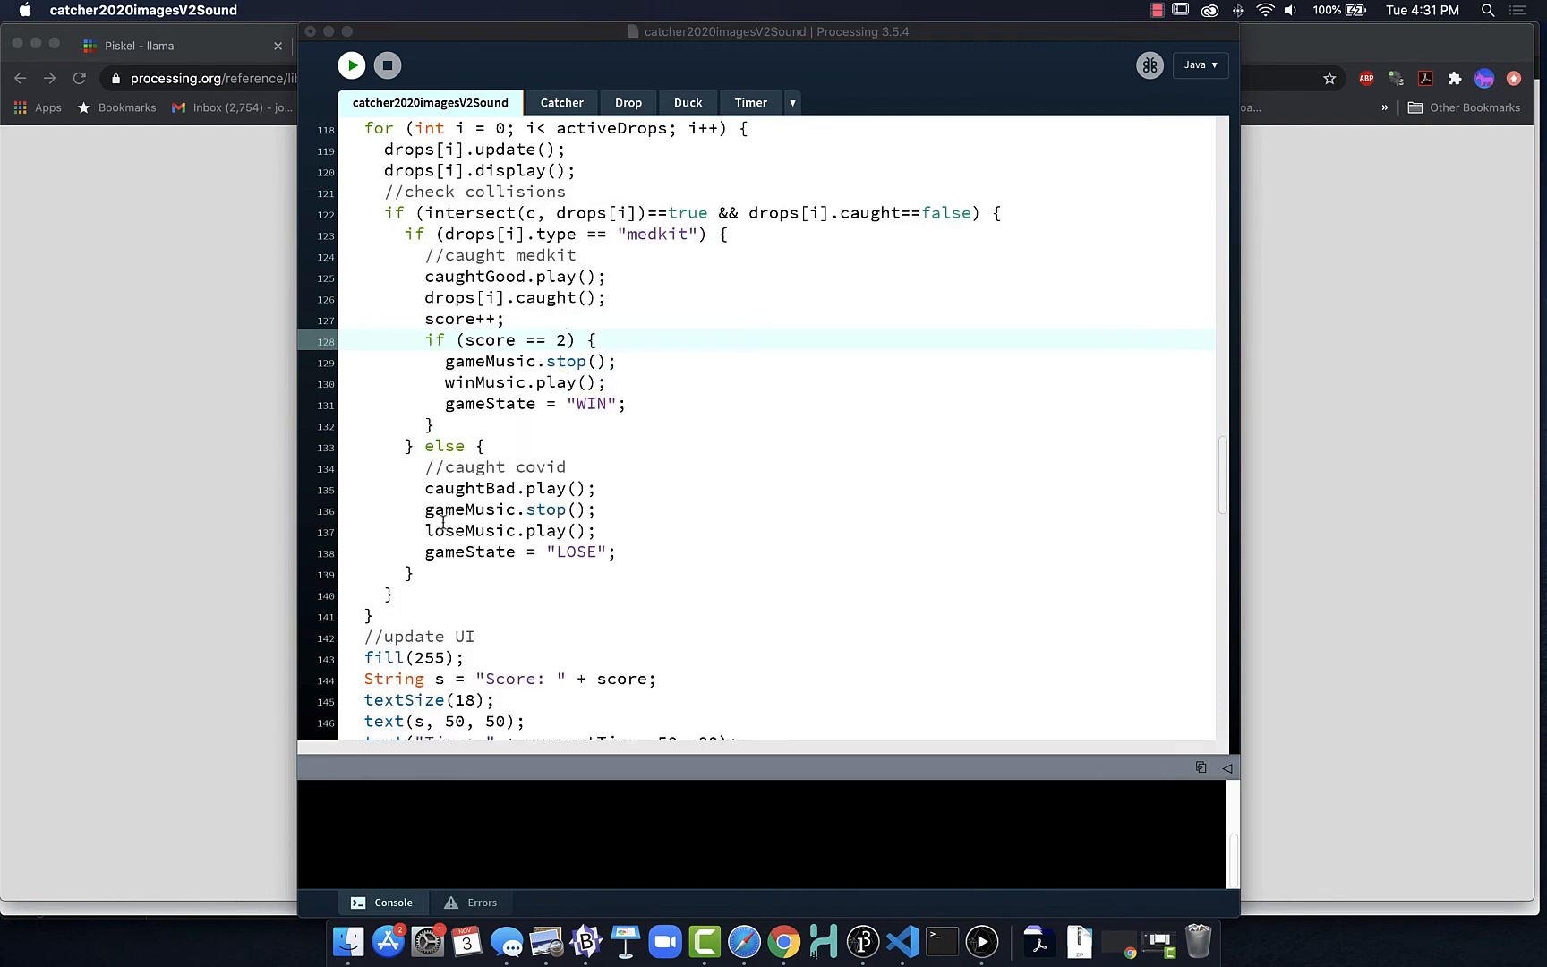
Return to the sketch code and scroll through the win() and lose() handlers.
click(565, 339)
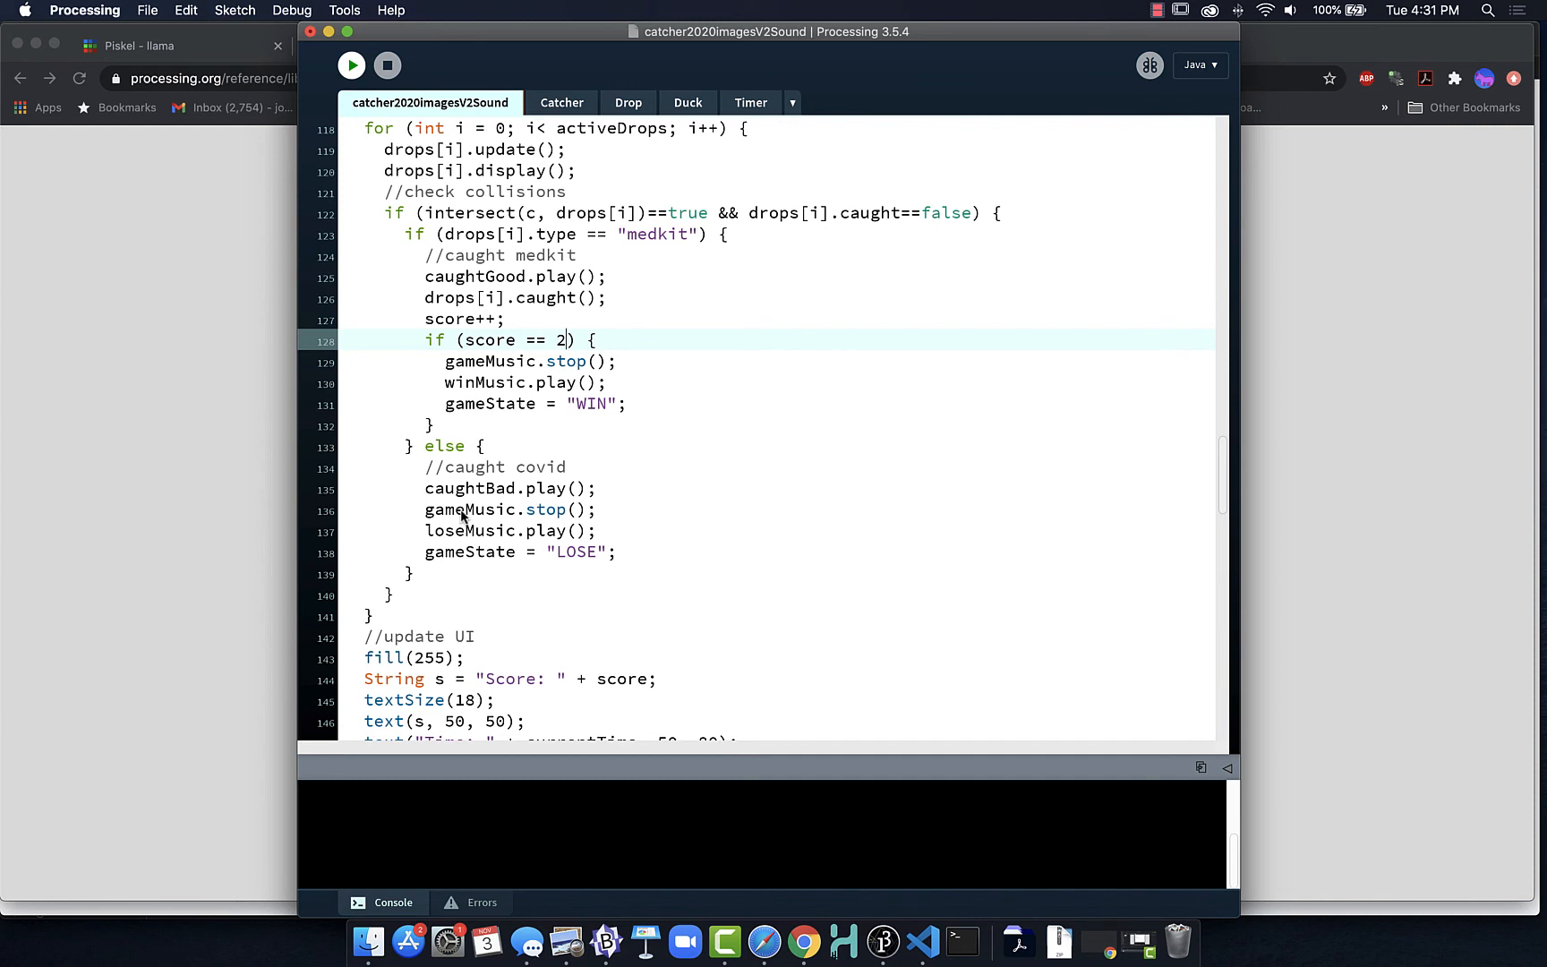
mouse_move(560, 476)
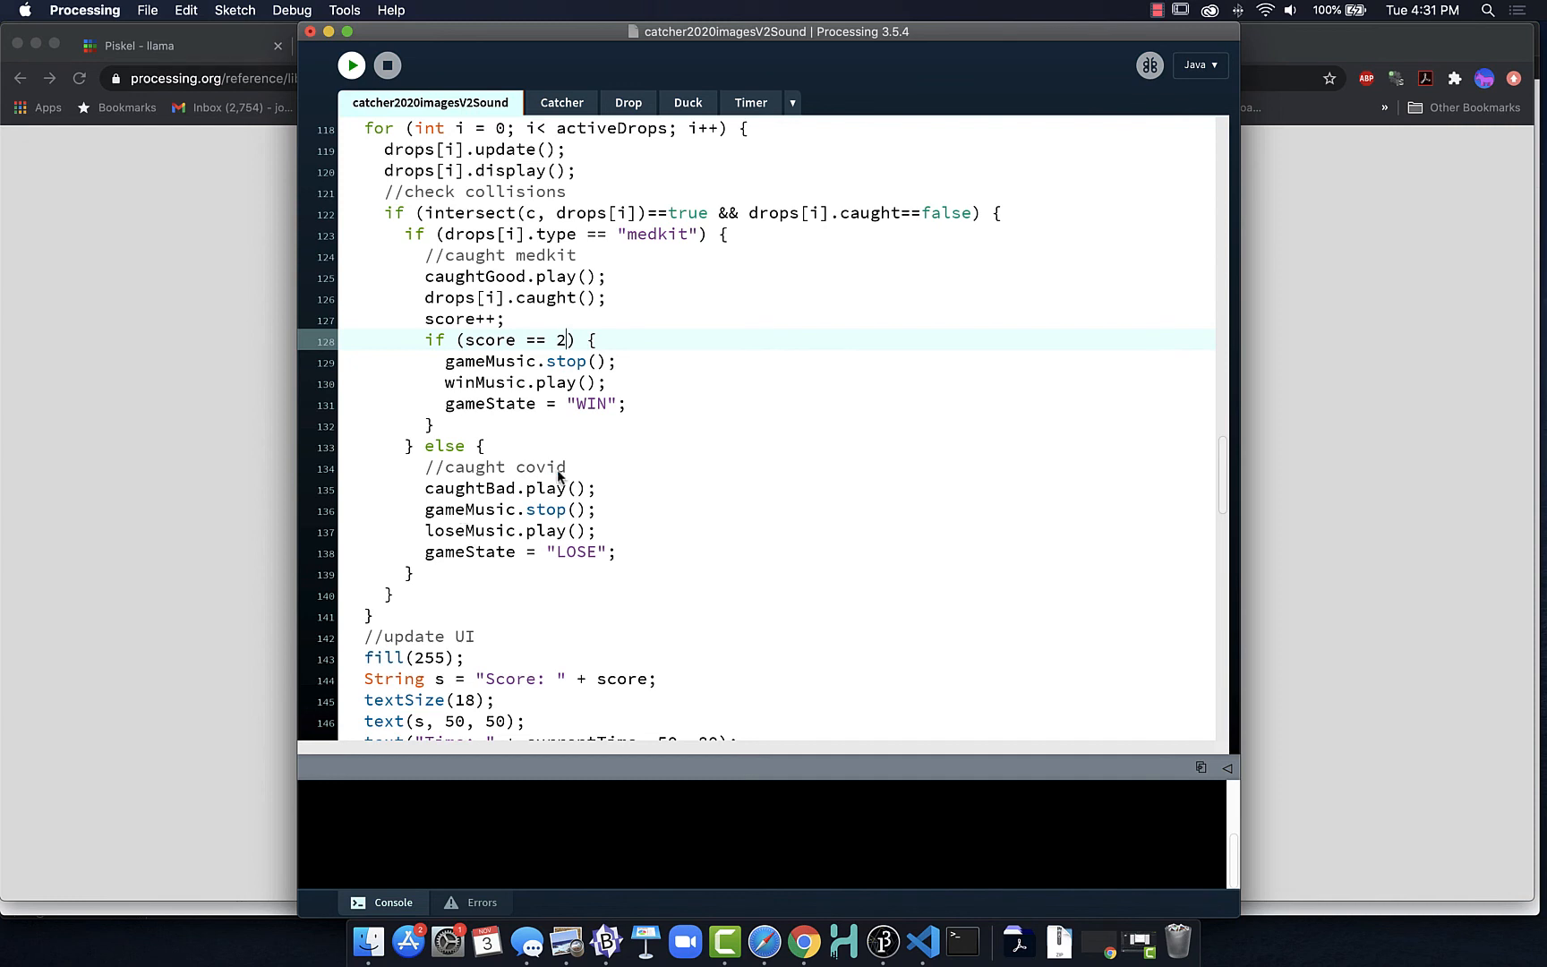
mouse_move(582, 470)
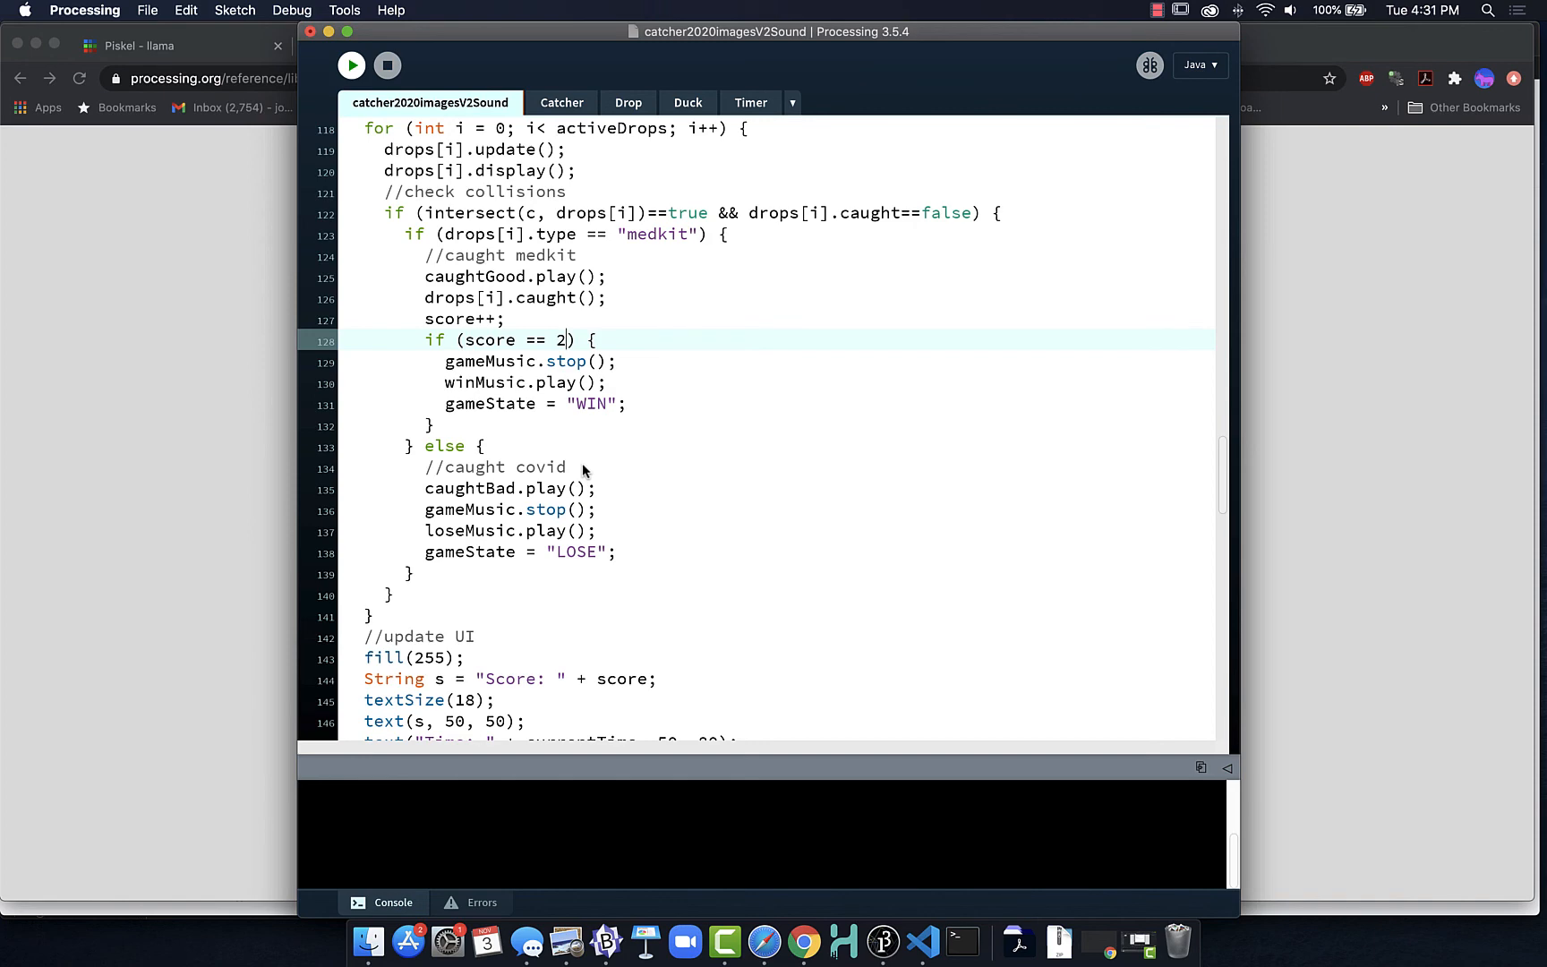
scroll(down, 3)
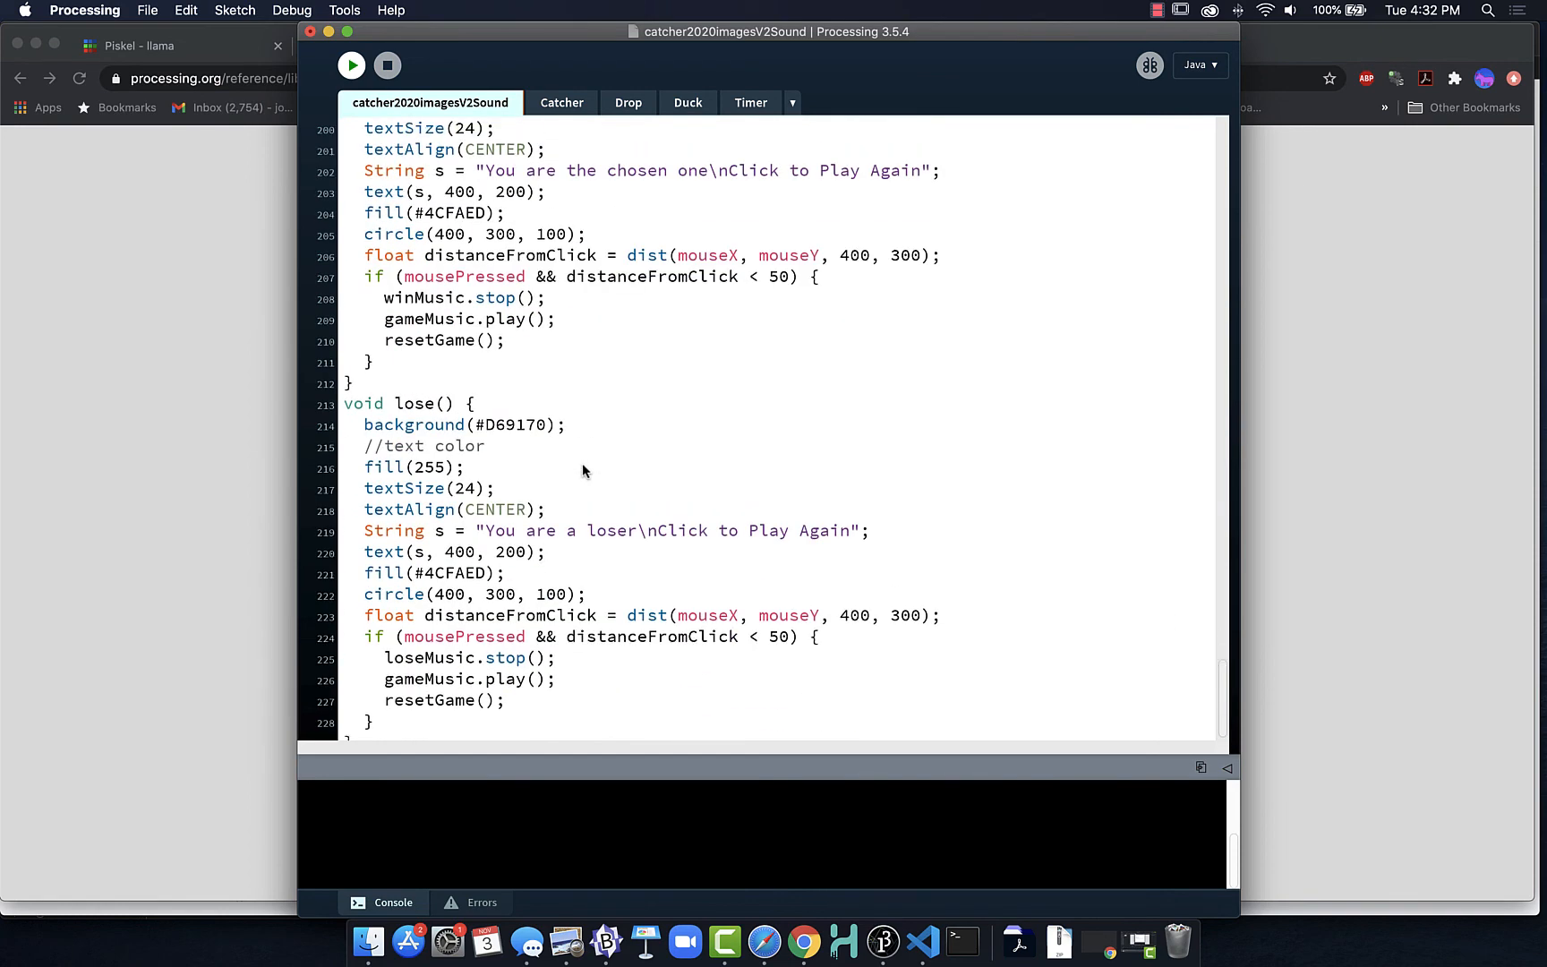
mouse_move(535, 318)
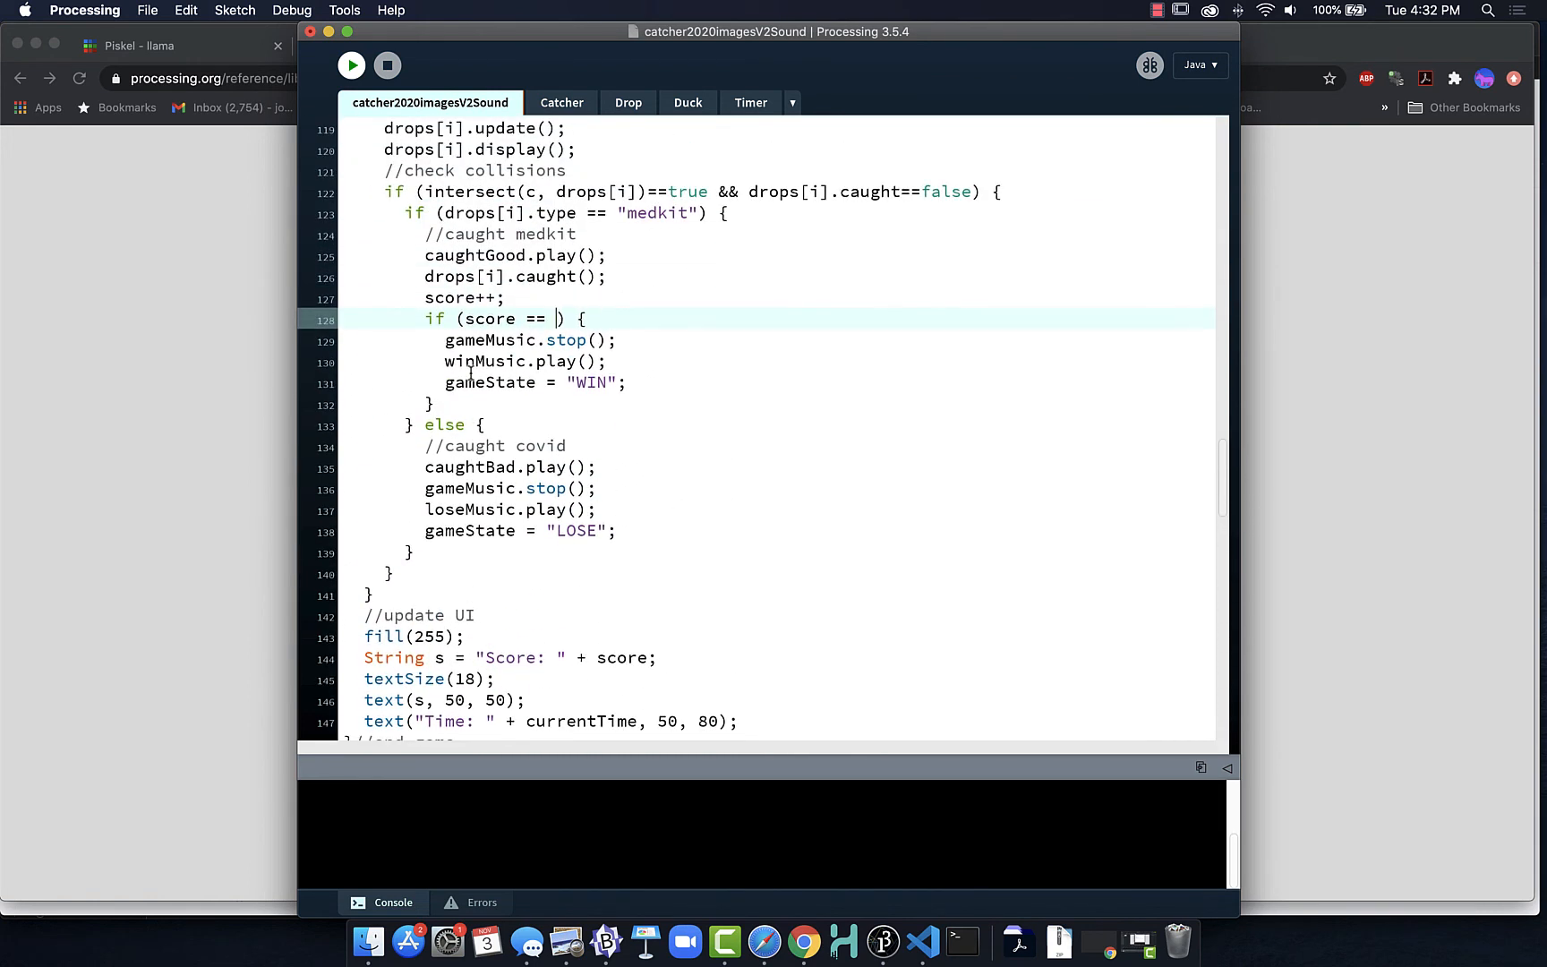
Set the win score to 1, add a blank line after caughtBad.play(), and run the sketch.
text(1)
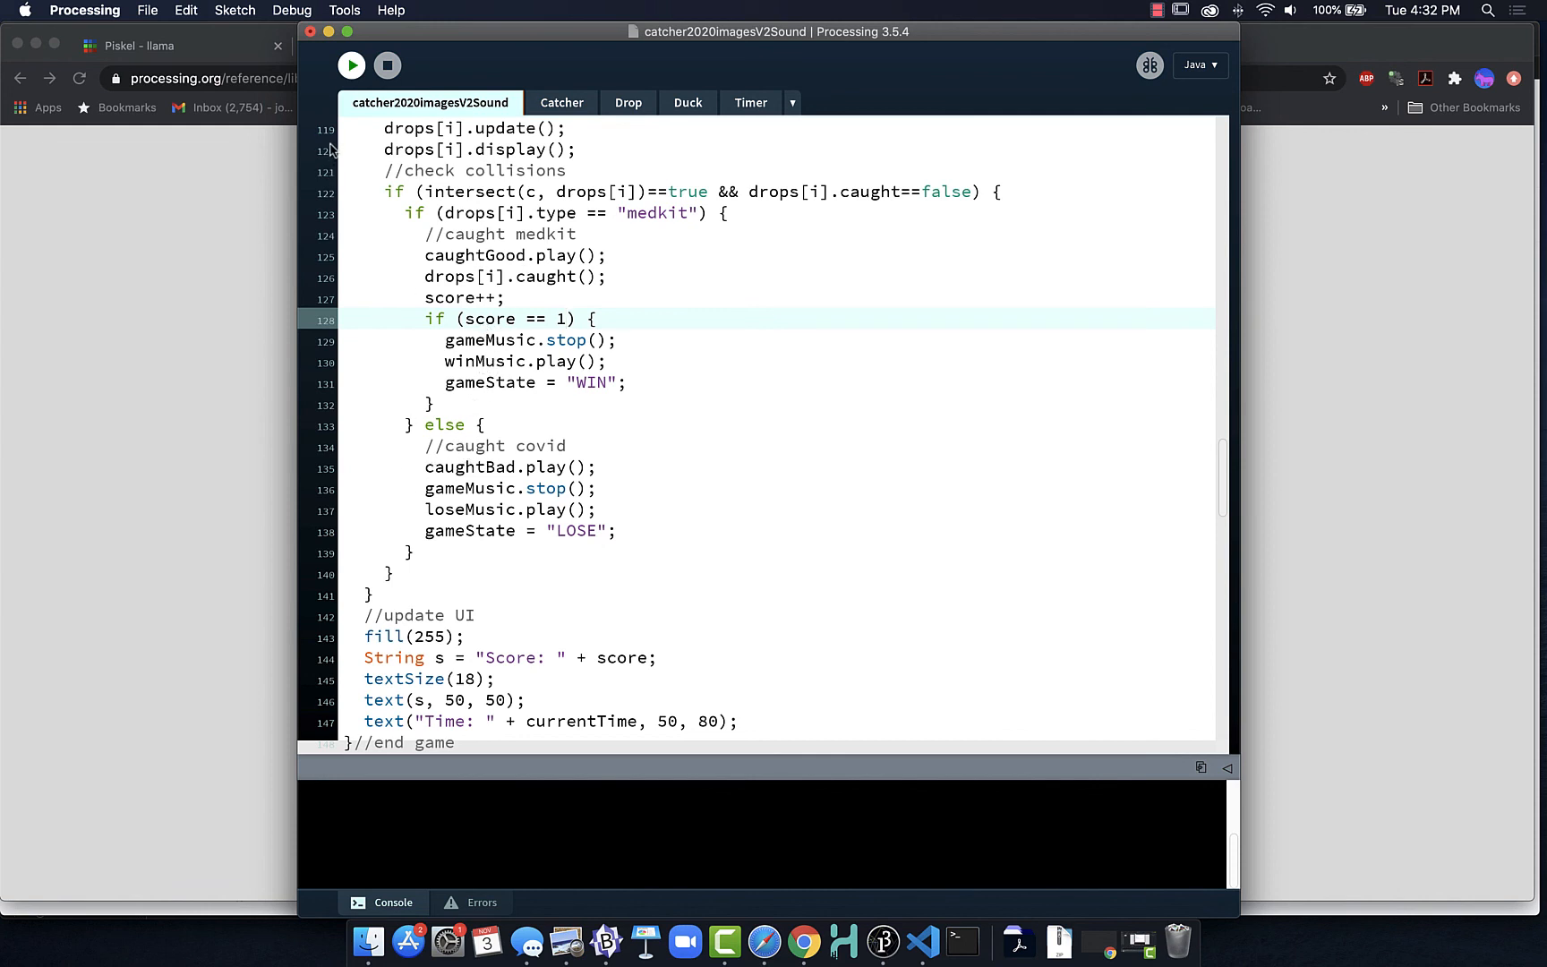
click(567, 318)
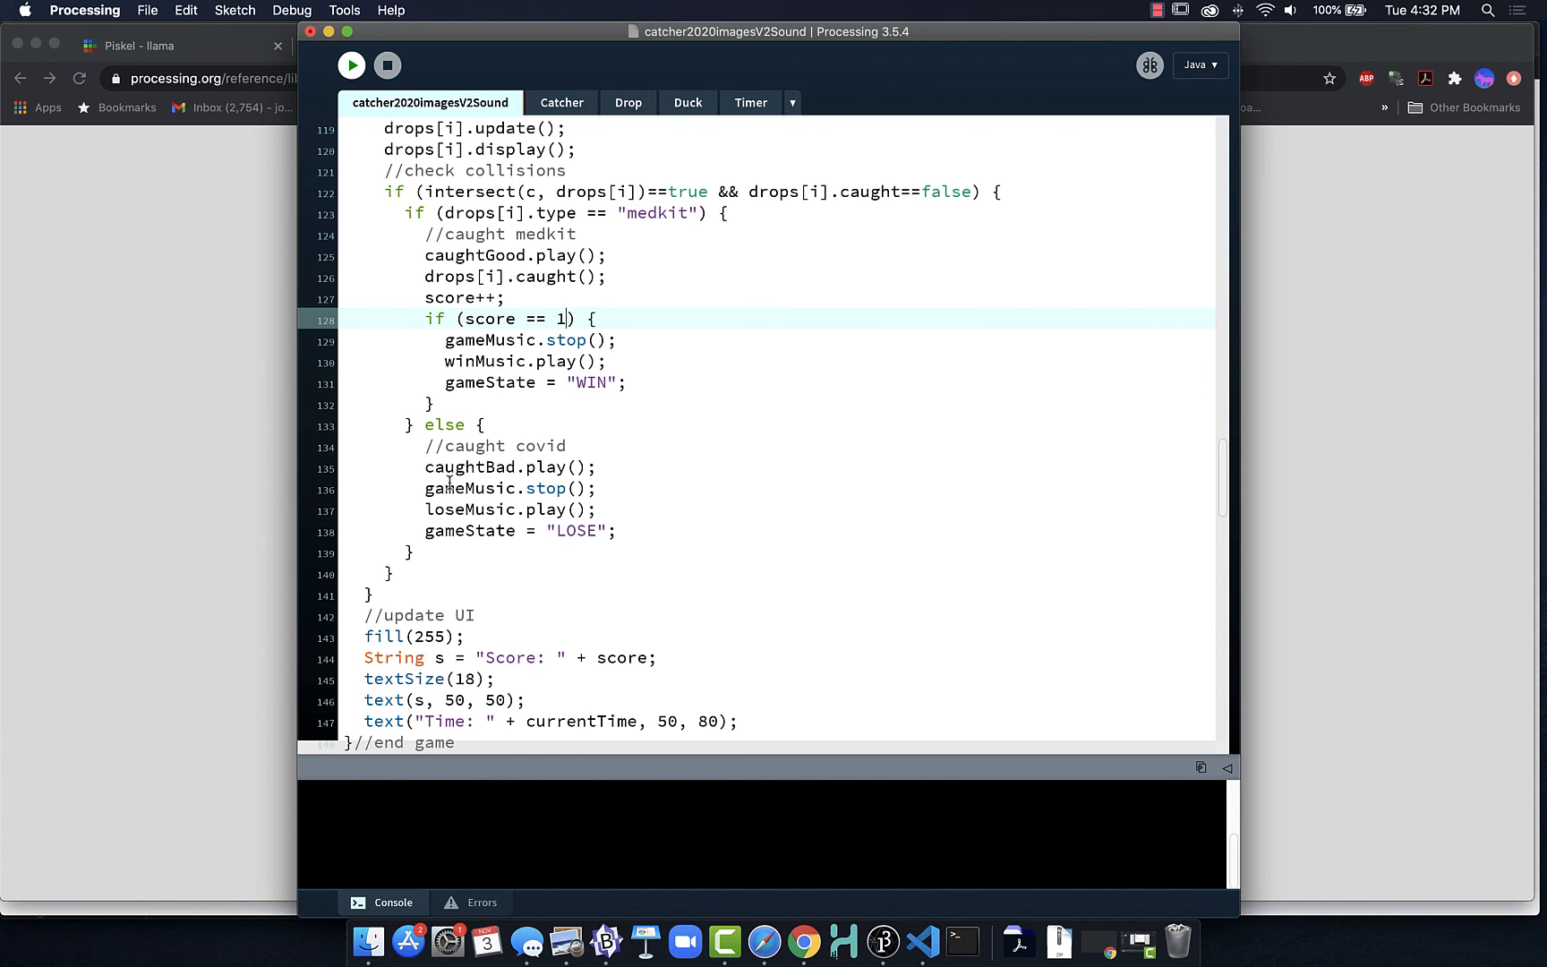
key(enter)
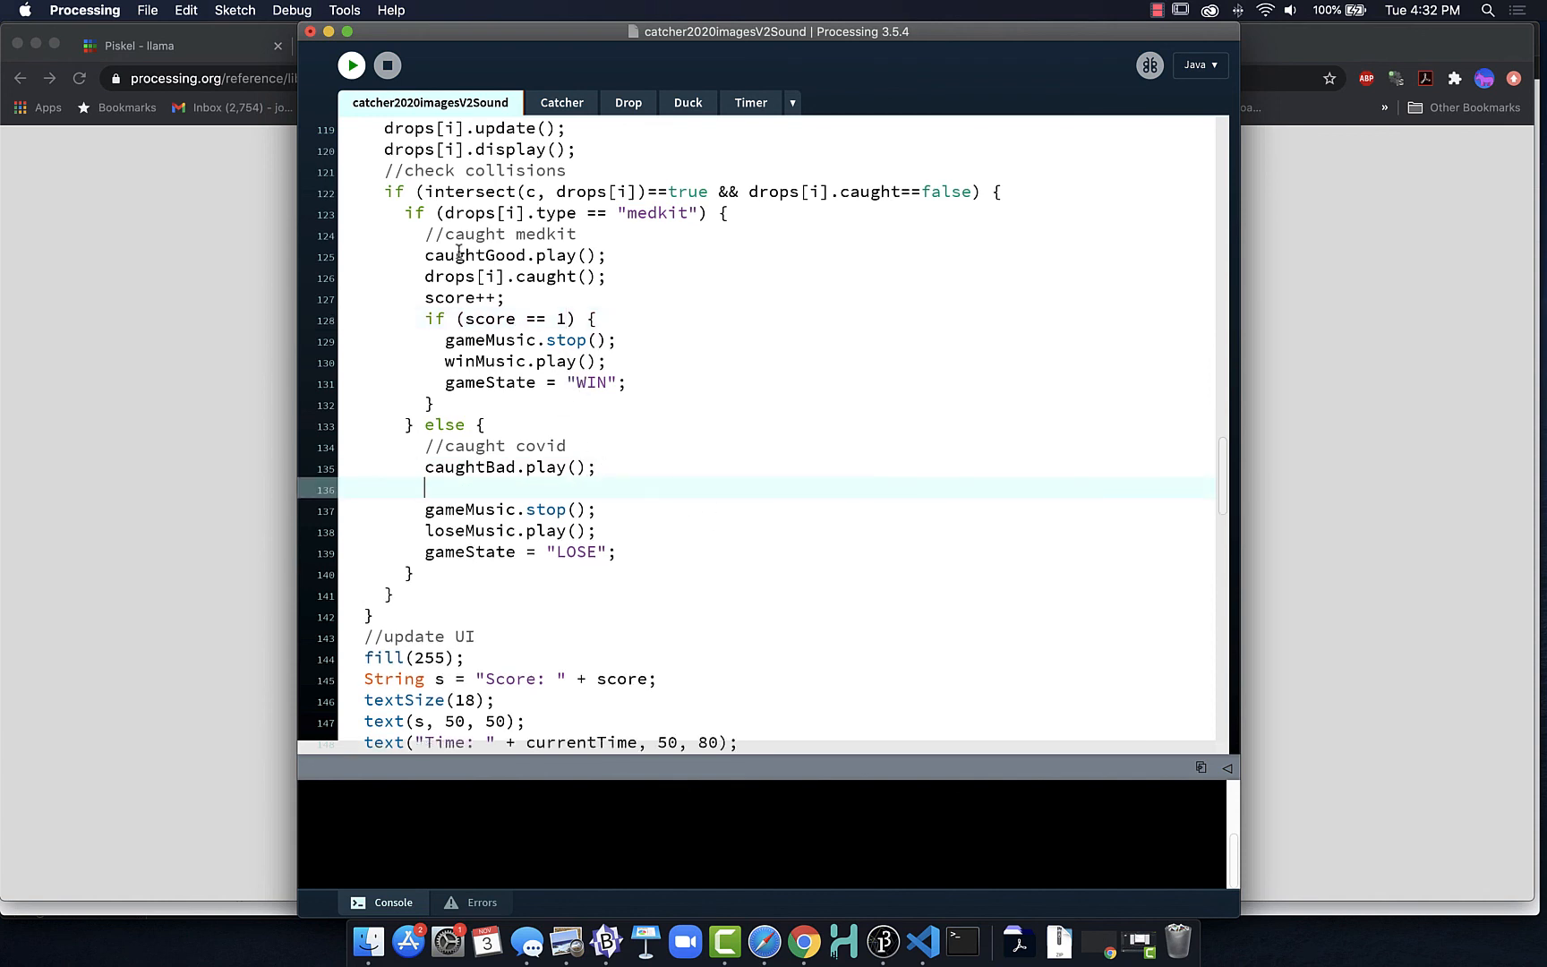
click(351, 65)
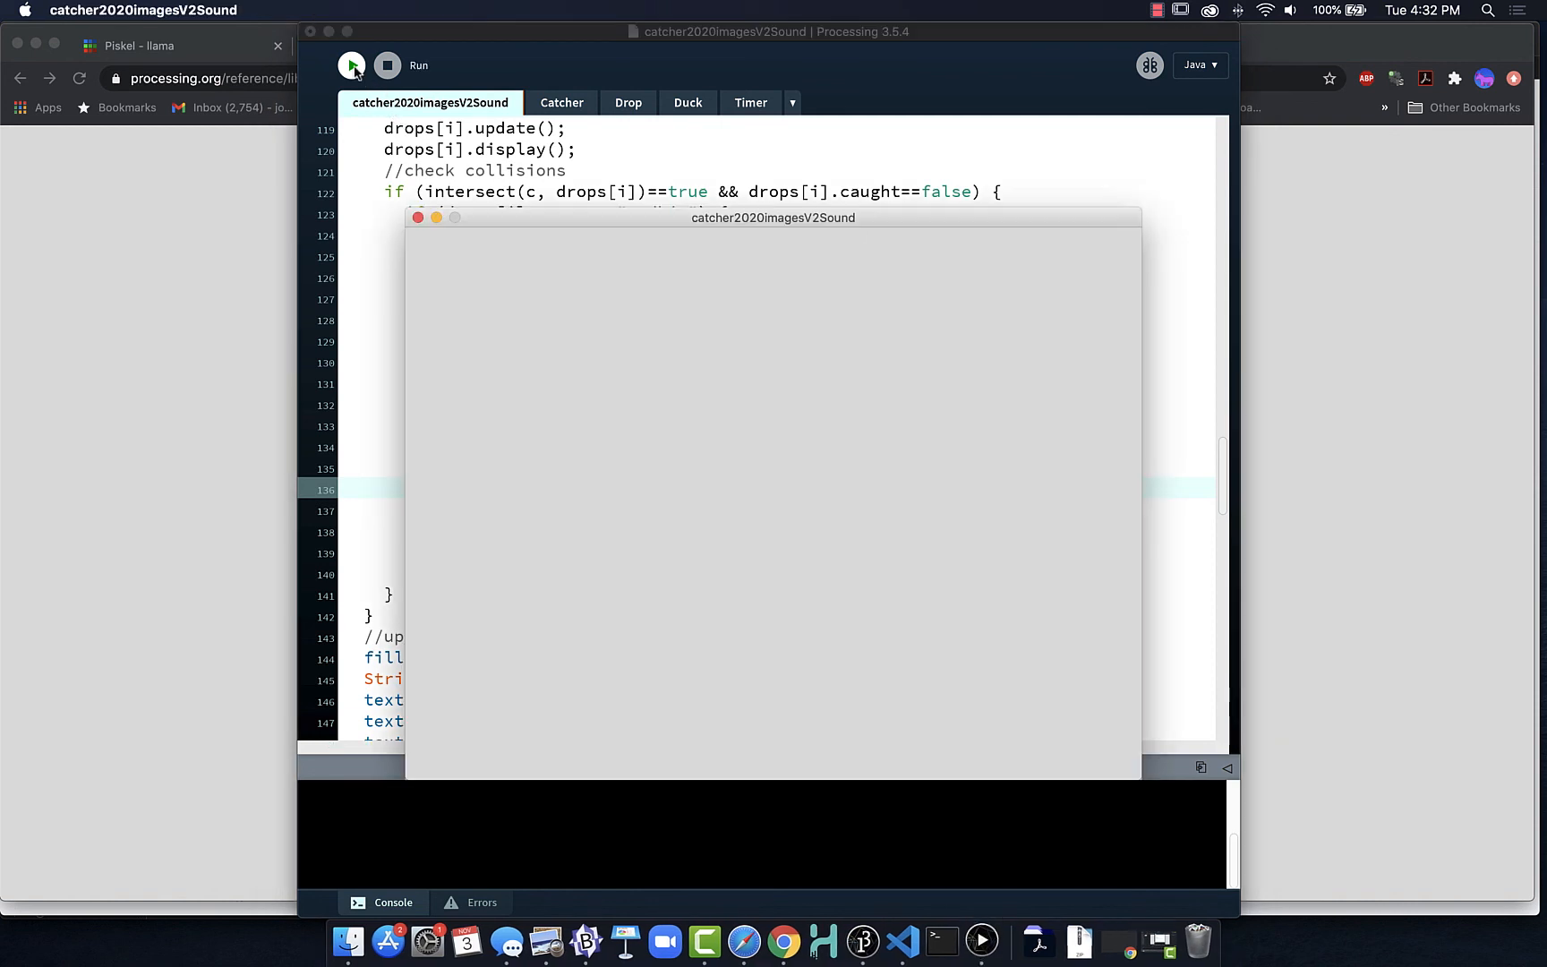
Run the catcher sketch, start from the title scene, and replay after losing.
click(351, 66)
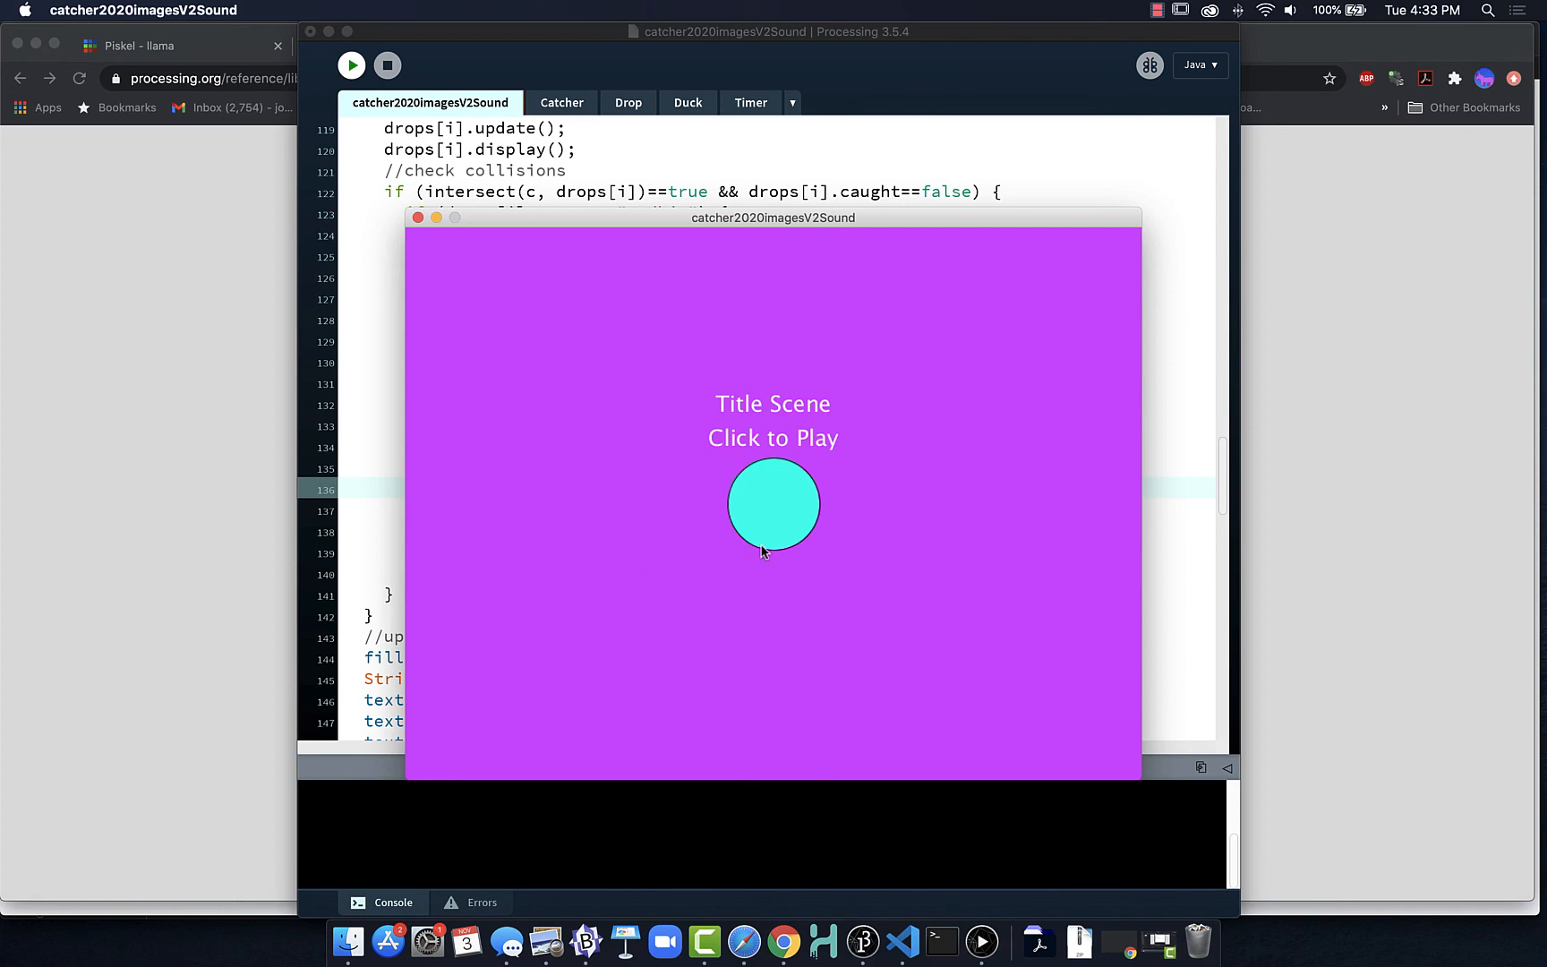
click(773, 504)
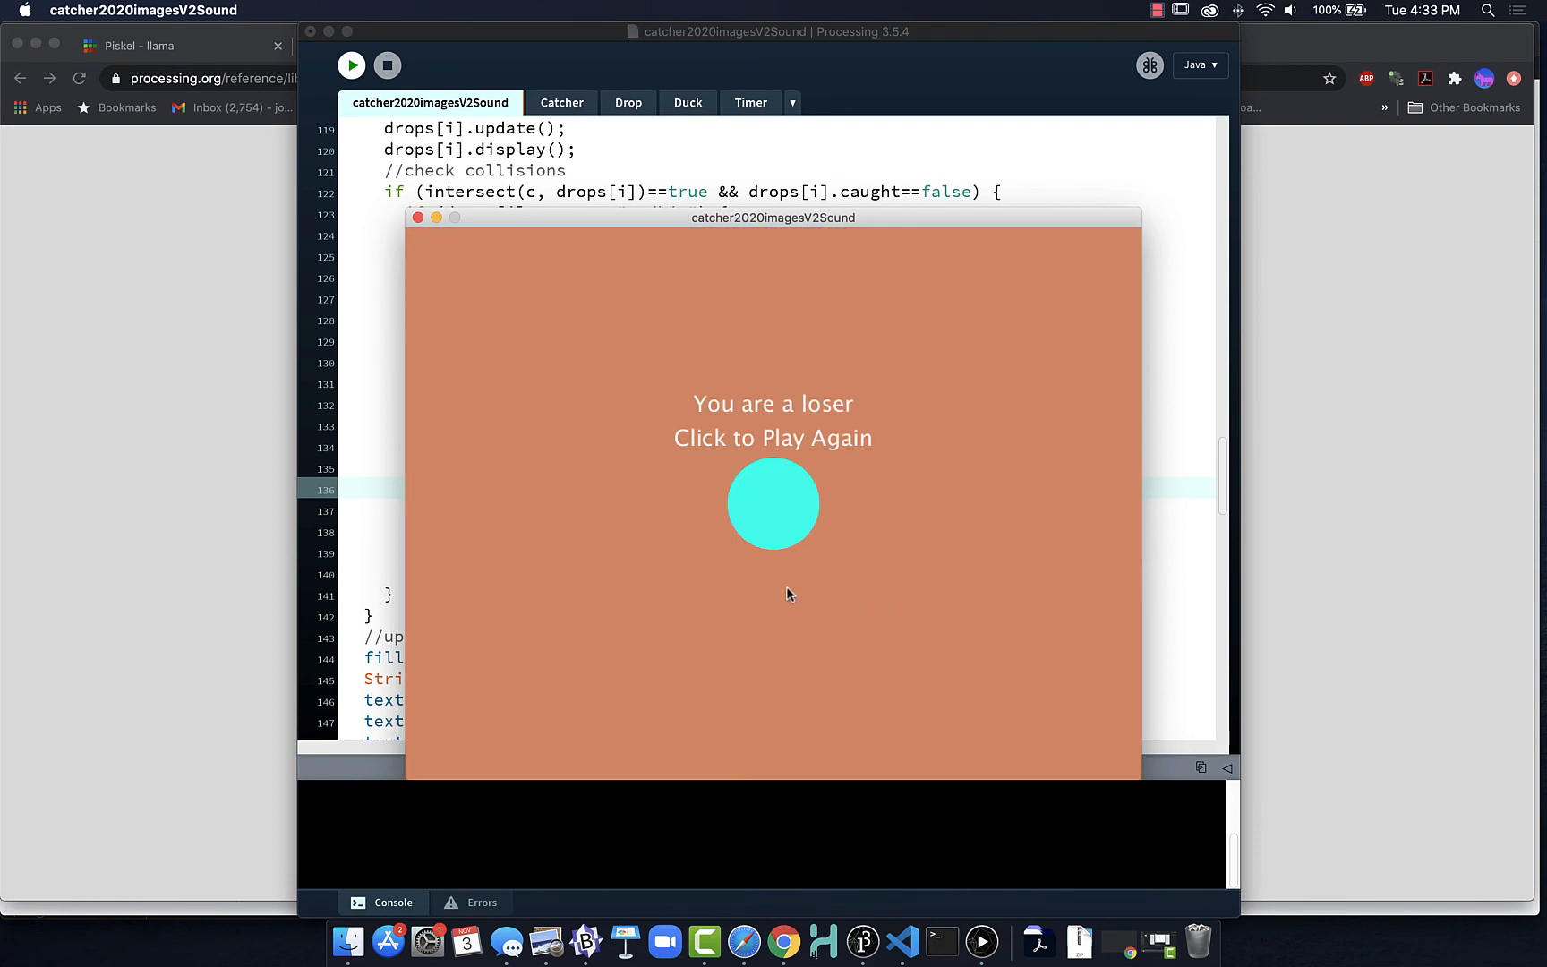
mouse_move(751, 518)
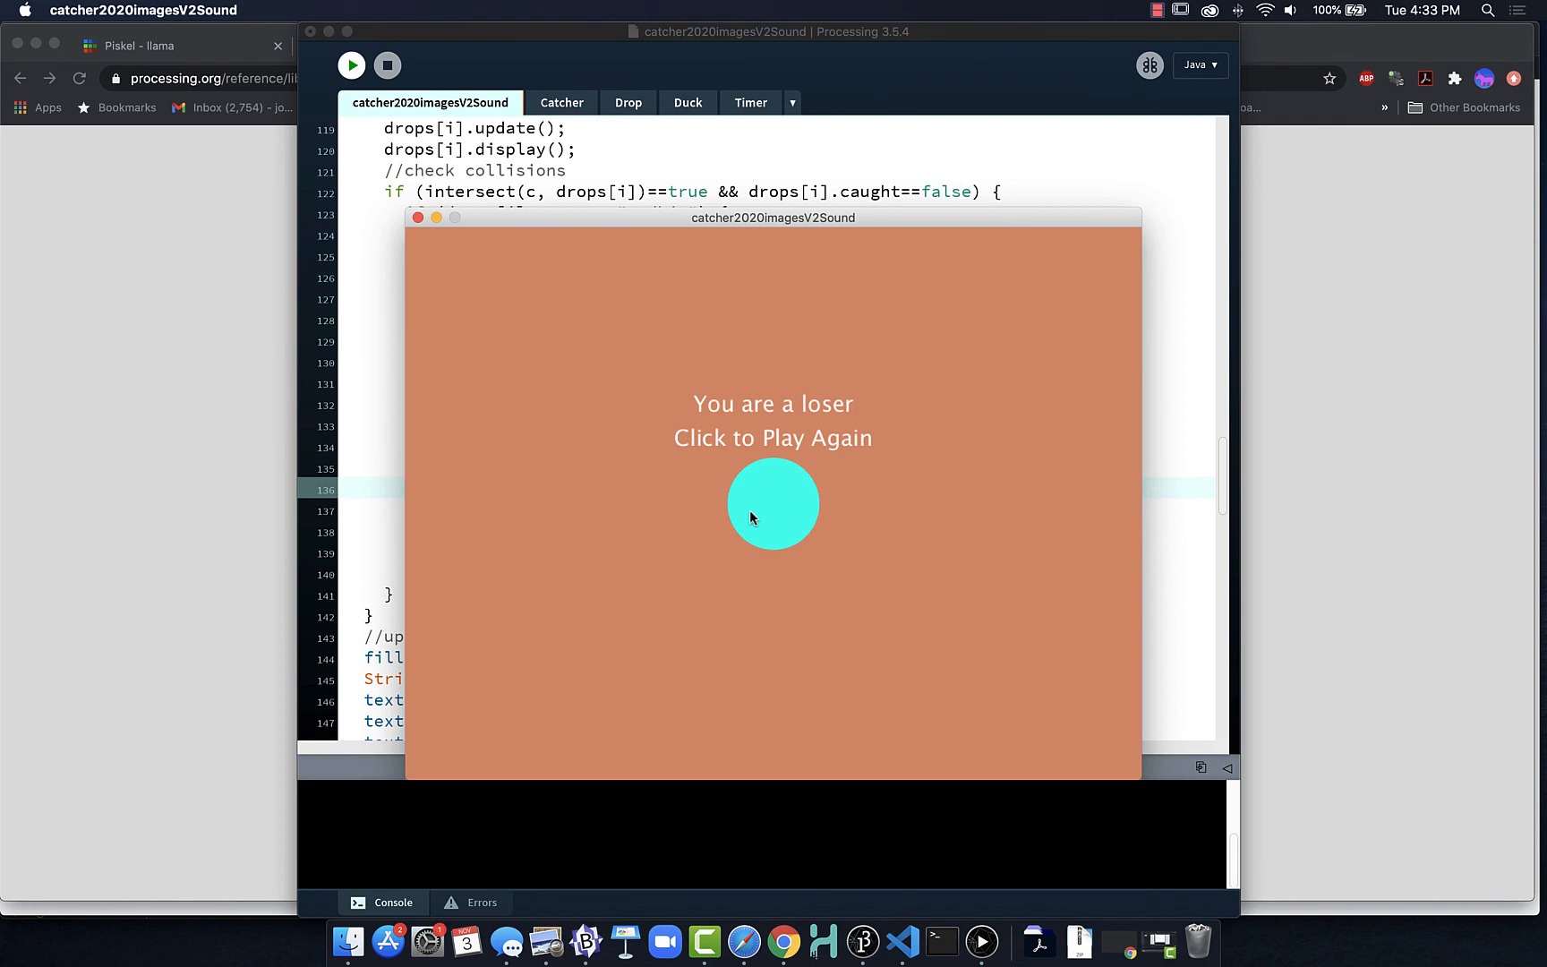
click(773, 503)
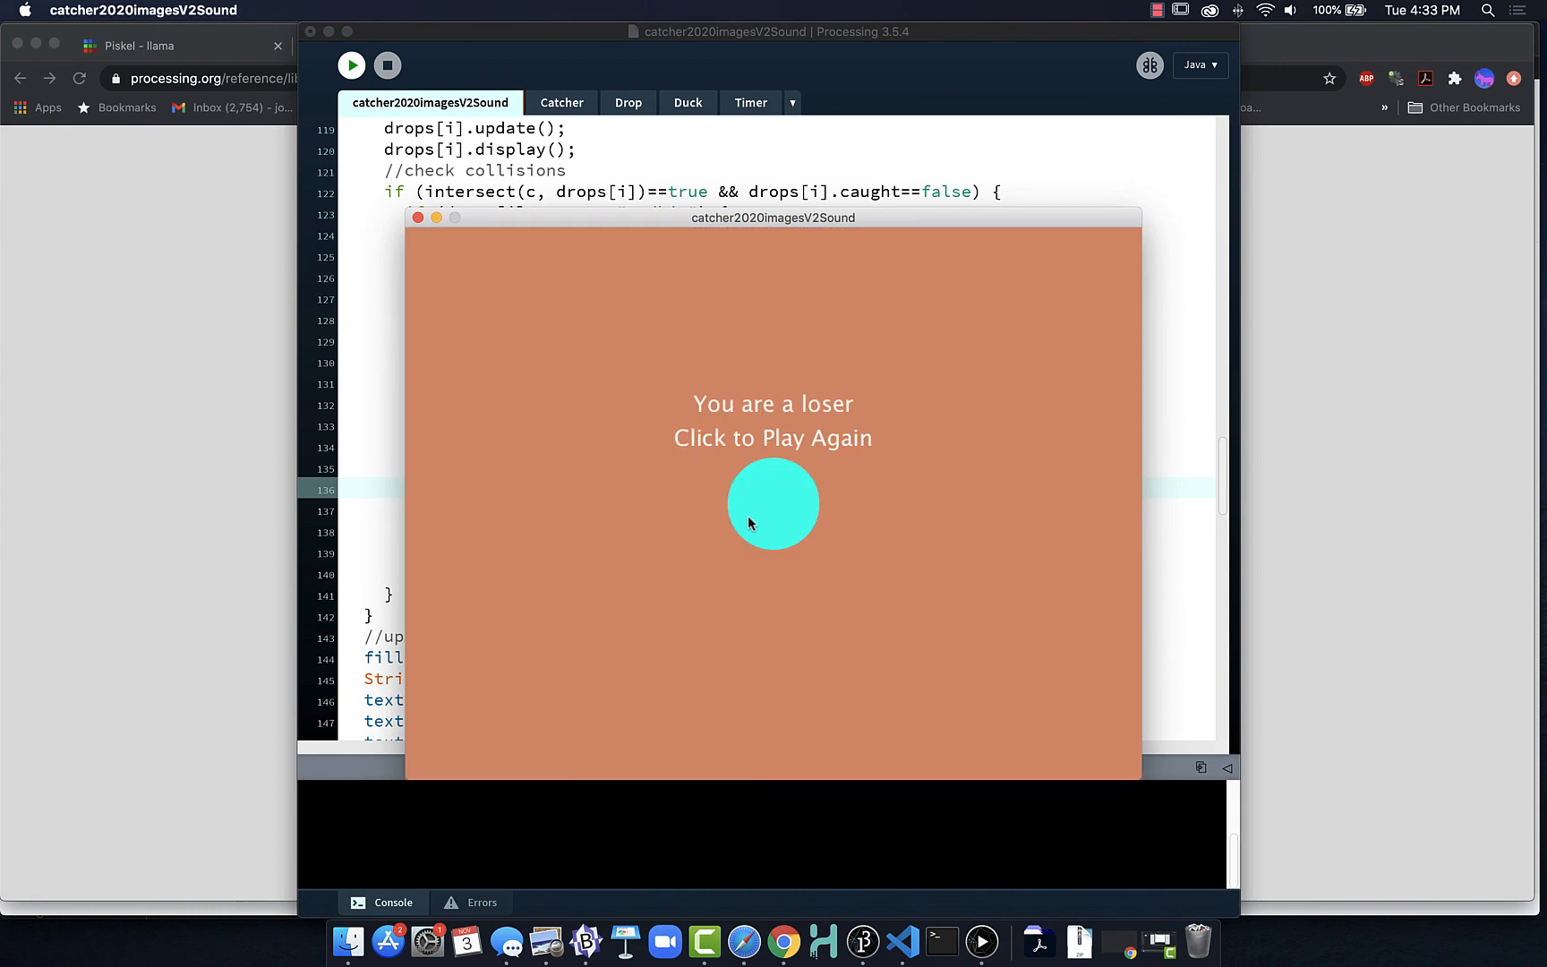
click(773, 504)
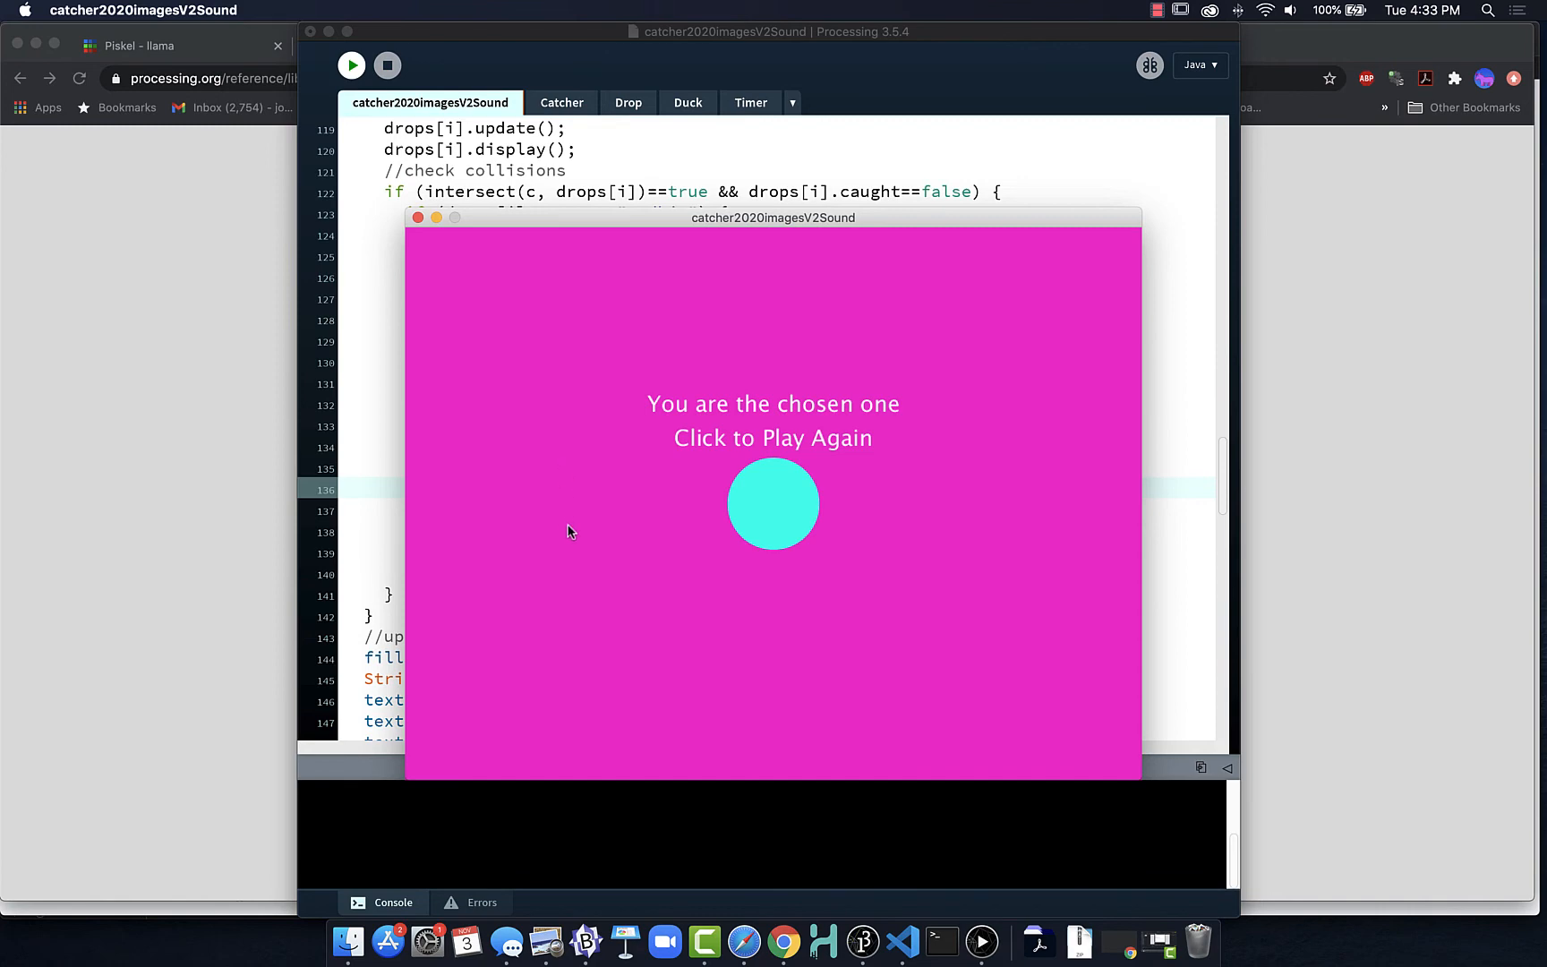
mouse_move(656, 495)
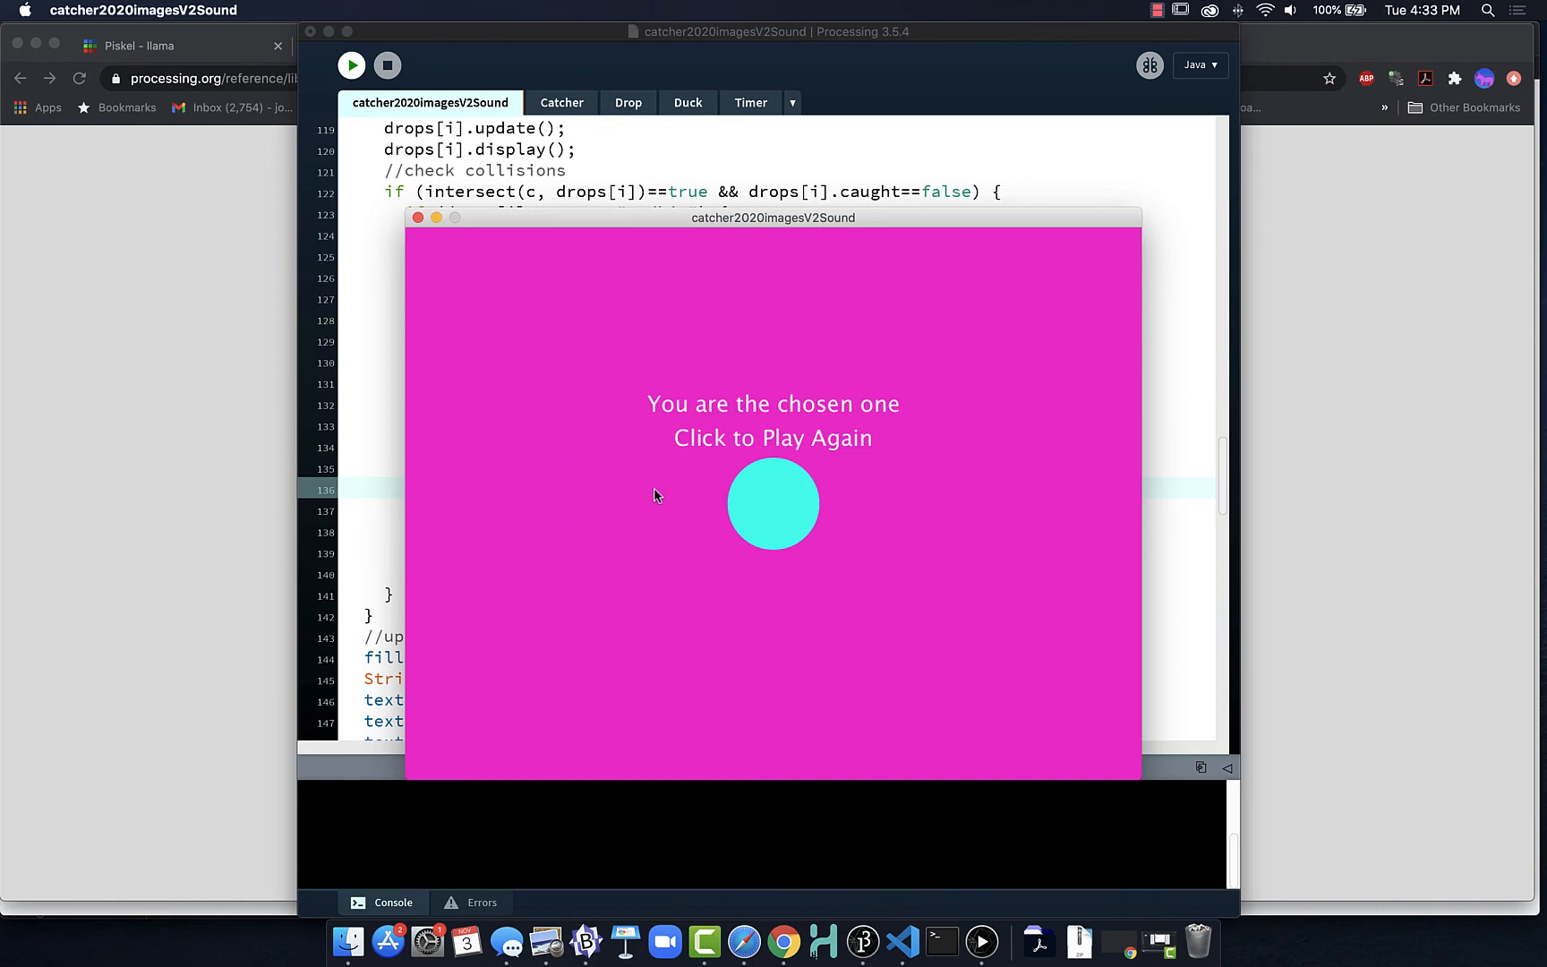
Replay through the win and lose screens, then relaunch with the score == 3 win check.
click(772, 503)
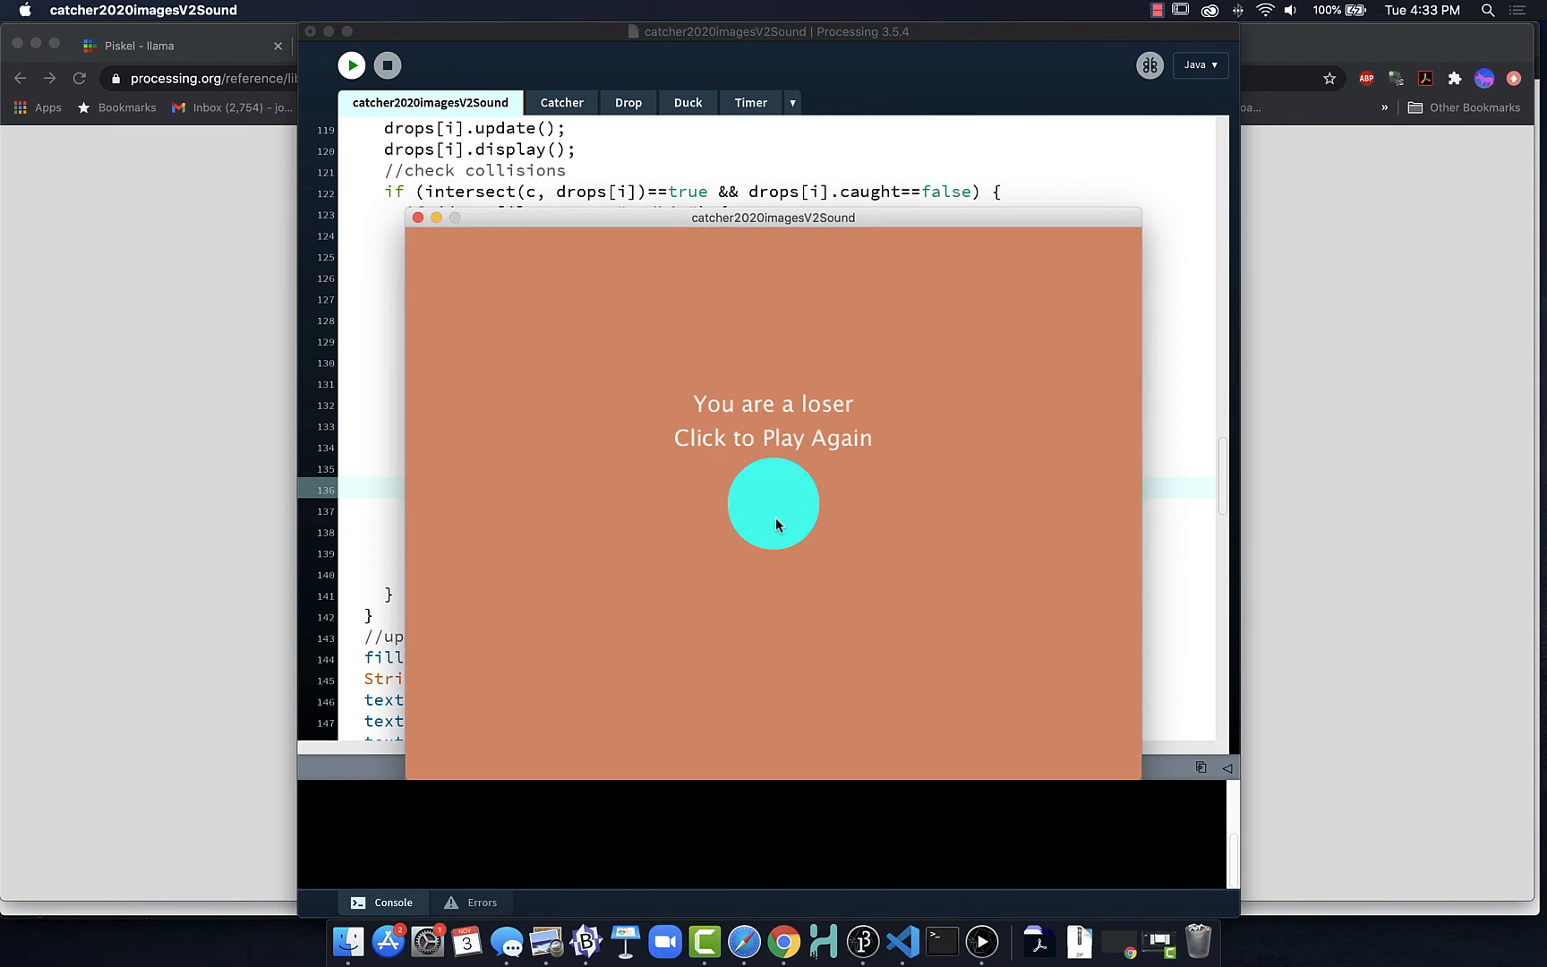
click(773, 524)
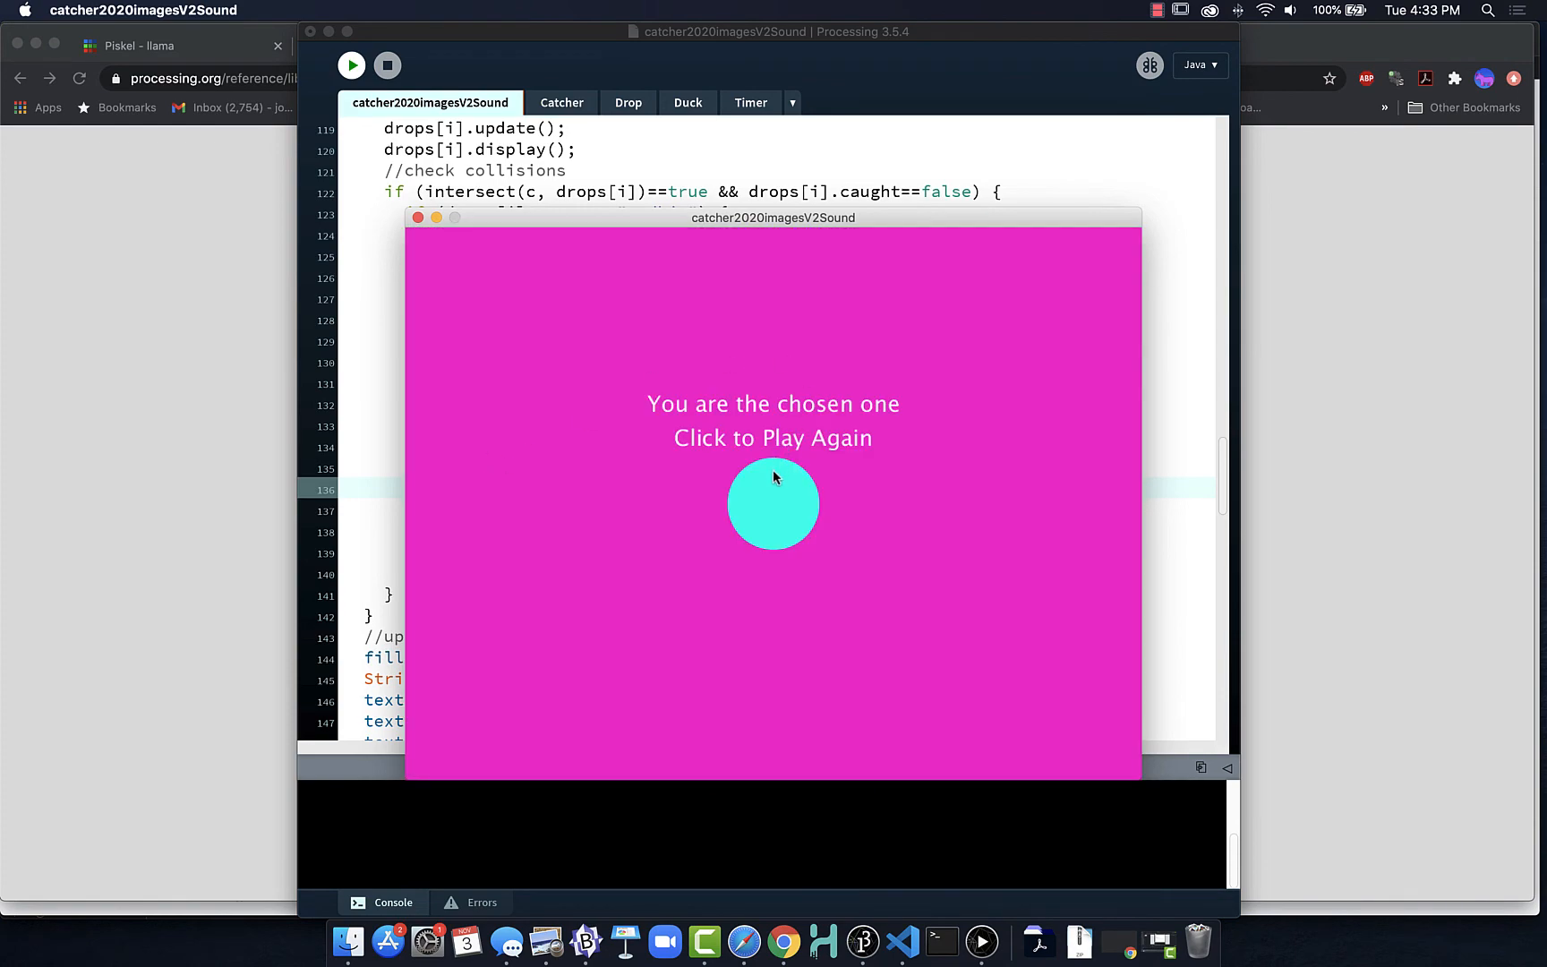
click(772, 503)
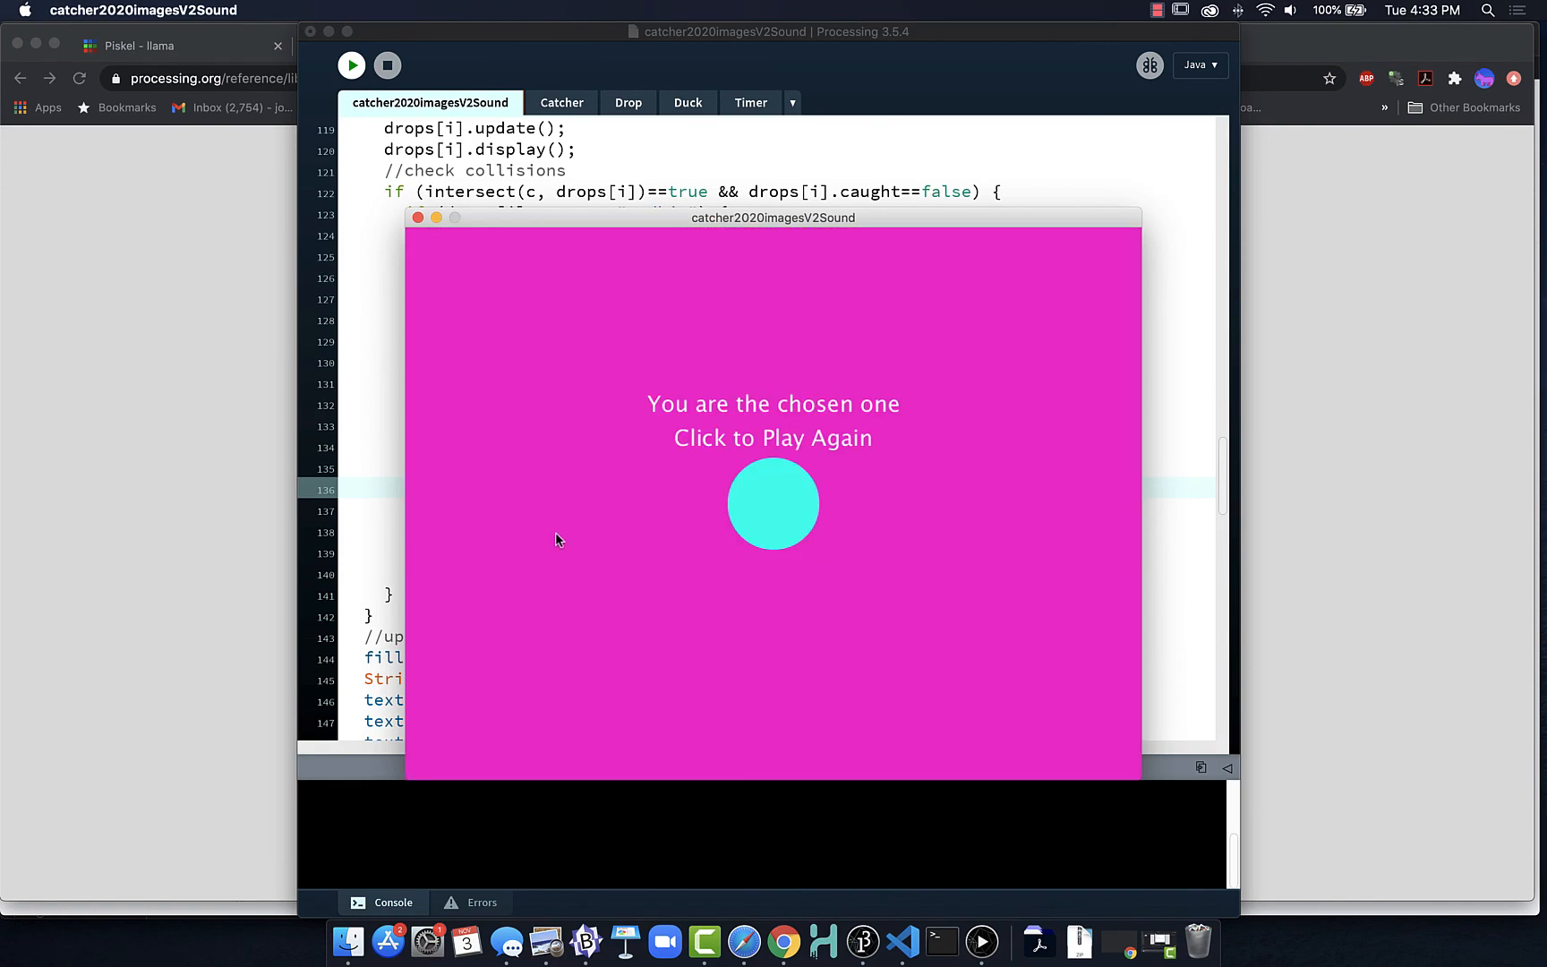
mouse_move(643, 593)
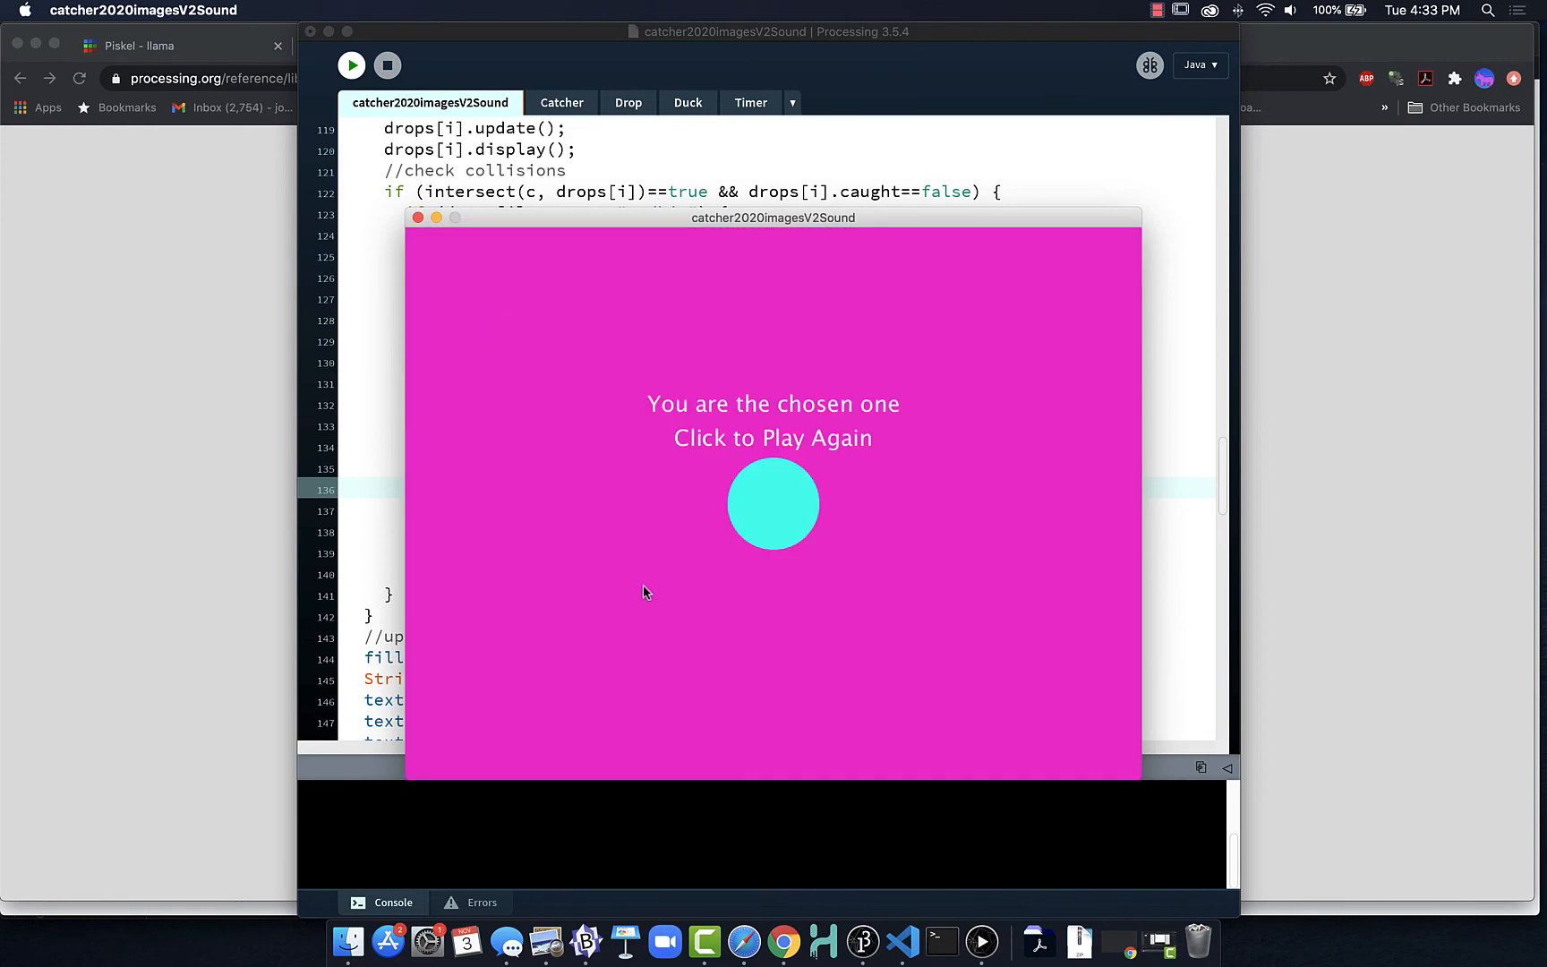
click(772, 439)
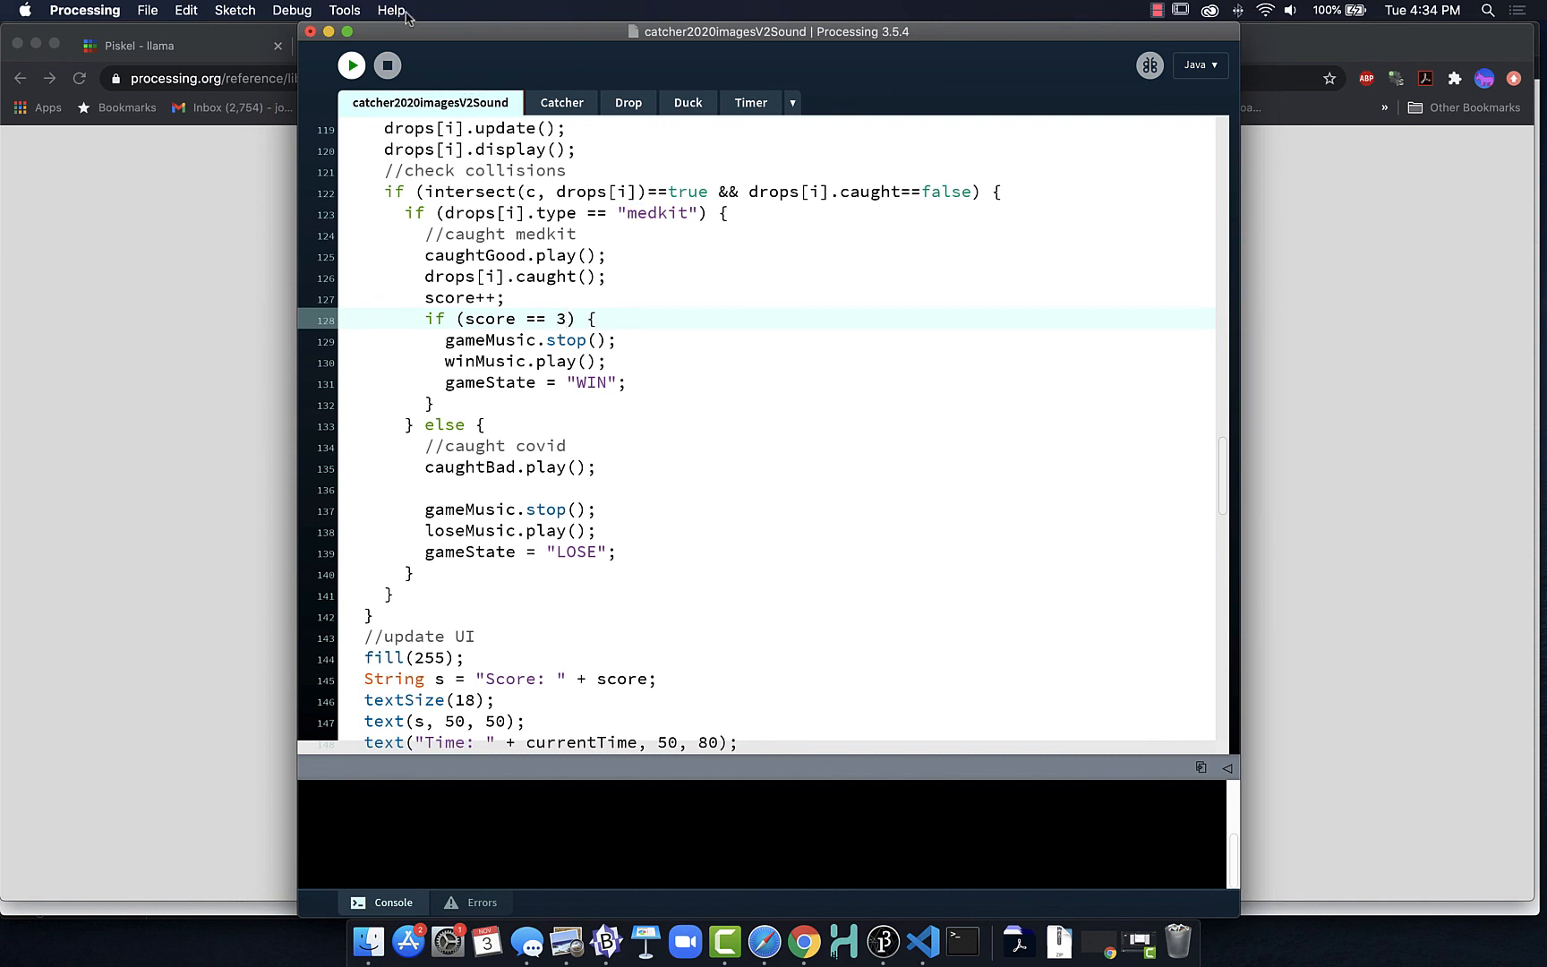
mouse_move(351, 65)
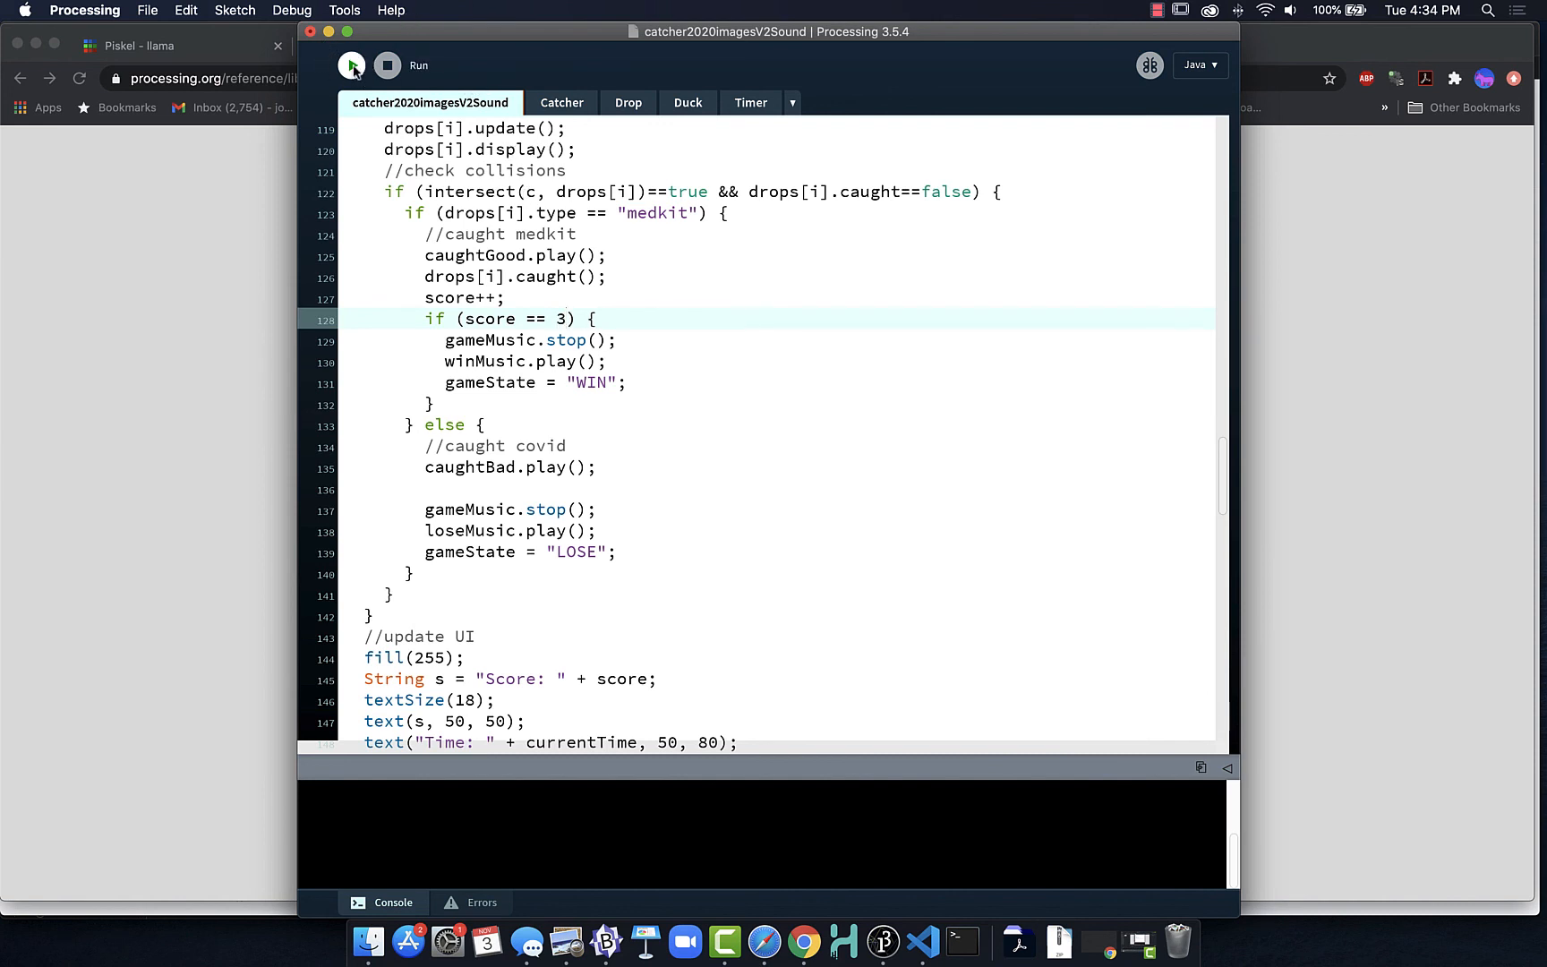
click(350, 65)
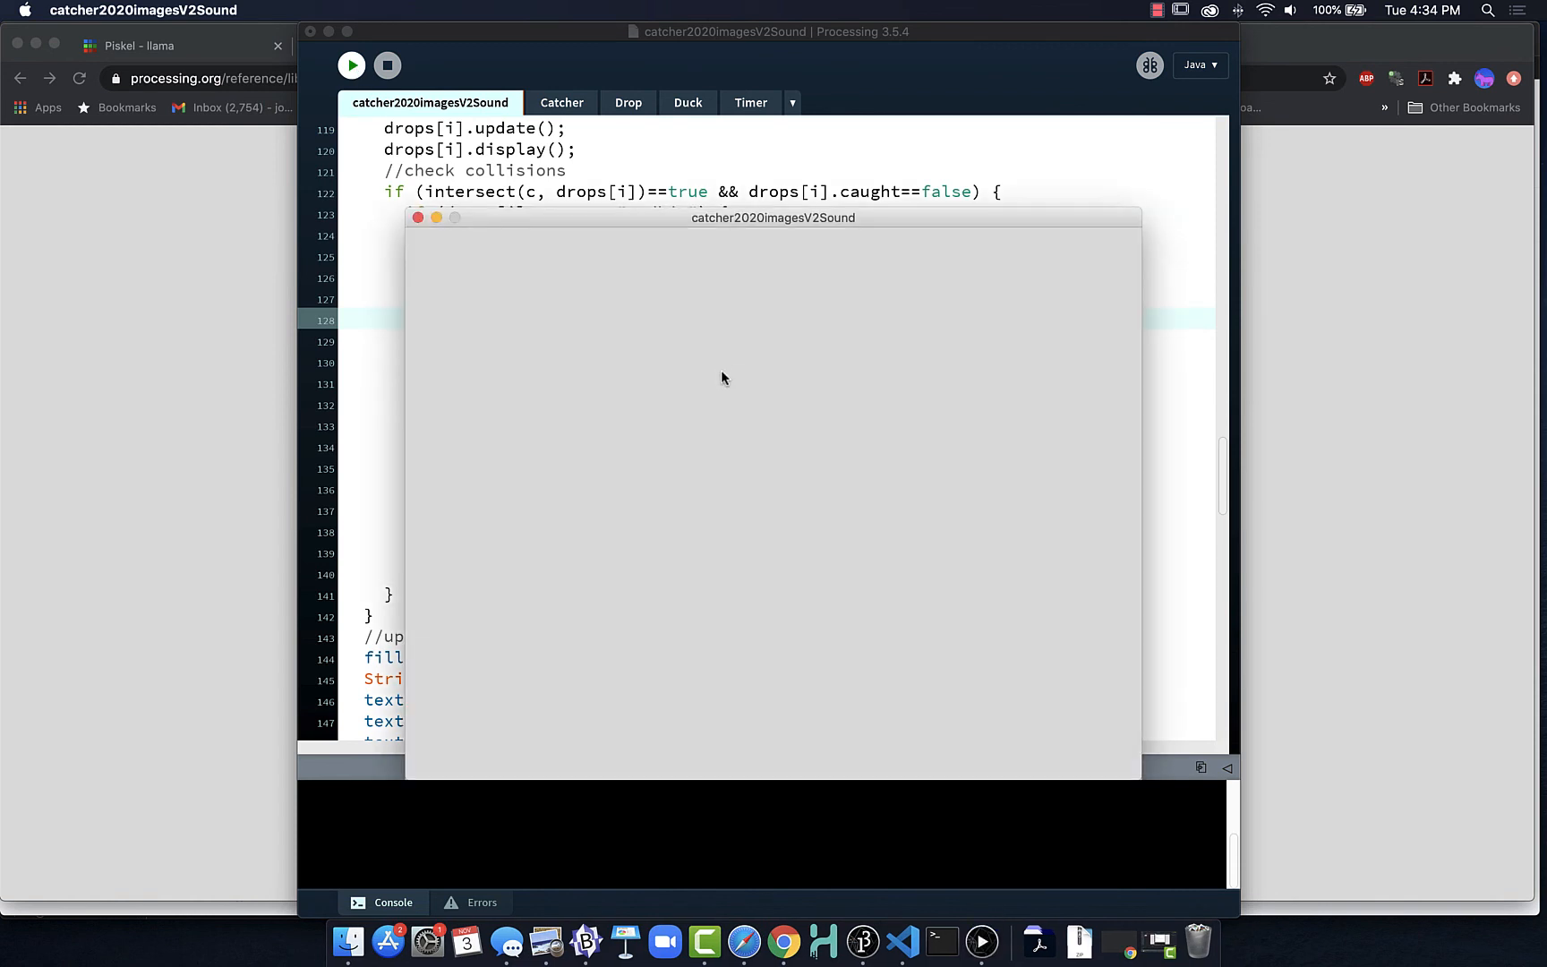
Start the game from the title circle, then click Play Again on the win and lose screens.
click(351, 65)
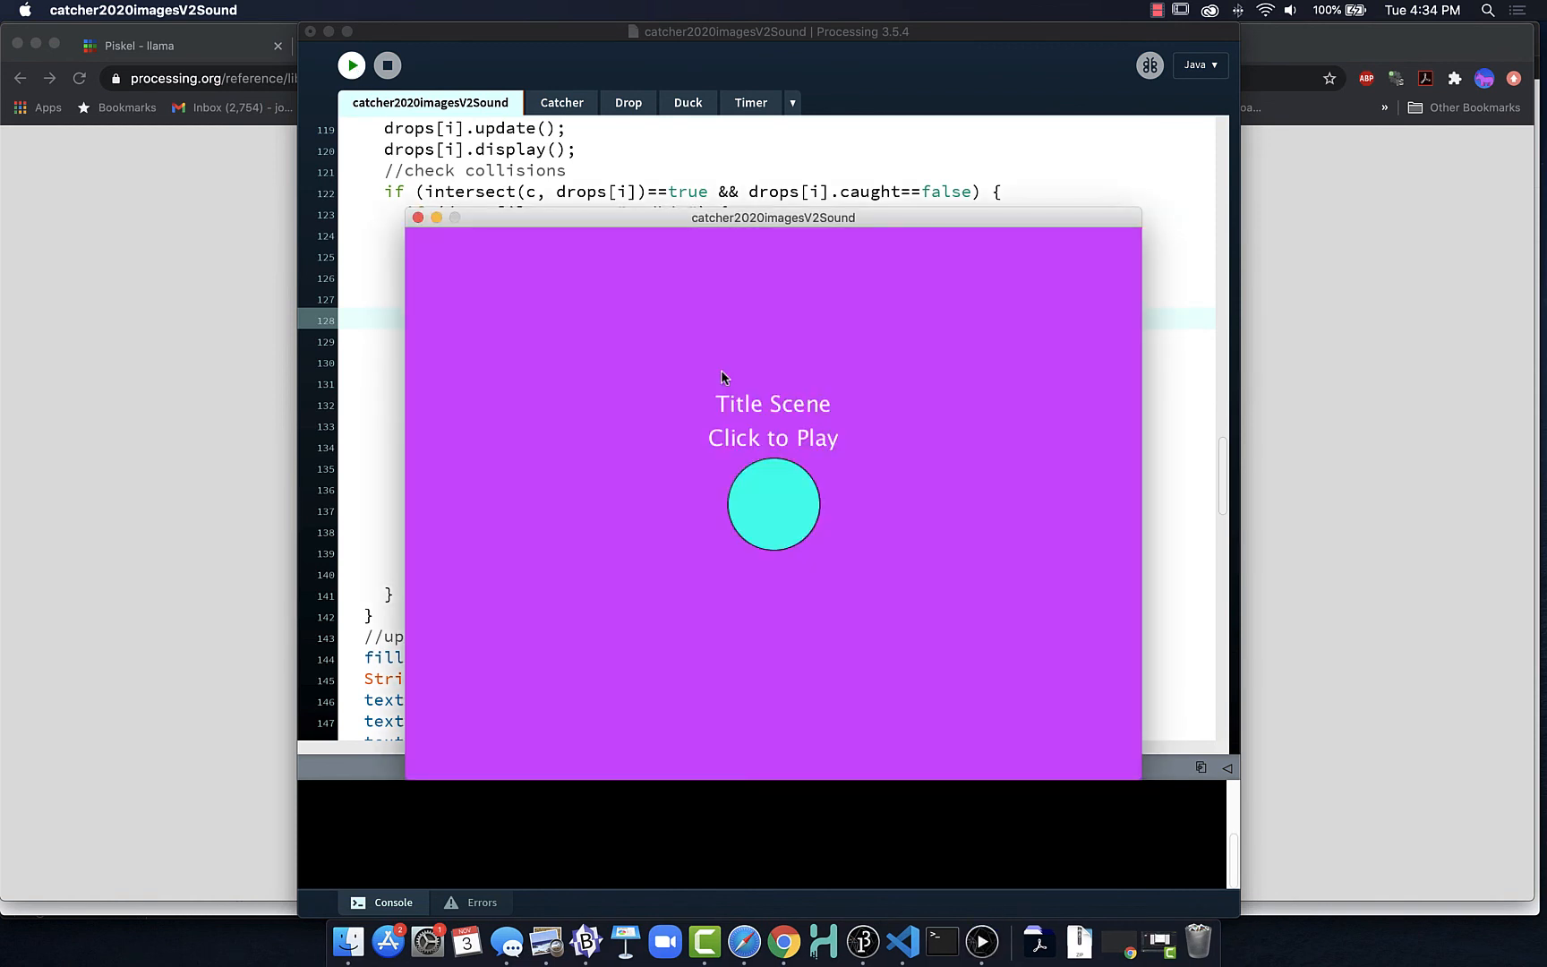
mouse_move(802, 500)
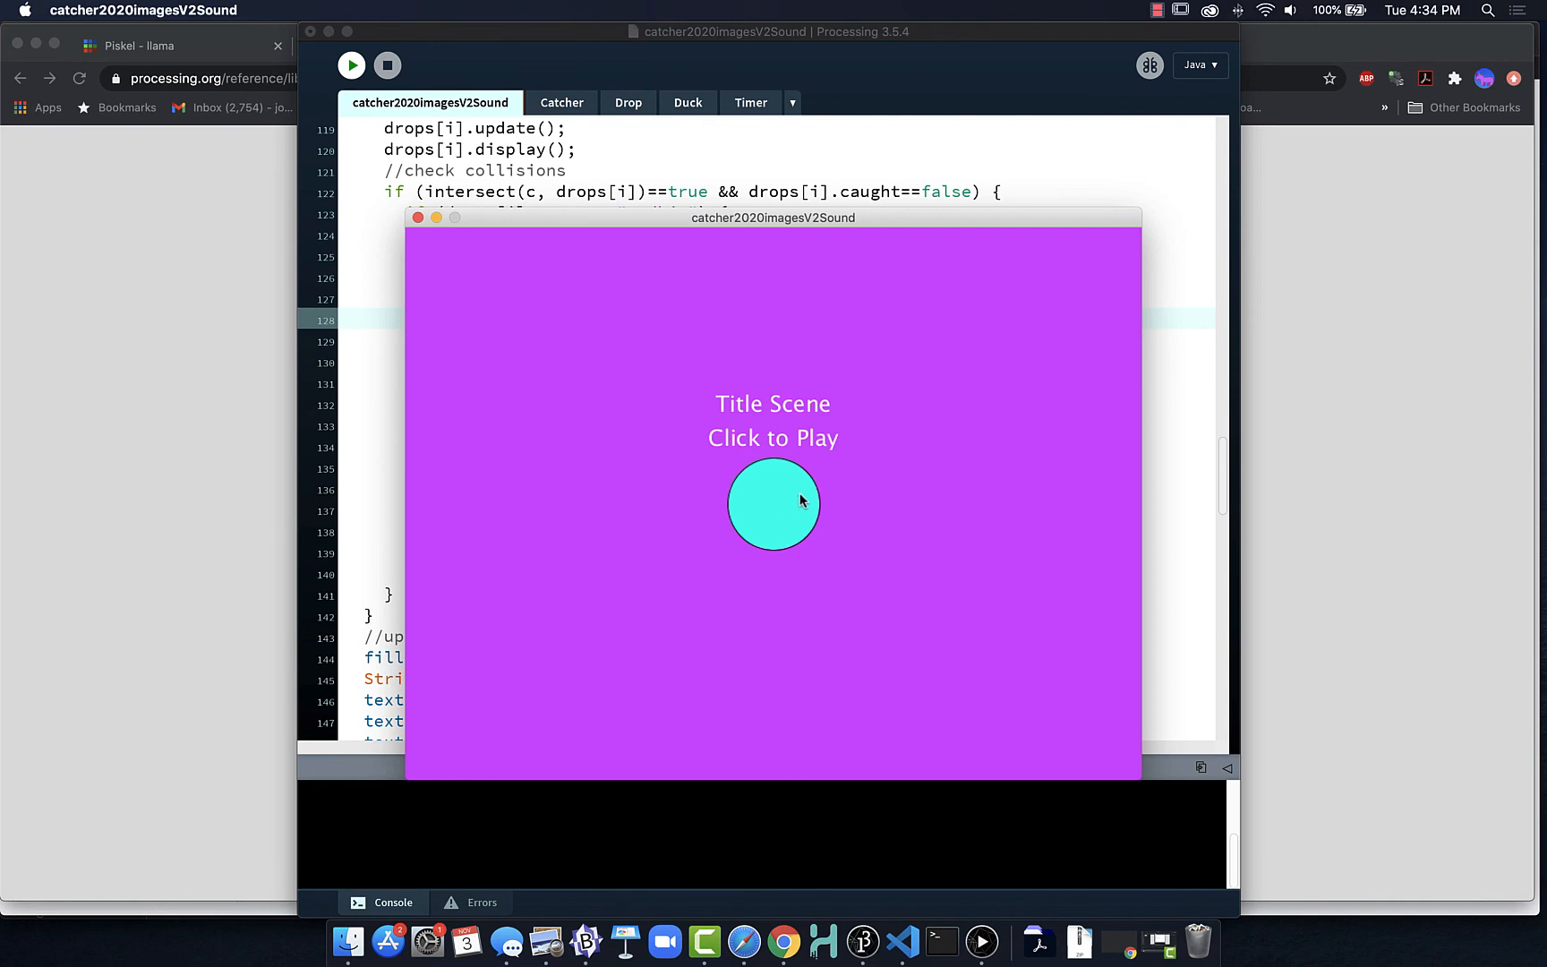
click(773, 502)
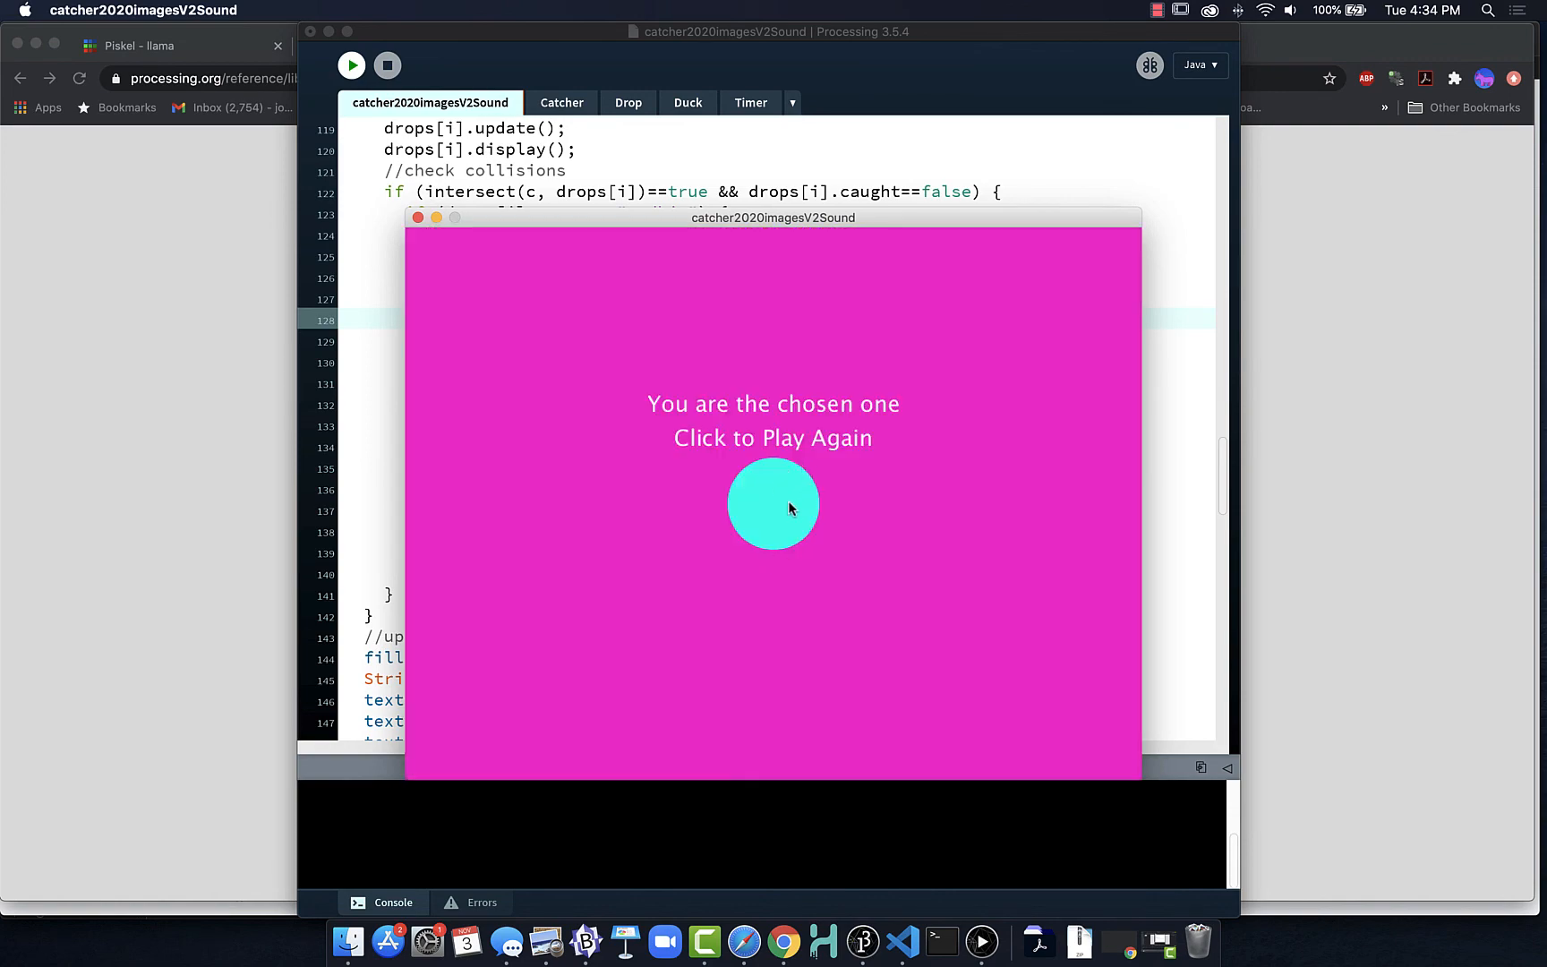
click(772, 504)
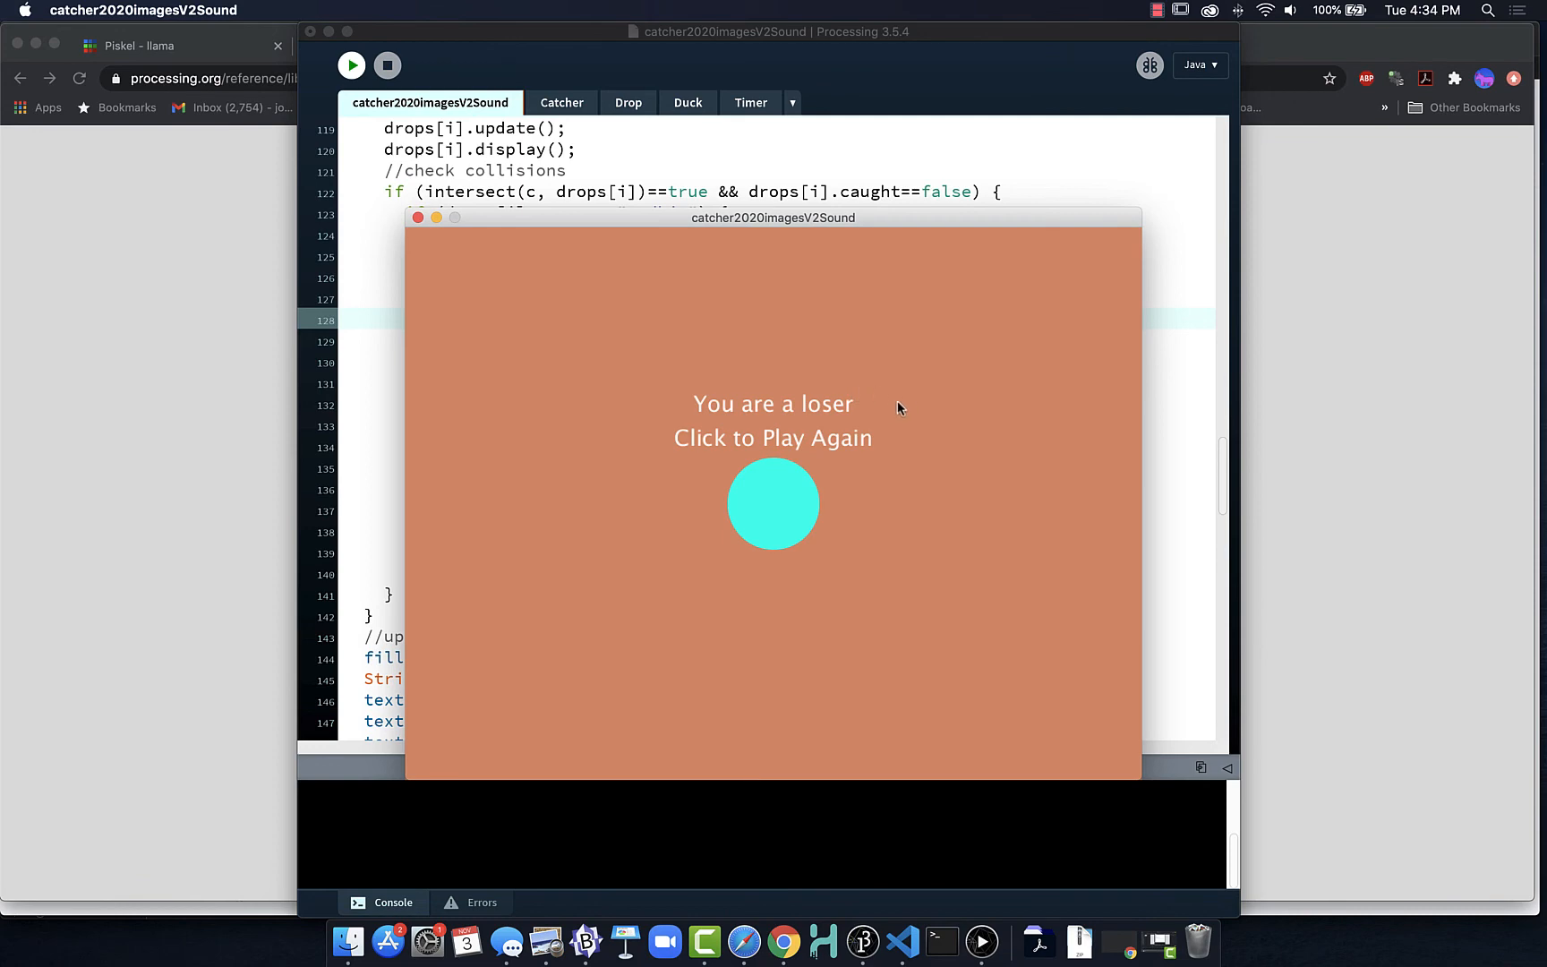
click(773, 504)
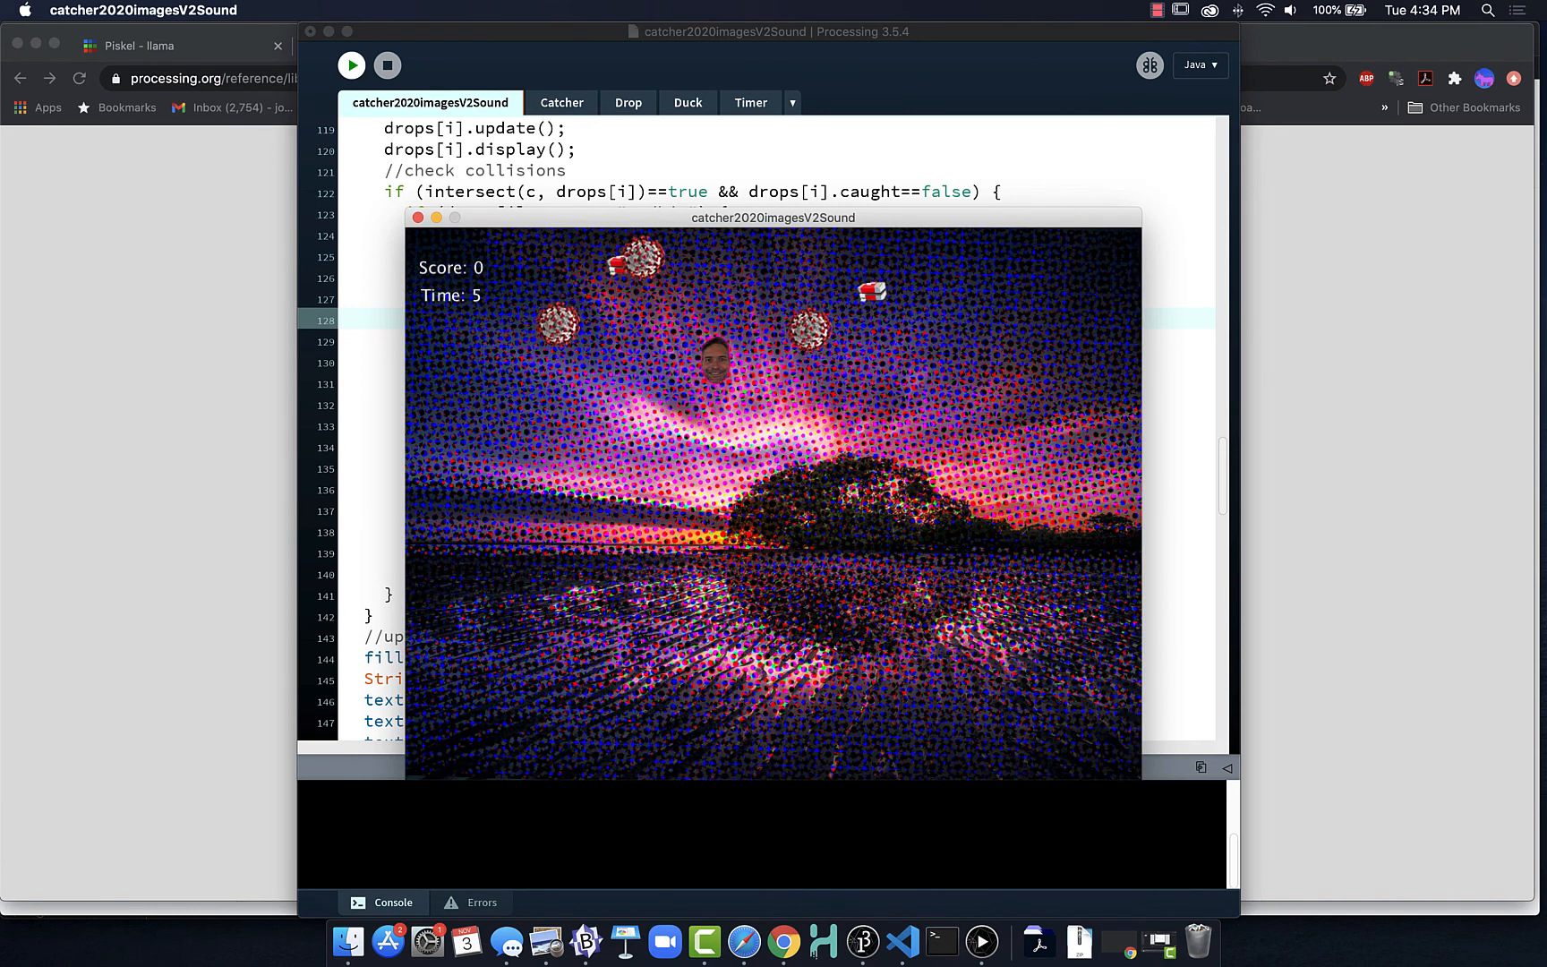
click(386, 65)
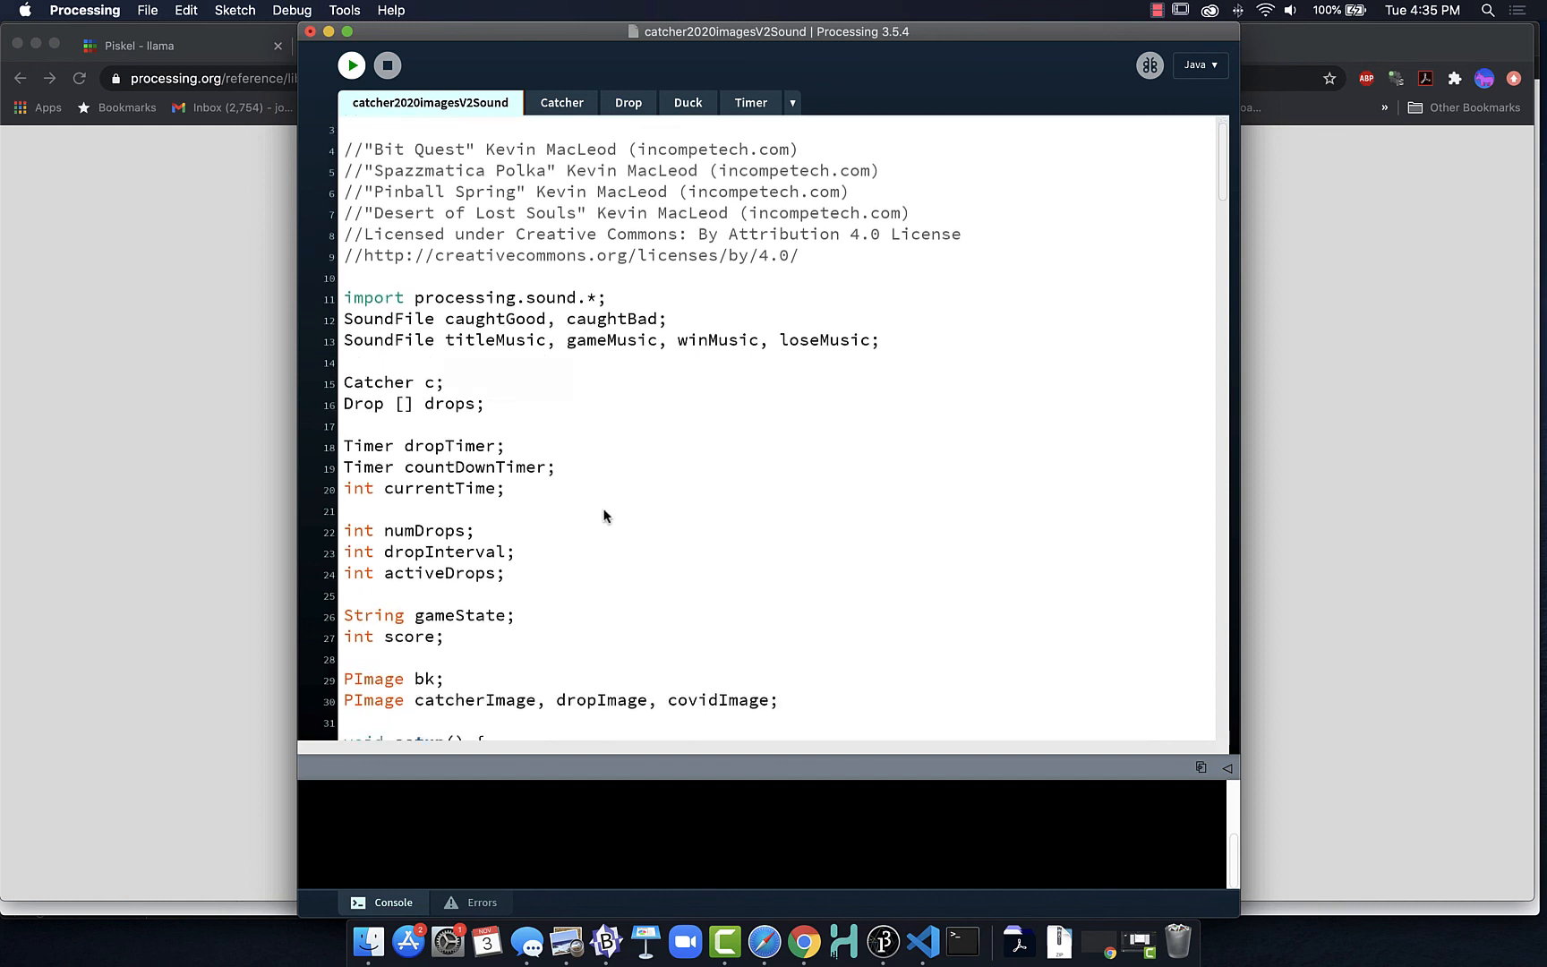
Scroll the code from the SoundFile declarations down to the score == 3 collision check.
scroll(down, 3)
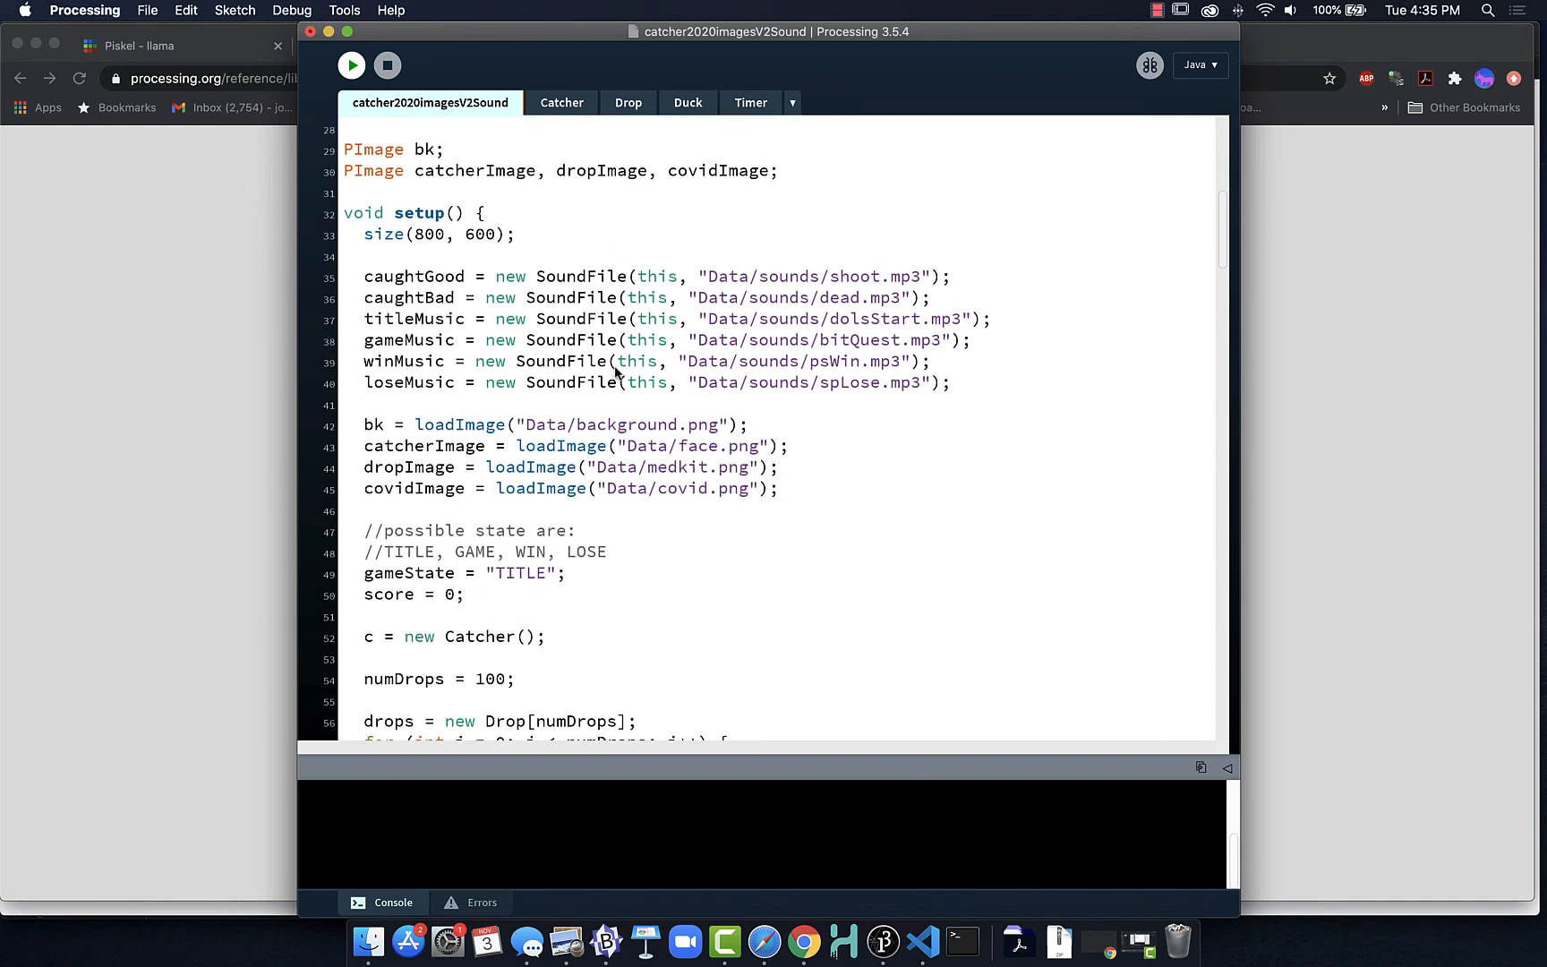
scroll(down, 3)
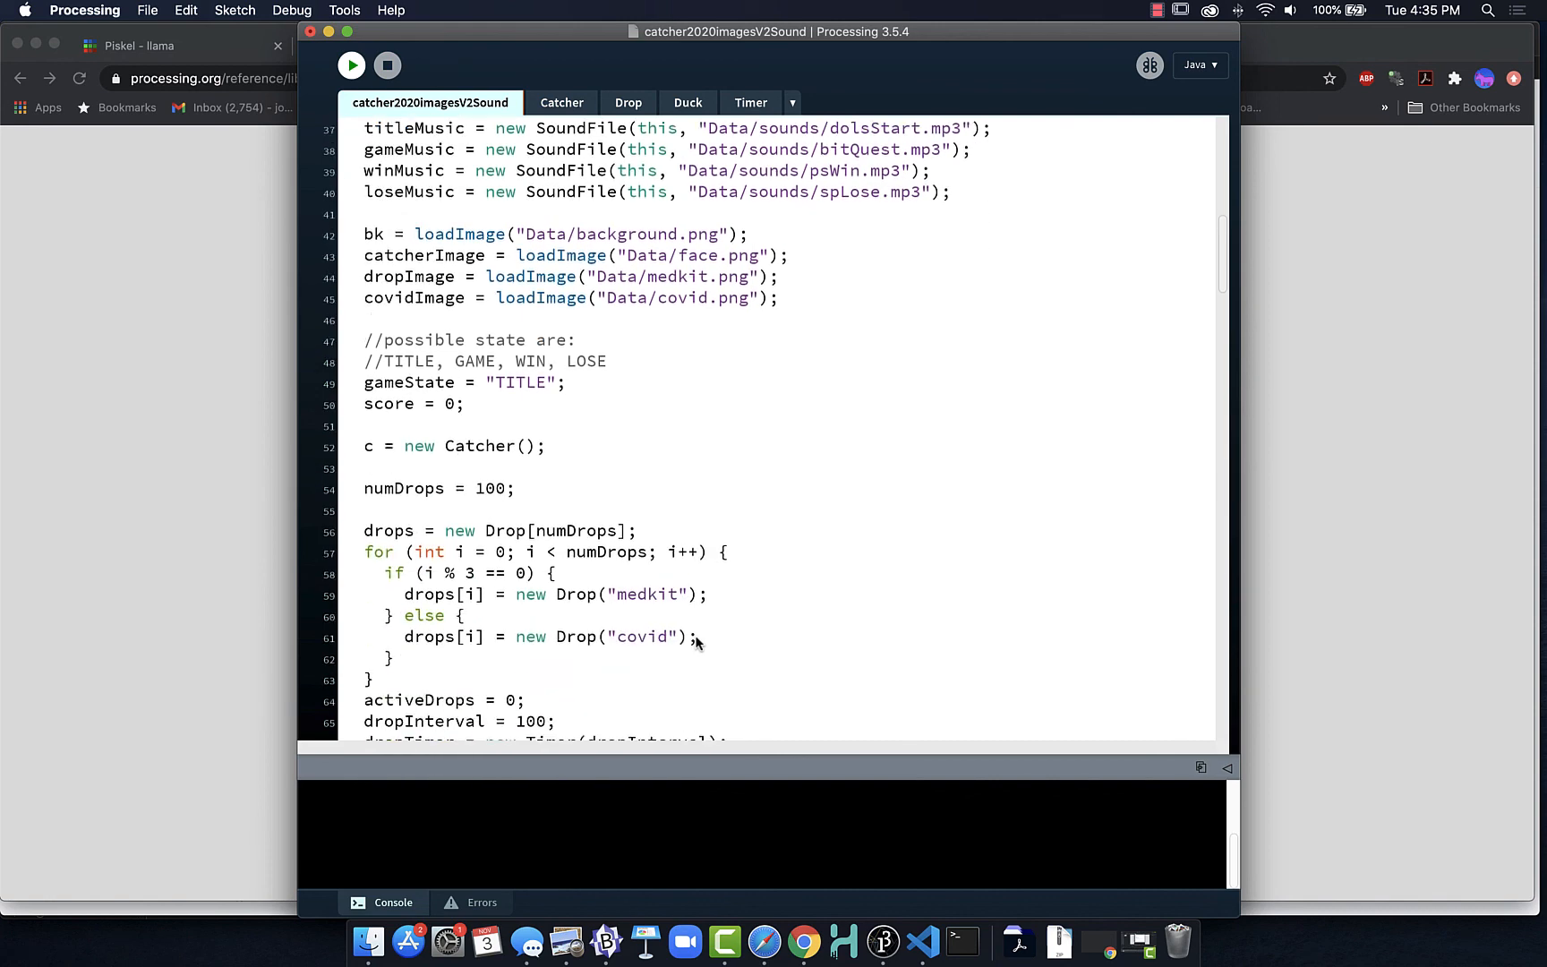
scroll(down, 3)
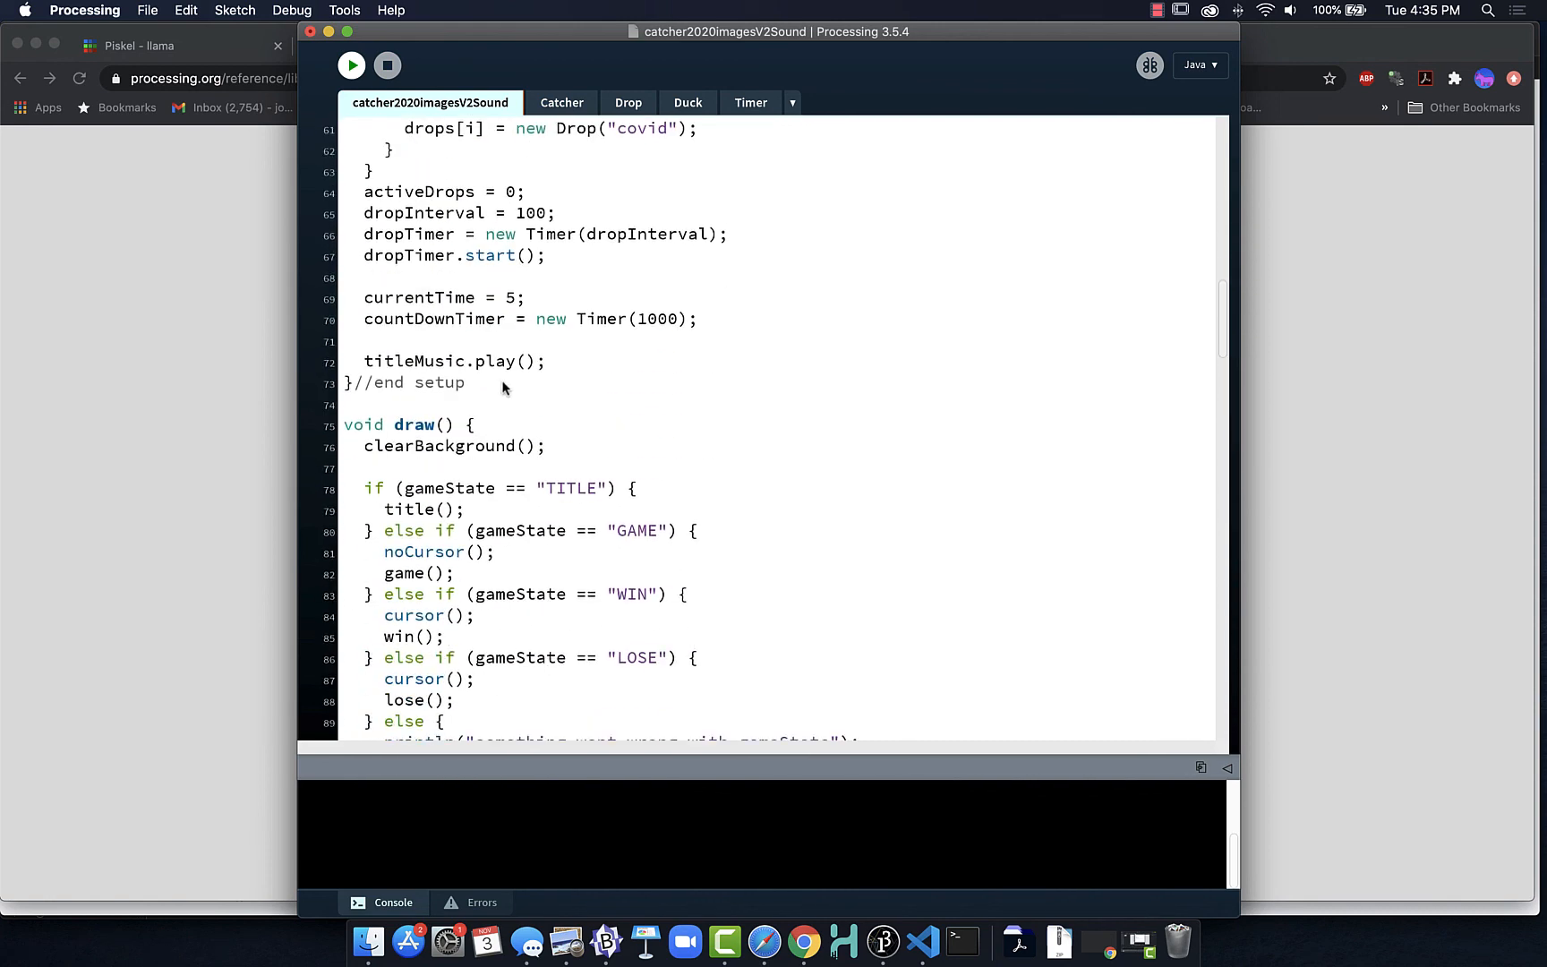
scroll(down, 3)
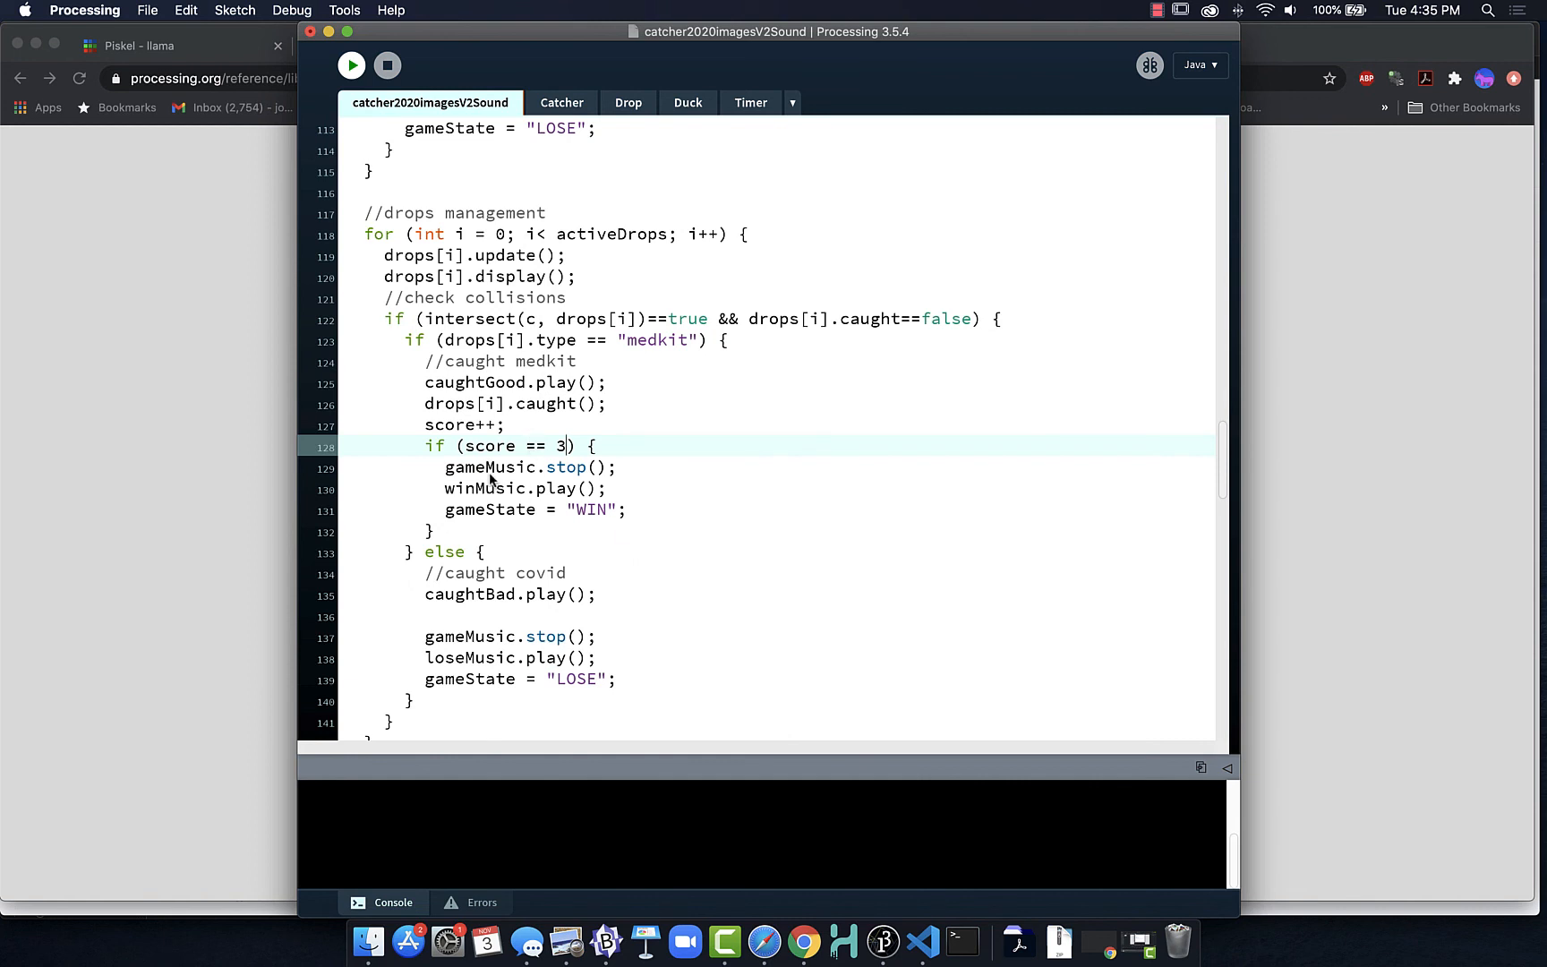
mouse_move(617, 474)
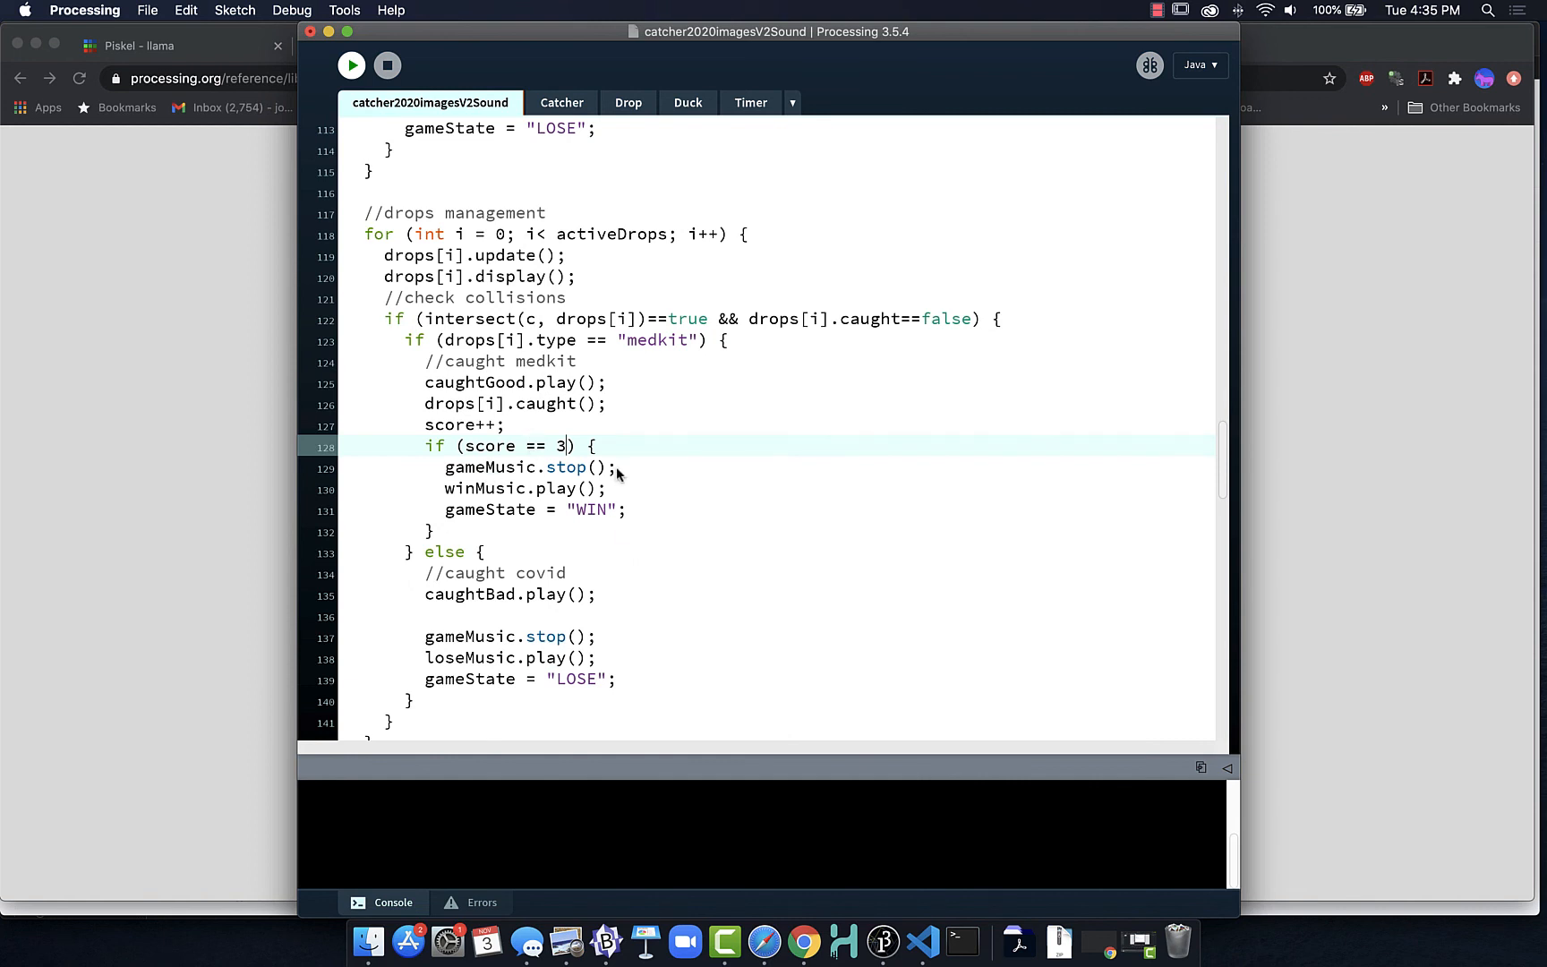